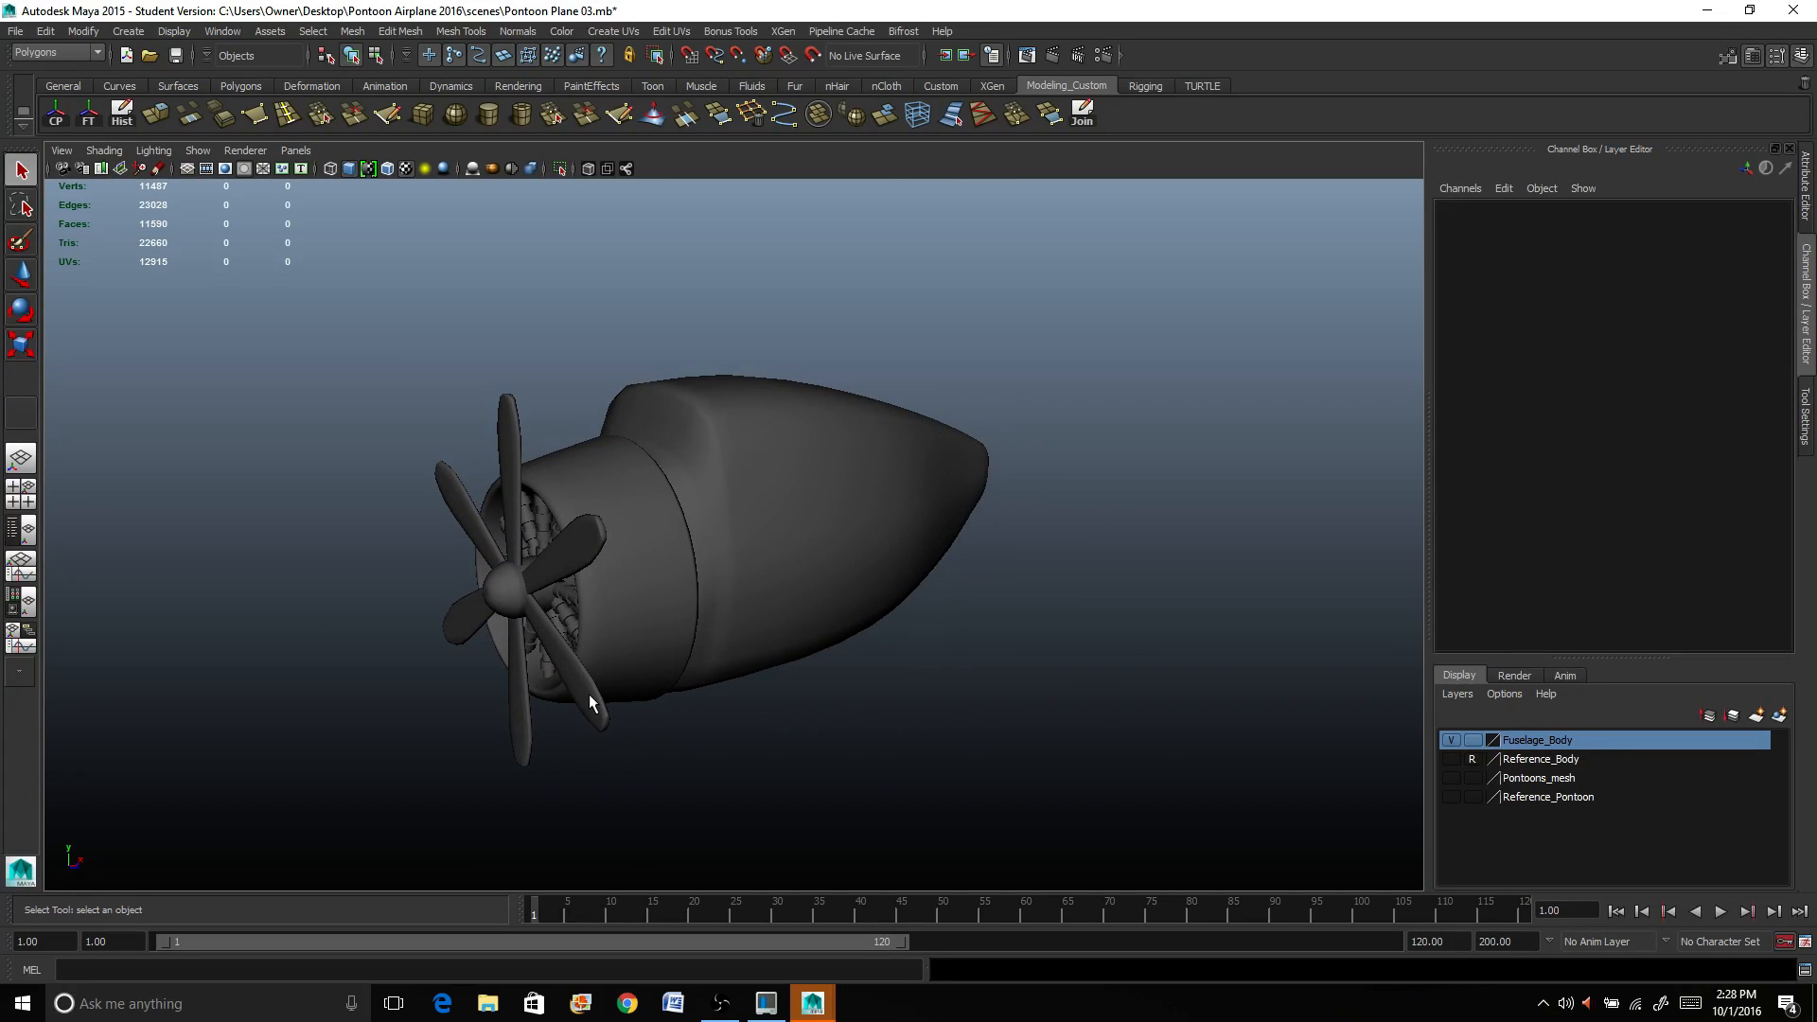
mouse_move(429, 524)
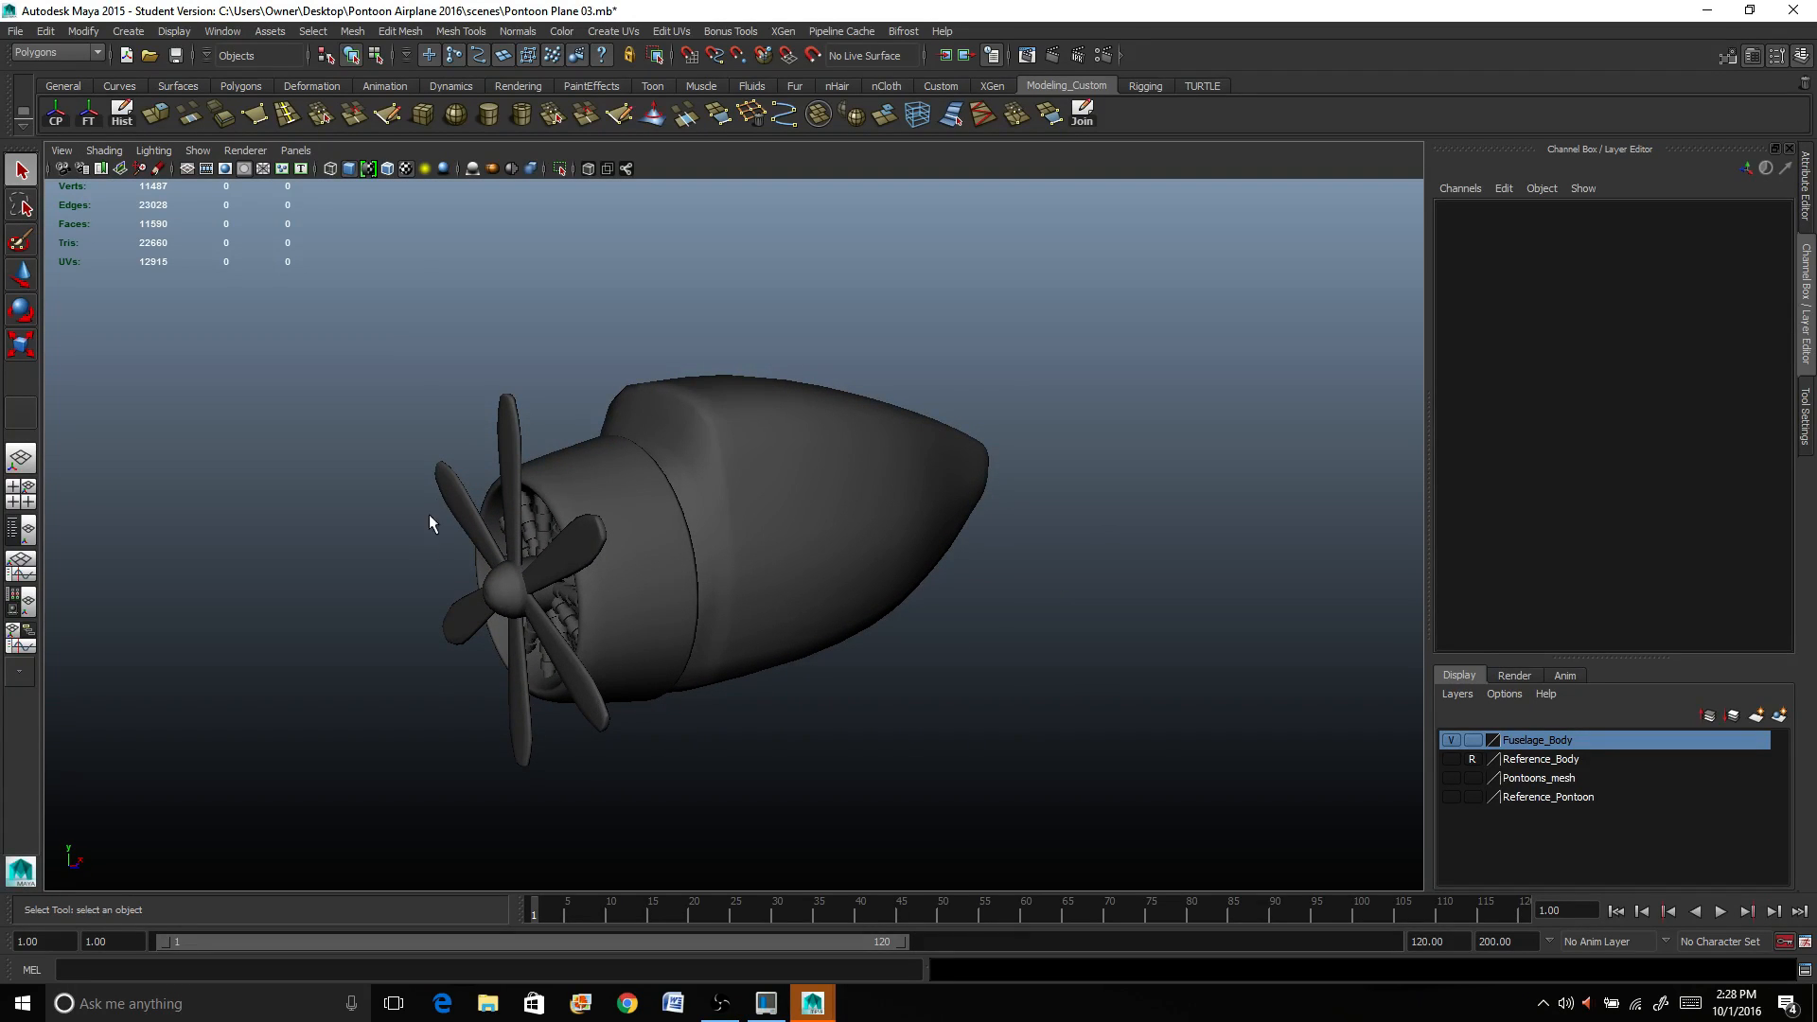
mouse_move(818, 691)
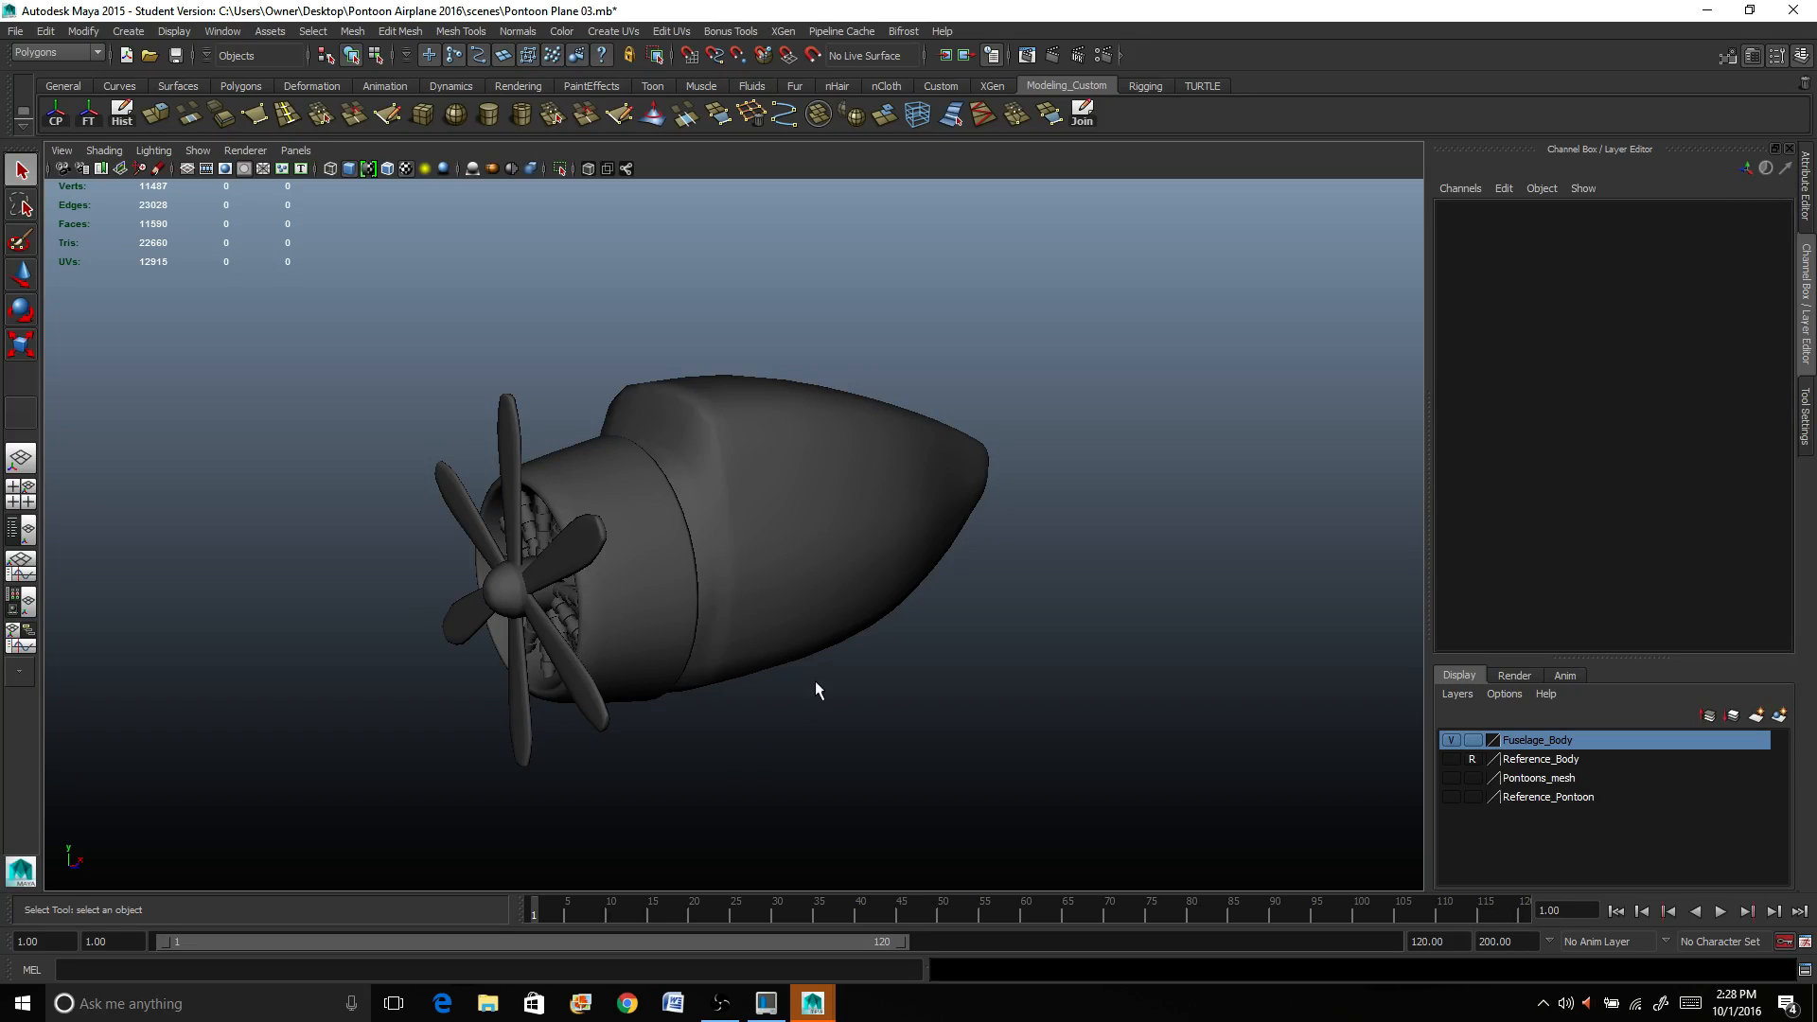
mouse_move(1368, 758)
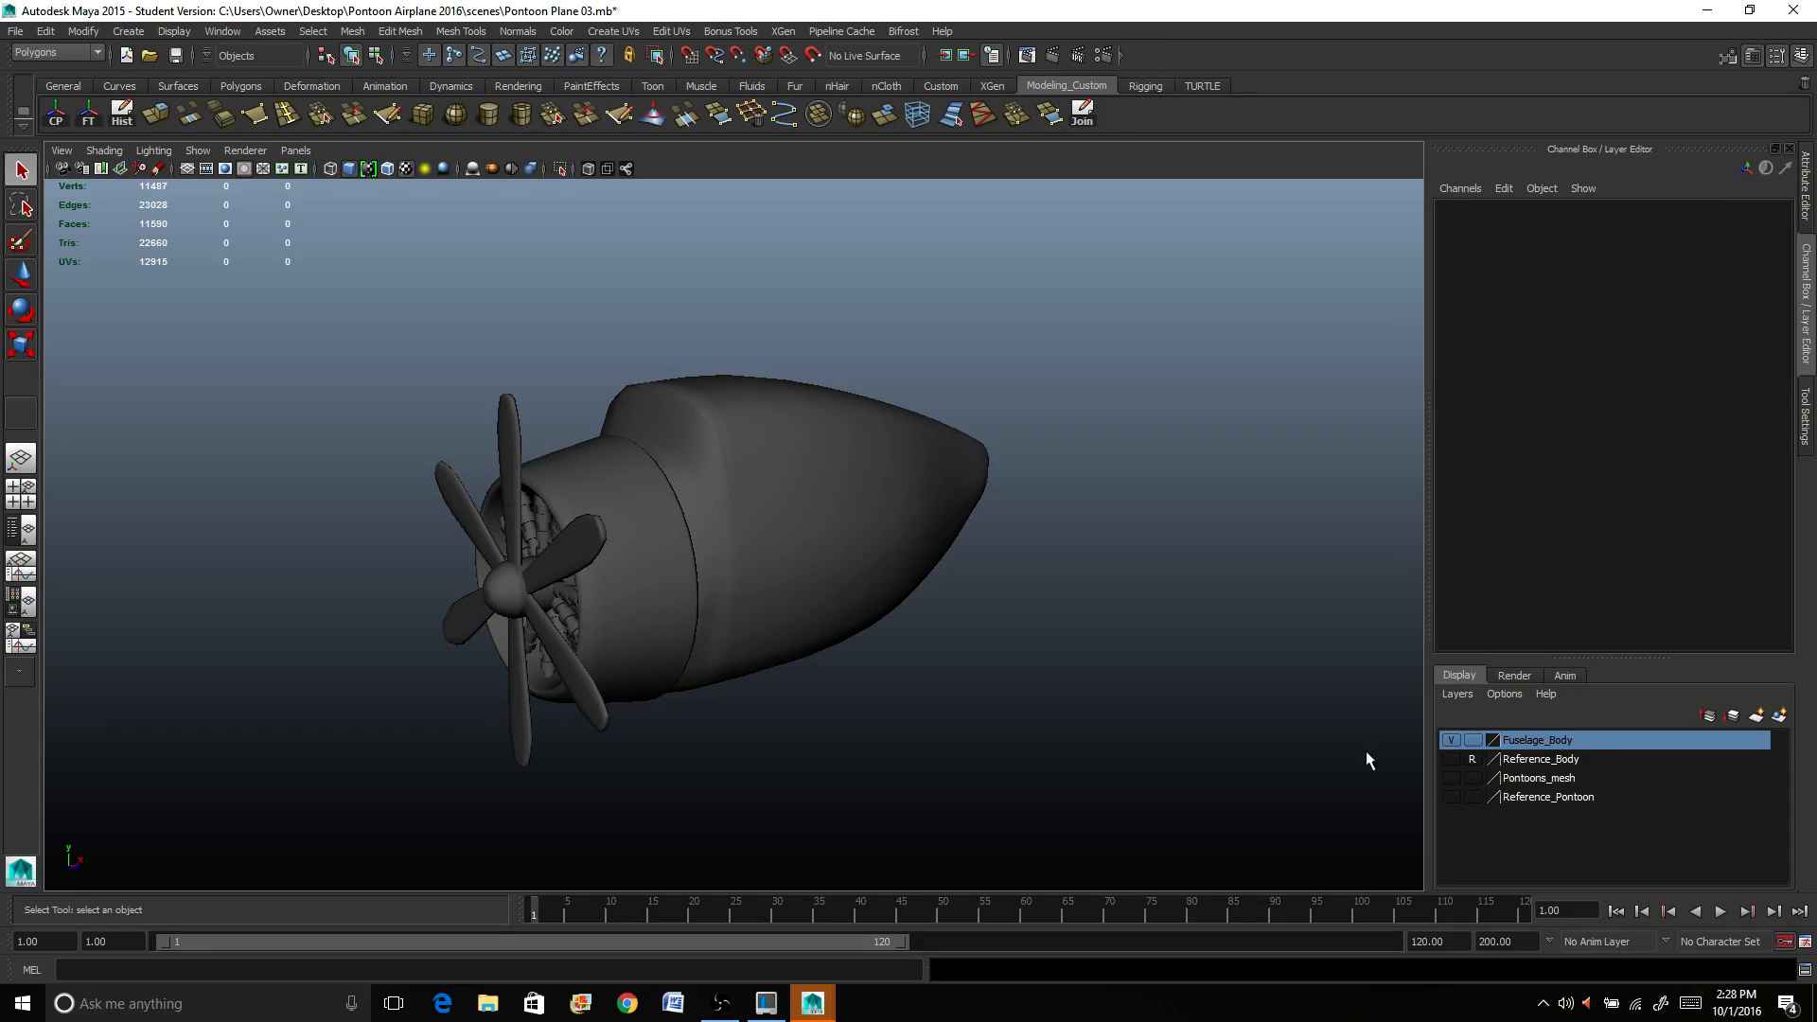
Step: Turn on the Reference_Body layer so the reference photo planes appear around the fuselage
drag(731, 567, 842, 677)
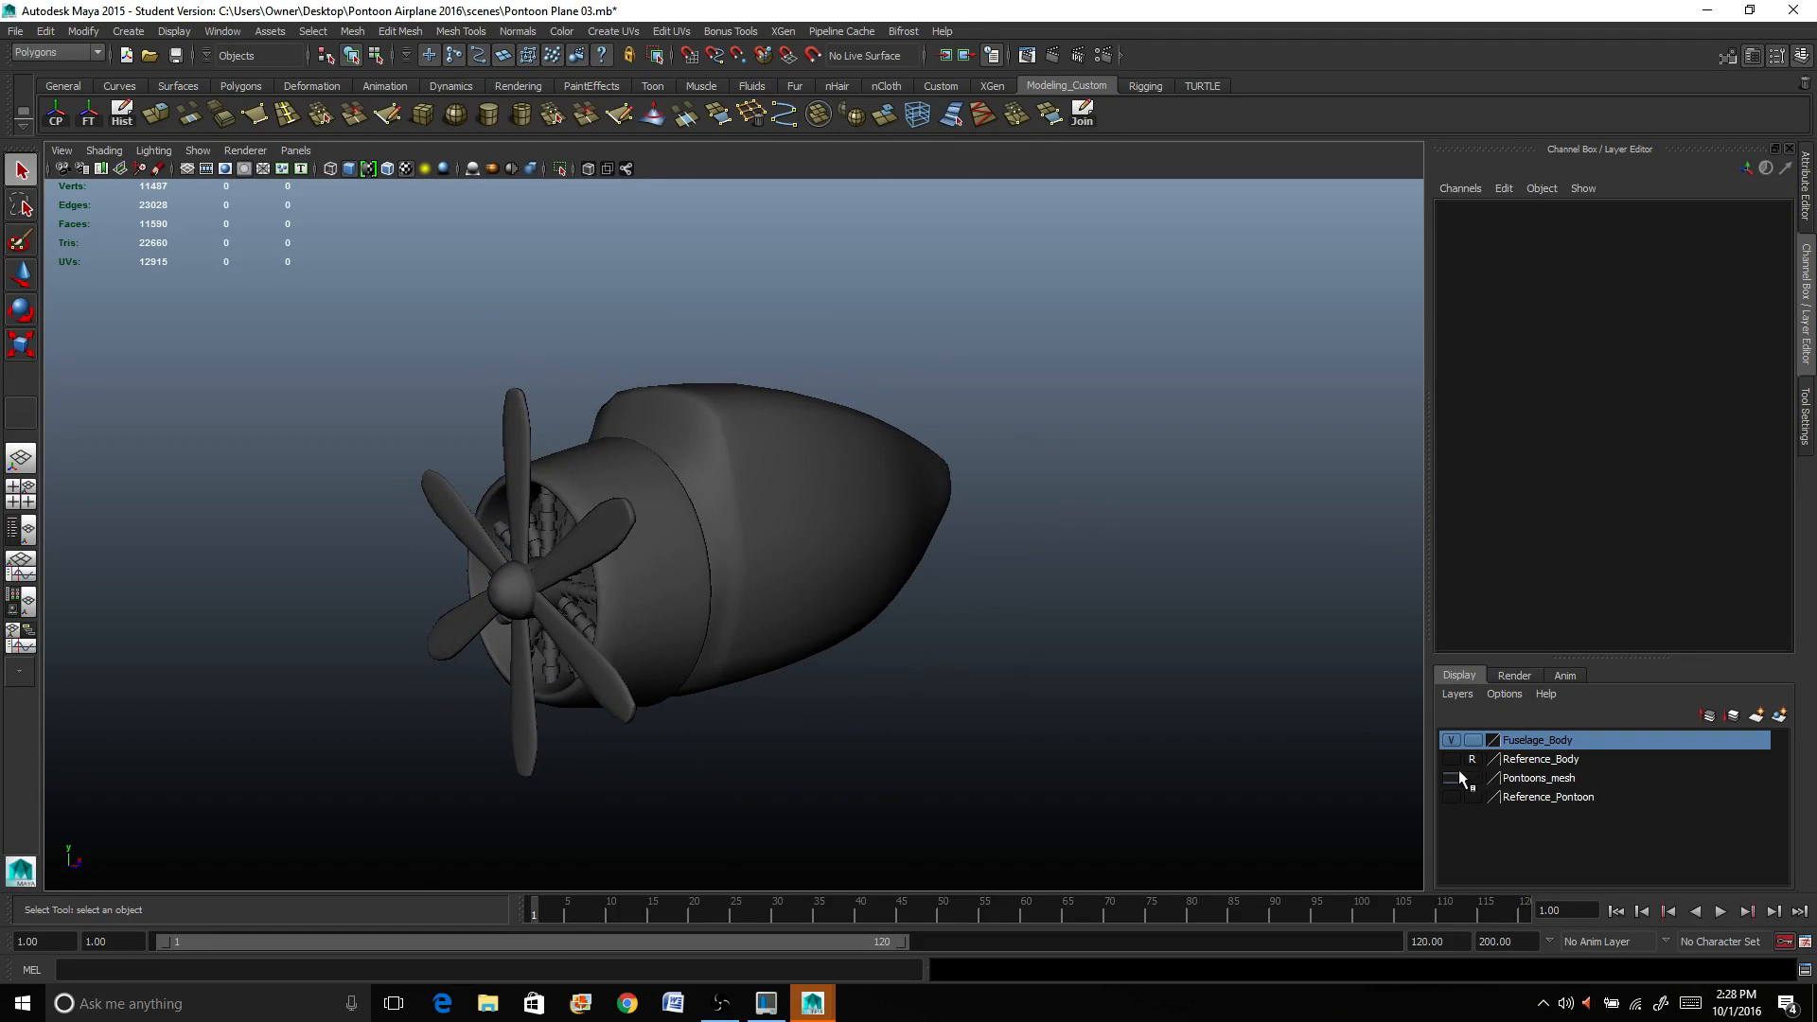
click(1449, 778)
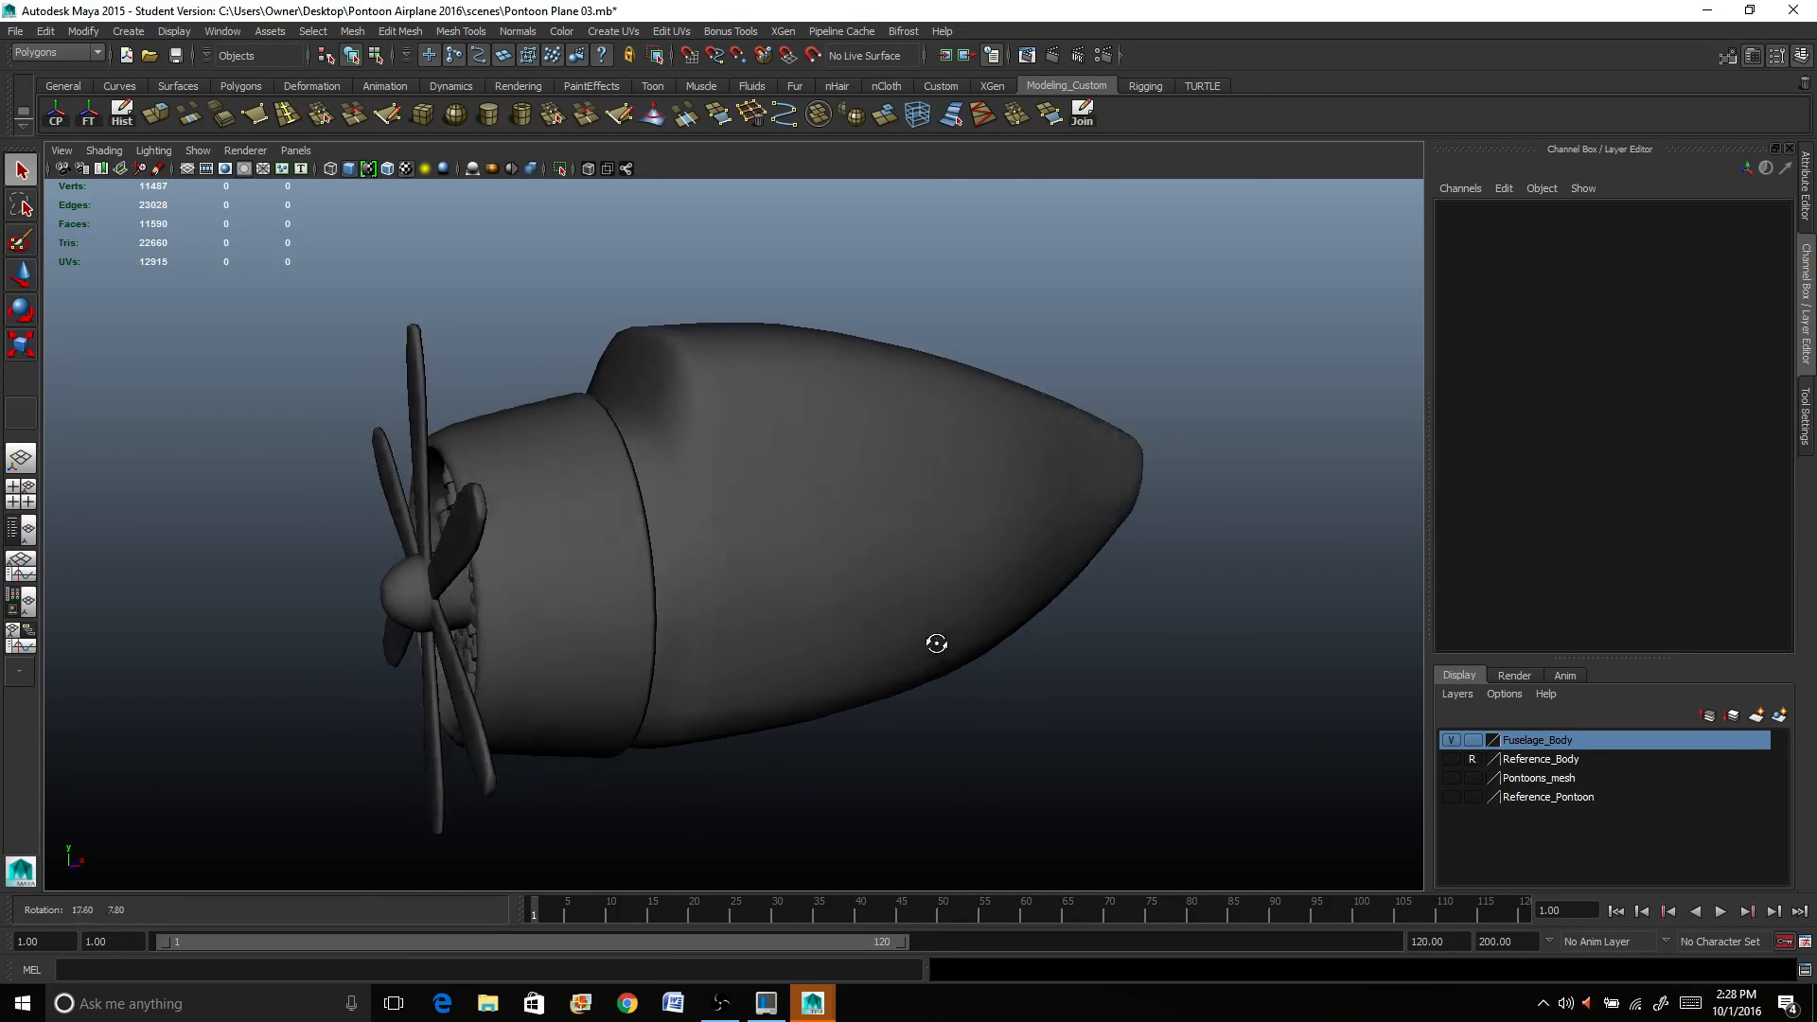
drag(937, 643, 1001, 649)
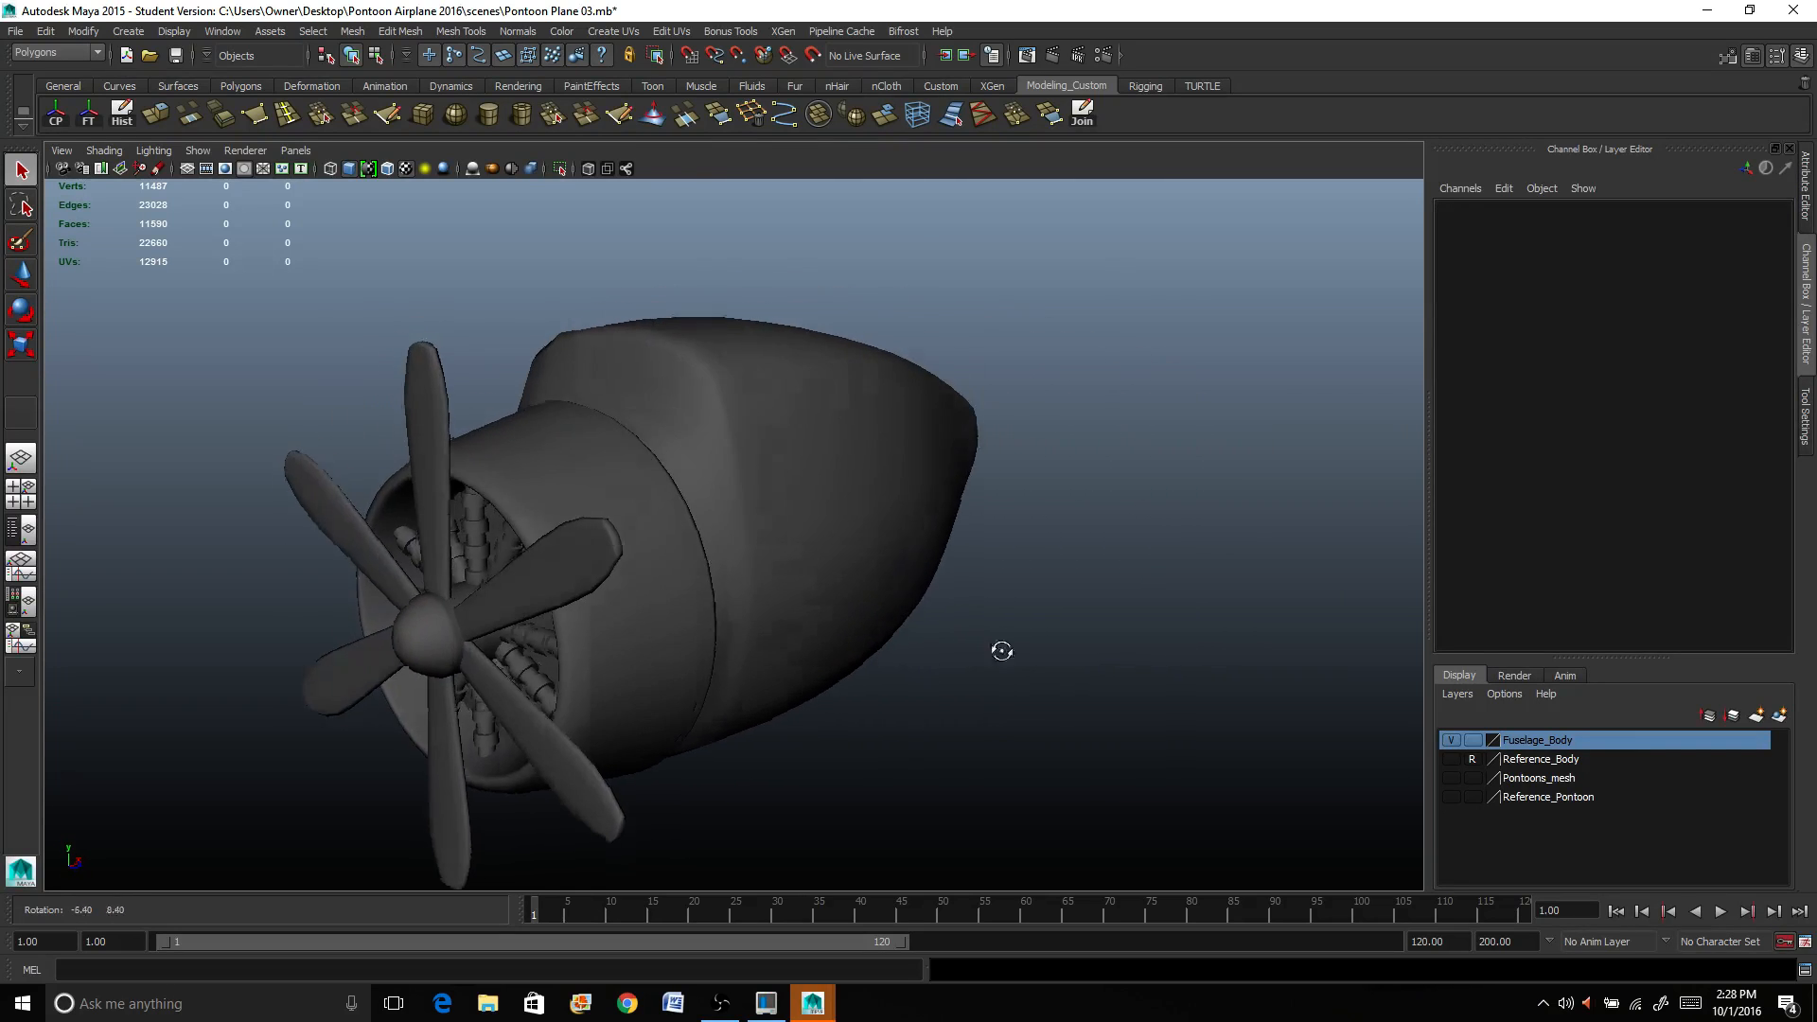
drag(1003, 649, 973, 649)
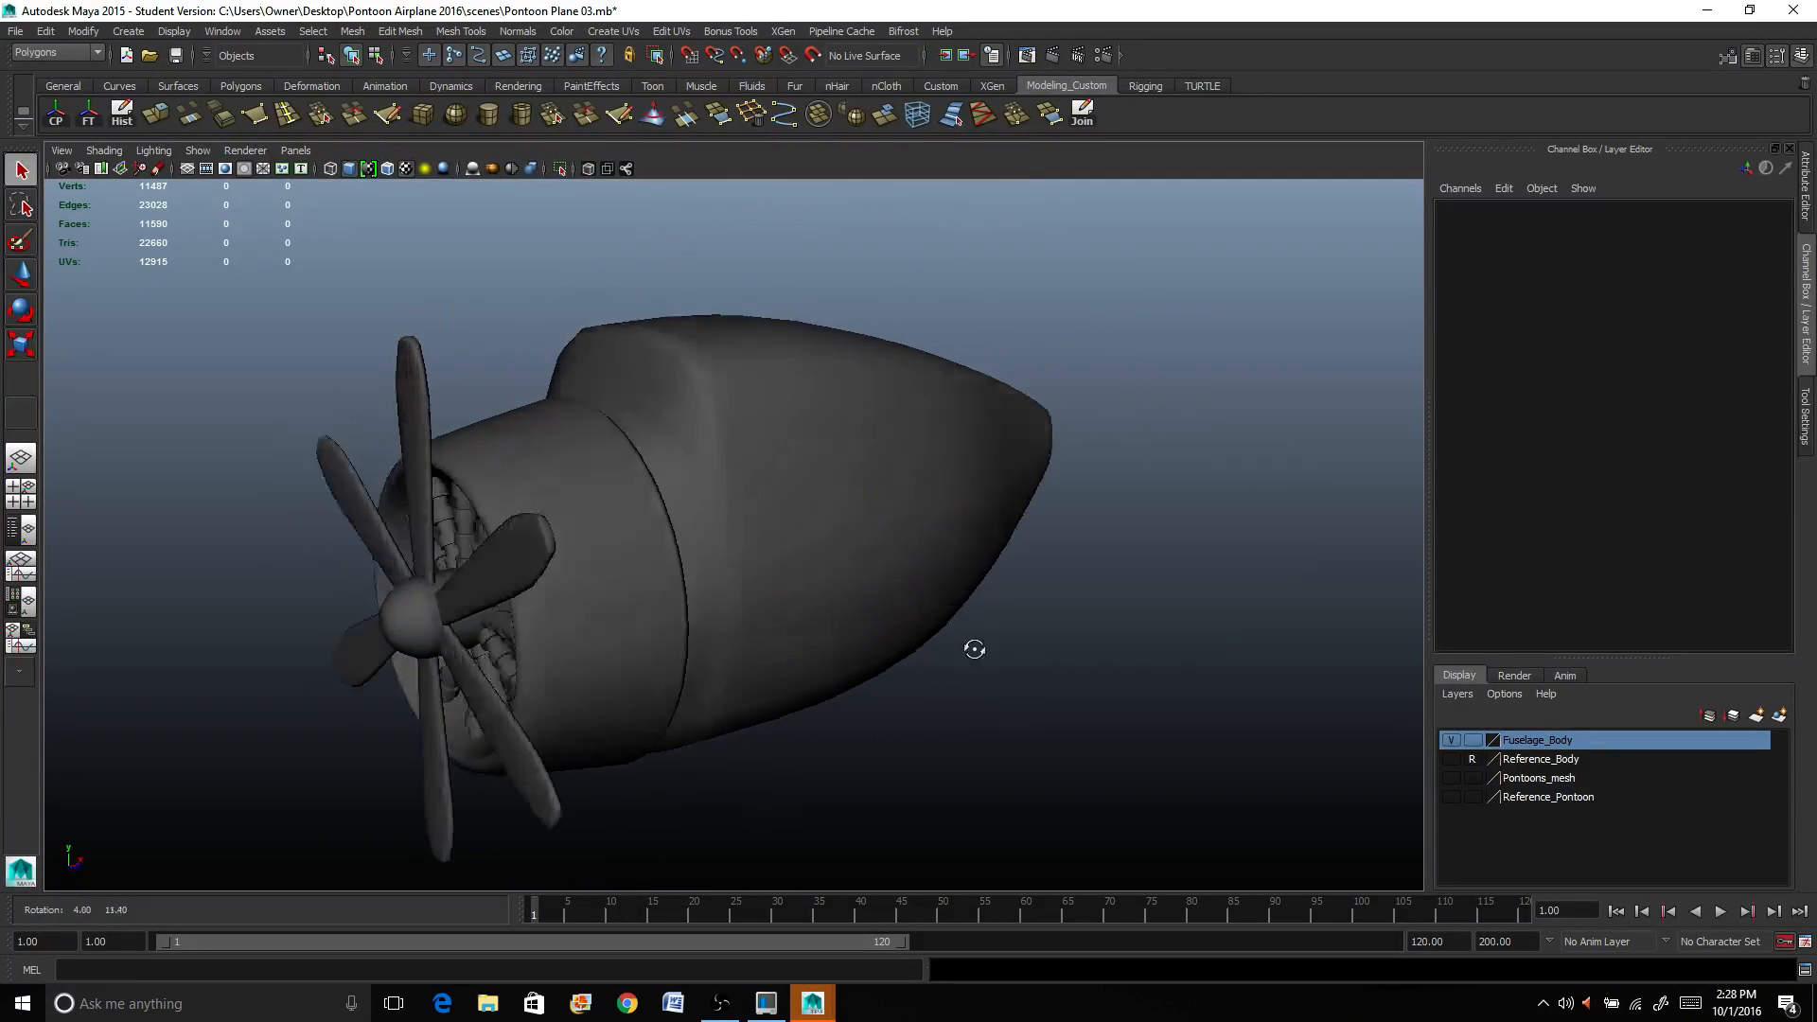
drag(975, 649, 927, 649)
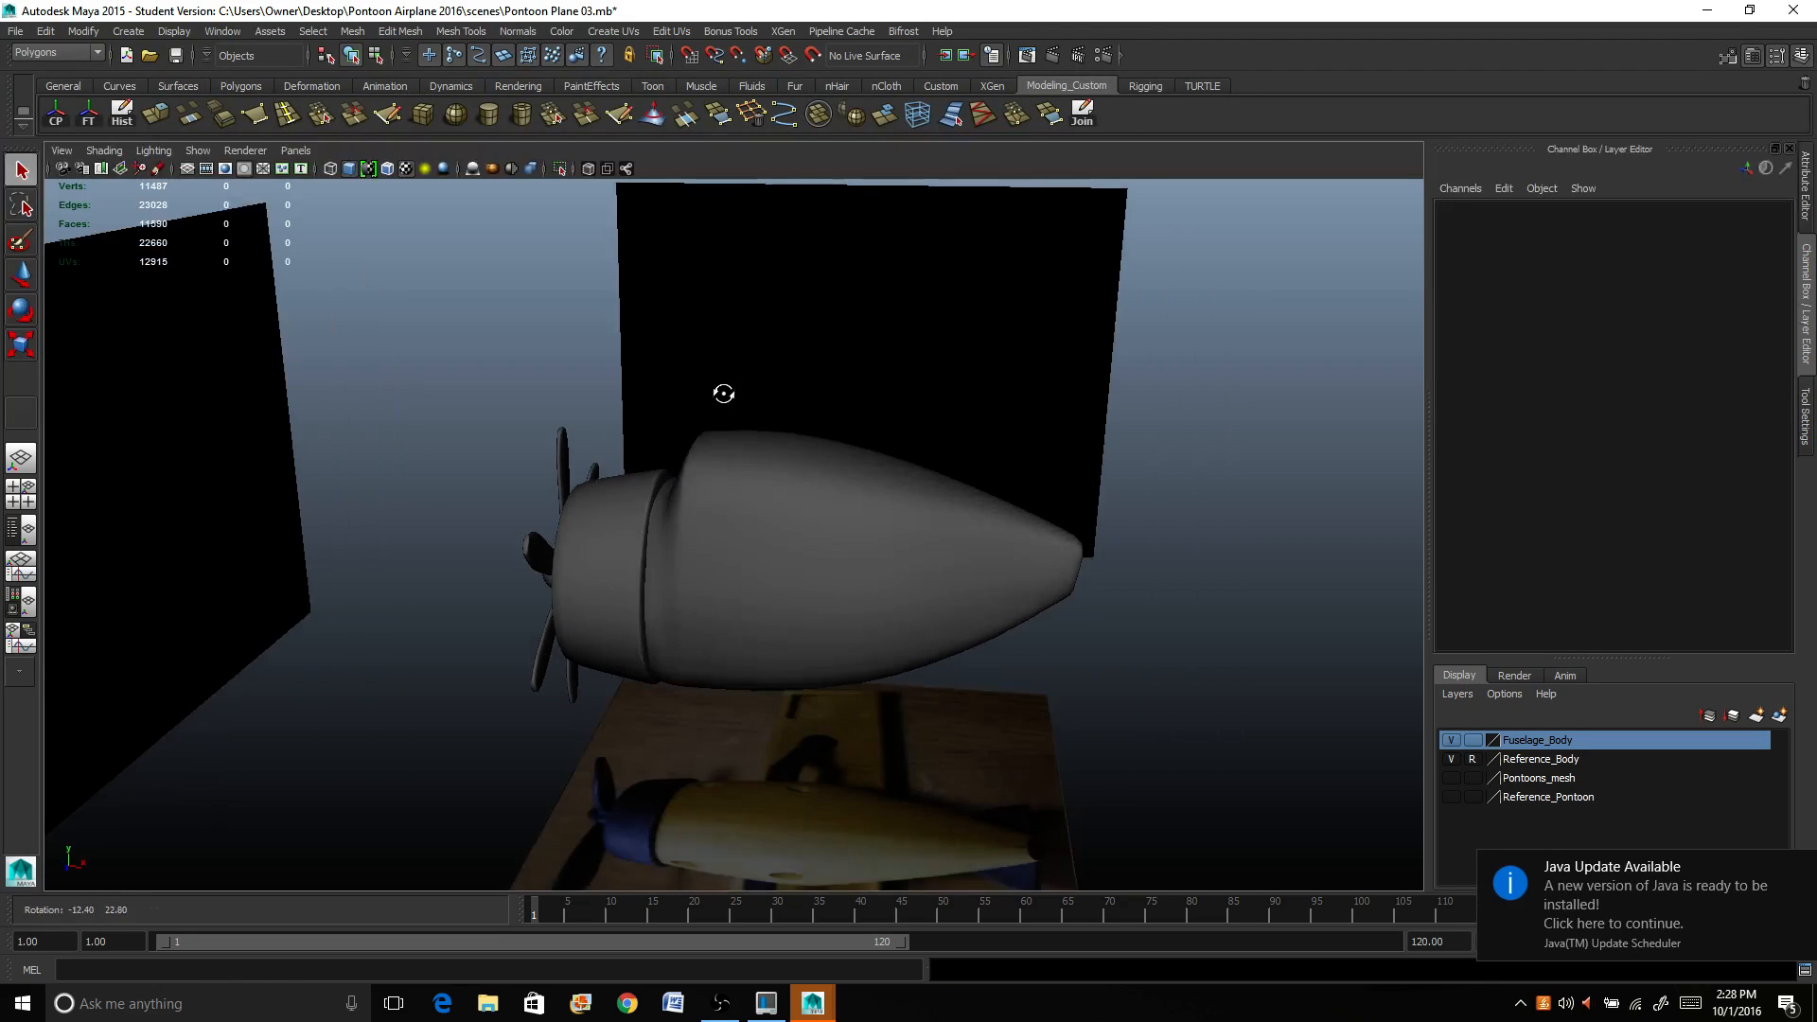
drag(723, 393, 1124, 636)
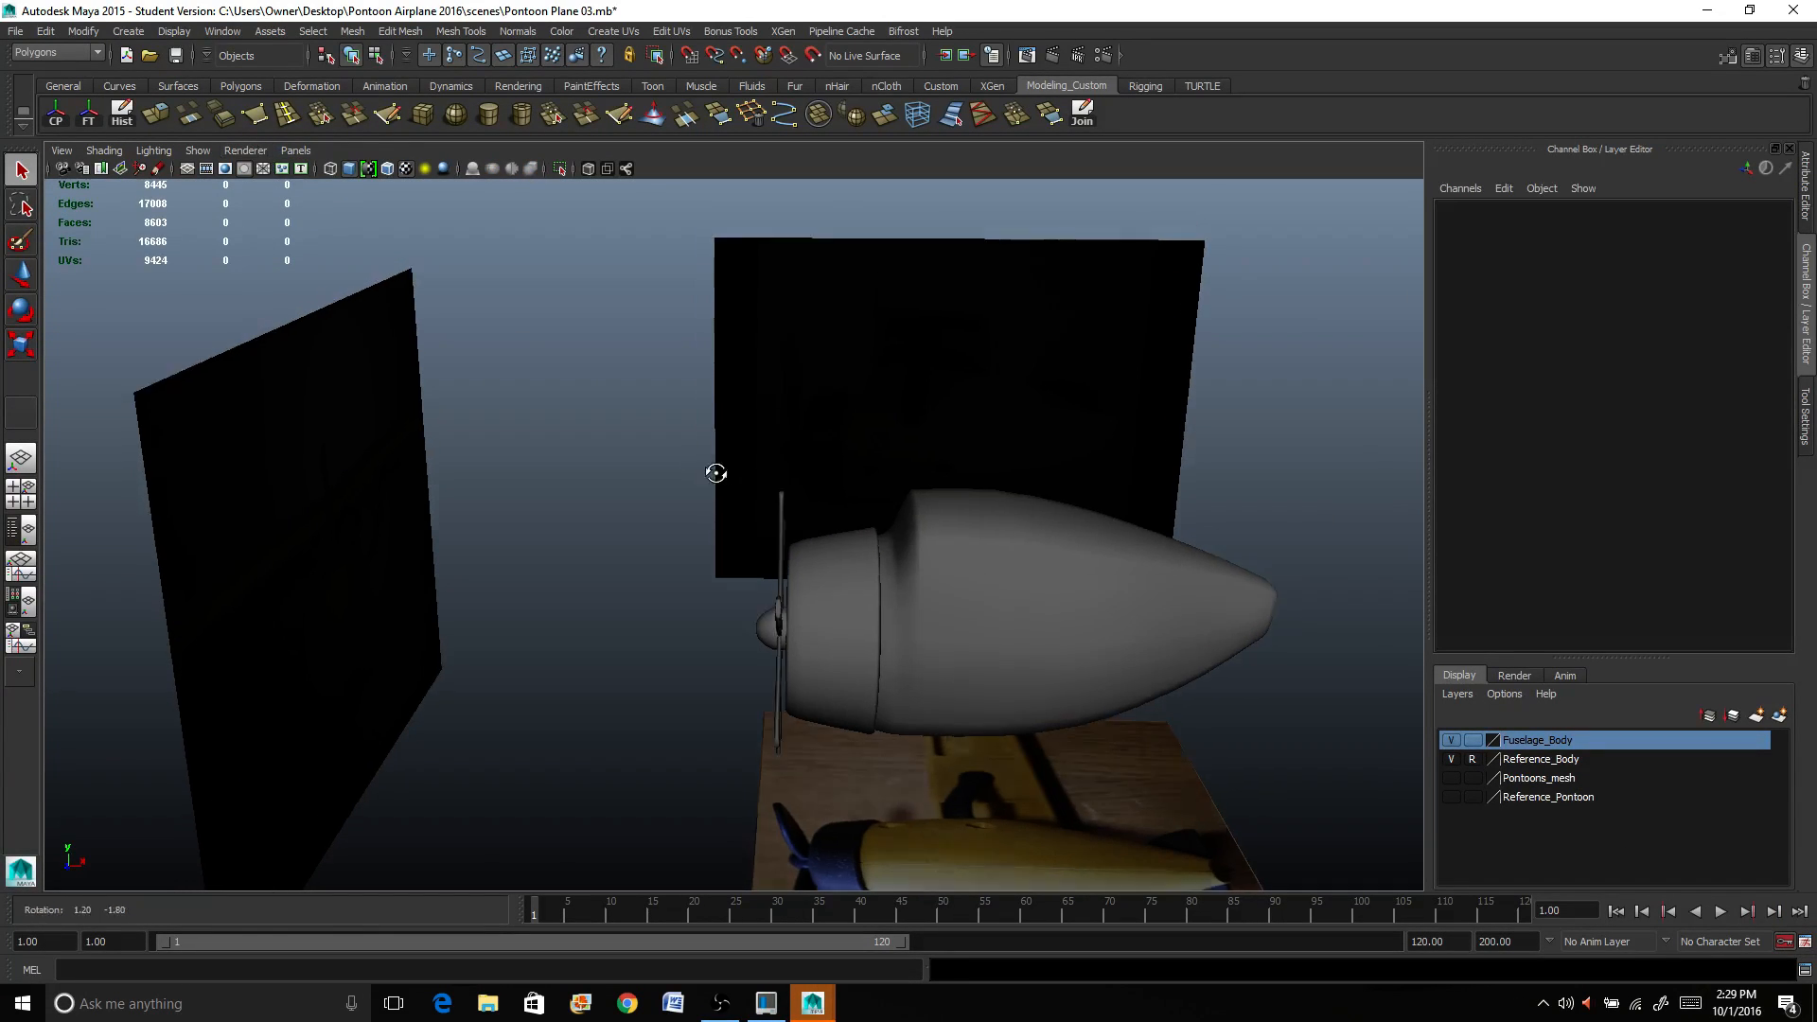
Step: Switch the viewport renderer to Legacy Default Viewport so the airplane photos show on the planes
click(244, 152)
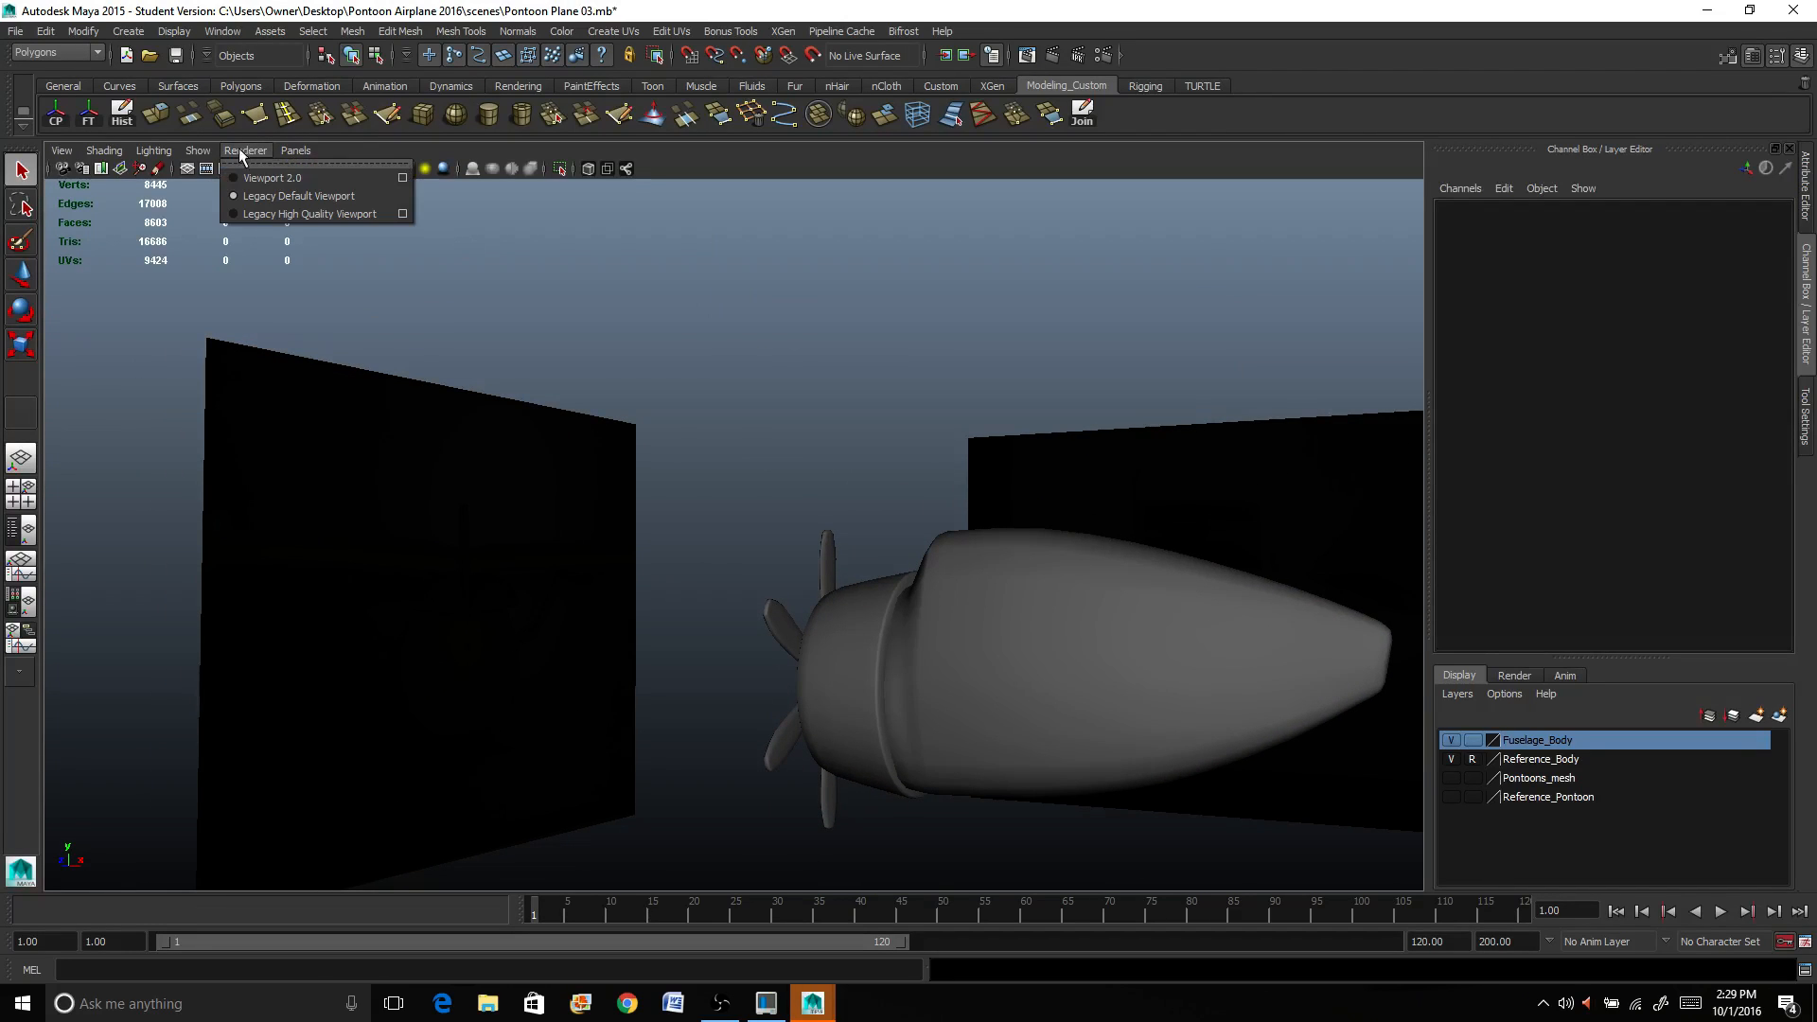
click(271, 178)
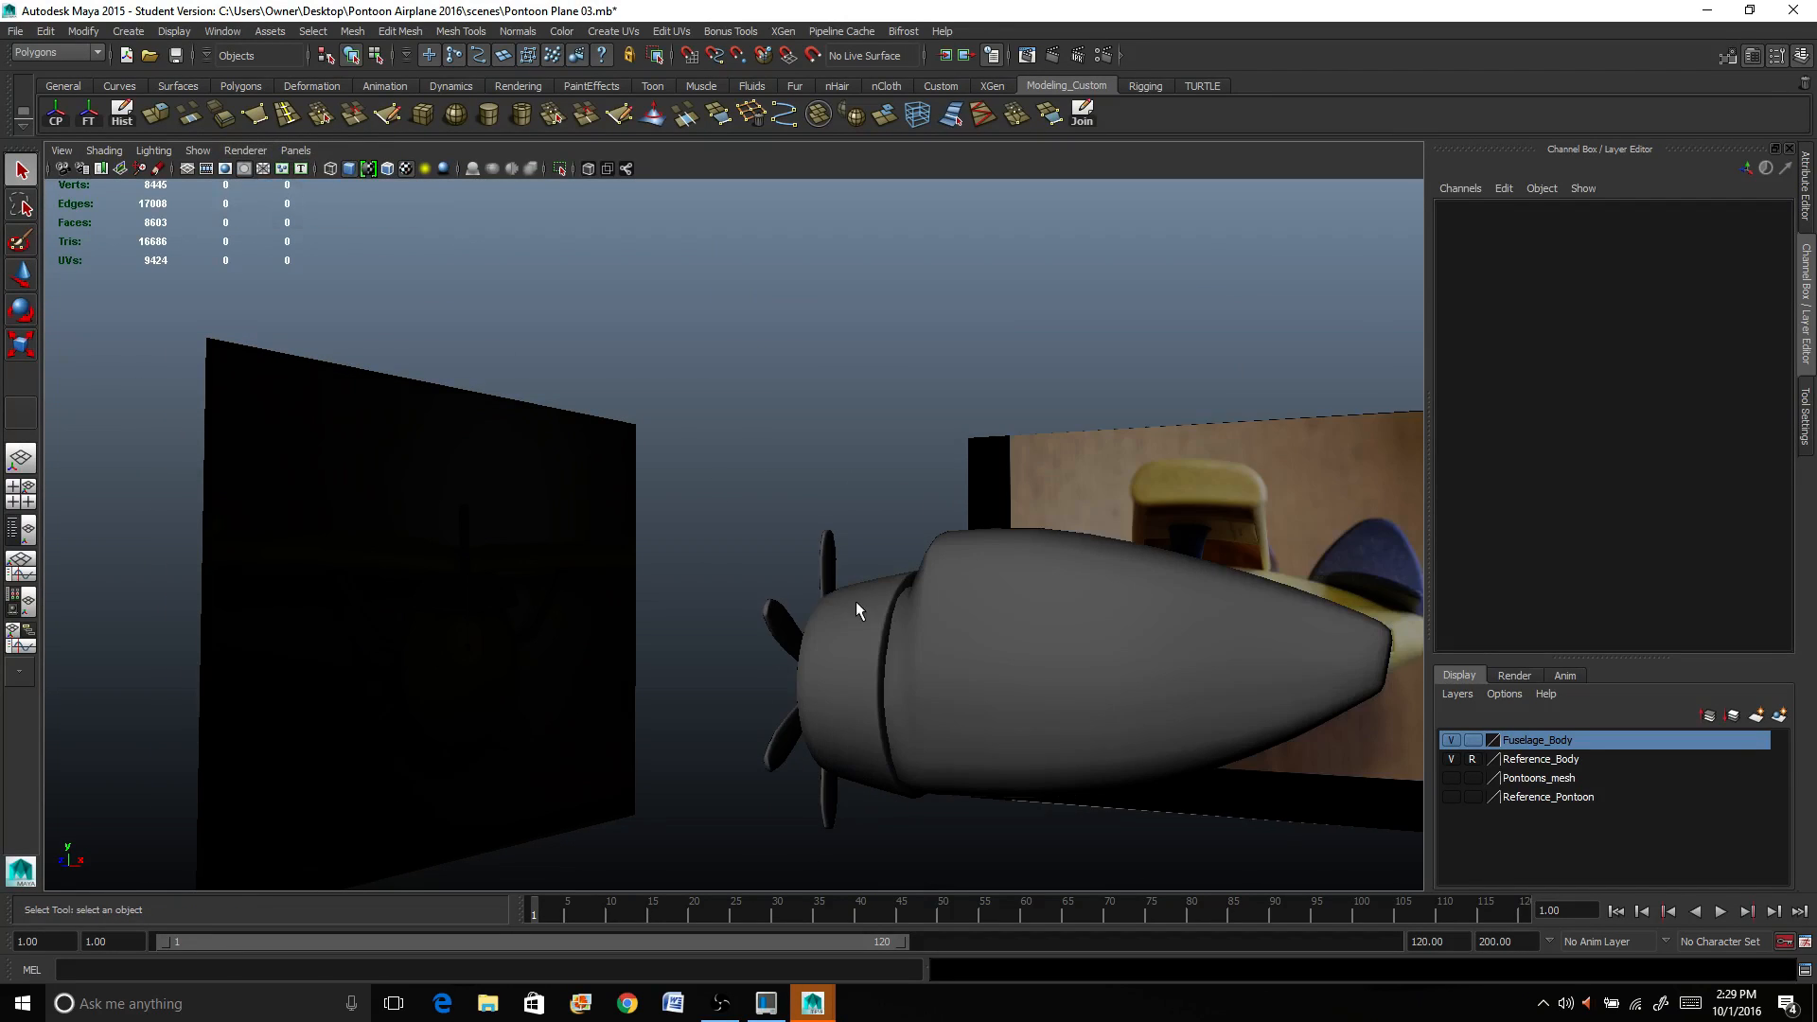
drag(857, 607, 579, 606)
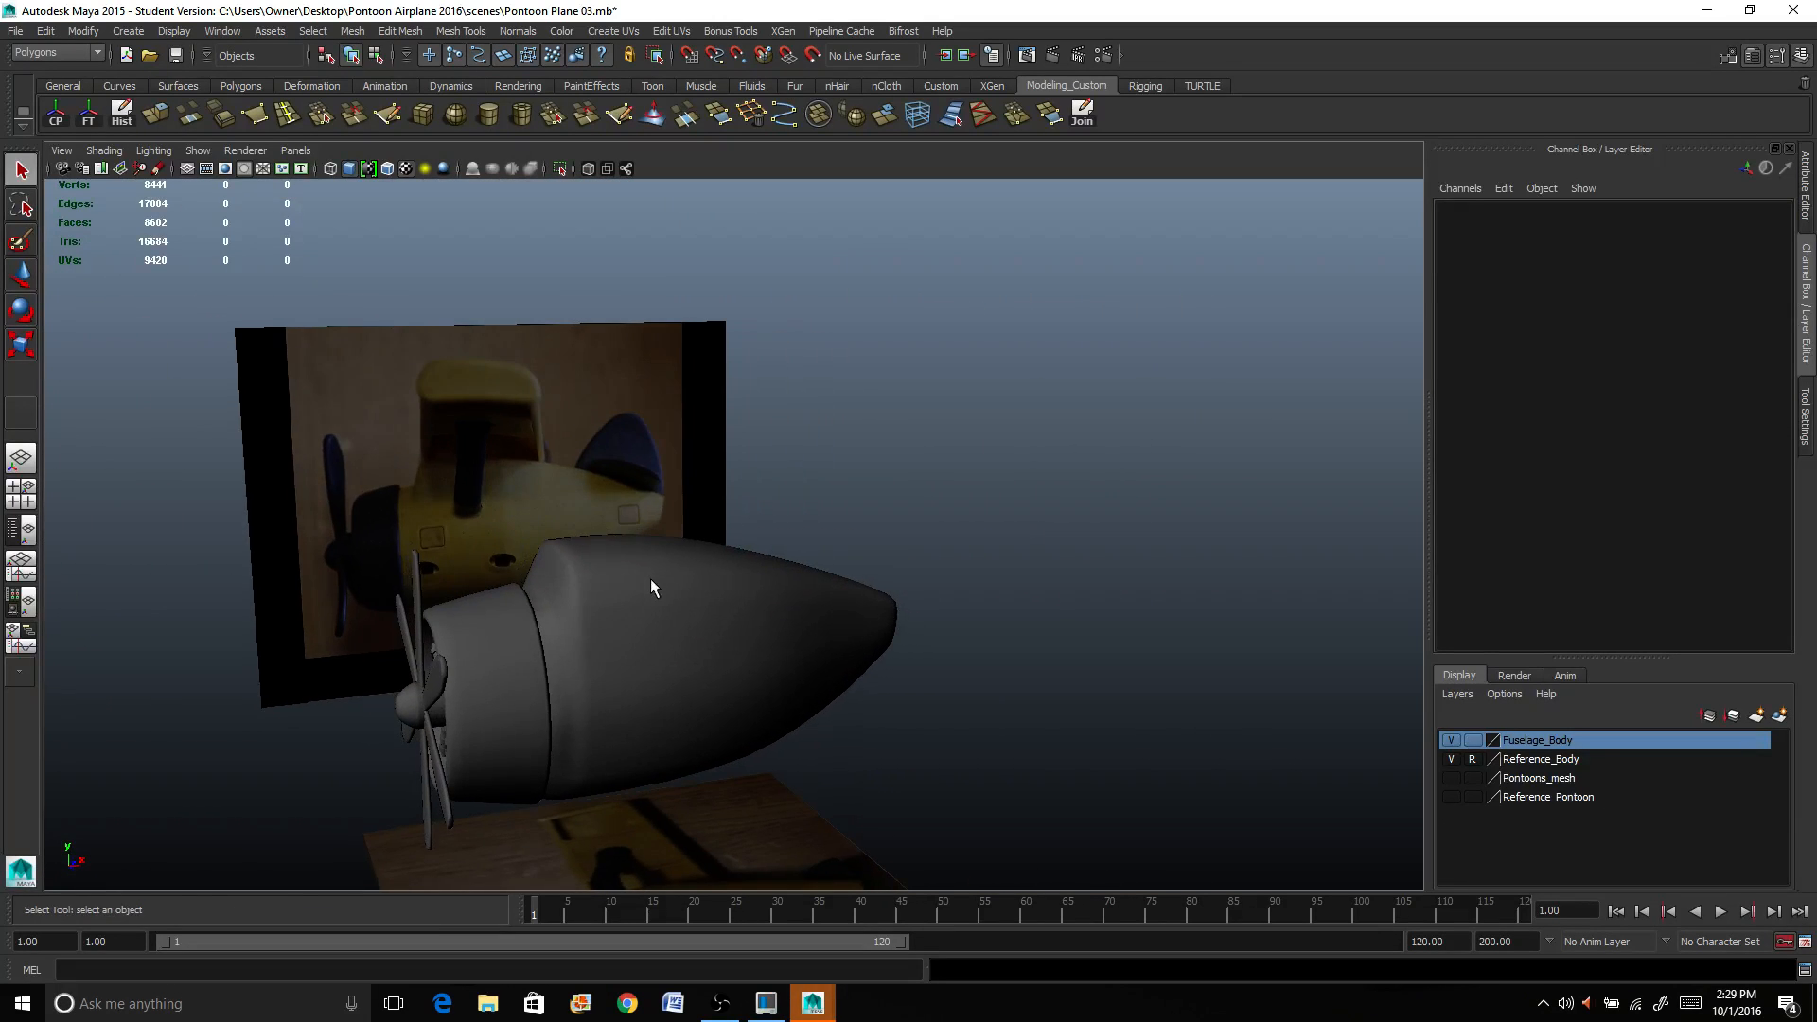
drag(652, 587, 944, 596)
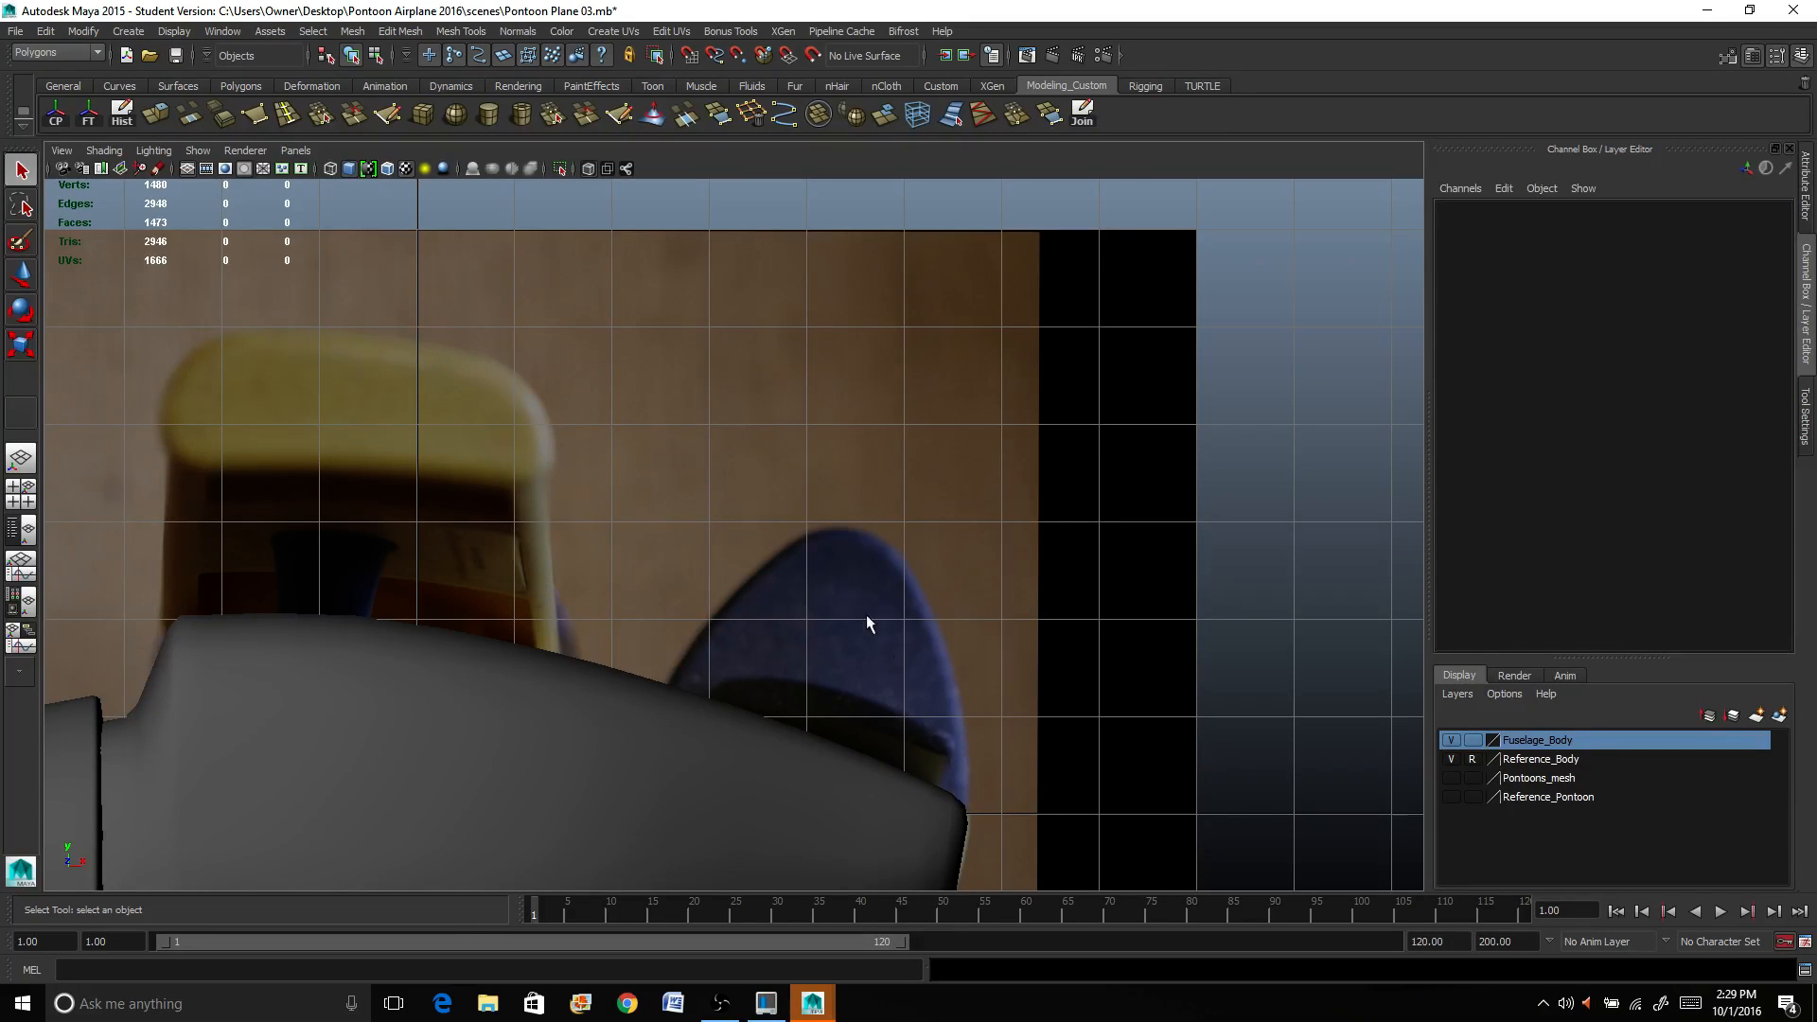
mouse_move(649, 751)
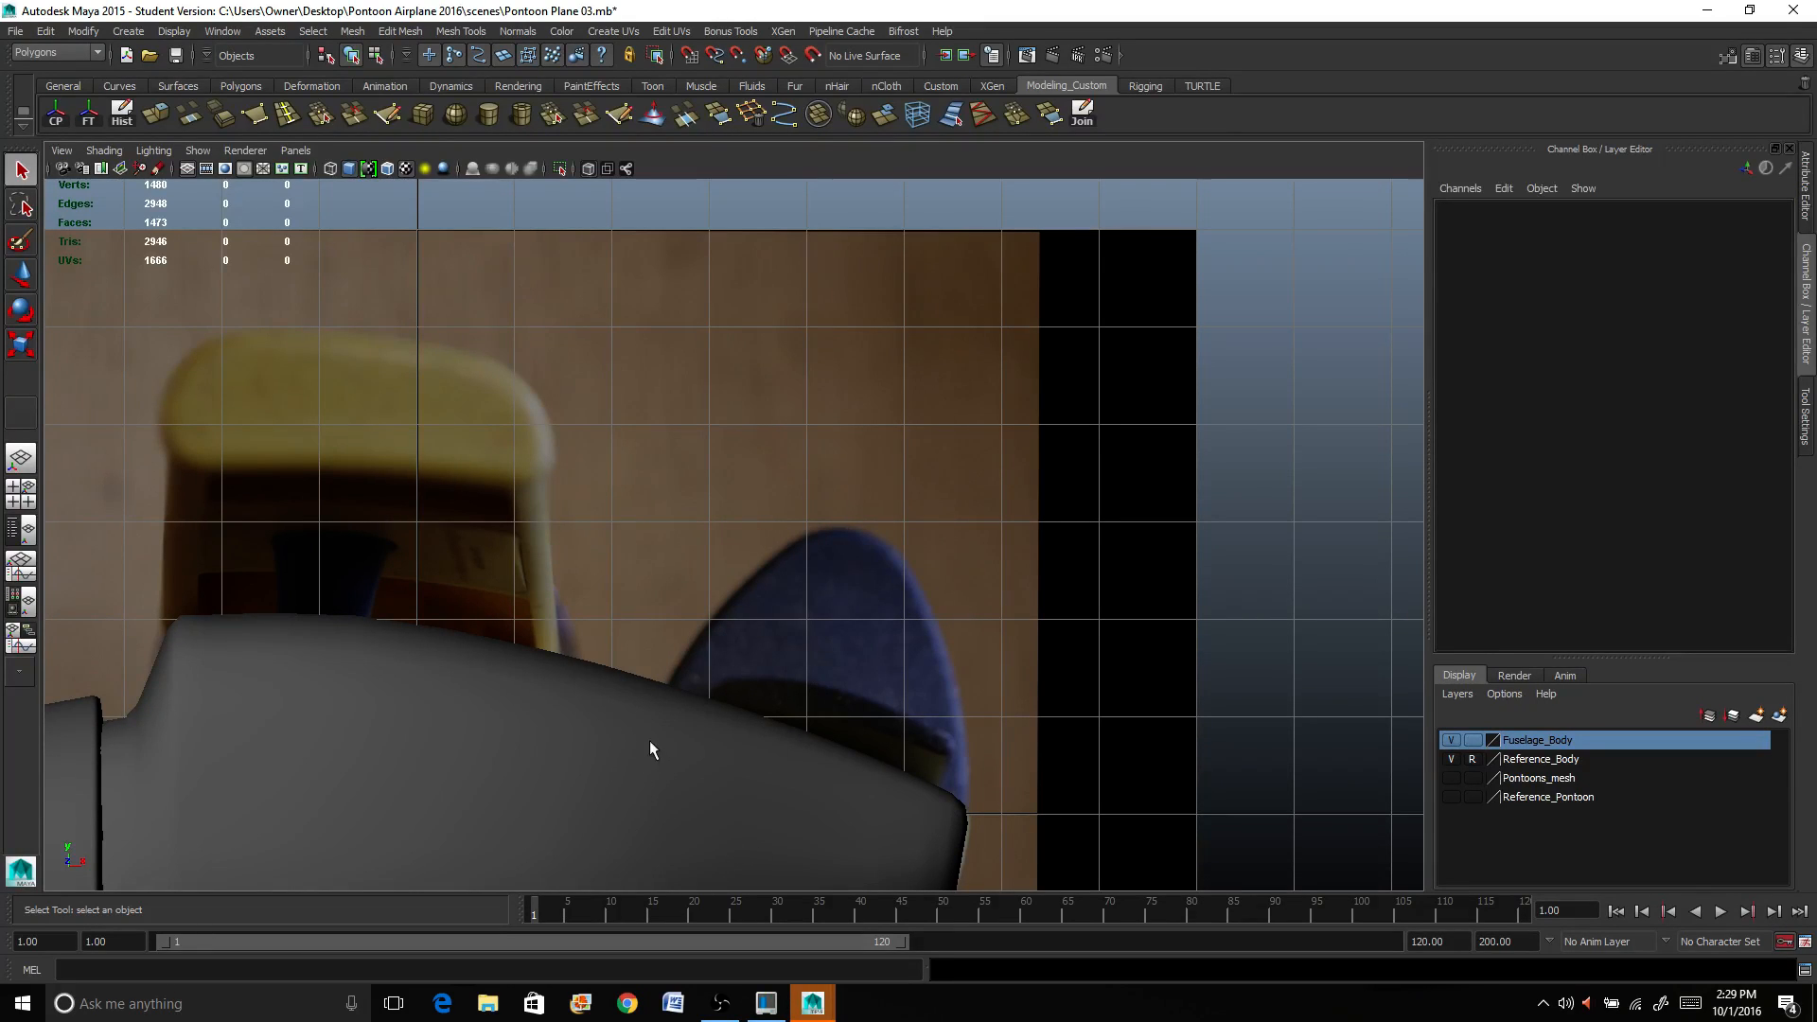
mouse_move(802, 706)
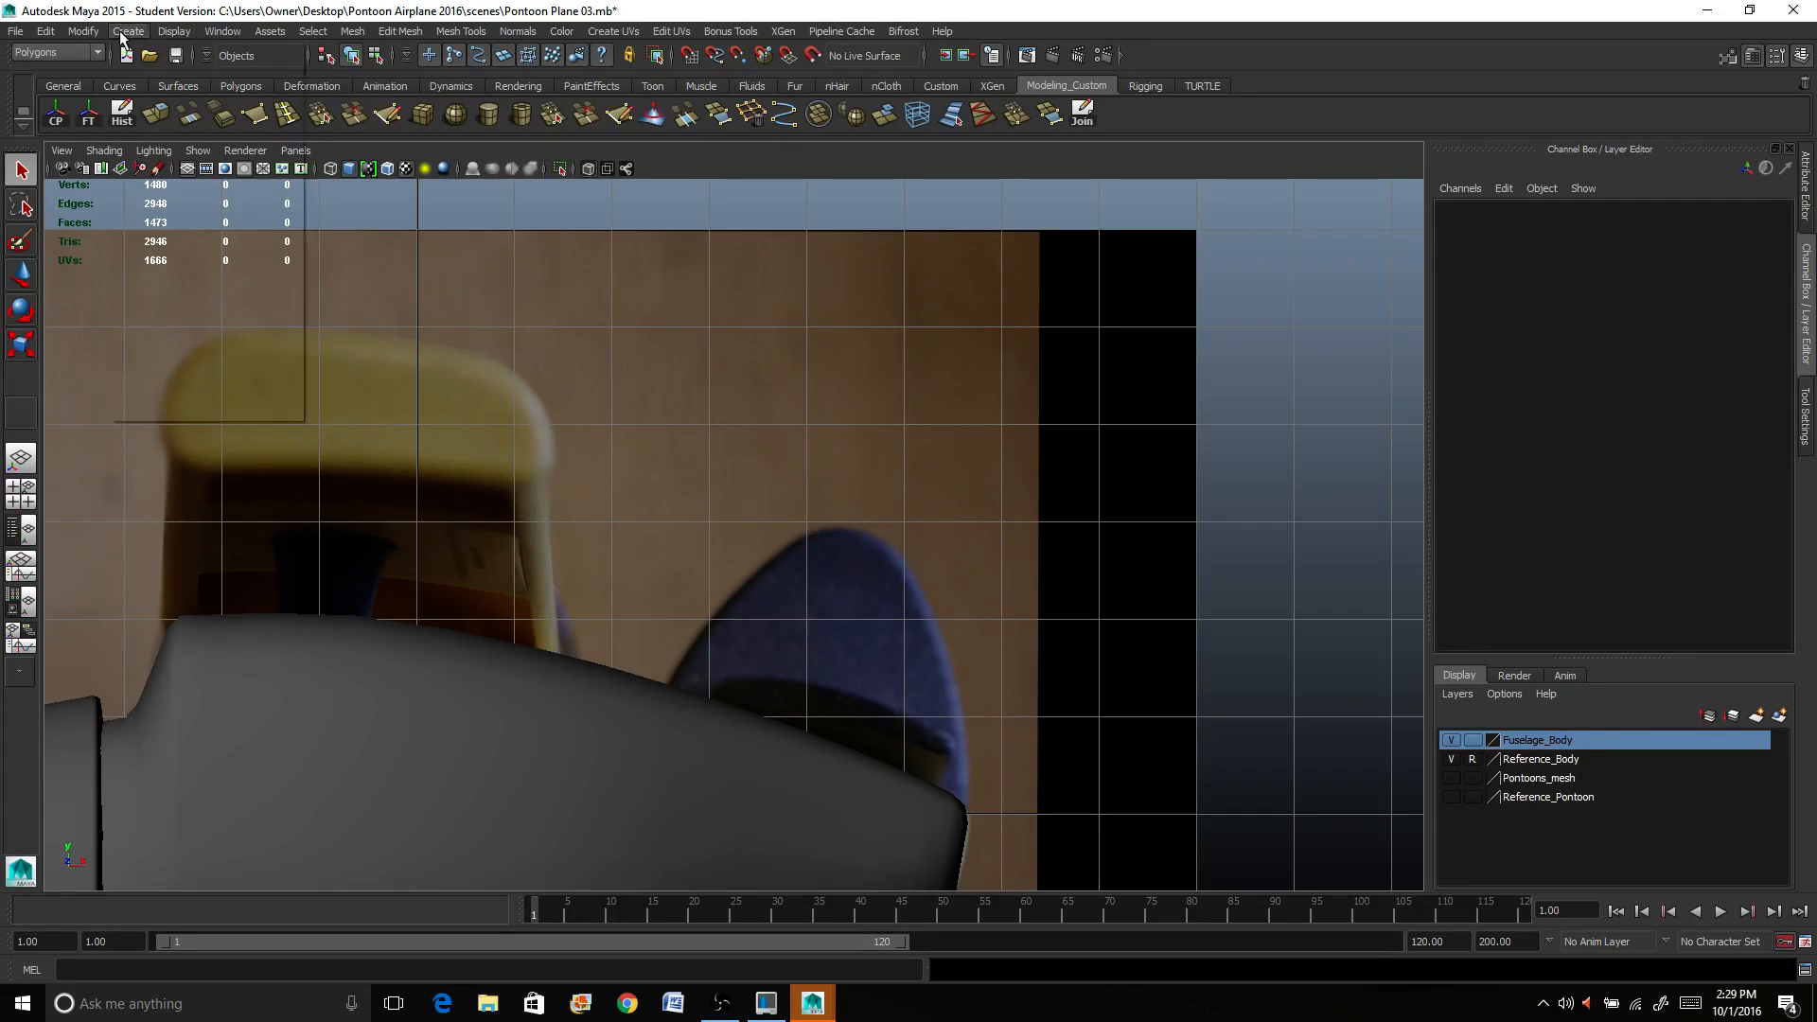
Step: Create a polygon cylinder and set its Rotate X to 90 so it faces the side view
click(127, 30)
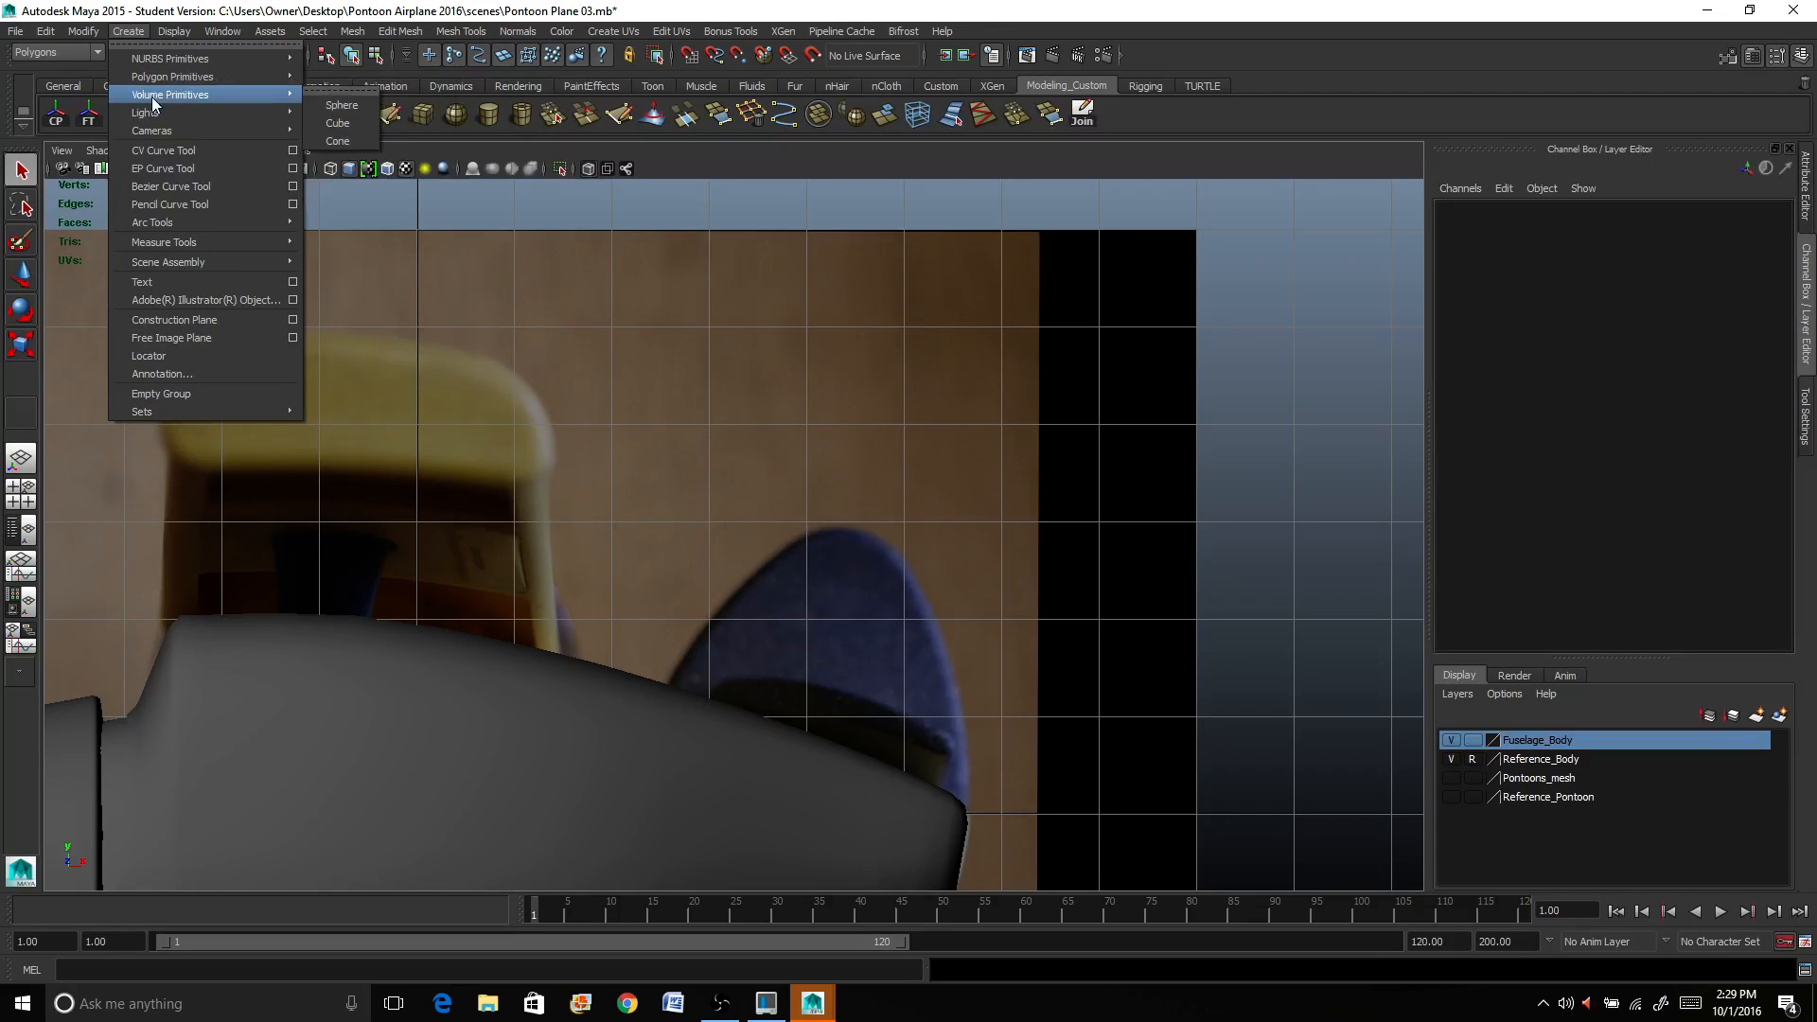
mouse_move(172, 76)
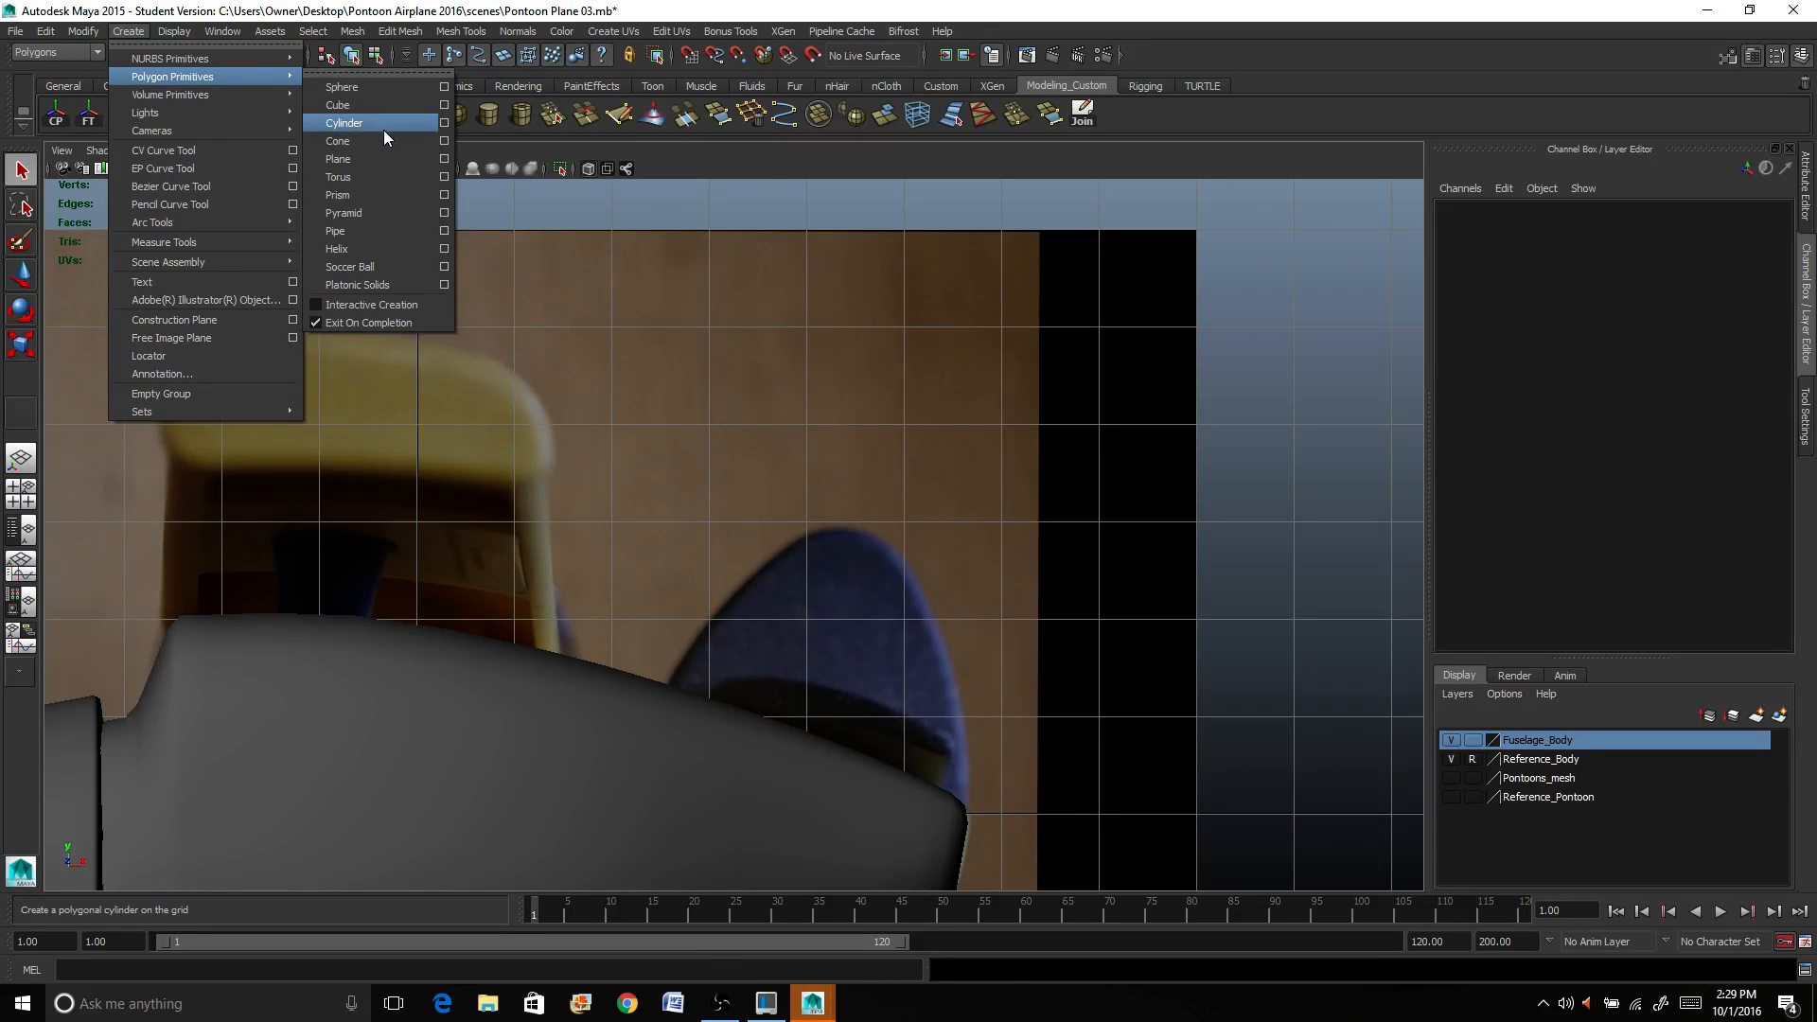
click(344, 121)
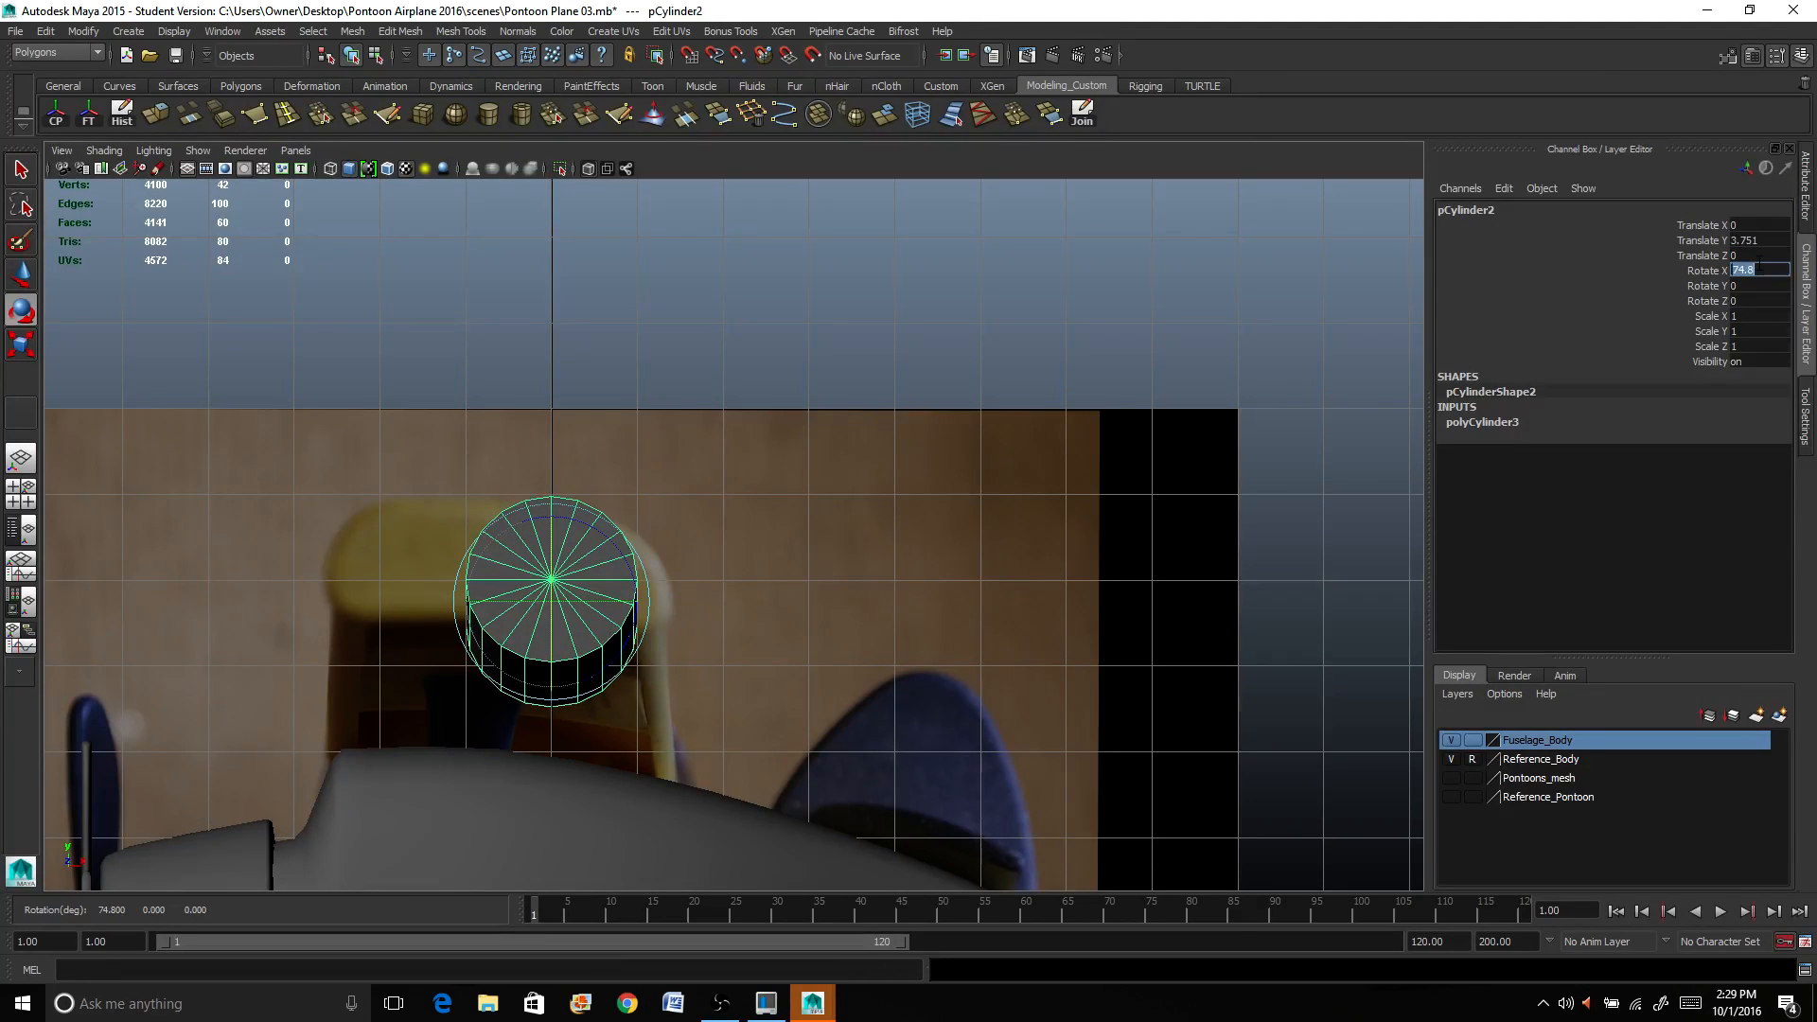
text(90)
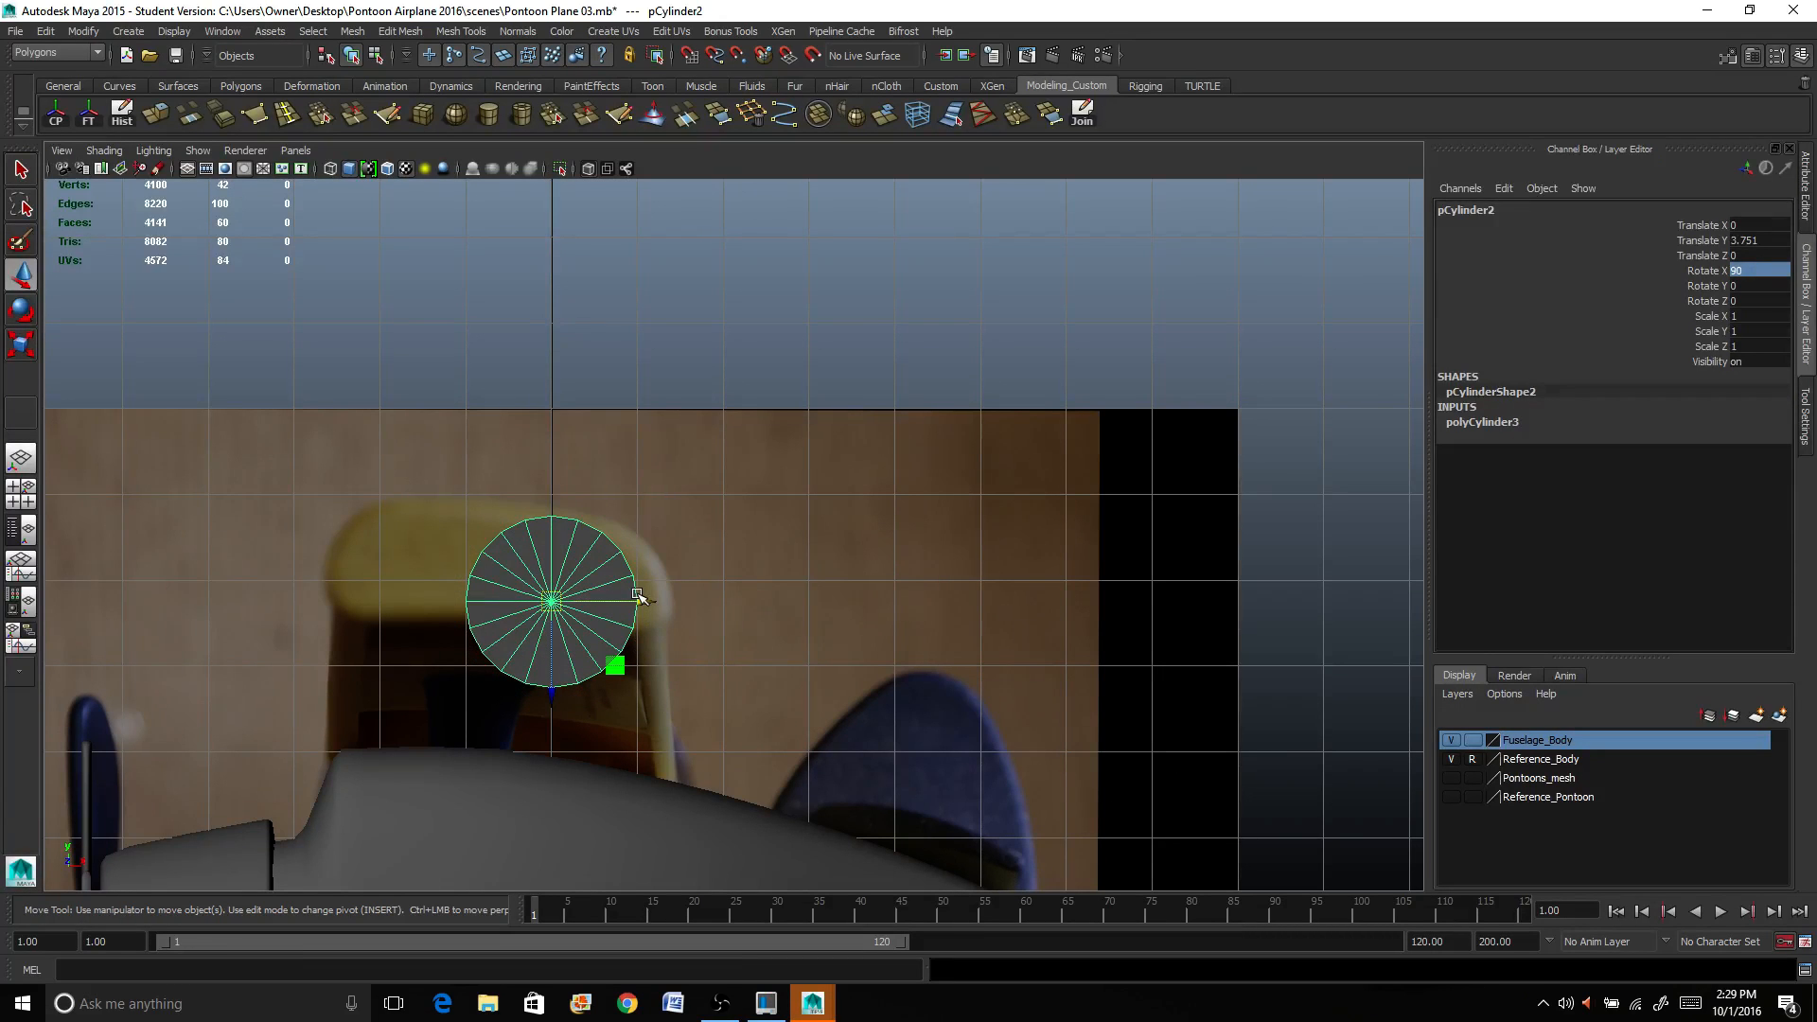
Step: Move the cylinder right and down over the blue wing support in the photo
drag(614, 664, 1001, 664)
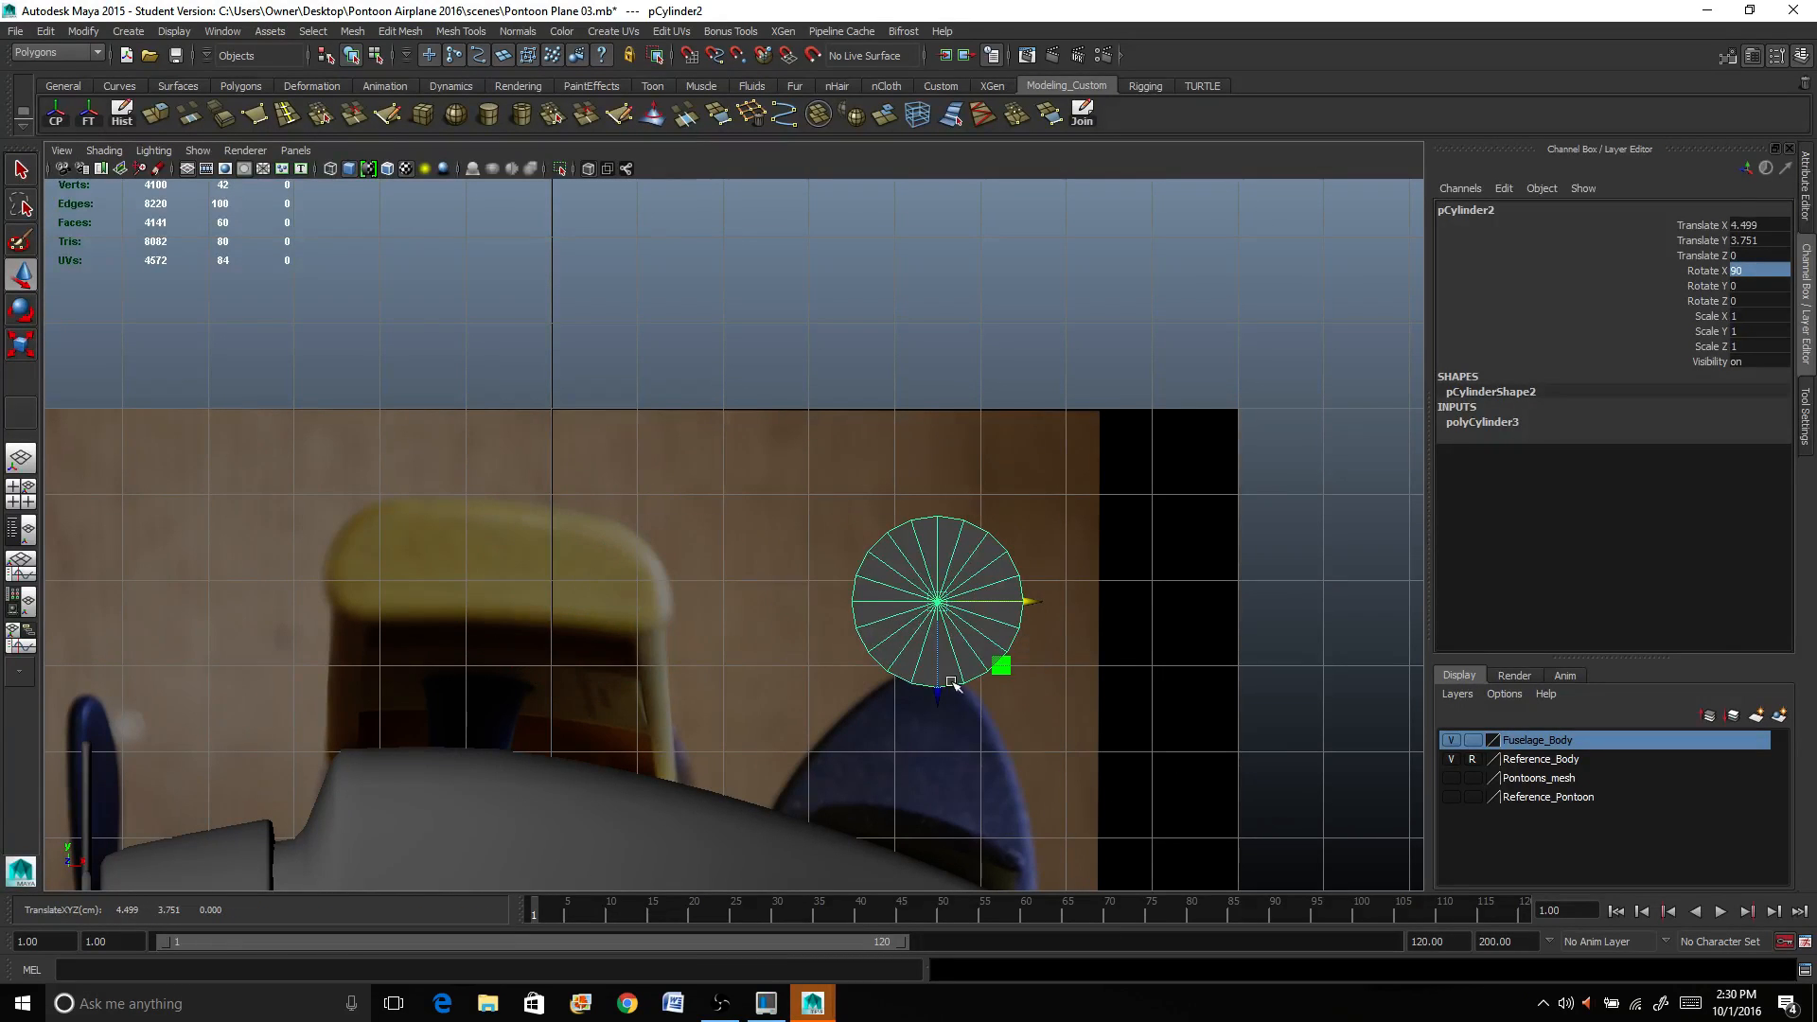
drag(938, 600, 938, 791)
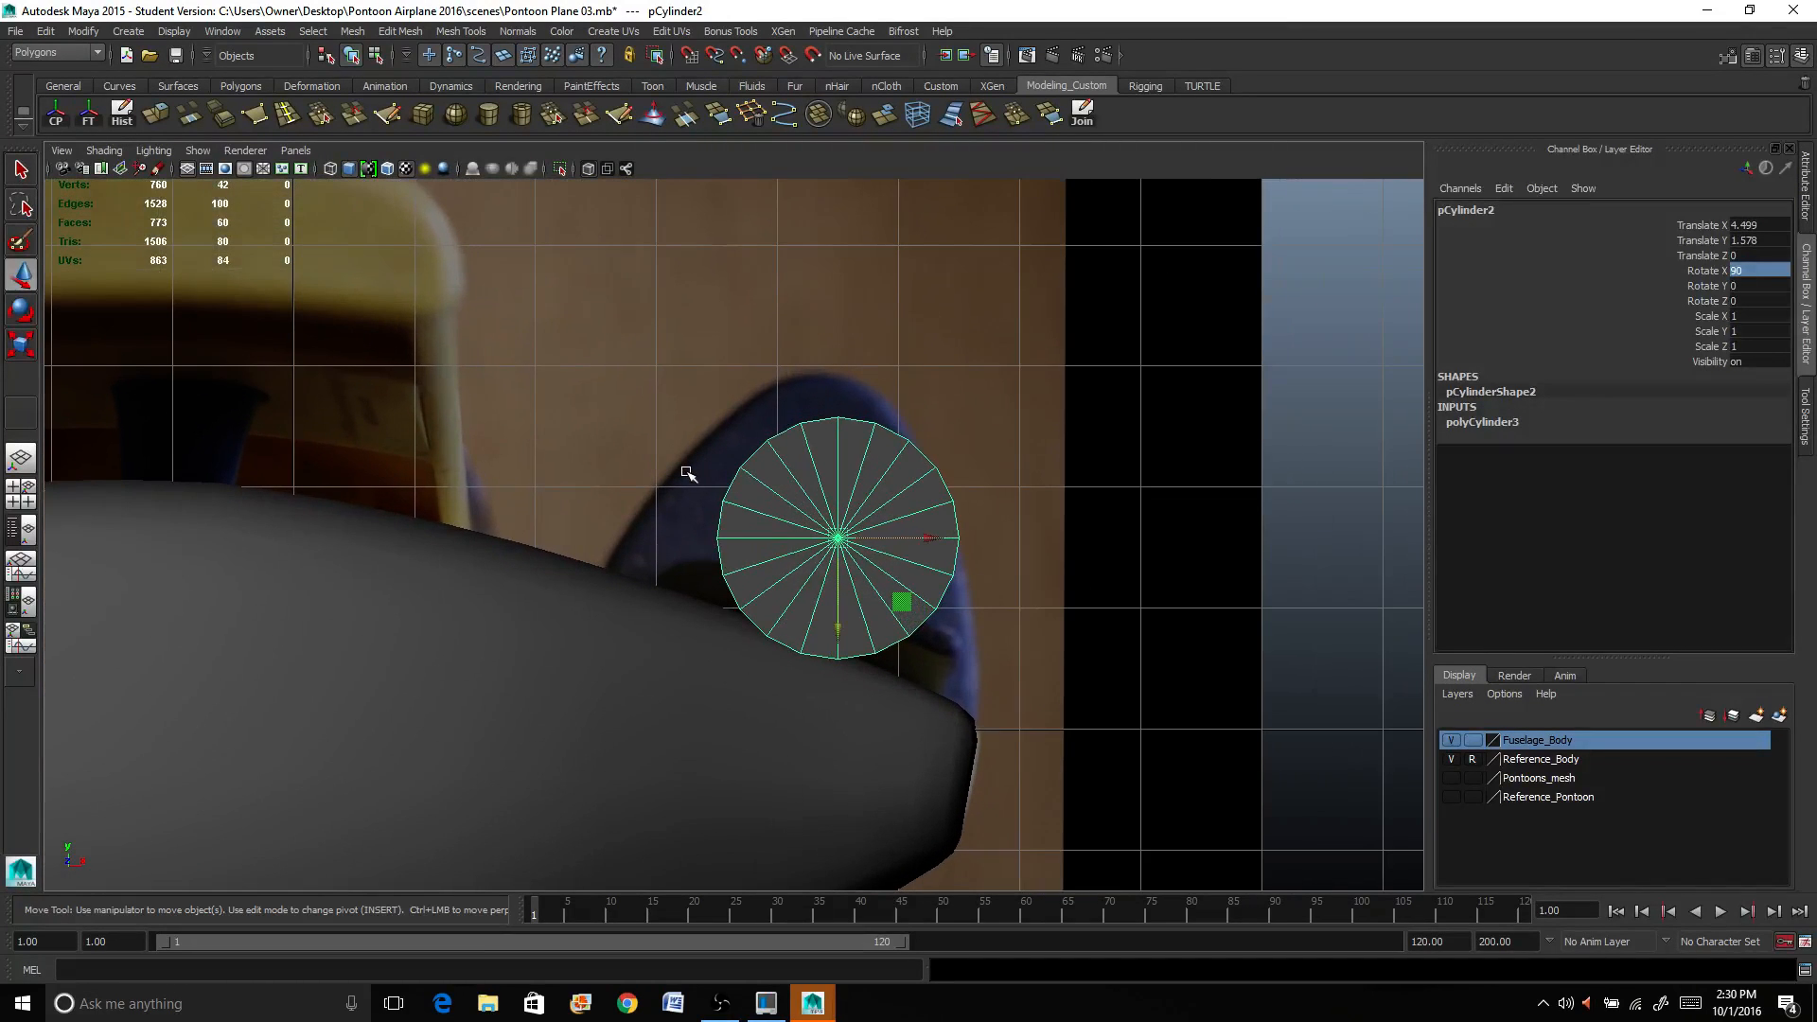
click(590, 168)
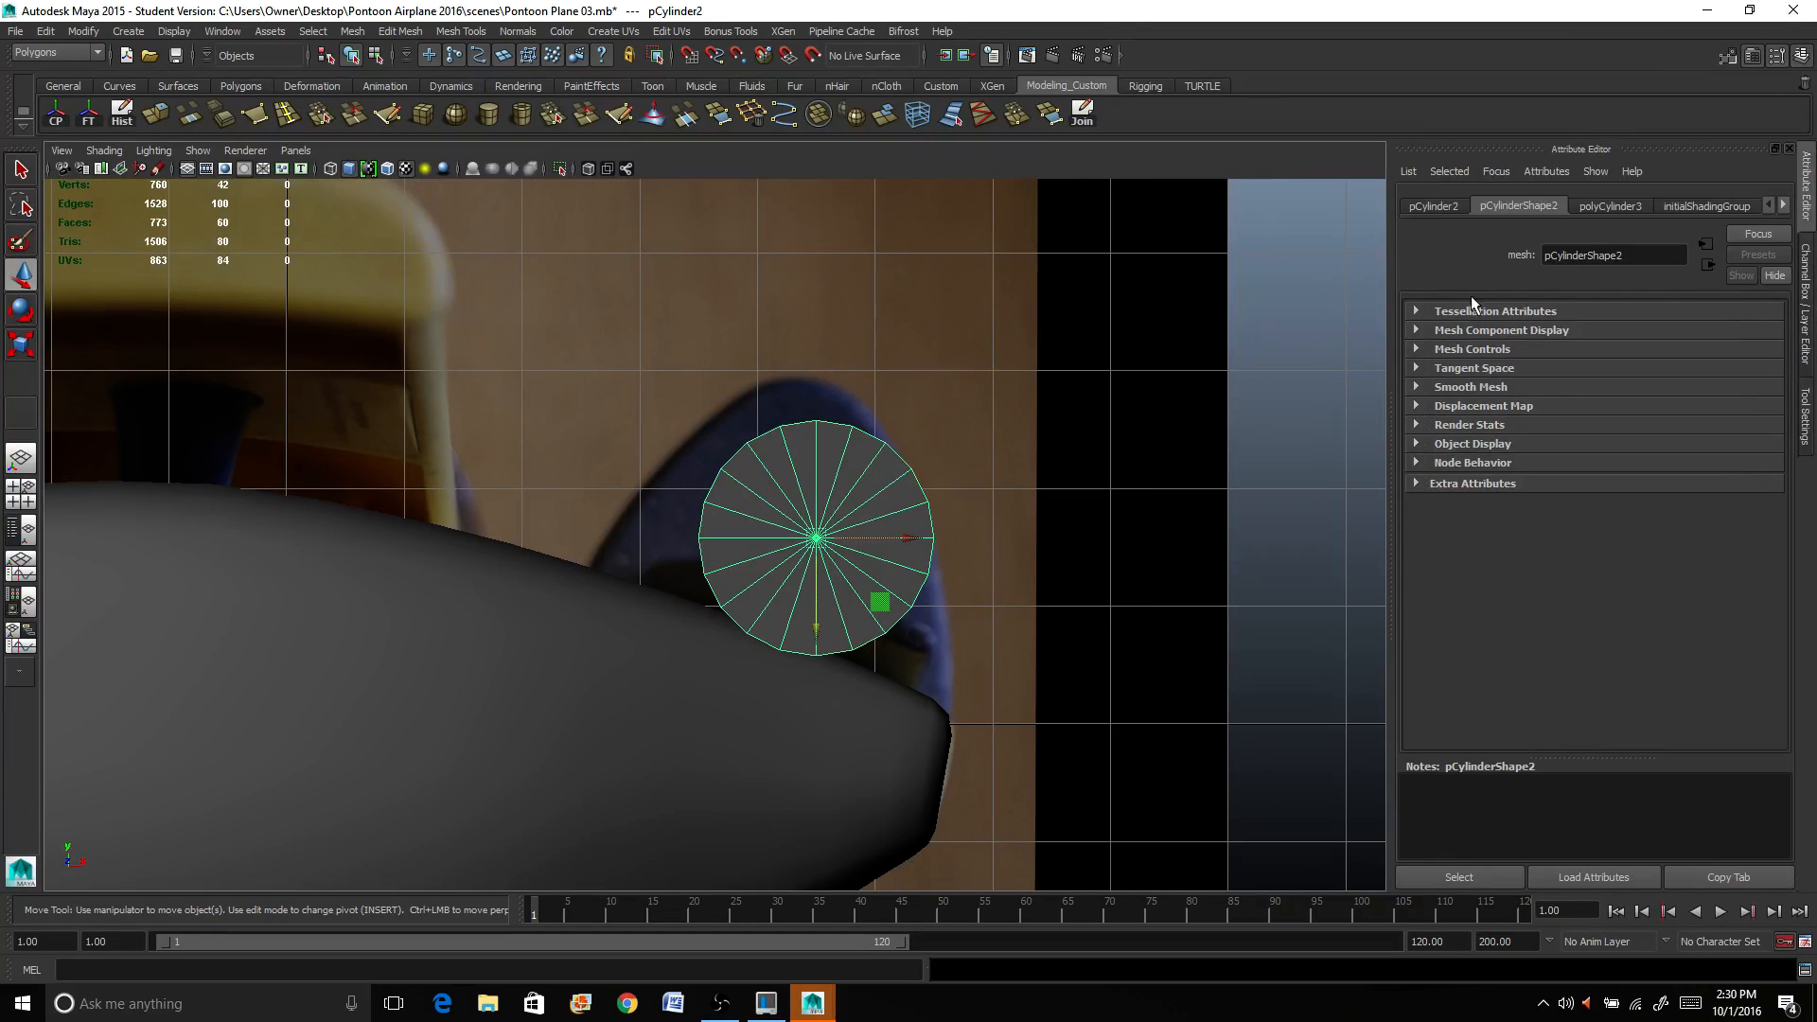
Step: Raise the lambert1 material's Transparency so the reference photo shows through the models
click(1769, 205)
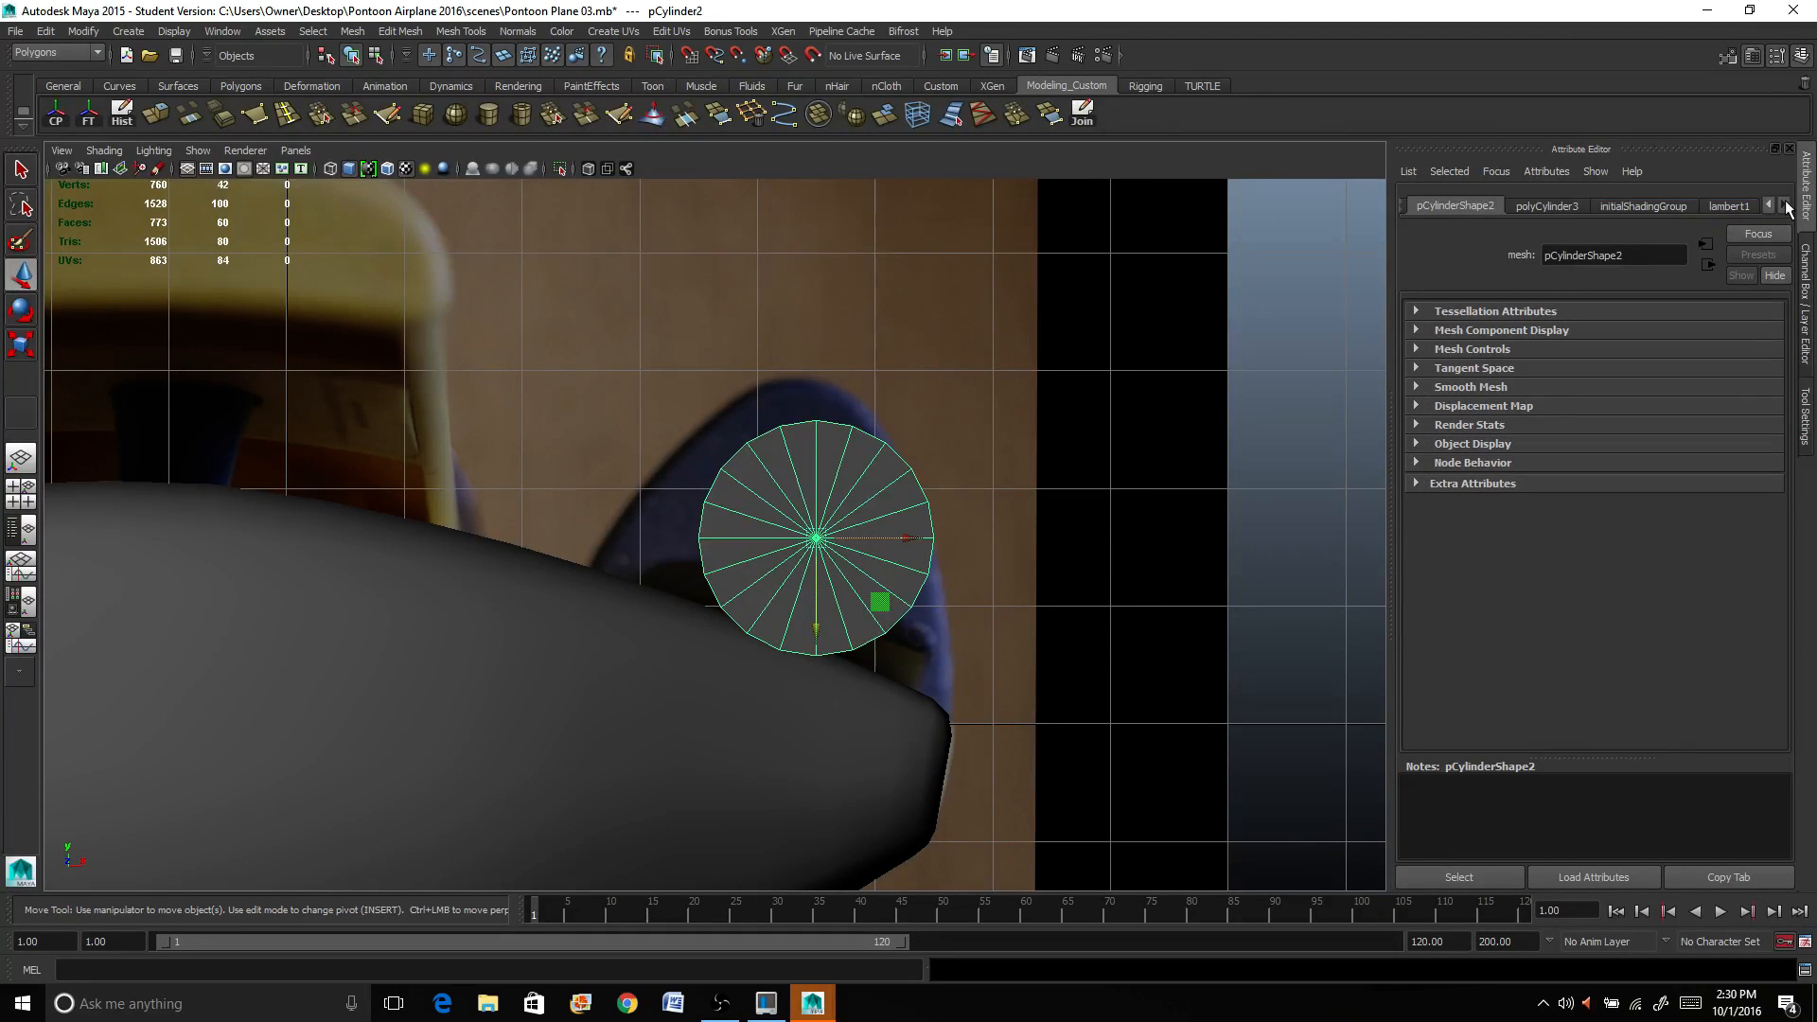
click(1730, 205)
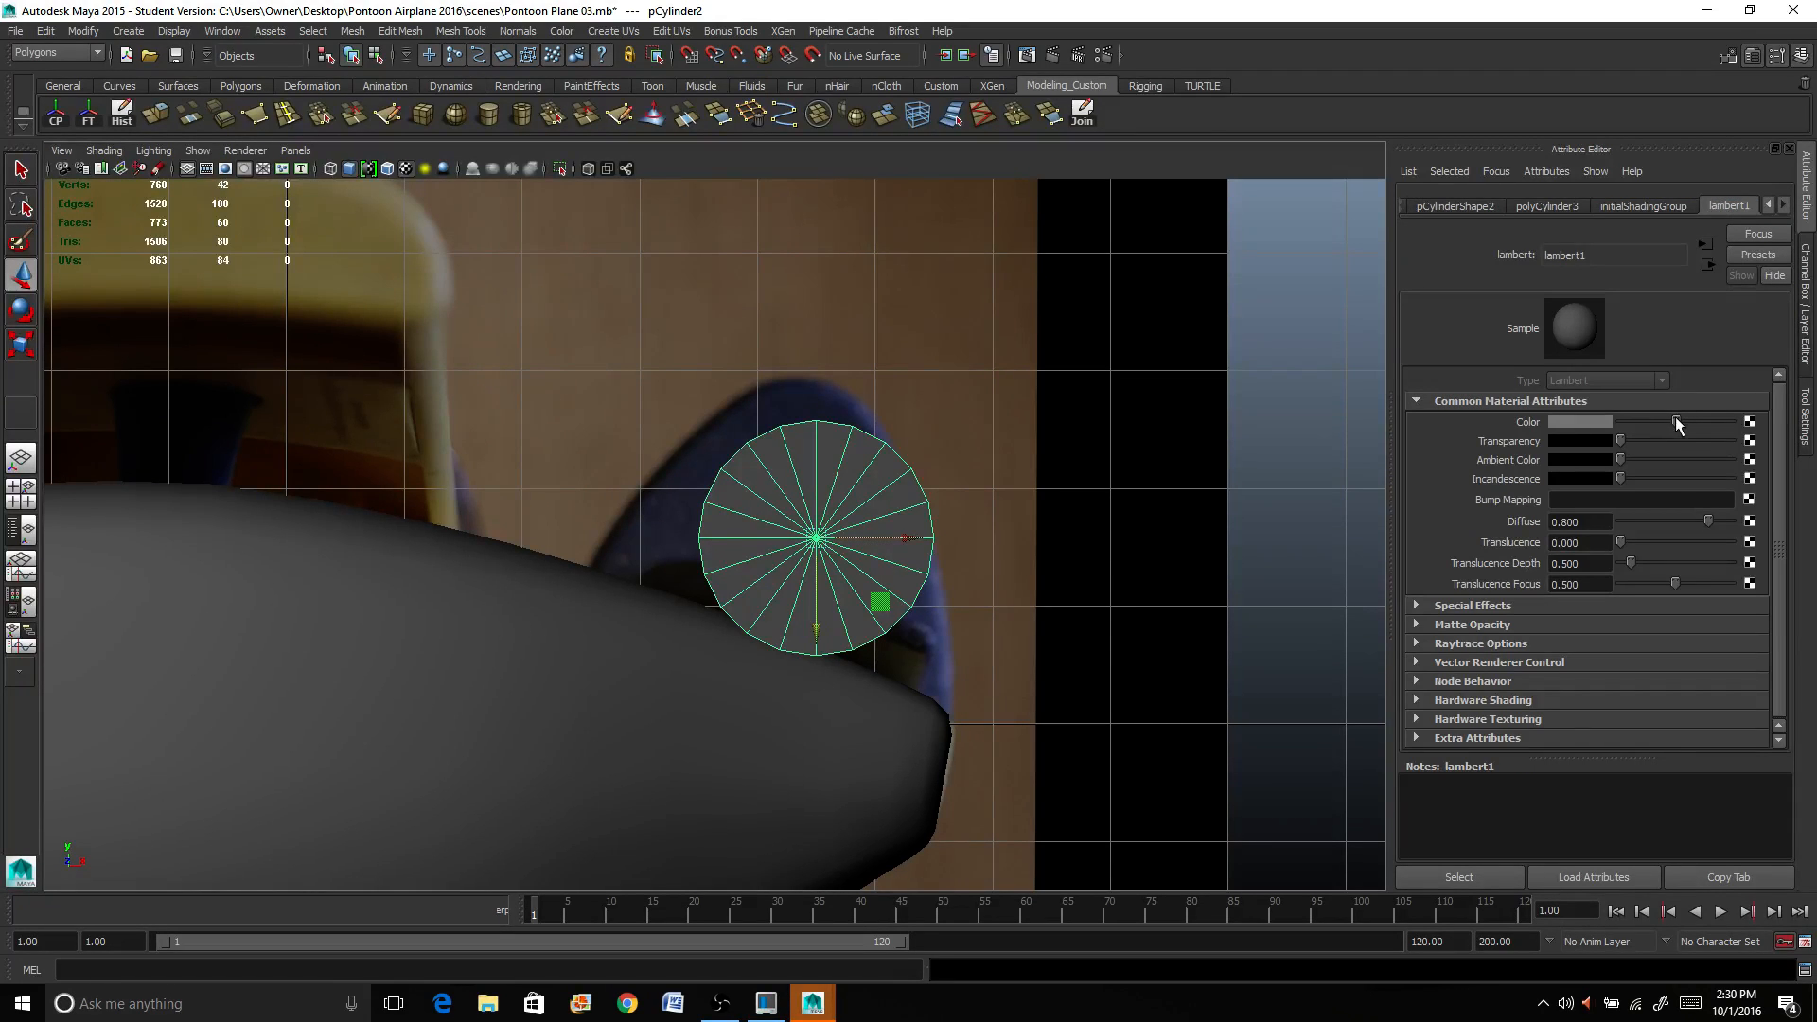
drag(1622, 441, 1644, 441)
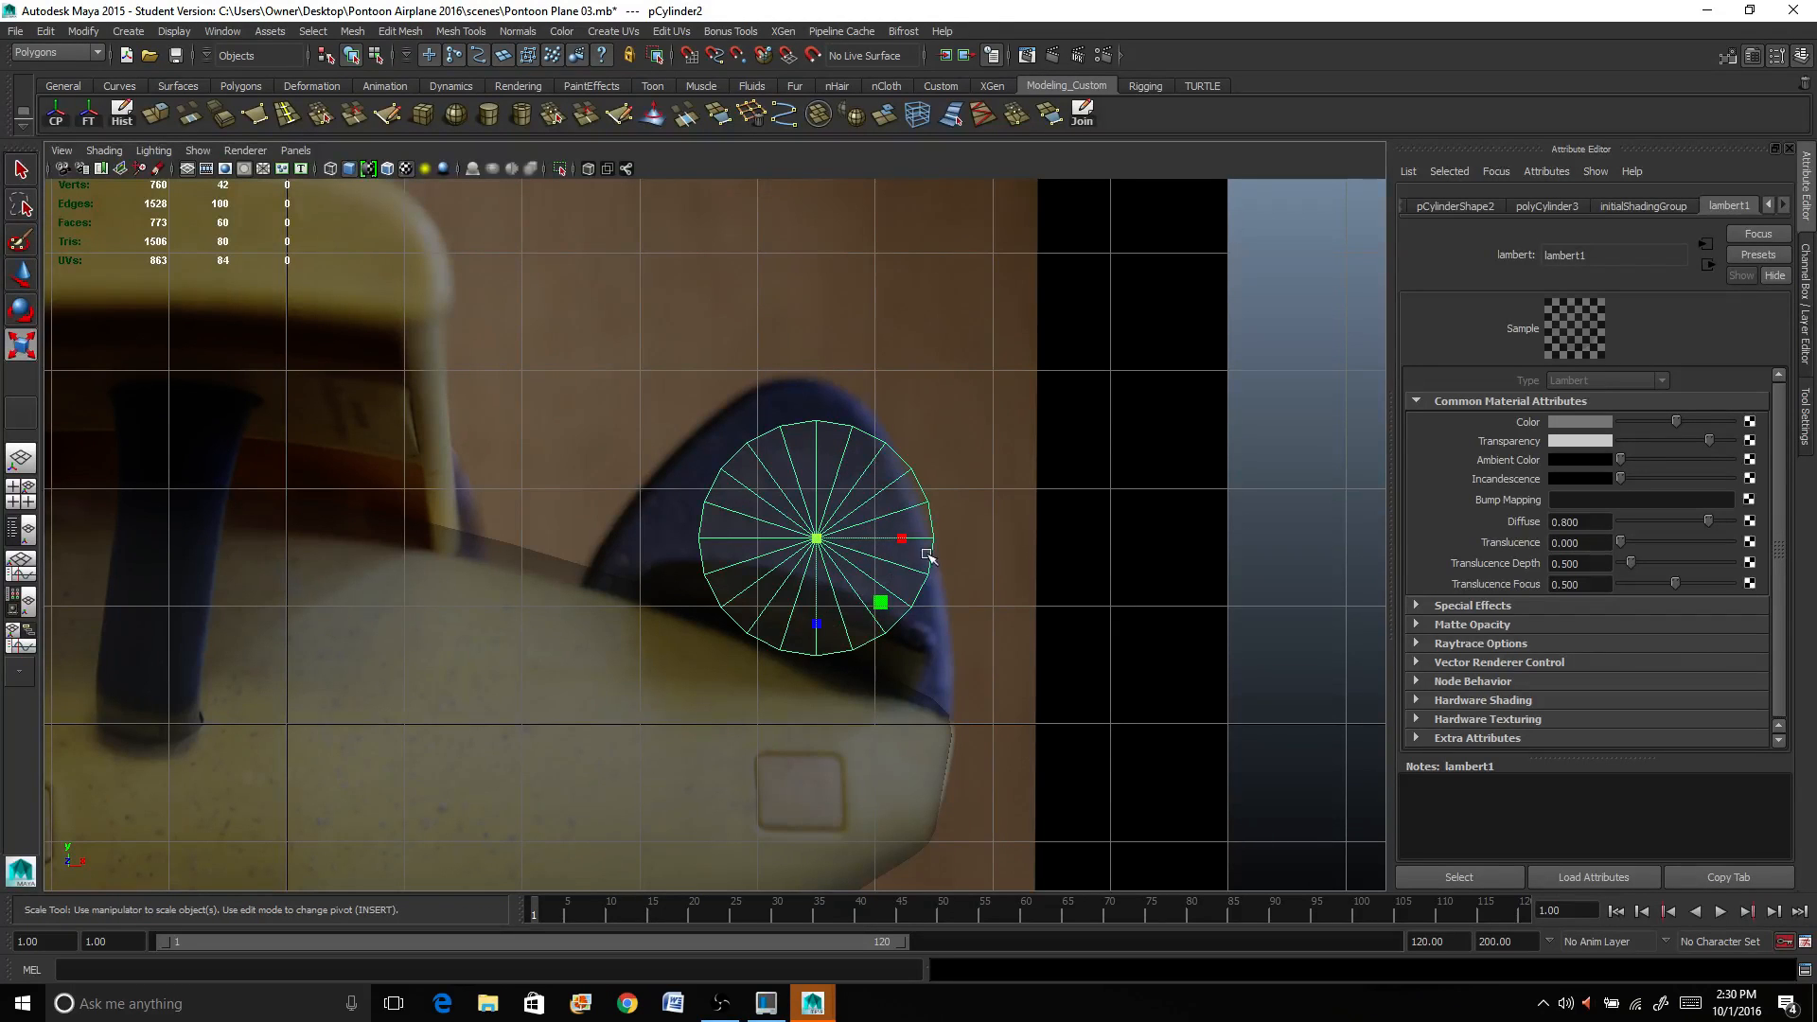
Step: Scale the cylinder up to the support's width and lower it onto the fuselage top edge
drag(901, 537, 916, 539)
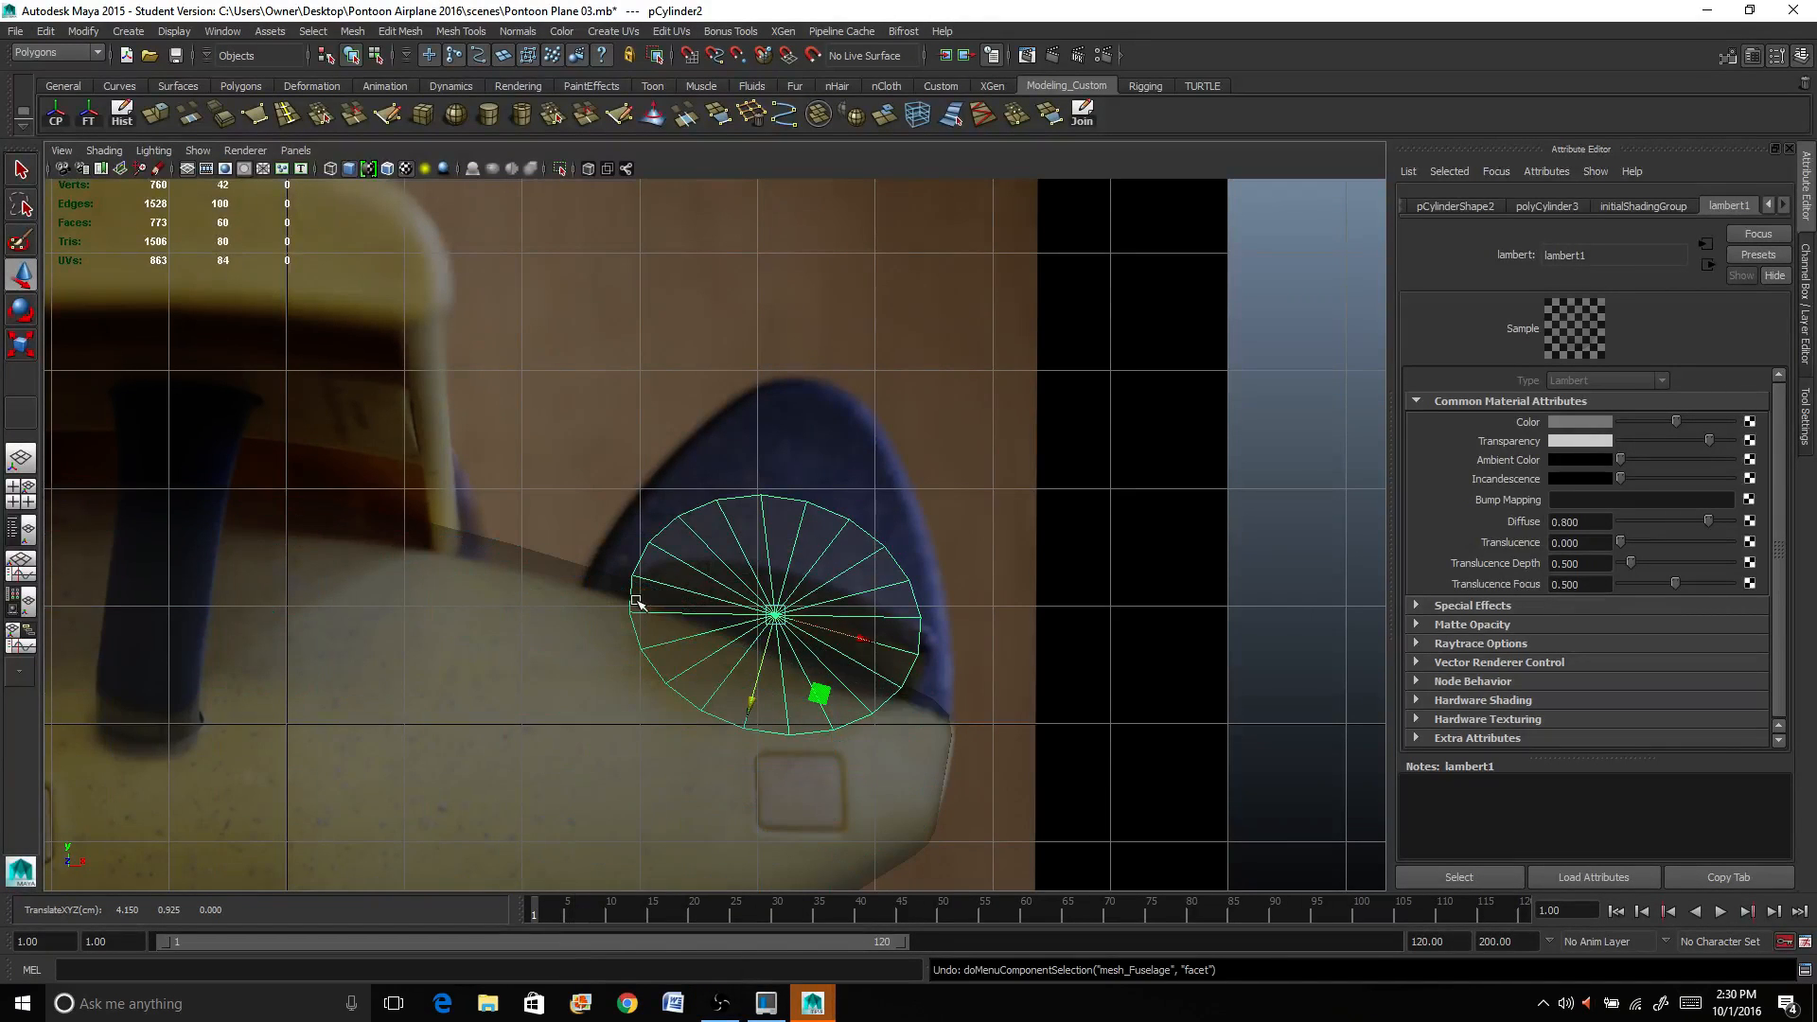
Step: Select the cylinder's lower-half faces and delete them, leaving a half-disc arch
right_click(611, 611)
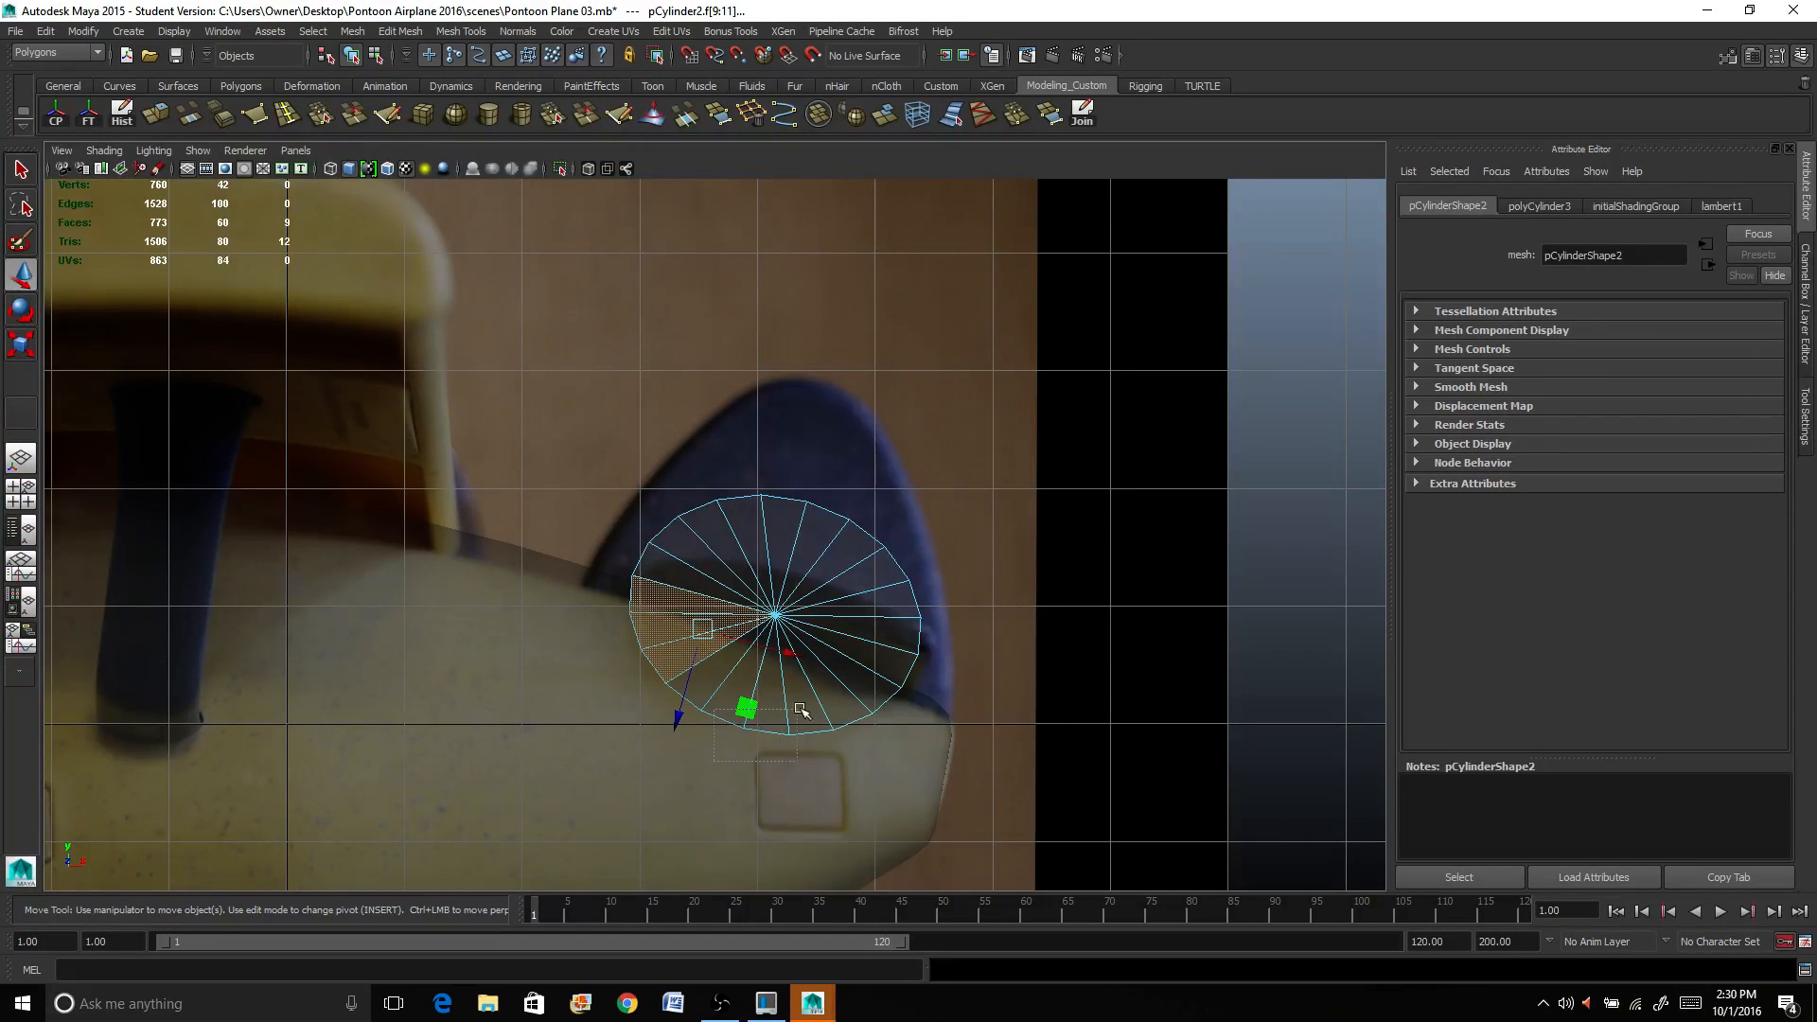
drag(748, 706, 818, 735)
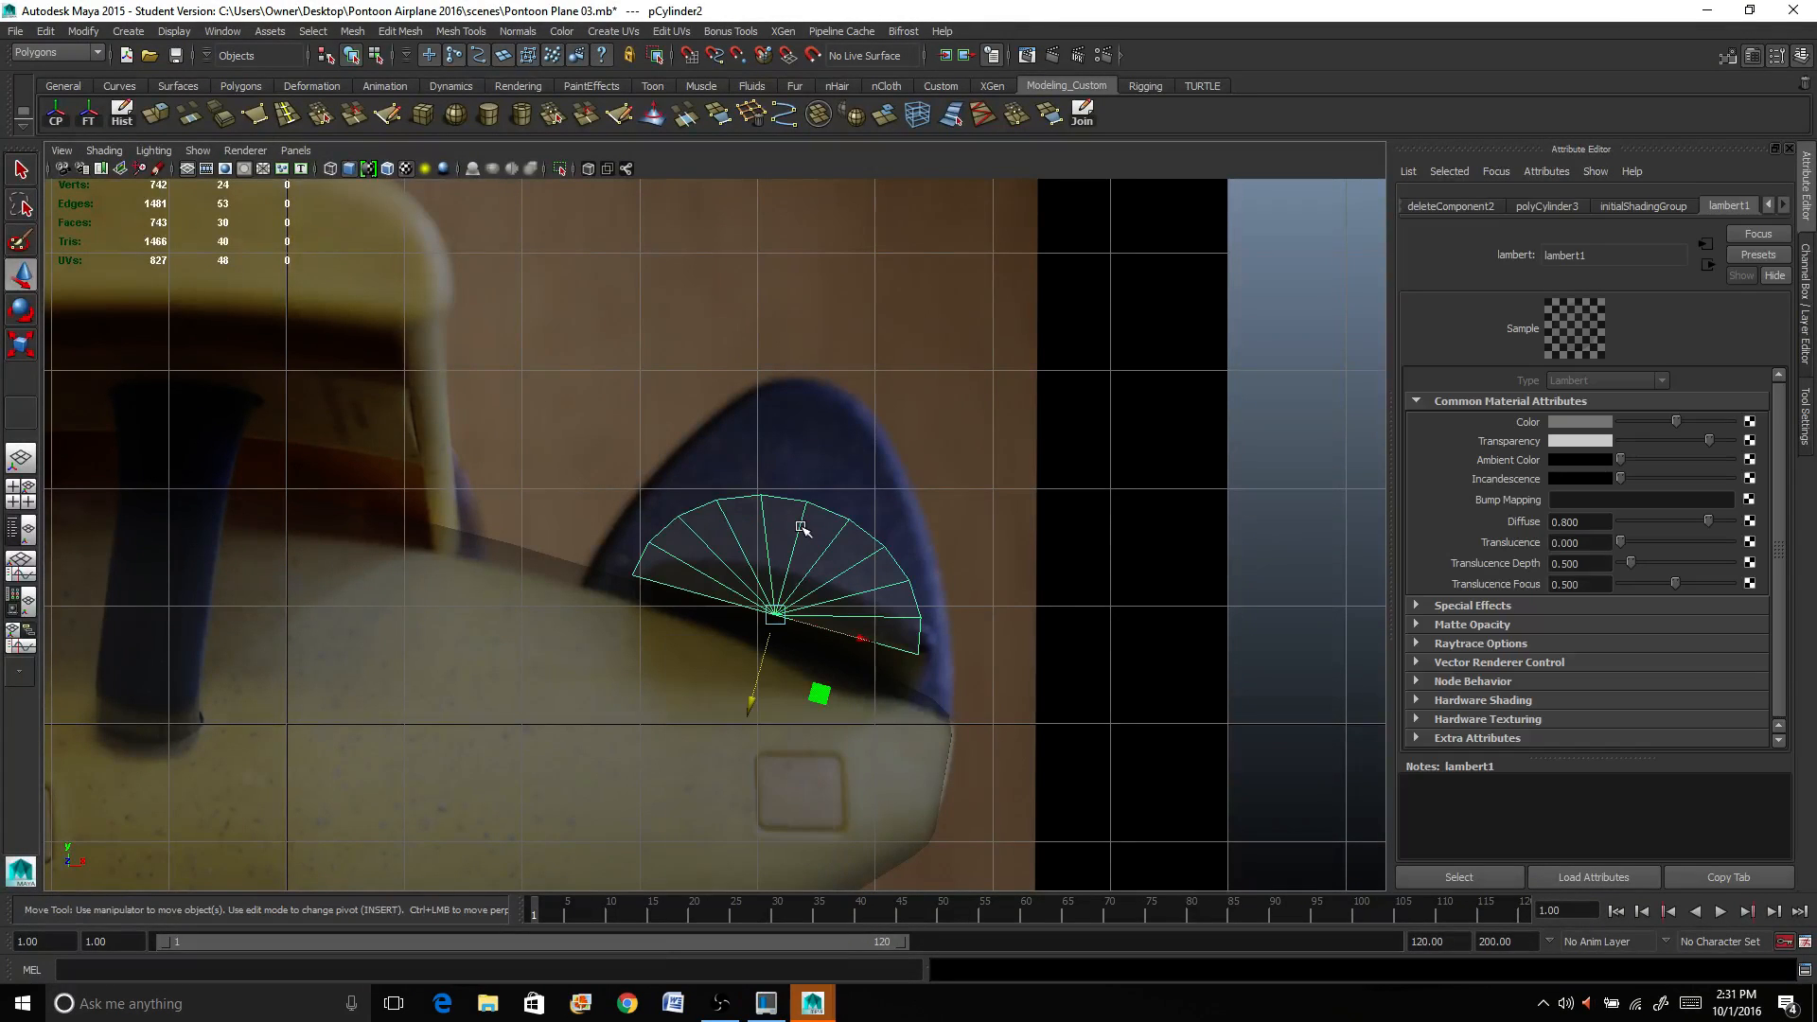
mouse_move(839, 634)
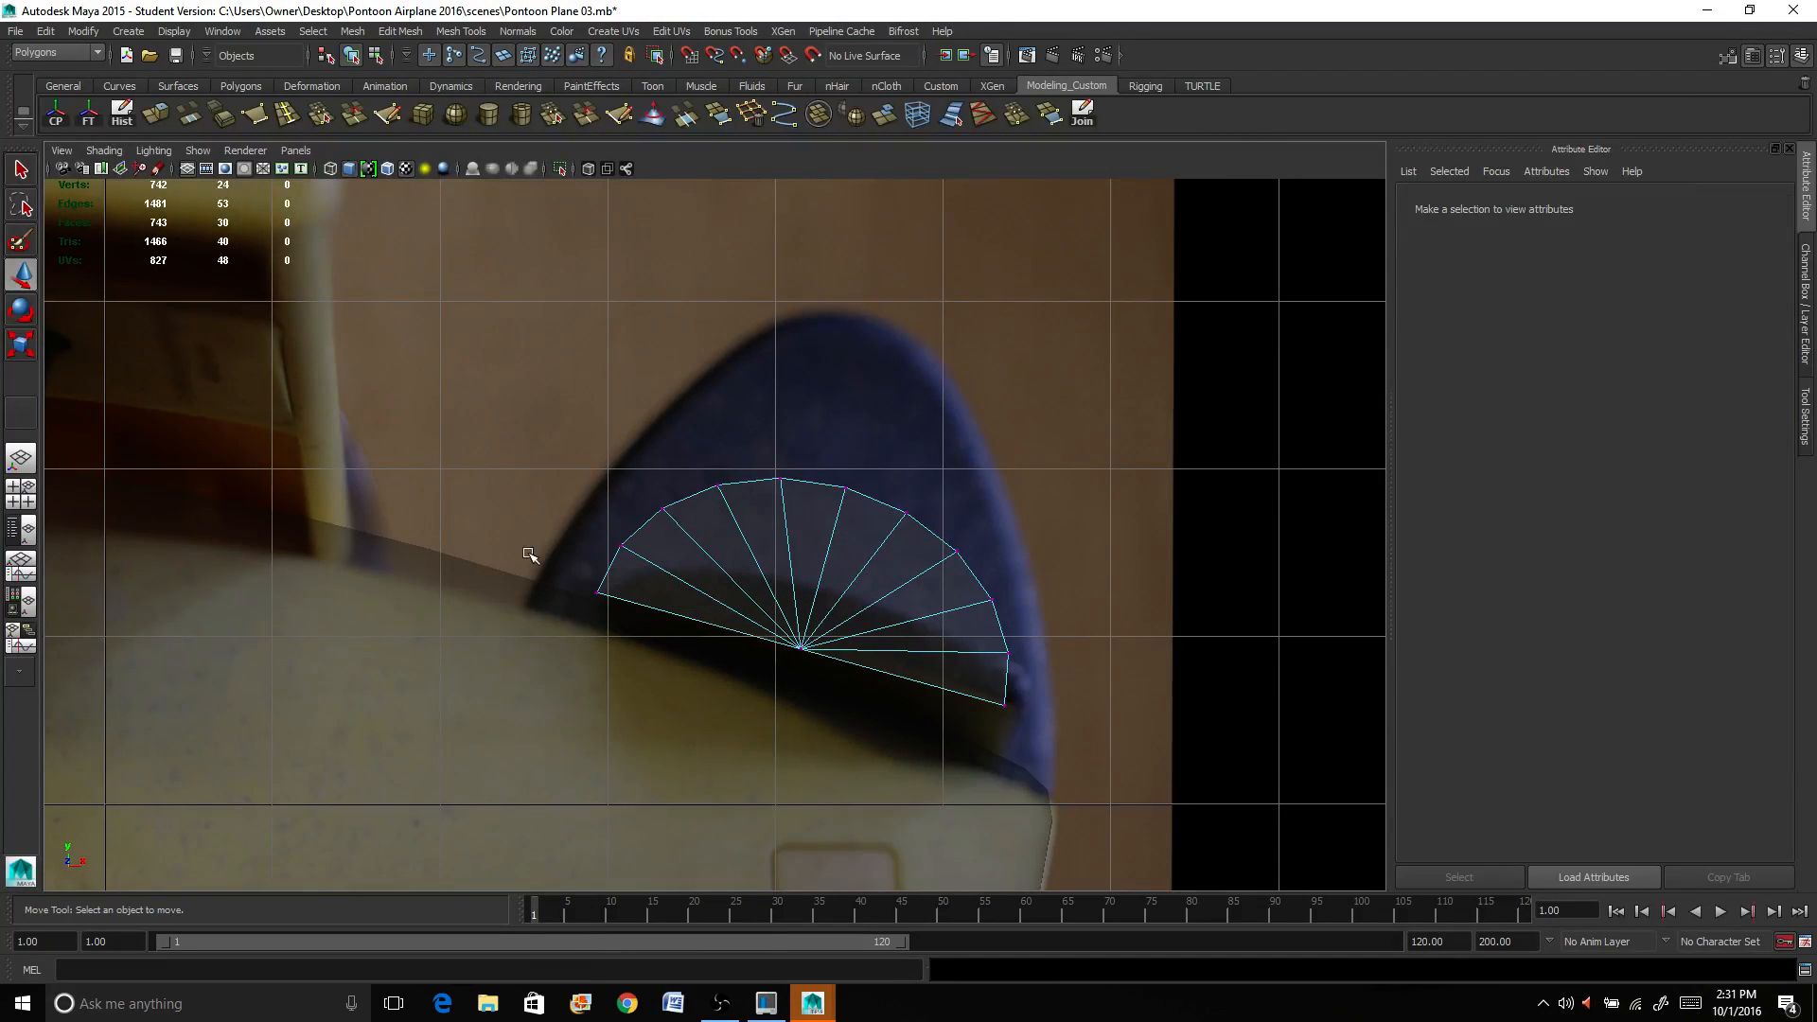
Step: Drag the half-disc's left and top vertices onto the tail fin outline in the side photo
click(596, 592)
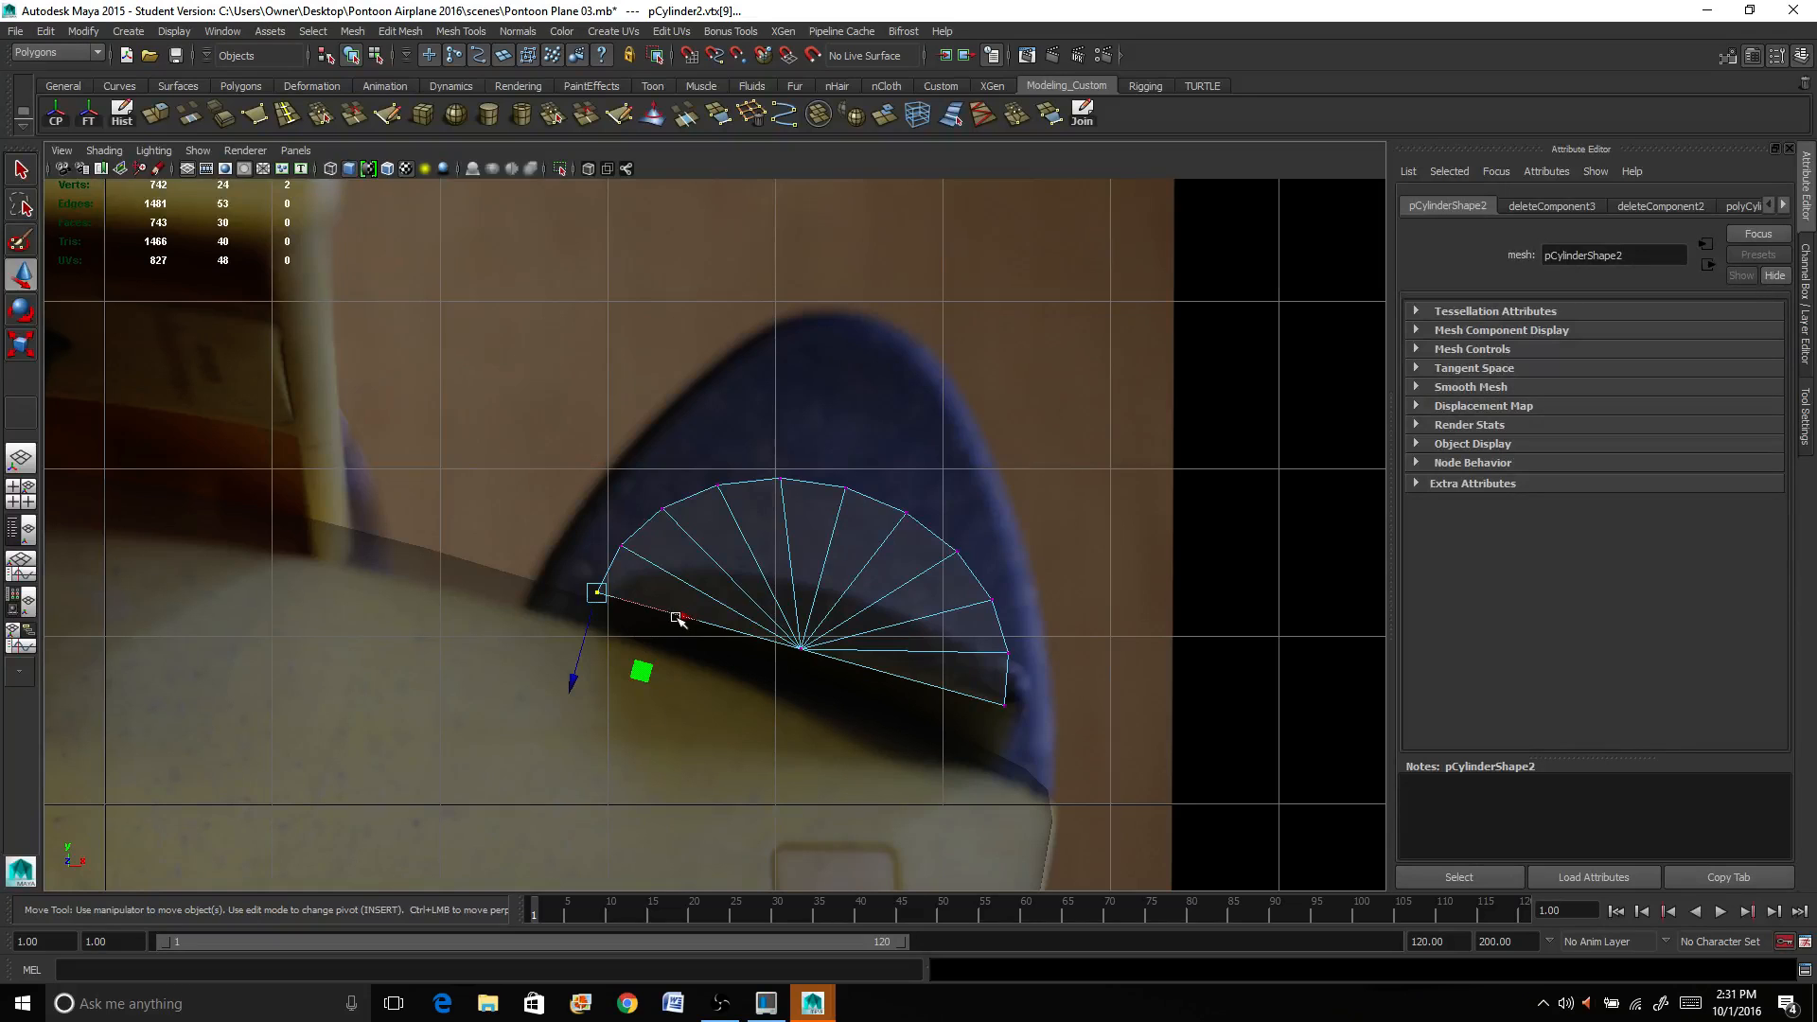
drag(595, 617, 536, 575)
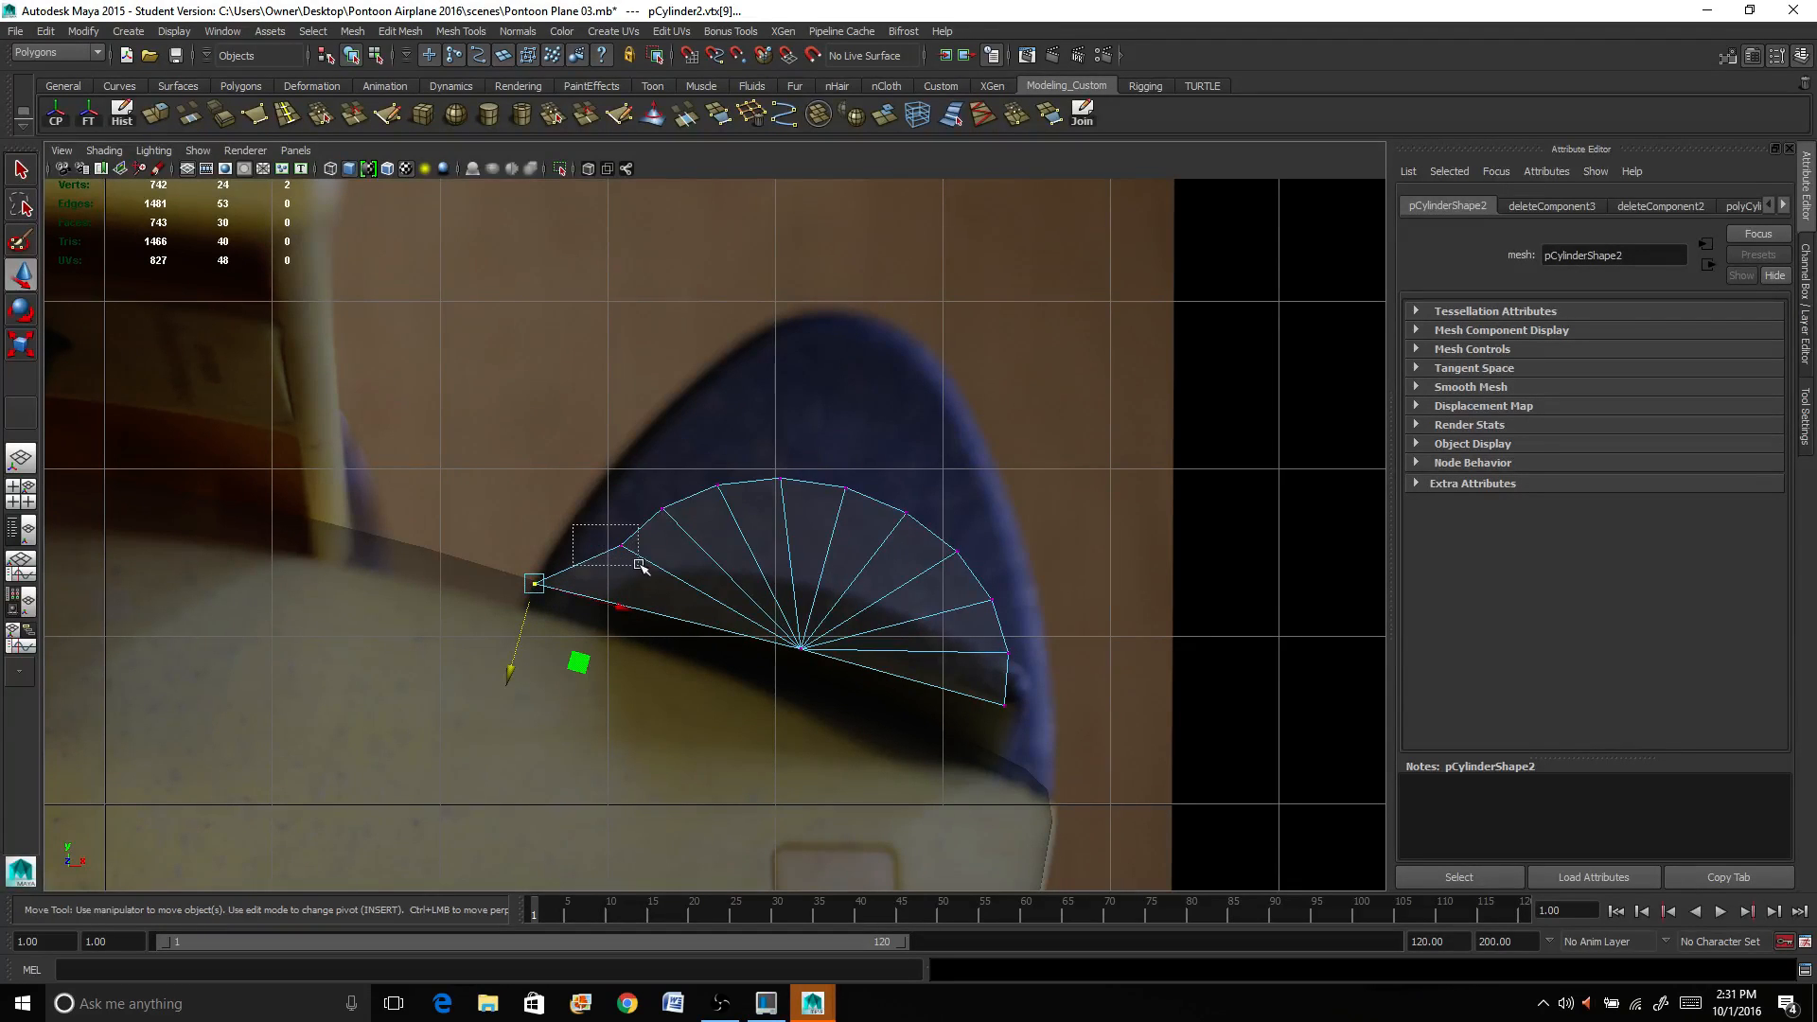
drag(533, 583, 568, 530)
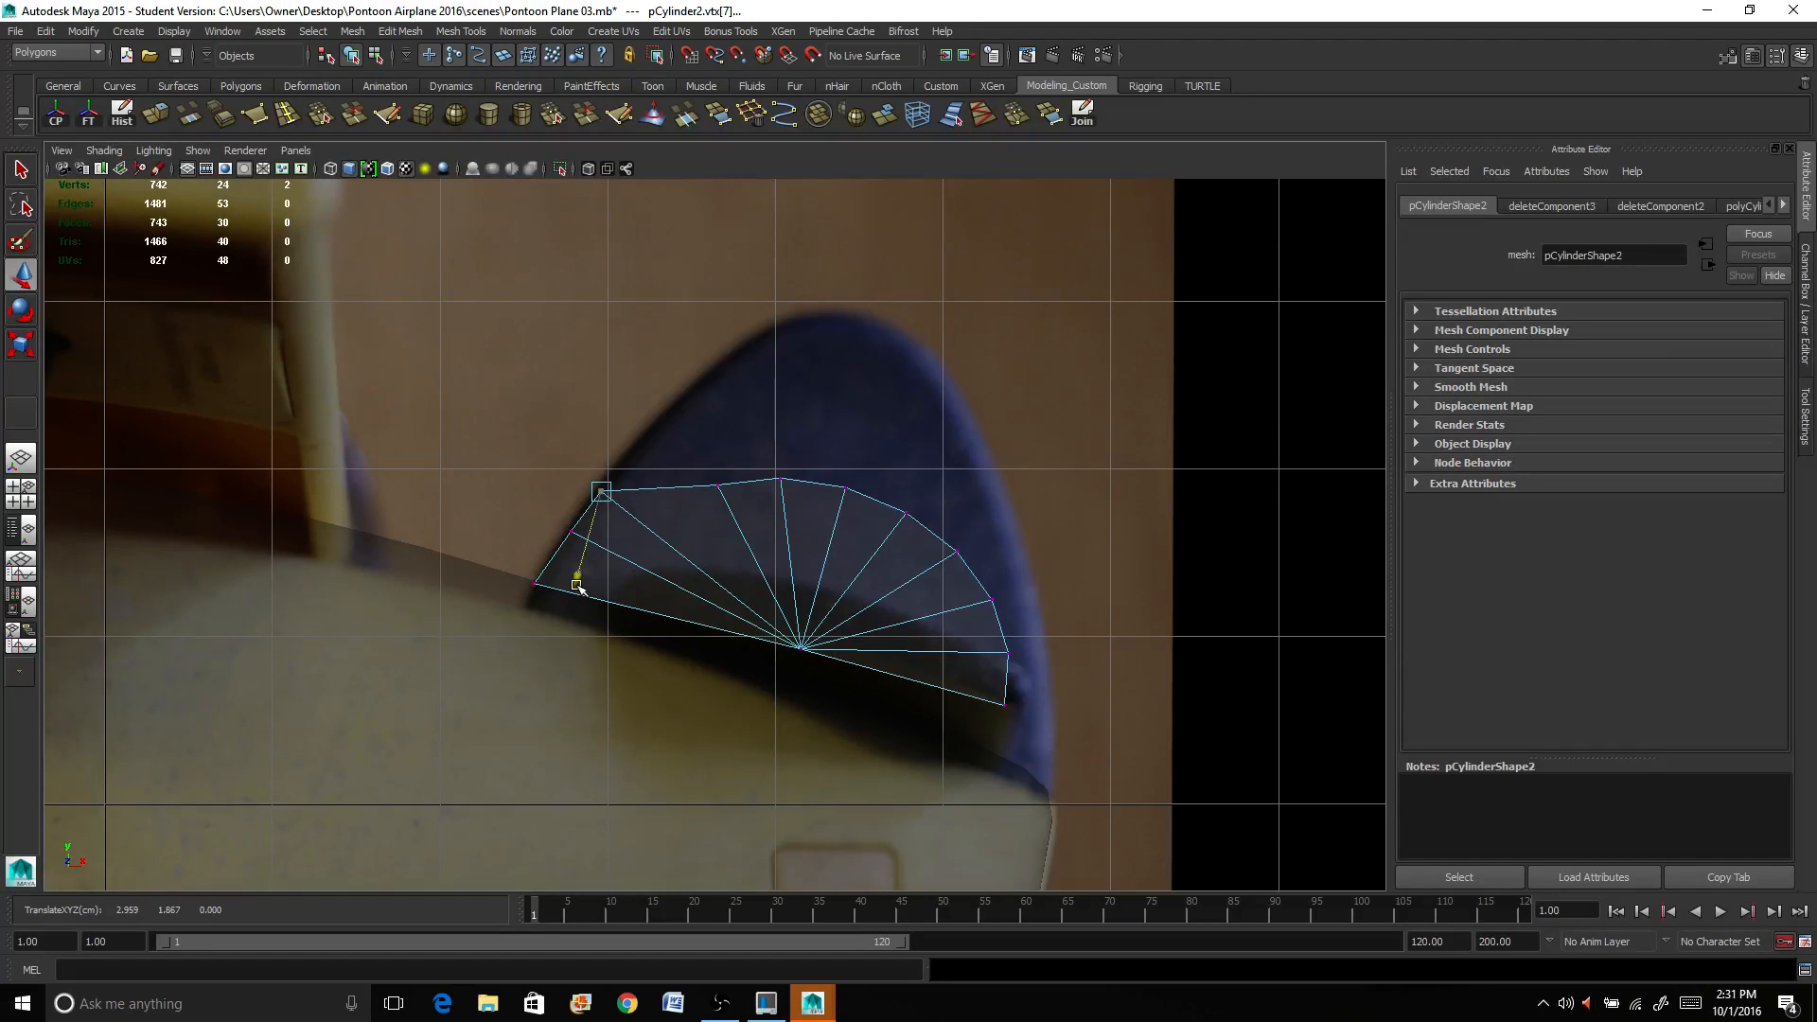
drag(602, 490, 617, 441)
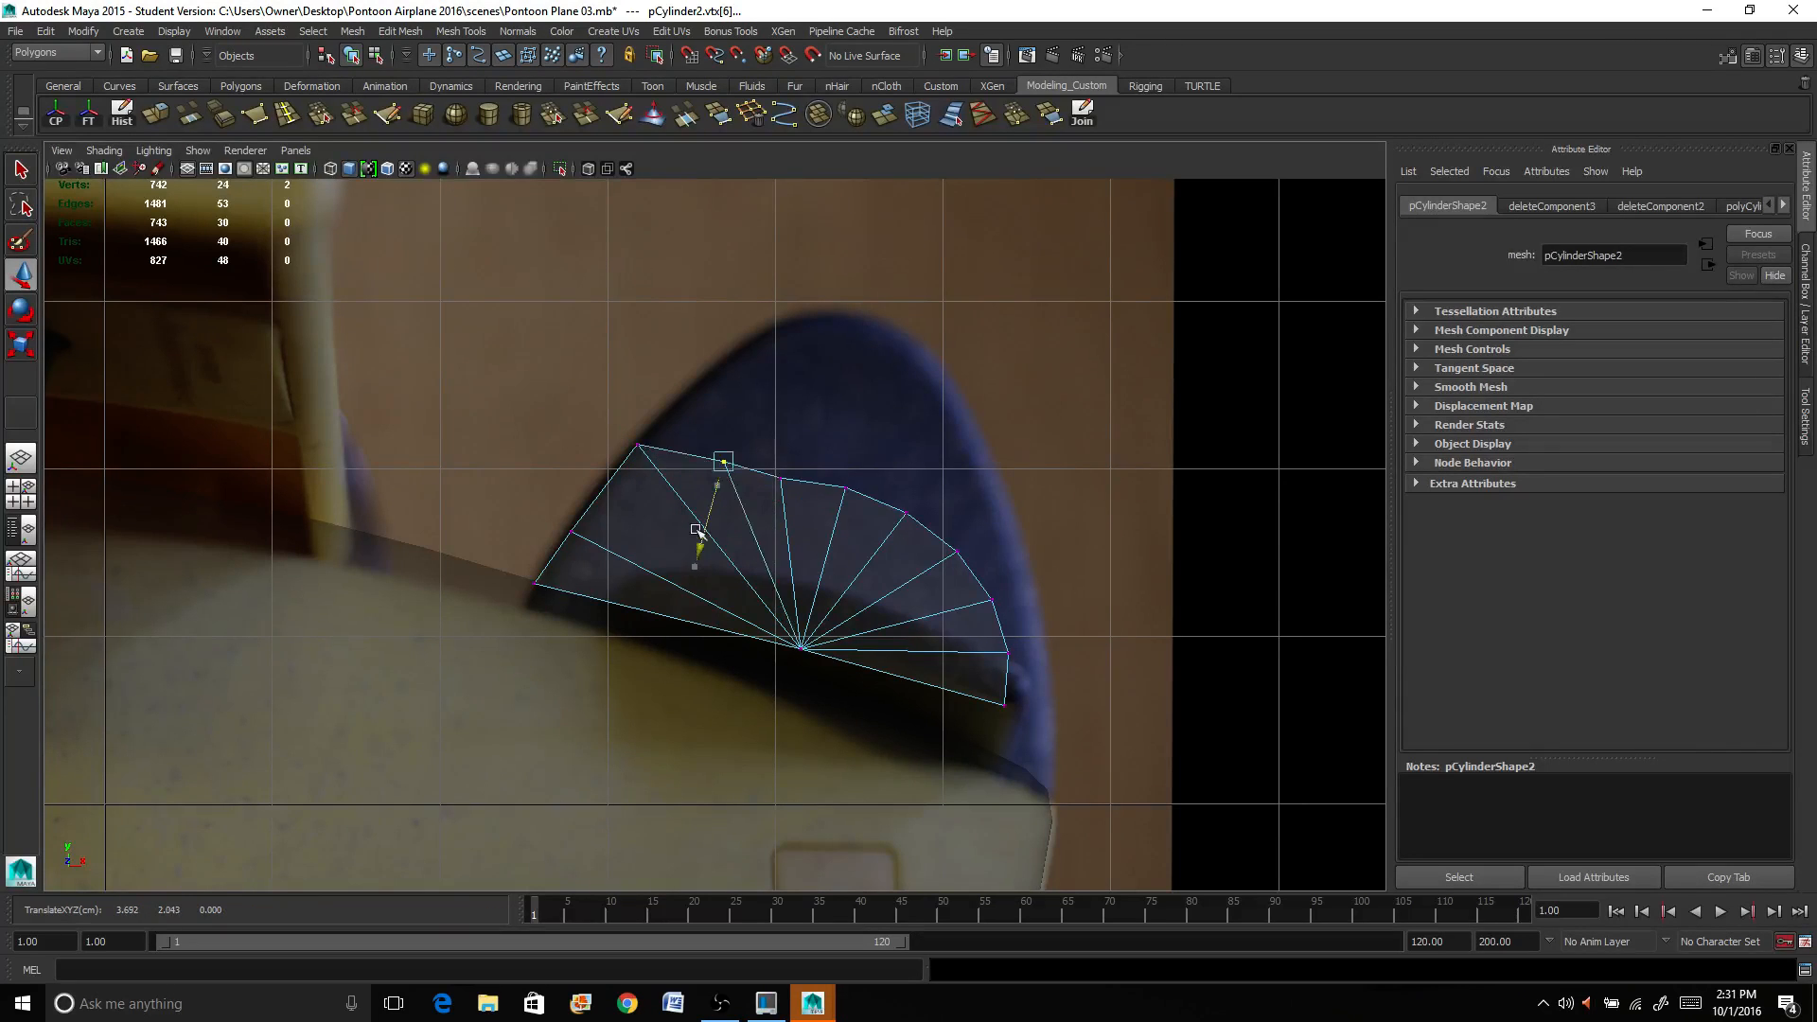
drag(725, 534, 713, 394)
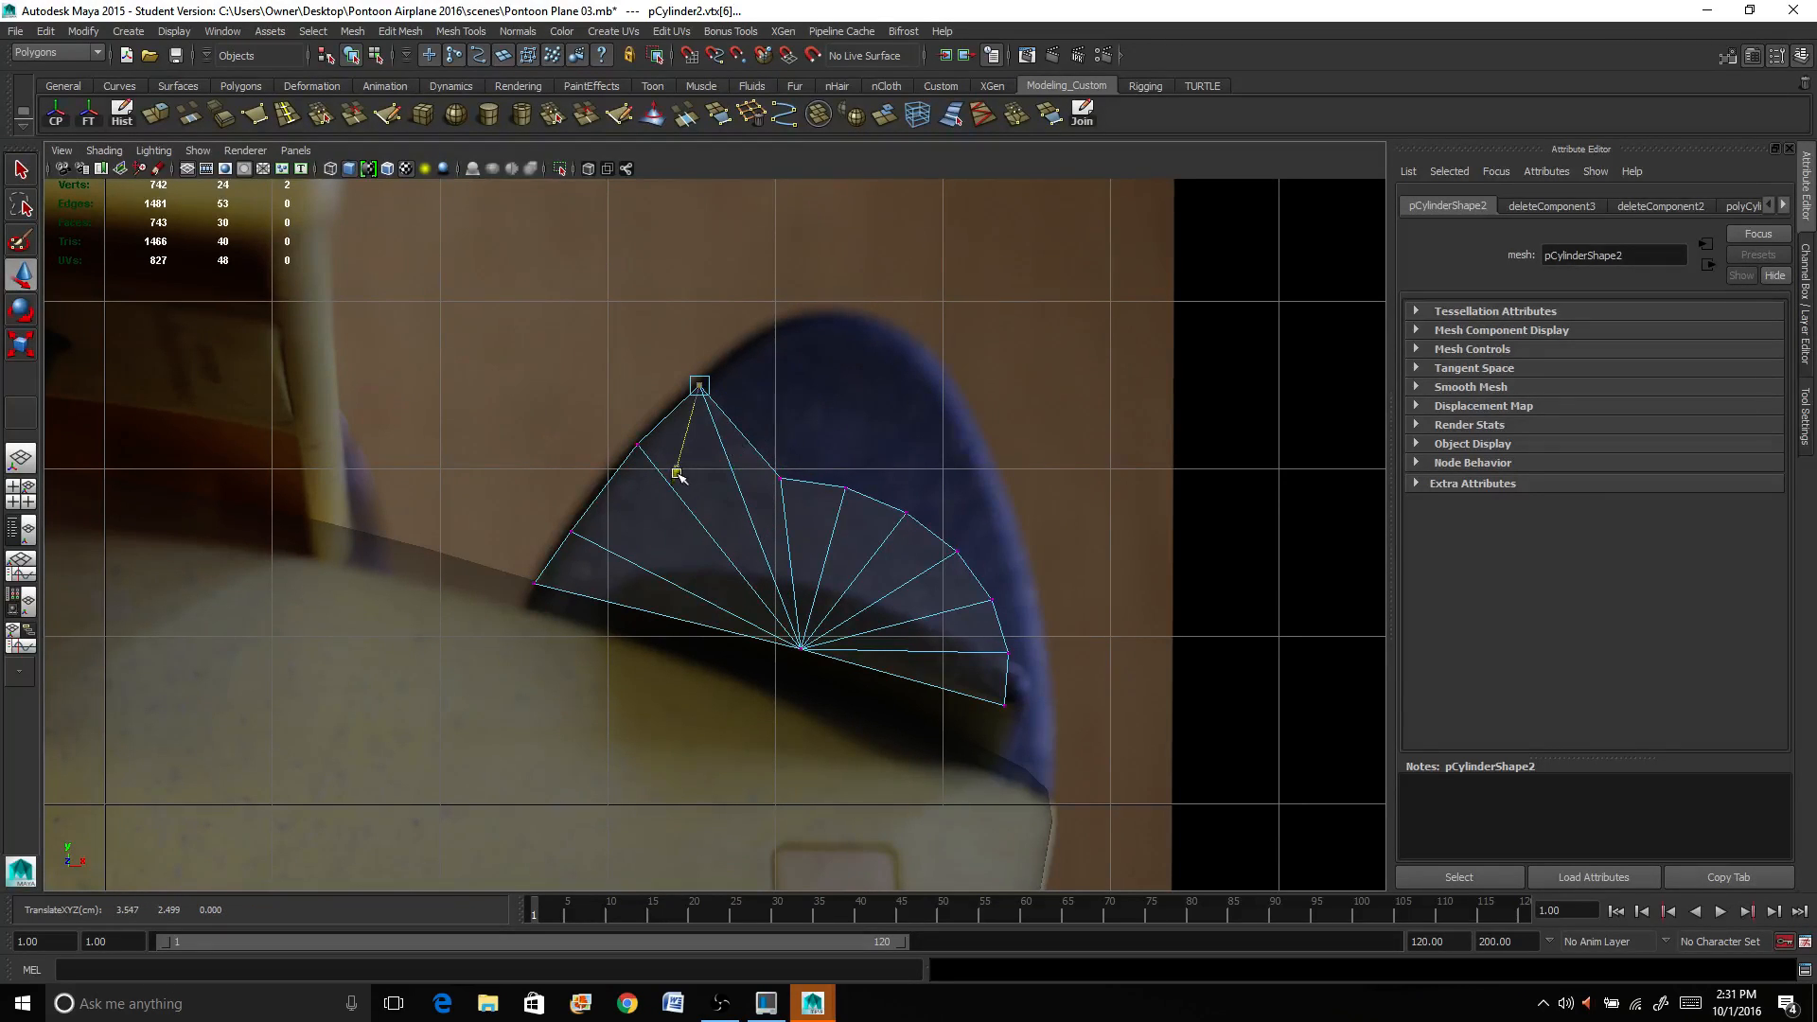
drag(678, 475, 704, 368)
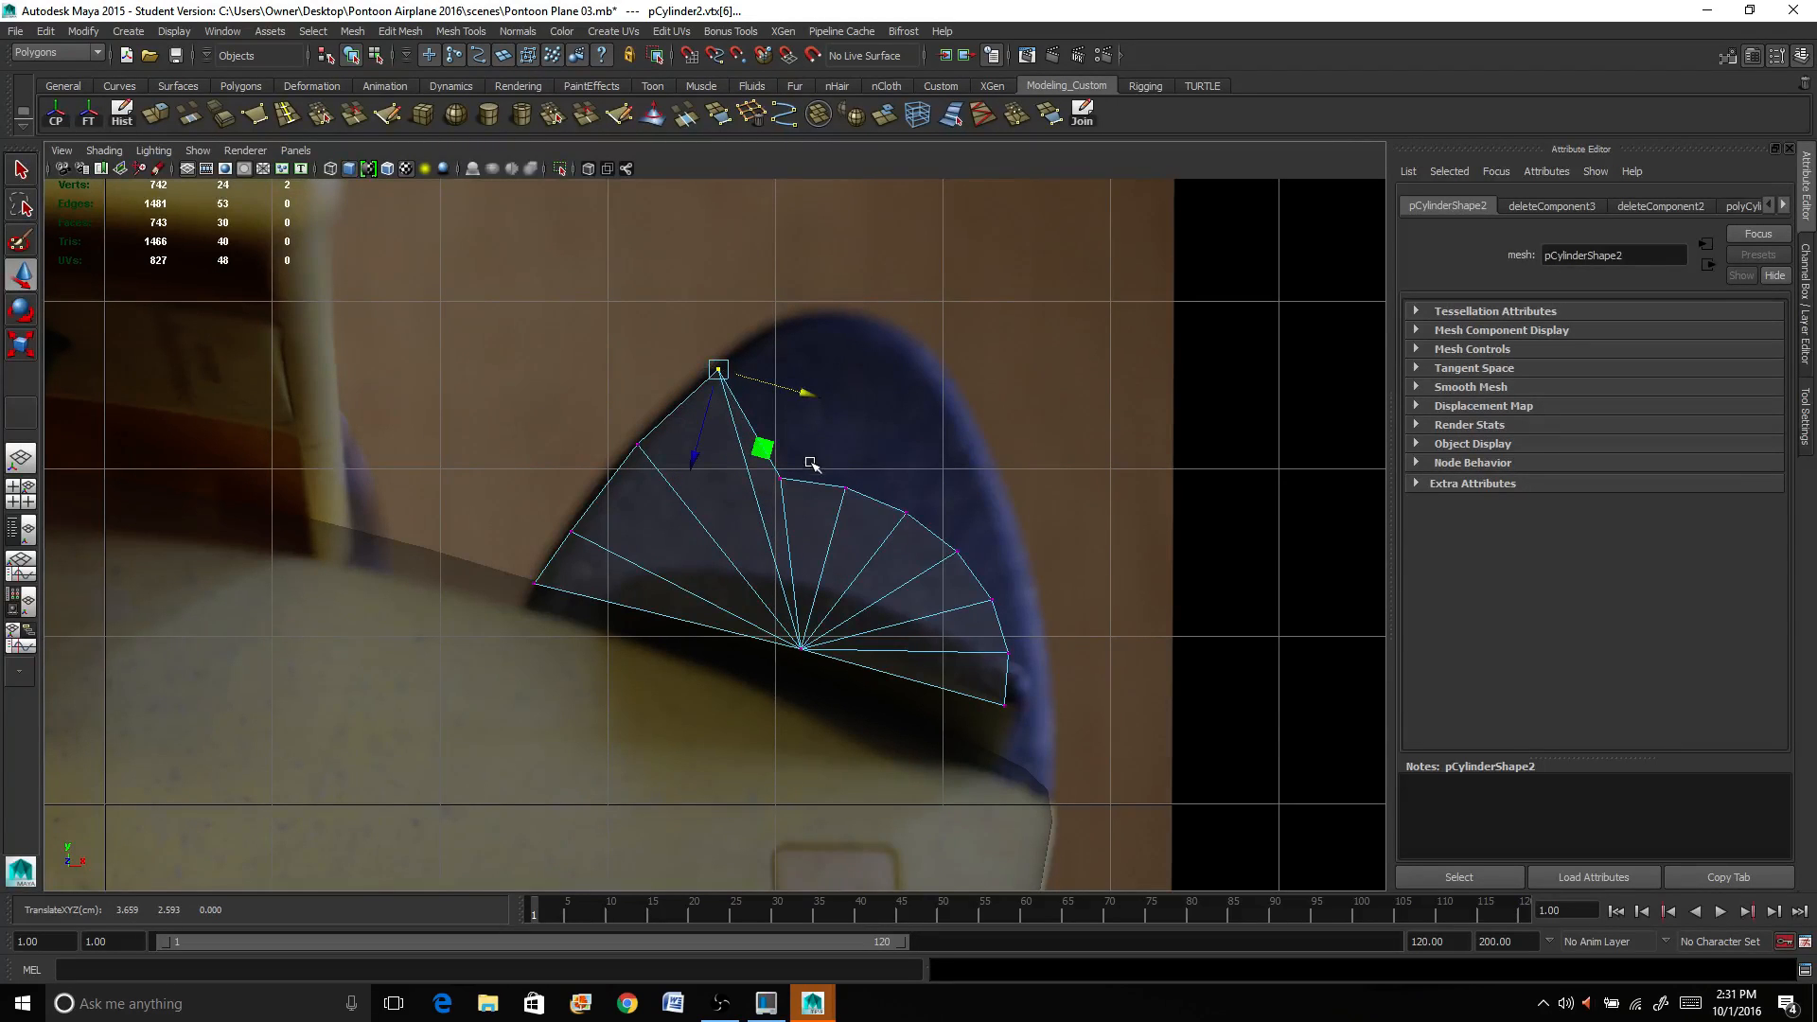
drag(719, 369, 799, 409)
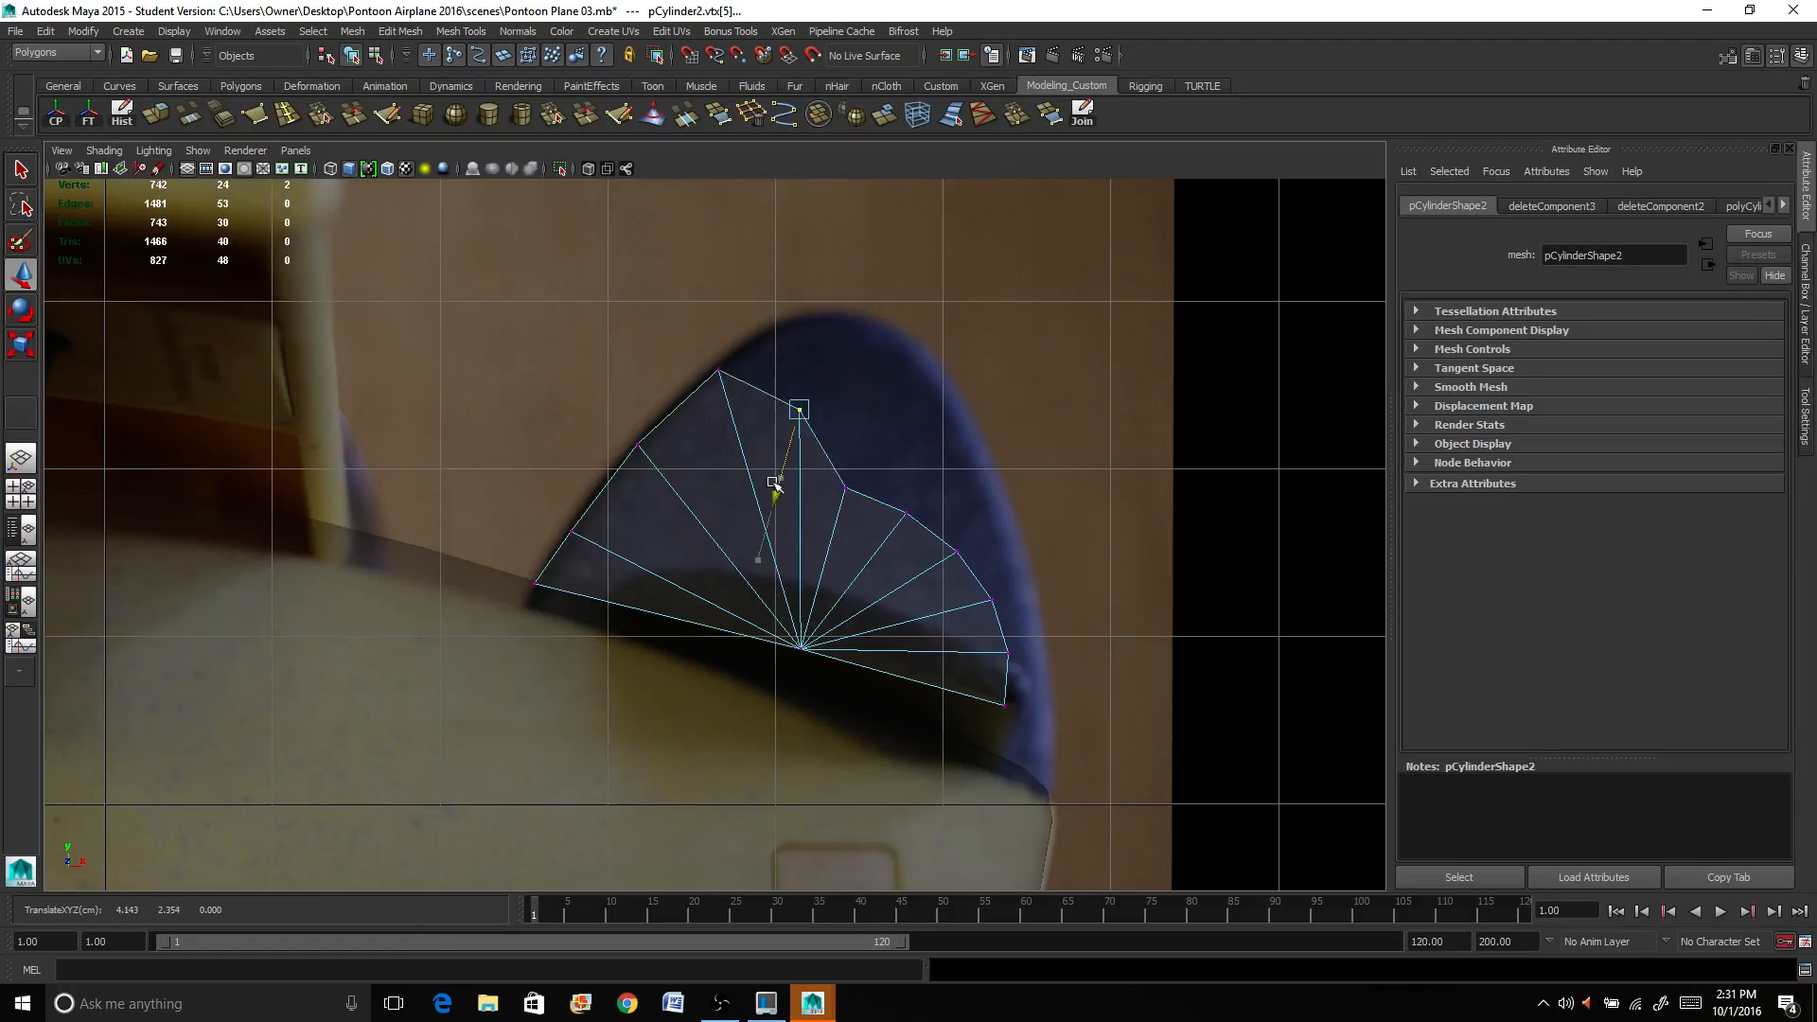
drag(796, 409, 825, 312)
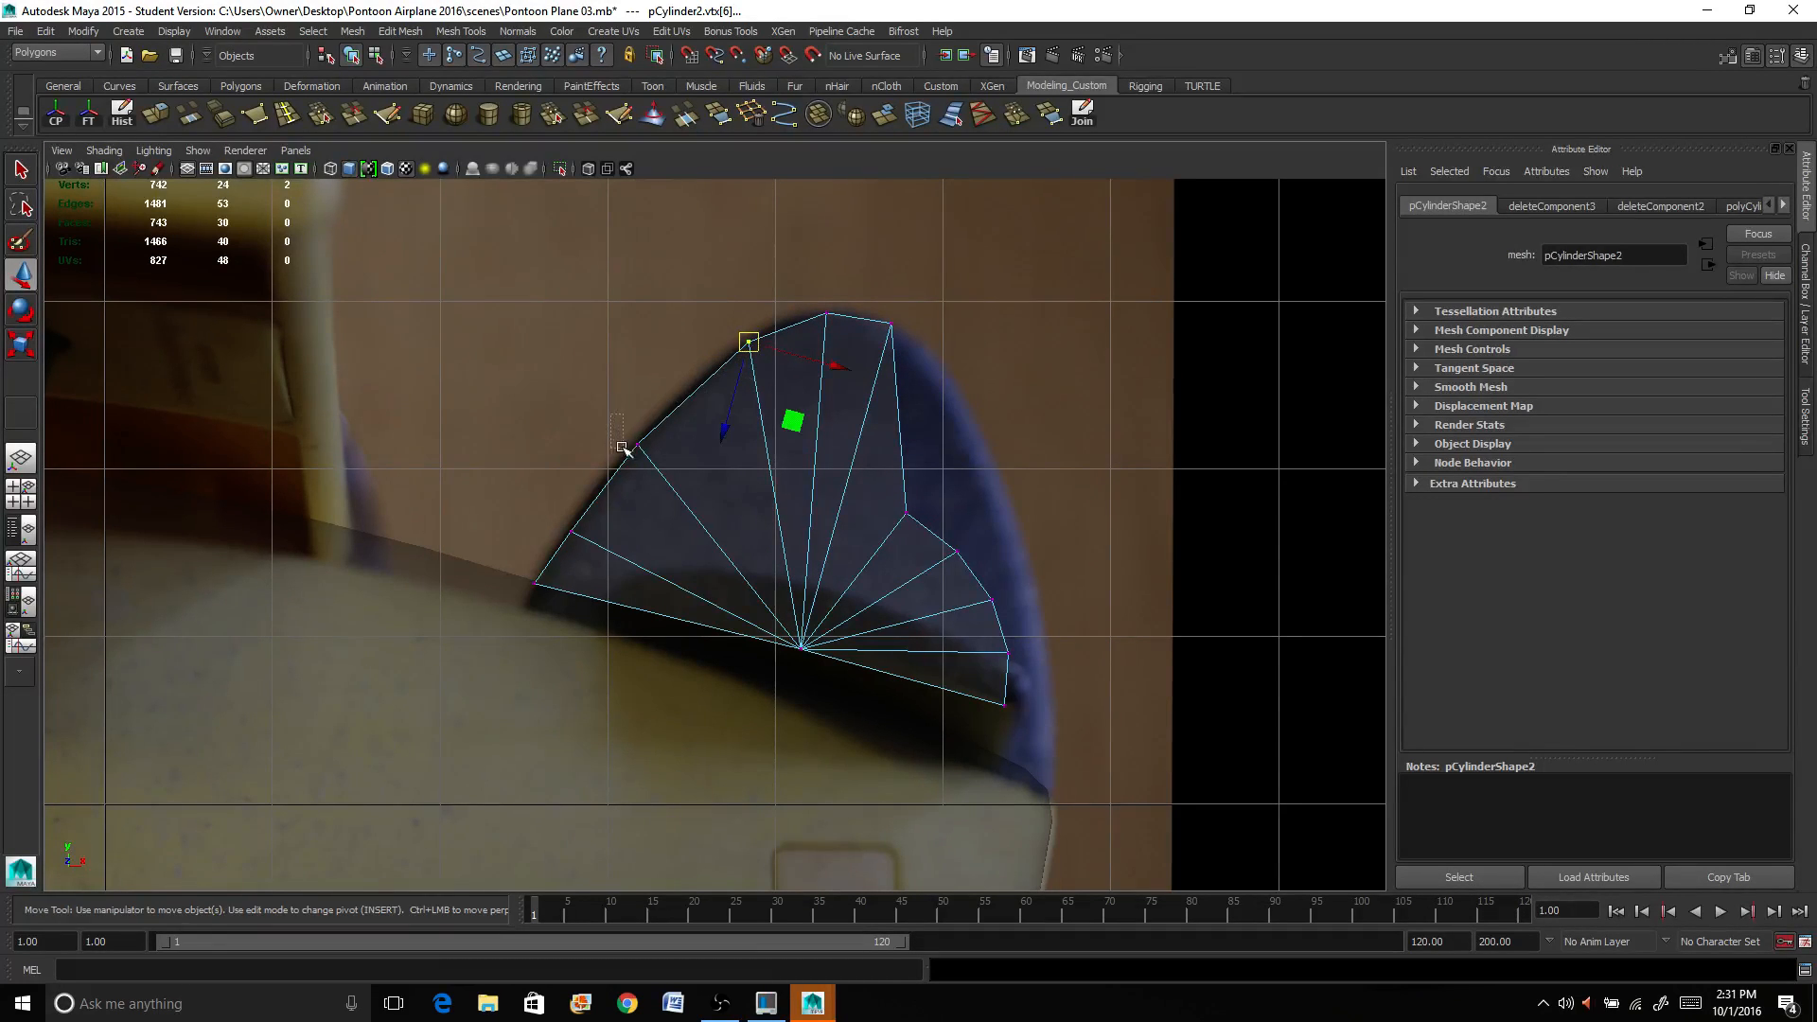
Step: Shape the fin's right curve and bottom corner, dropping the corner down to the fuselage
drag(748, 342, 654, 420)
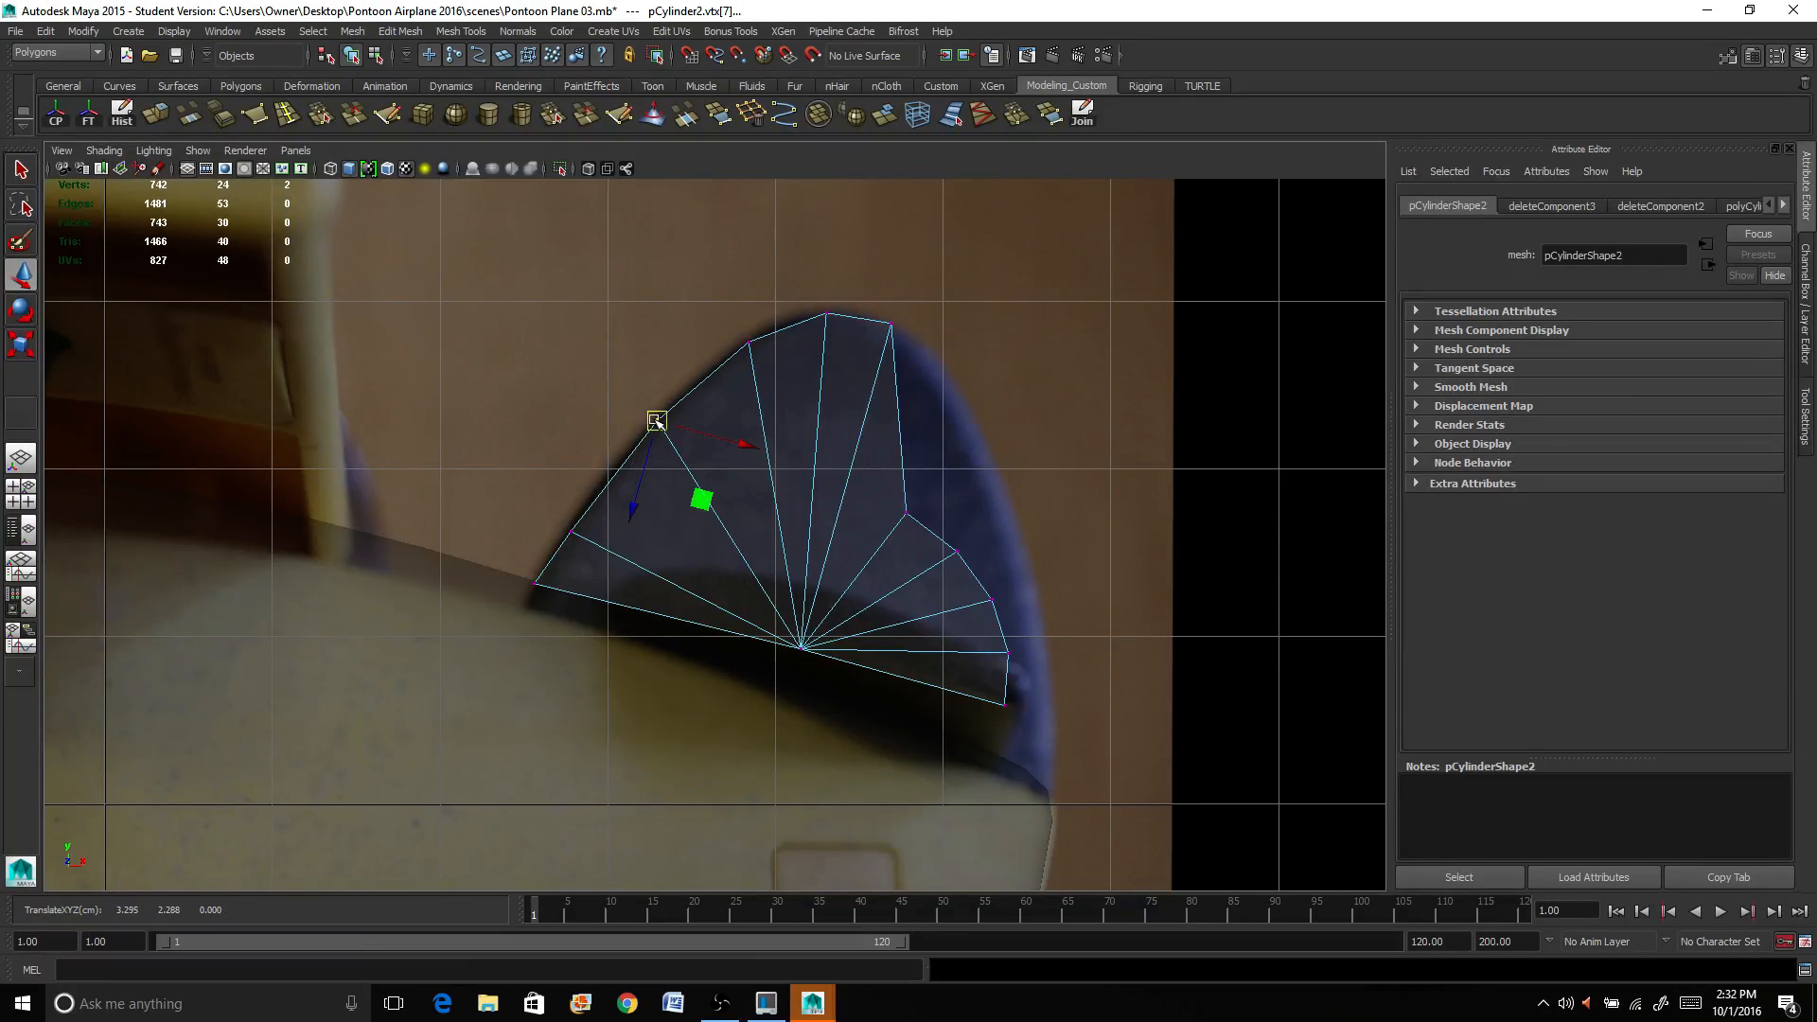
drag(654, 420, 907, 509)
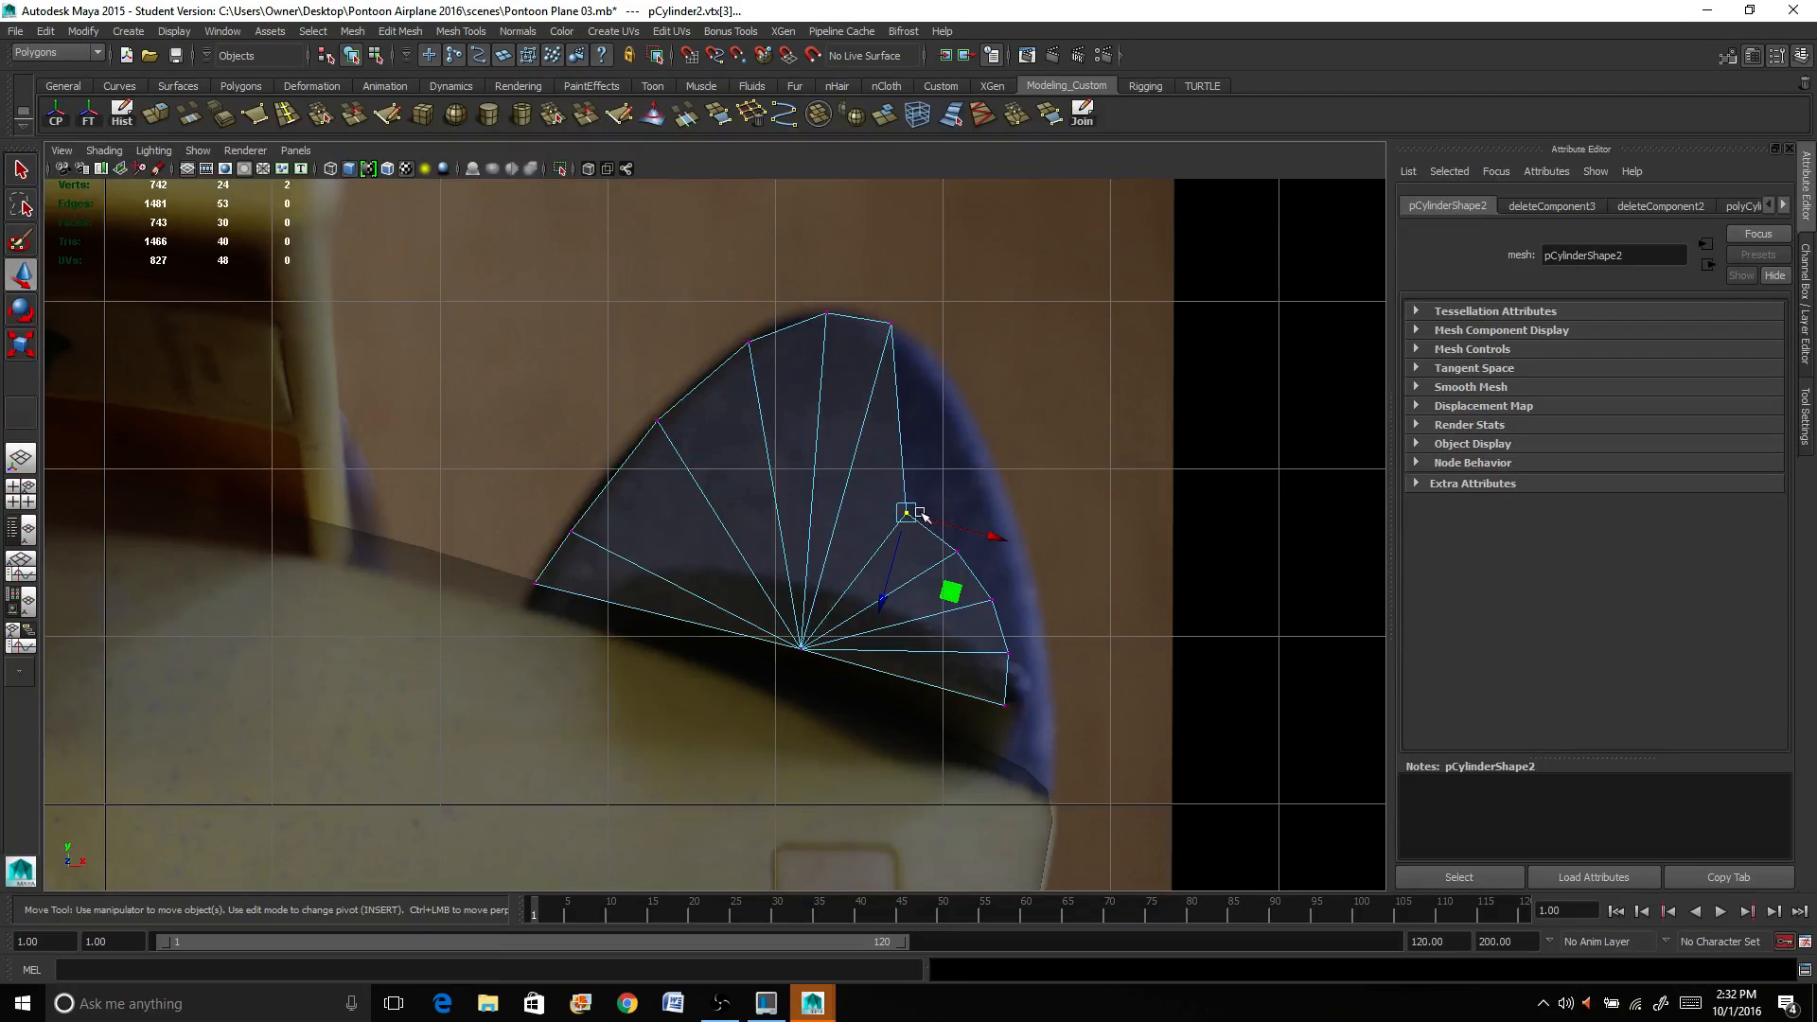
drag(916, 513, 965, 411)
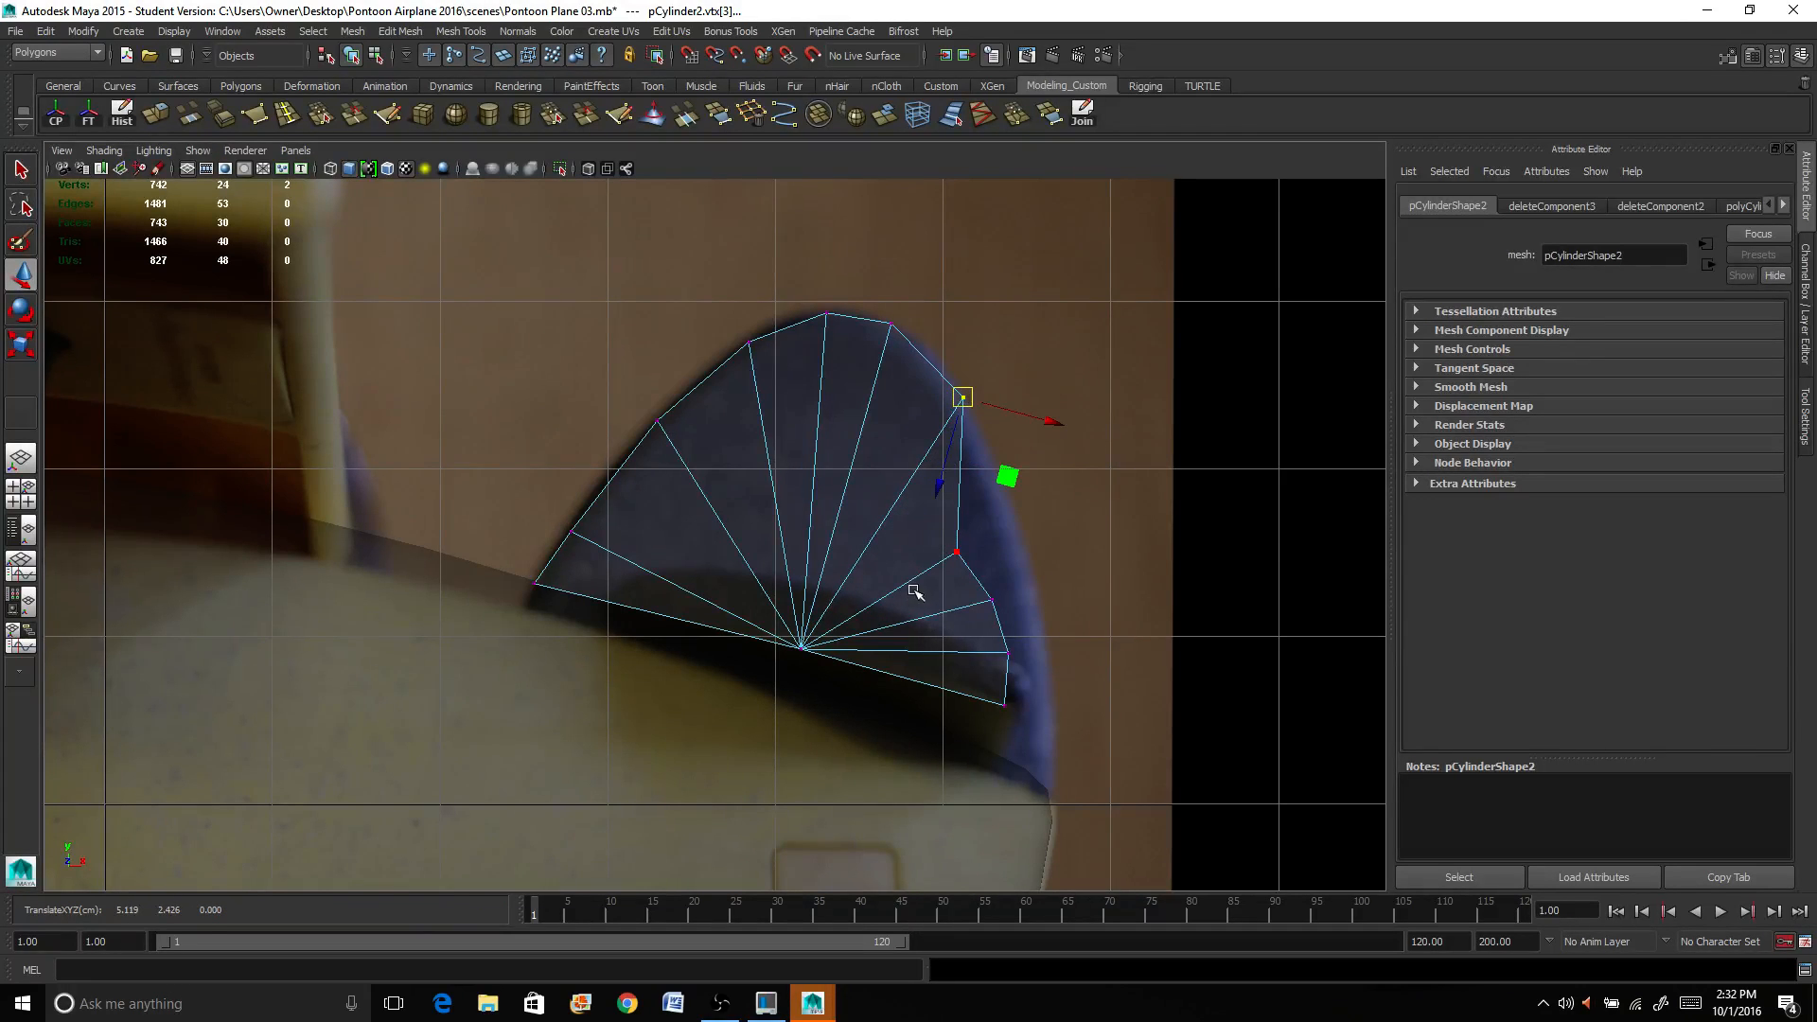
drag(961, 397, 956, 550)
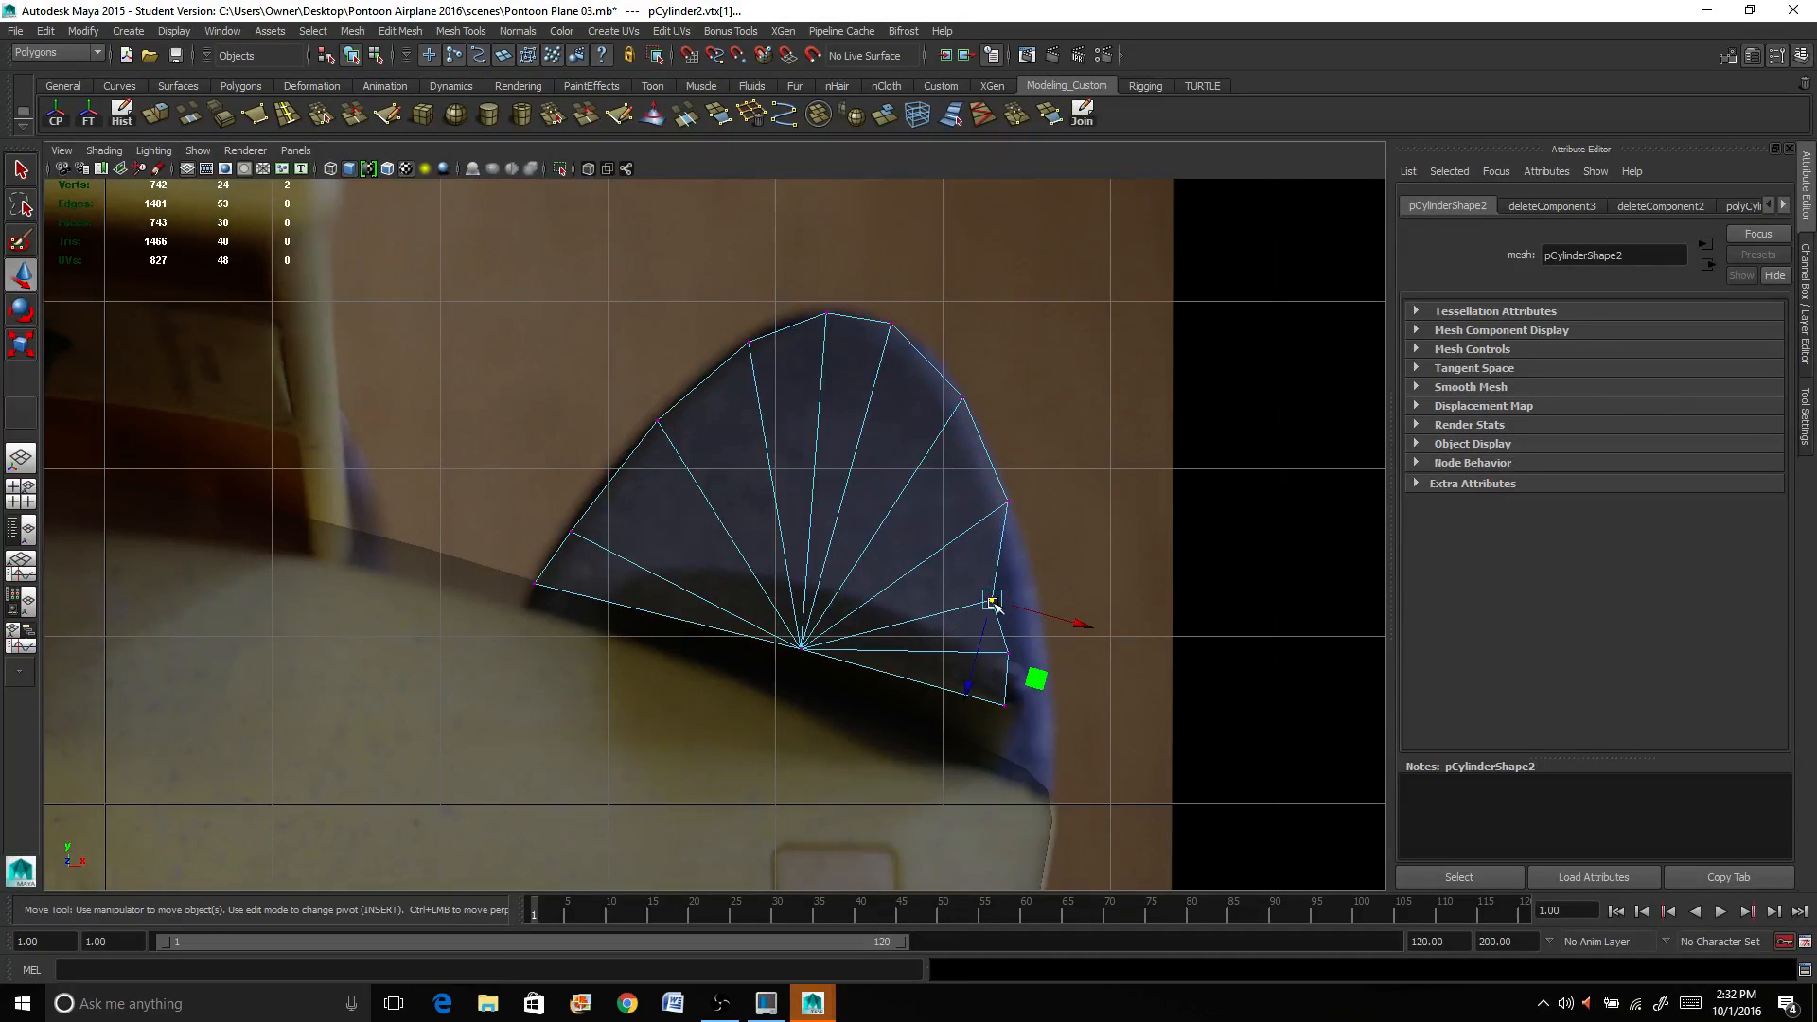
drag(990, 600, 1031, 594)
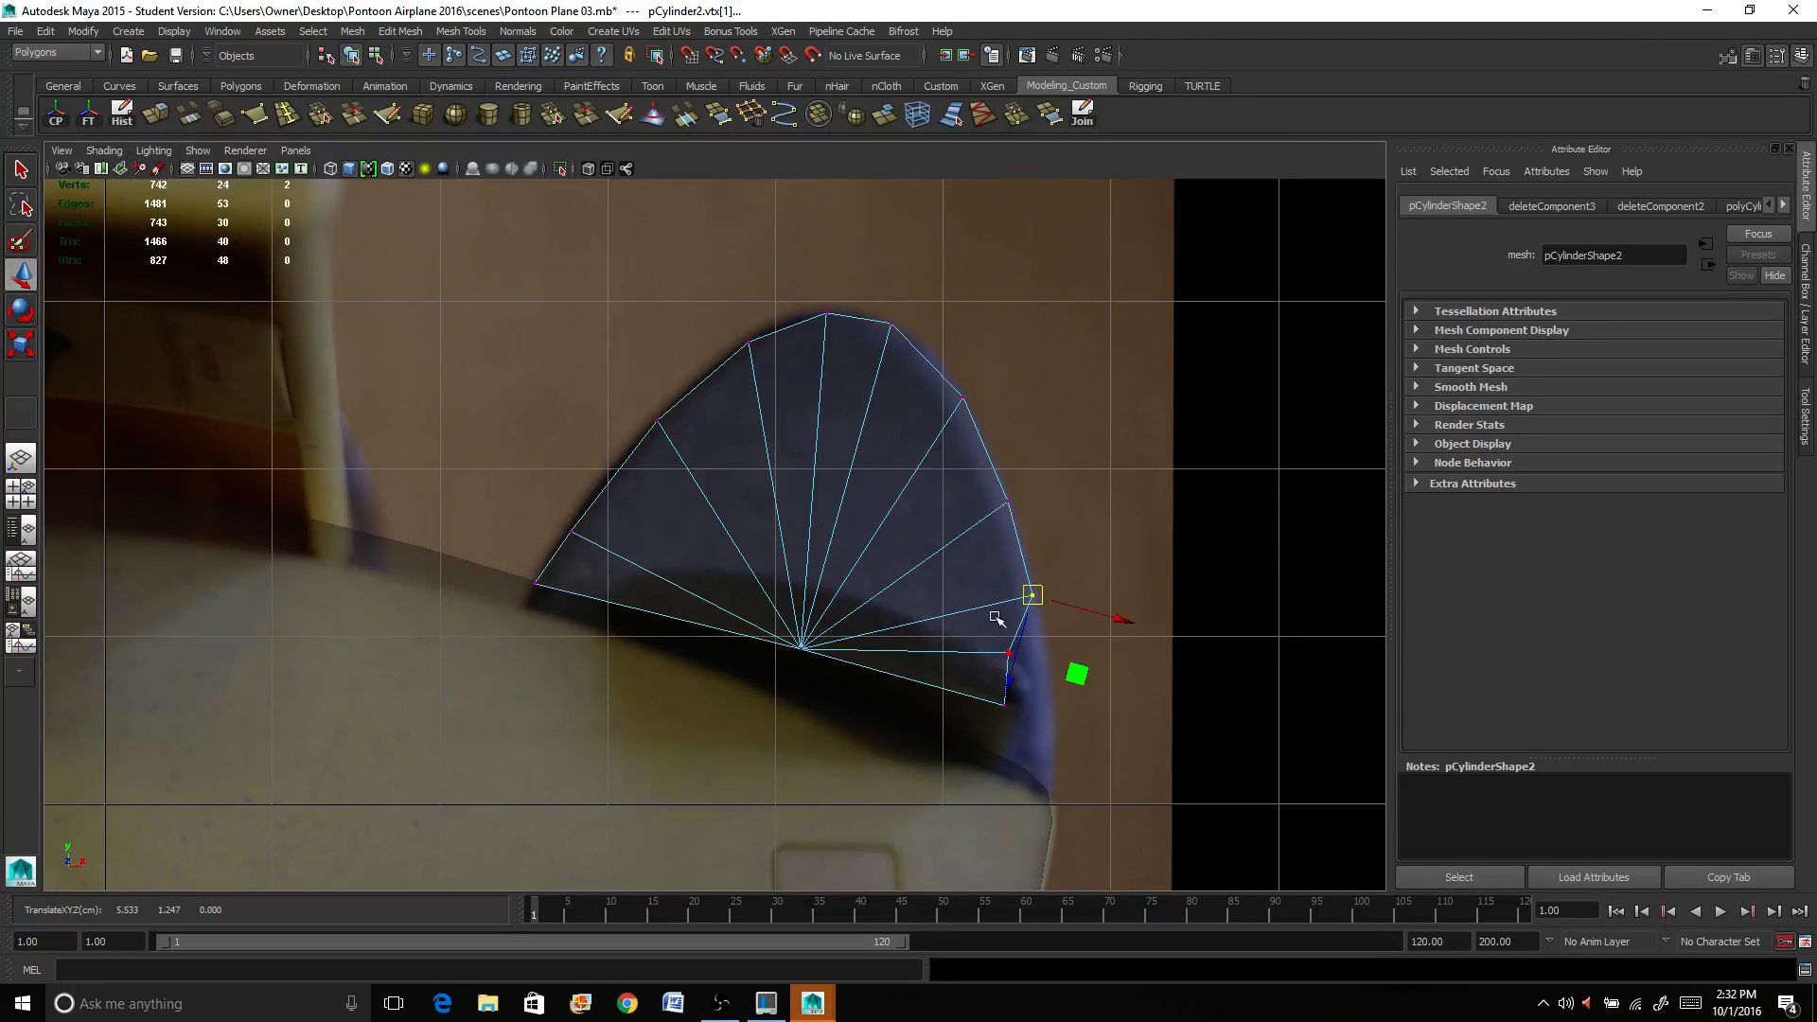
drag(1030, 594, 1008, 653)
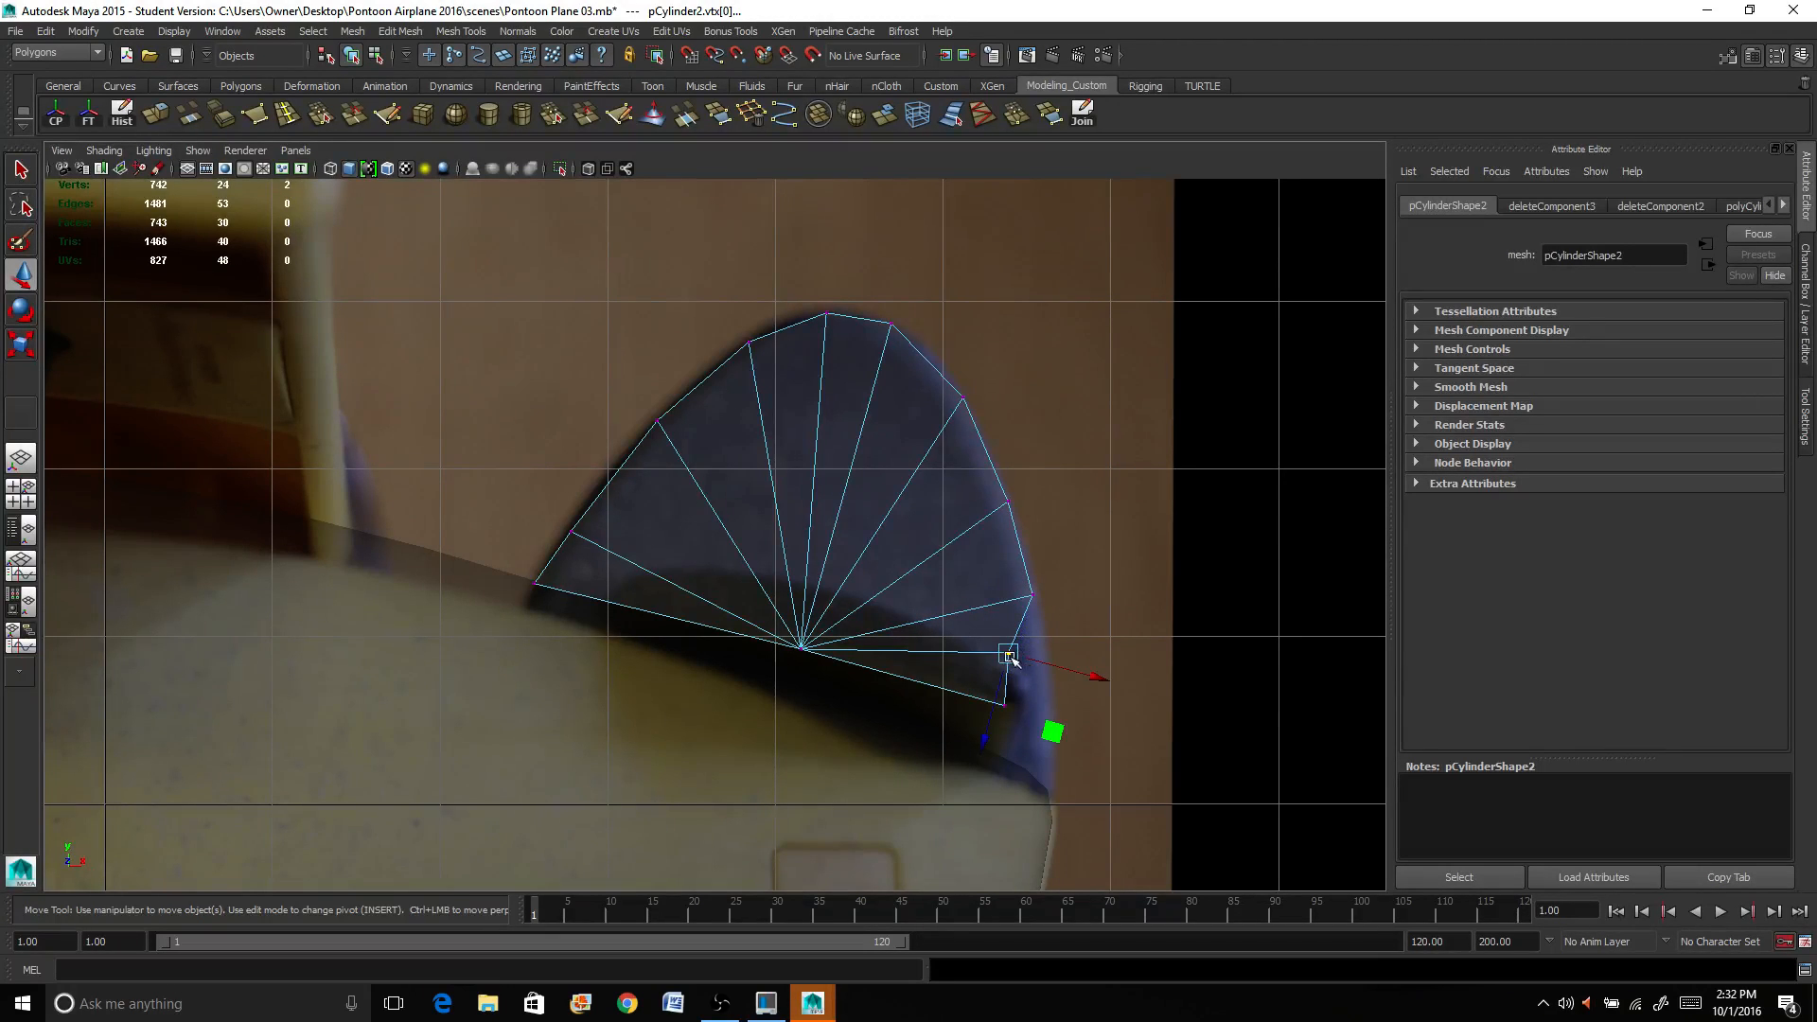
drag(1008, 654, 1048, 668)
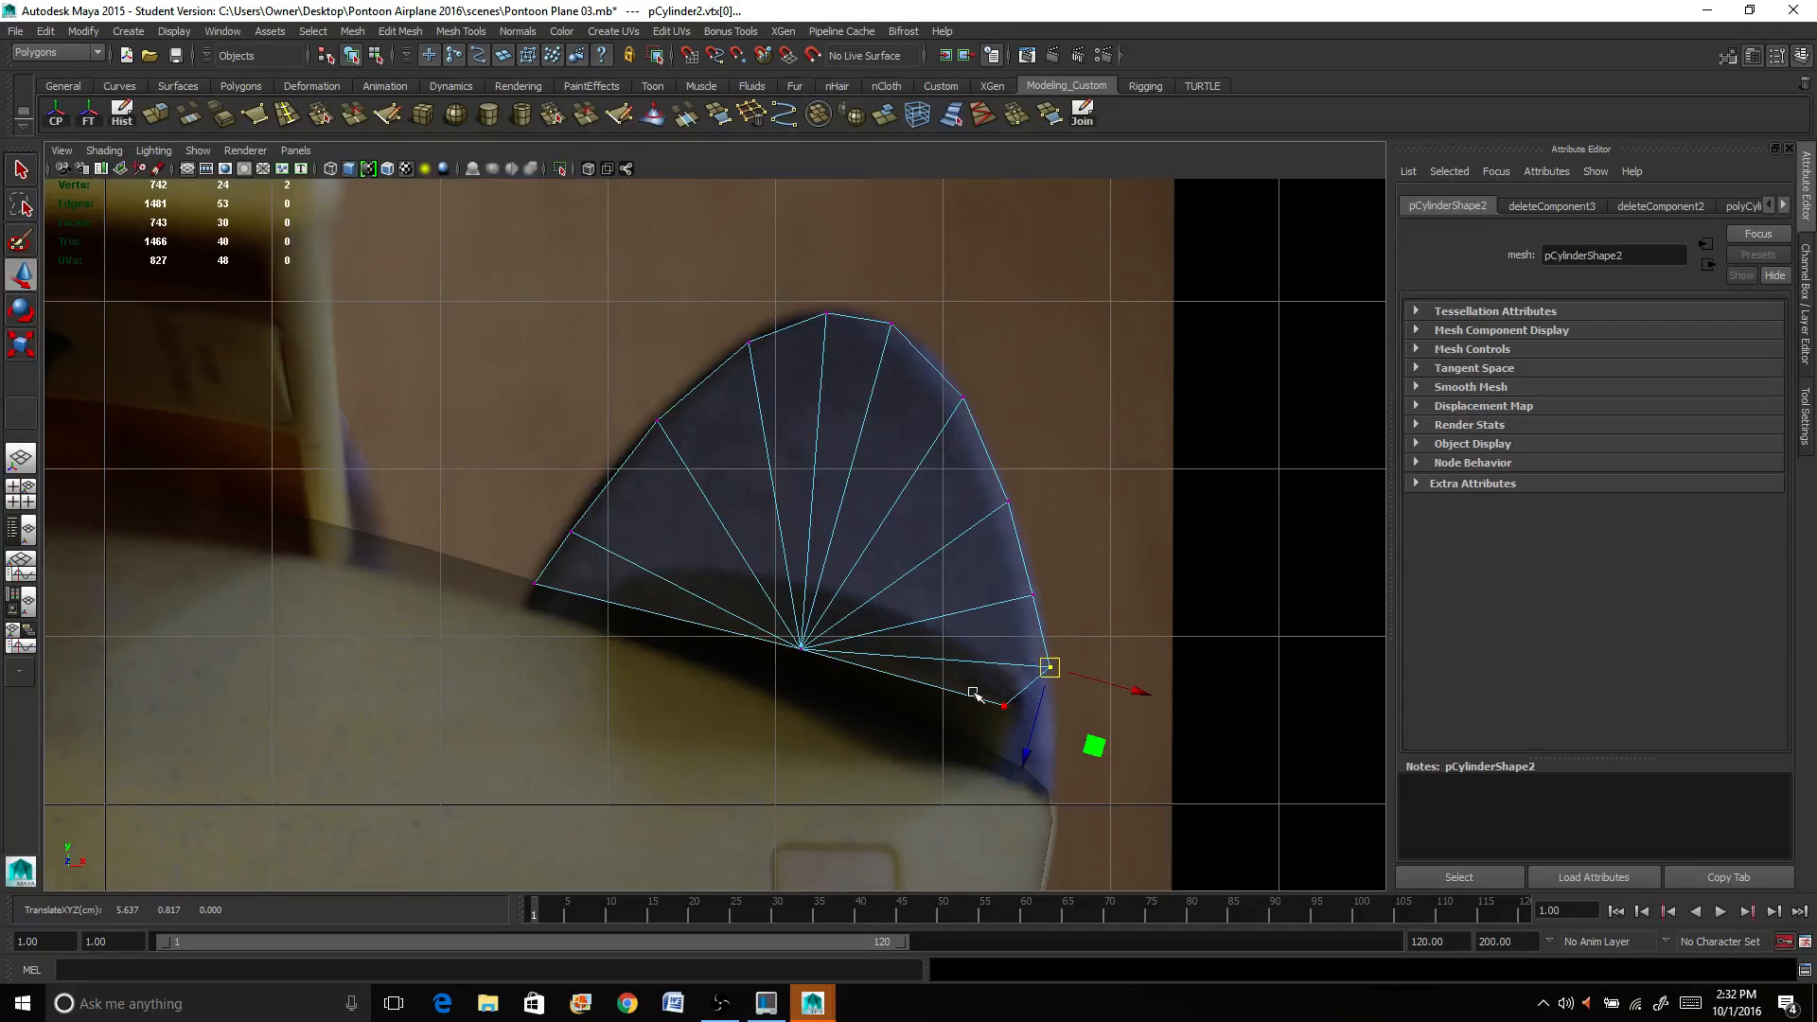
drag(1048, 668, 1037, 779)
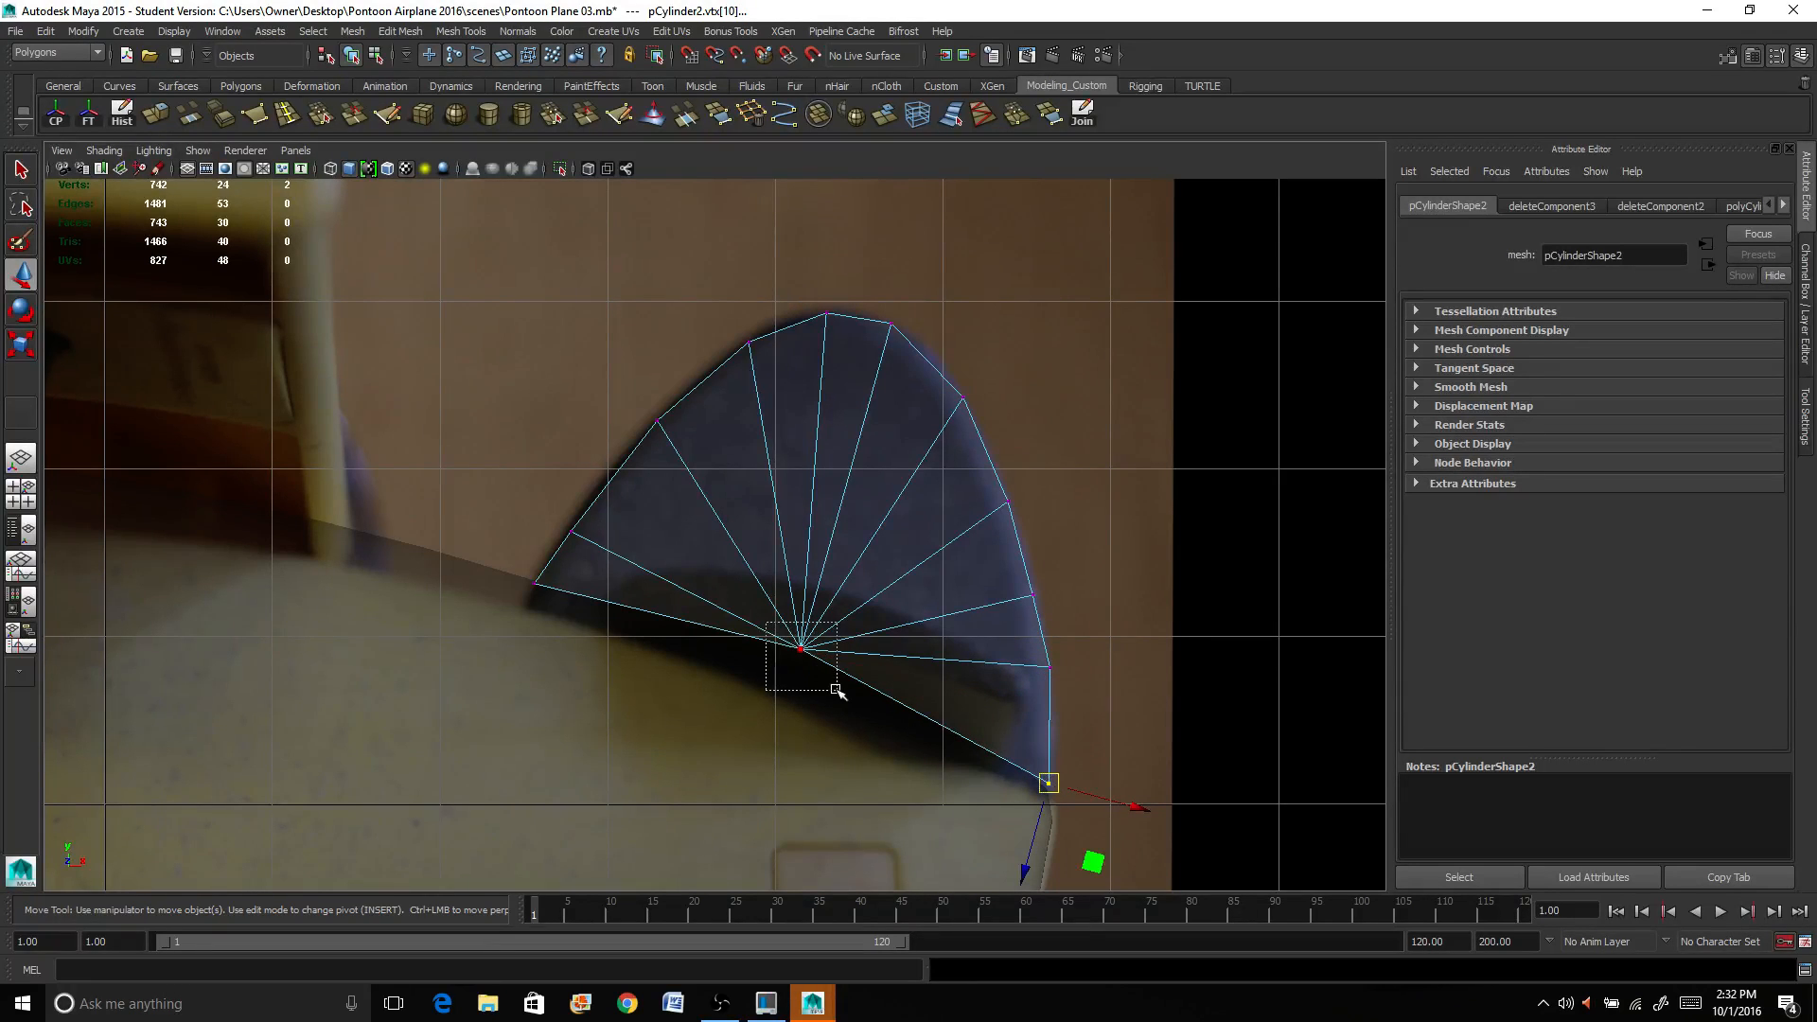
drag(1049, 782, 787, 677)
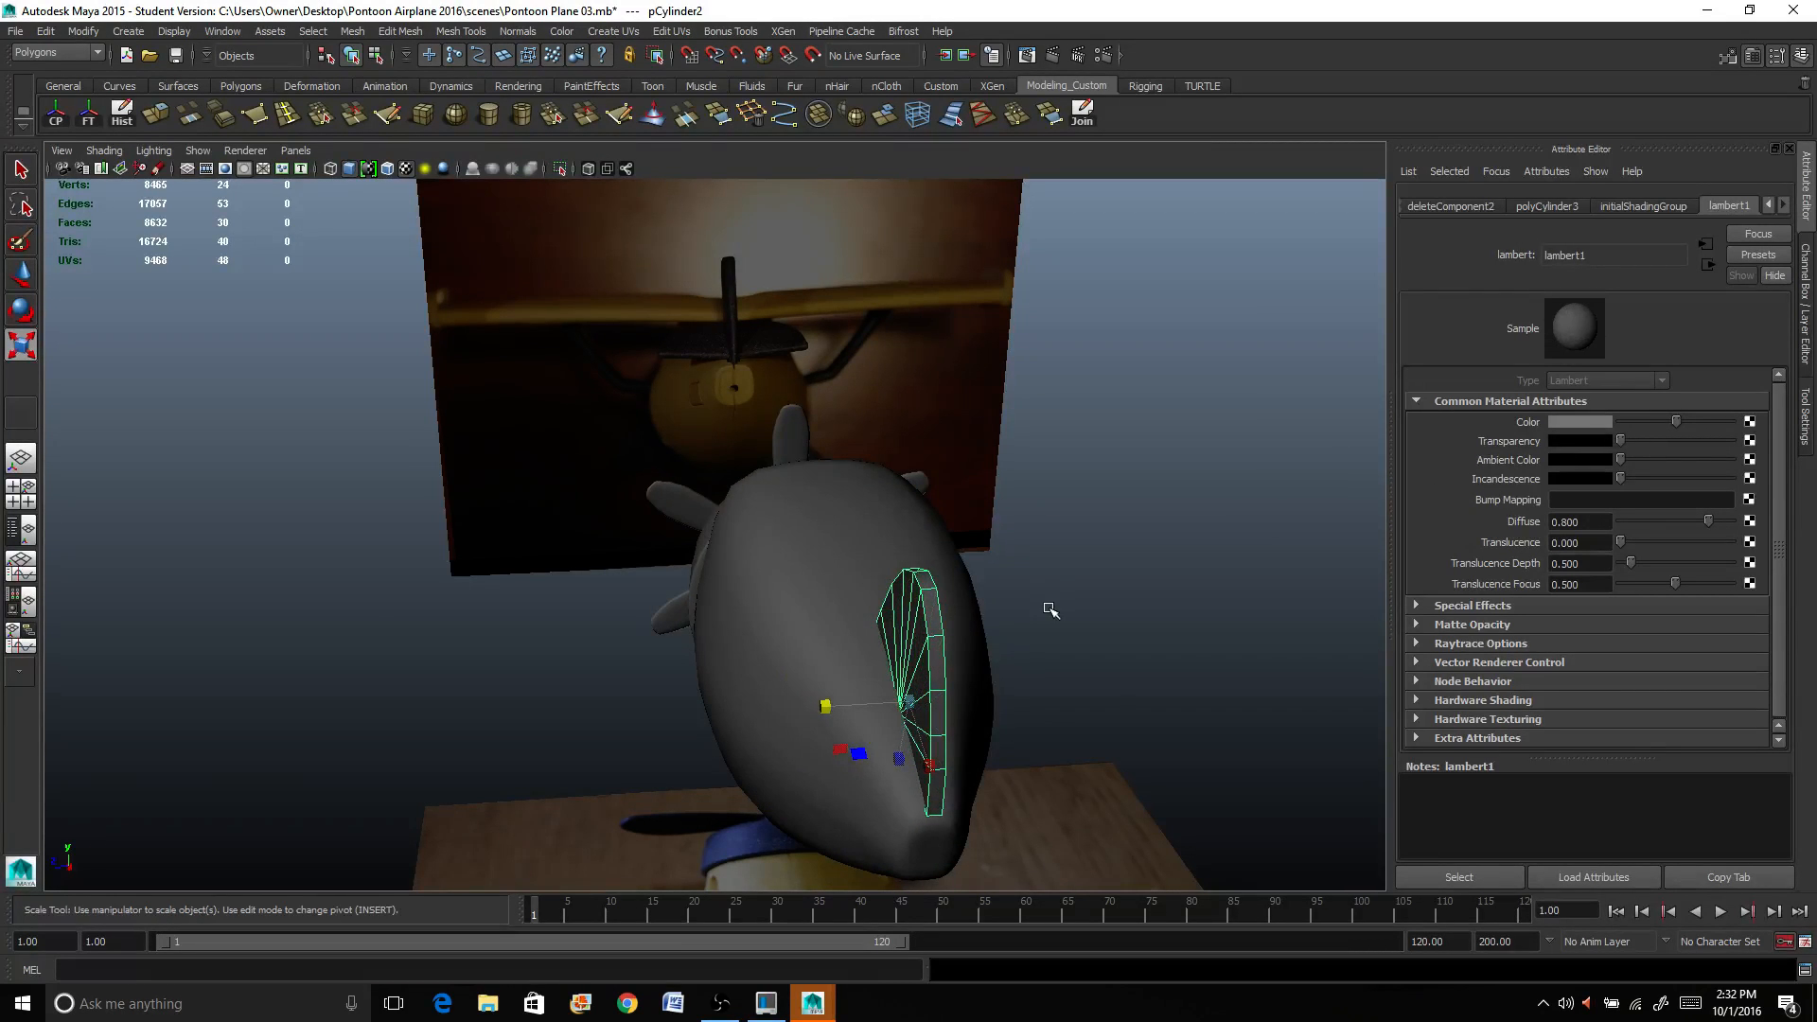
Step: Move the fin's bottom vertex onto the fuselage, then select the fin's edges
right_click(1095, 478)
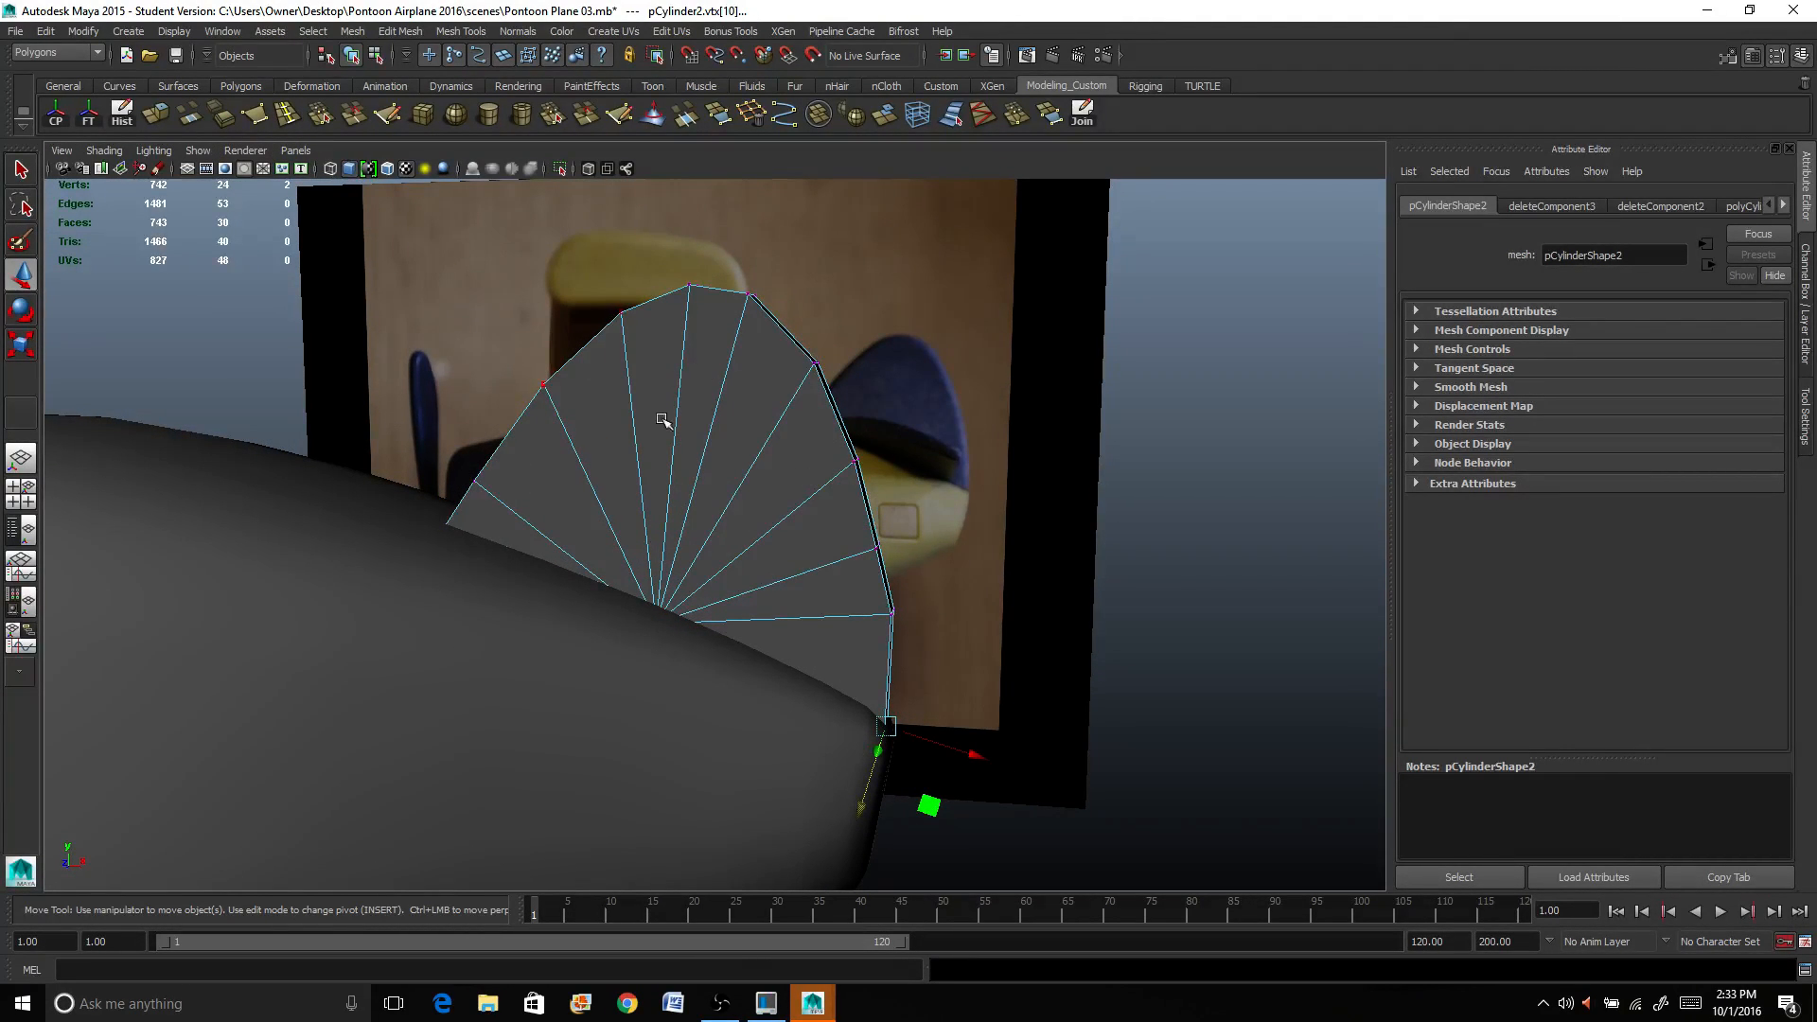
right_click(664, 420)
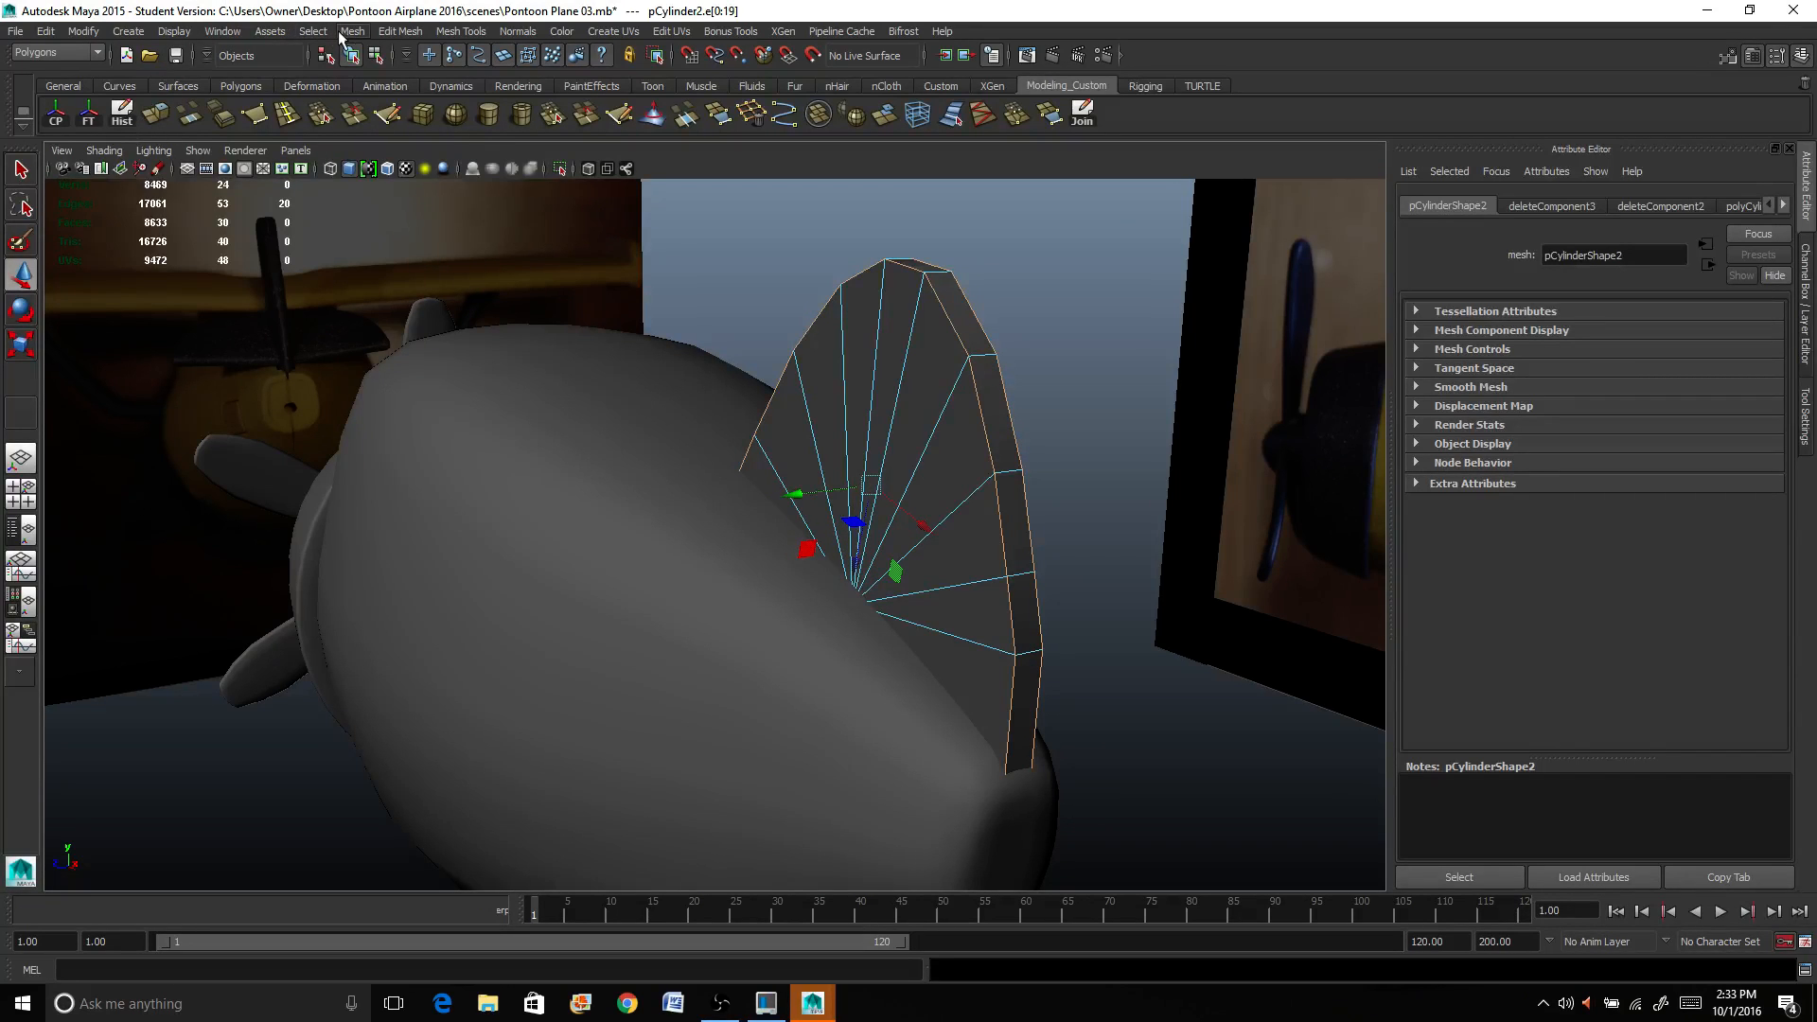
Step: Bevel the fin's edges with Width 0.5 and return to object mode
click(399, 30)
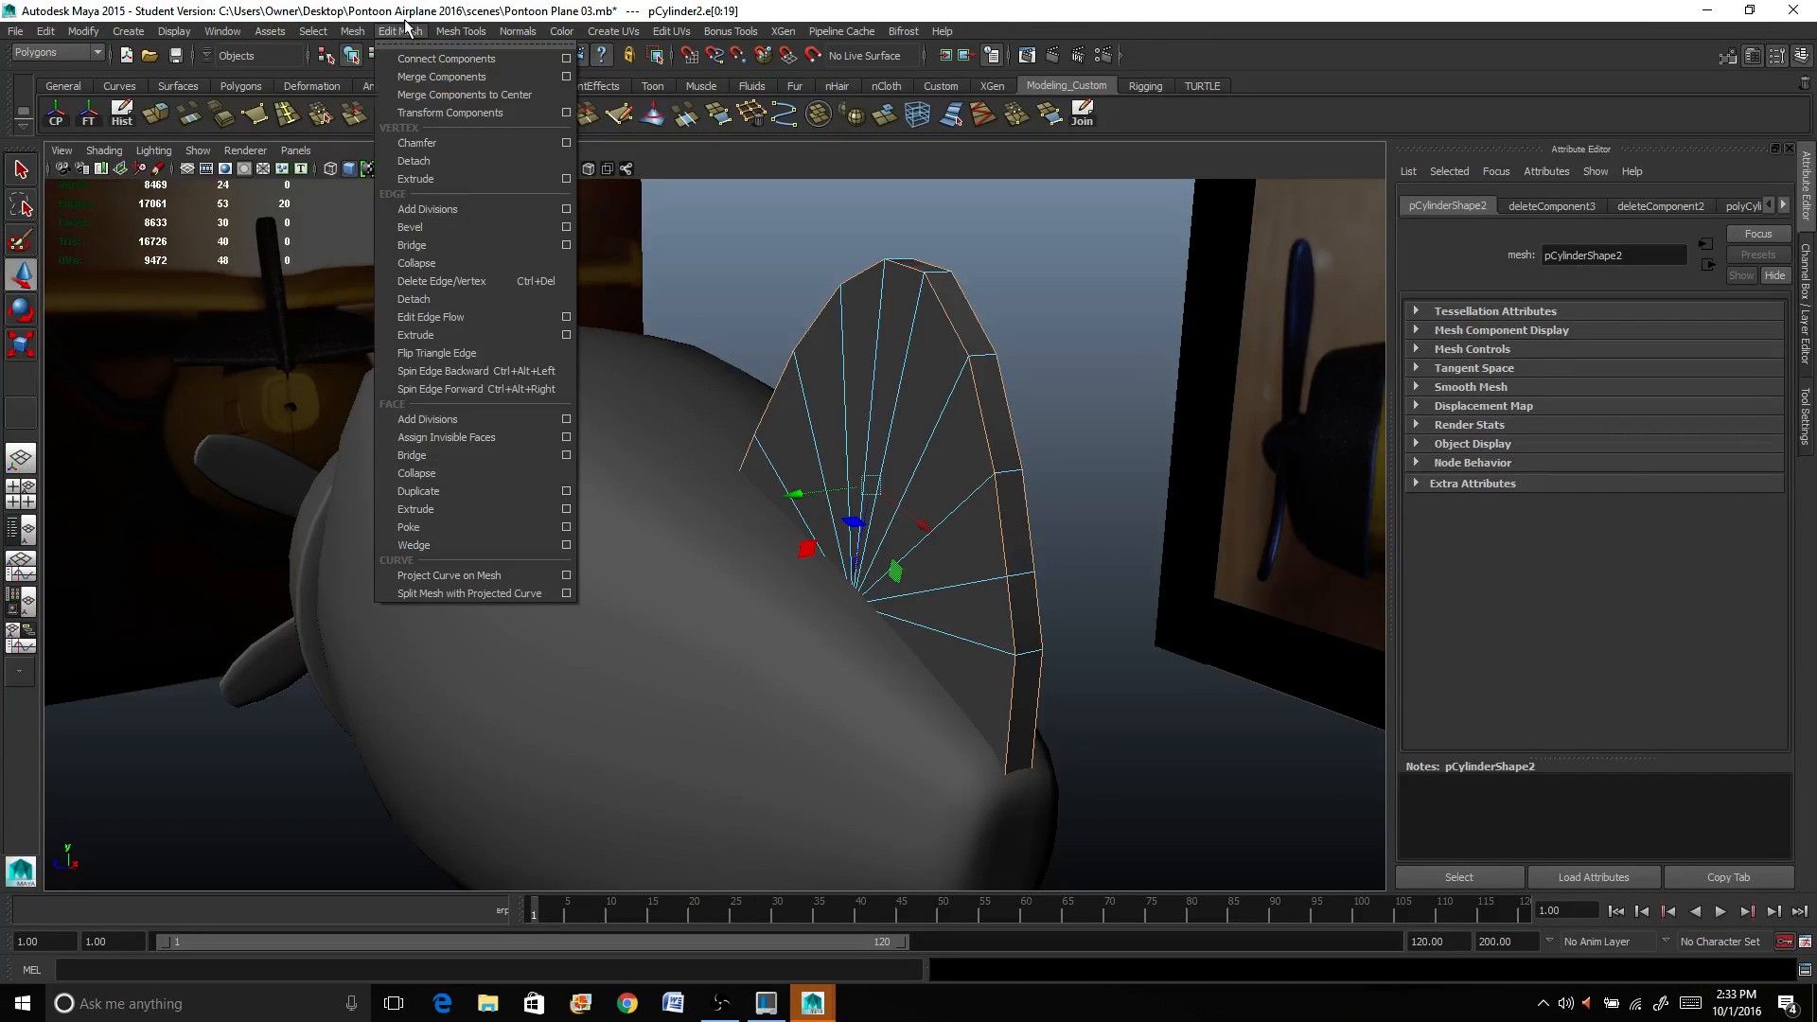
mouse_move(426, 418)
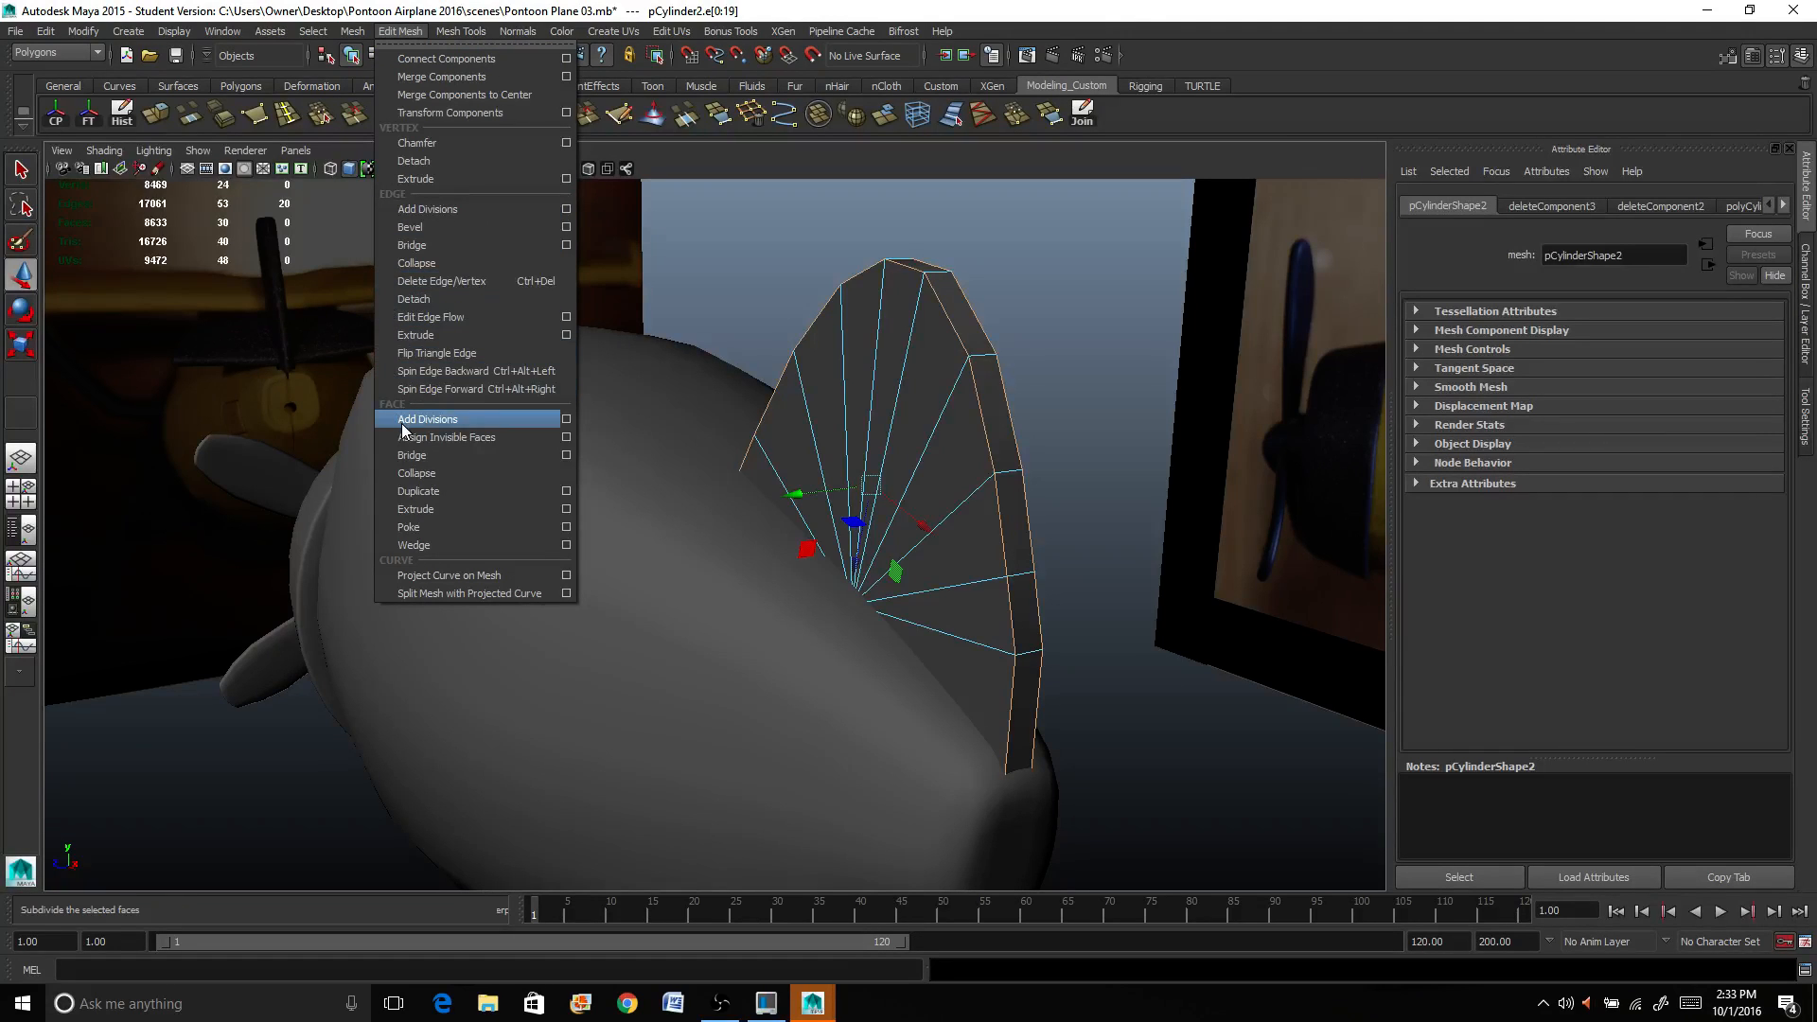
mouse_move(441, 280)
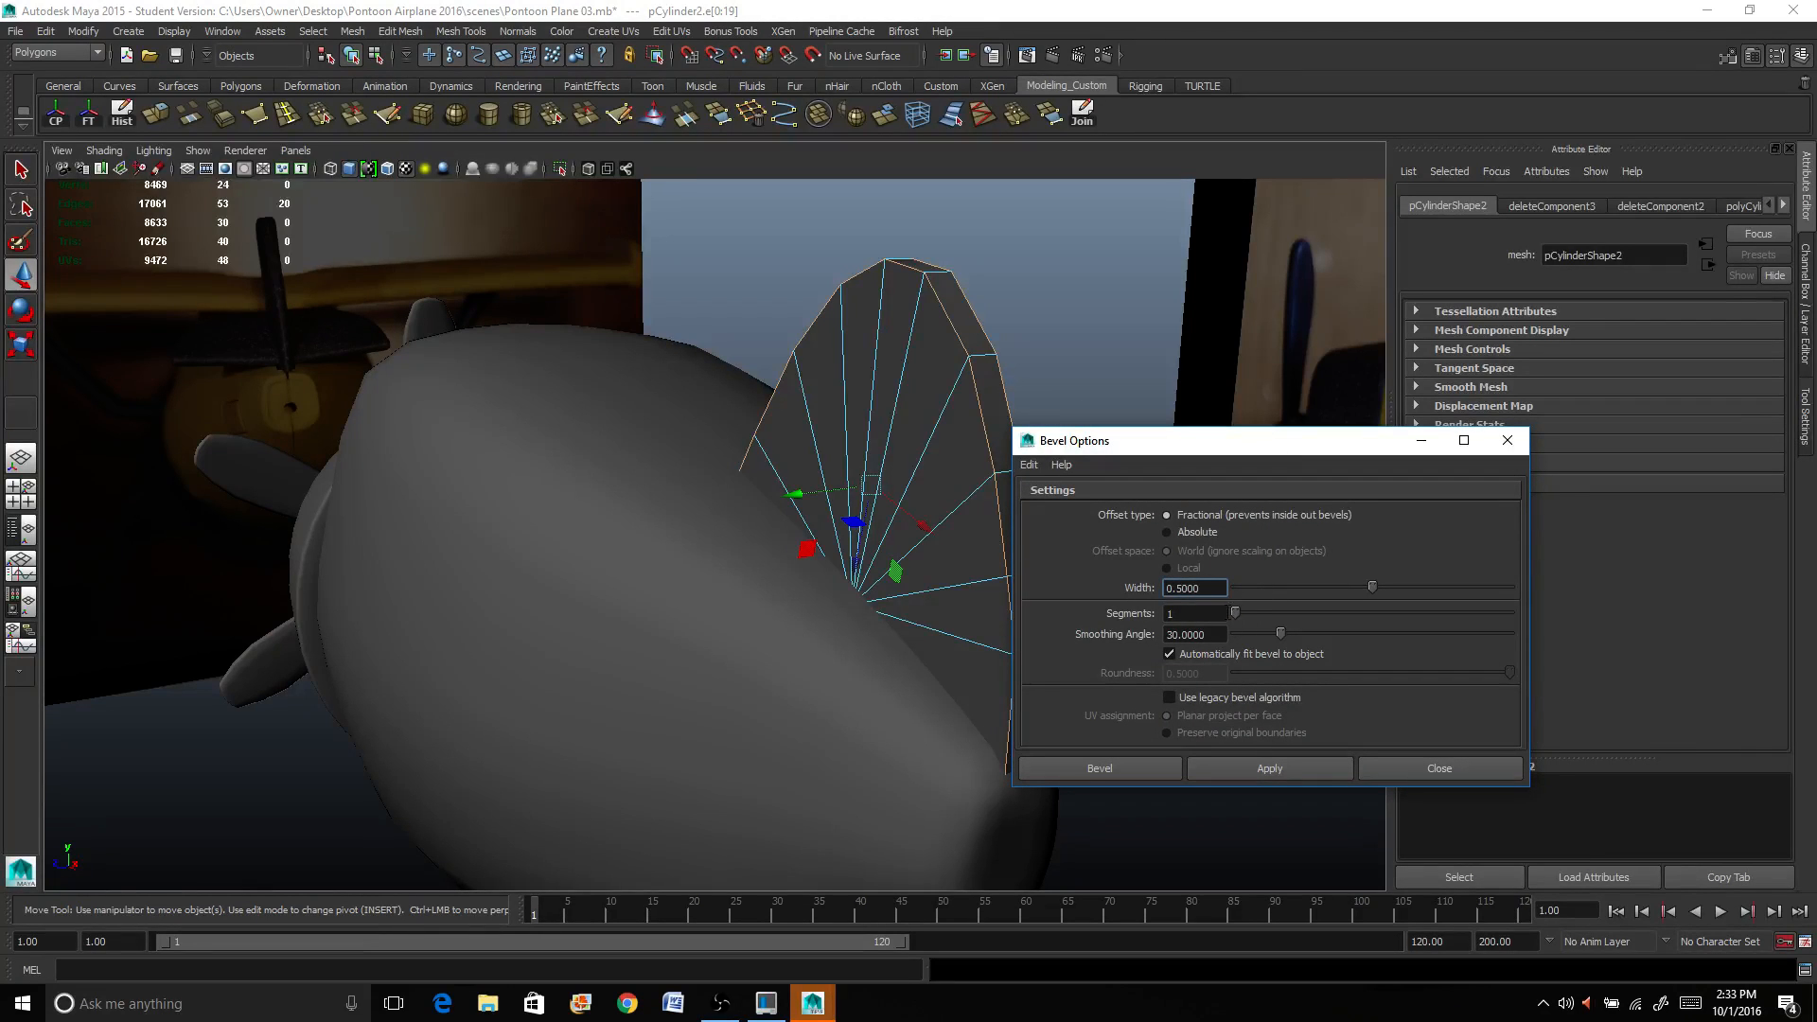
click(1192, 586)
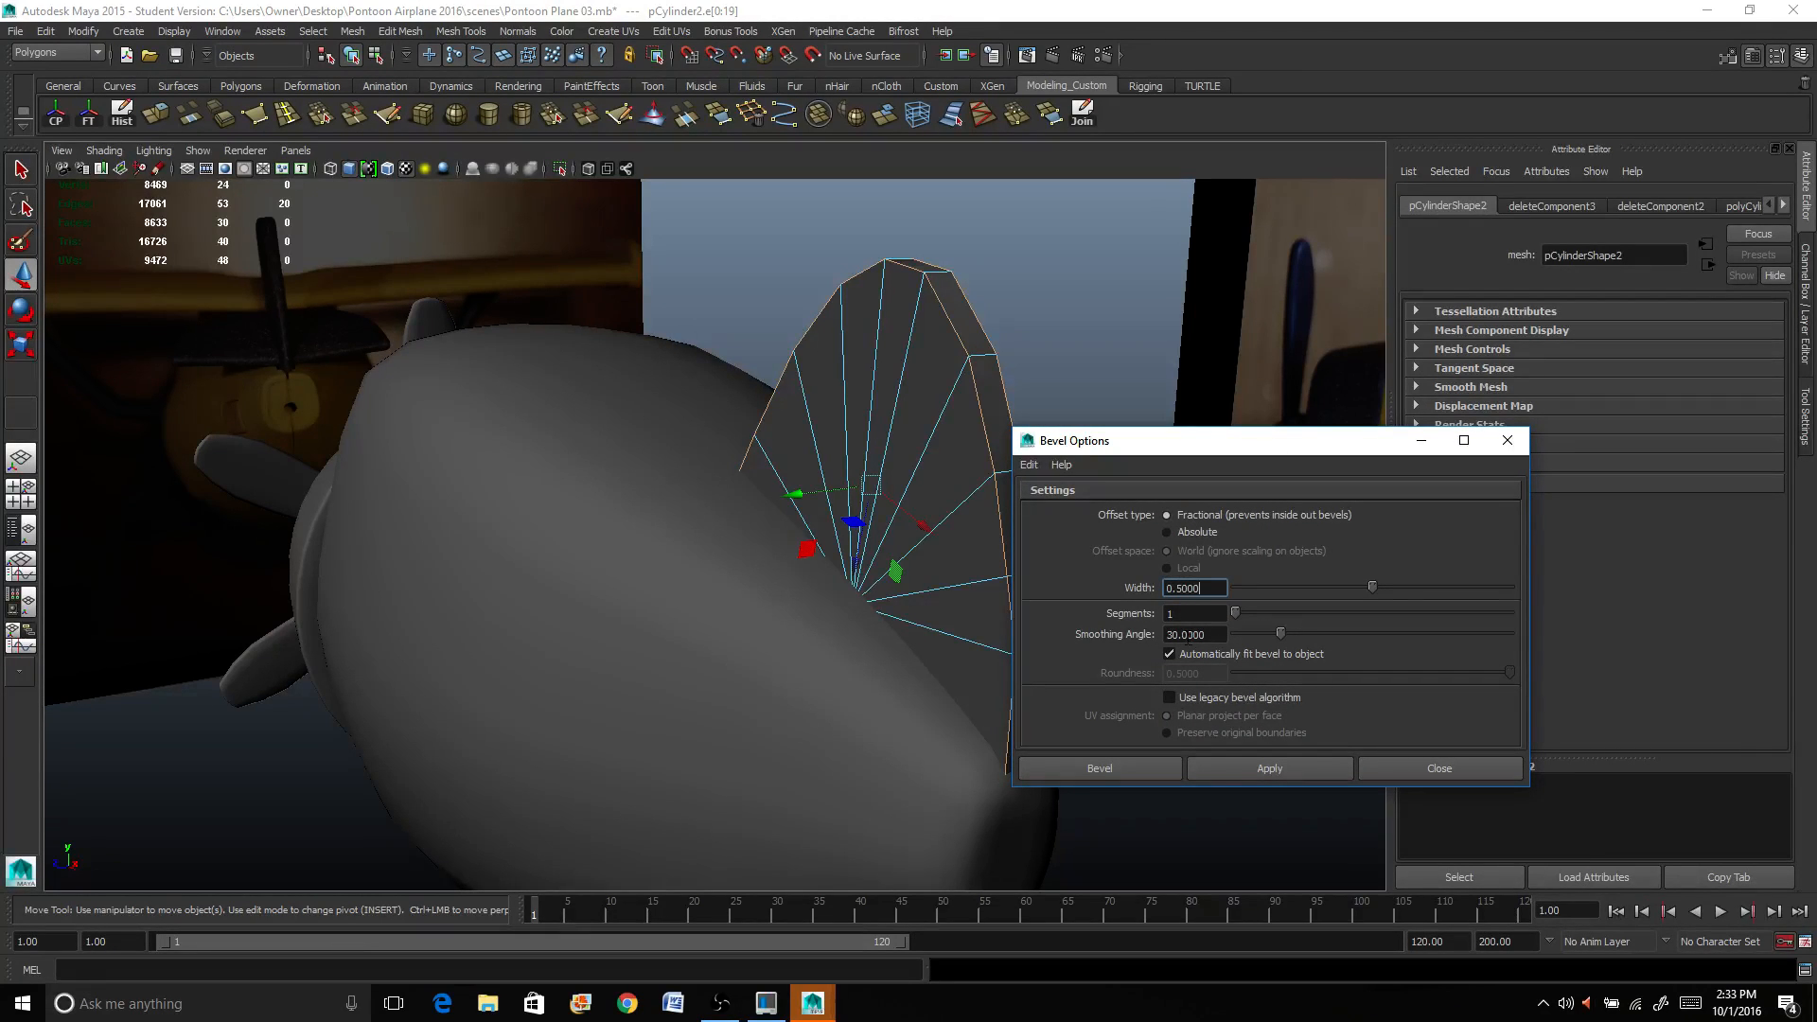
click(1097, 767)
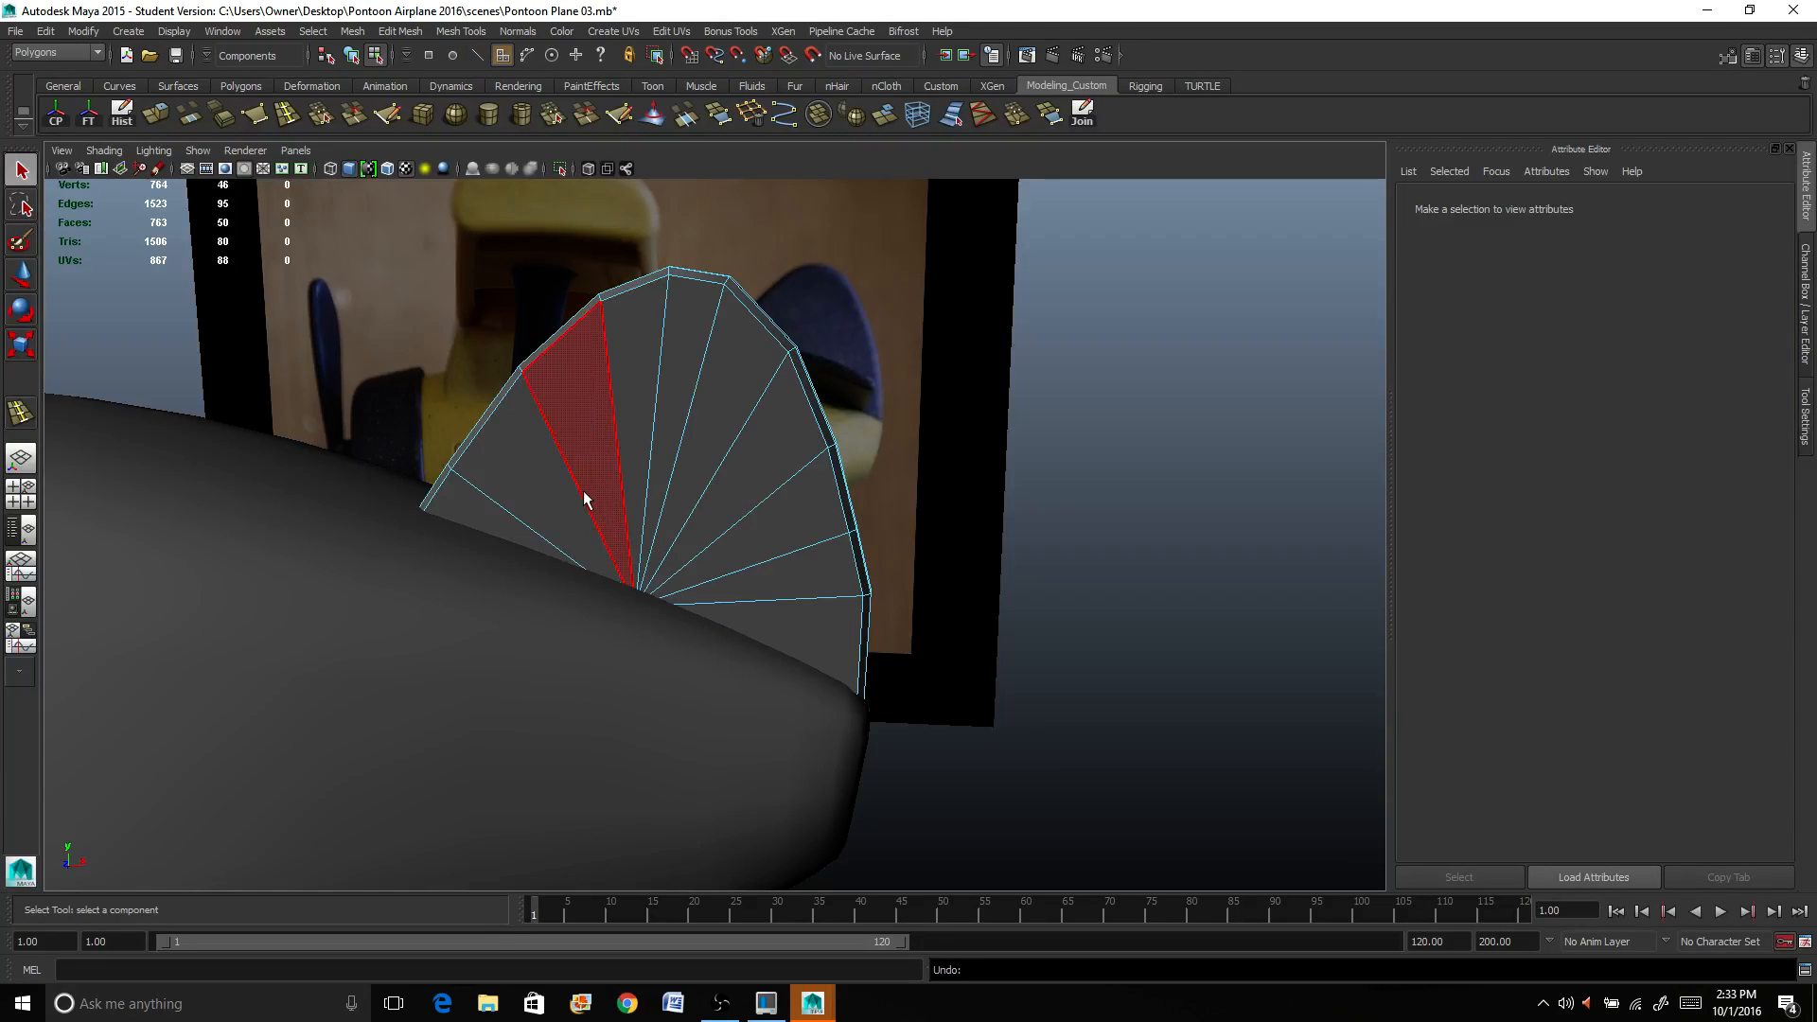
drag(585, 498, 736, 660)
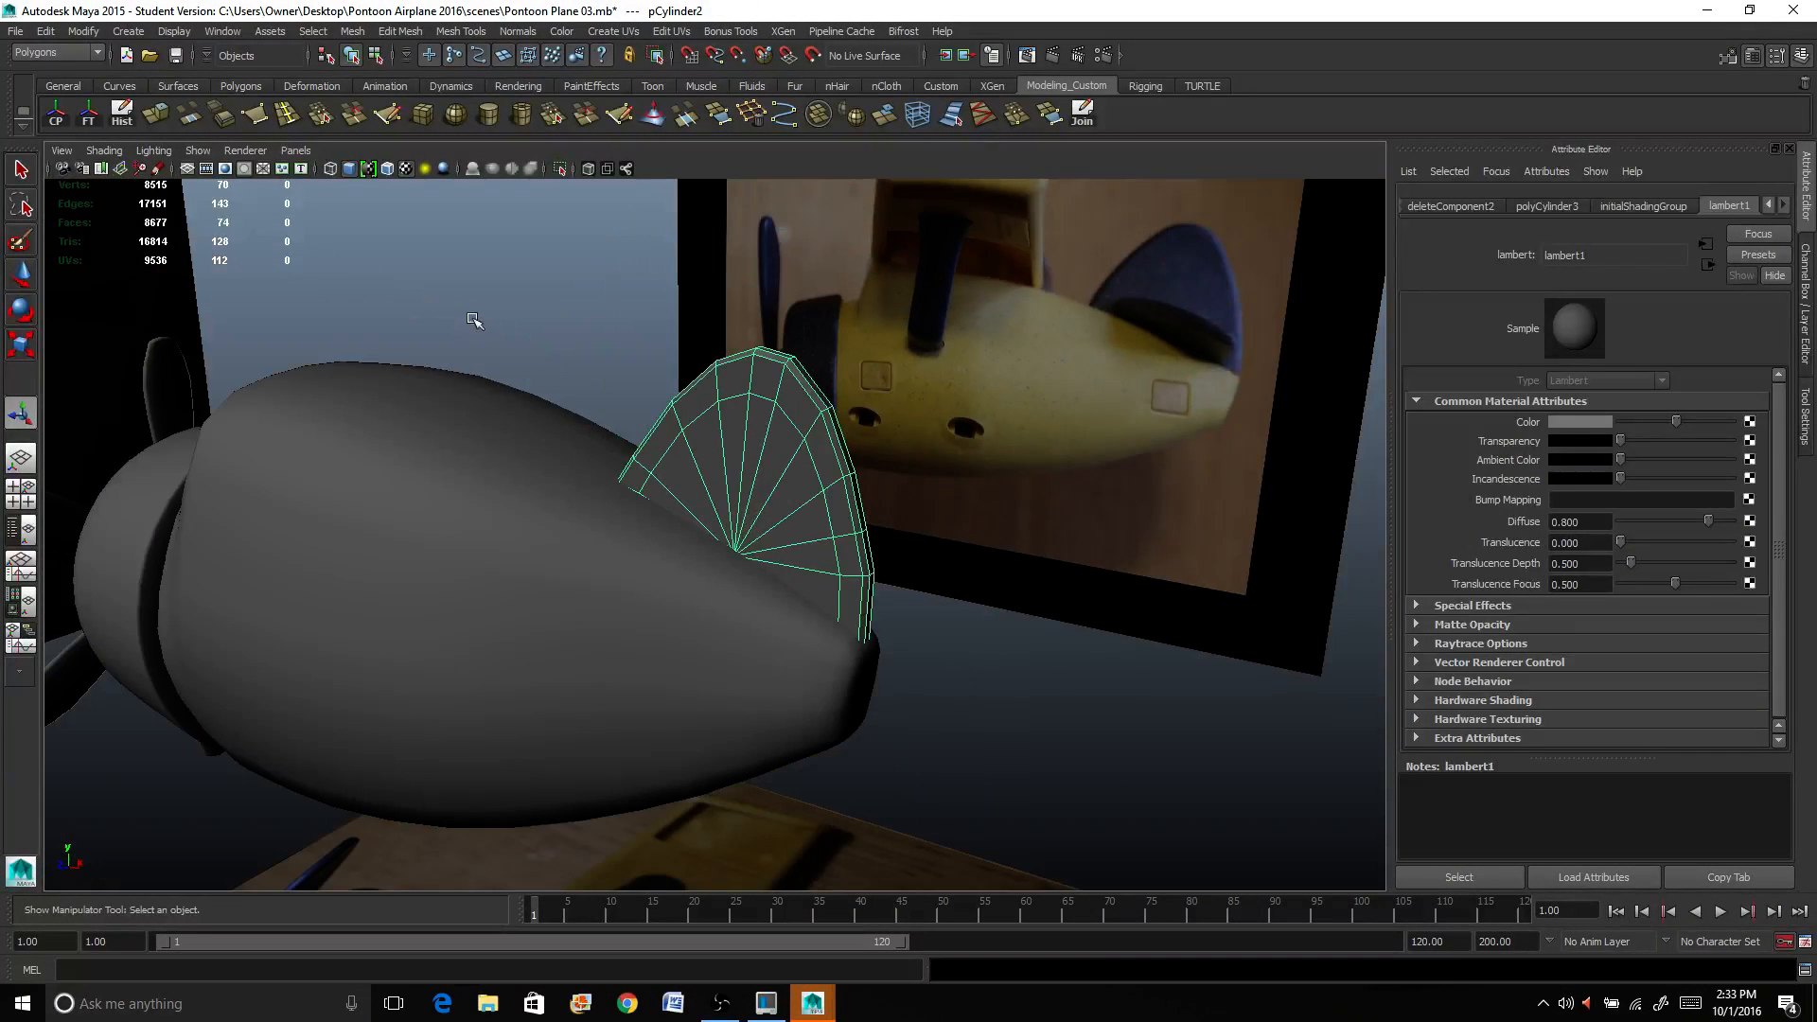
Step: Apply Mesh > Smooth to the tail fin and inspect its rounded shape on the fuselage
click(352, 30)
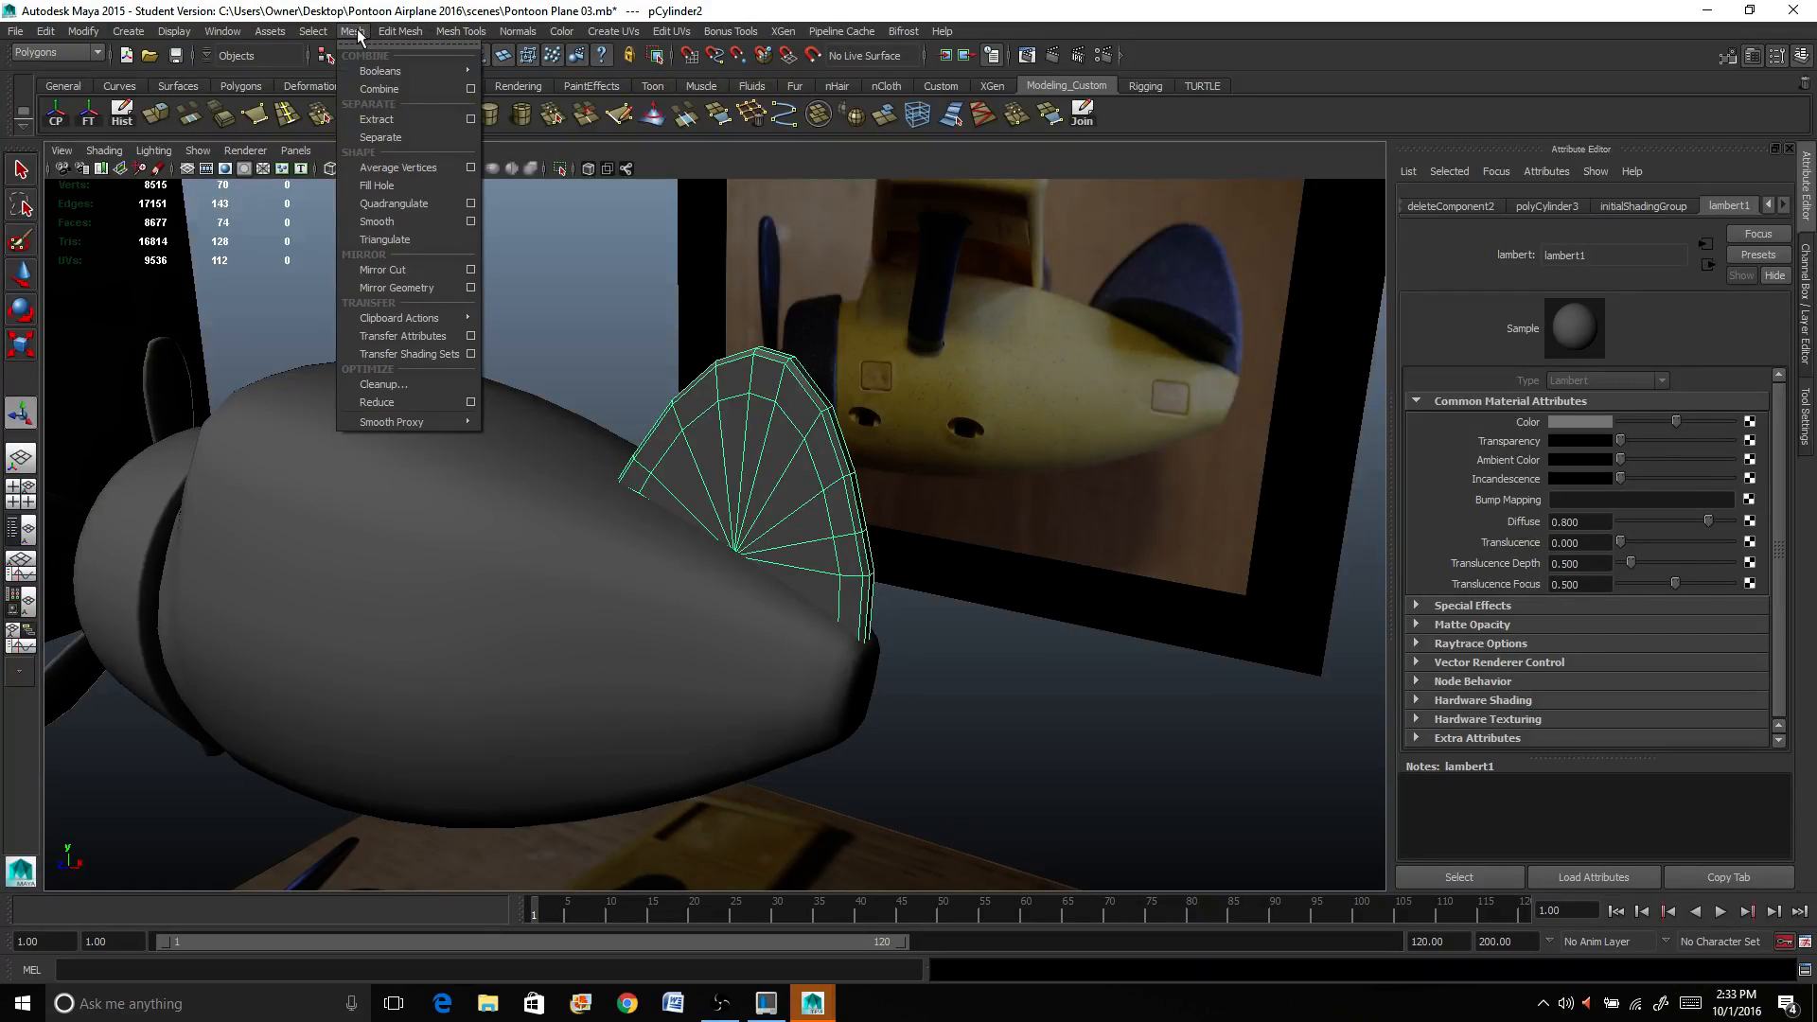
click(375, 221)
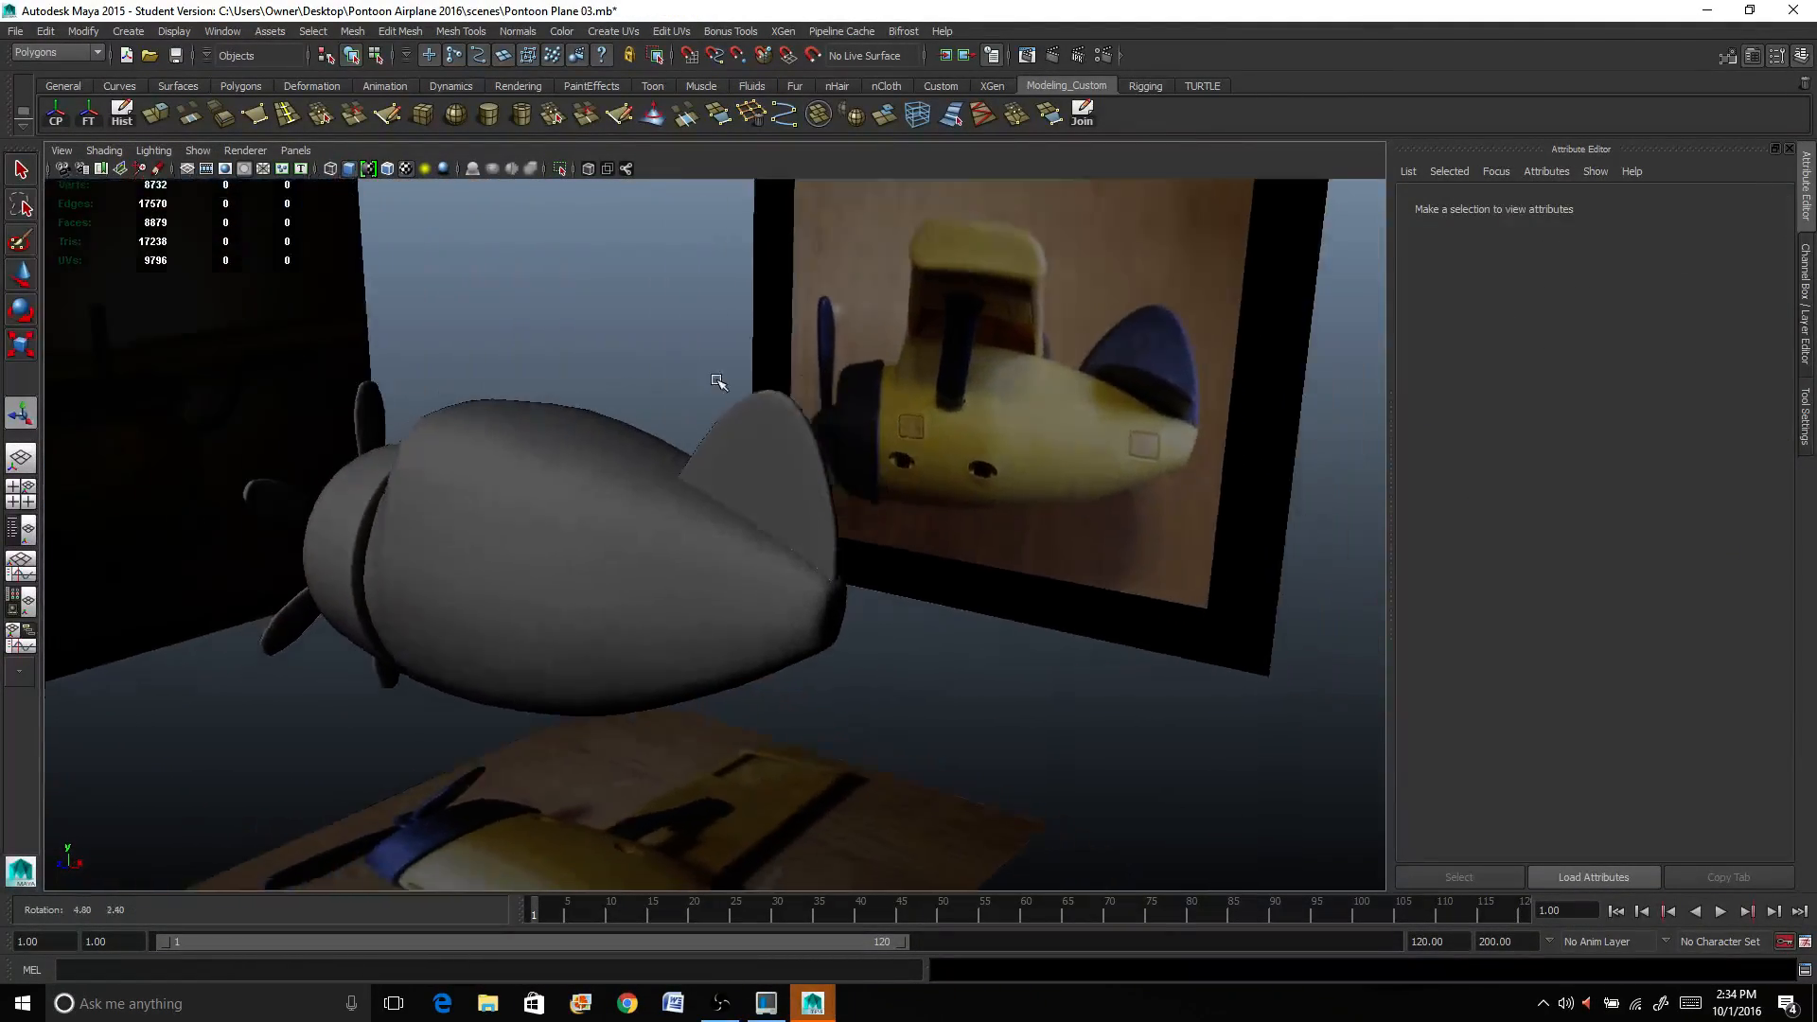
drag(719, 382, 551, 498)
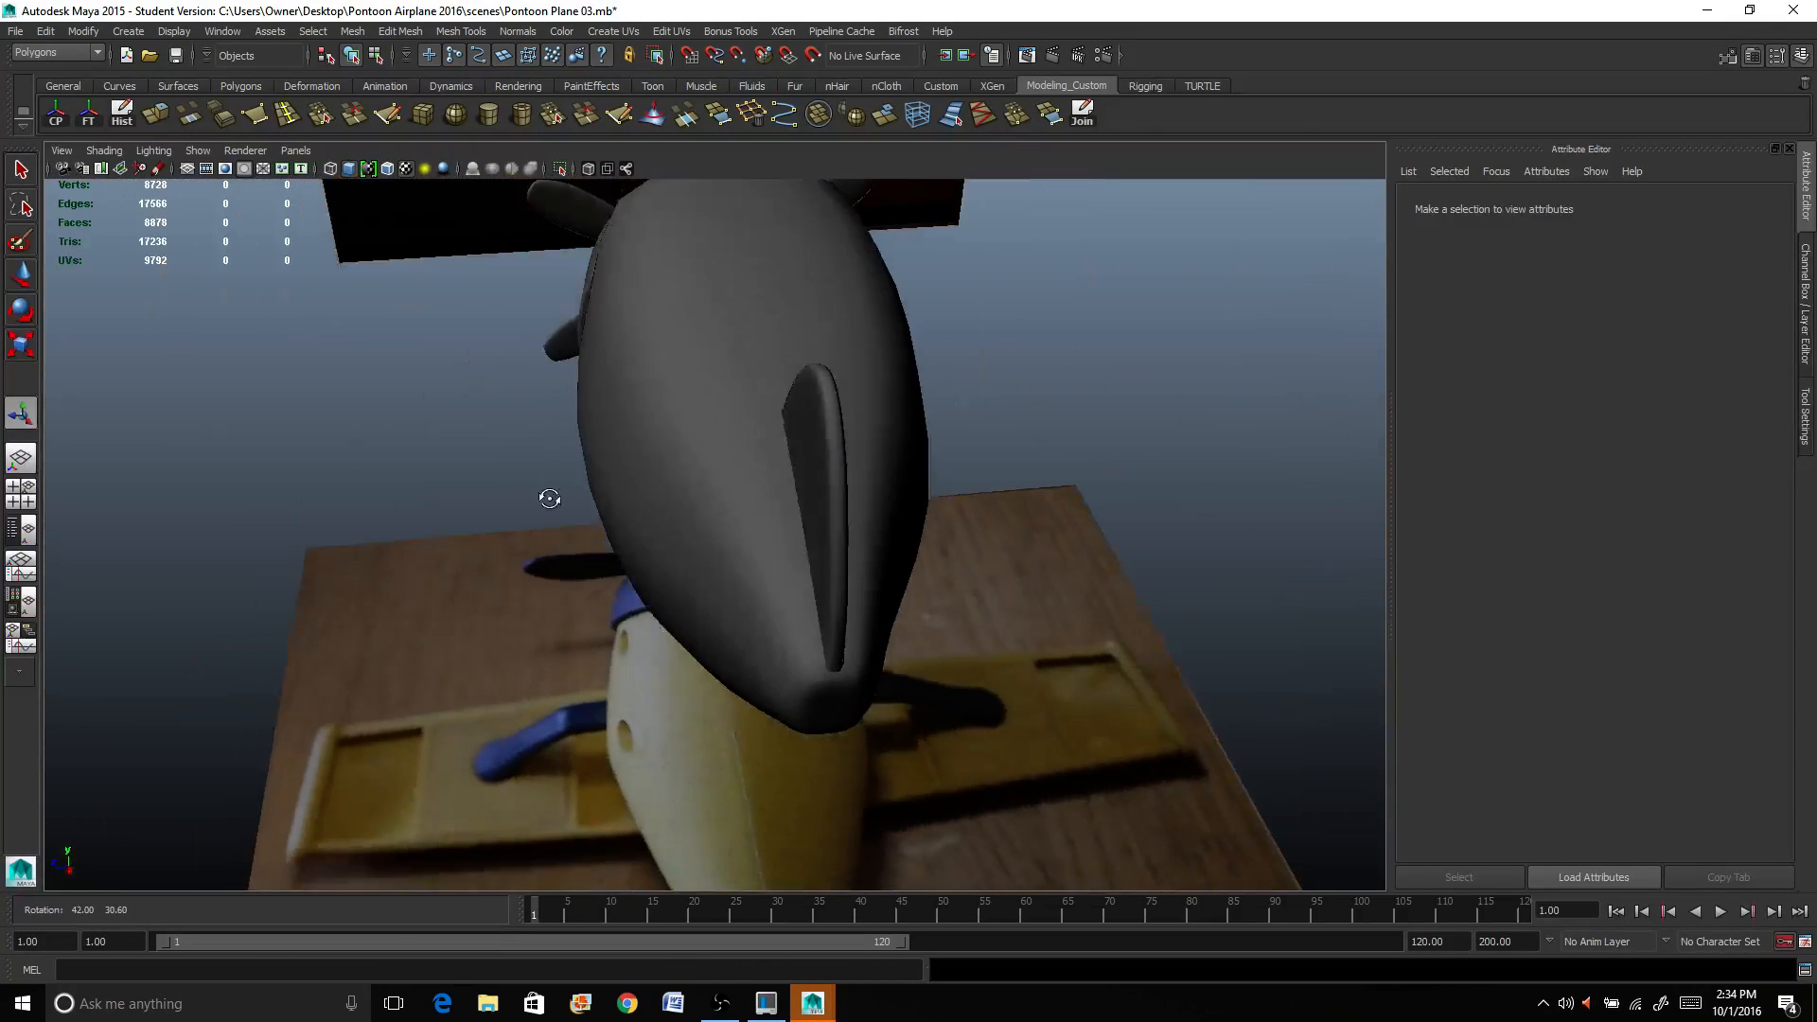
drag(549, 497, 621, 494)
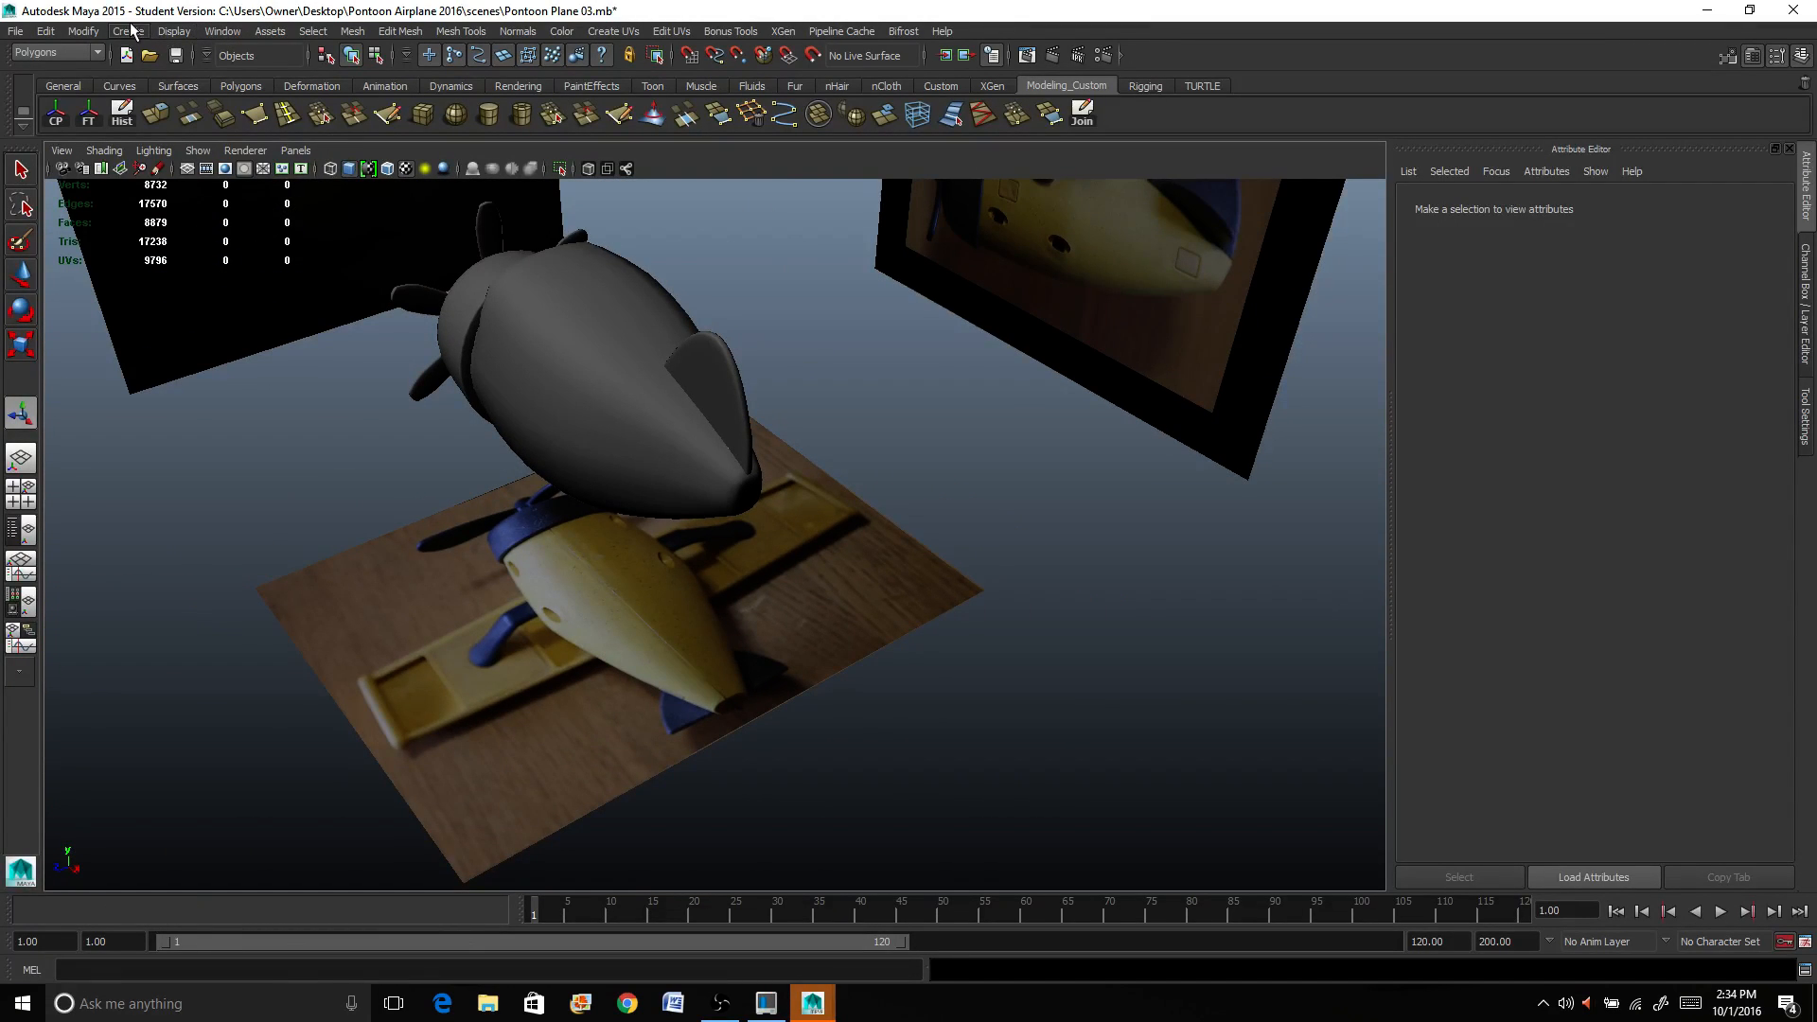
Step: Create a new polygon cylinder, move it beside the fuselage and flatten it into a thin disc
click(127, 30)
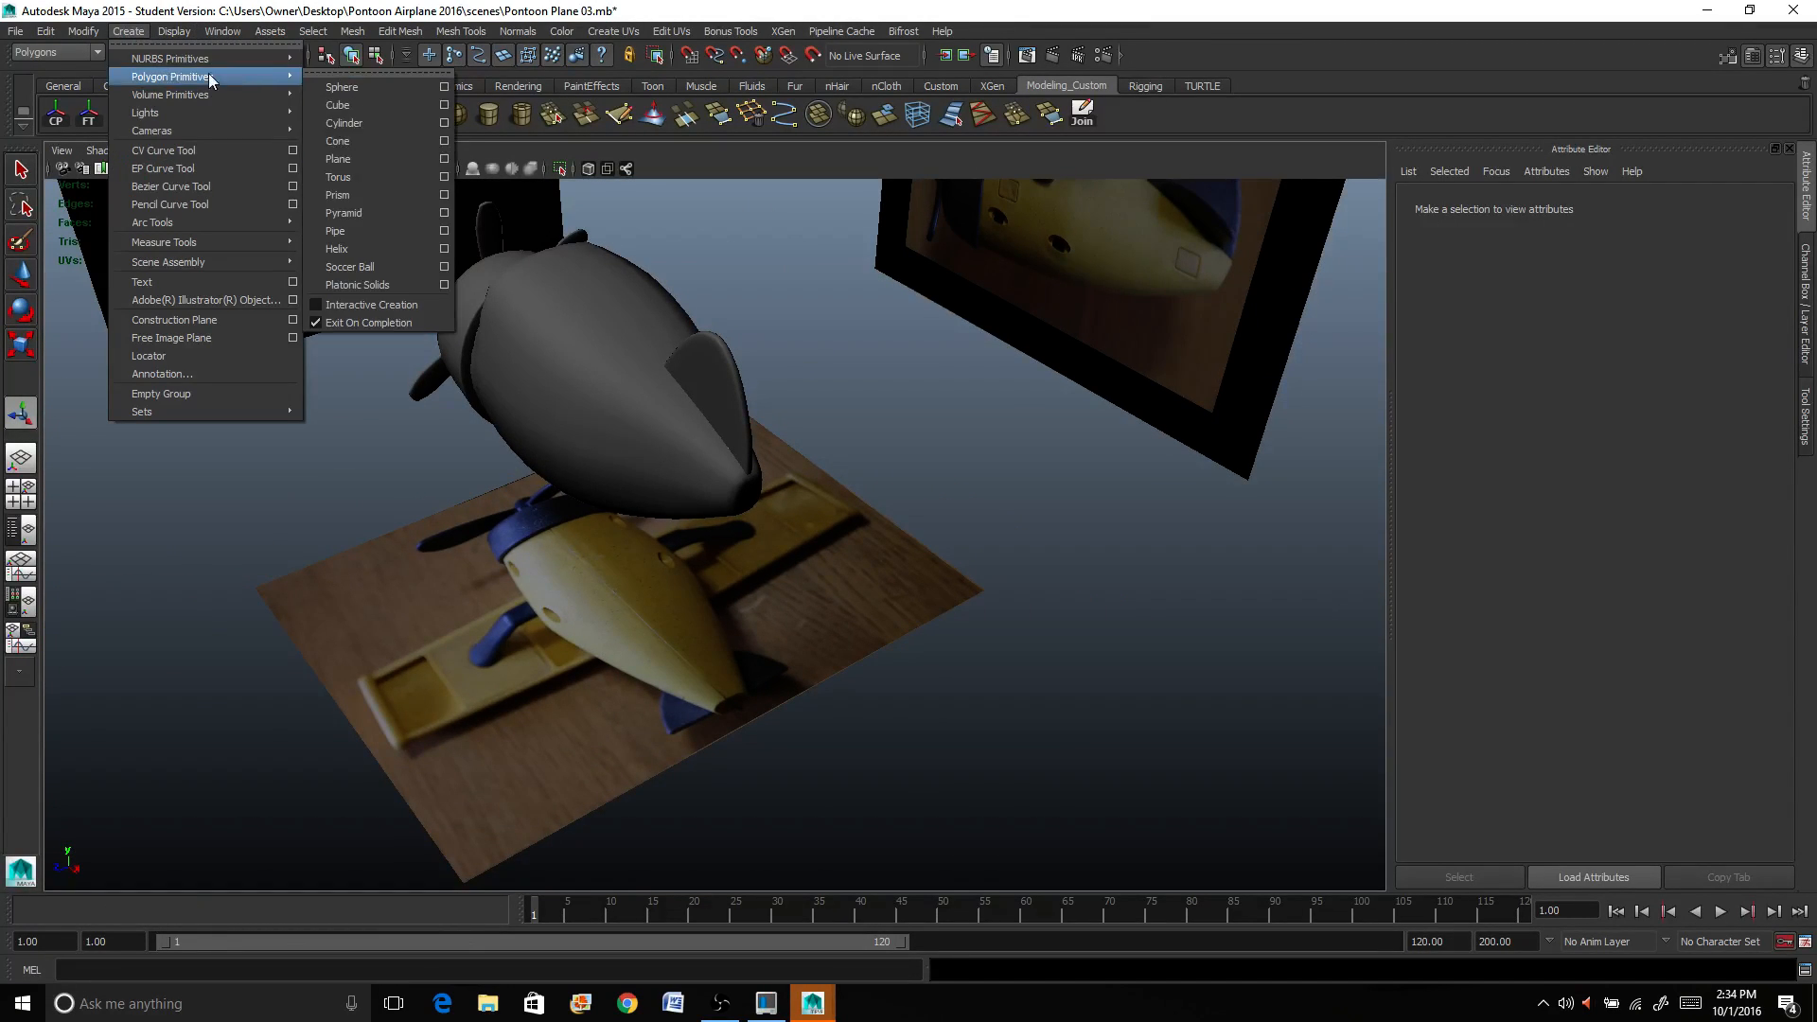
click(343, 122)
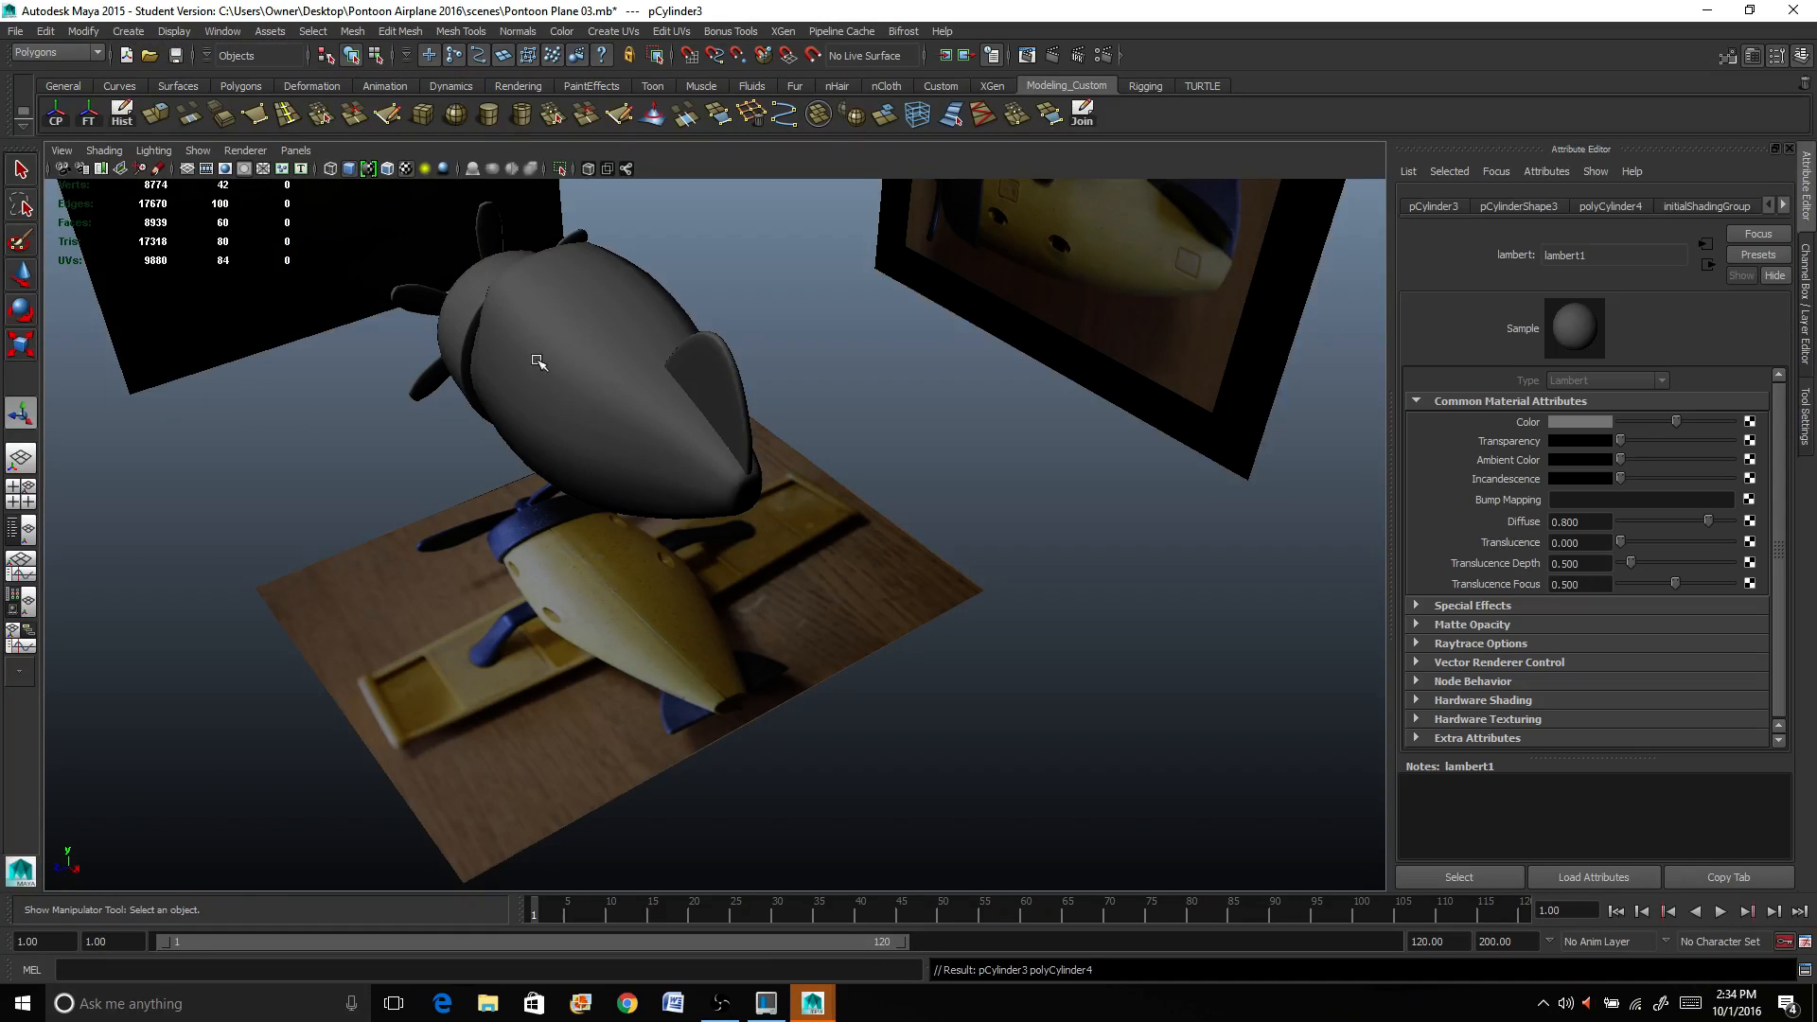
key(w)
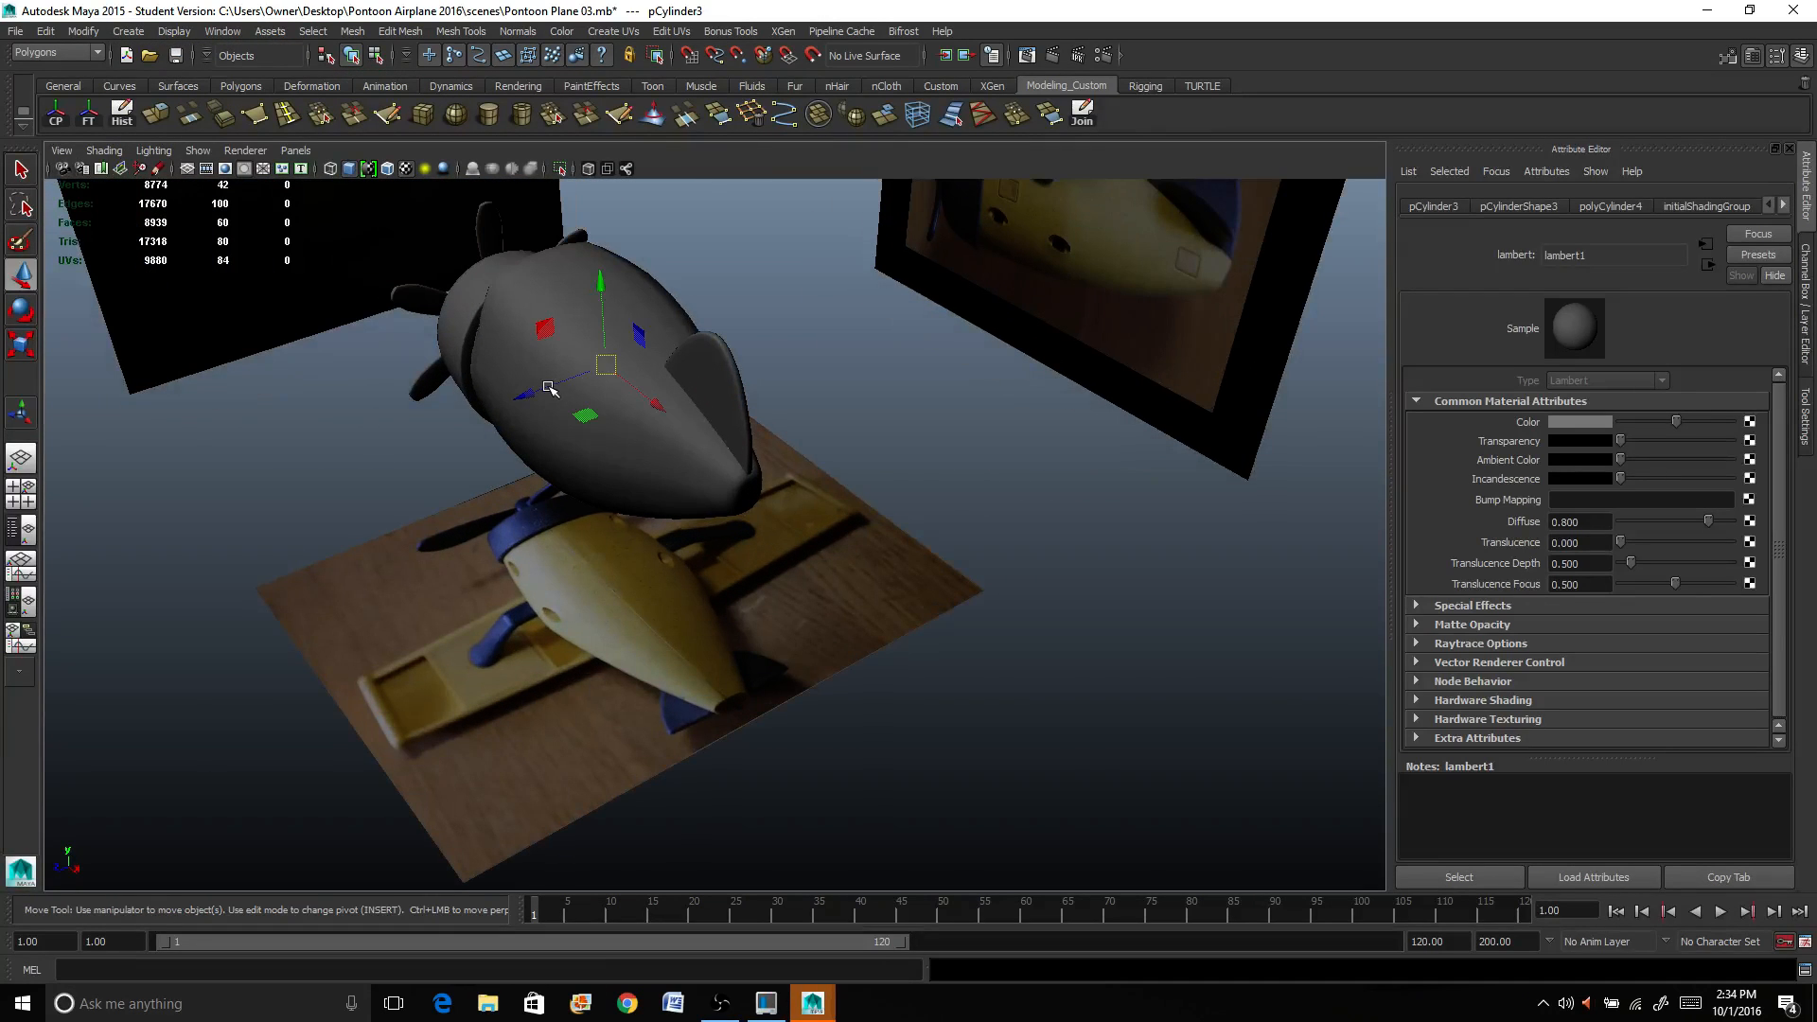
drag(551, 388, 874, 632)
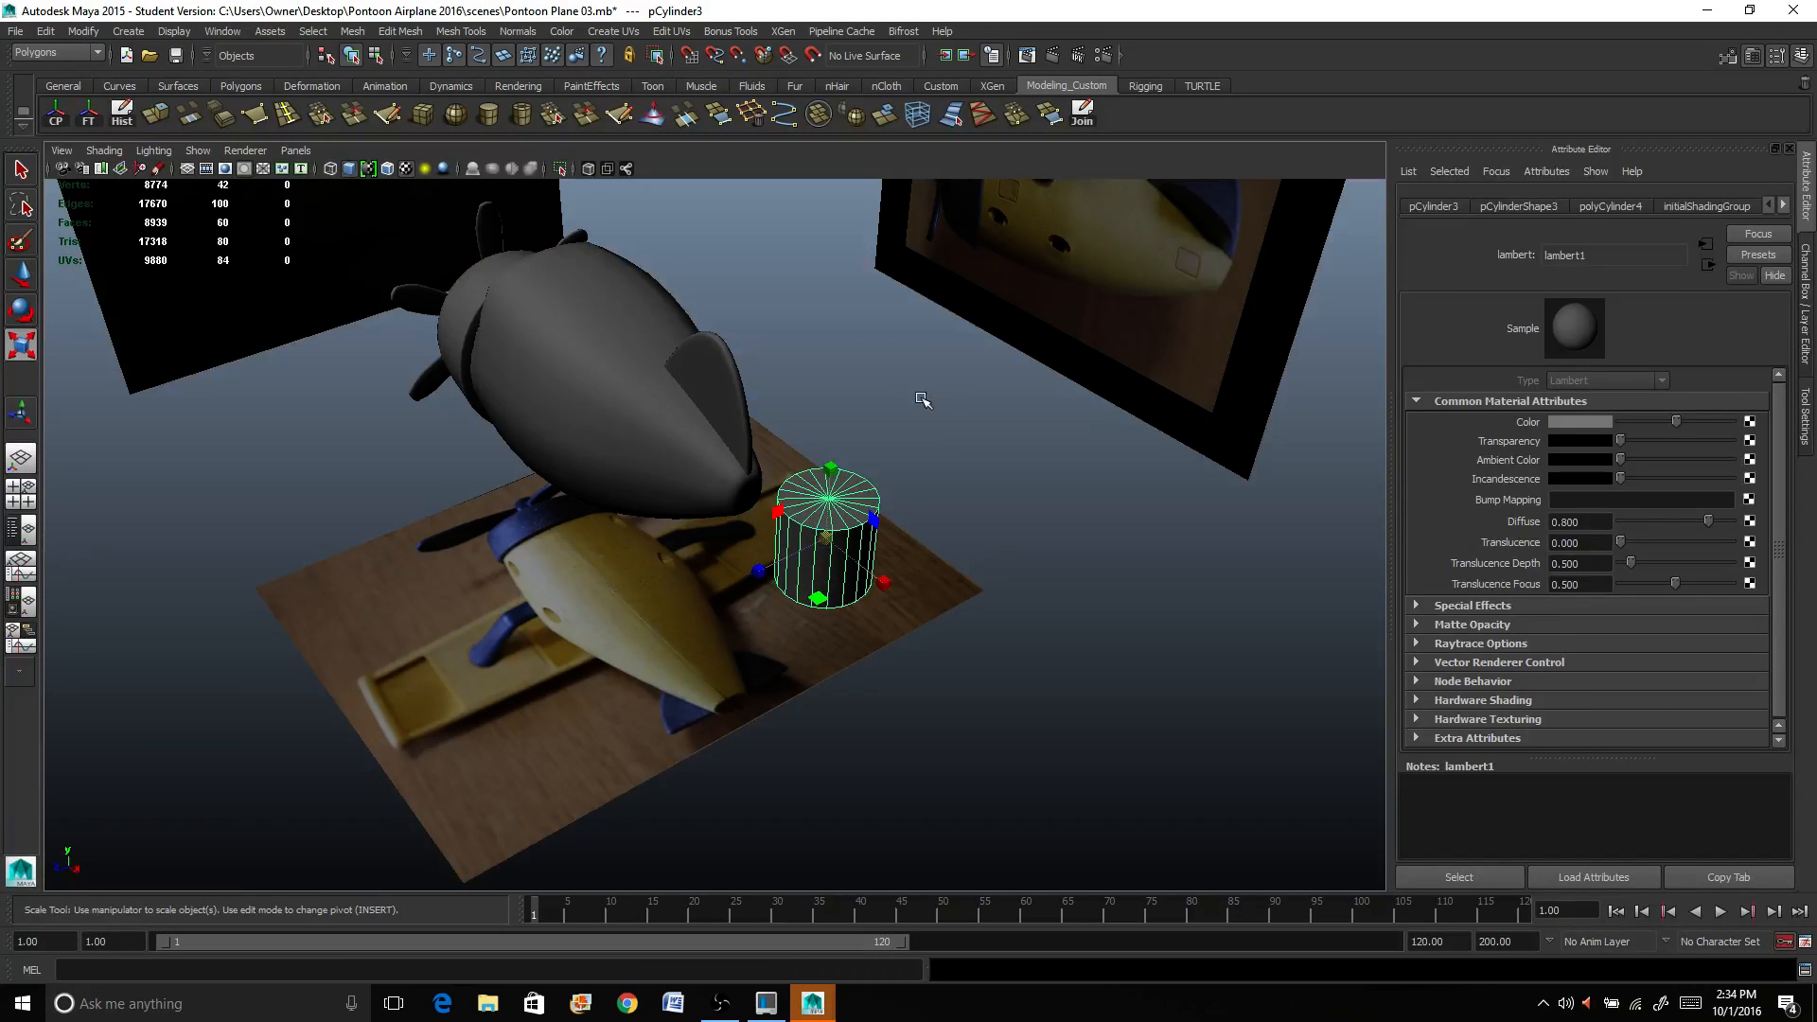
drag(829, 467, 828, 486)
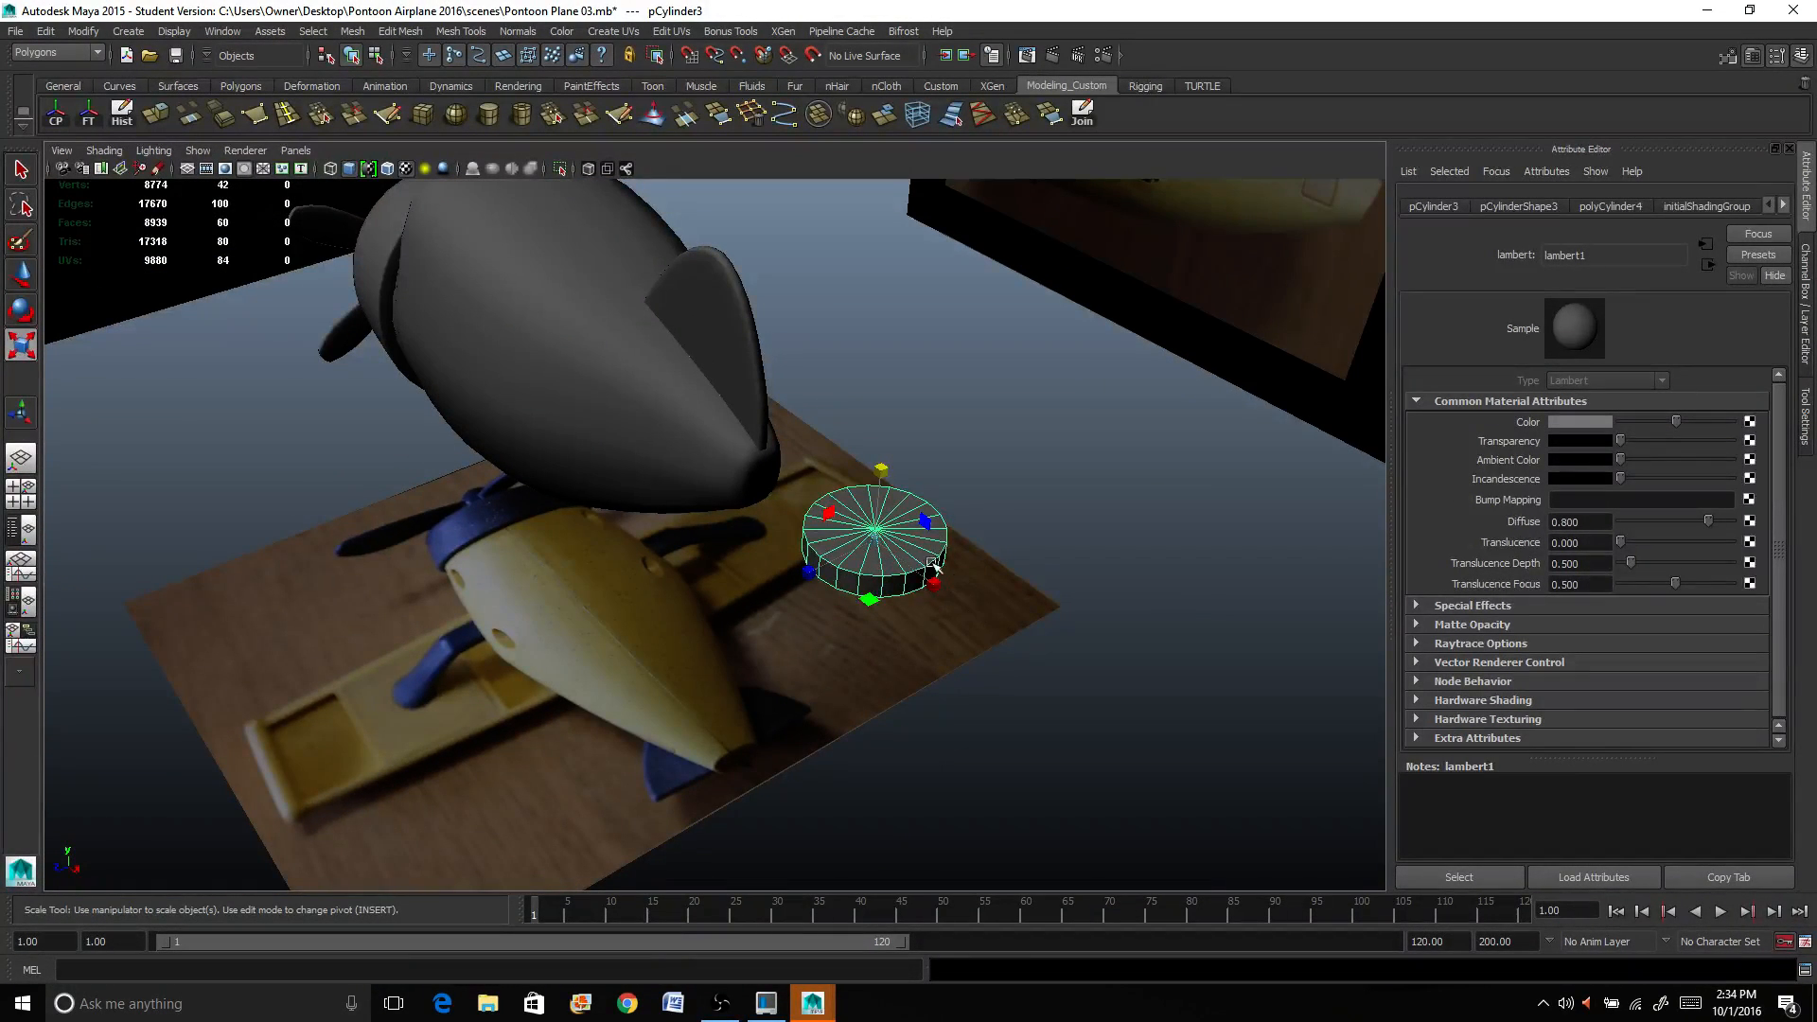
Step: Delete half of the disc's faces to leave a half-disc and return to object mode
right_click(874, 539)
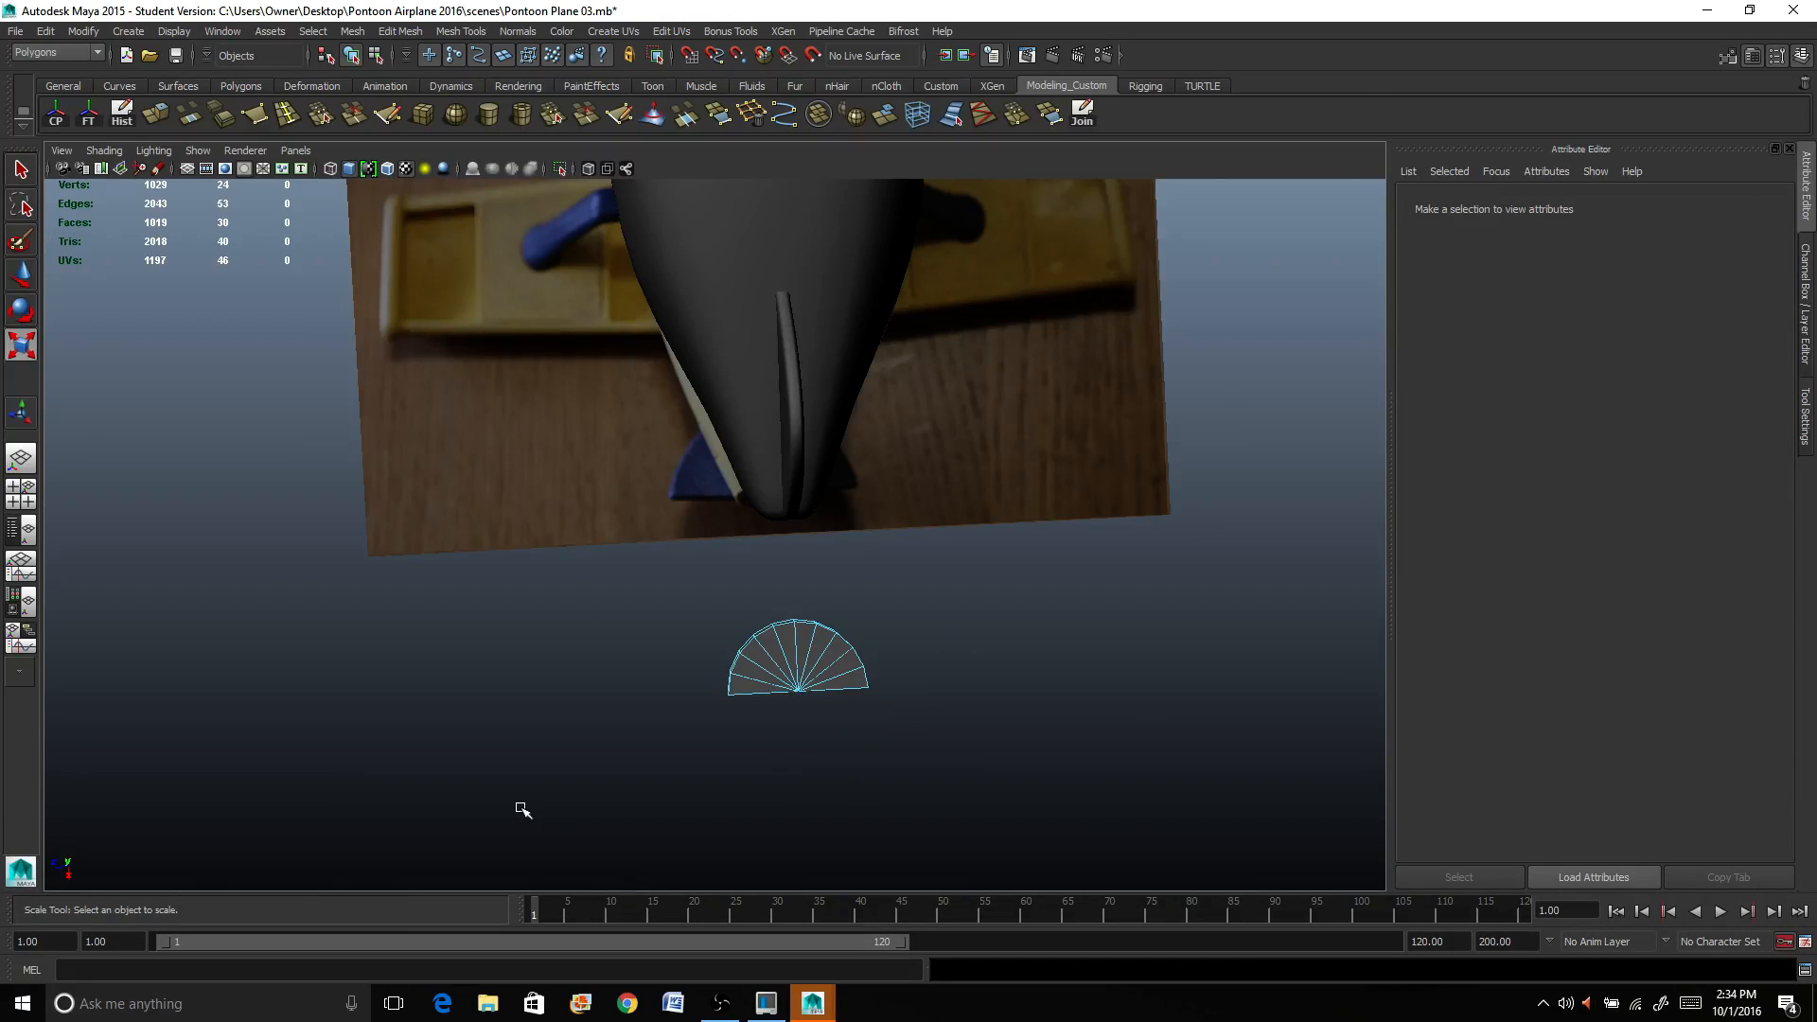
right_click(797, 657)
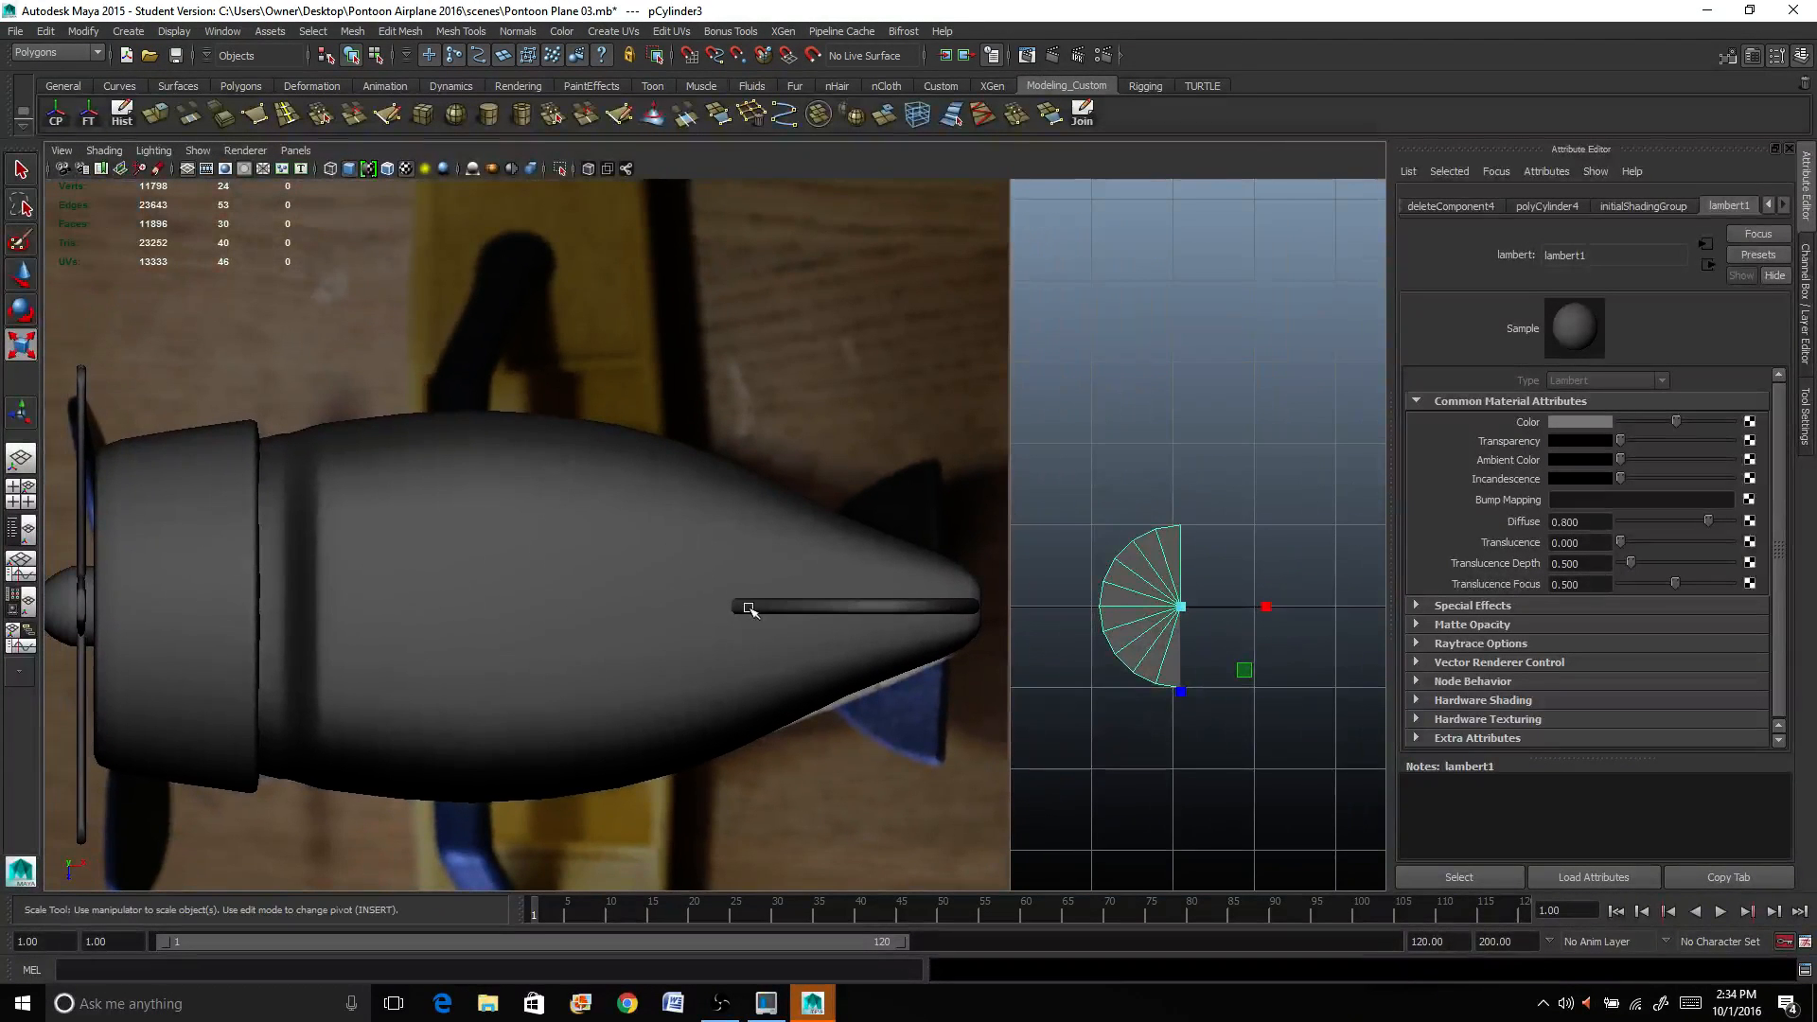
Step: Move the half-disc to the fuselage's tail tip and switch to its vertices
key(w)
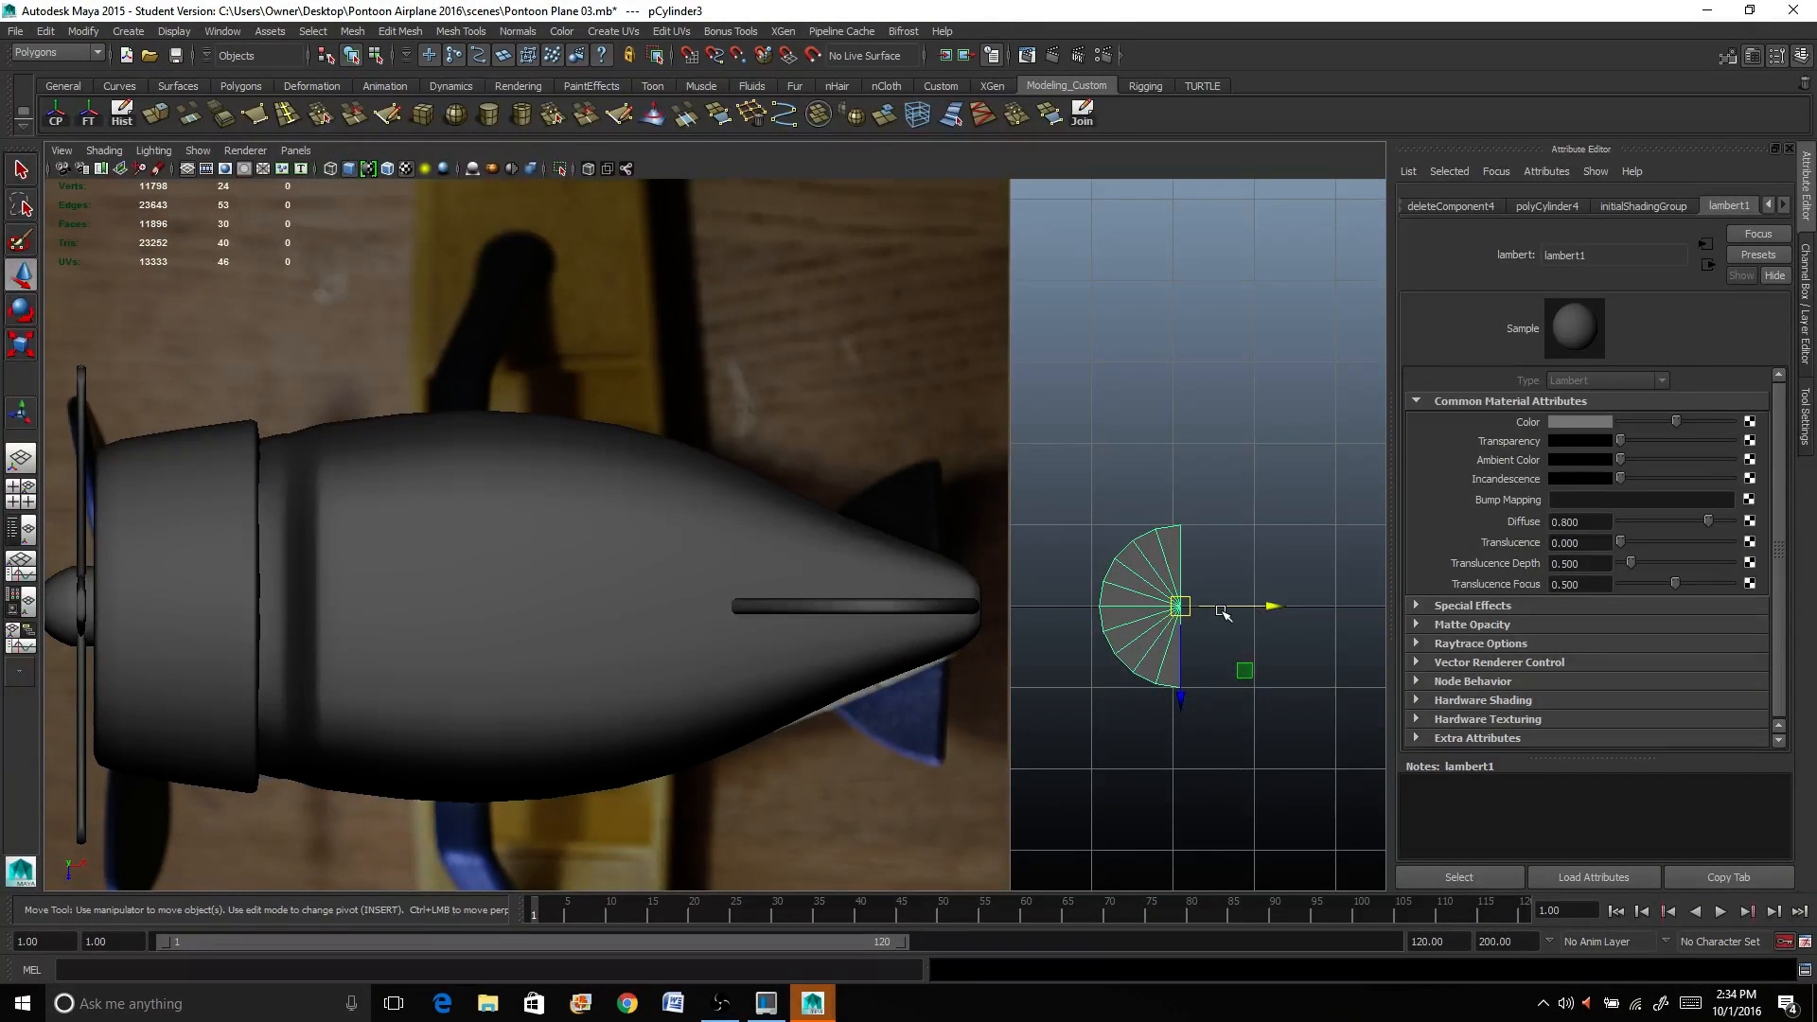
drag(1175, 607, 984, 607)
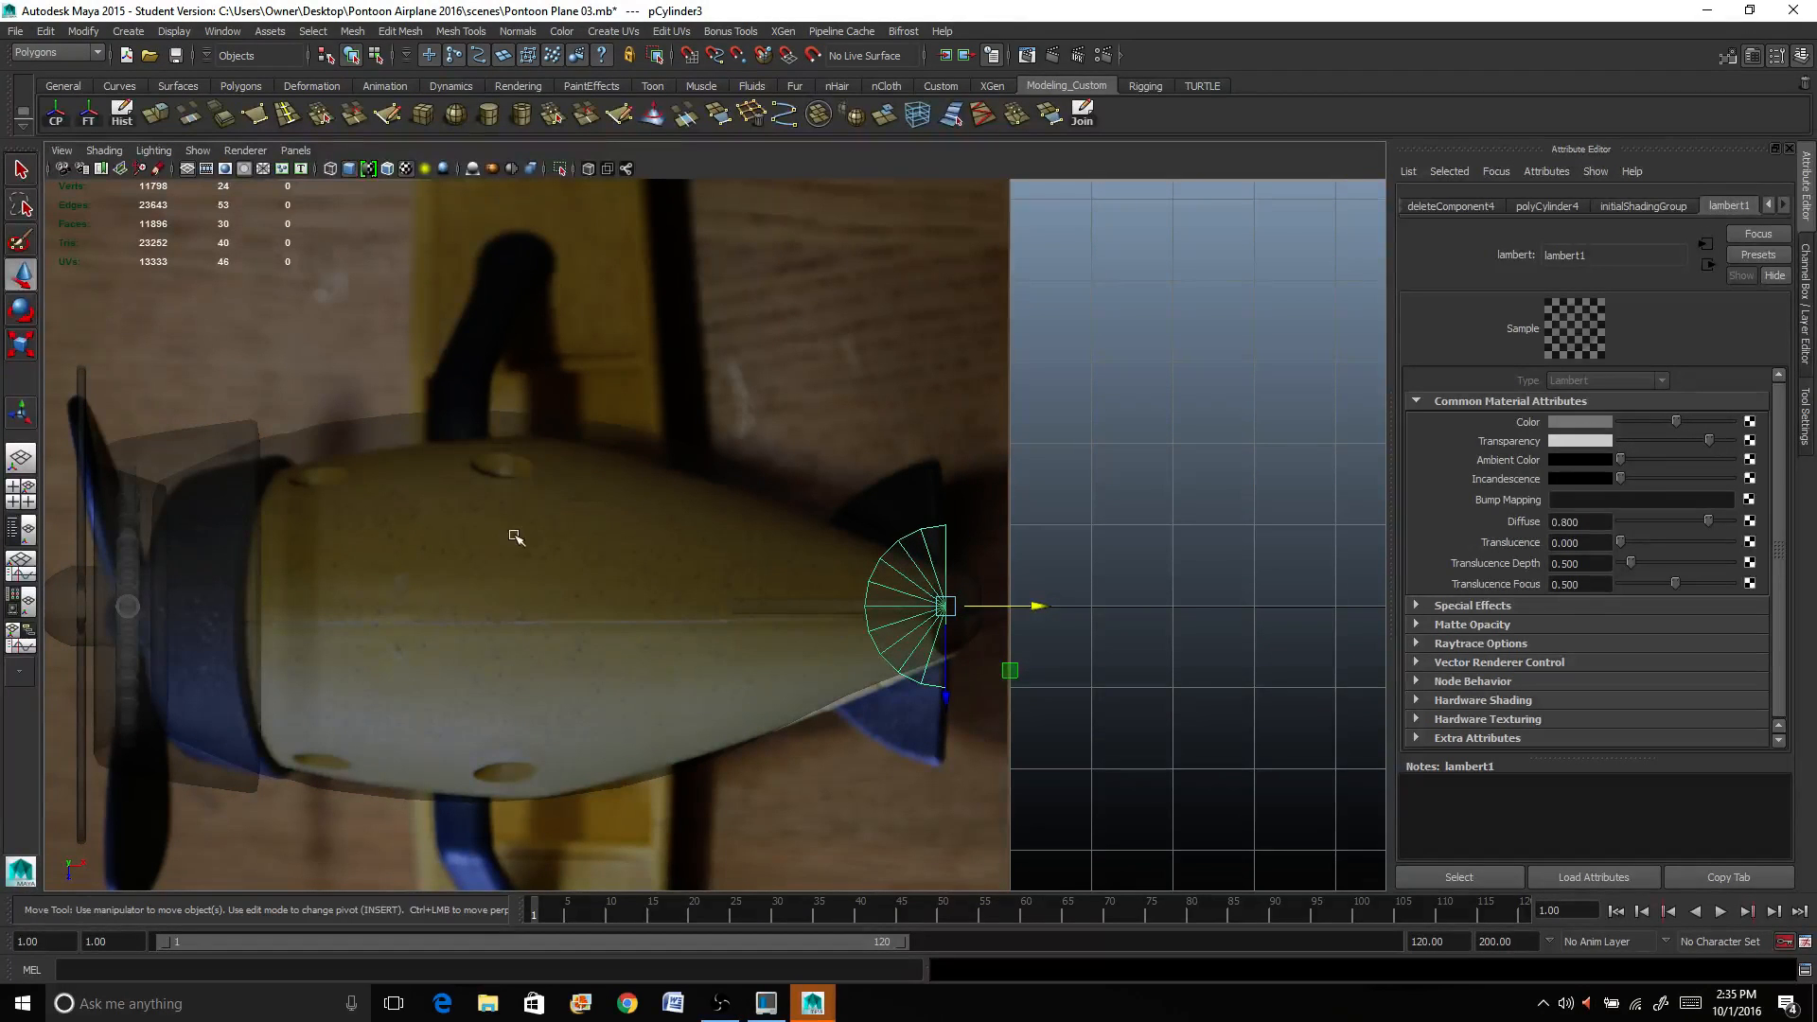
mouse_move(611, 734)
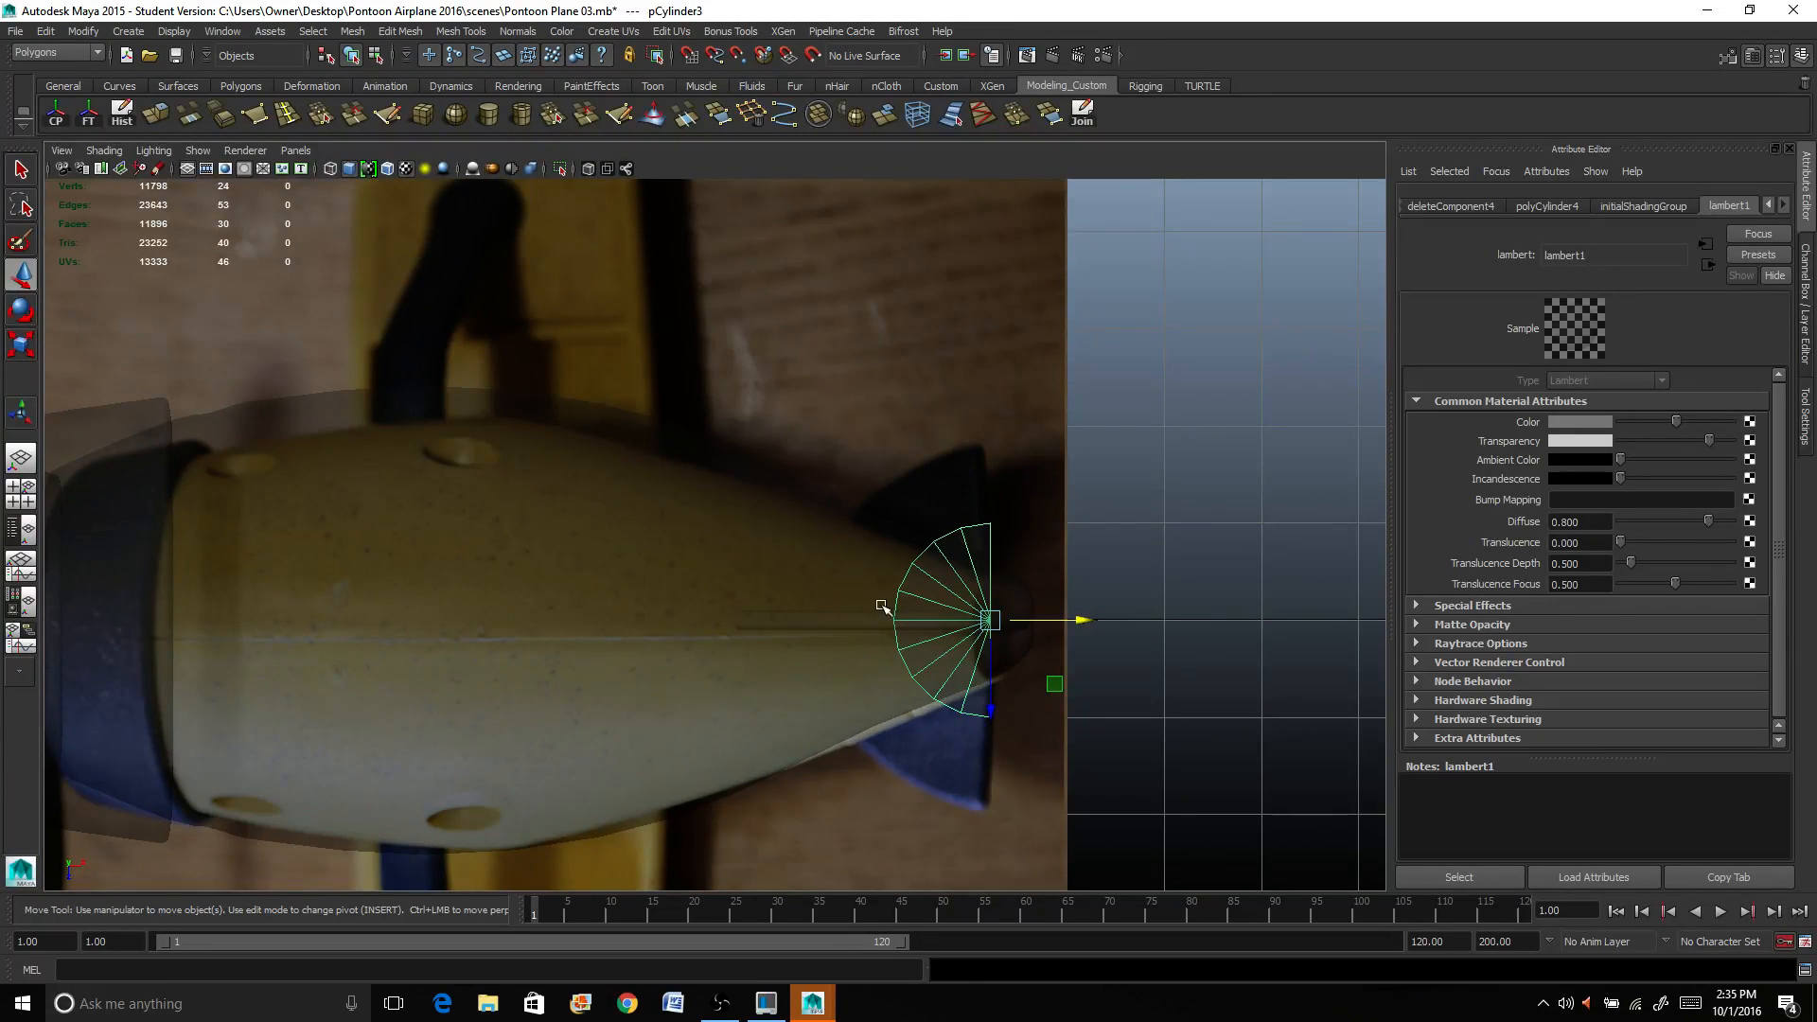
right_click(984, 621)
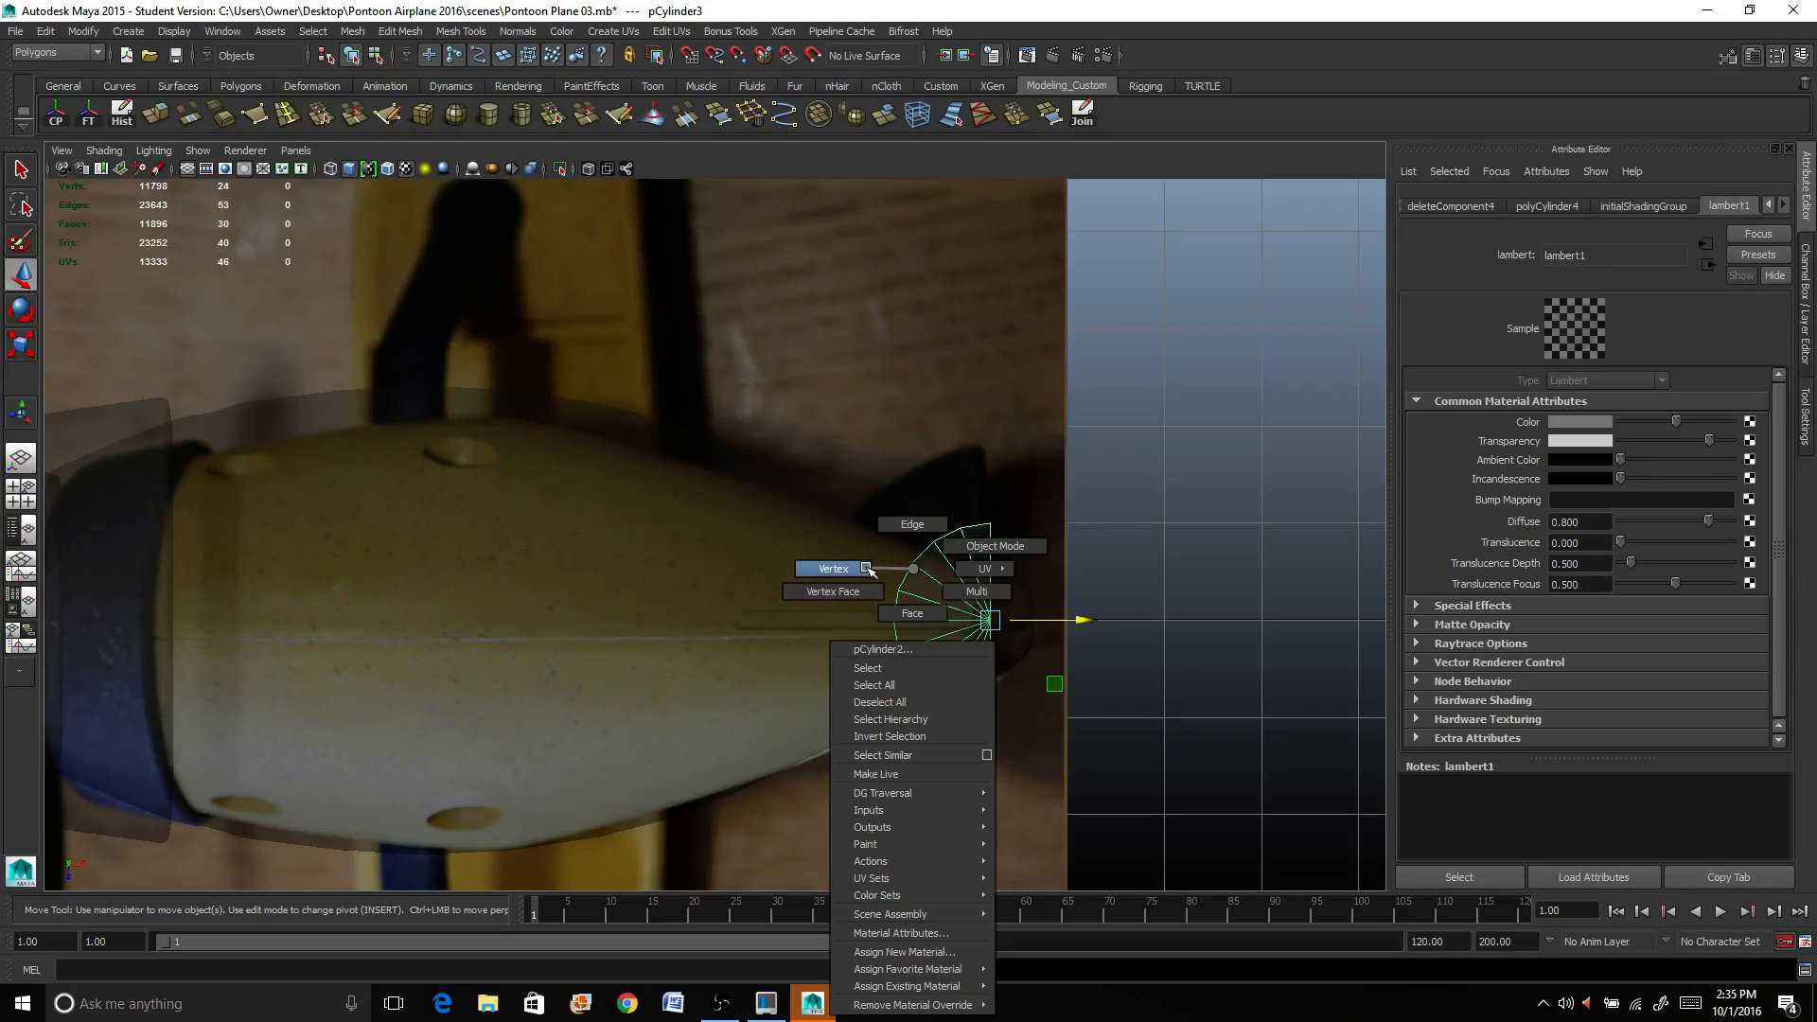
click(830, 567)
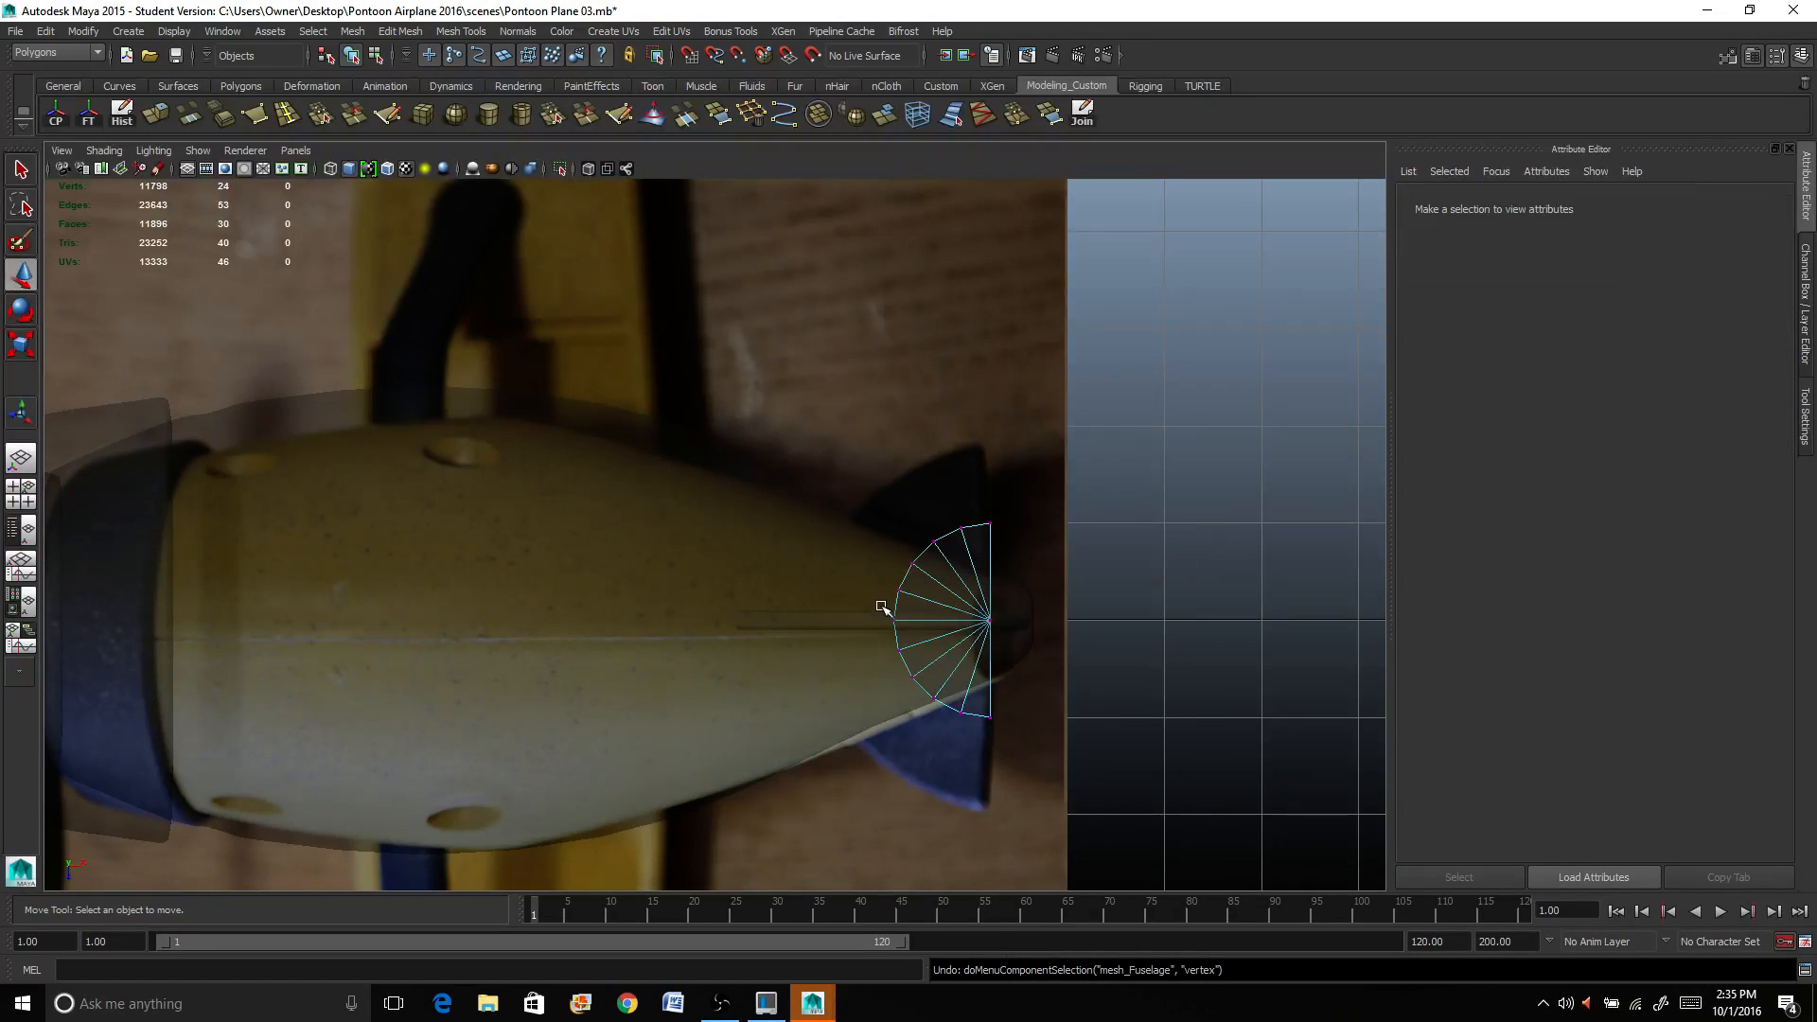
Step: Pull and scale the half-disc's outer vertices into a tapered fin outline
click(884, 608)
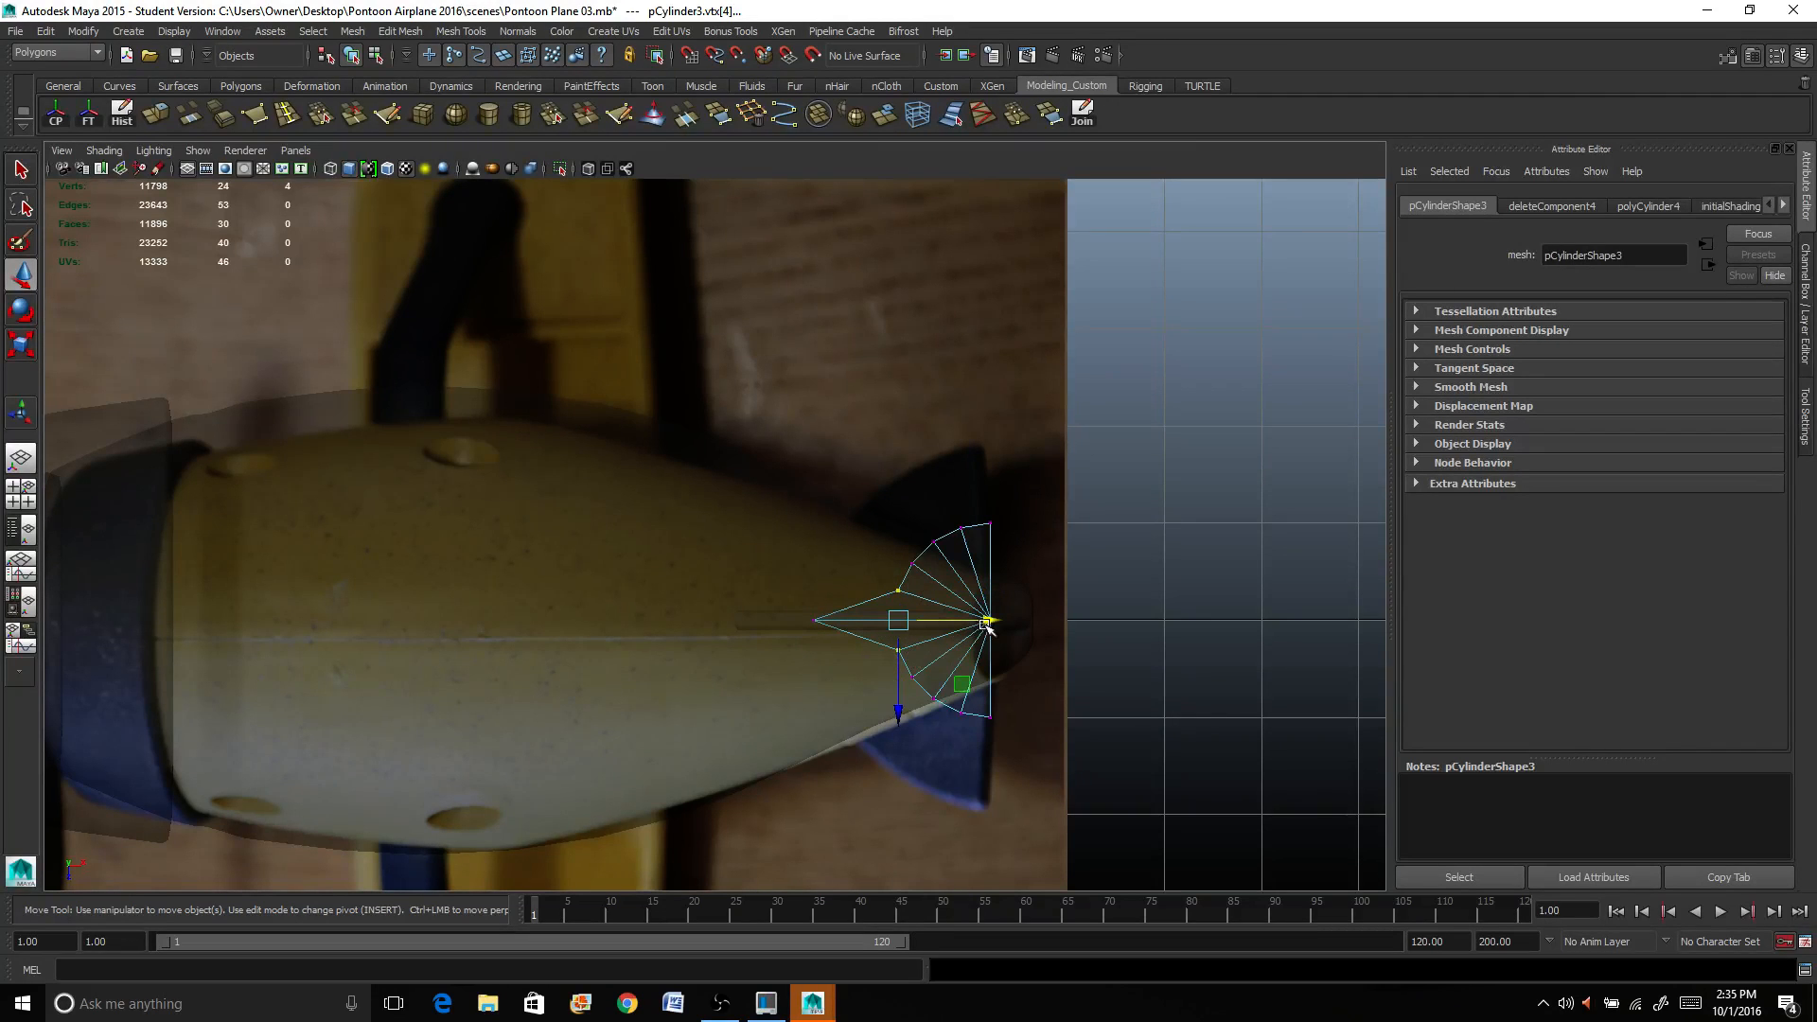
drag(984, 622, 933, 621)
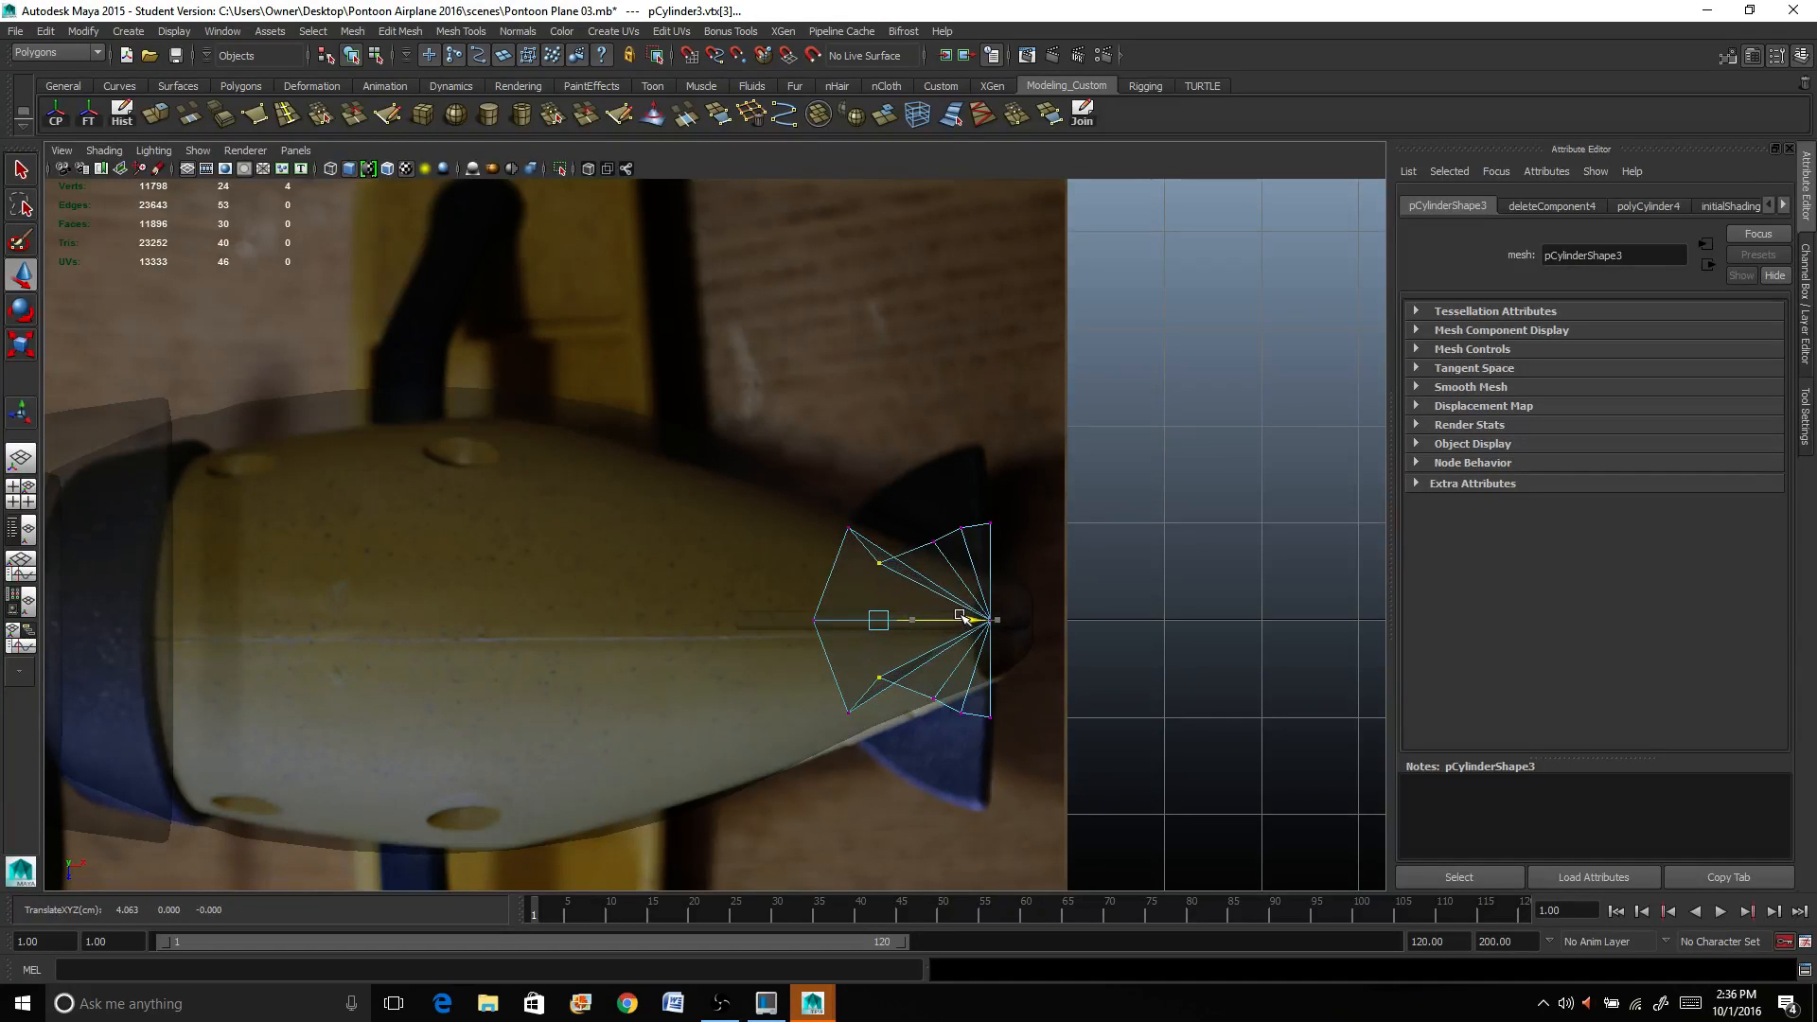
key(r)
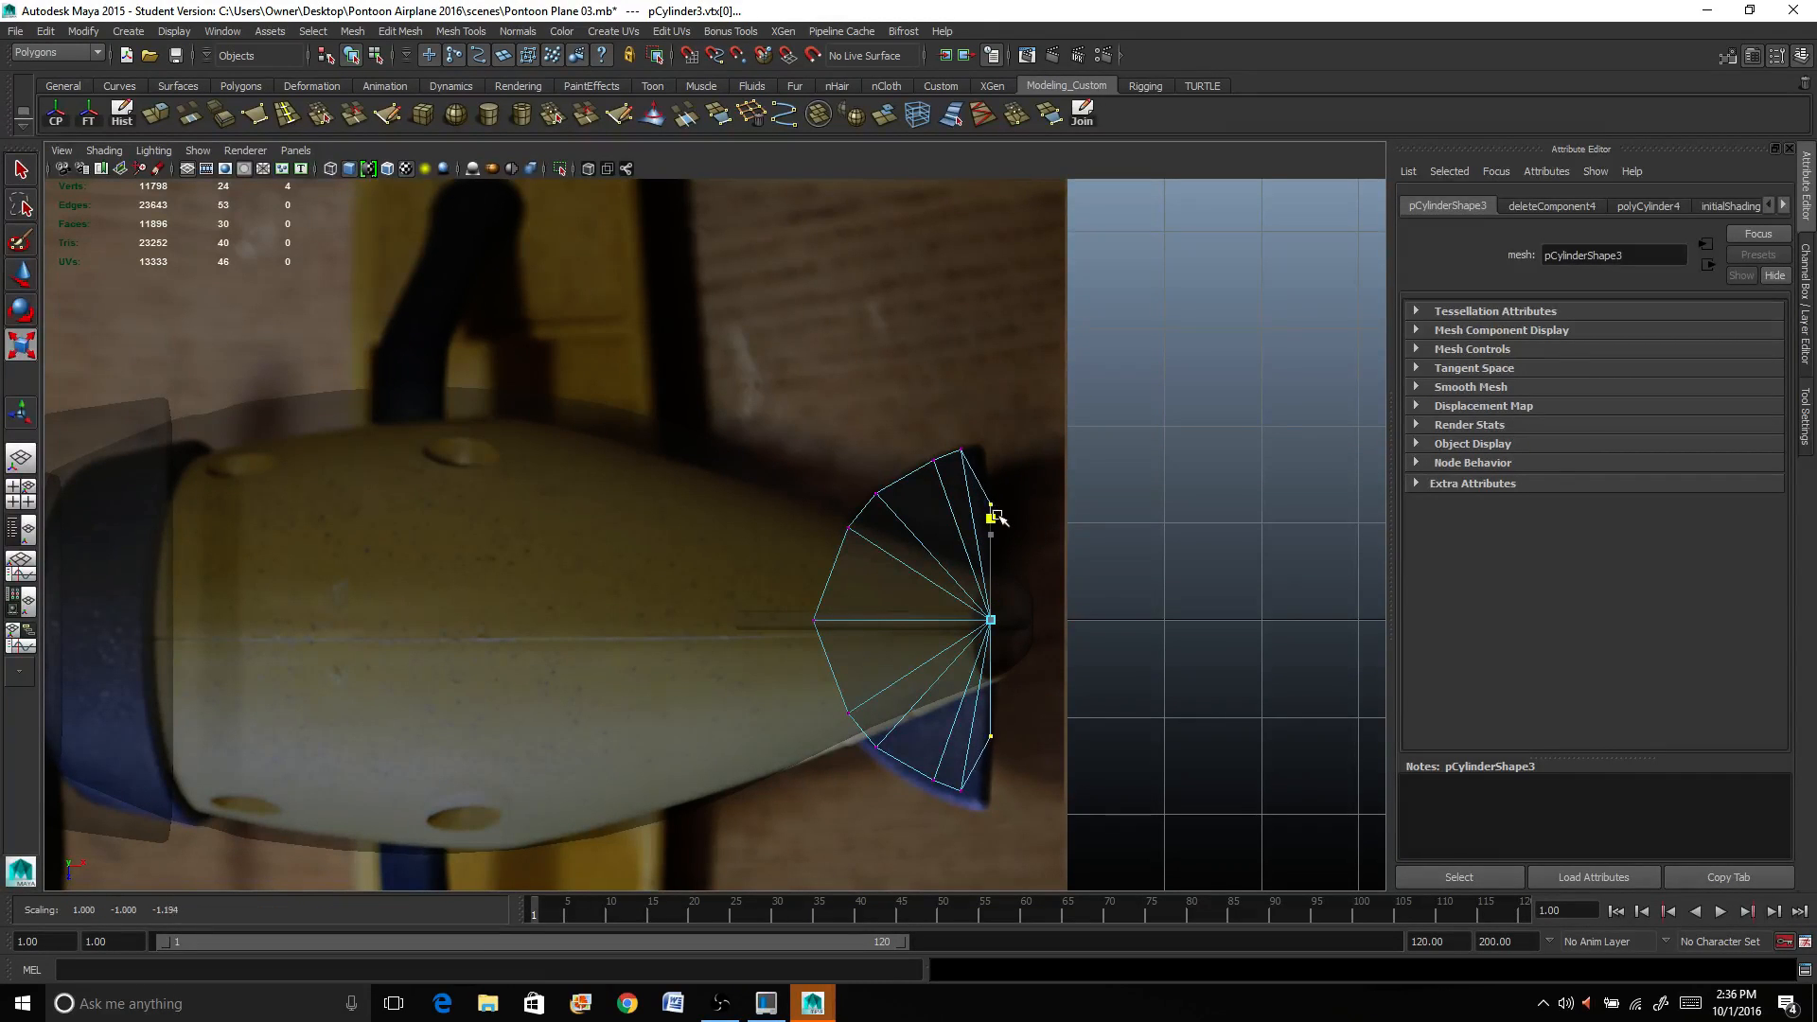
drag(990, 519, 990, 462)
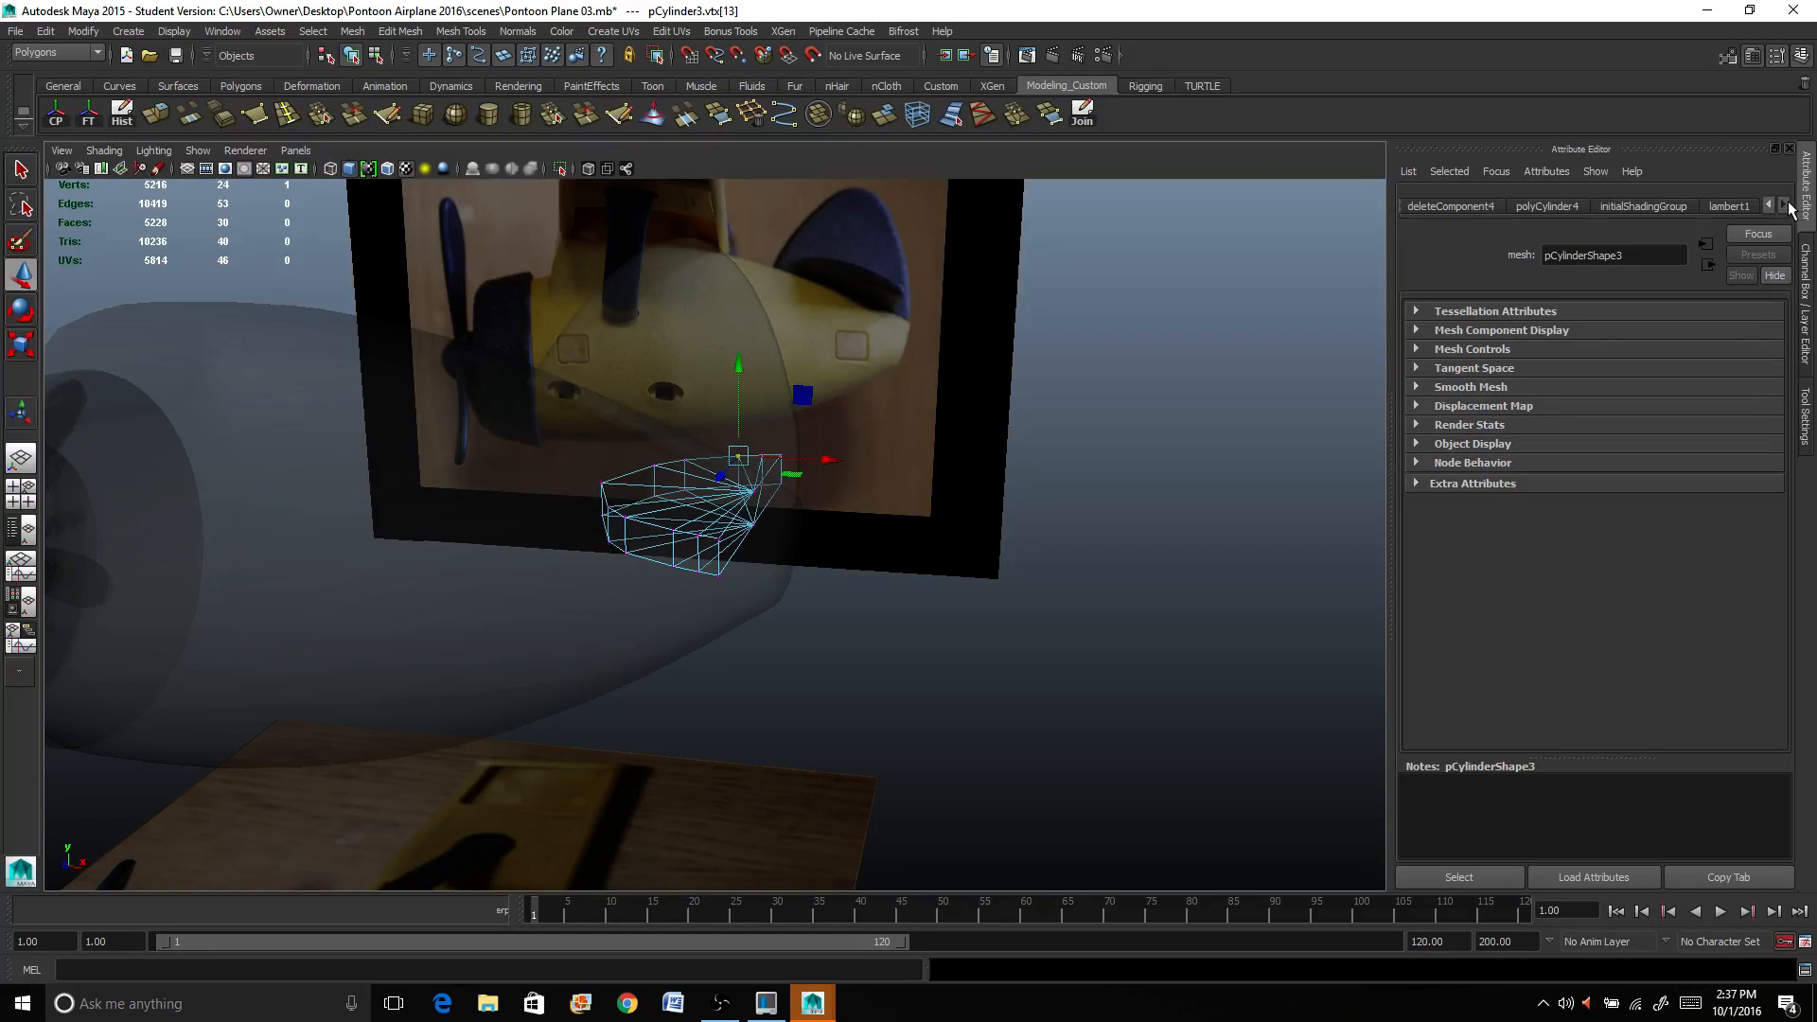
Step: Fill the fin's open side with faces using the Append to Polygon Tool
click(1727, 204)
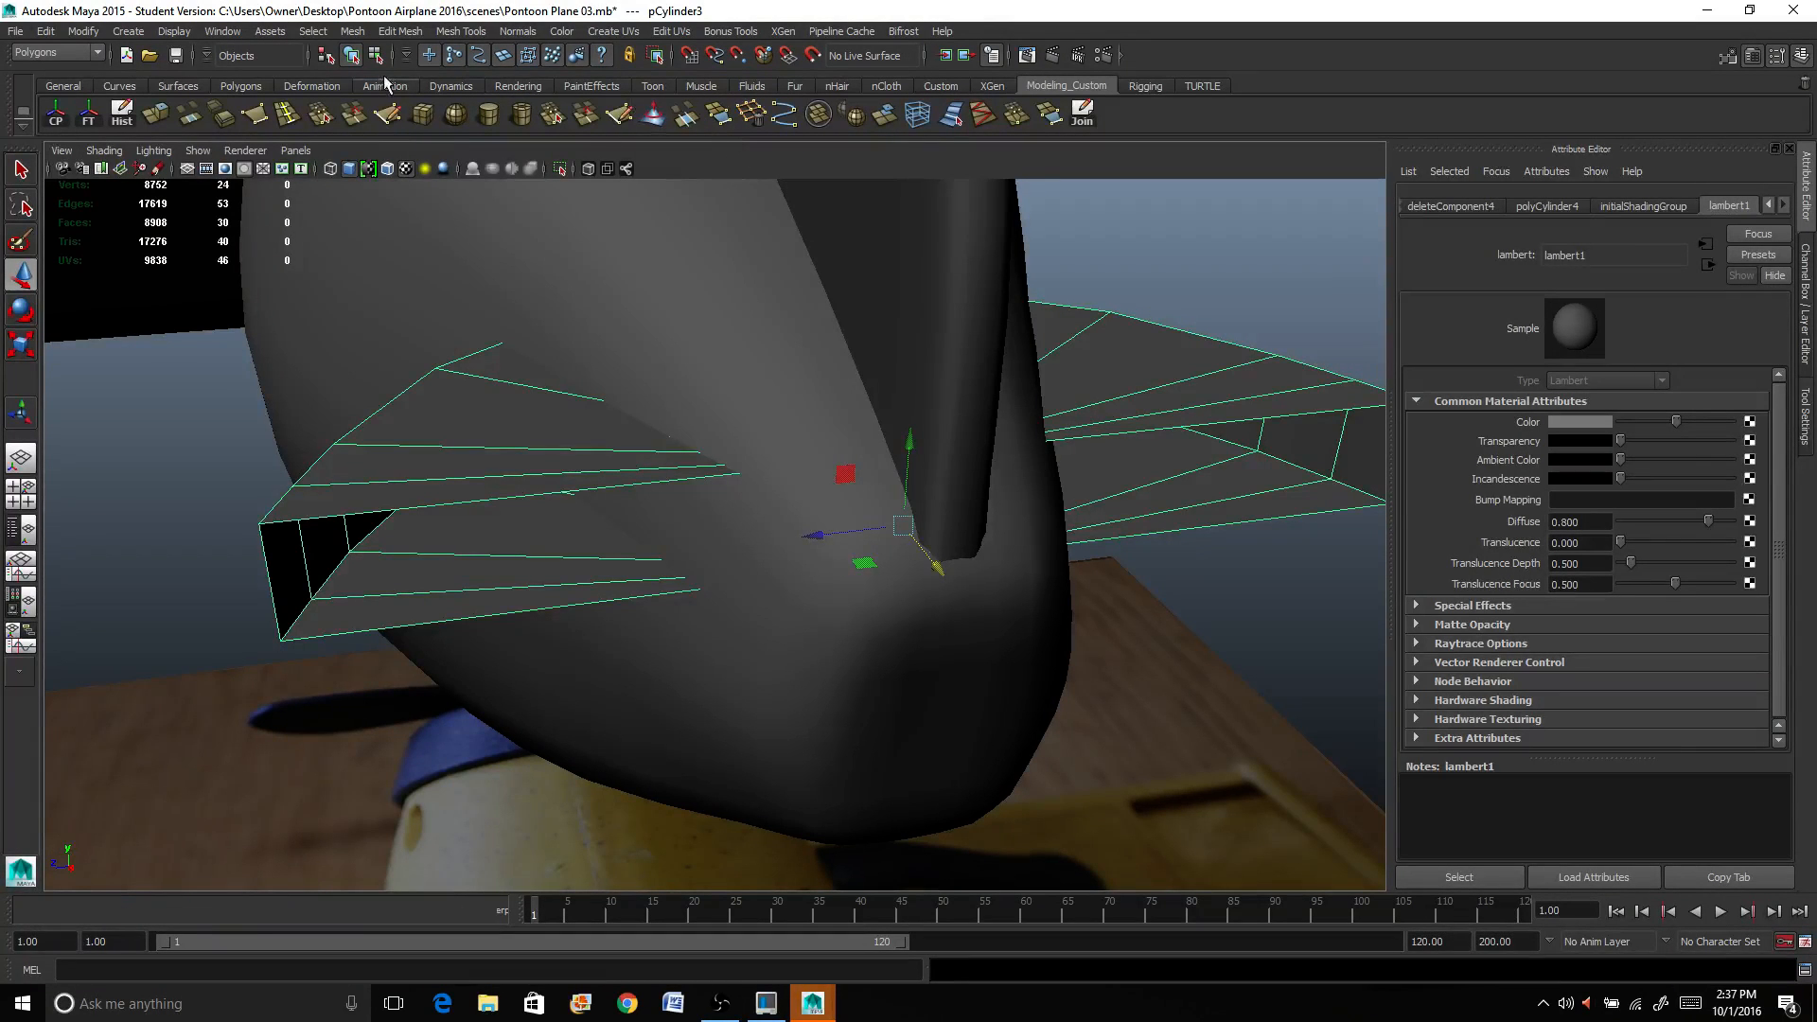
click(460, 30)
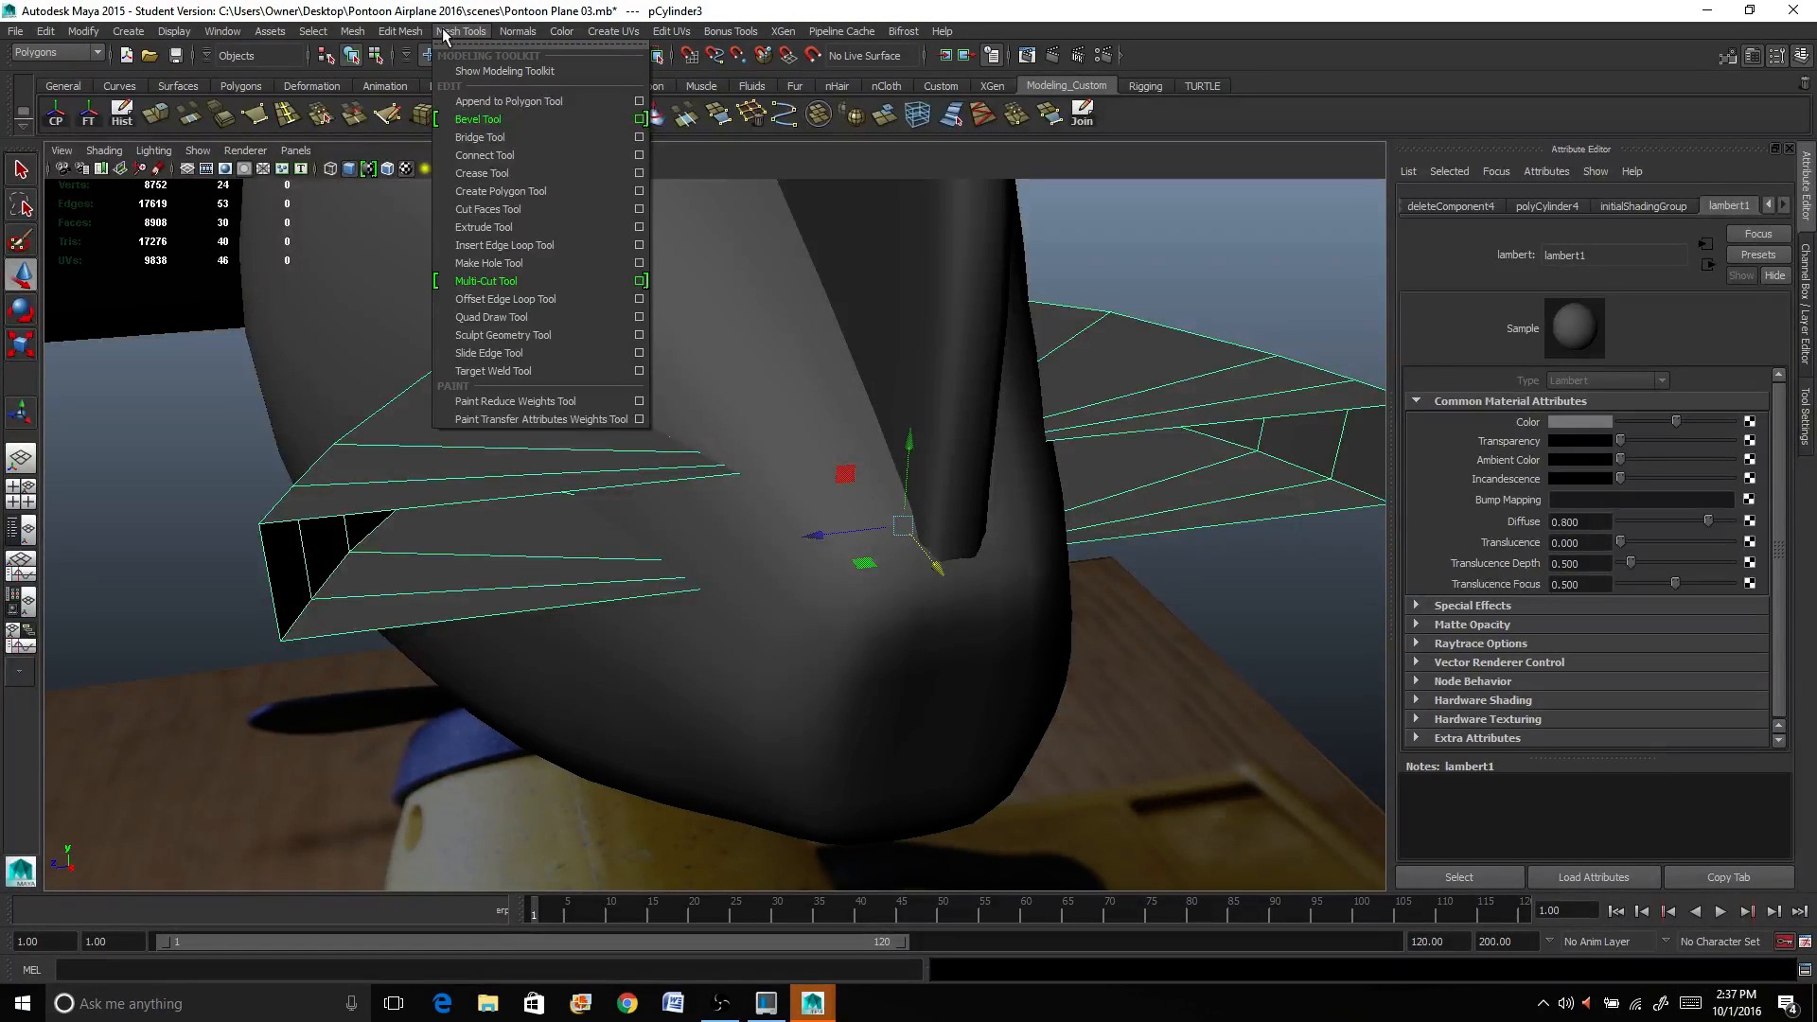
mouse_move(507, 101)
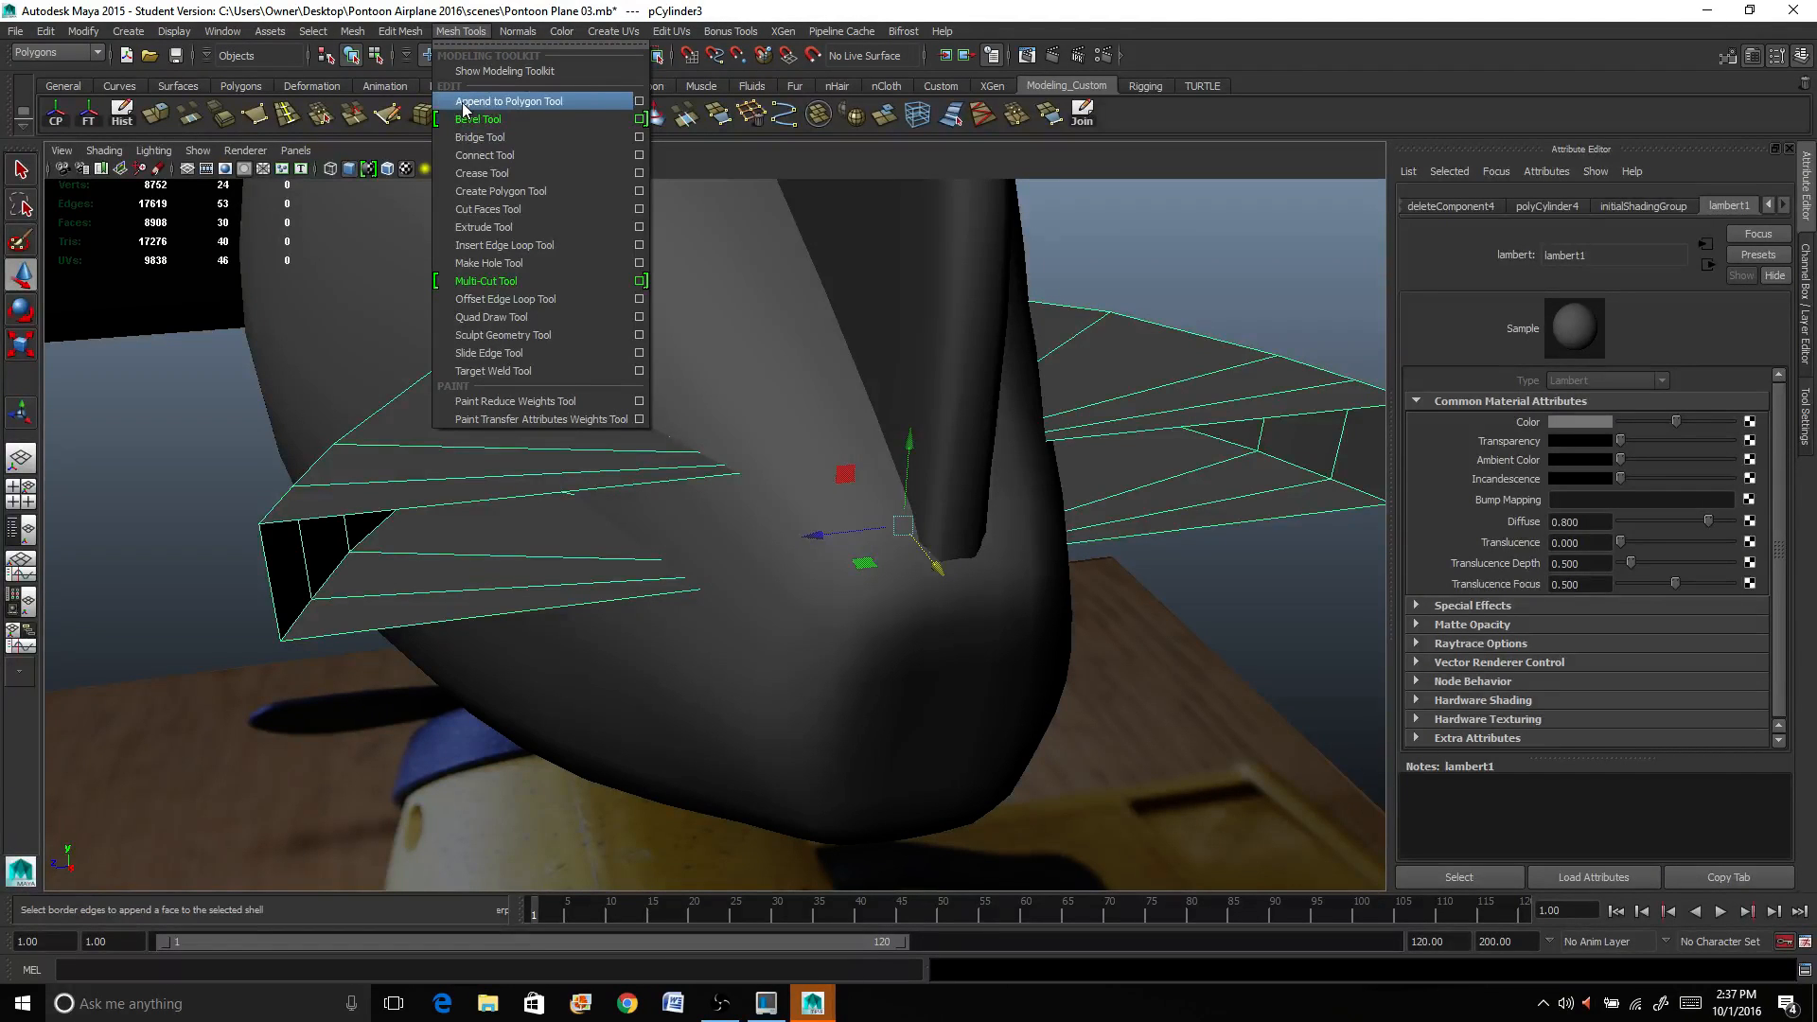
click(507, 100)
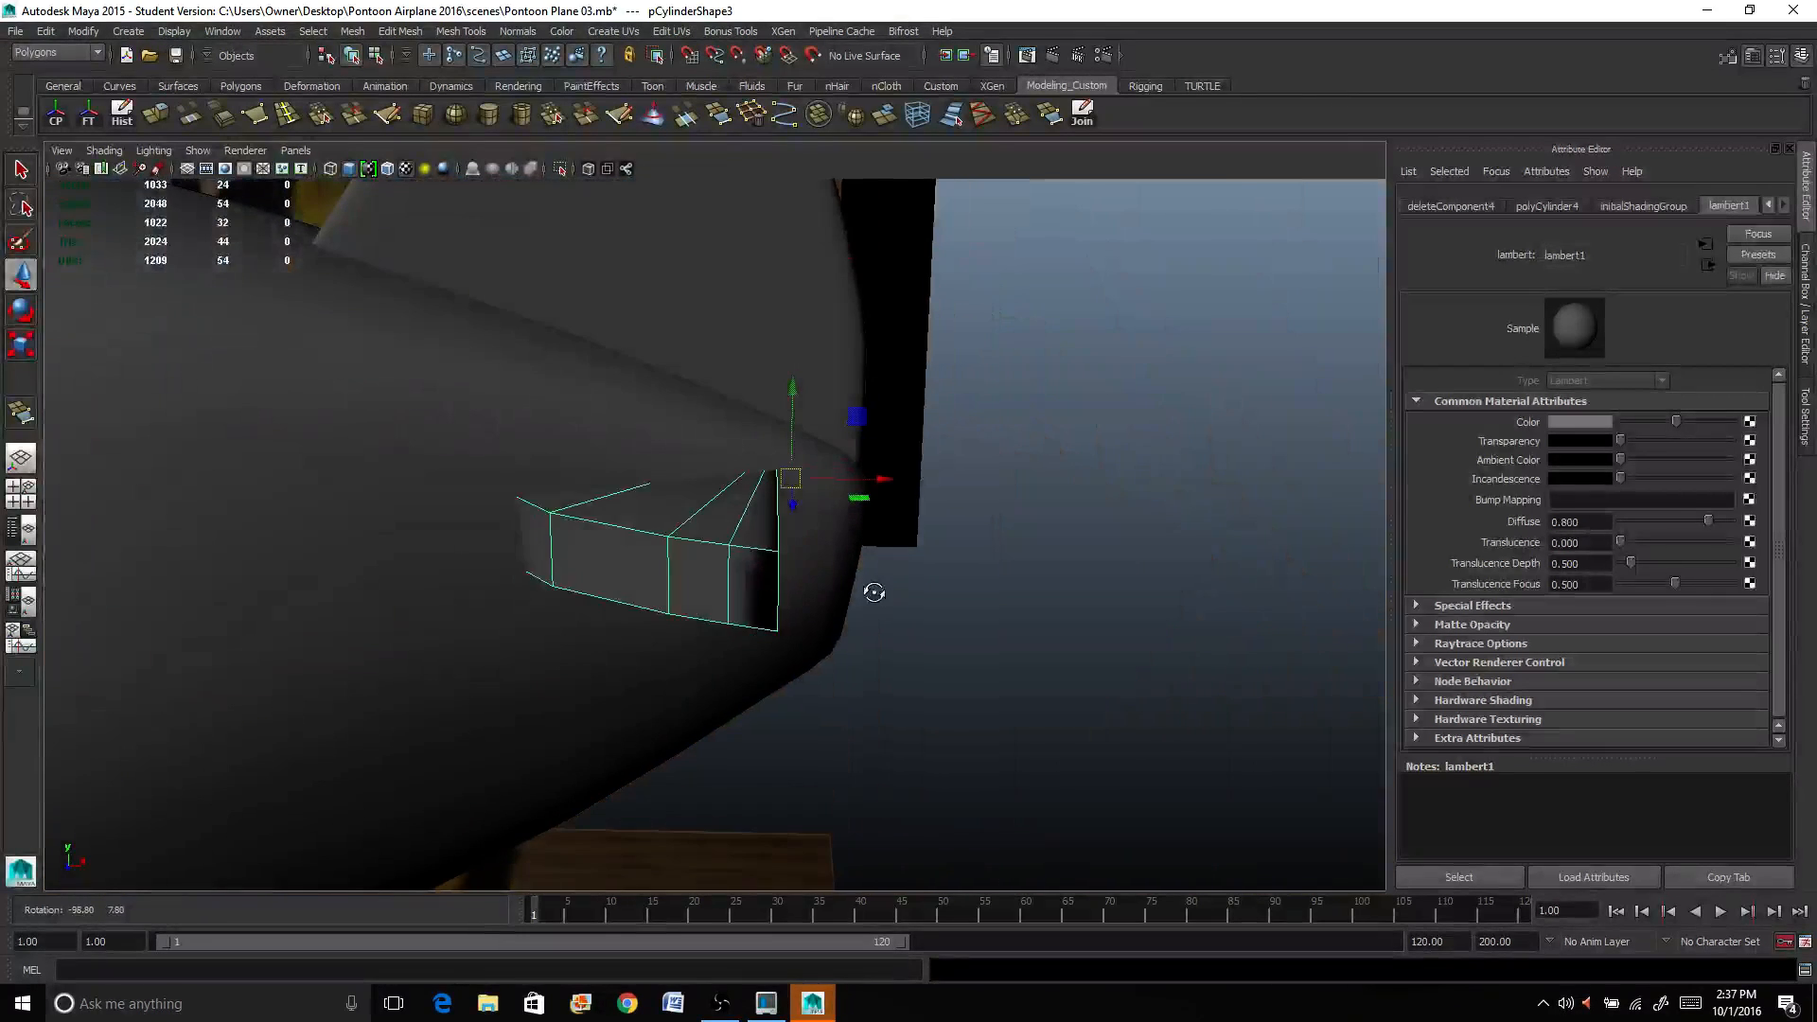
right_click(672, 528)
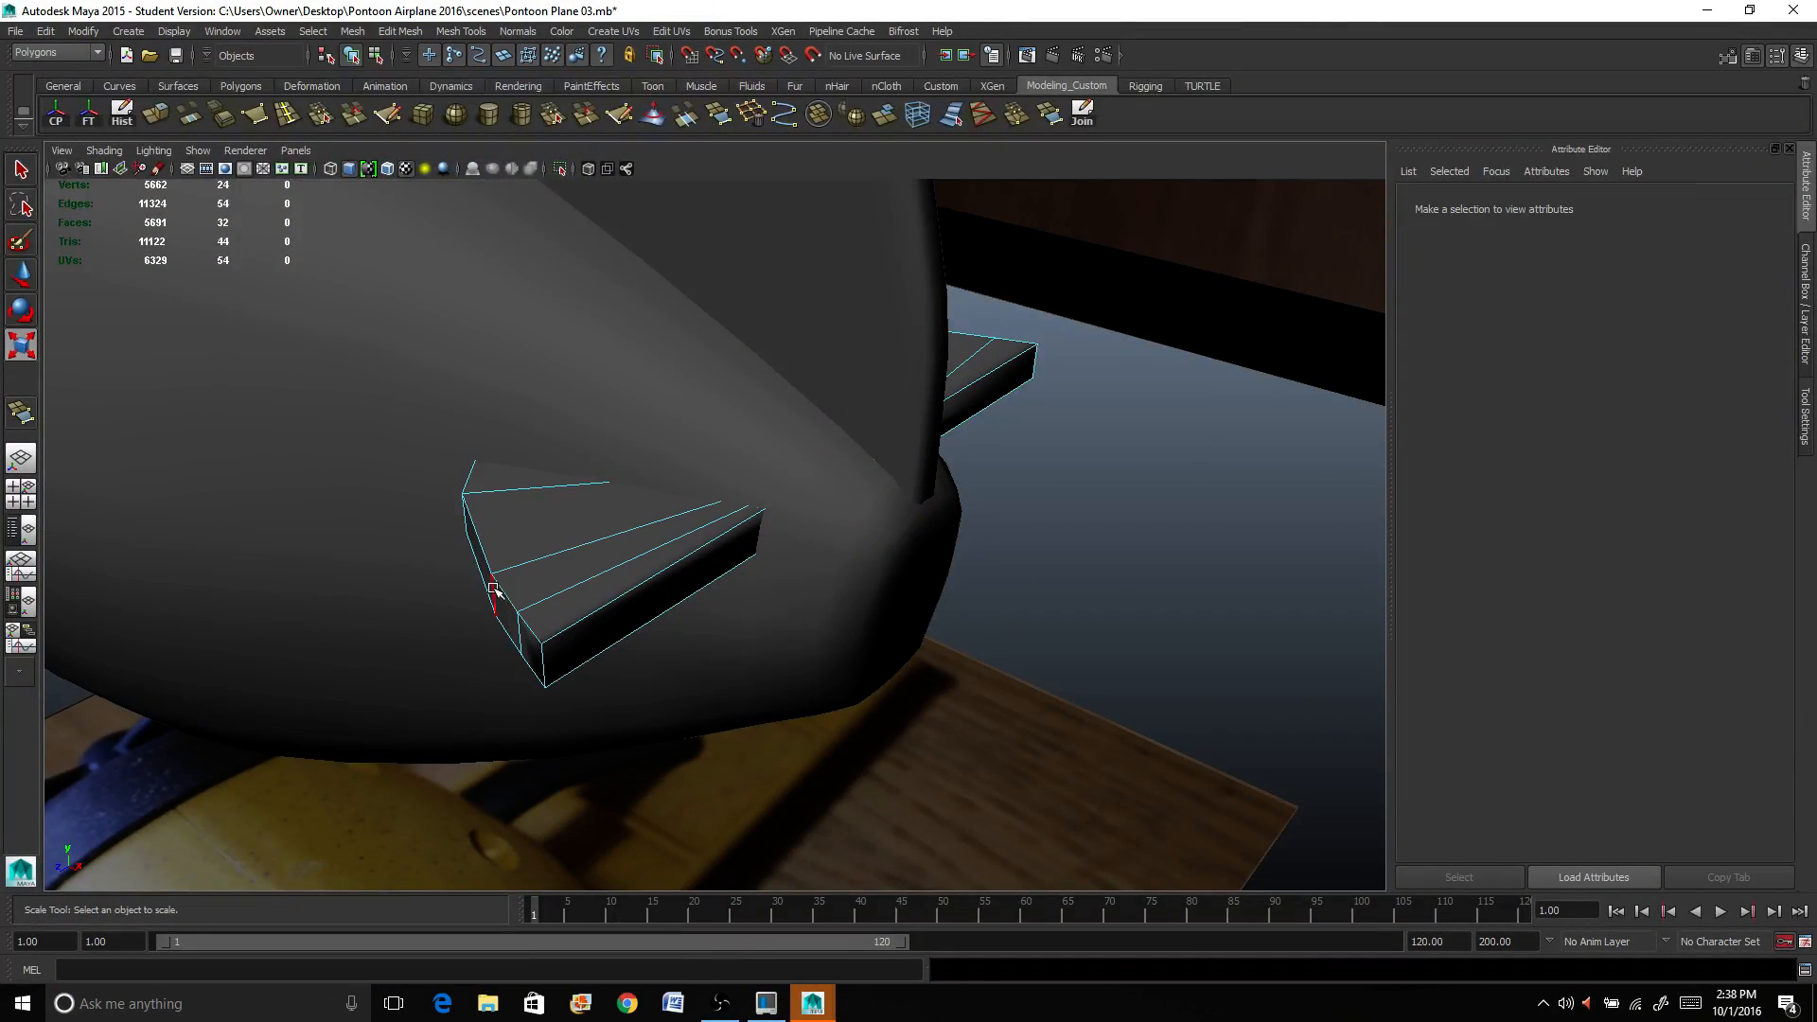
Step: Bevel the fin's outer border edges and check the softened corners
click(495, 596)
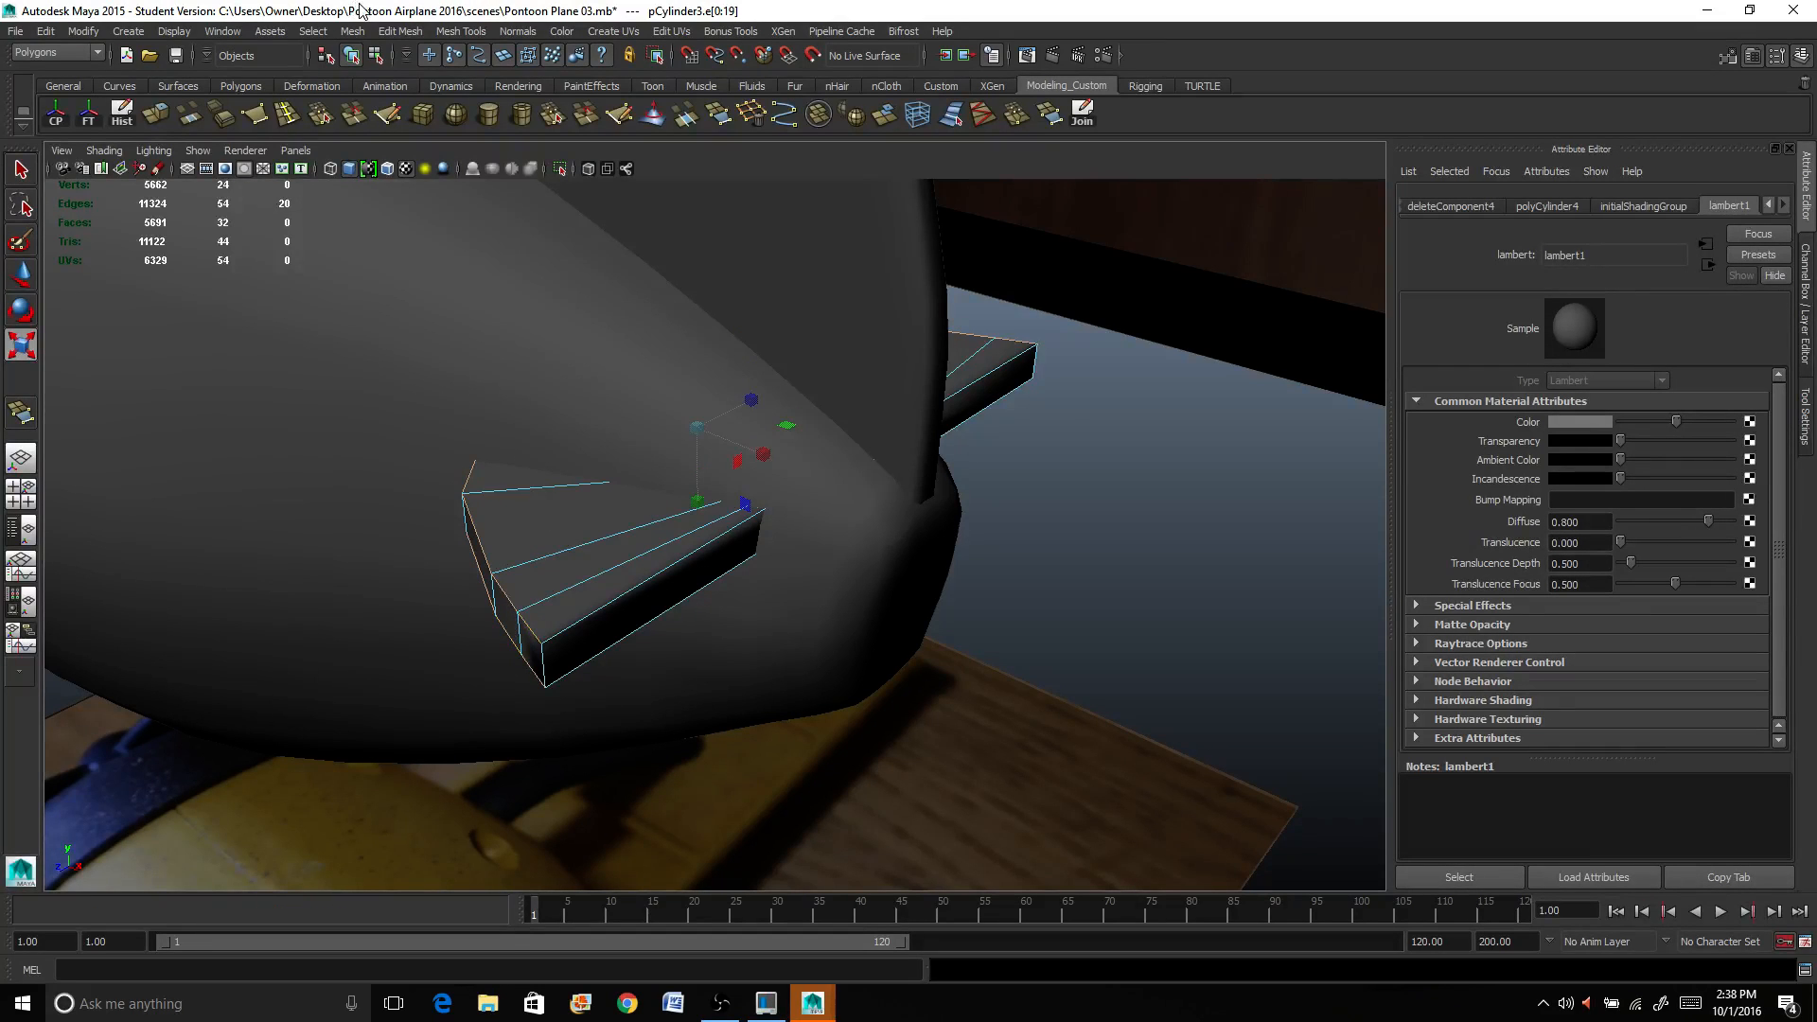
click(352, 30)
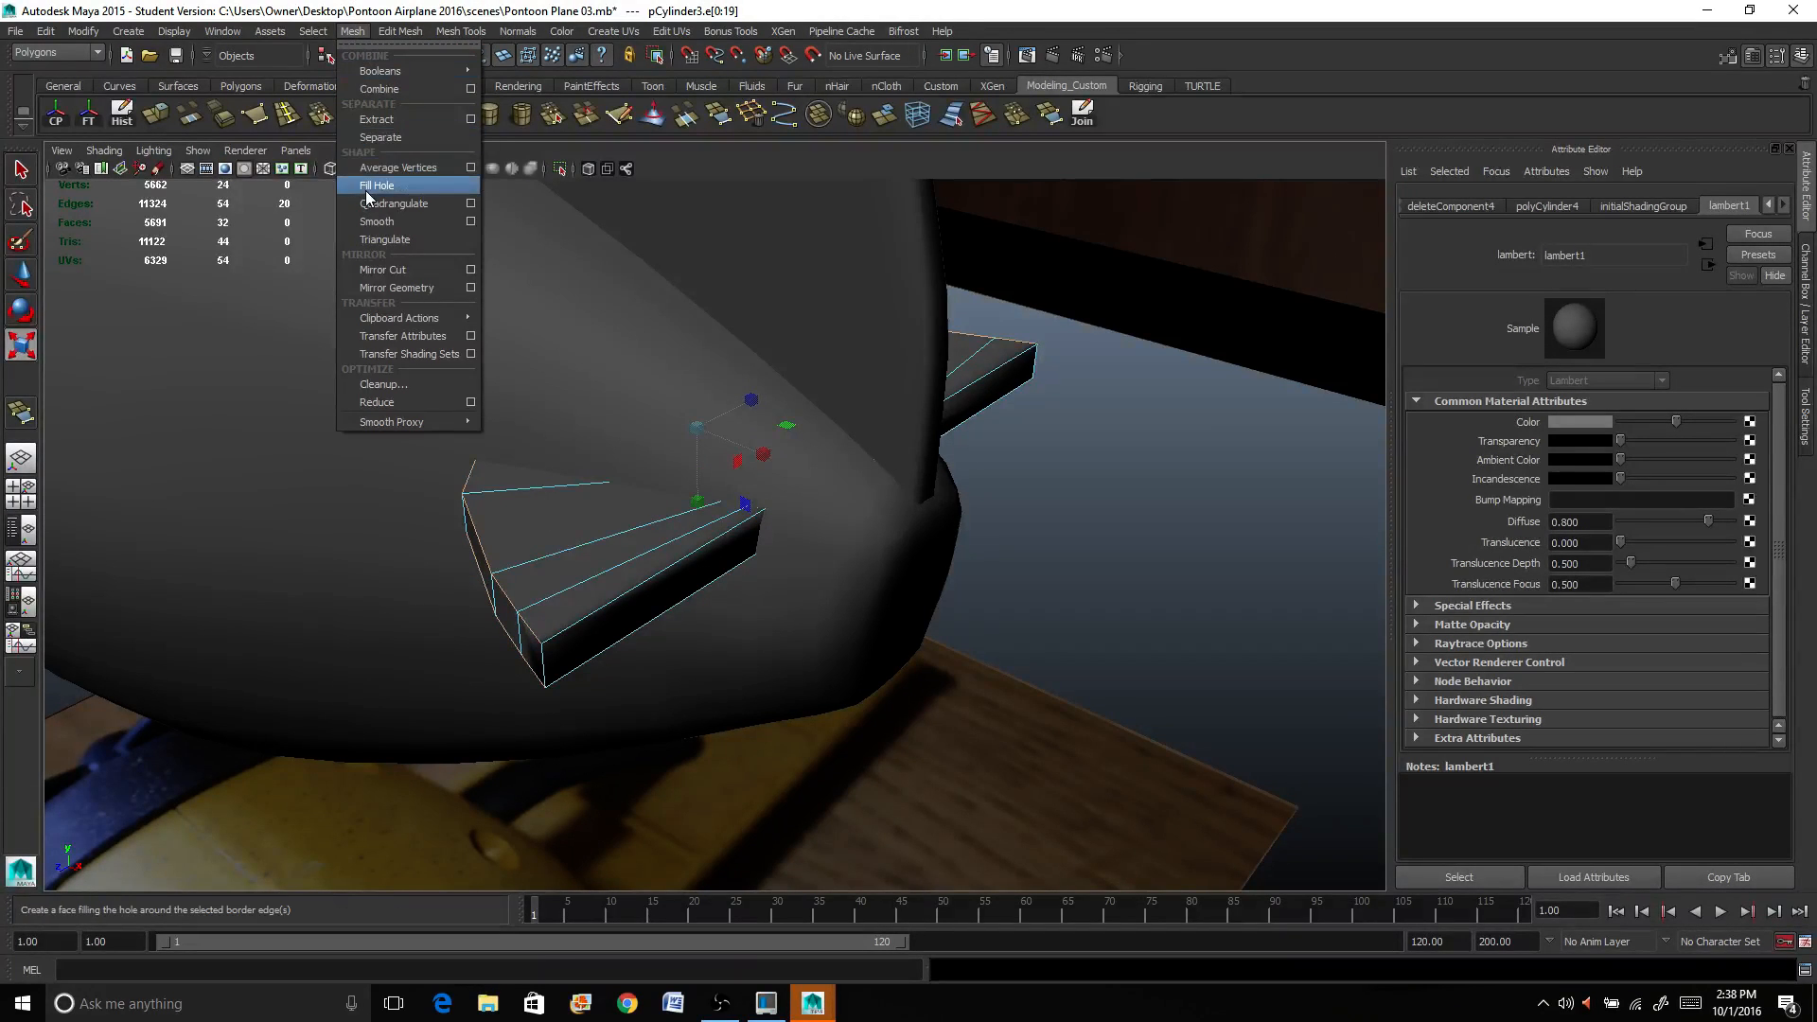
click(399, 32)
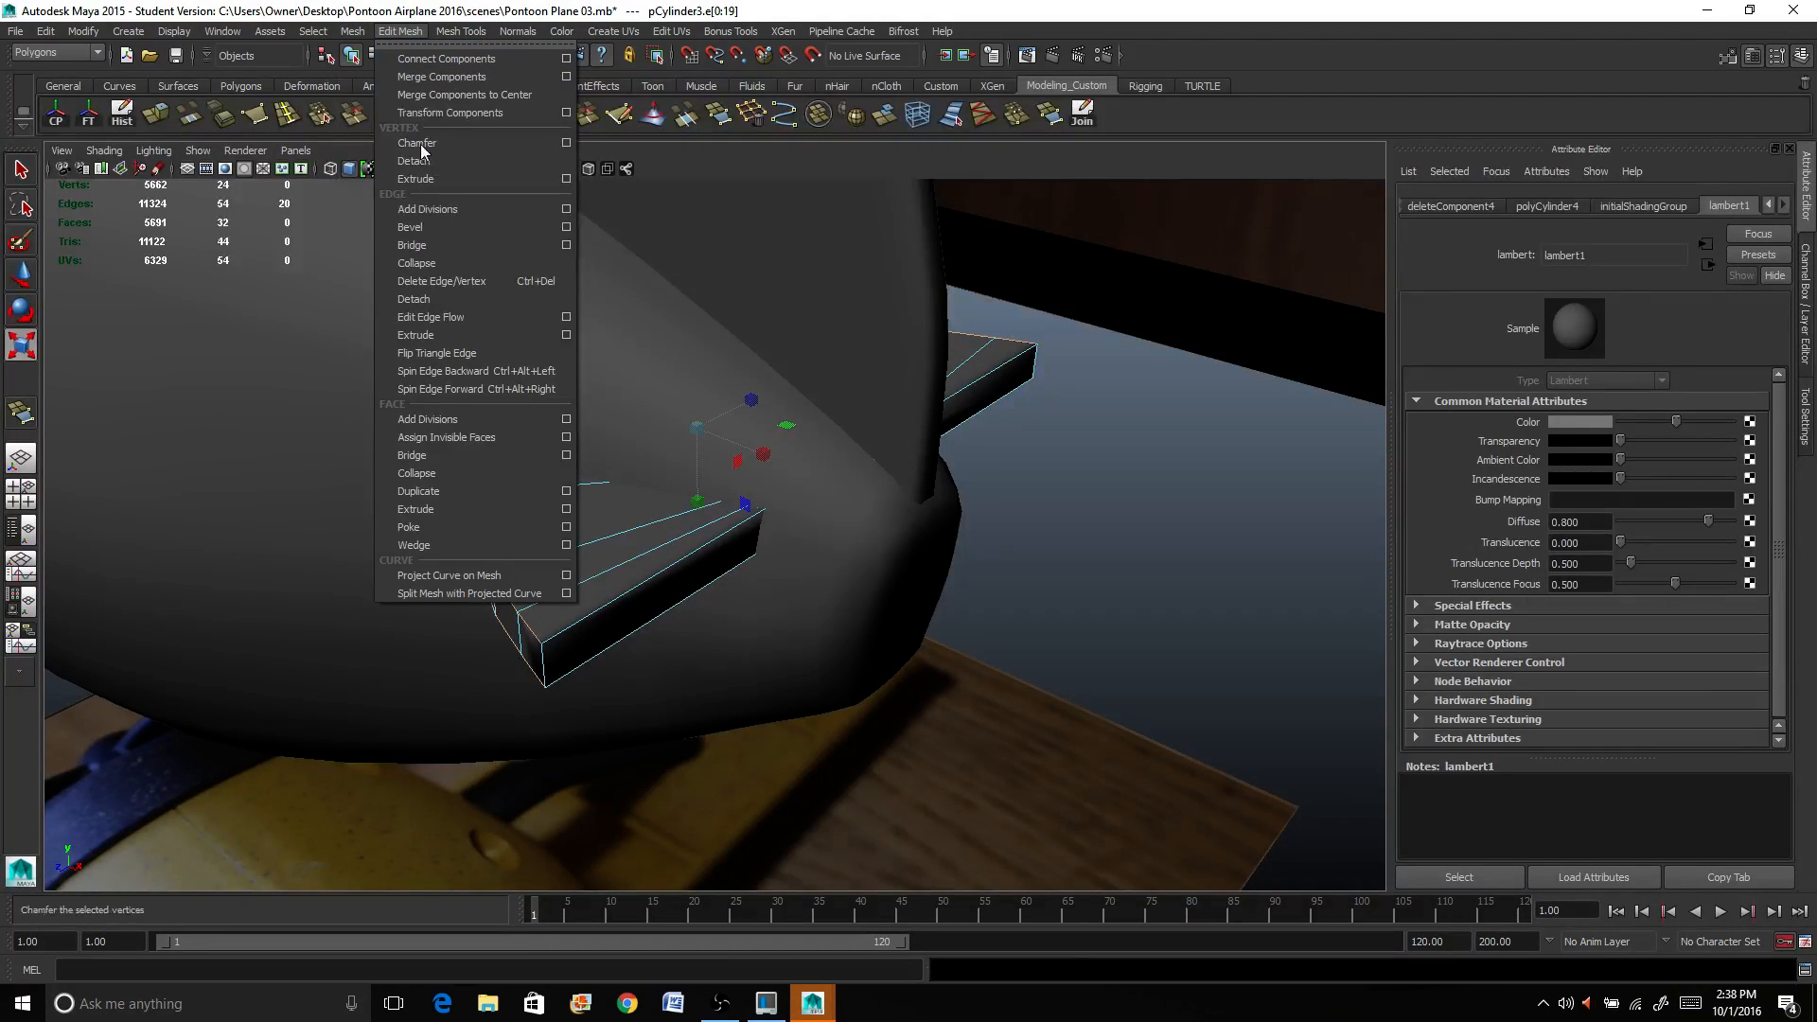
mouse_move(411, 225)
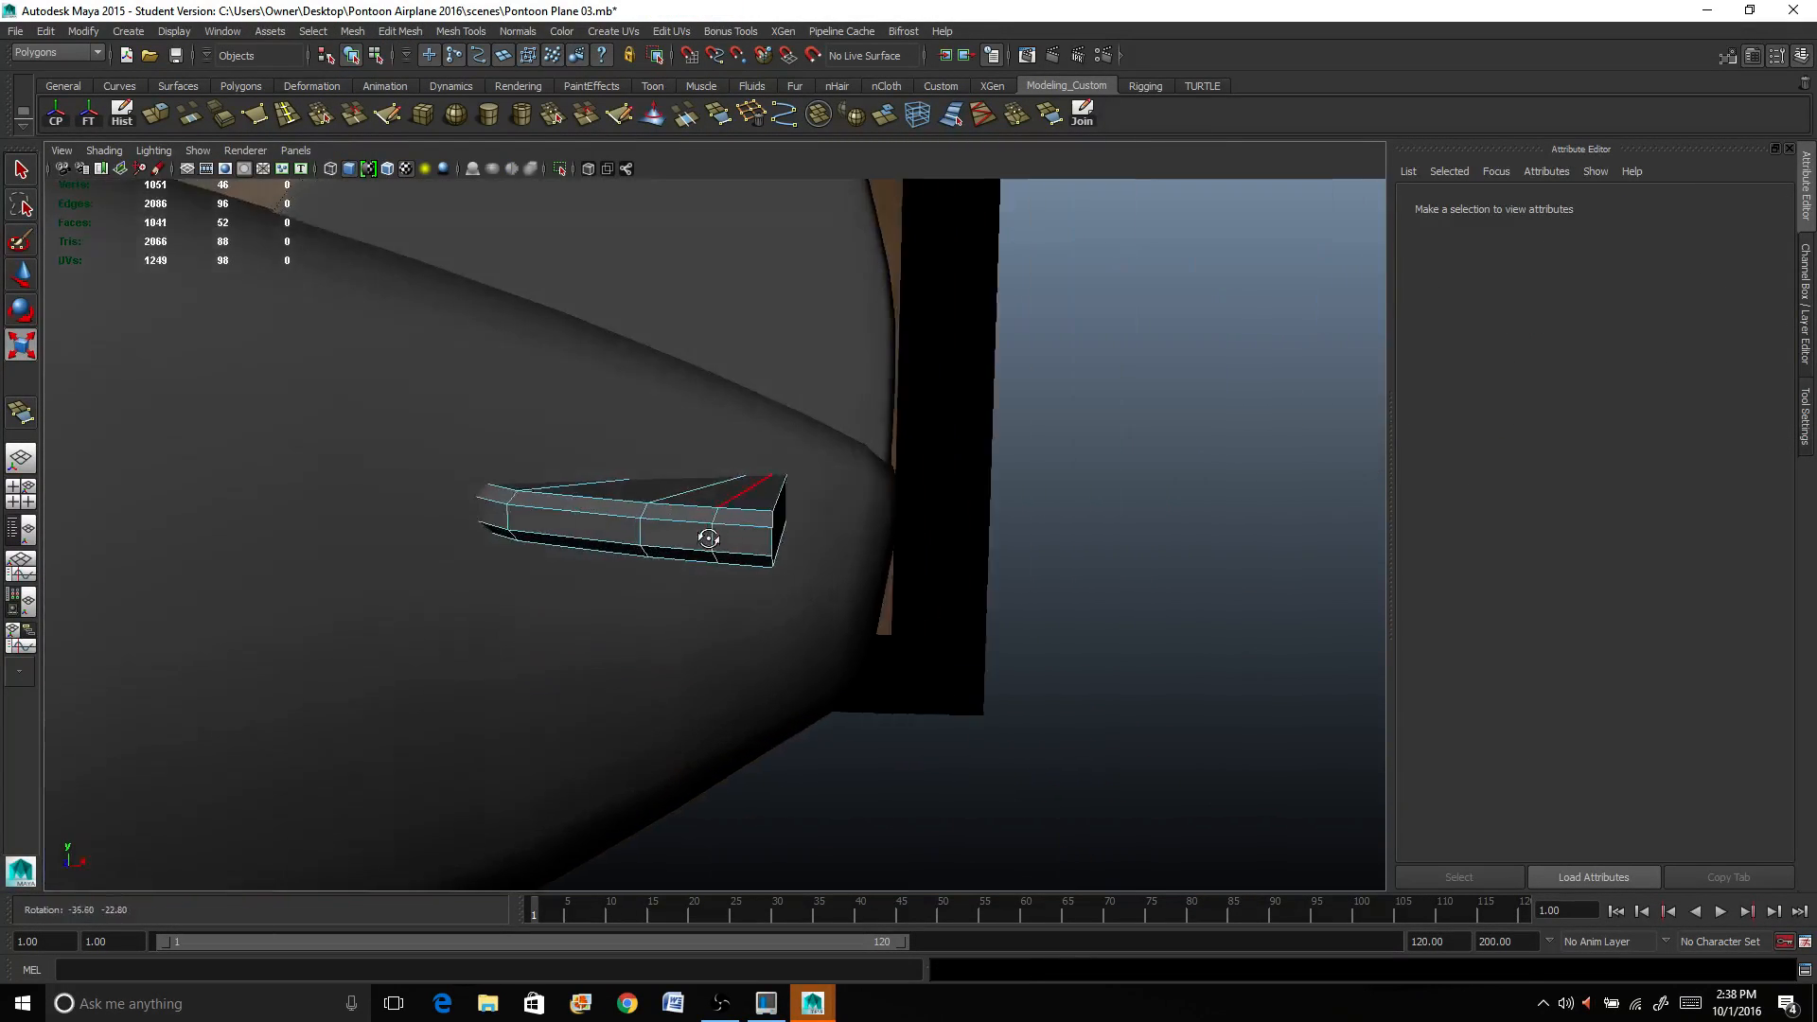
drag(708, 538, 553, 580)
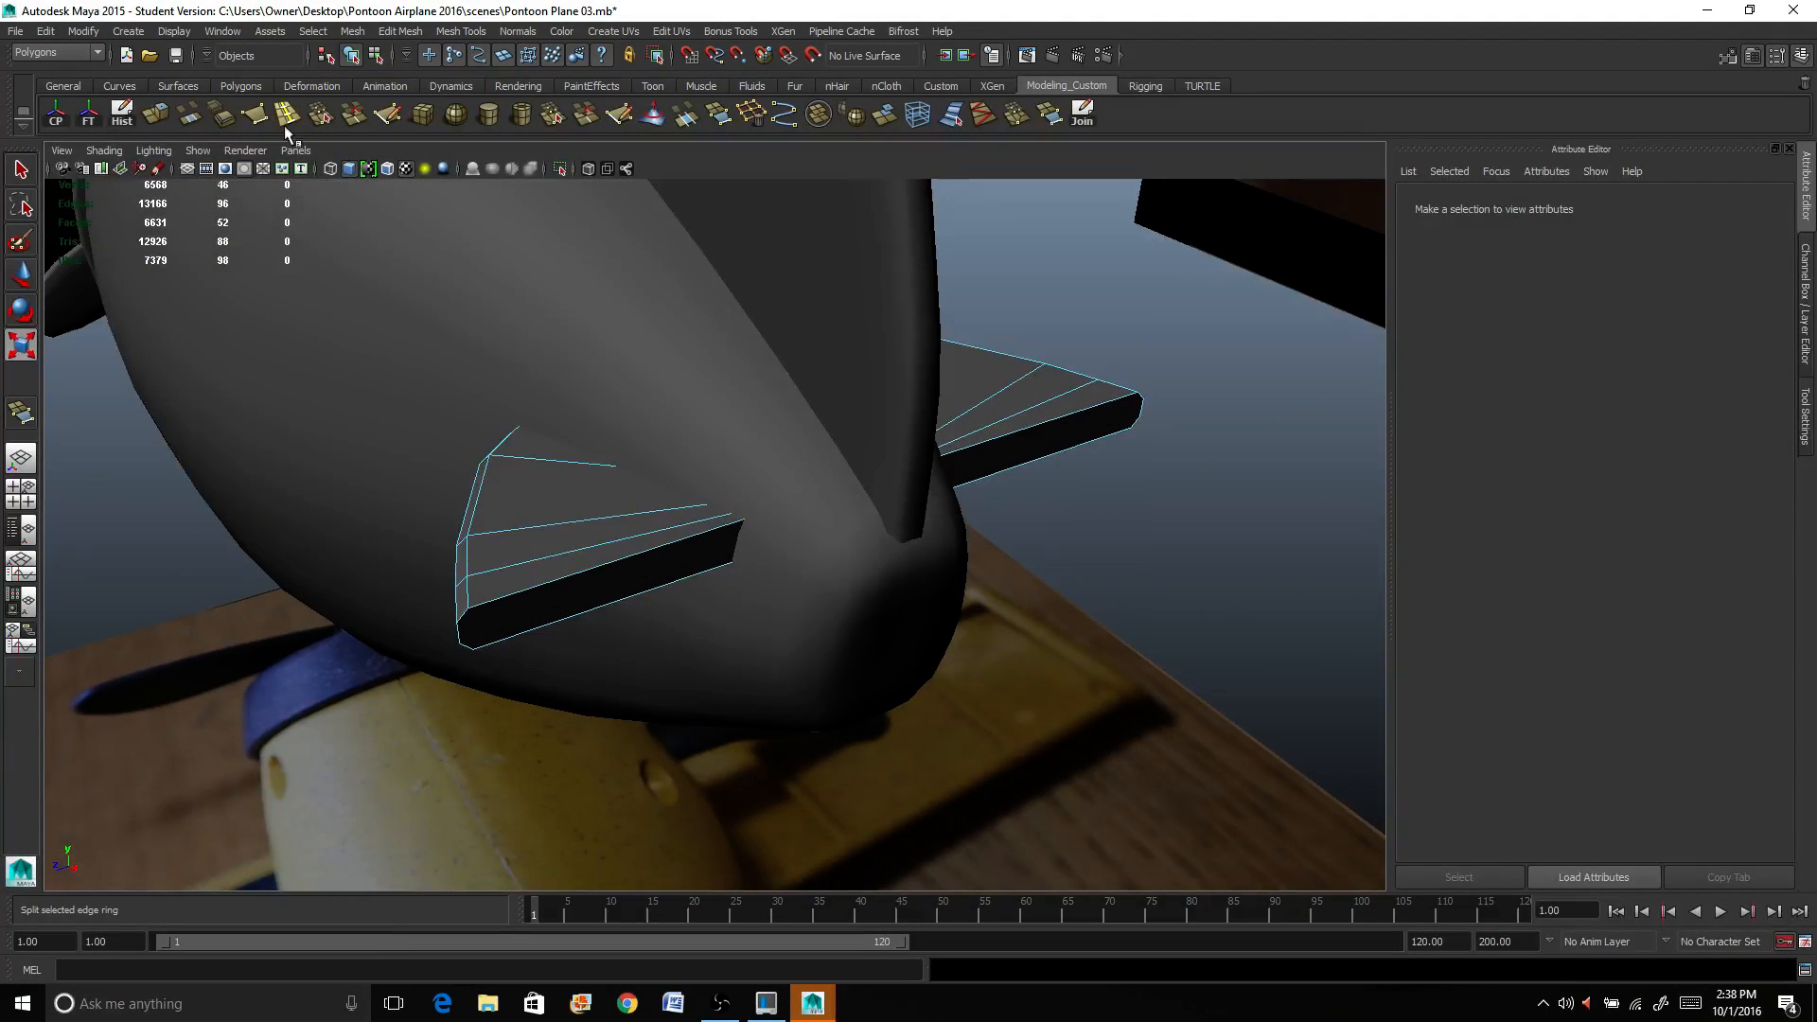
click(282, 112)
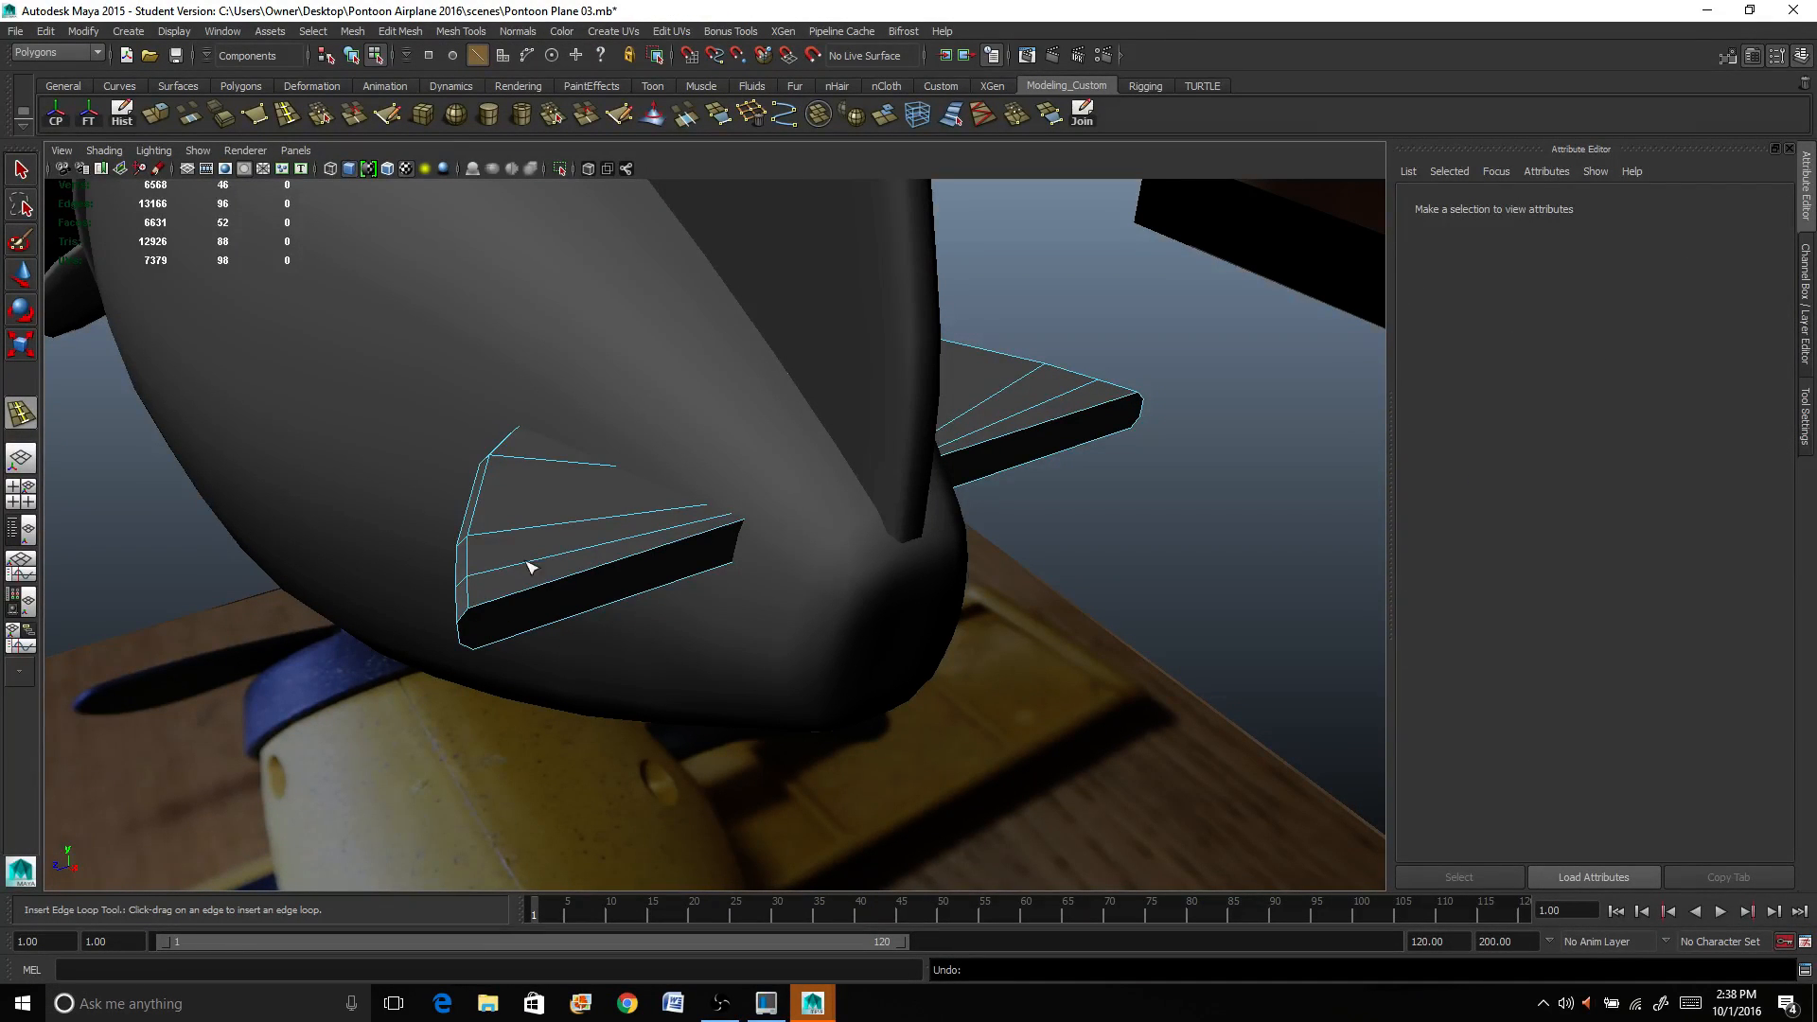
right_click(545, 484)
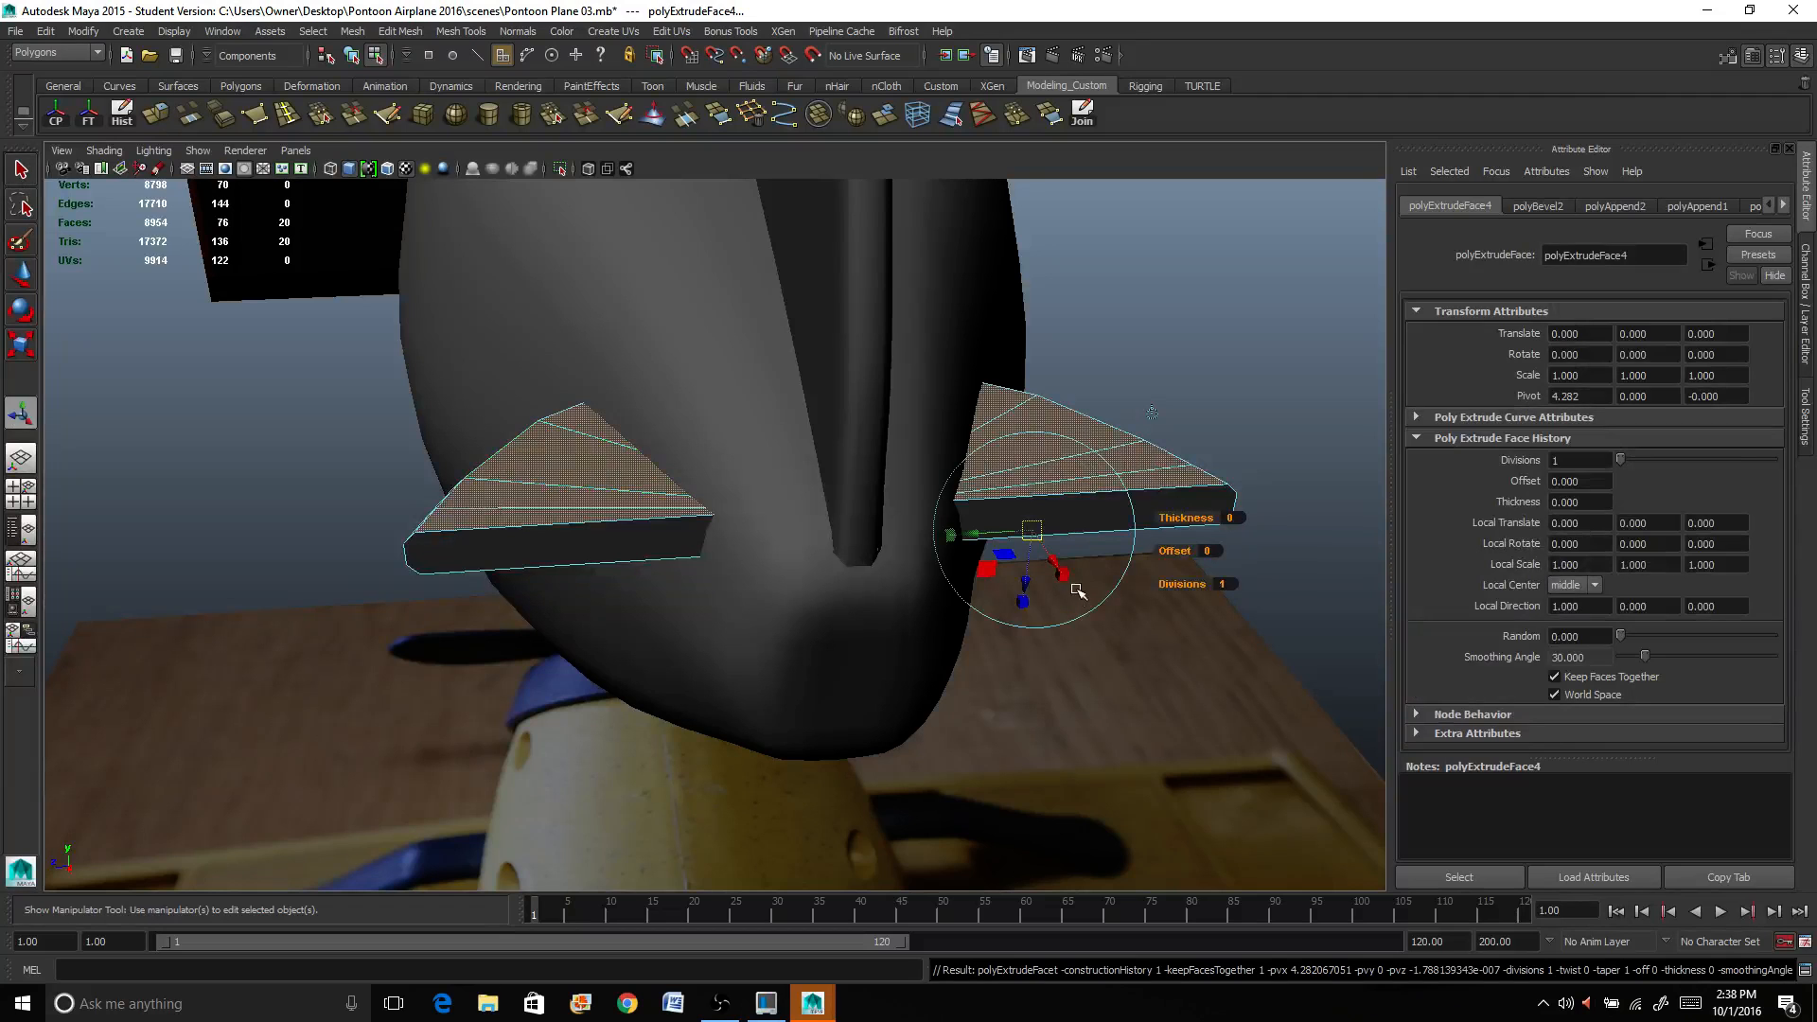
Step: Scale the extruded top faces of both fins slightly inward to form a rim and inspect them
drag(997, 551, 1032, 532)
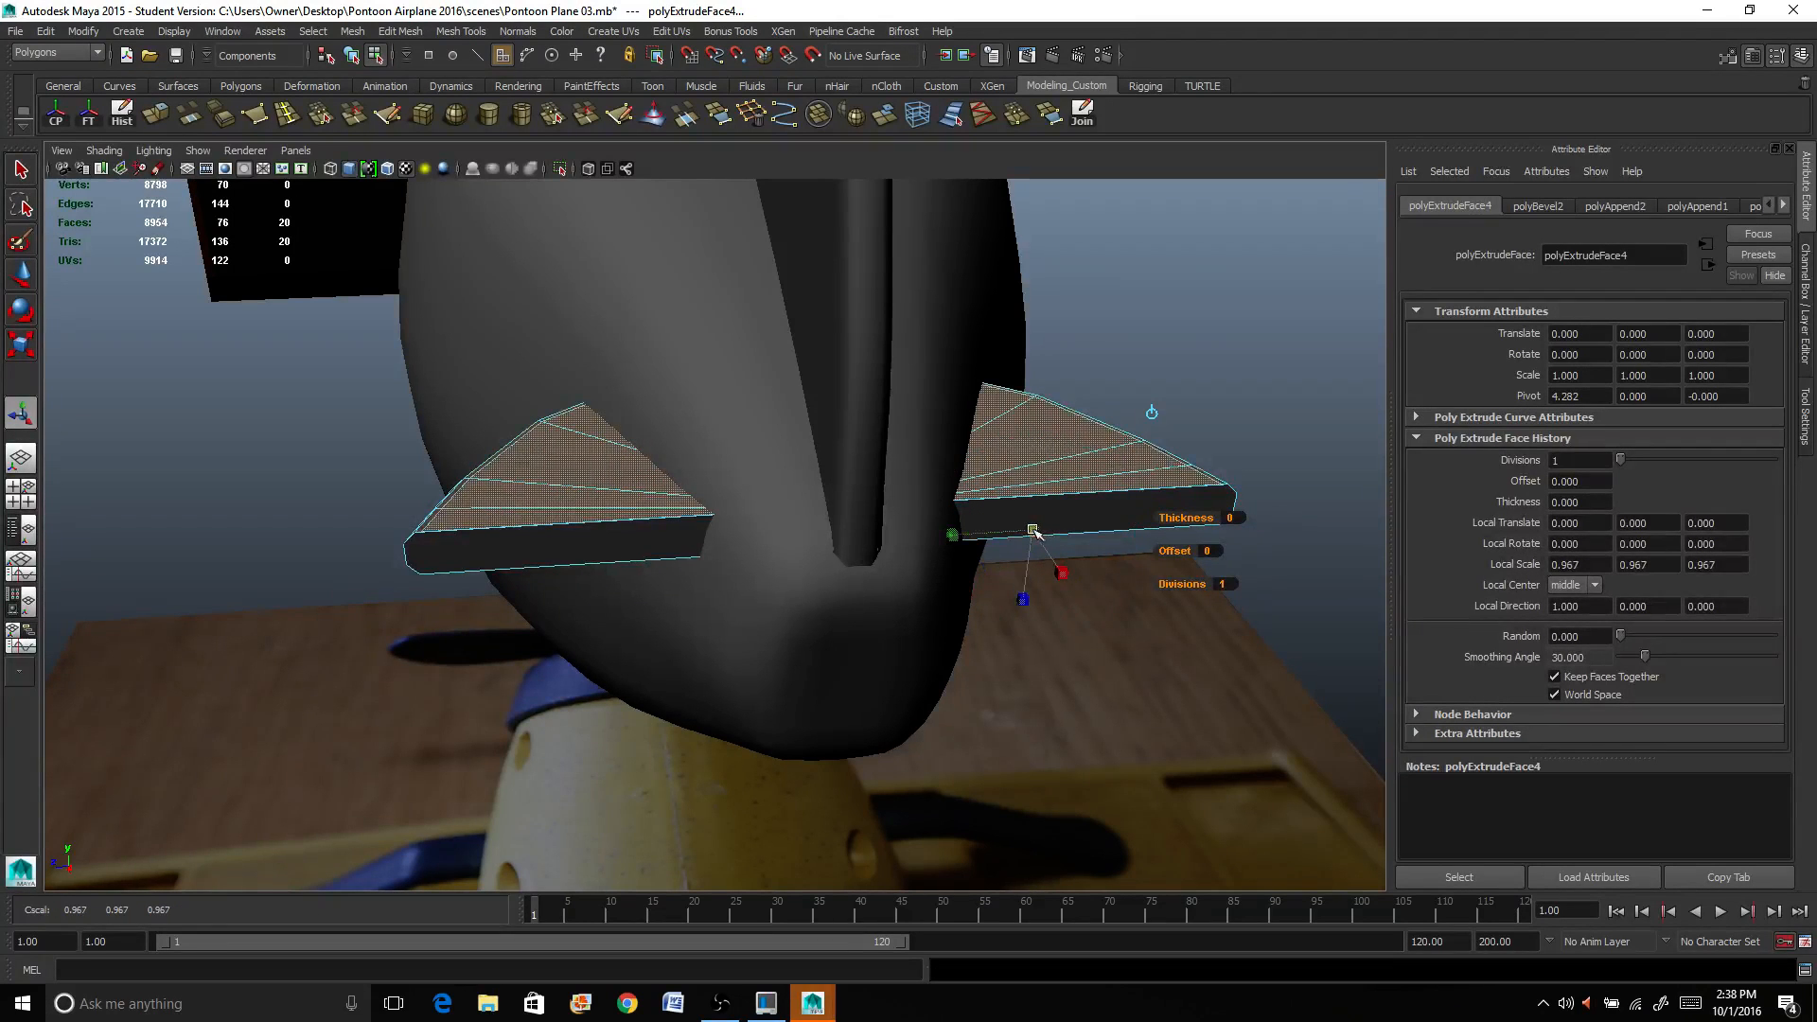
drag(1031, 530, 1018, 523)
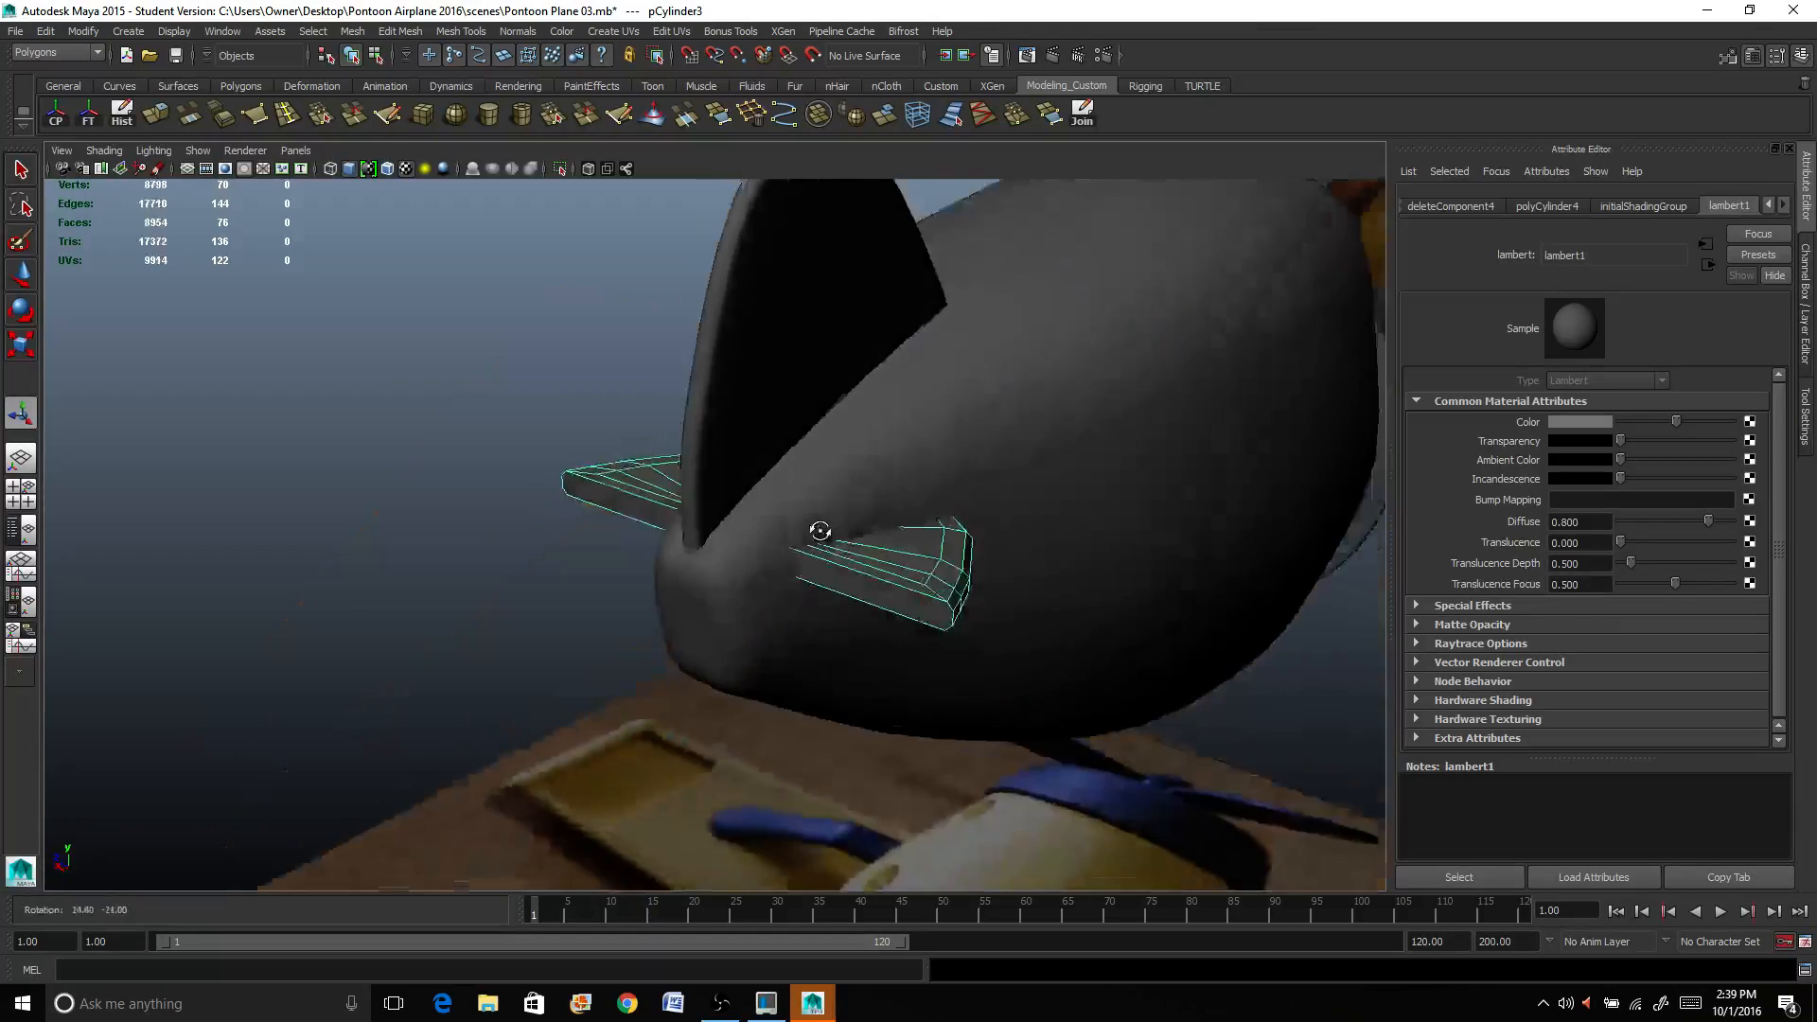
drag(820, 530, 944, 519)
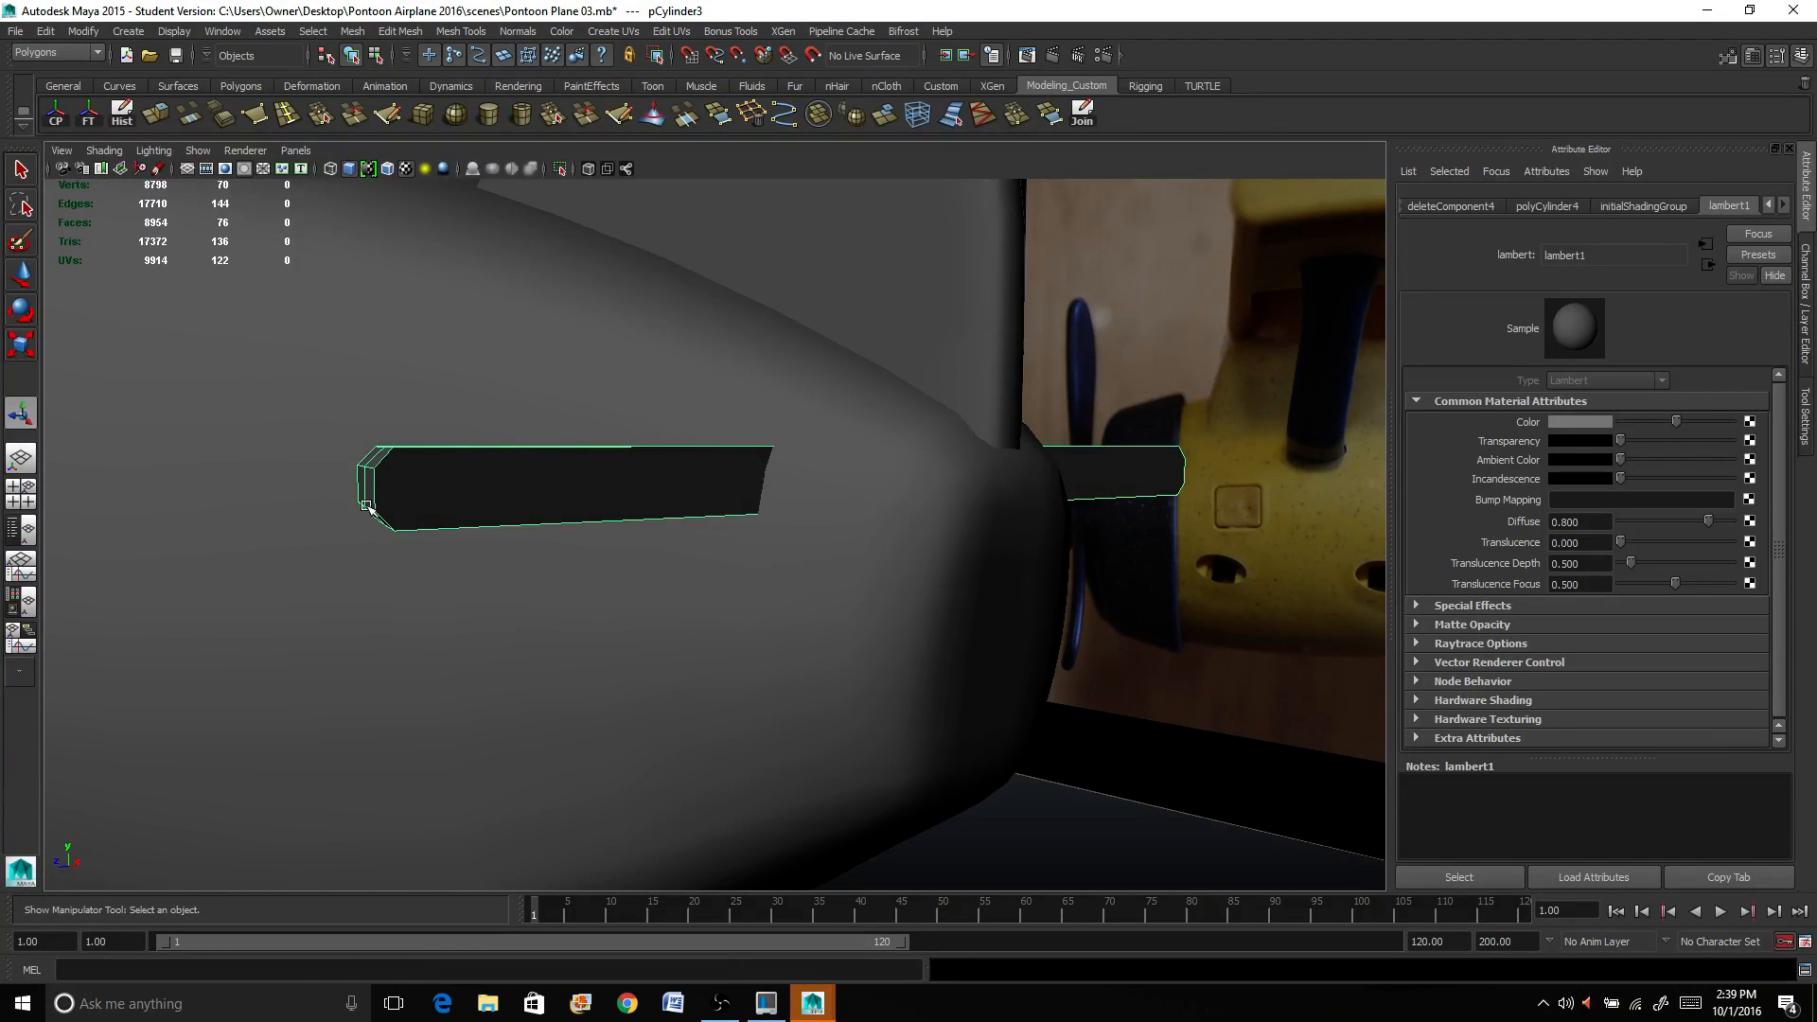
mouse_move(726, 509)
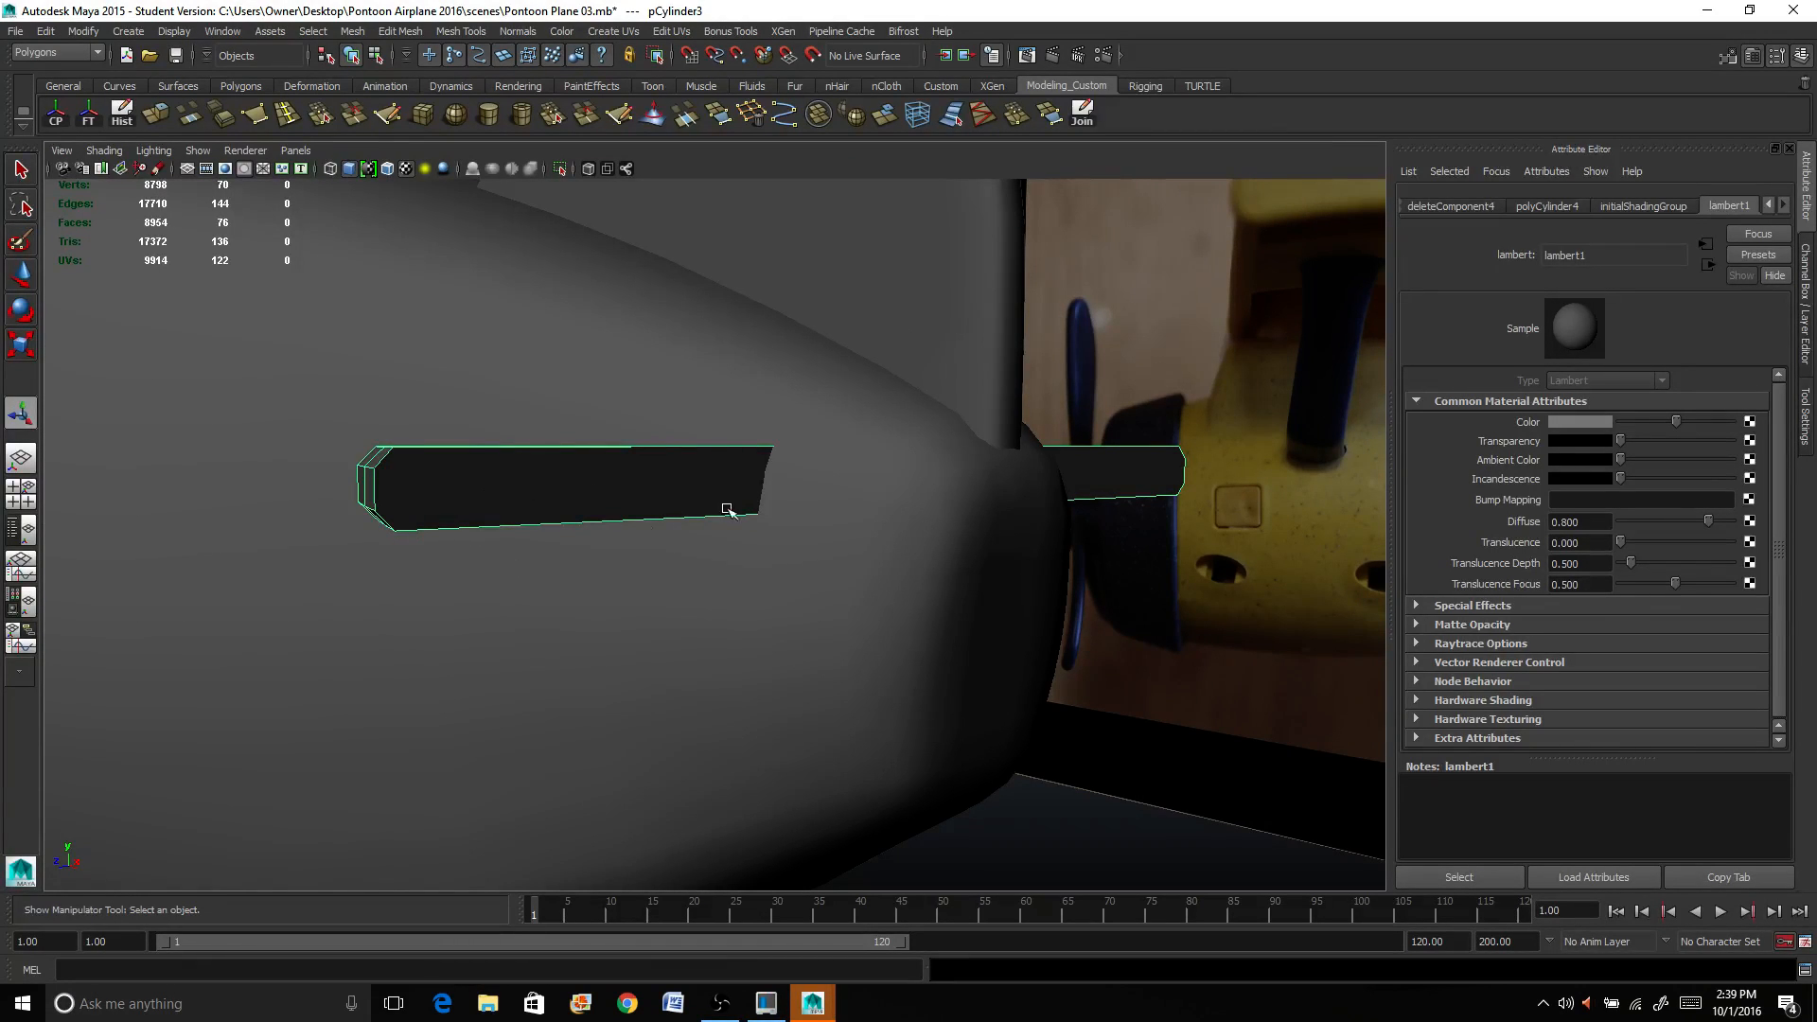
mouse_move(284, 441)
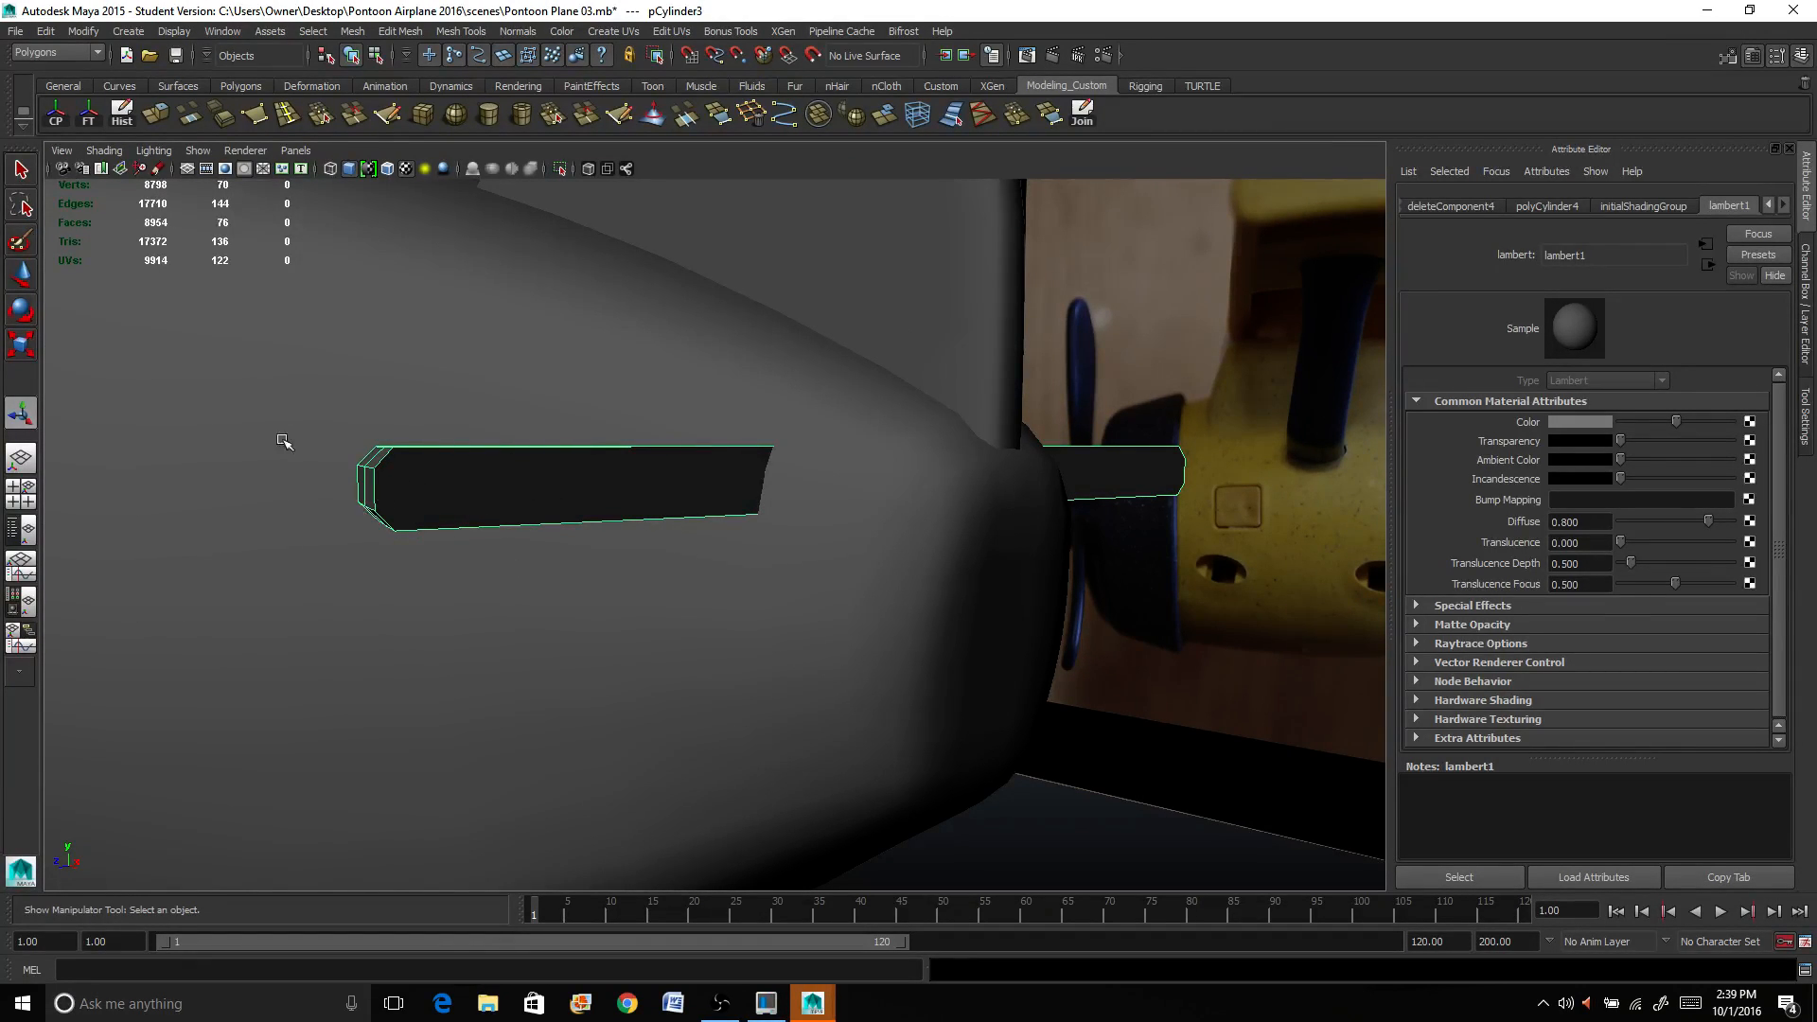
mouse_move(799, 617)
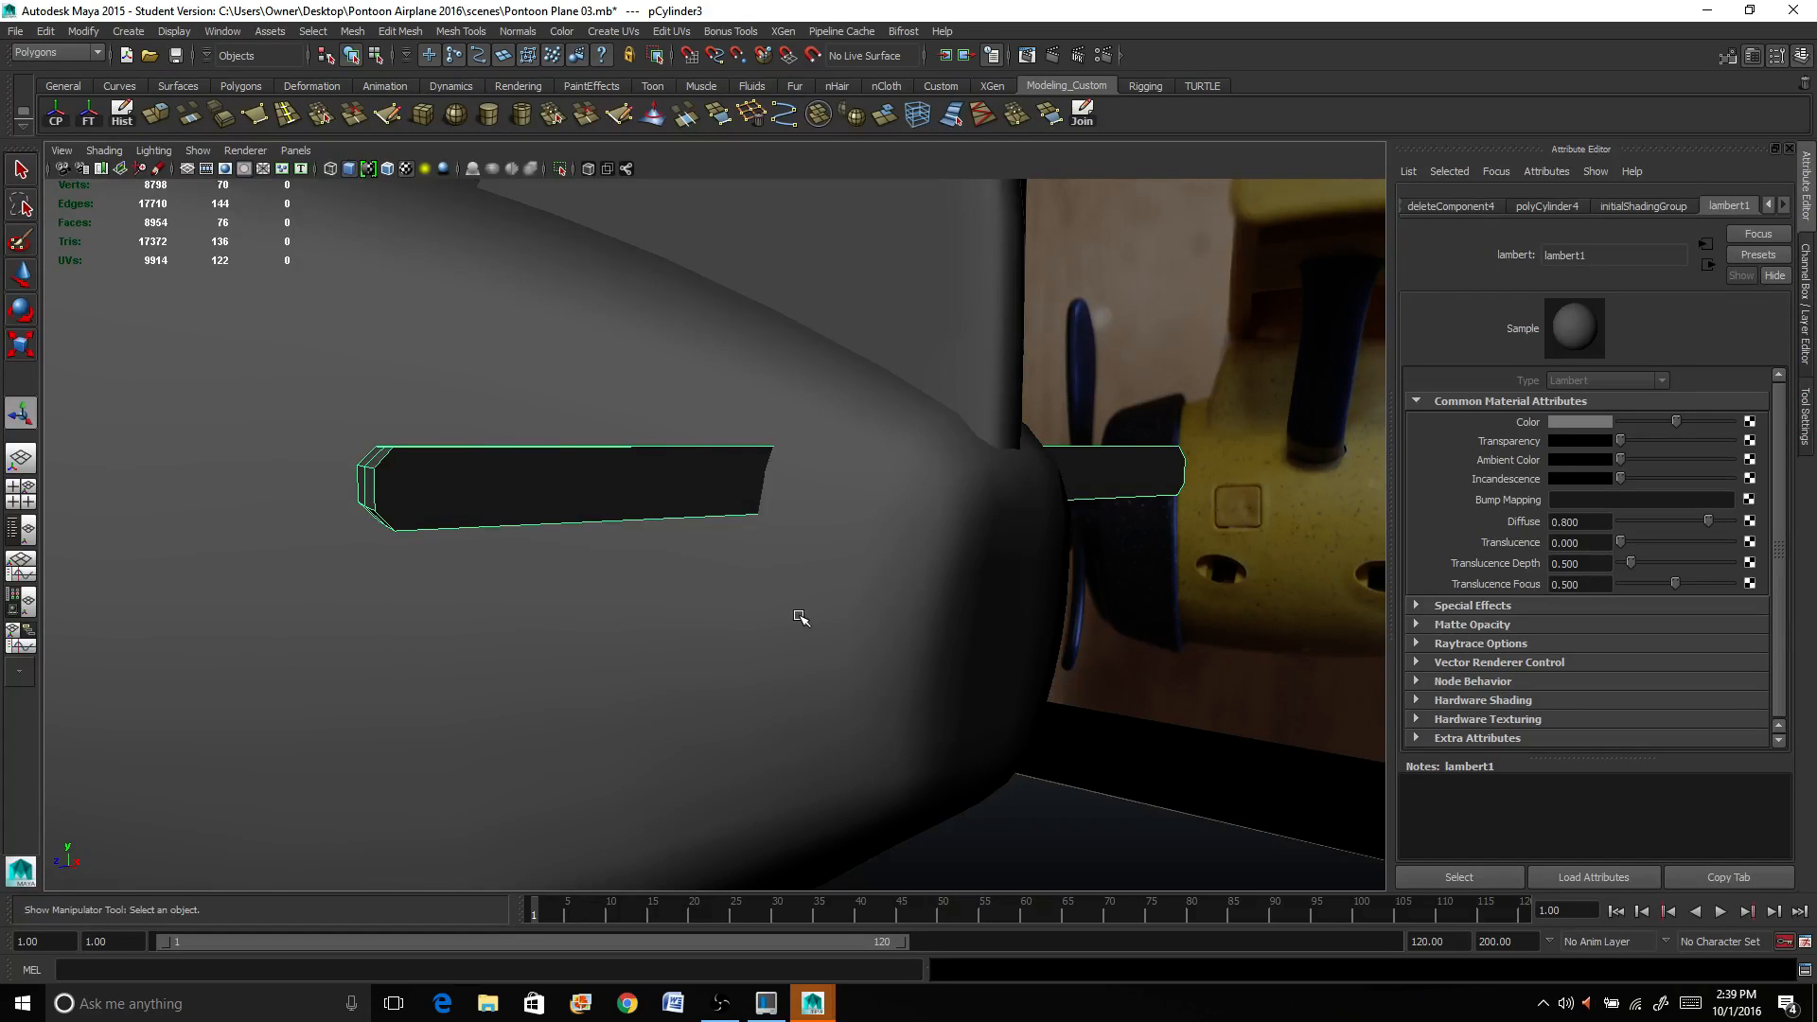
mouse_move(778, 613)
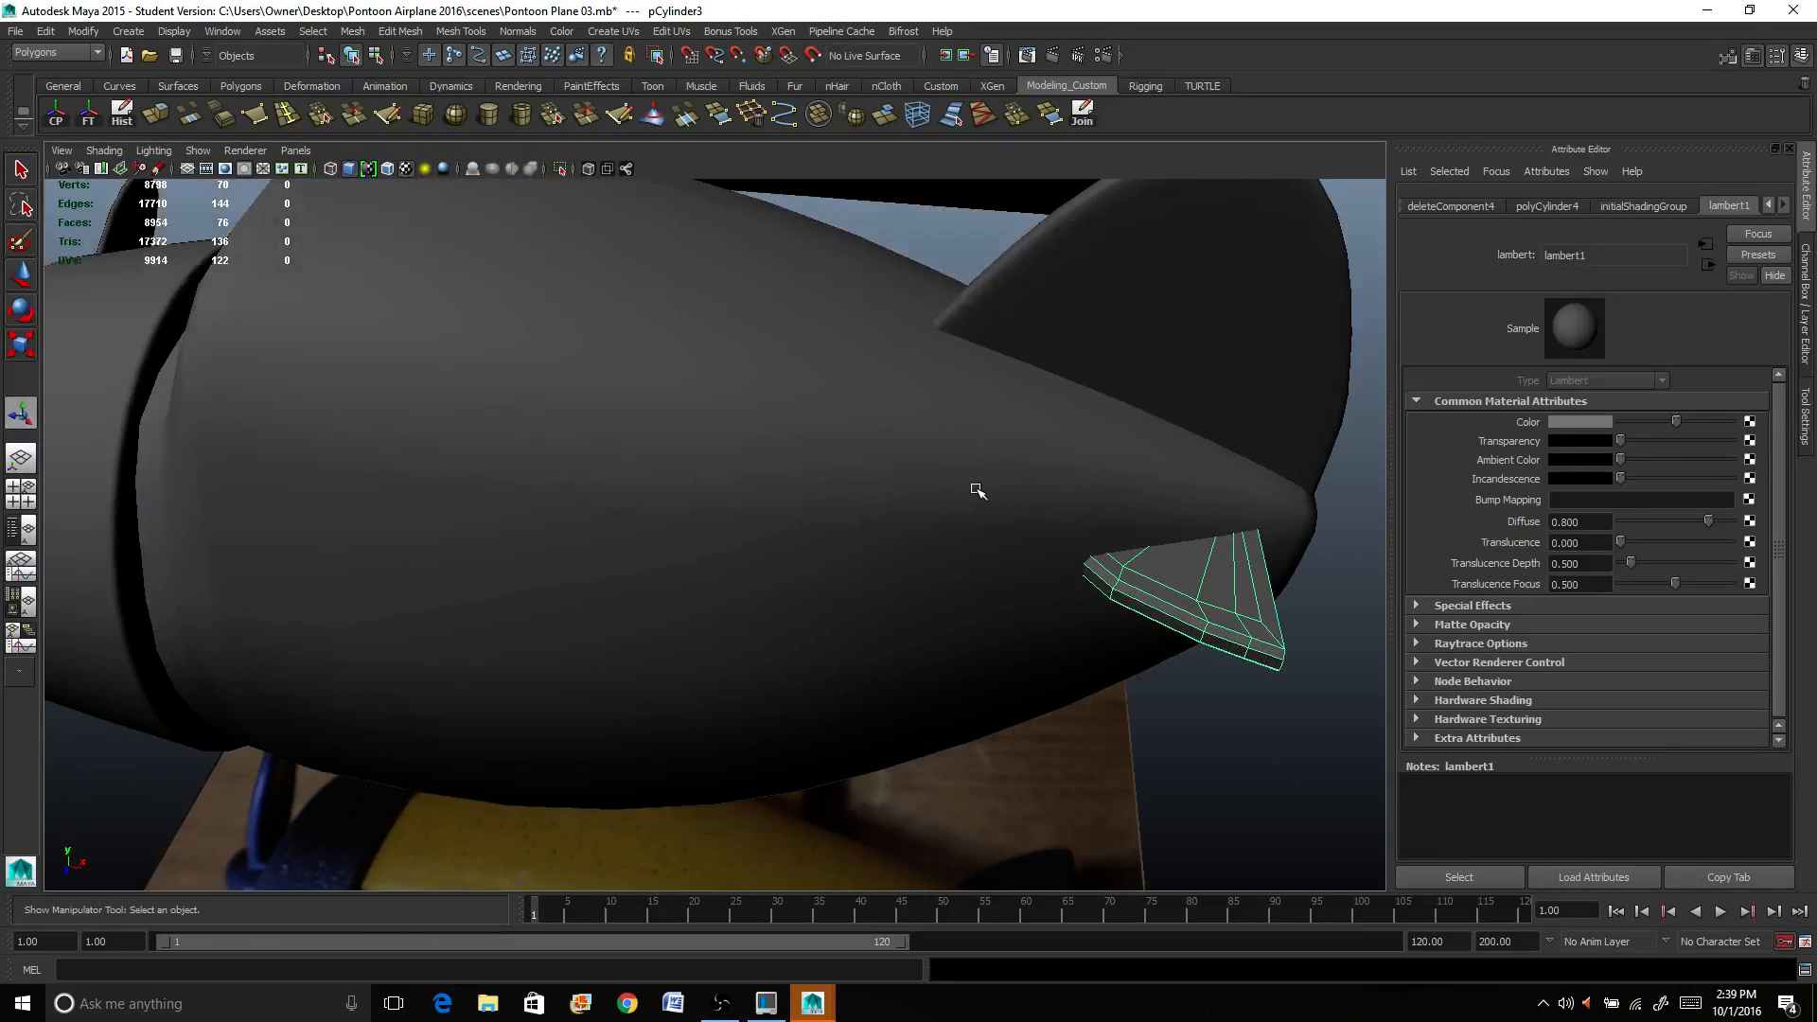
drag(978, 487, 745, 485)
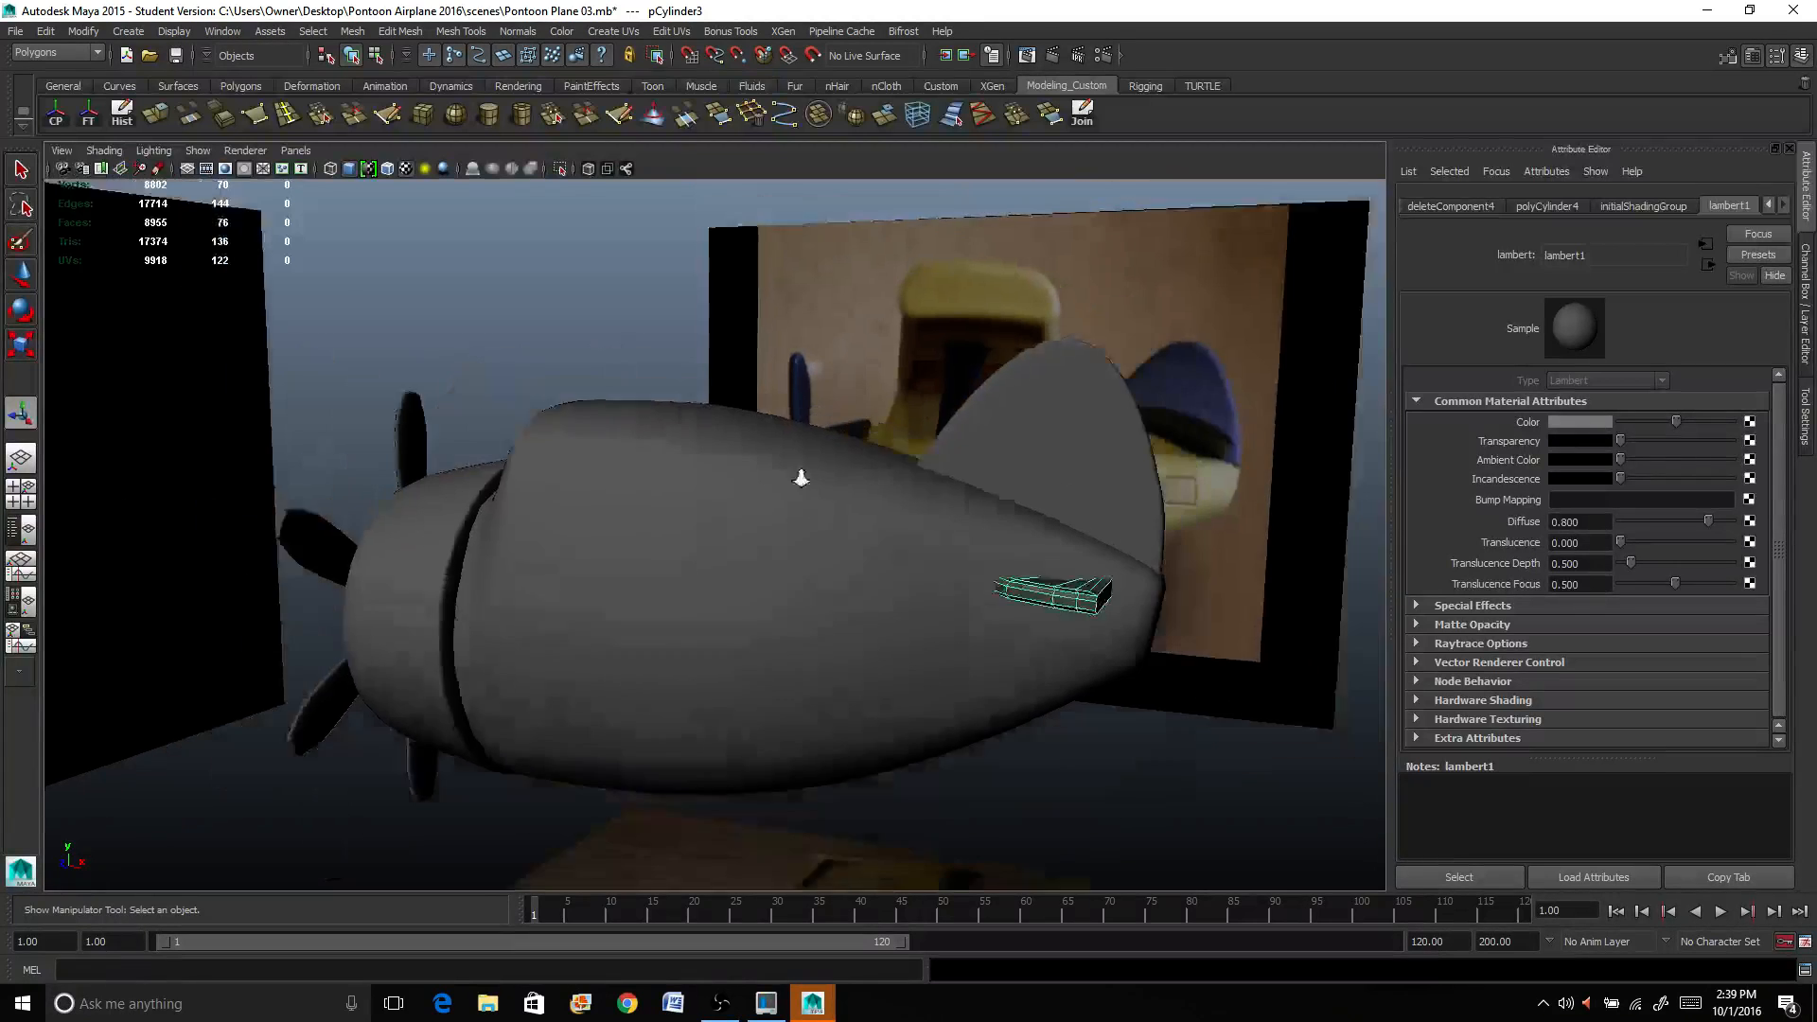
drag(798, 475, 895, 429)
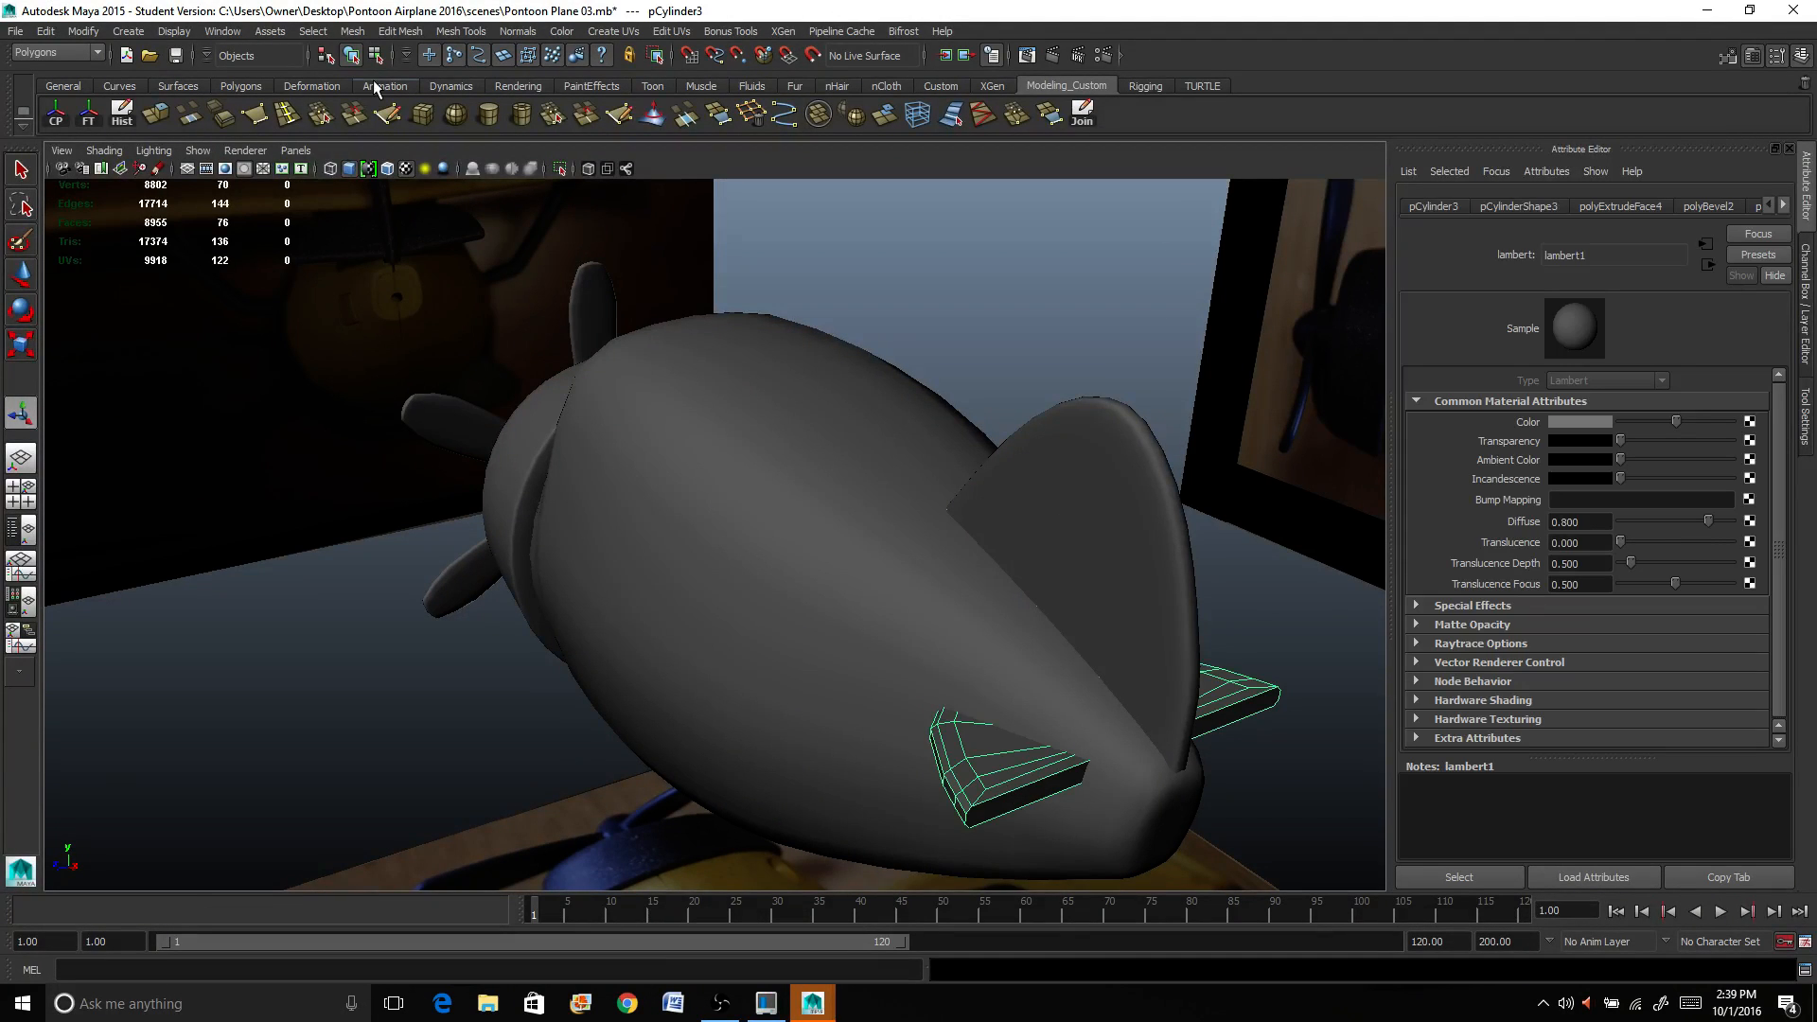
Step: Bevel the horizontal tail fins' edges so their corners read as softened
click(352, 30)
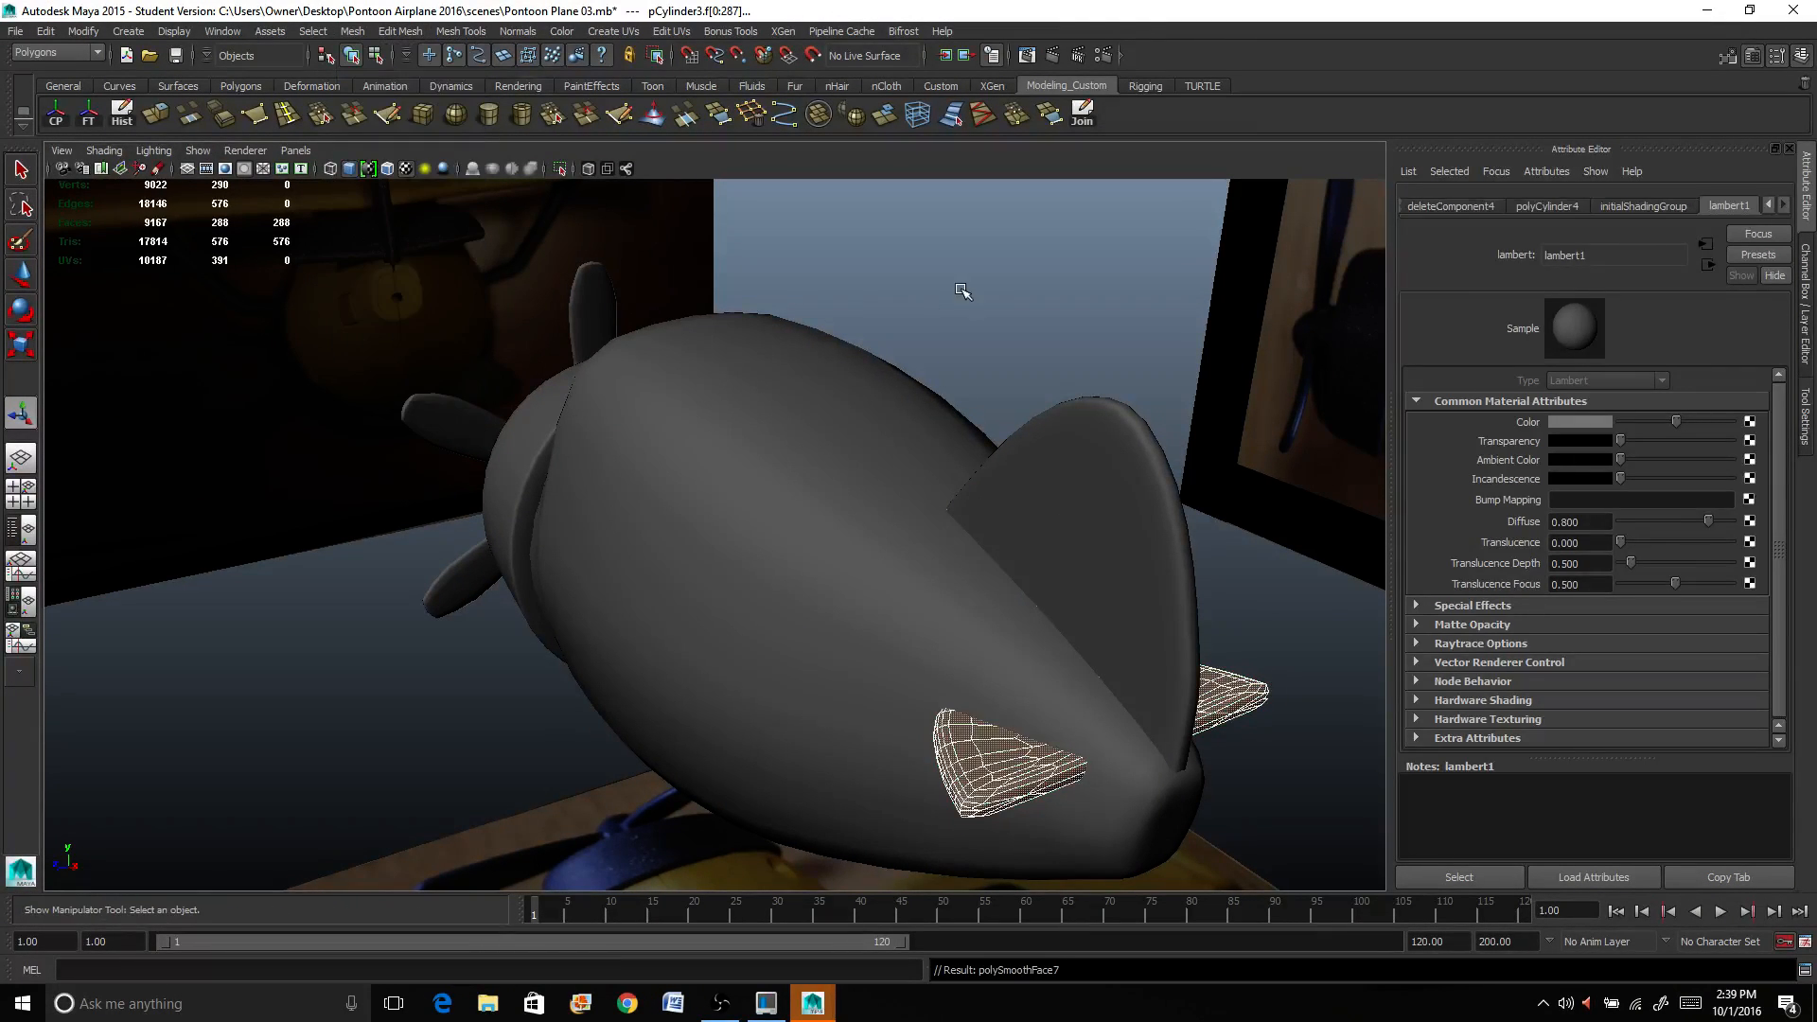
click(1002, 793)
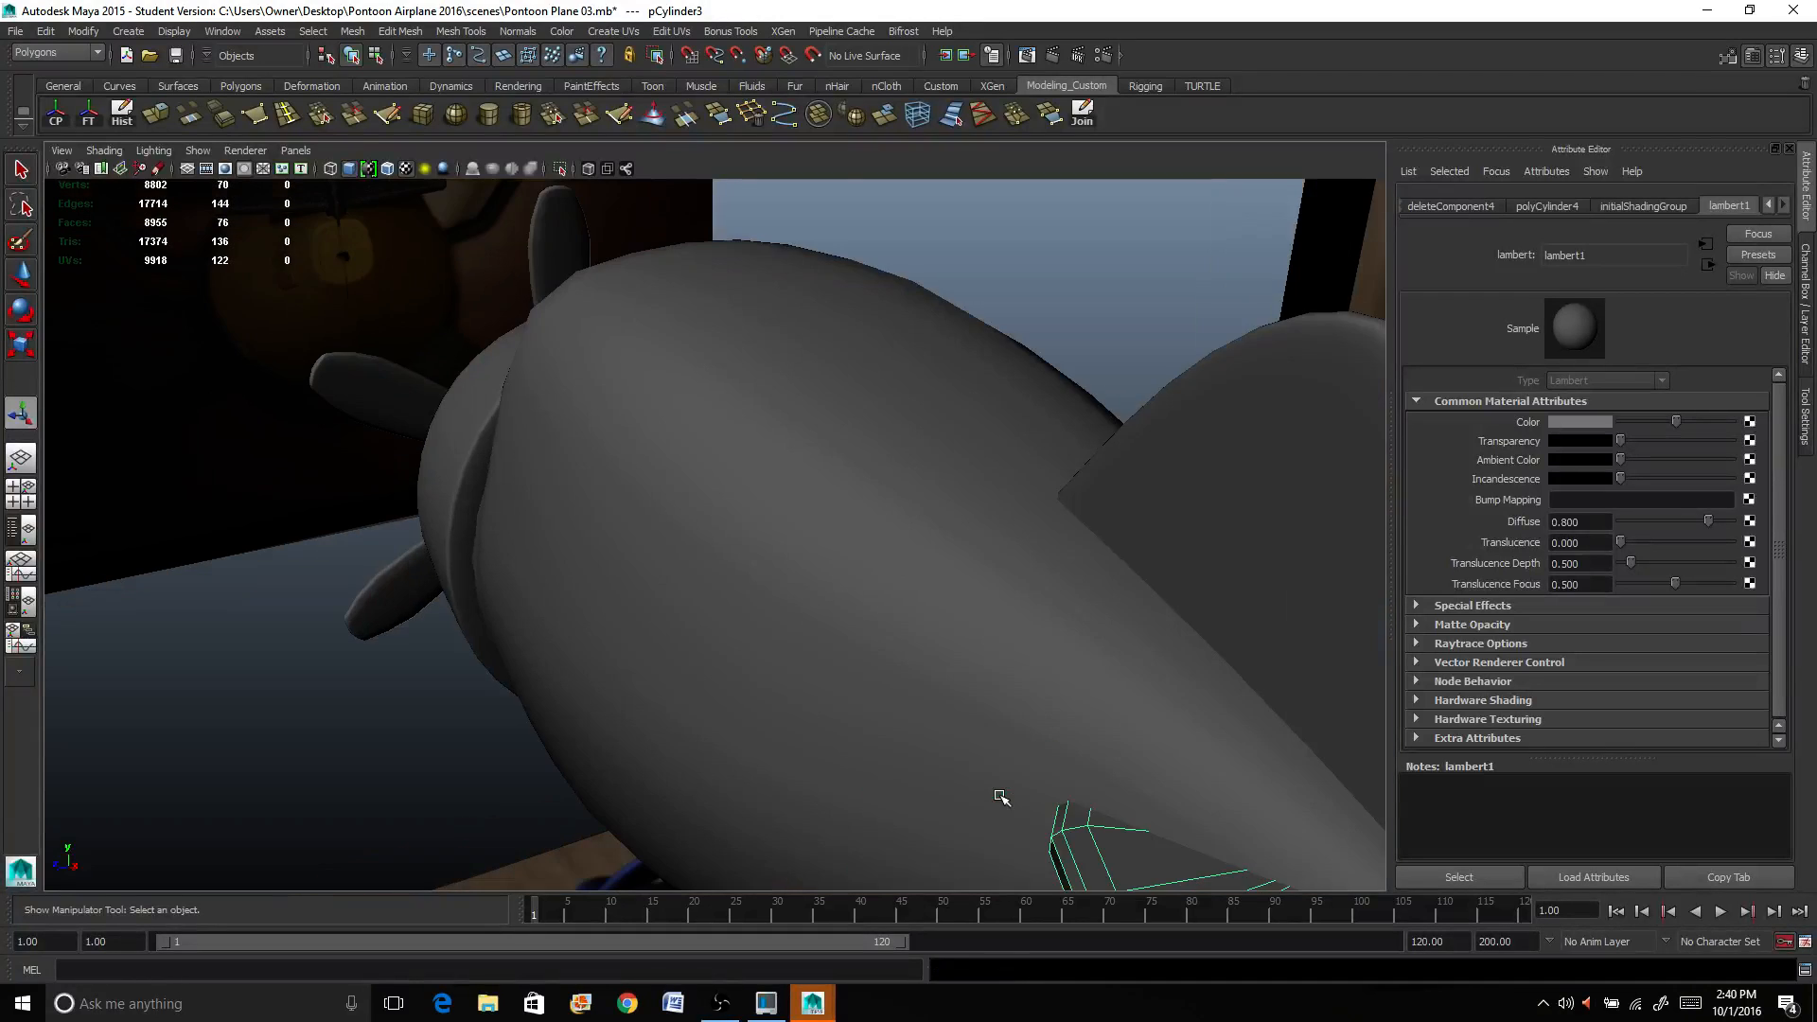
drag(999, 796, 674, 466)
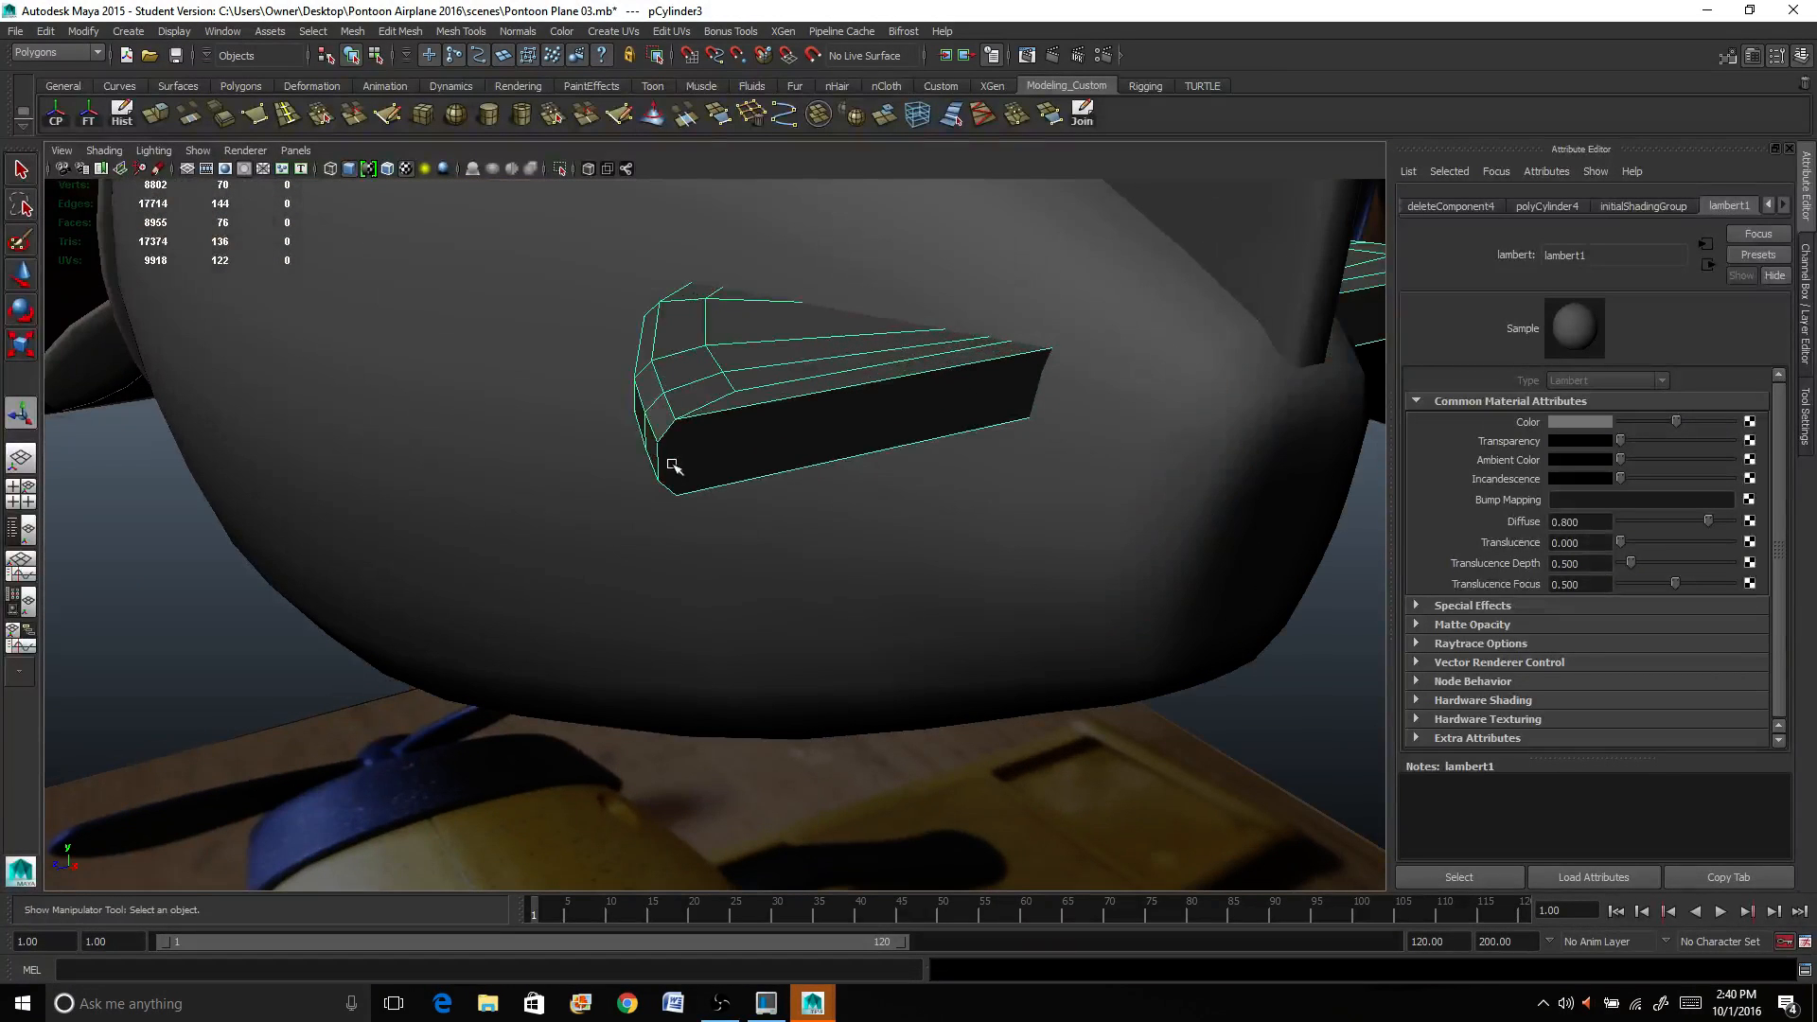
click(829, 437)
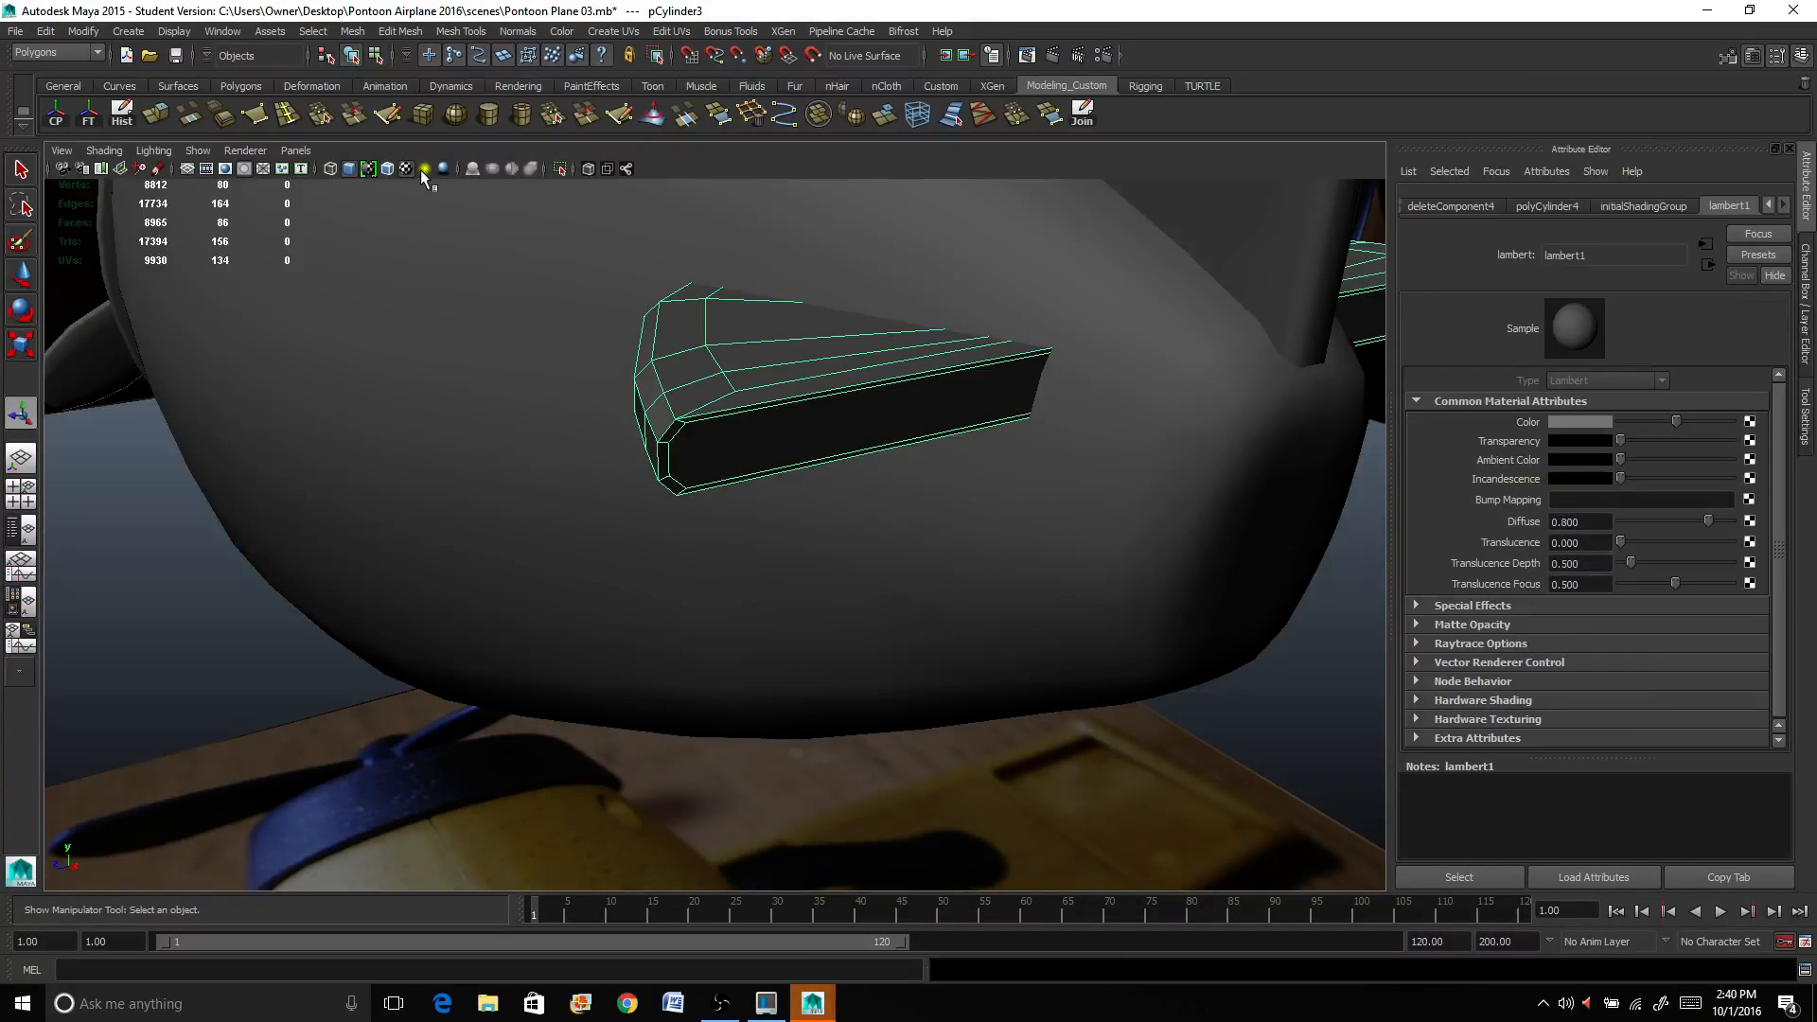
click(352, 30)
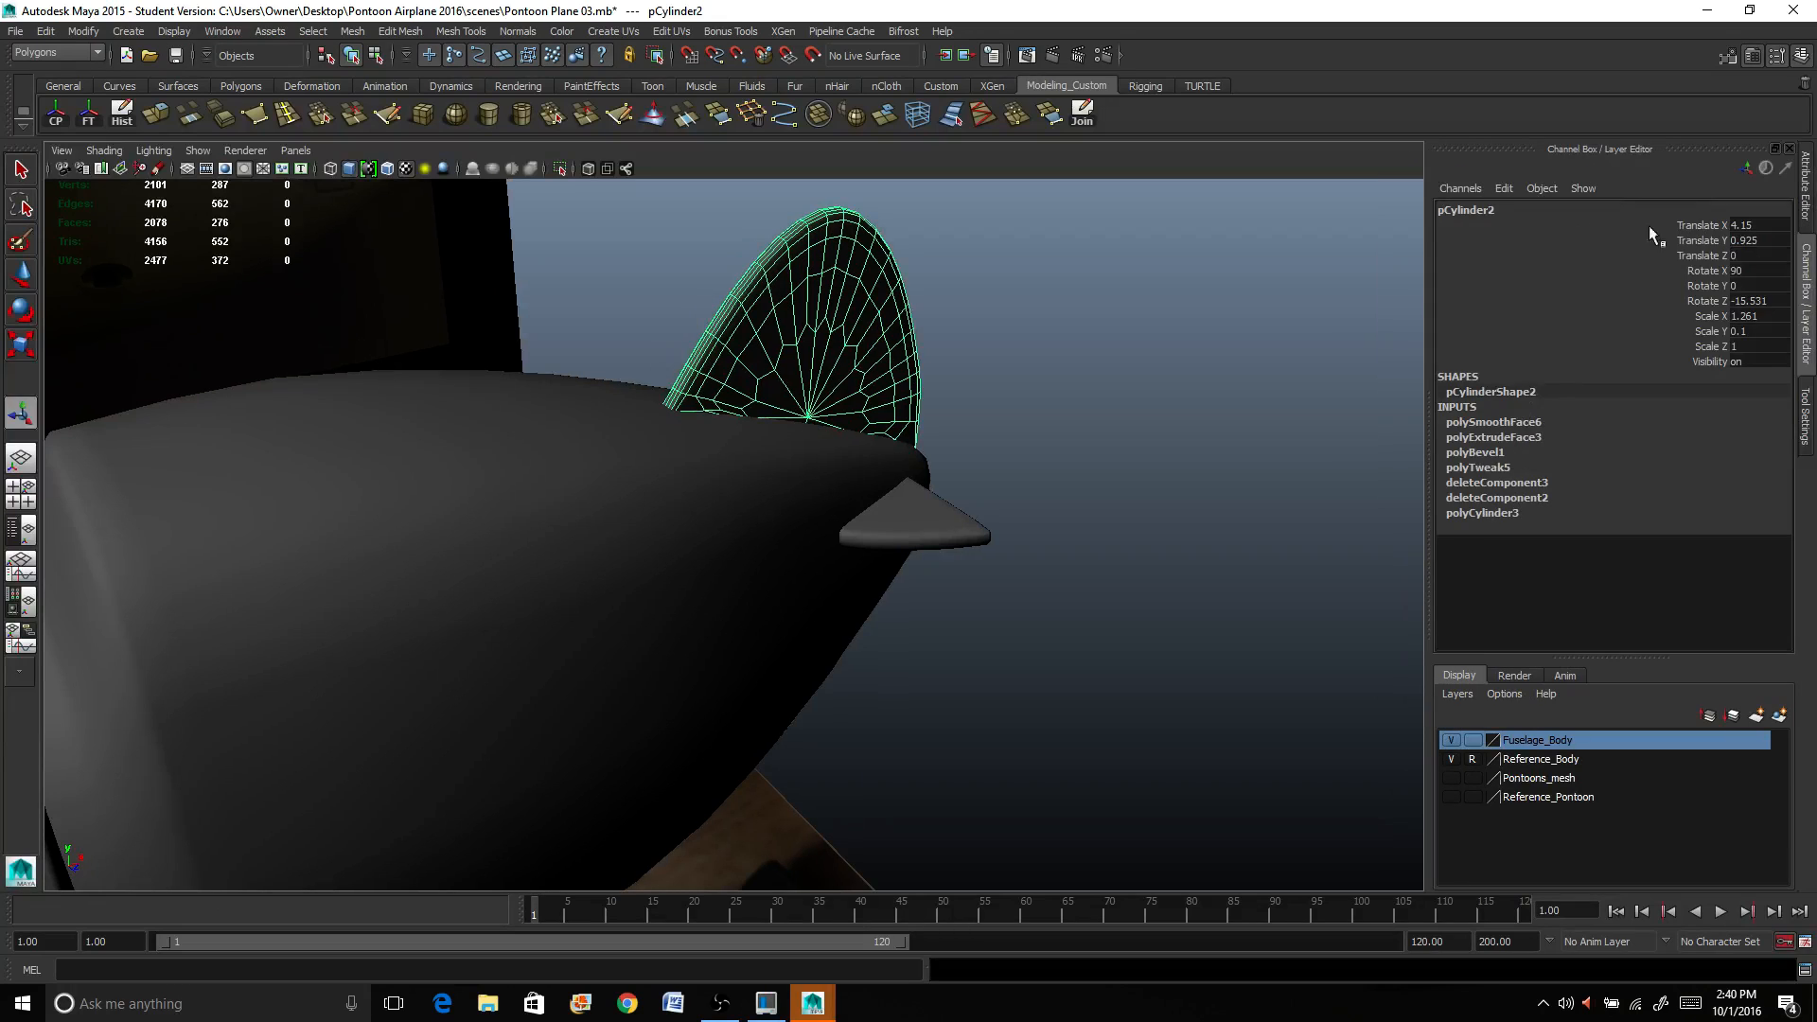
Step: Rename the horizontal tail fin mesh in the Channel Box as the horizontal rear wing
double_click(1464, 208)
text(Mesh Wing)
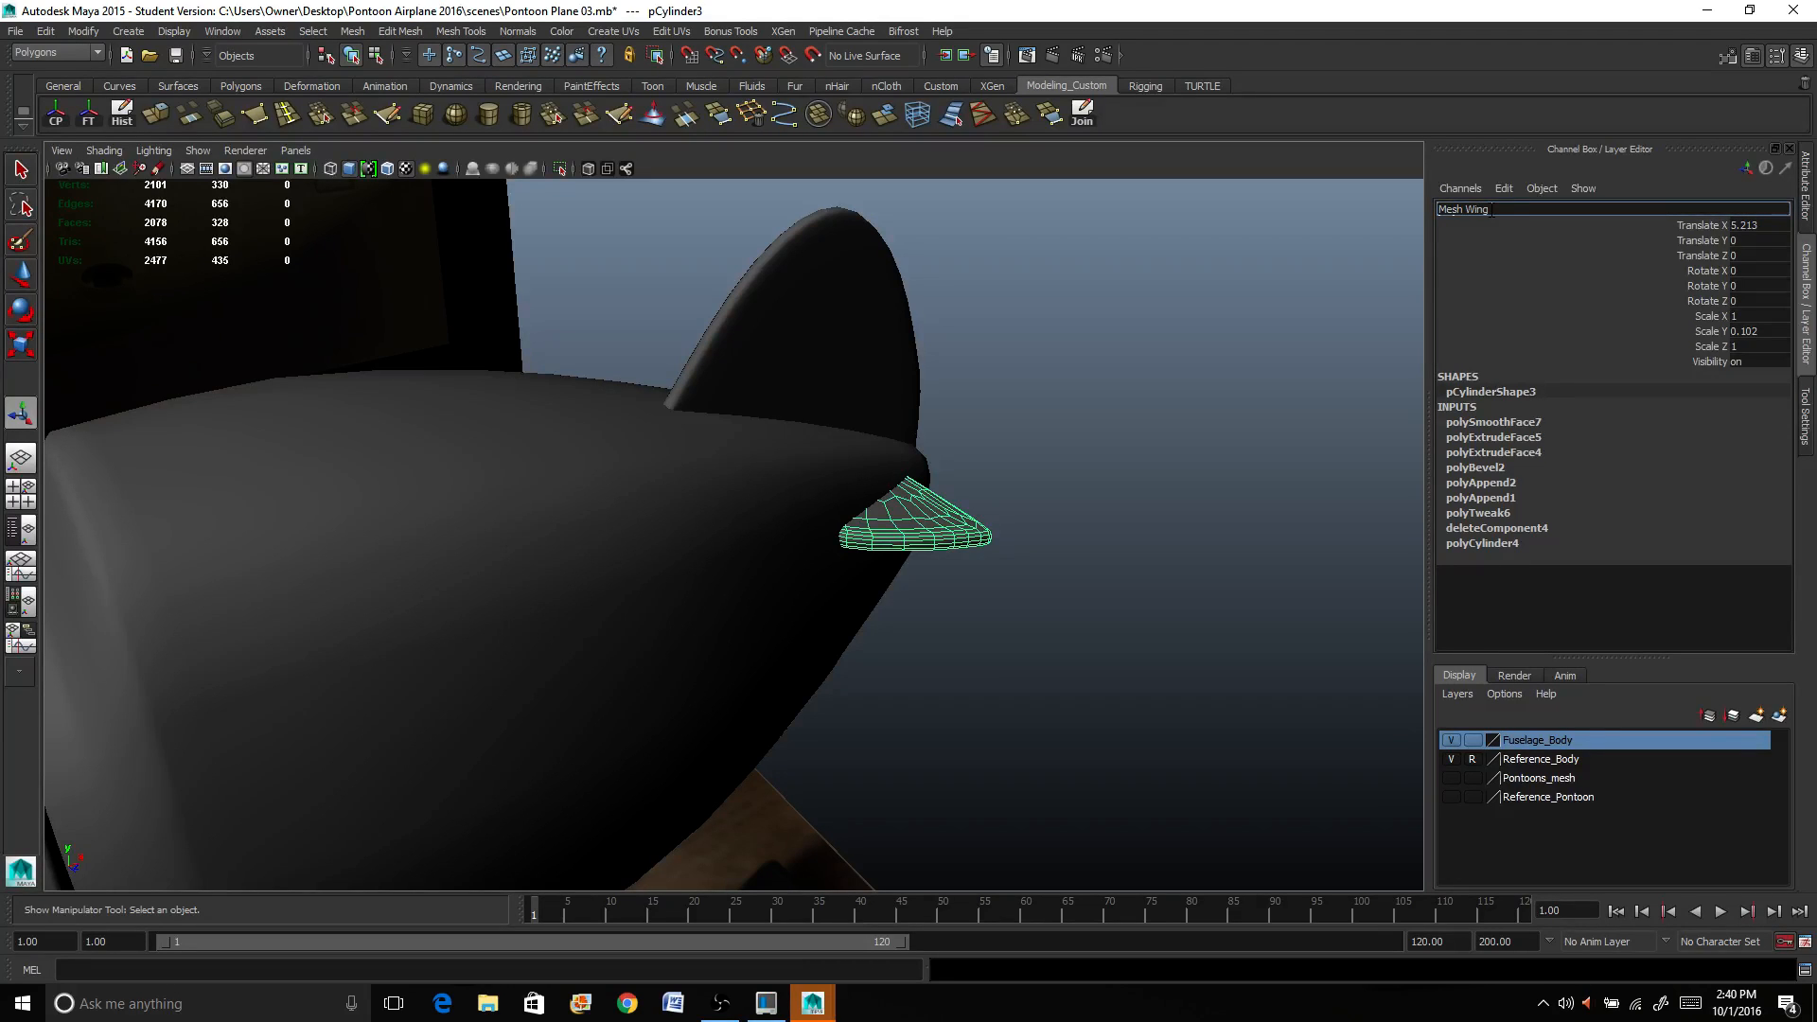
text(Horzontal)
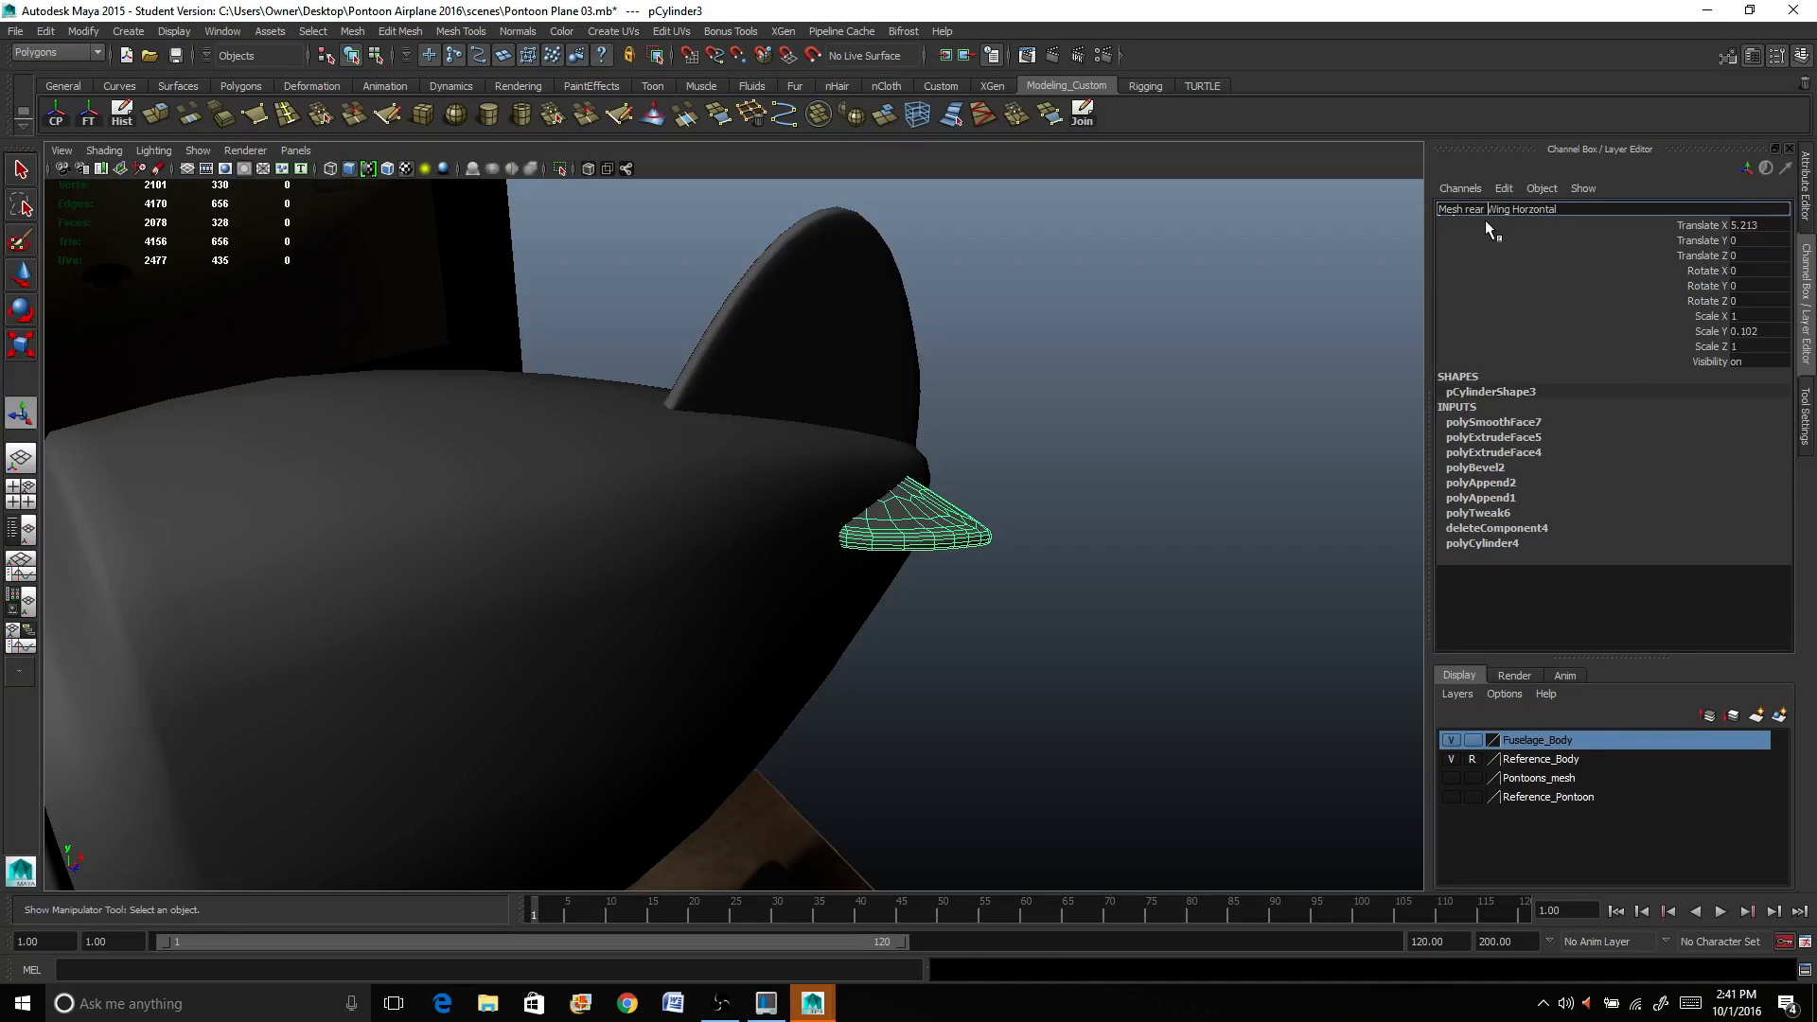
click(1051, 407)
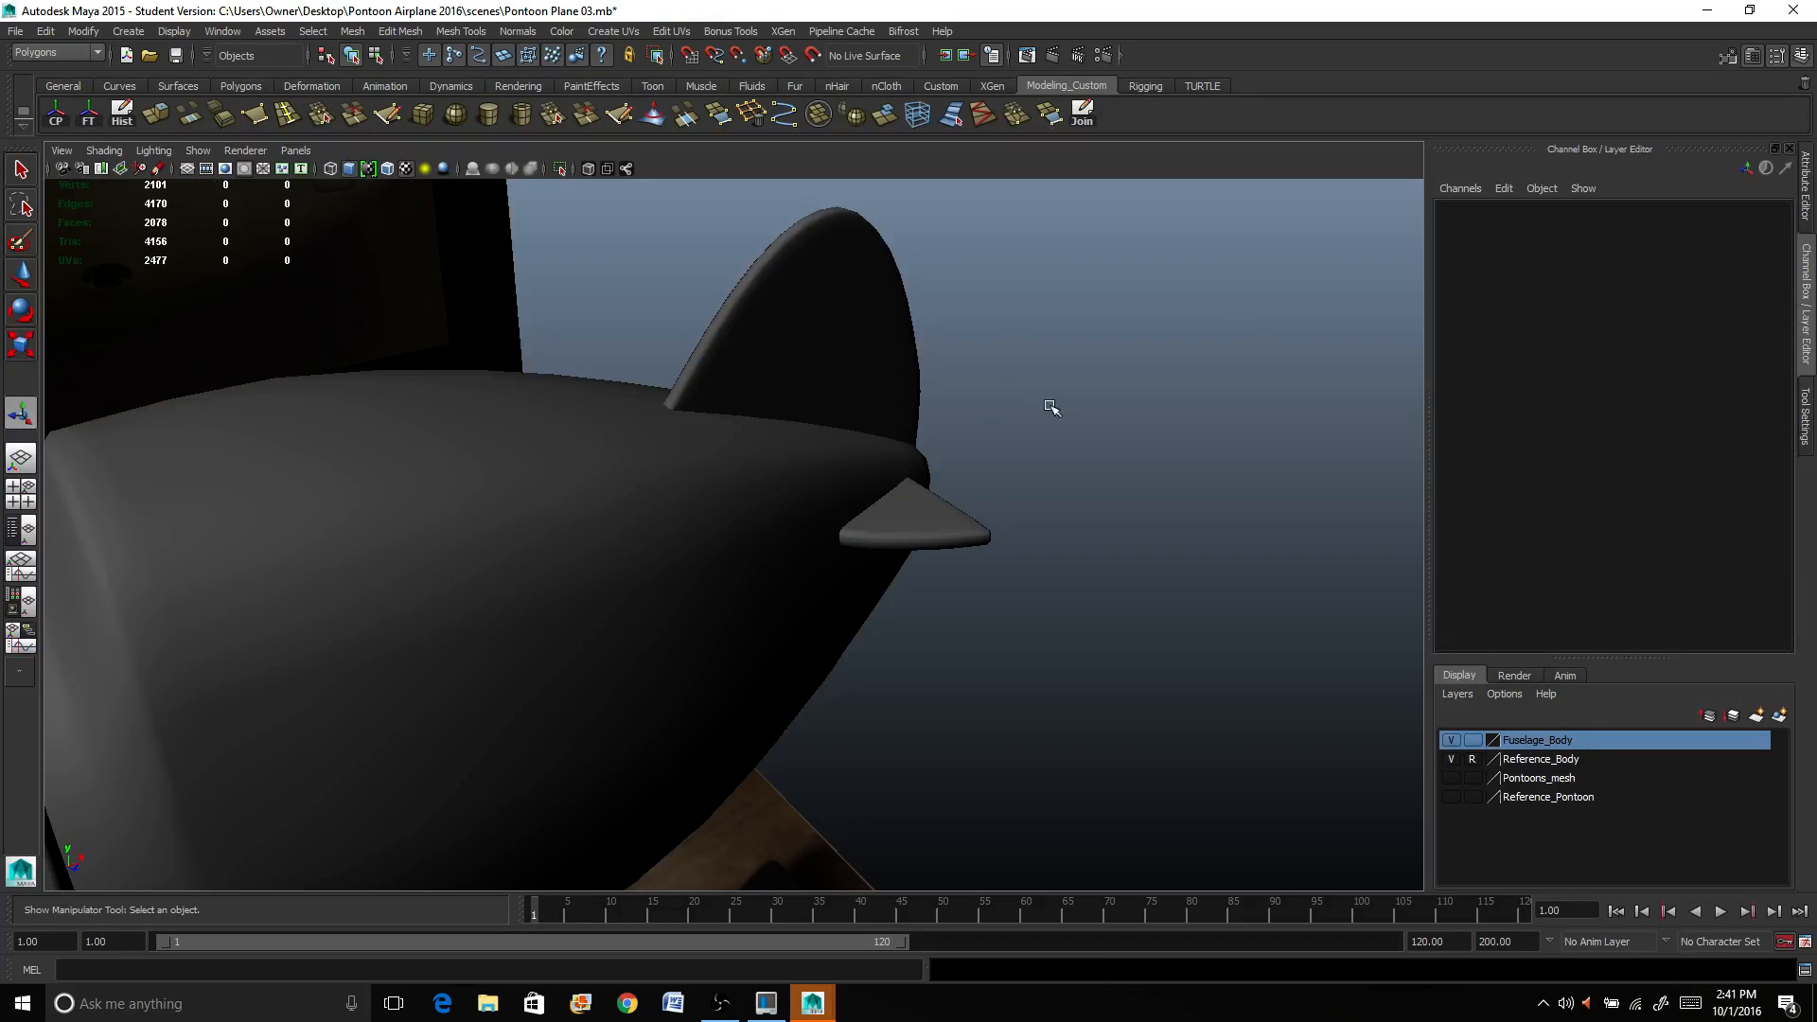
click(910, 509)
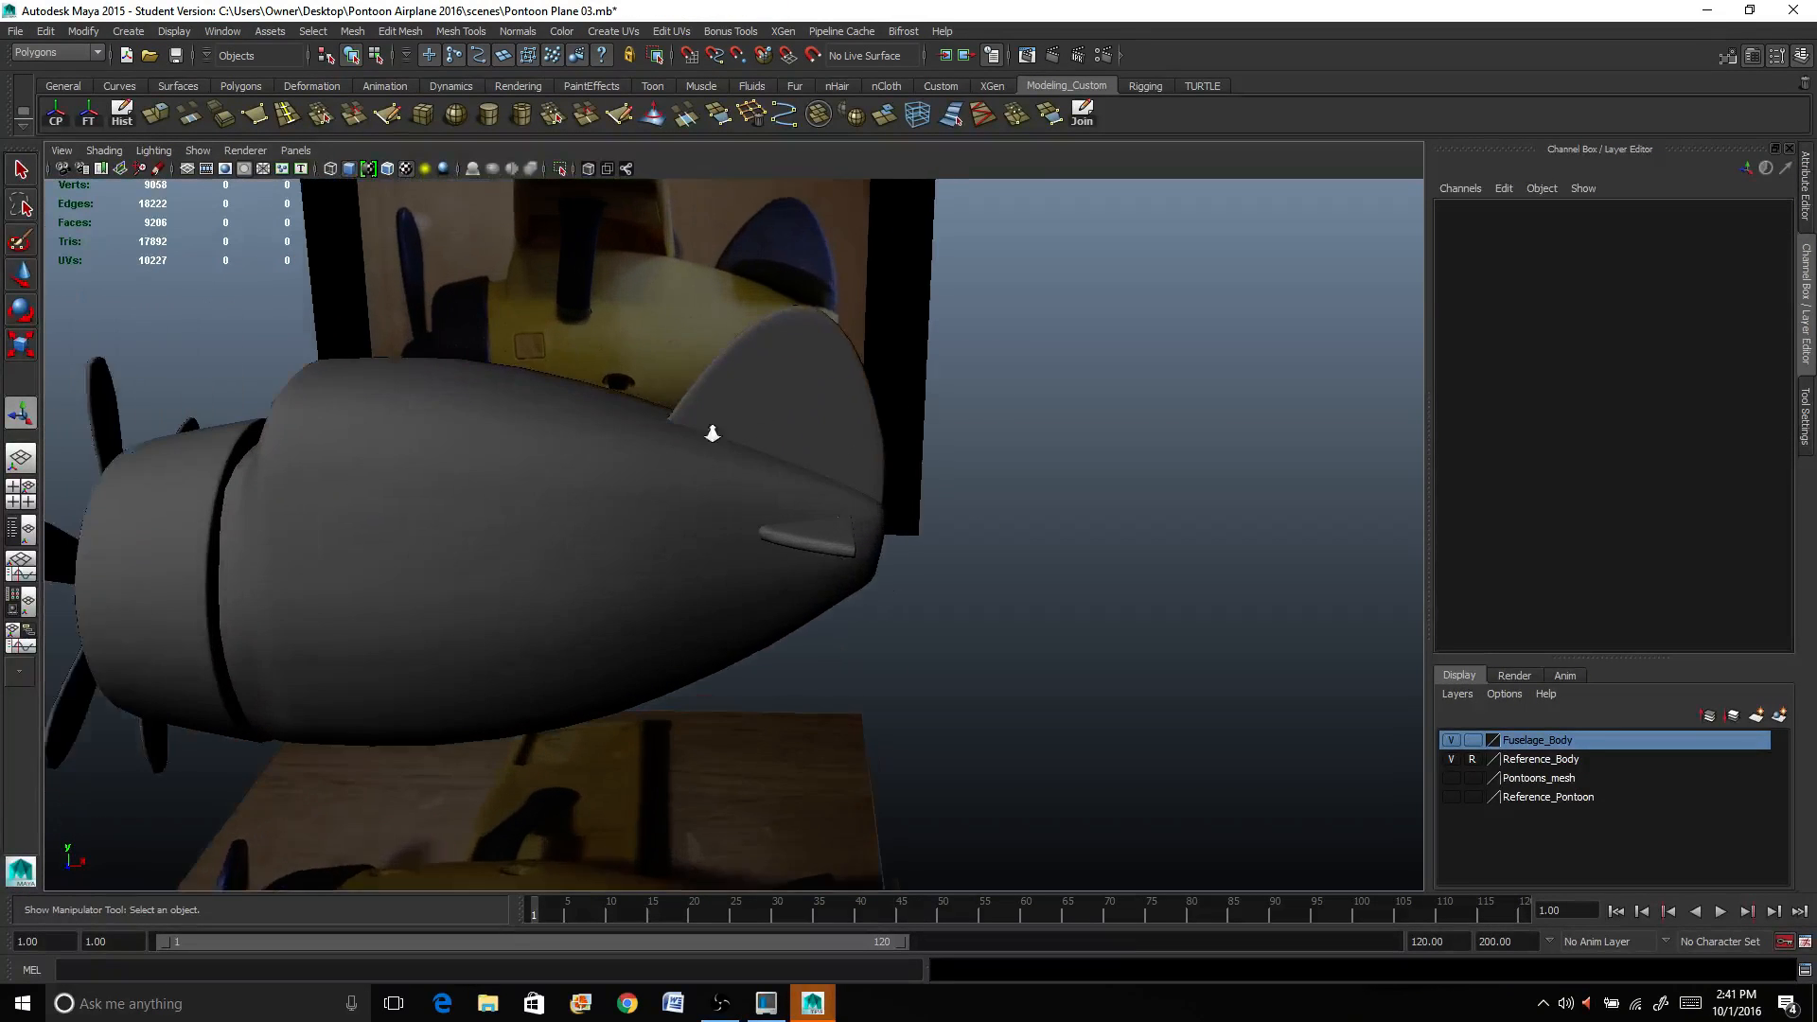
Step: Orbit and pull back to review the whole fuselage and tail among the reference photos
drag(713, 436, 596, 533)
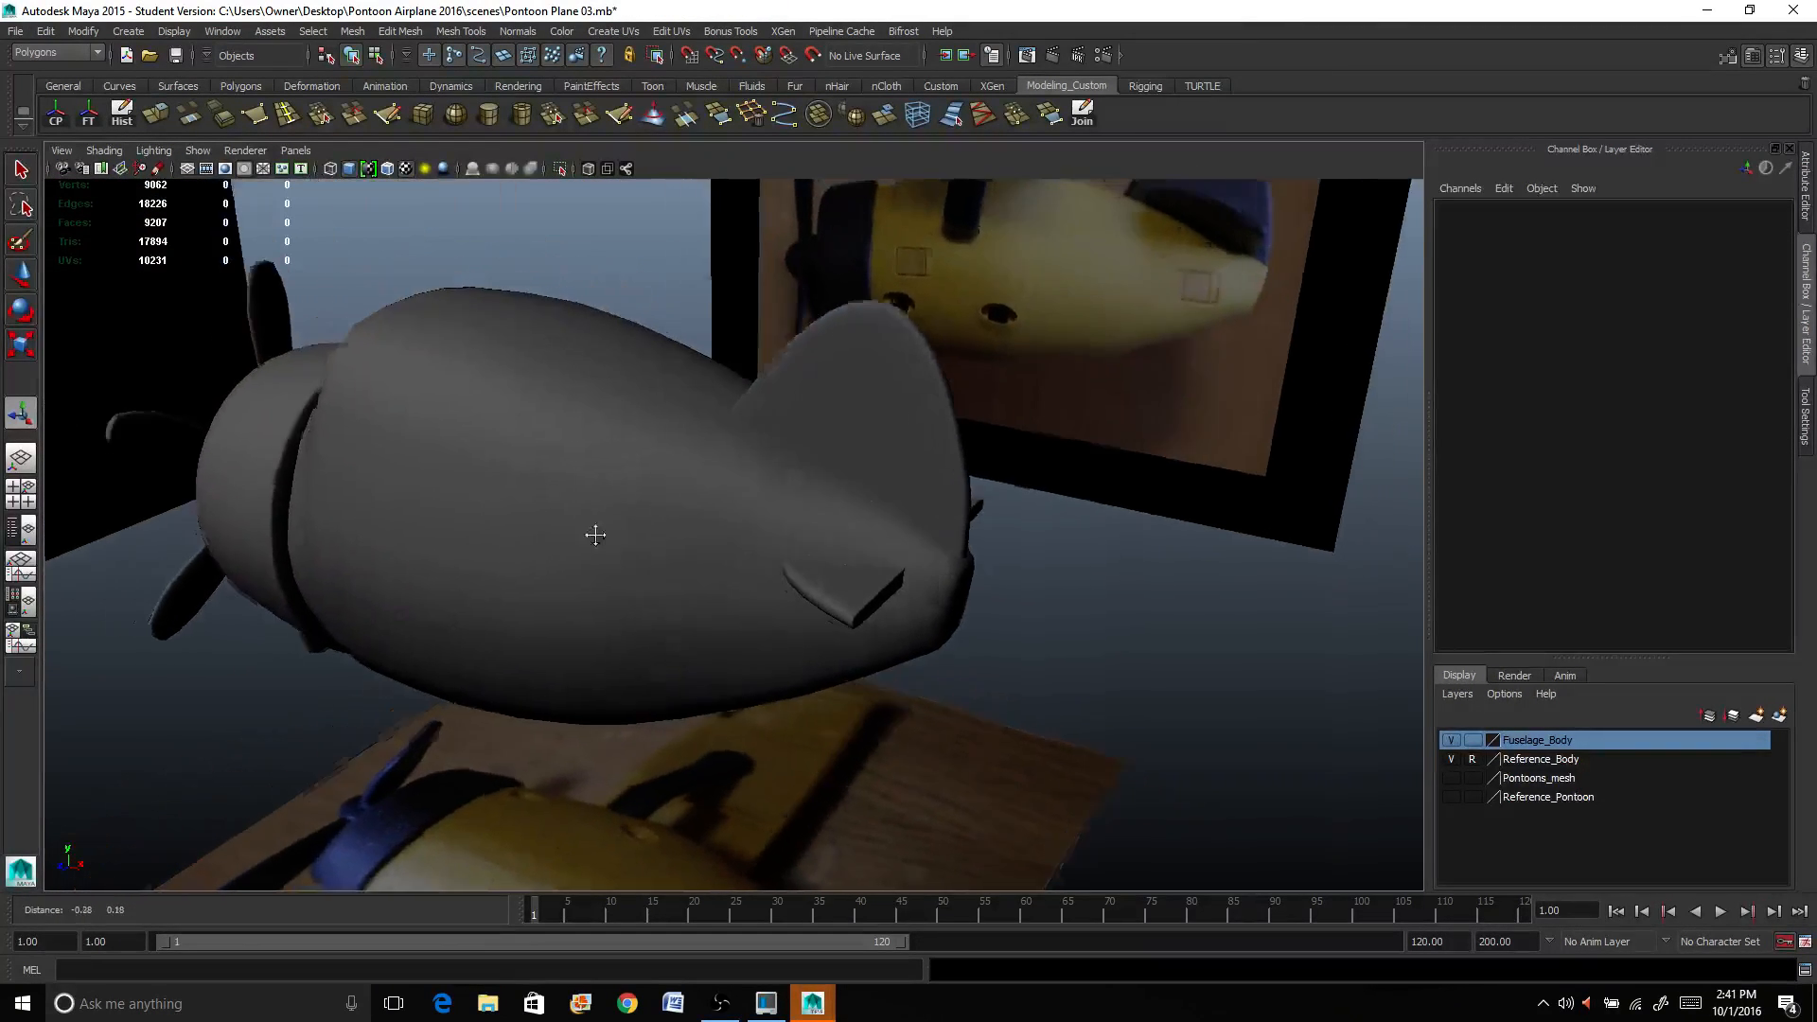
drag(596, 534, 766, 528)
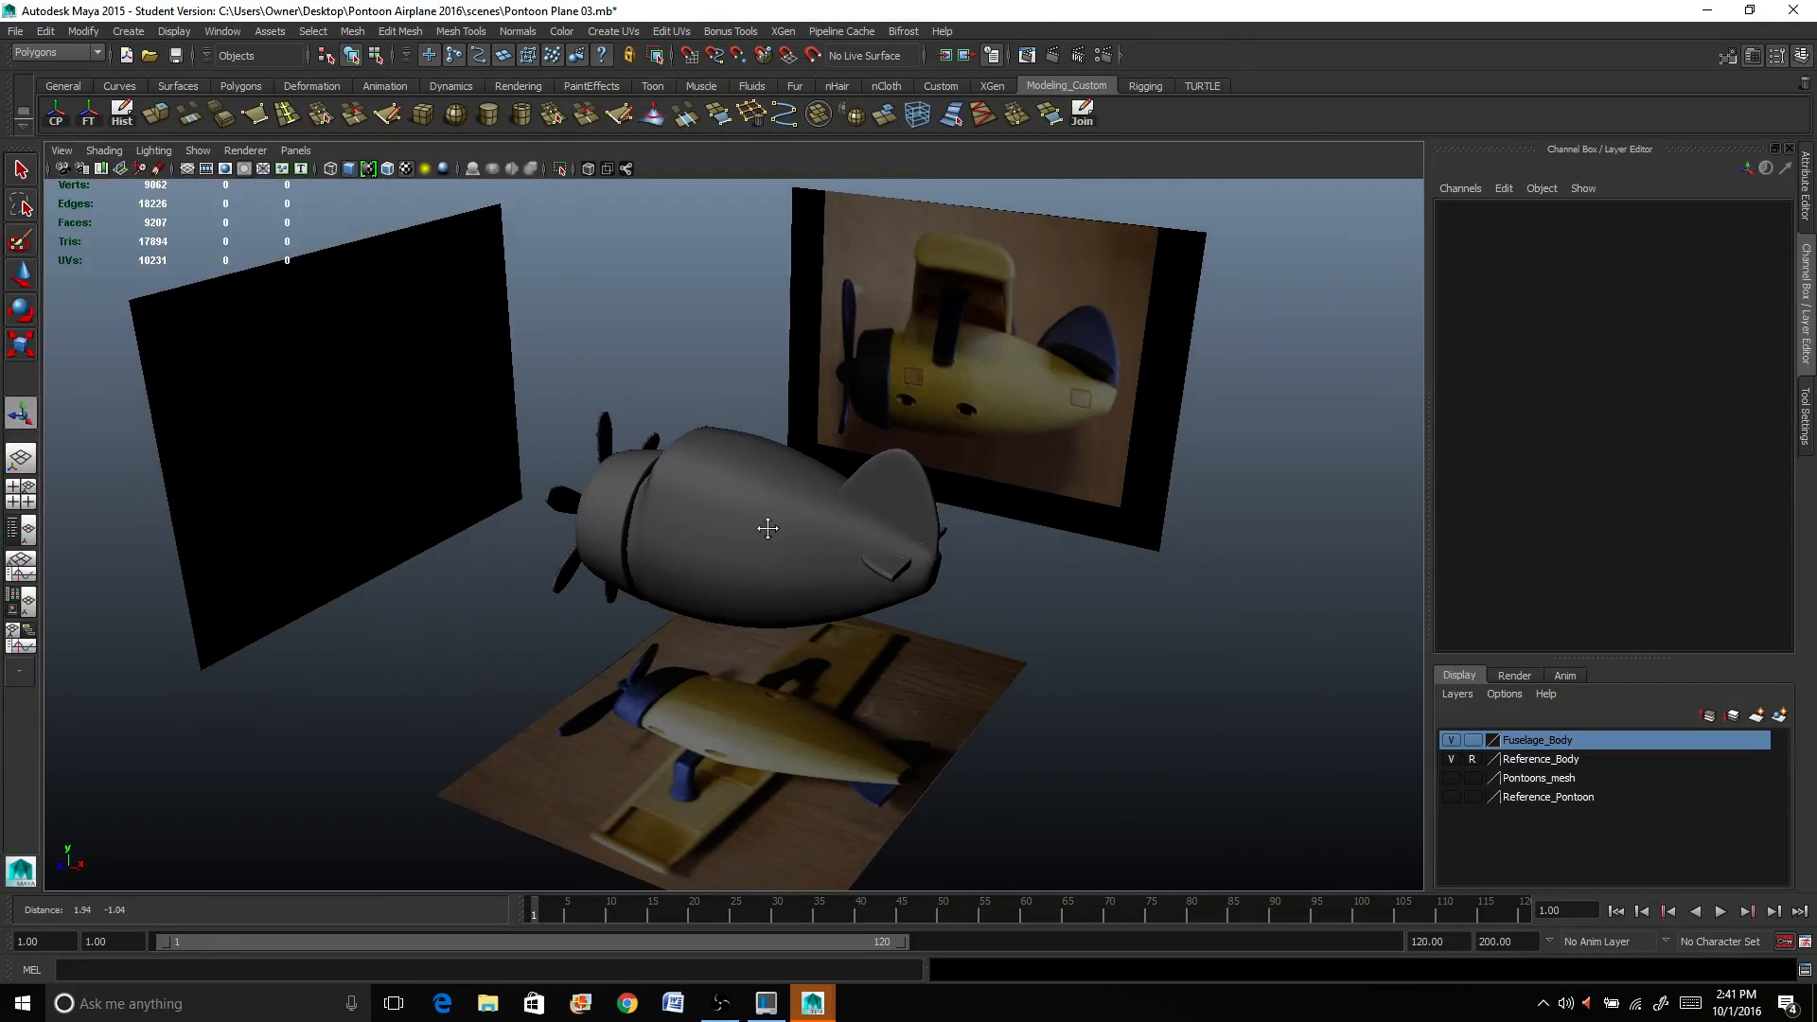
drag(768, 528, 452, 405)
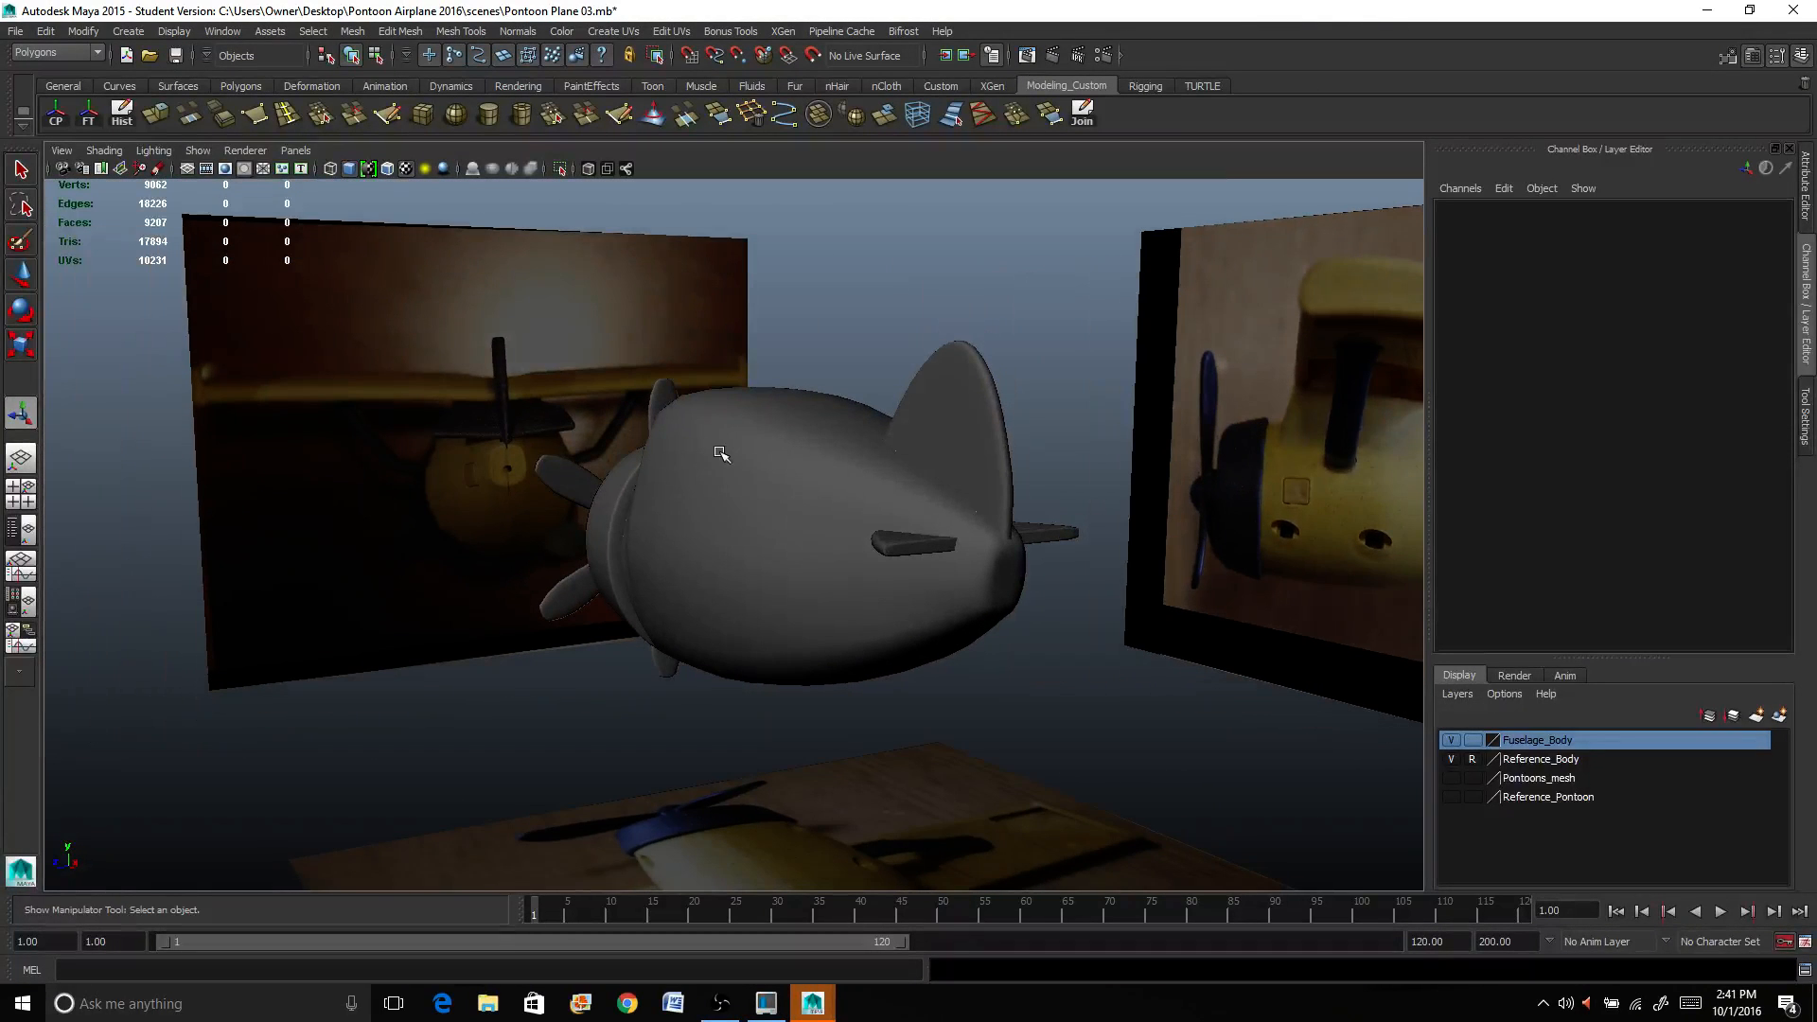
drag(721, 453, 750, 562)
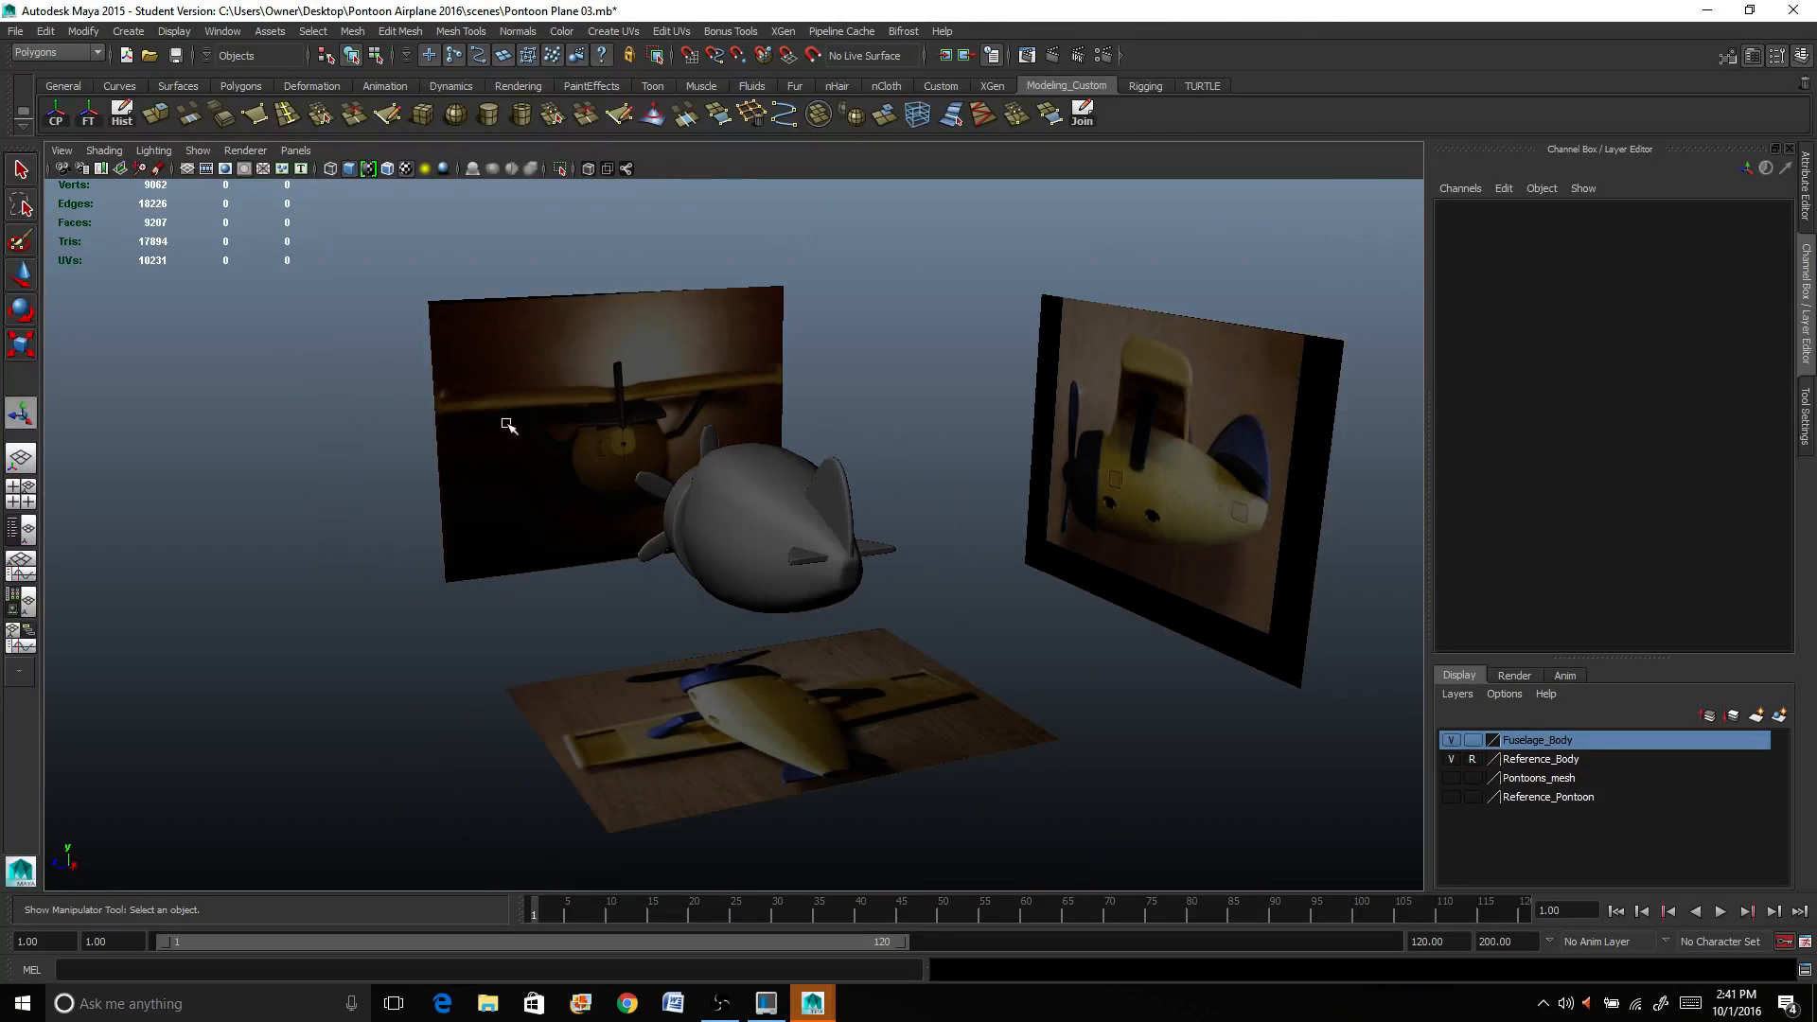
click(127, 30)
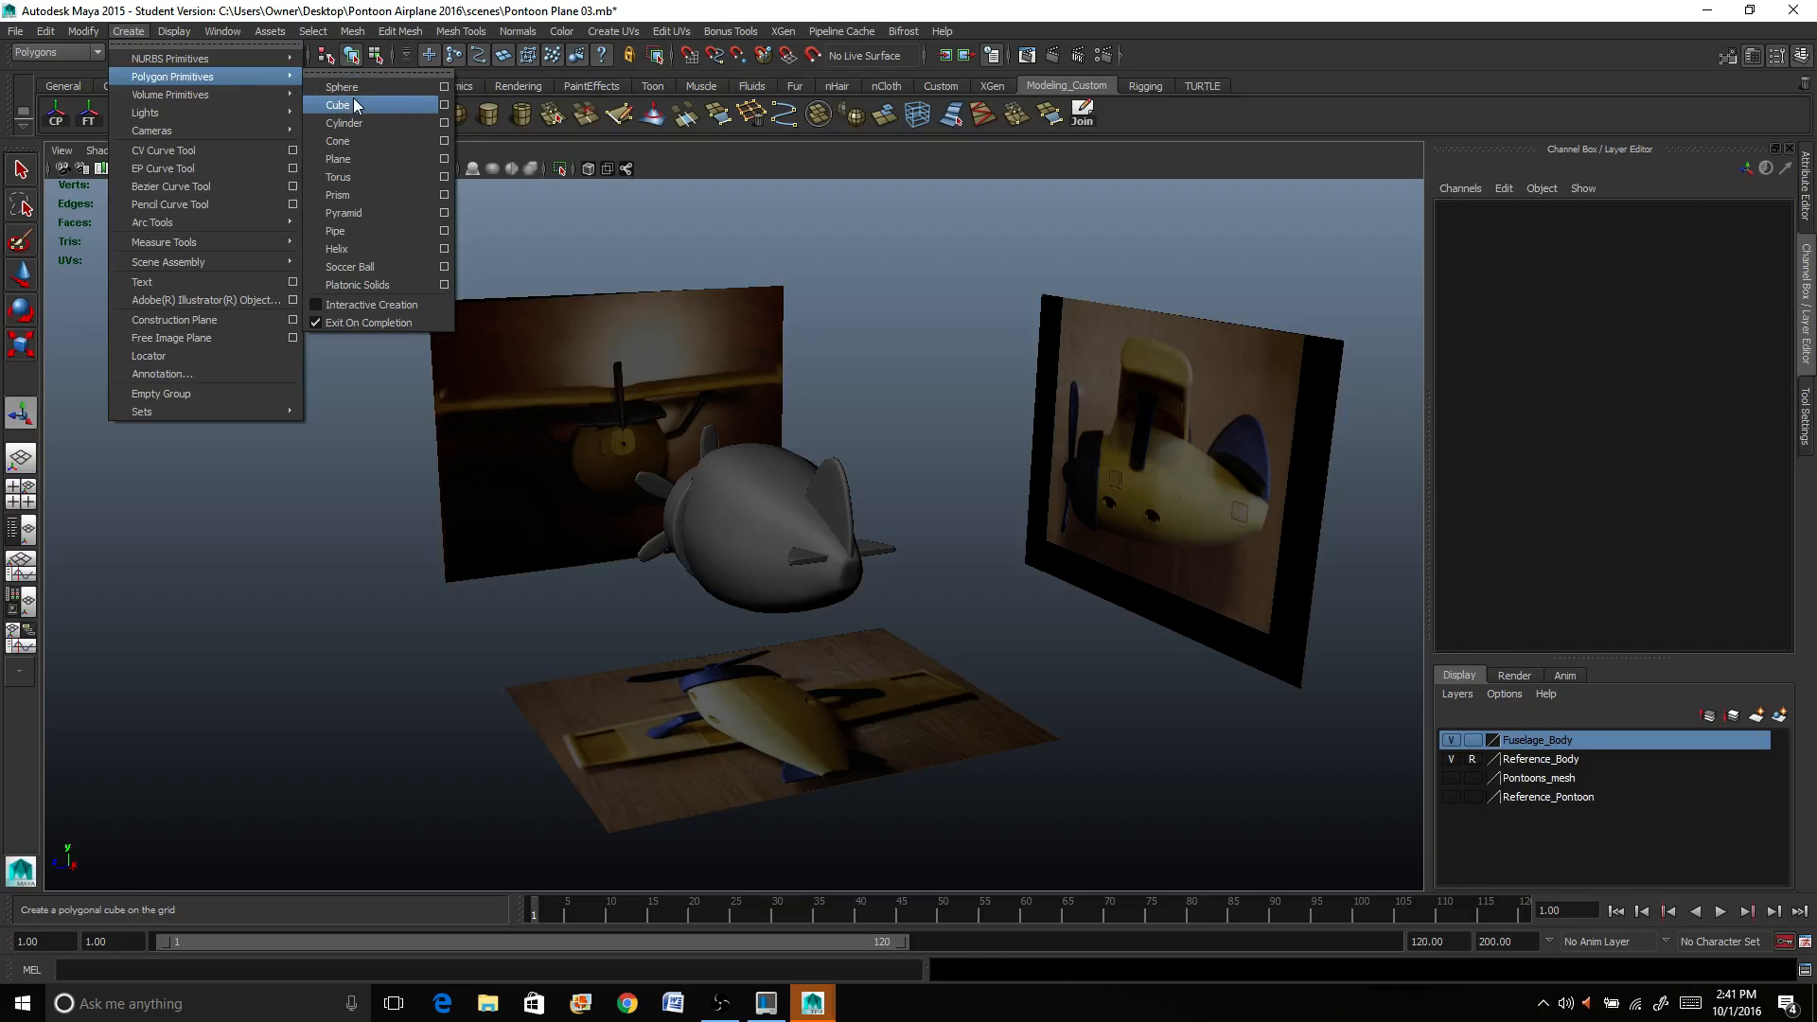
Step: Create a polygon cube and make the grey lambert1 material semi-transparent
click(339, 104)
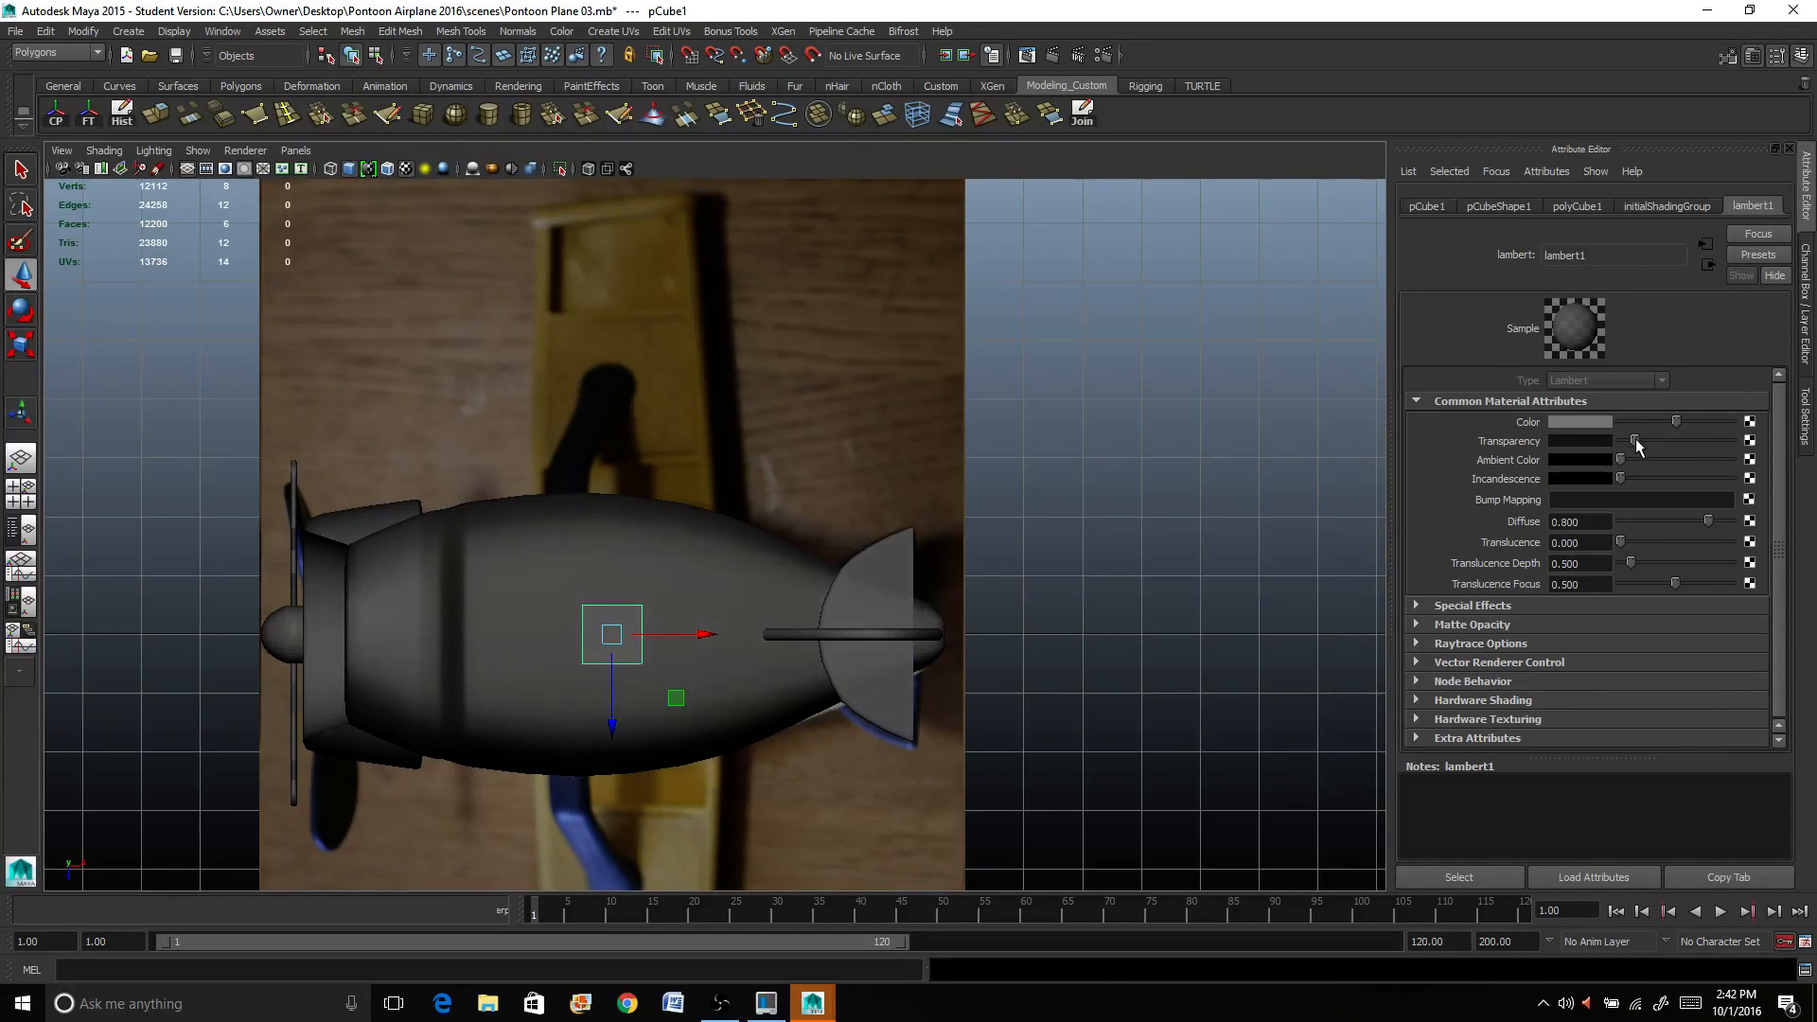
drag(1582, 440, 1677, 441)
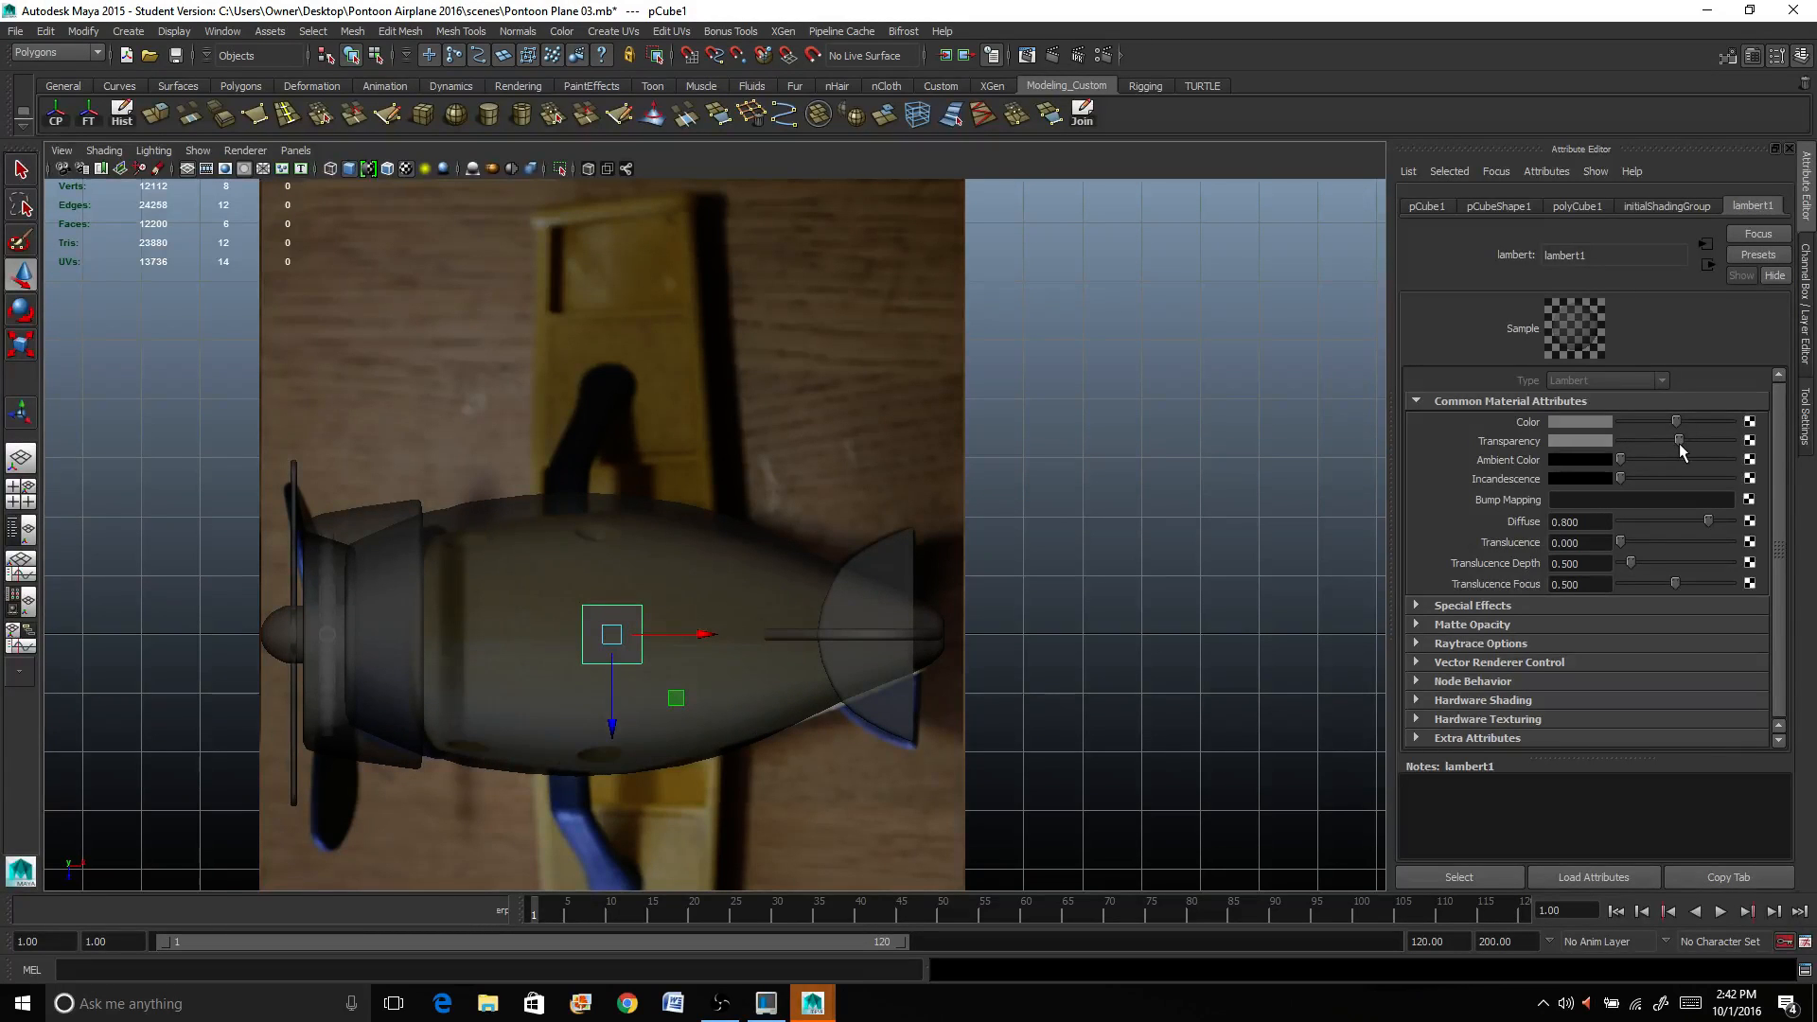
mouse_move(533, 555)
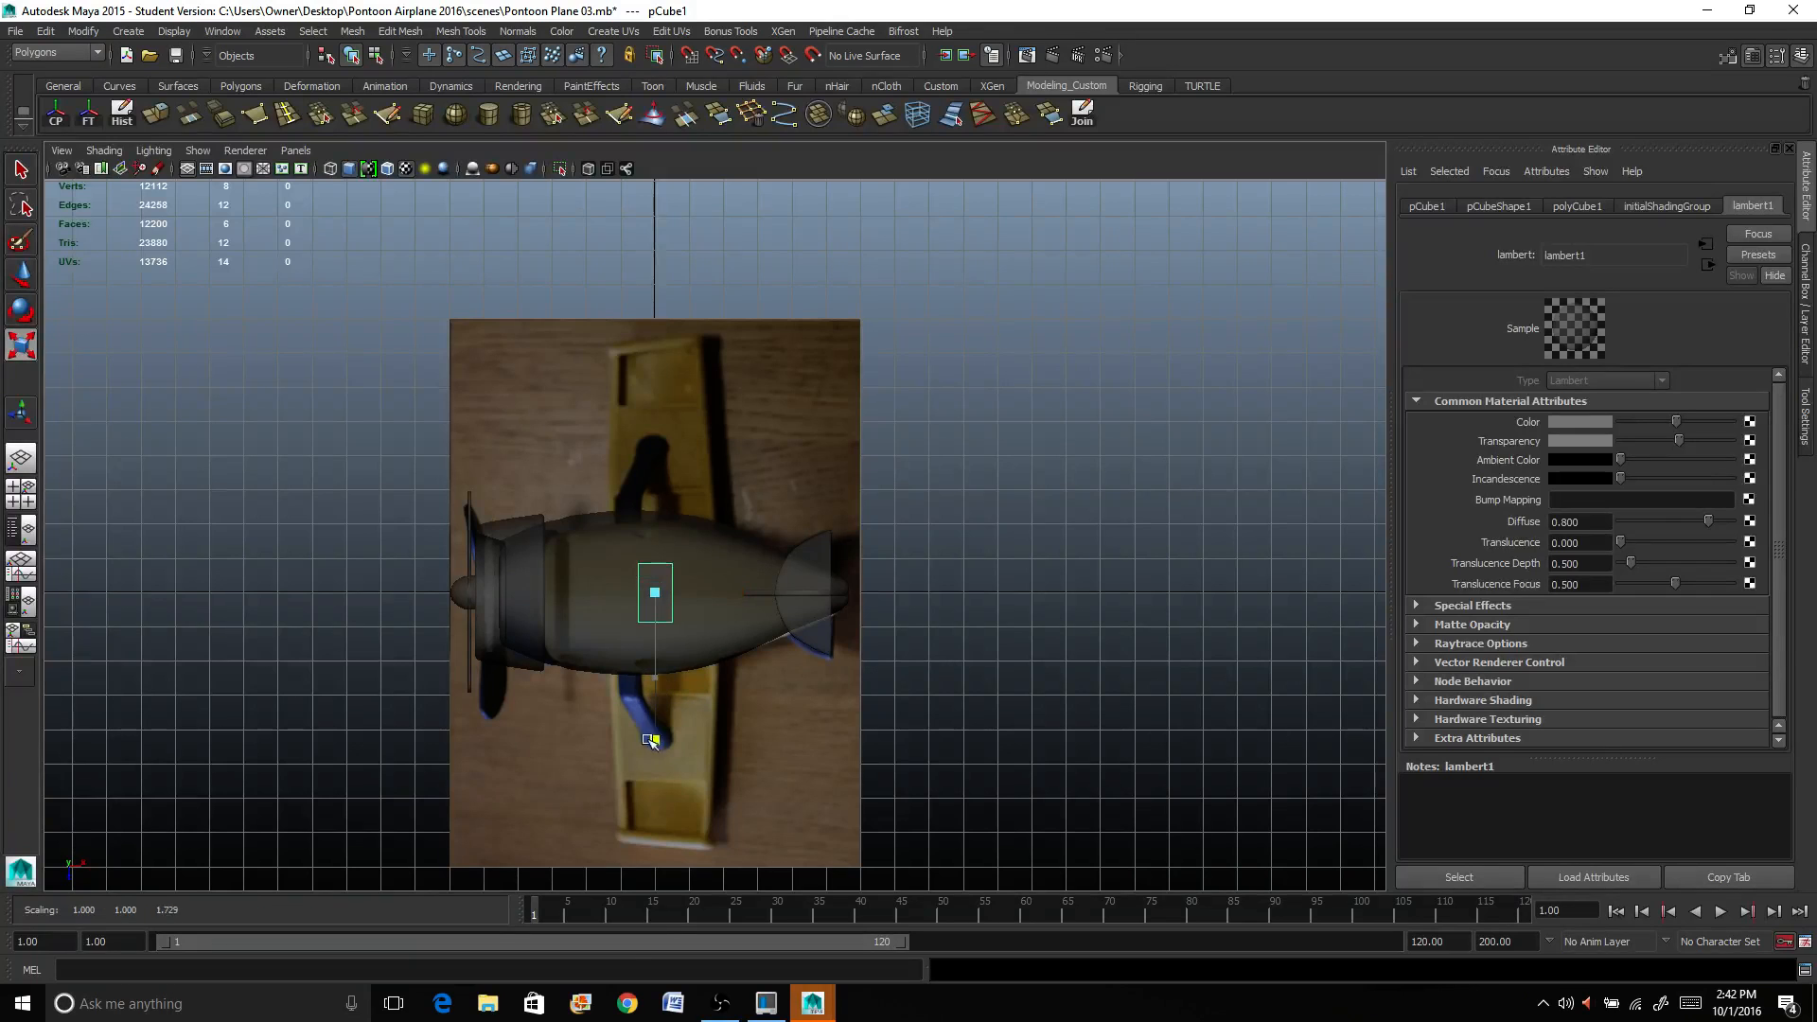
Step: Stretch the cube into a long plank matching the reference wing's span and width
drag(655, 742, 654, 452)
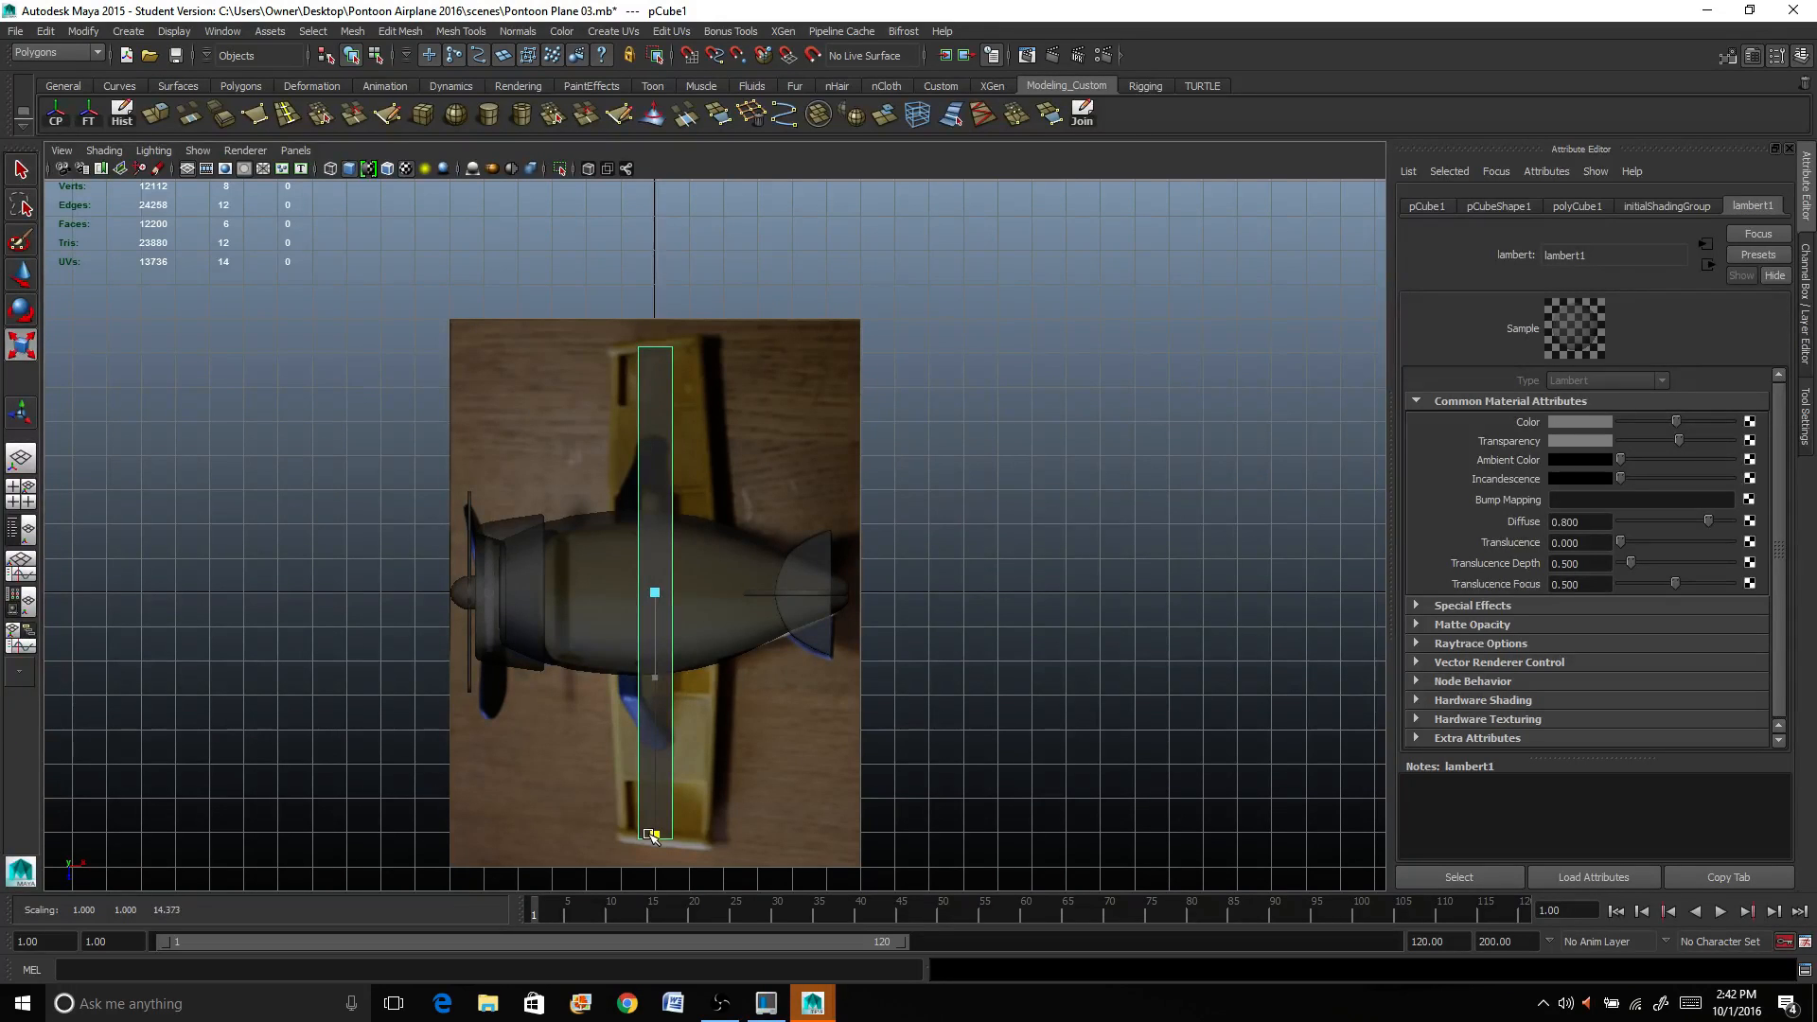
drag(655, 835, 655, 840)
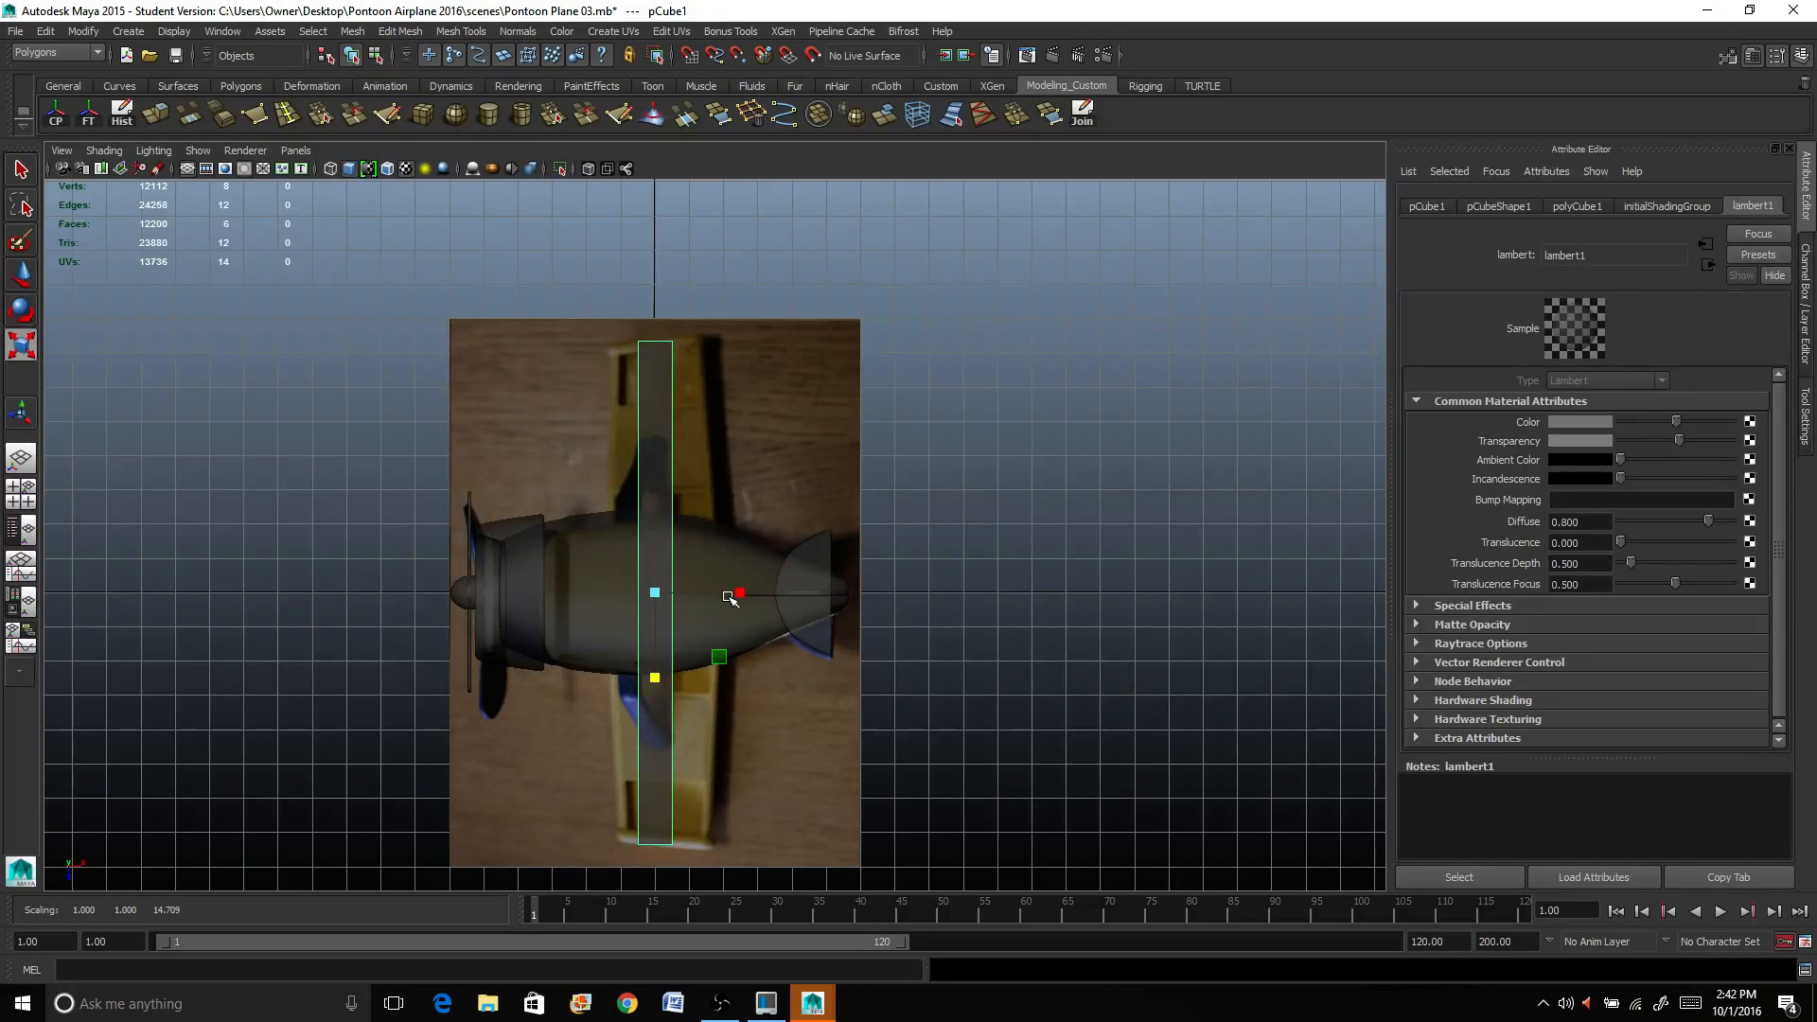
drag(742, 594, 901, 593)
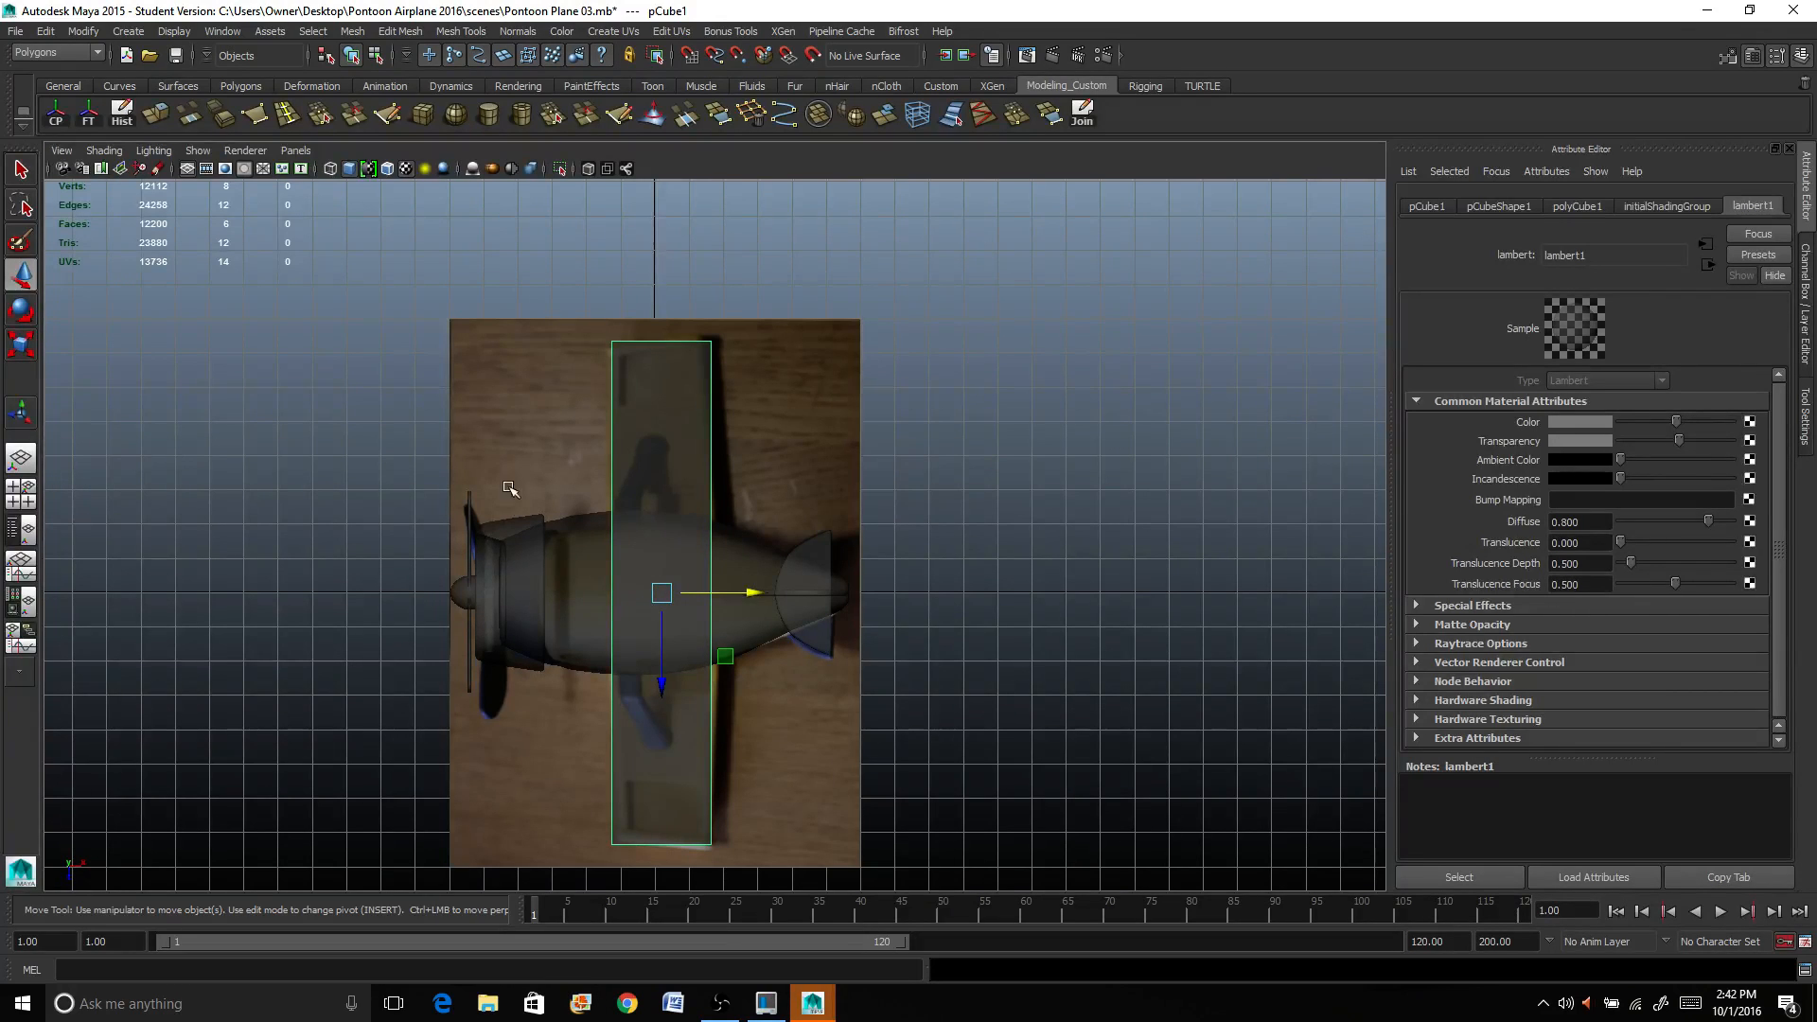
mouse_move(689, 829)
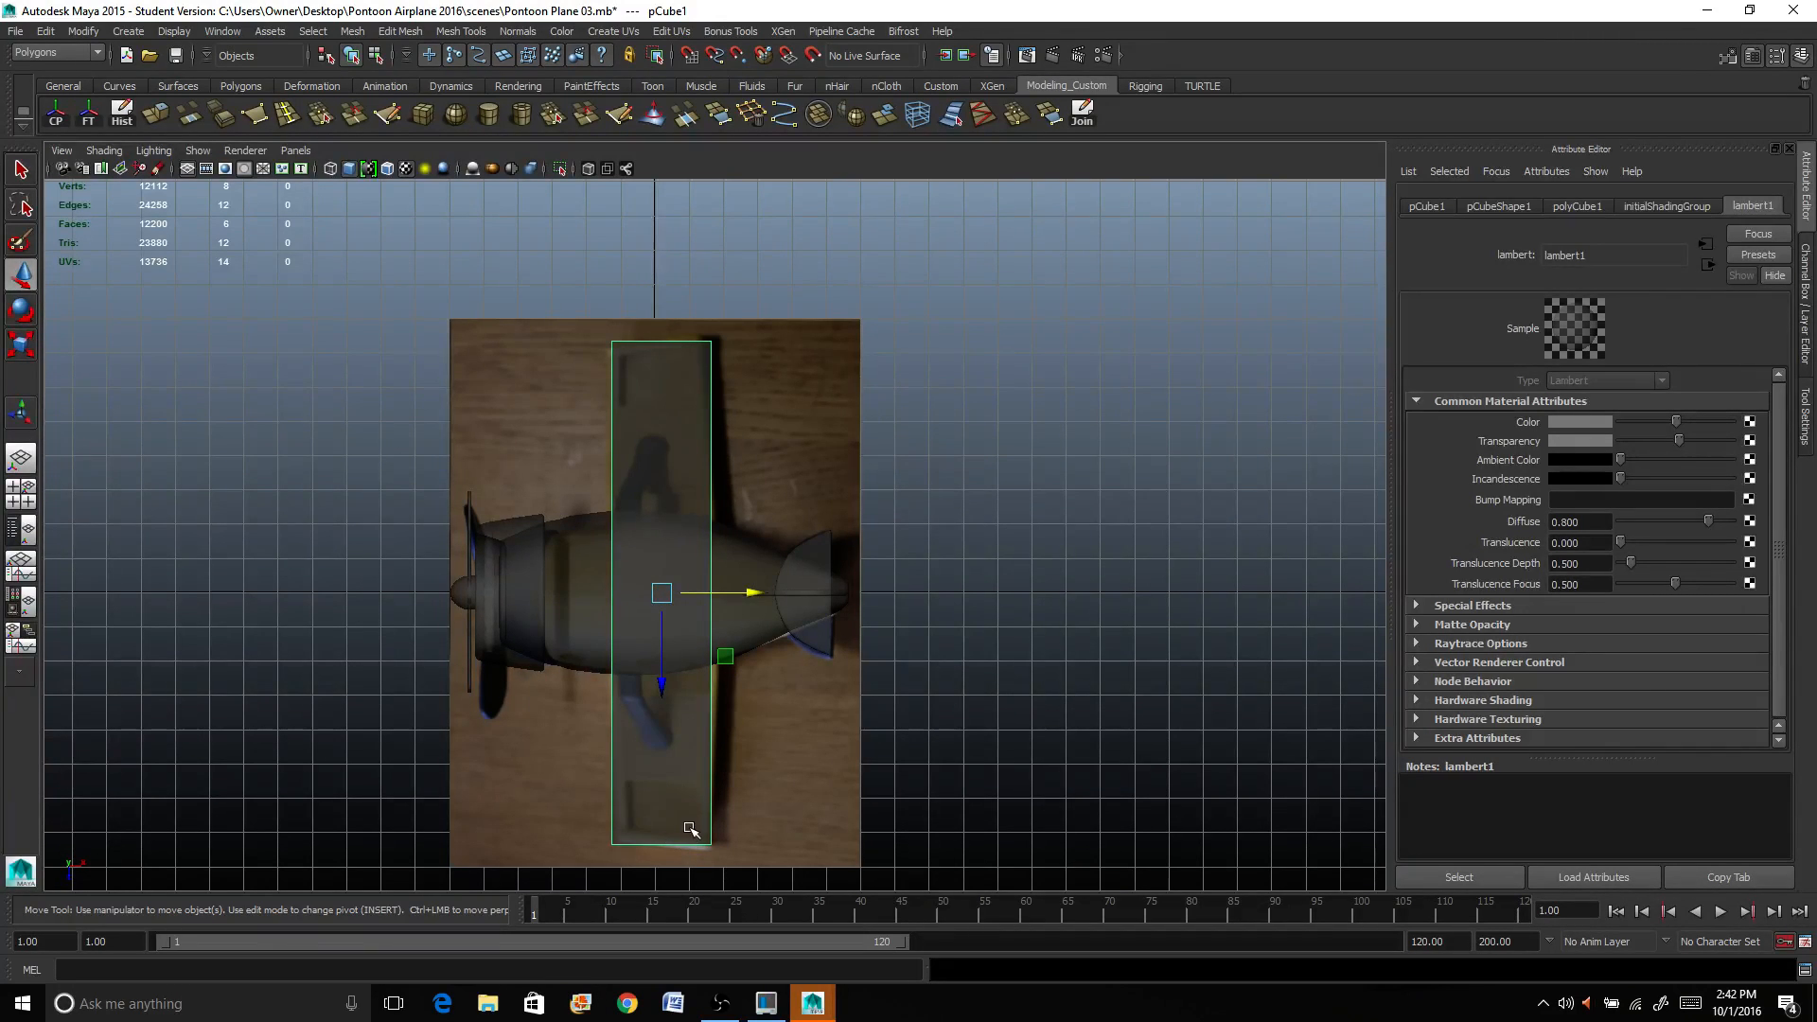
mouse_move(627, 721)
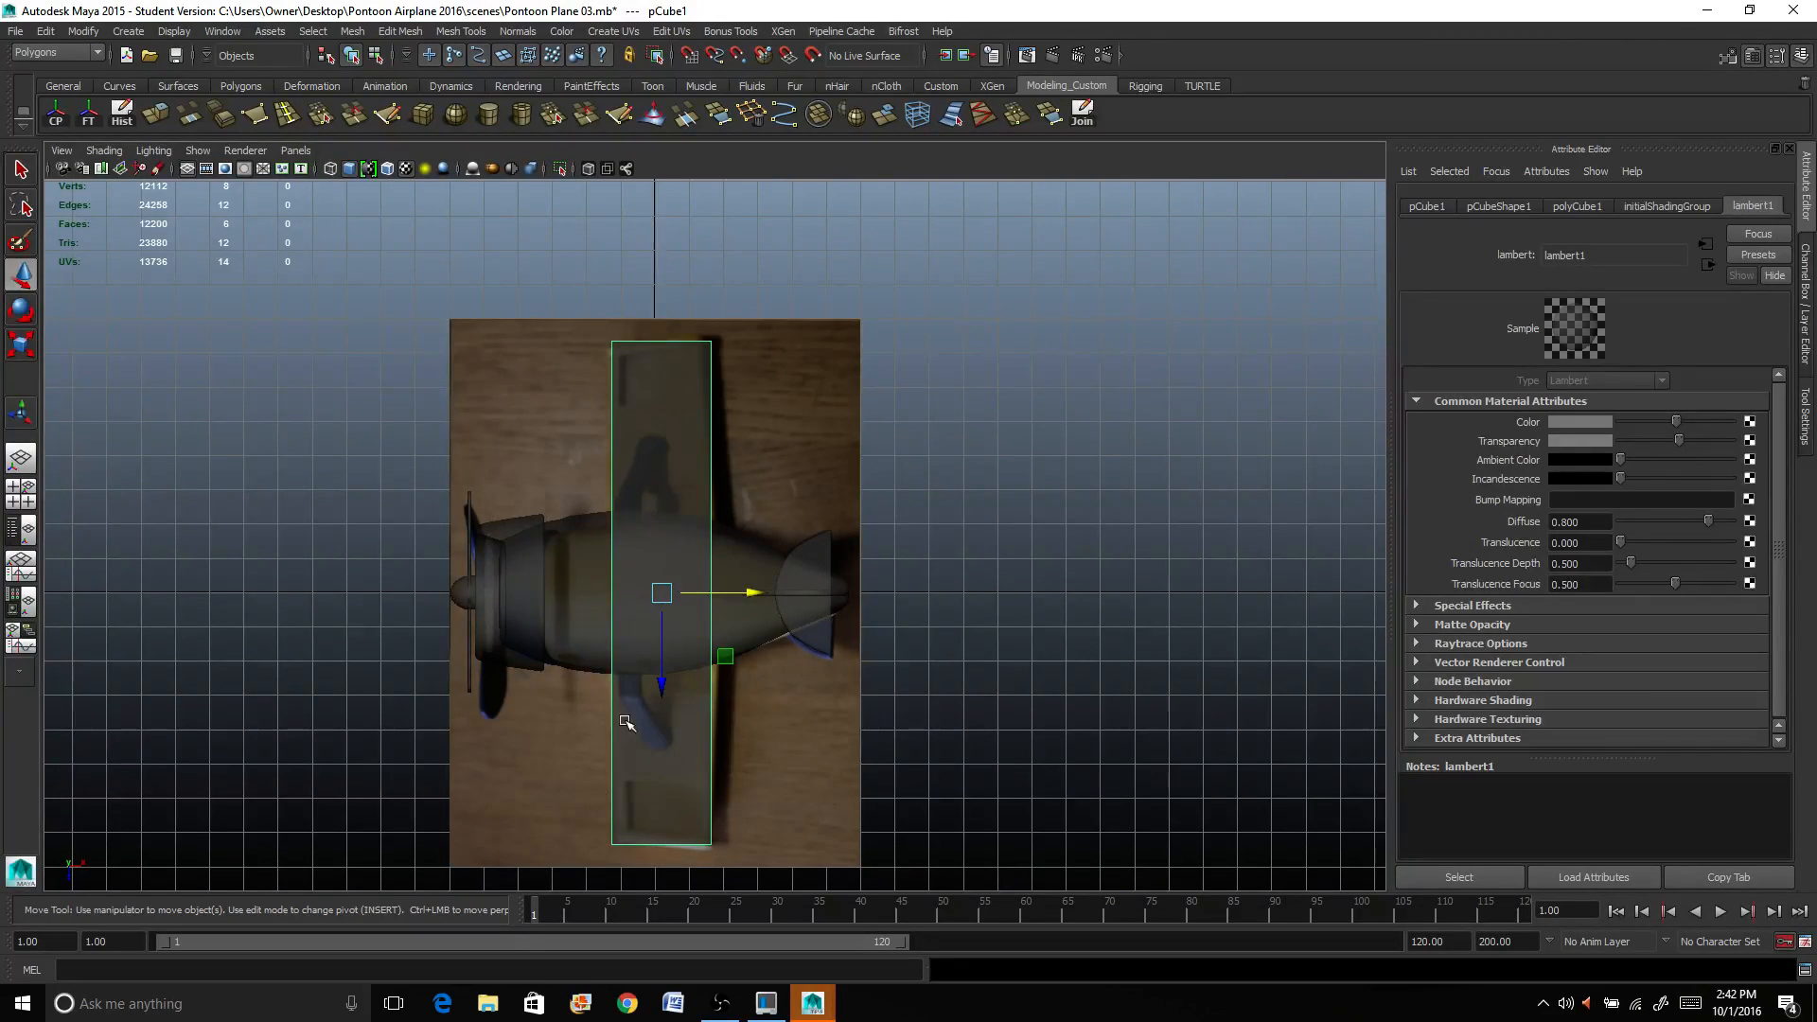
mouse_move(530, 345)
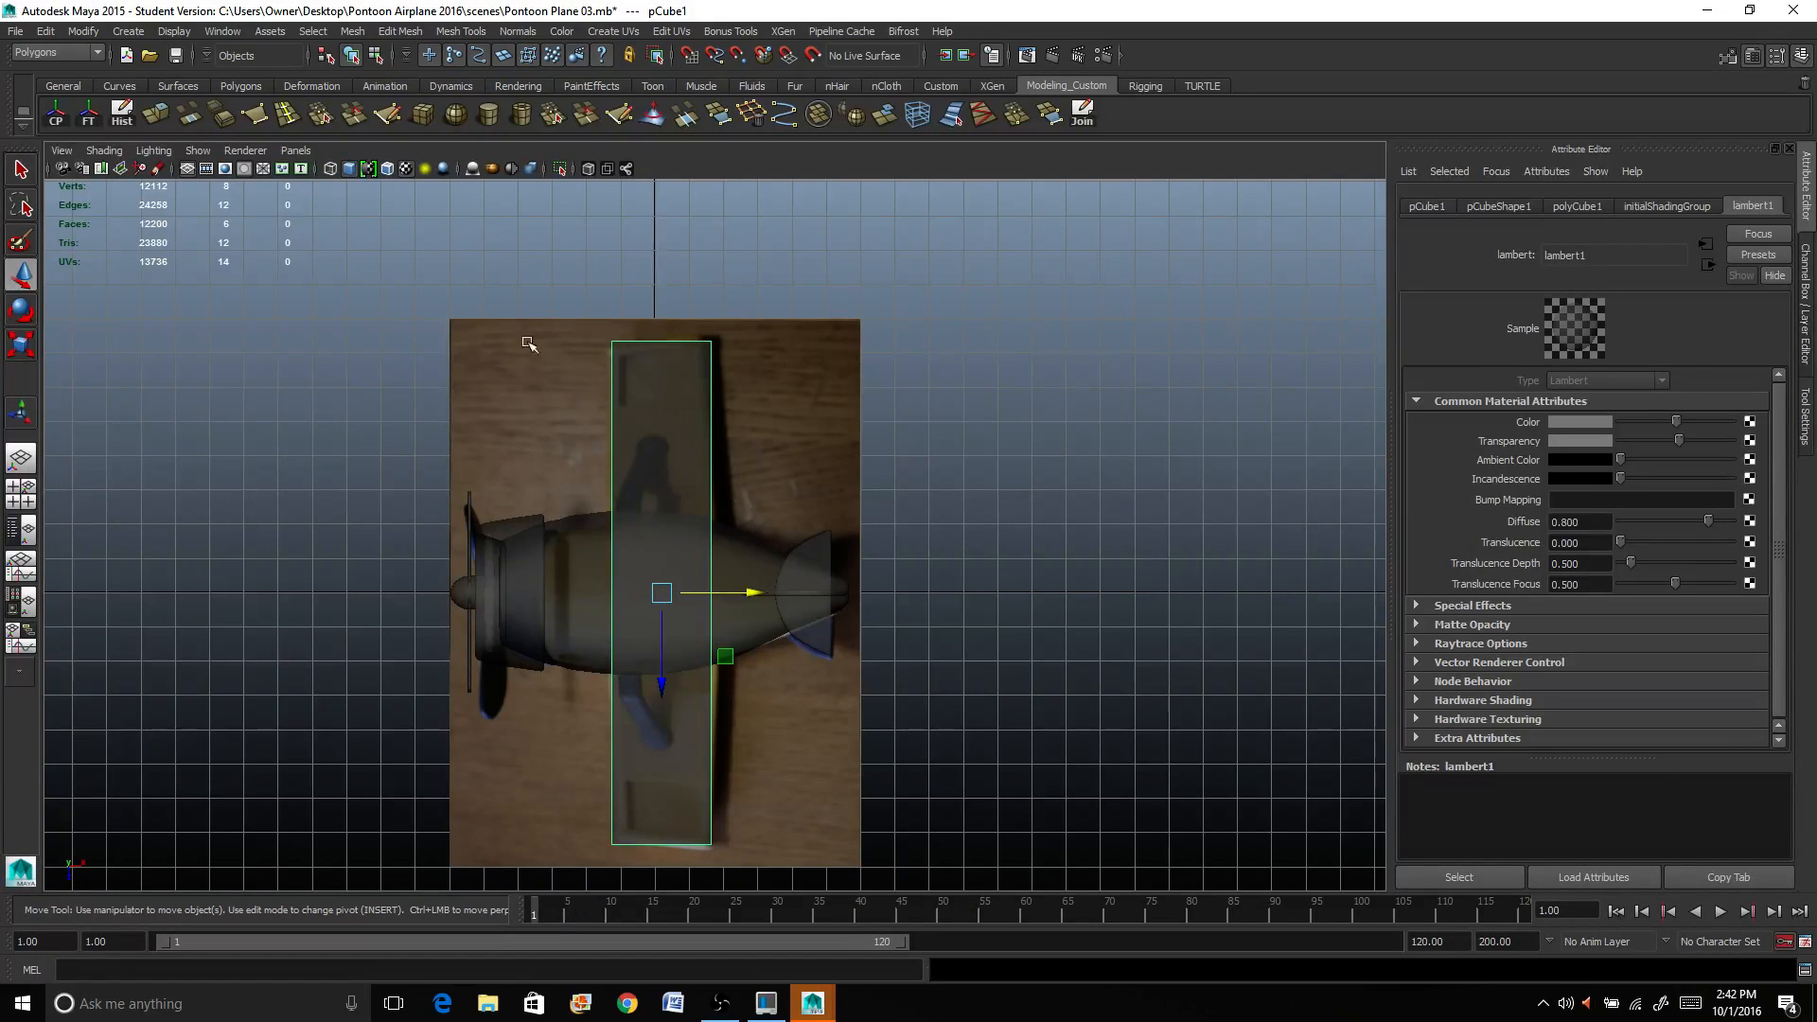
mouse_move(600, 397)
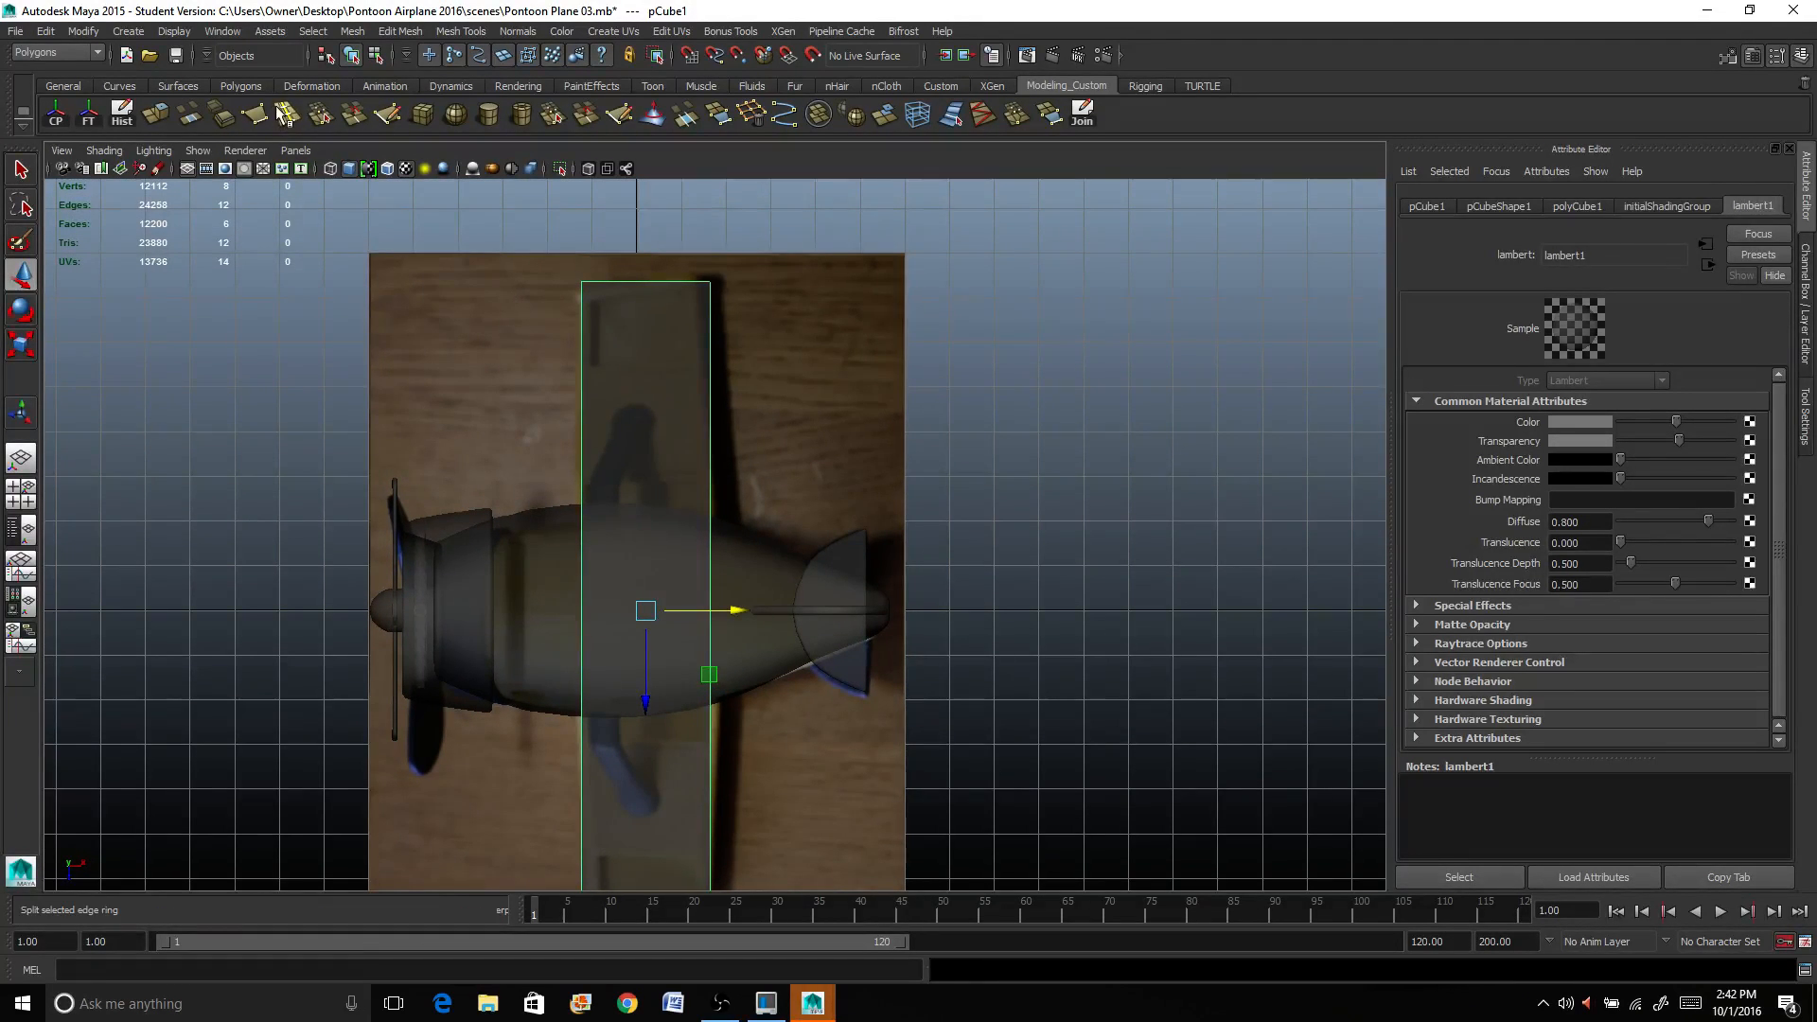
Step: Set the Insert Edge Loop Tool to insert multiple loops at once
click(399, 32)
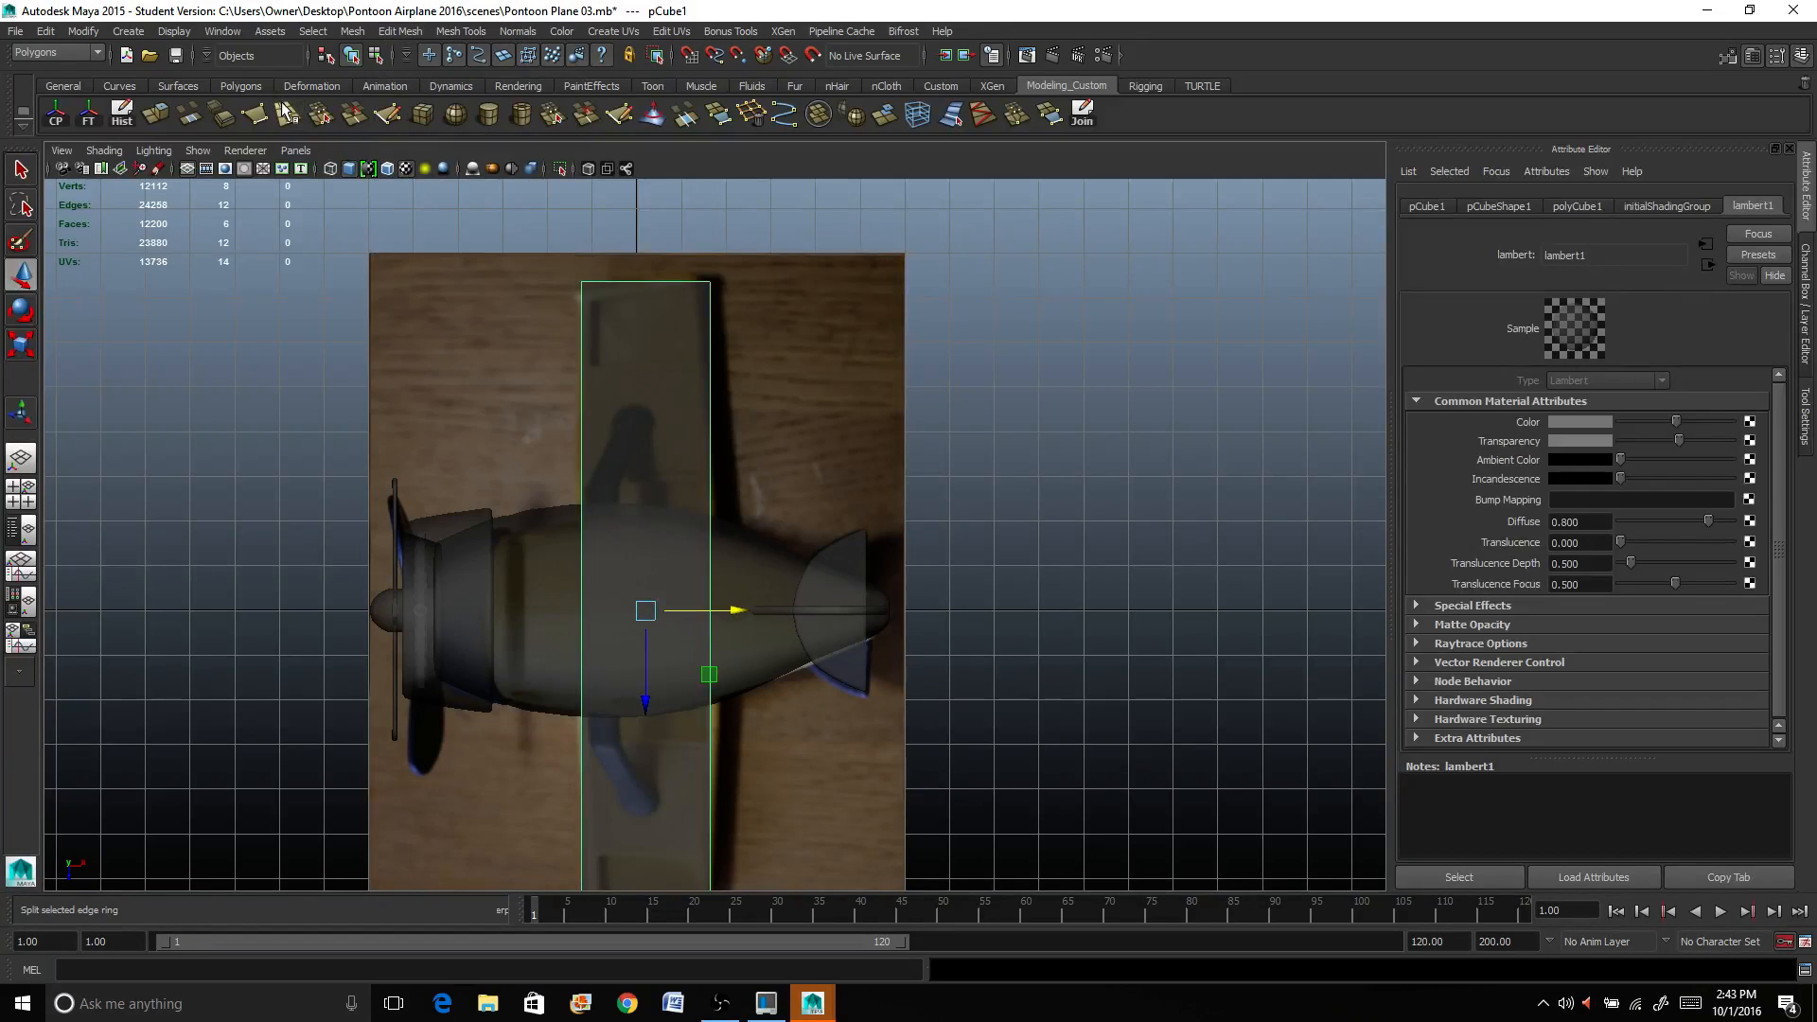
click(399, 32)
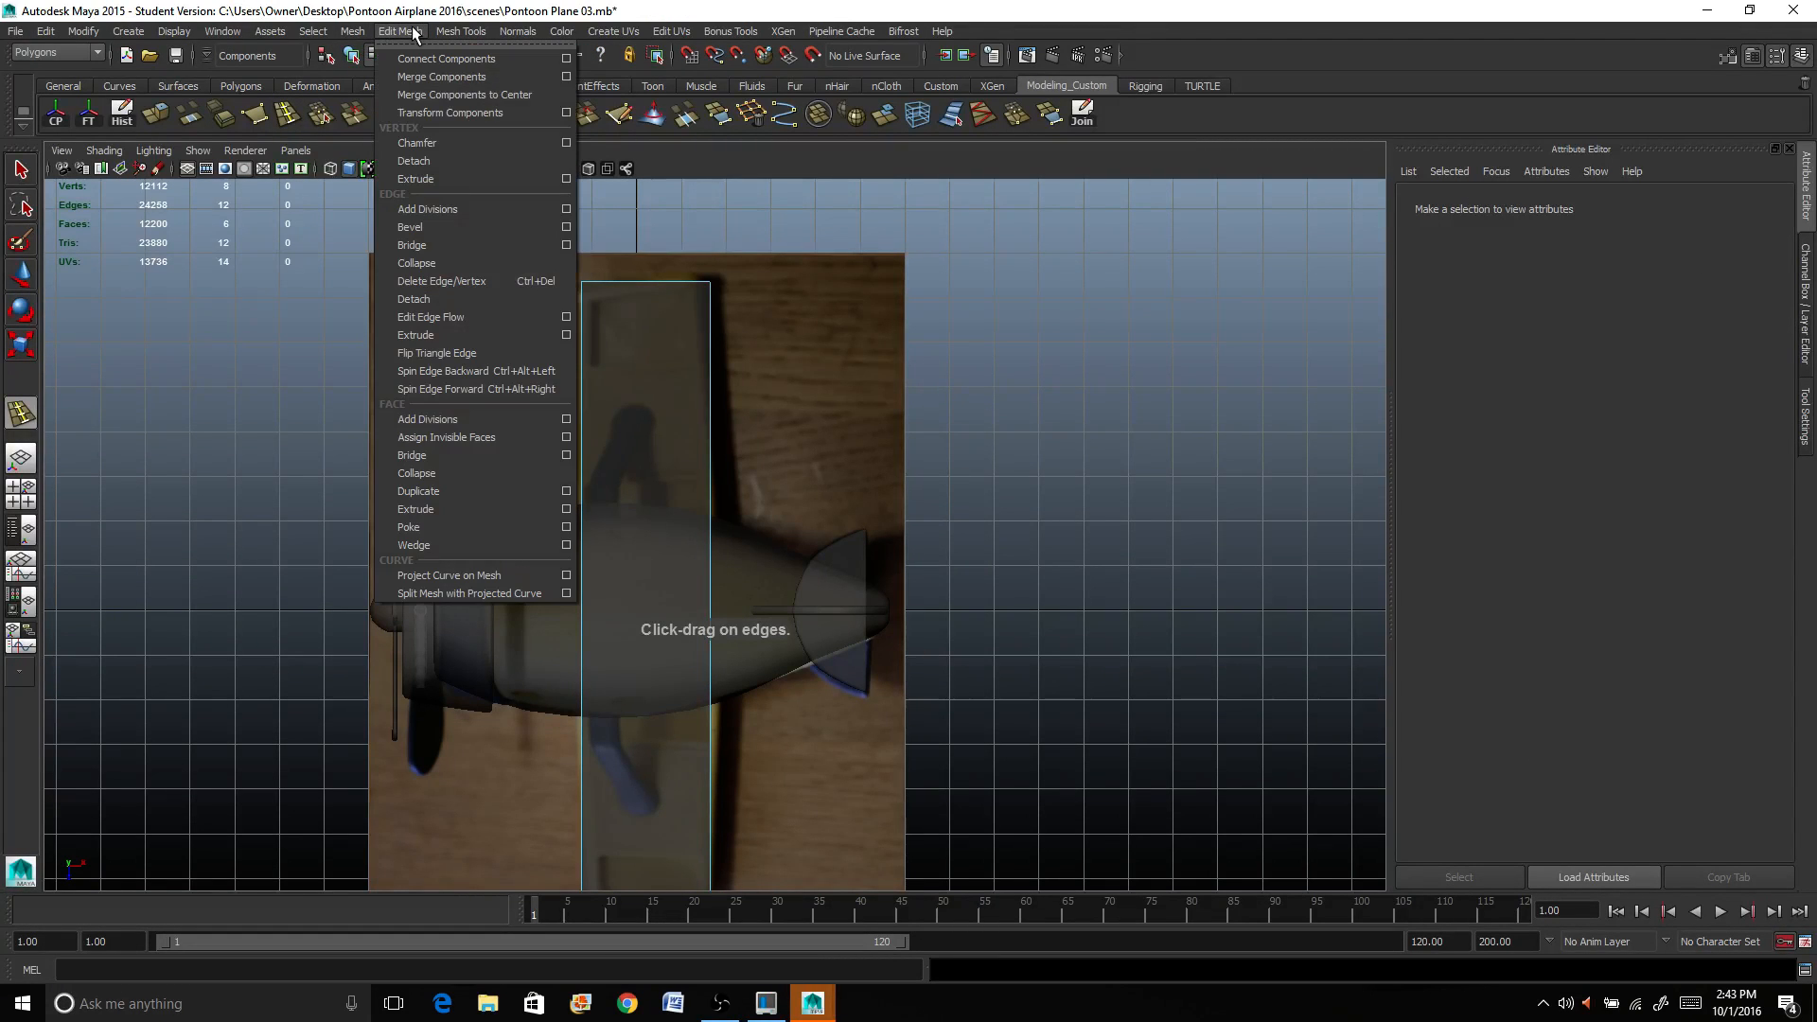
click(462, 32)
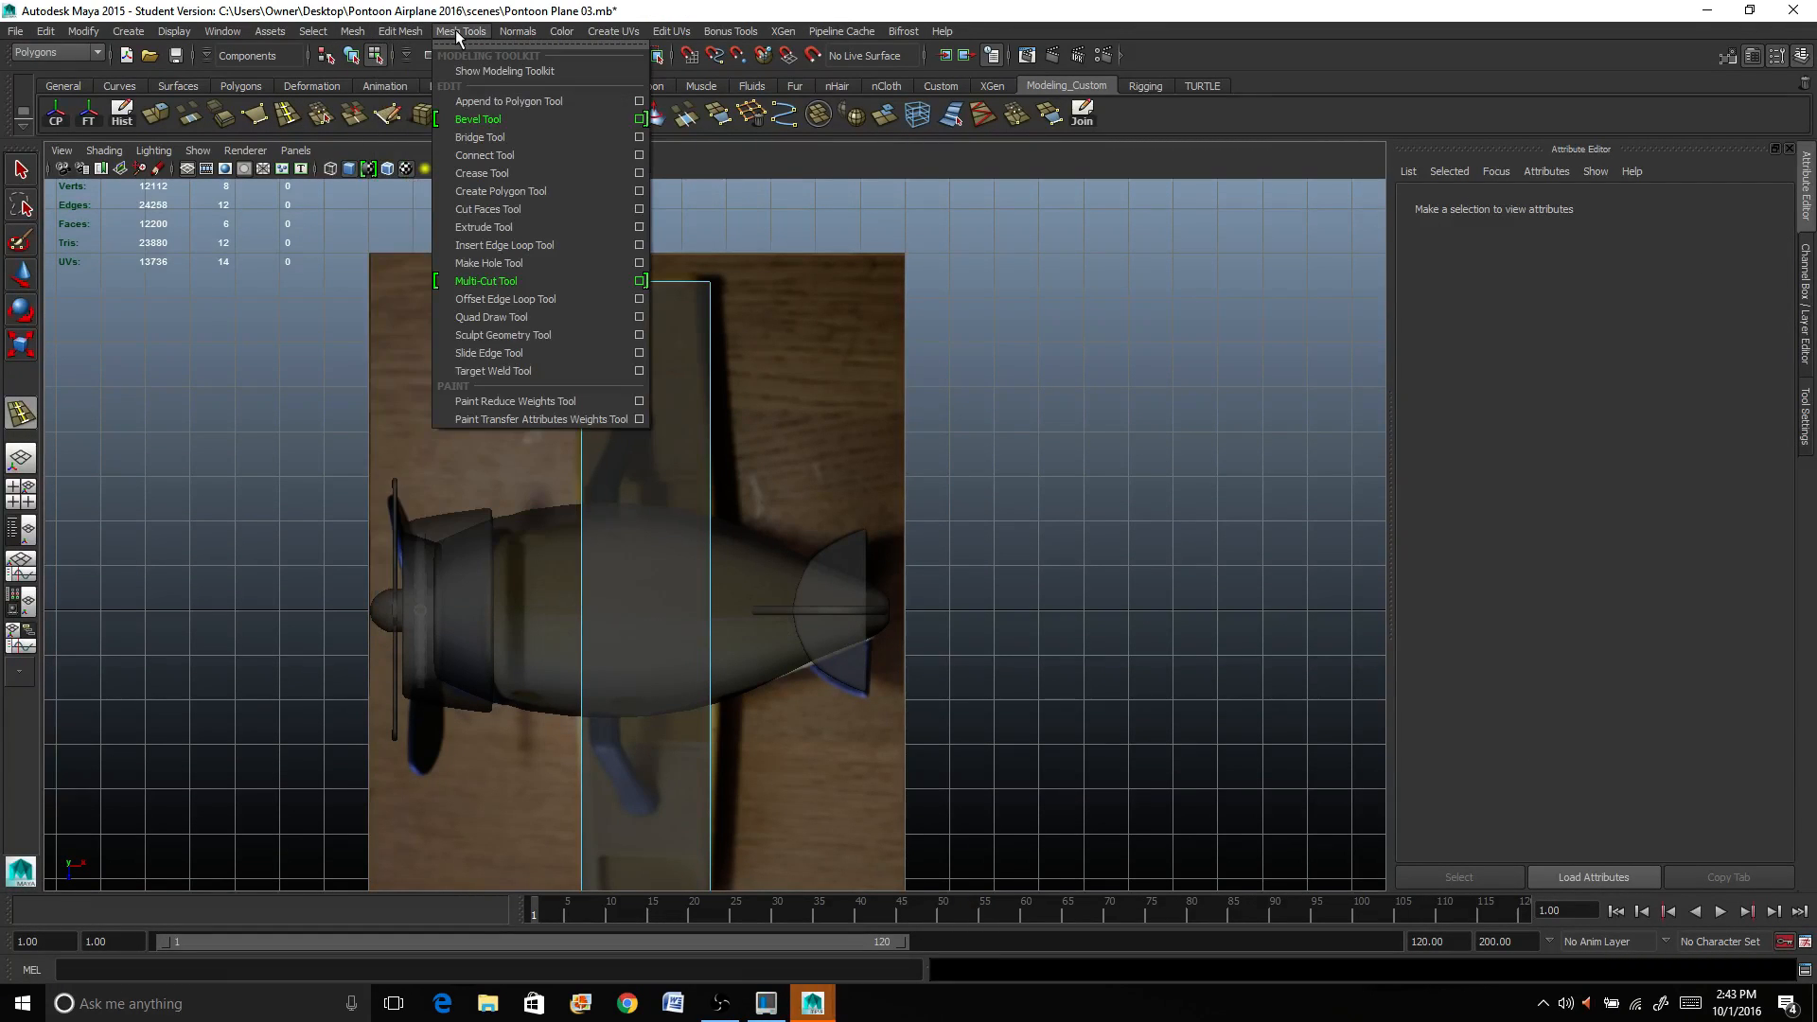
click(503, 244)
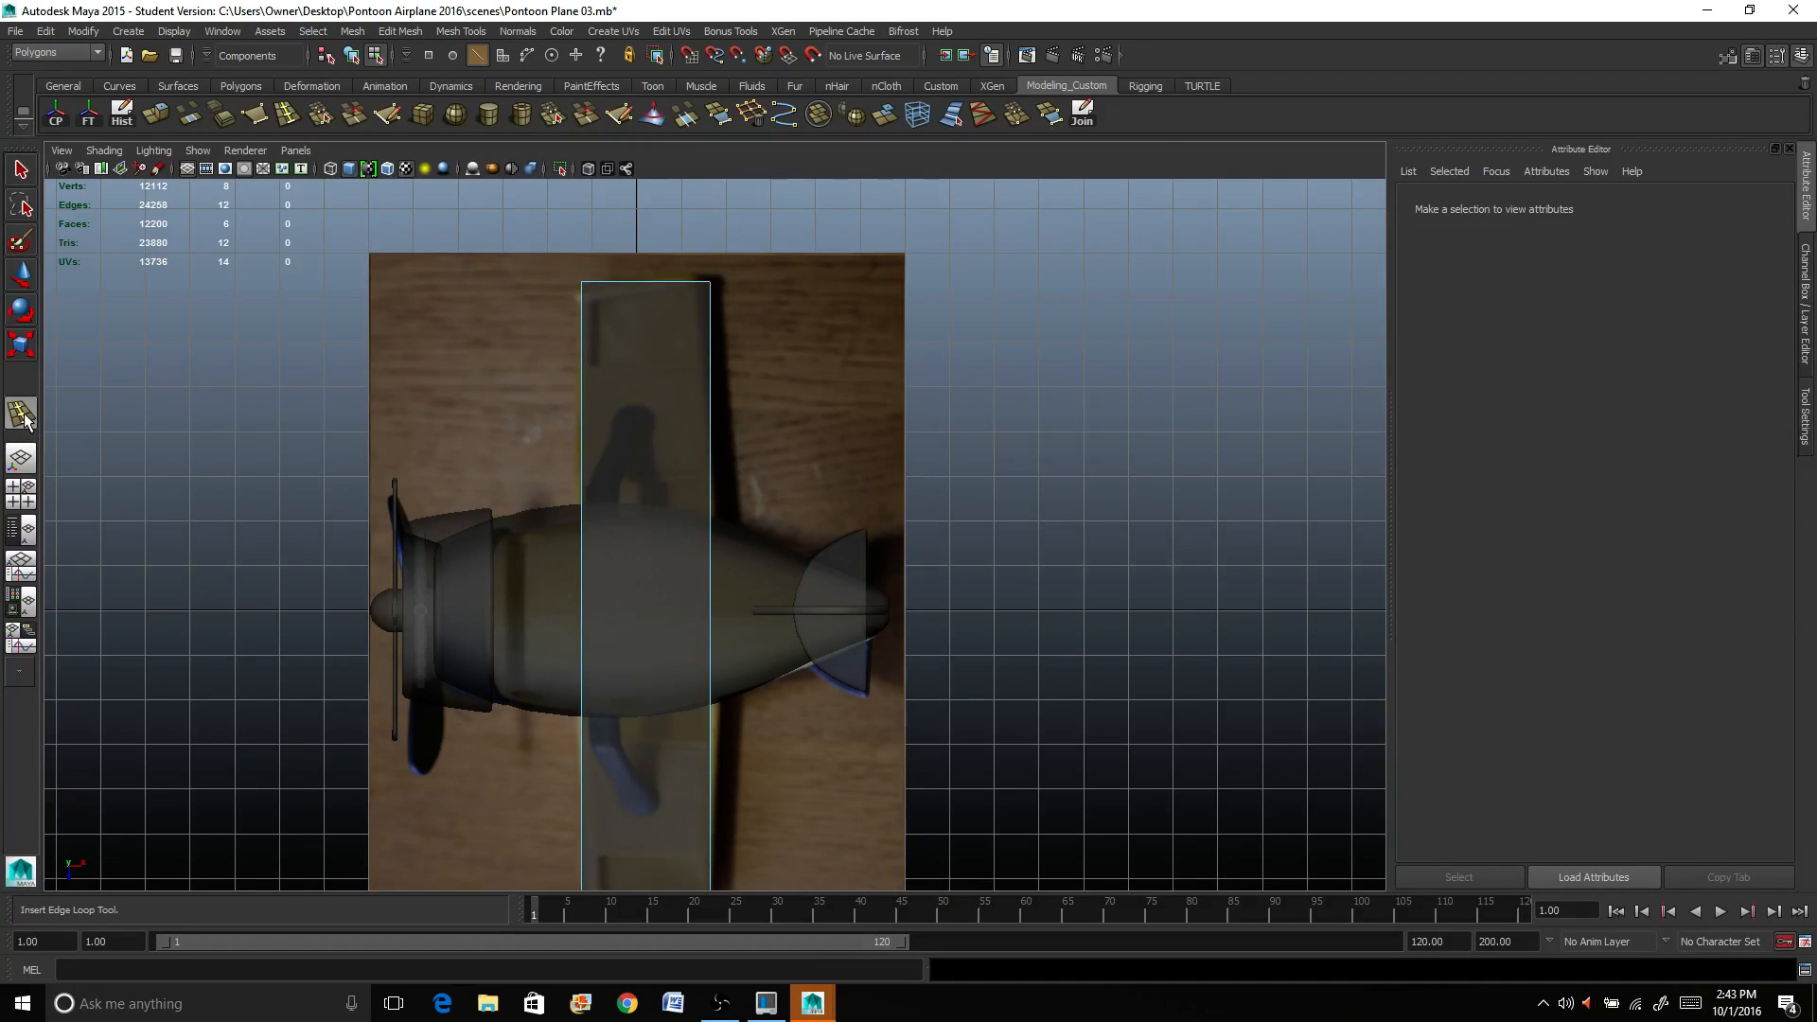
click(20, 411)
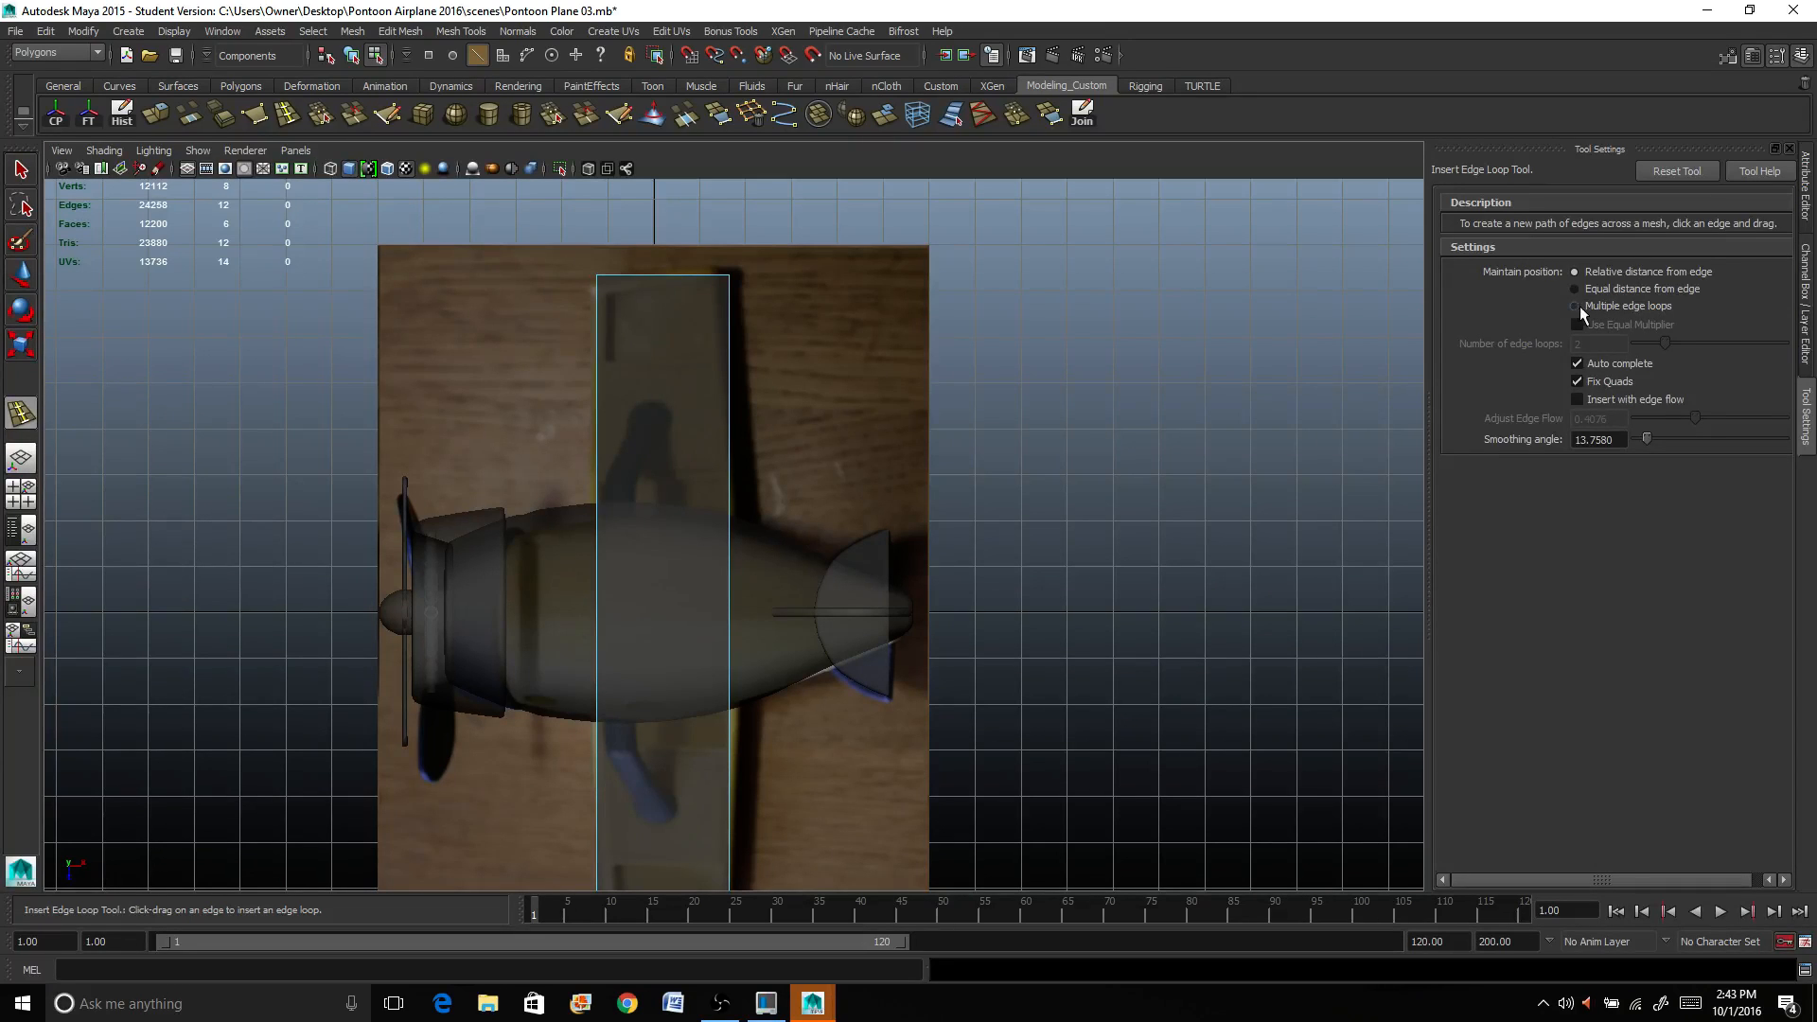
click(1572, 304)
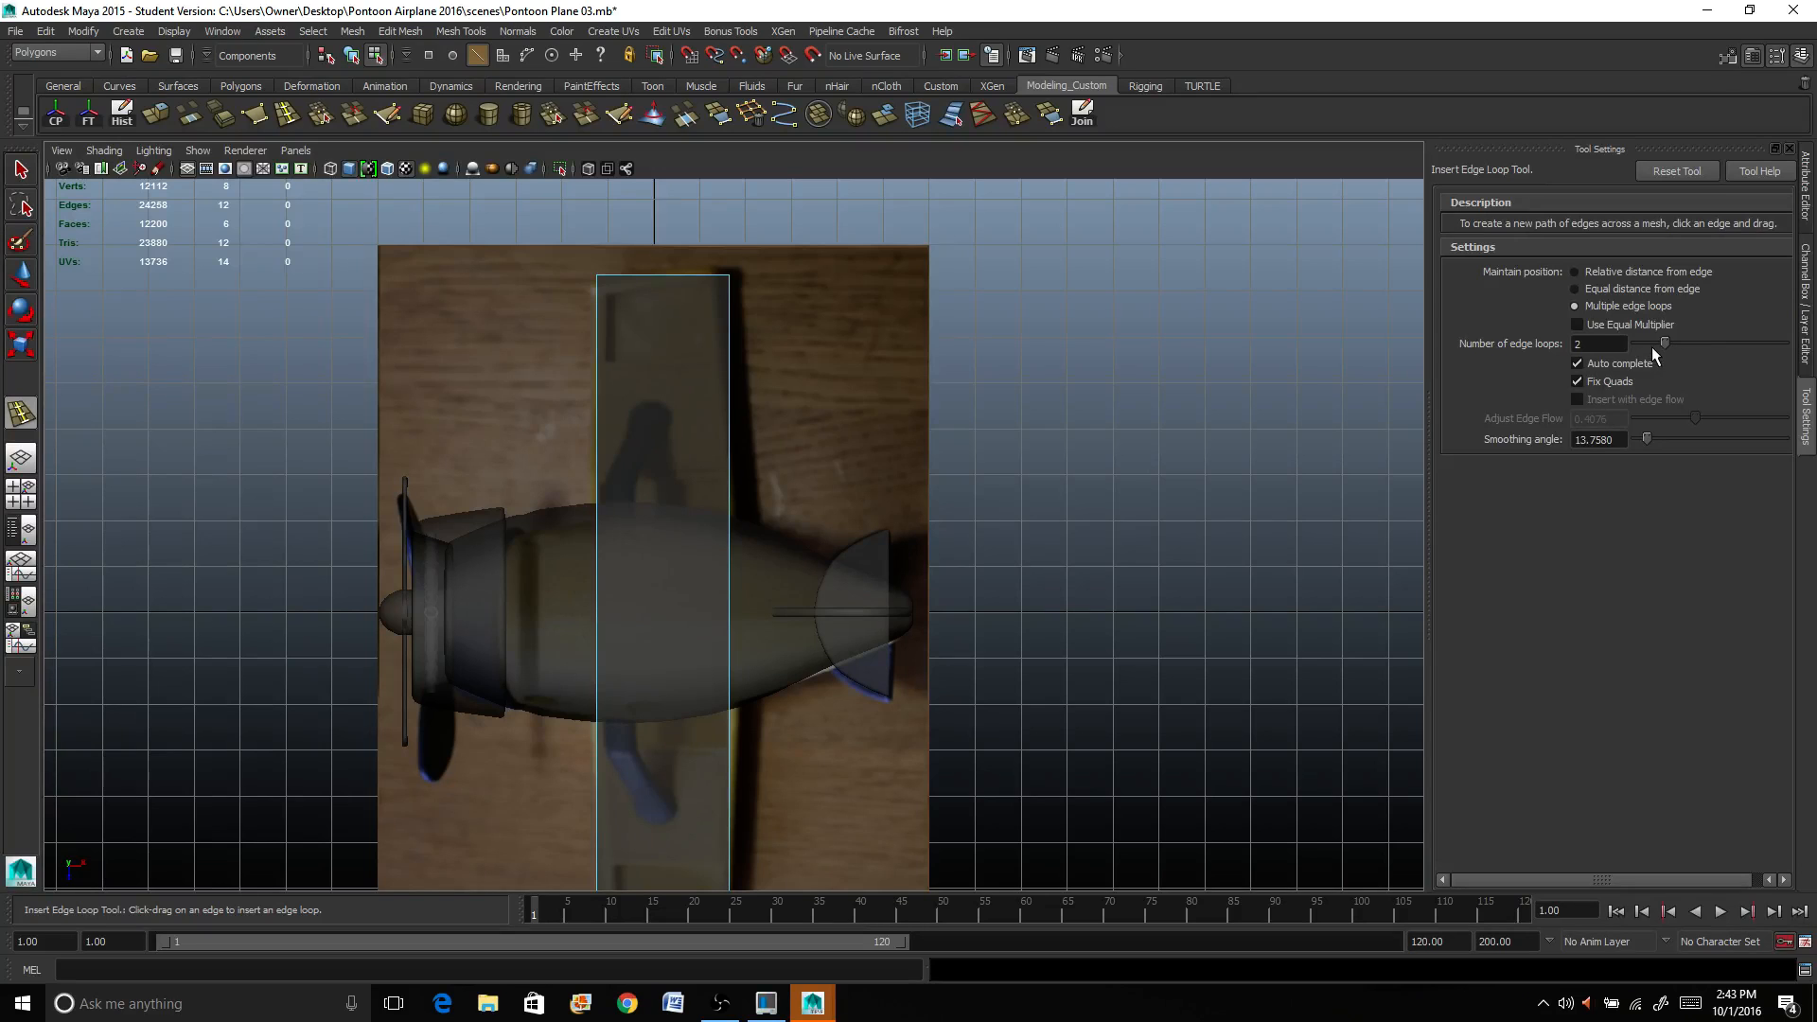
mouse_move(733, 605)
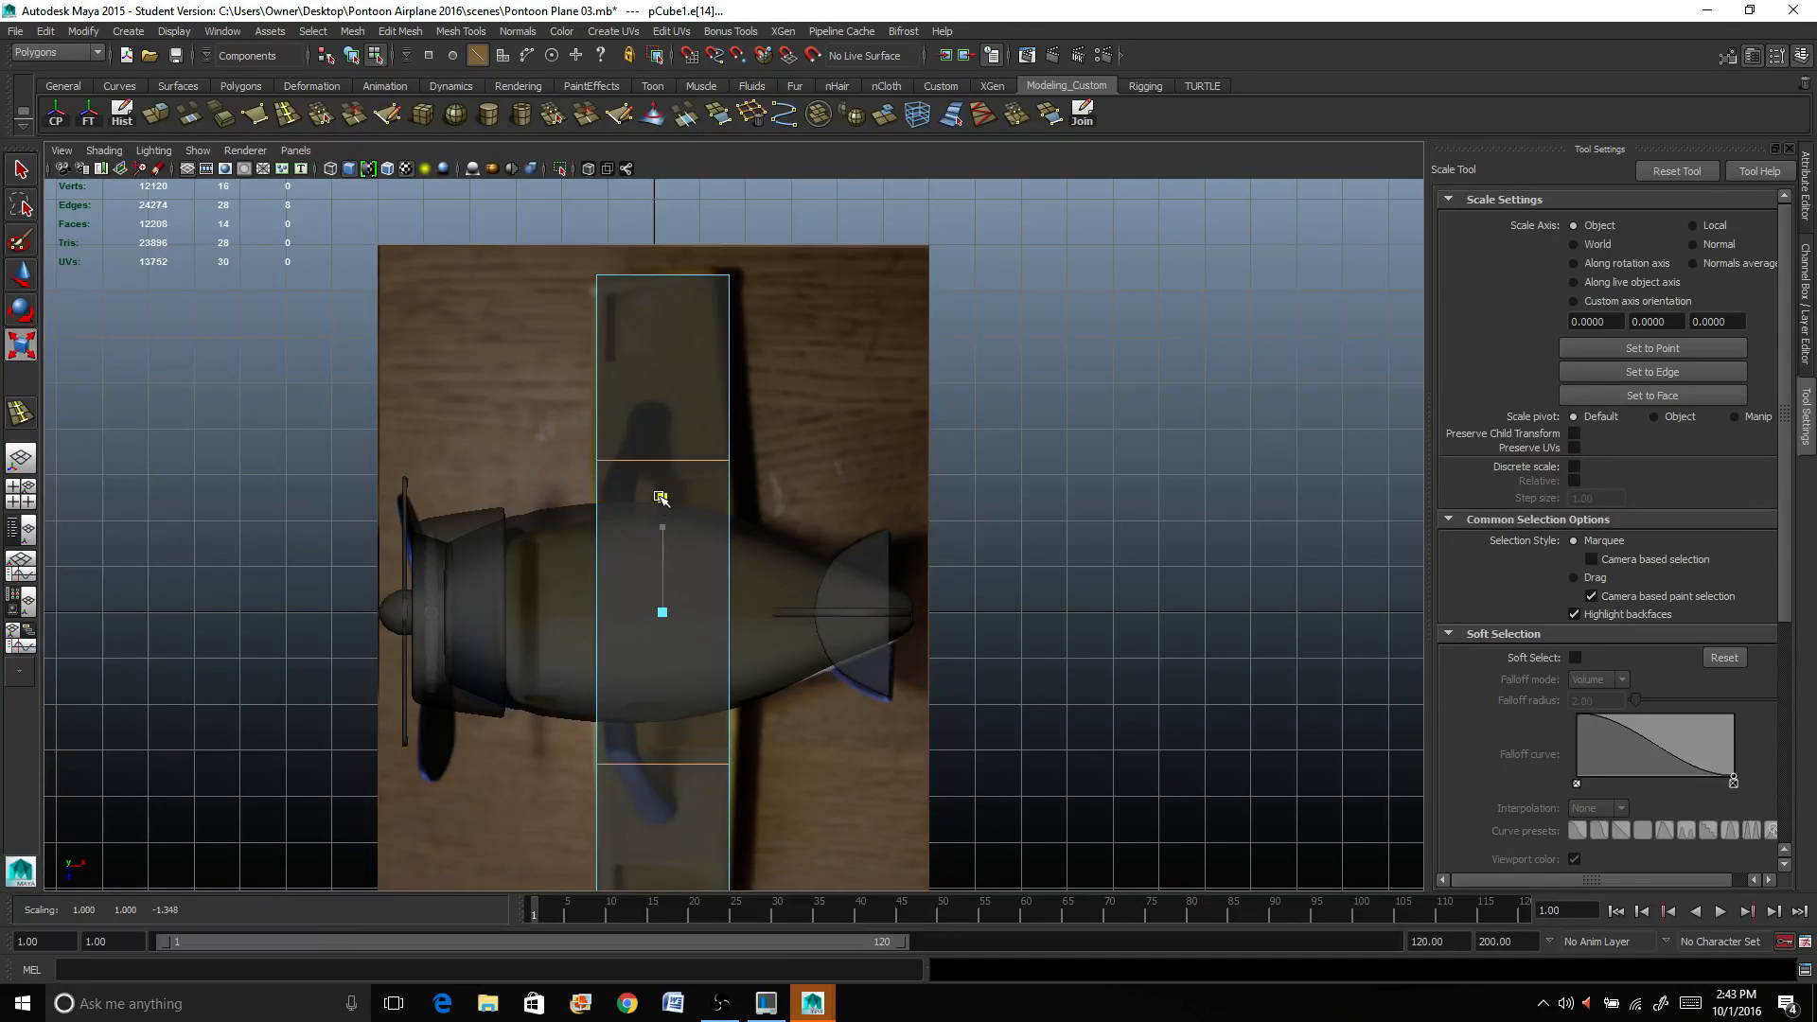
Step: Insert two edge loops across the wing and scale them apart along its length
drag(661, 498, 666, 420)
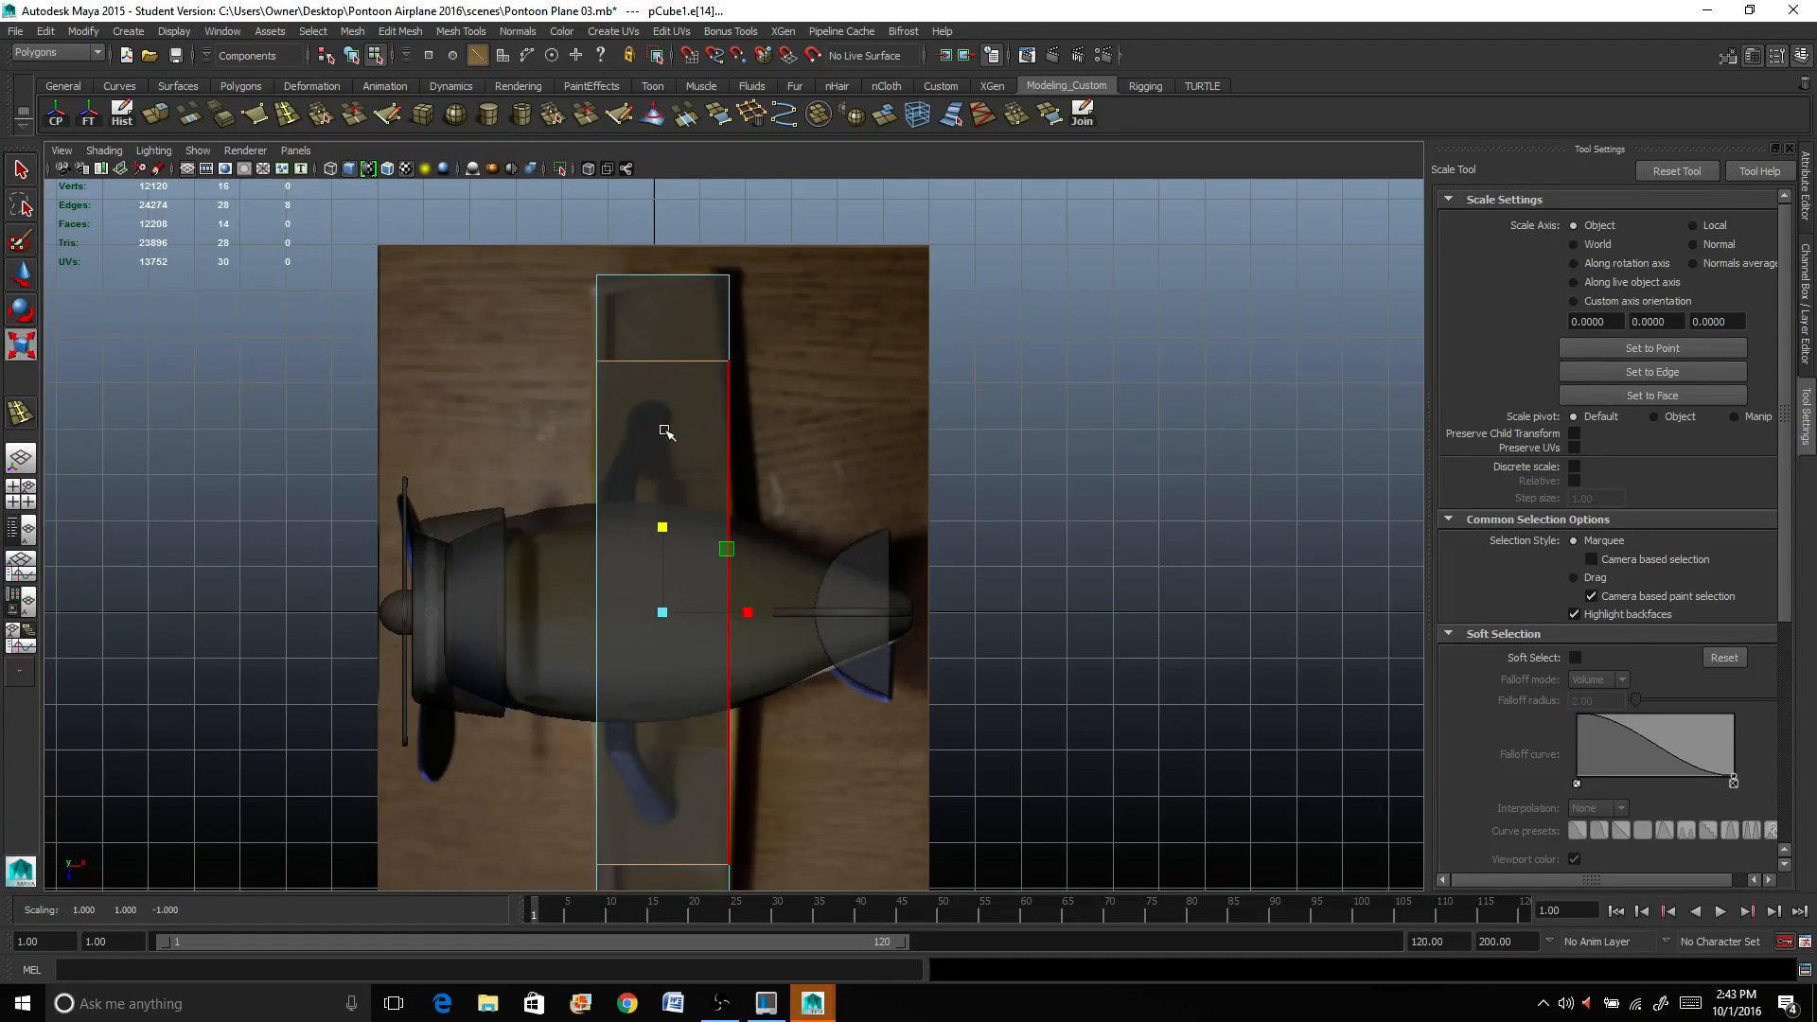
mouse_move(664, 464)
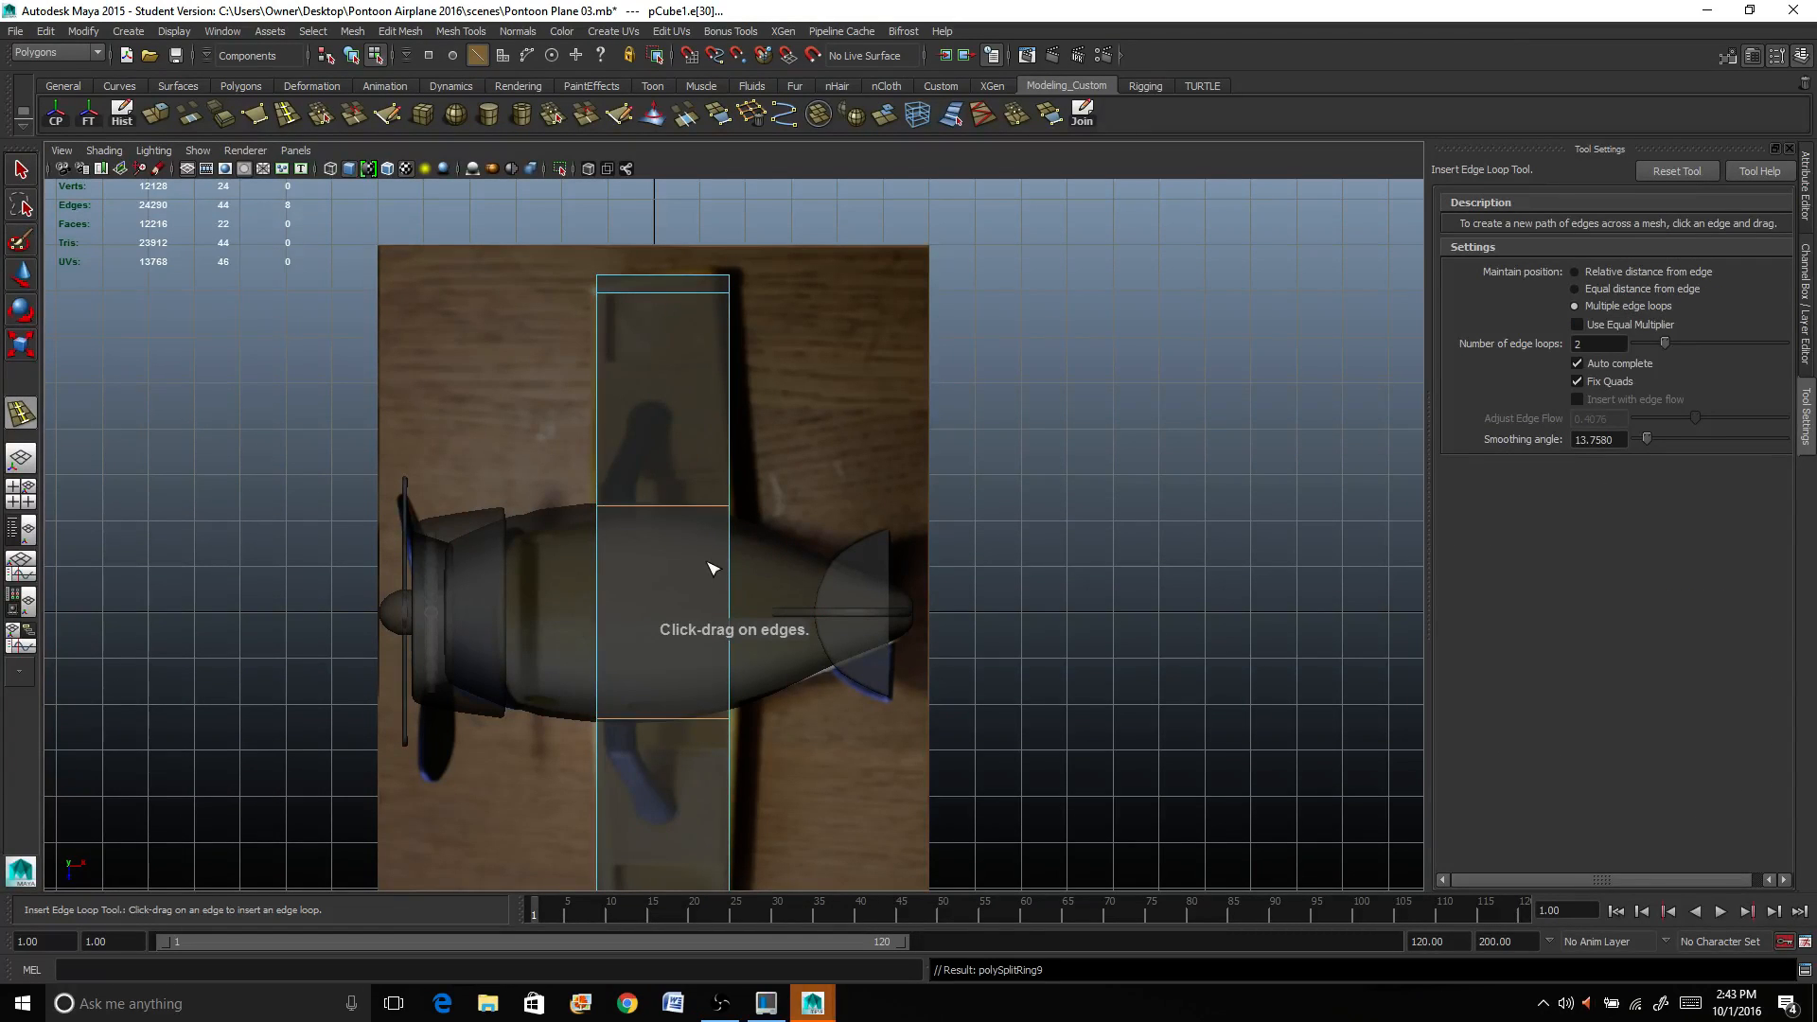
key(r)
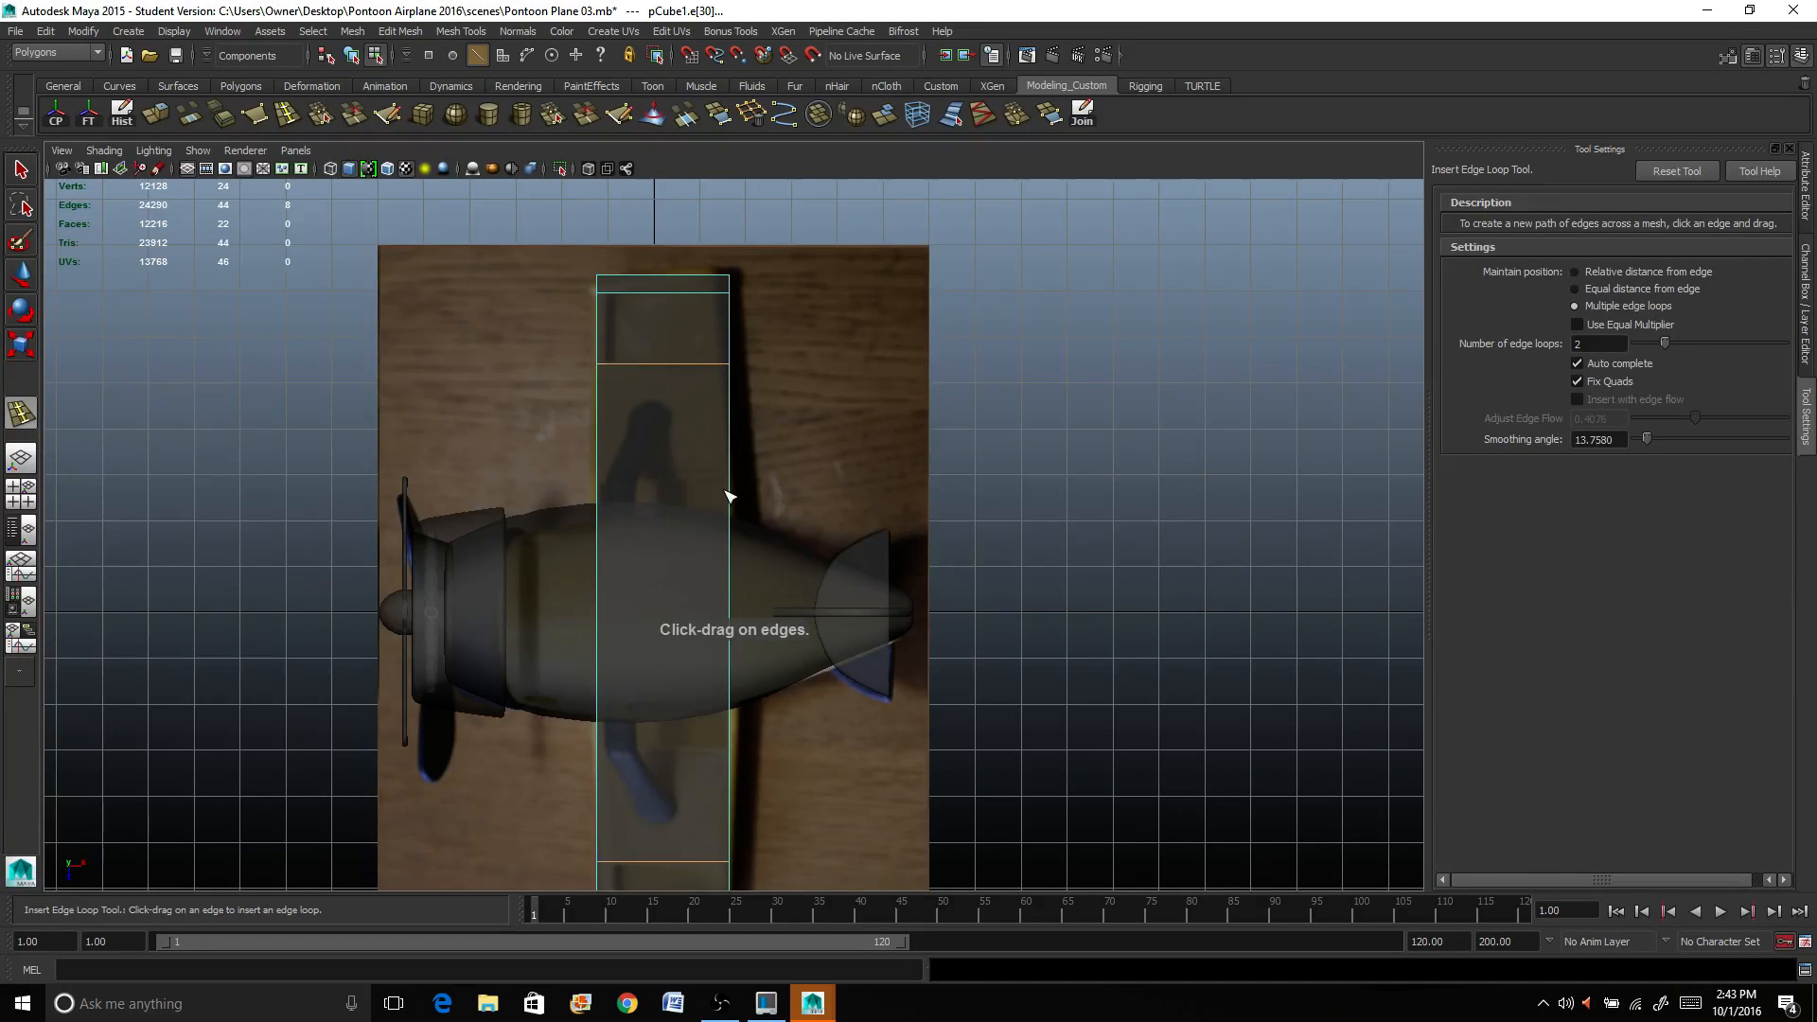
drag(726, 497, 716, 545)
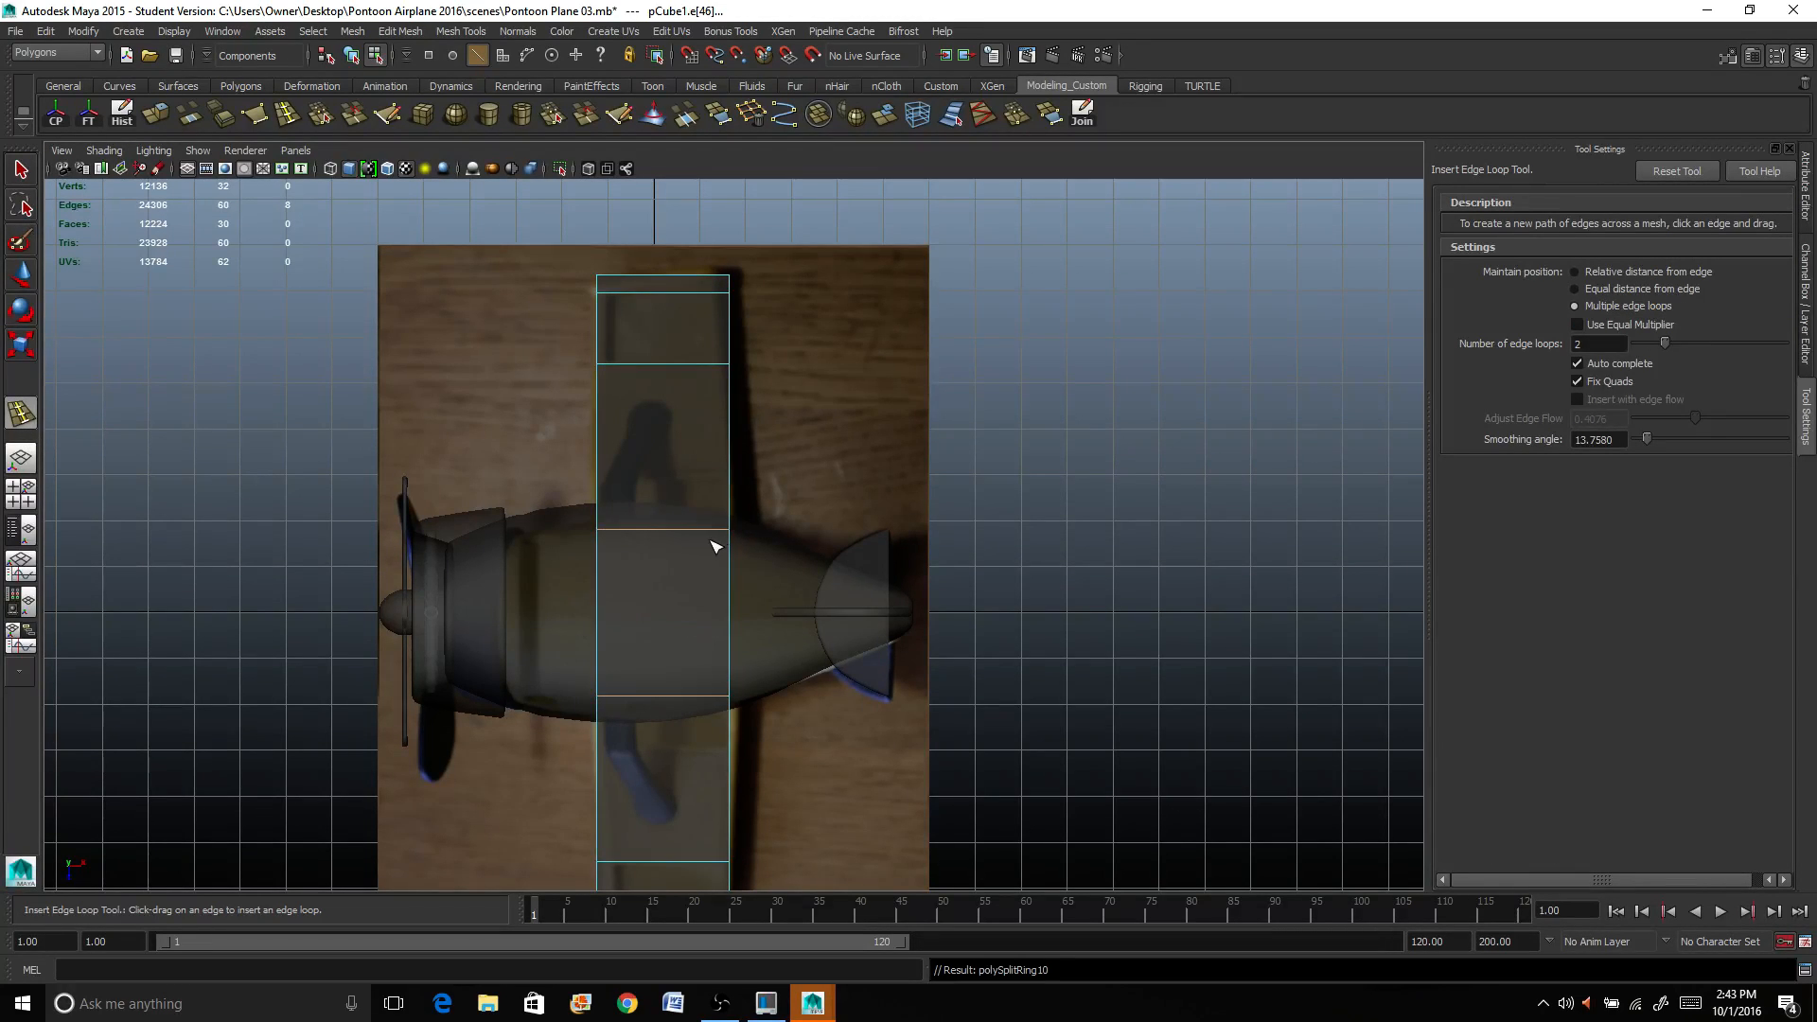
key(r)
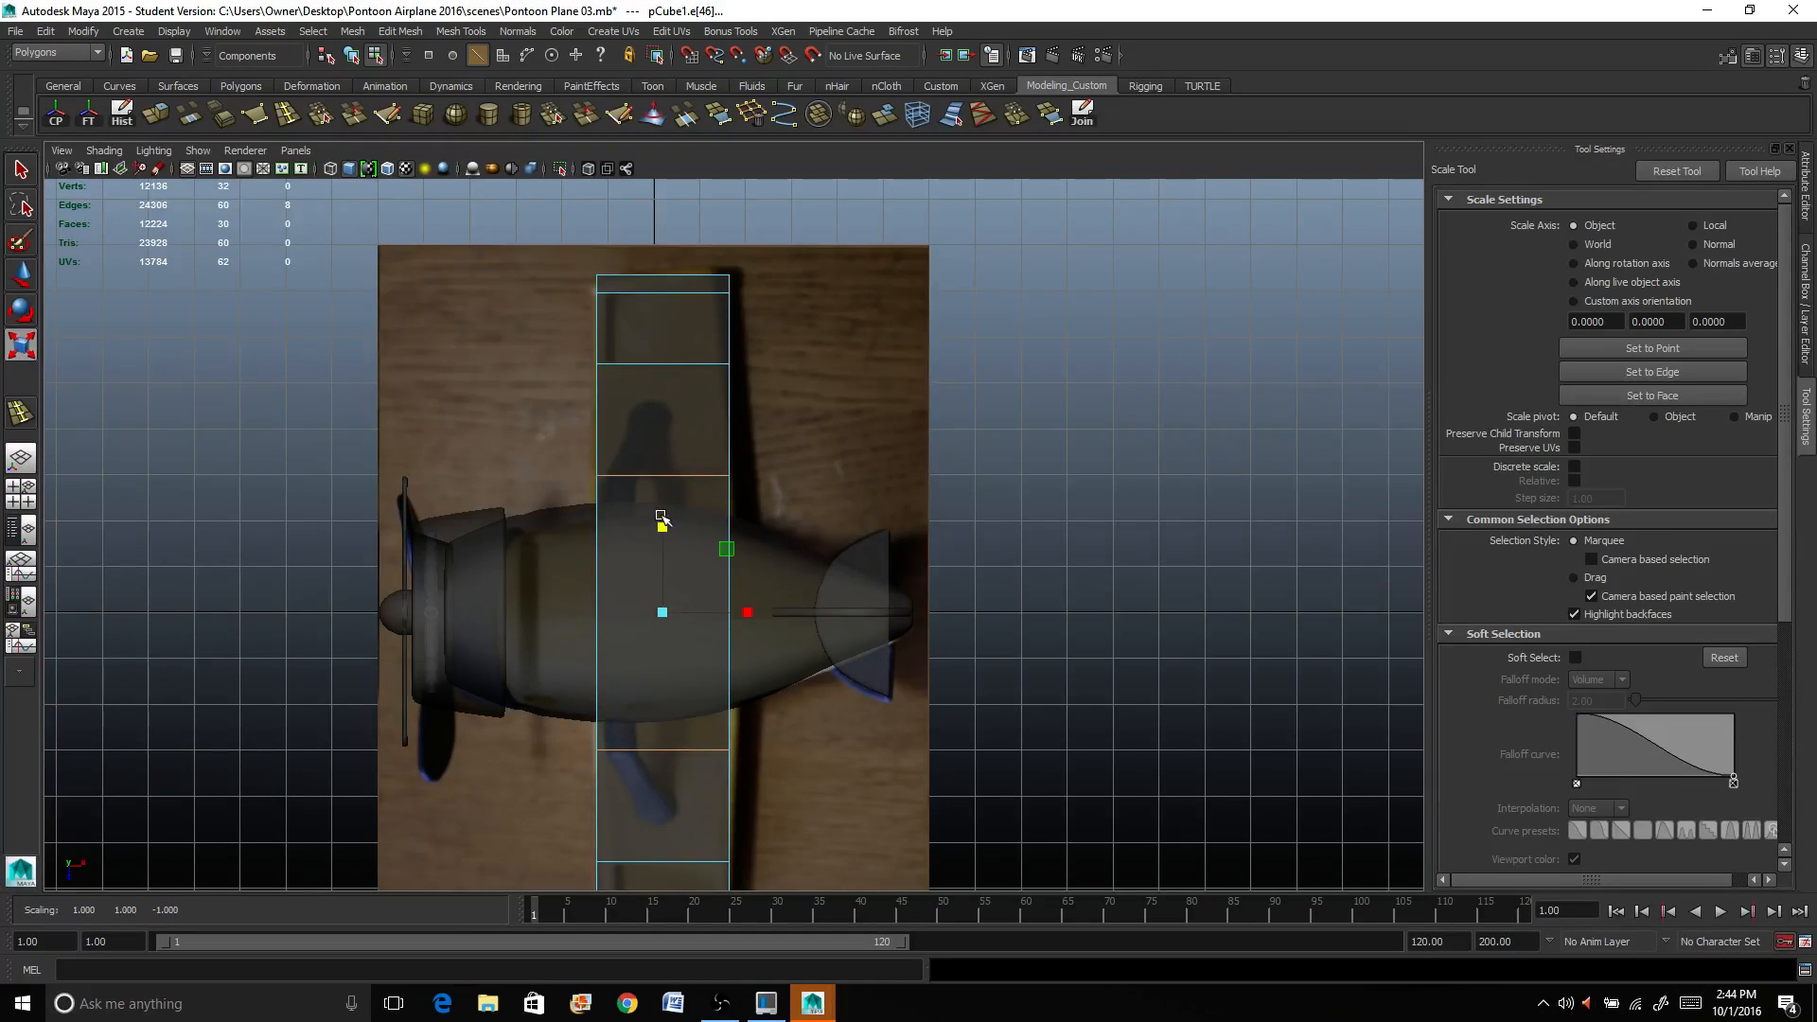
click(20, 414)
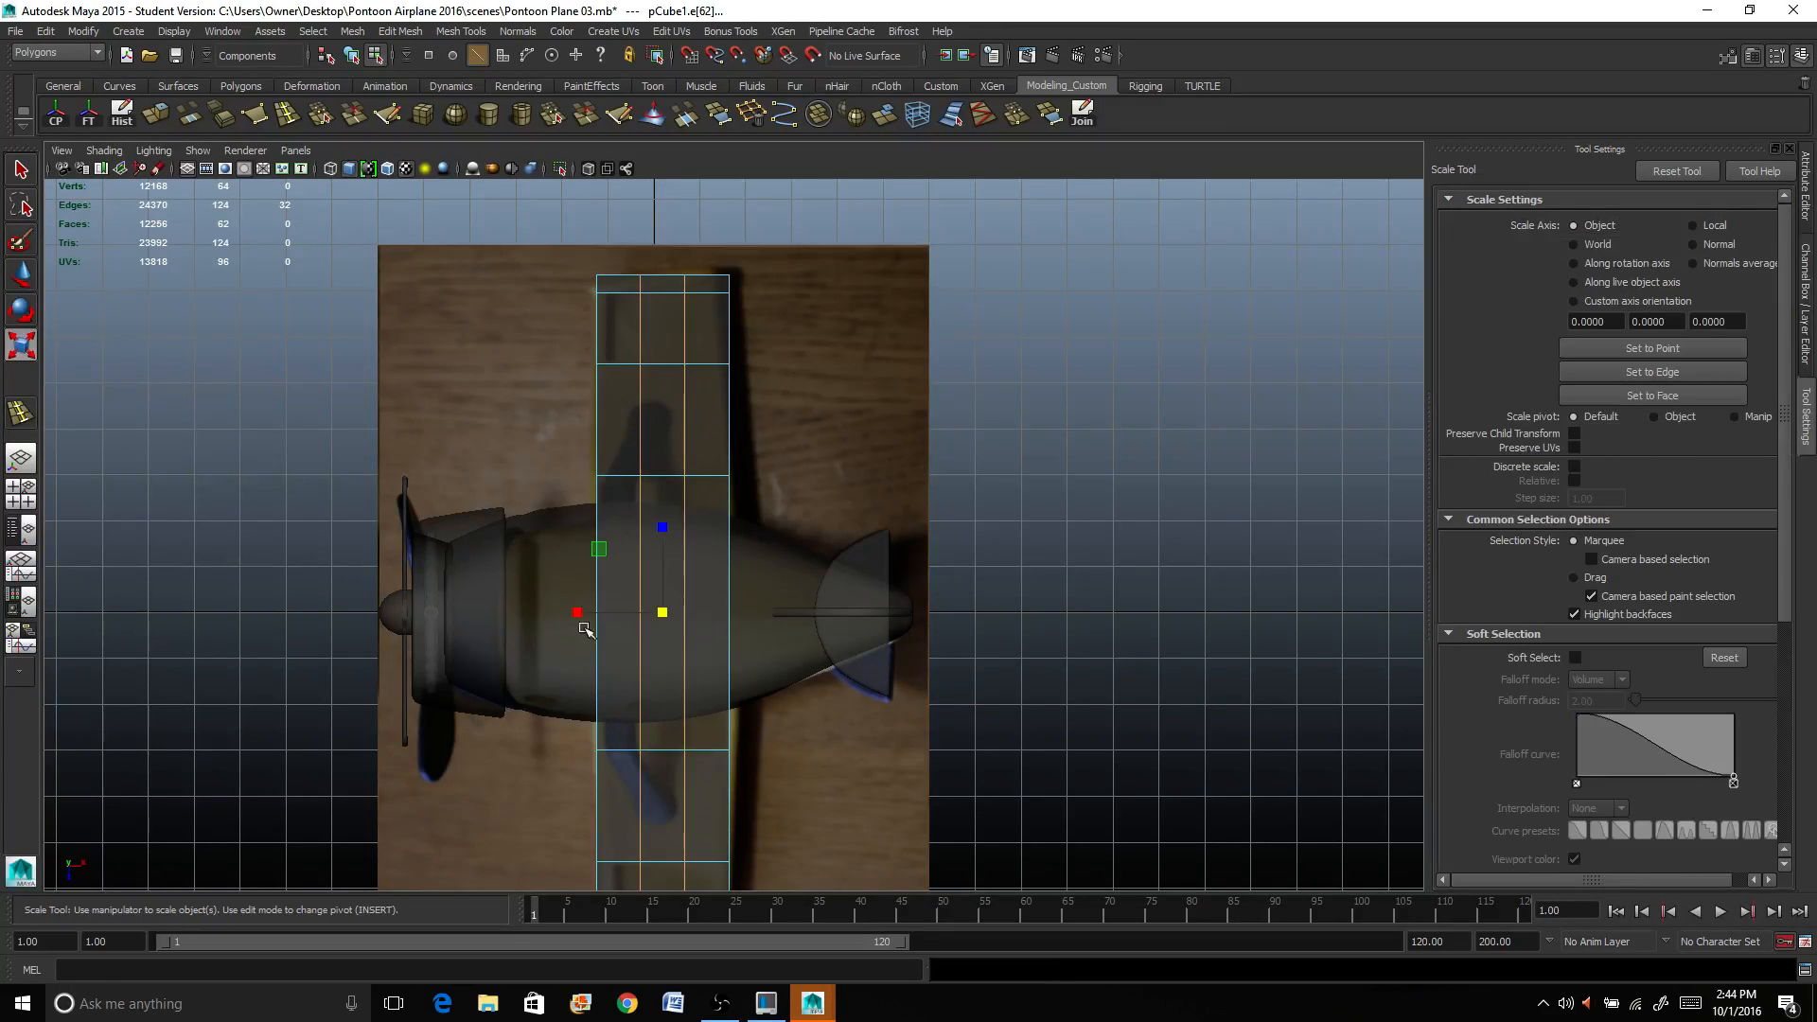
drag(577, 611, 507, 602)
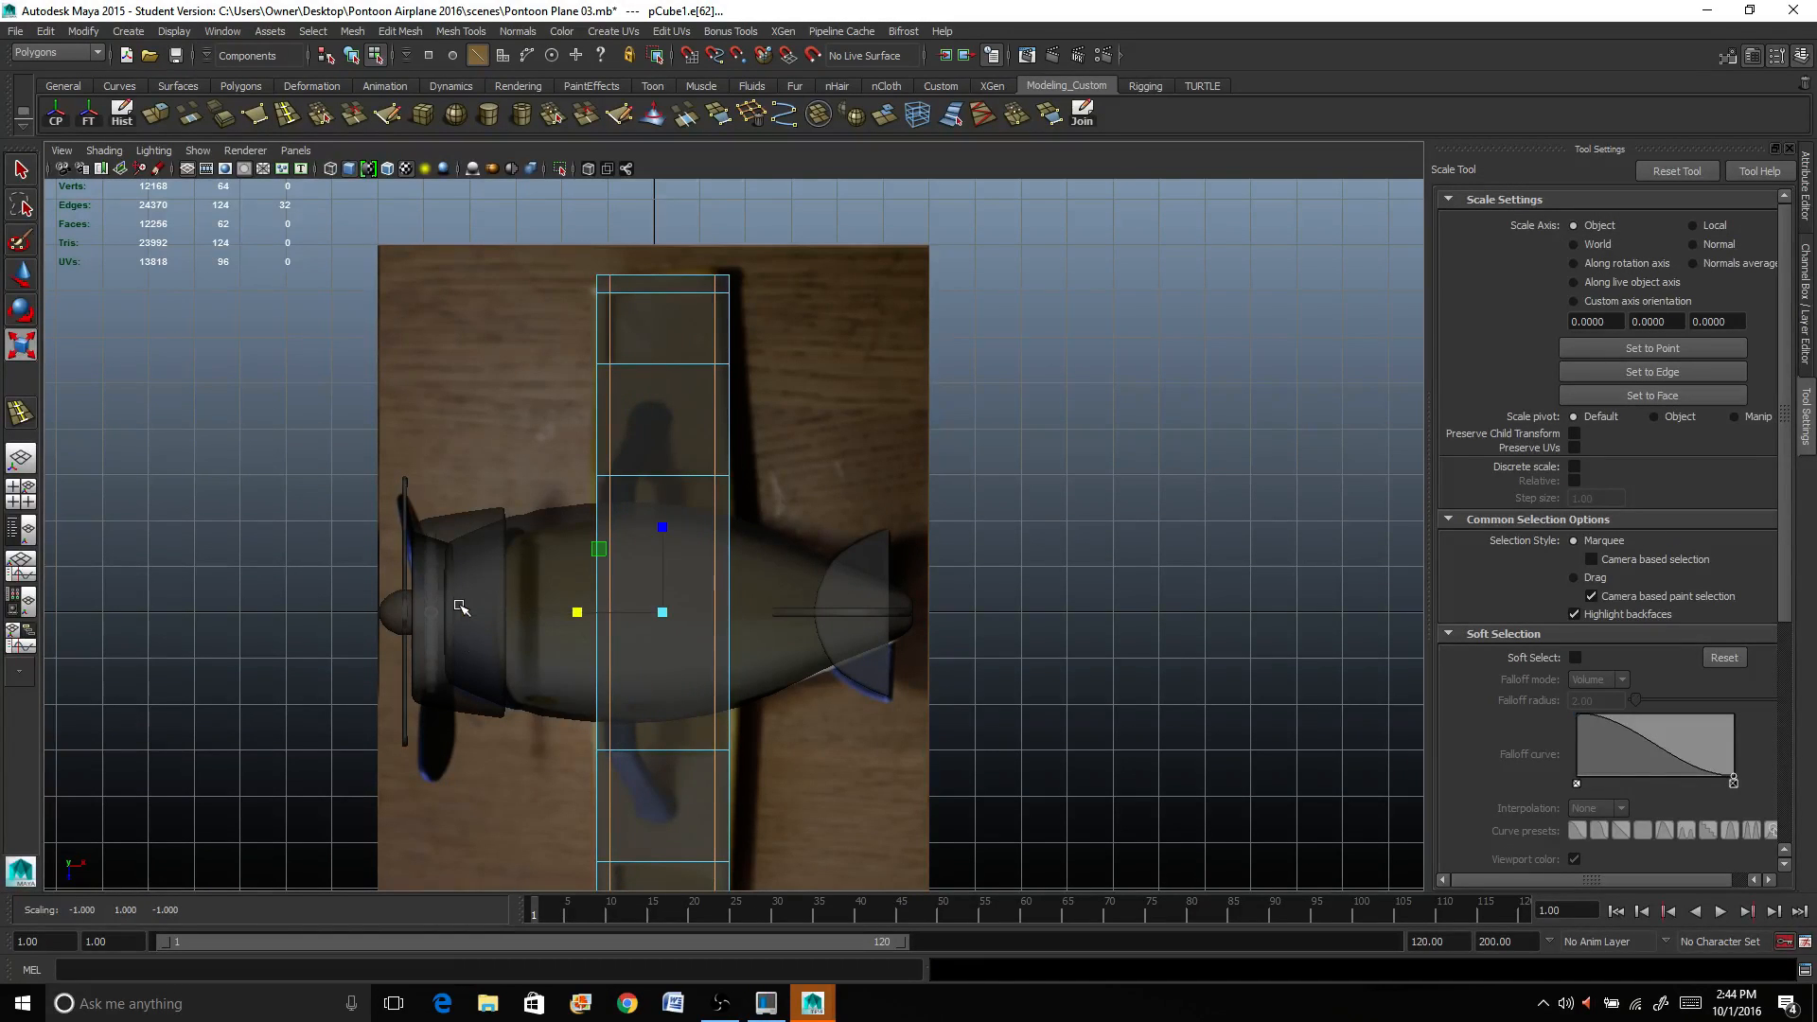
click(19, 168)
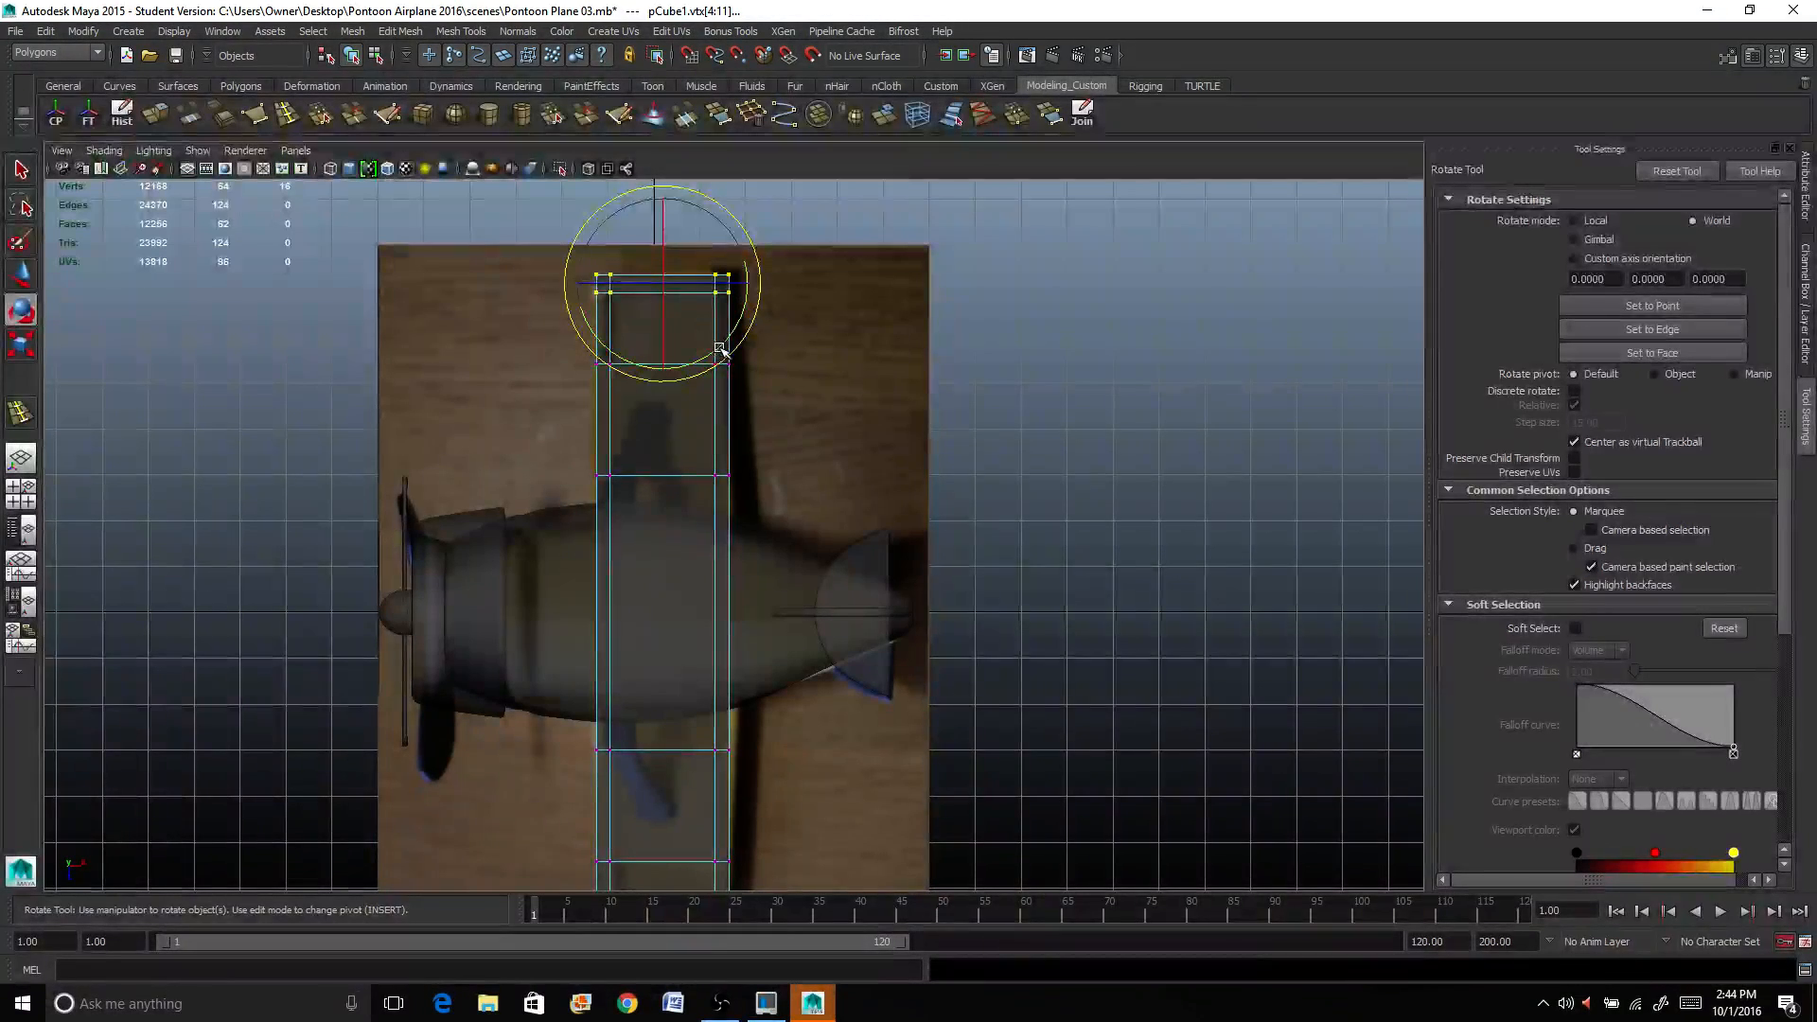
Step: Rotate and move the wing-tip vertices to taper and angle the wing ends
drag(719, 354, 730, 333)
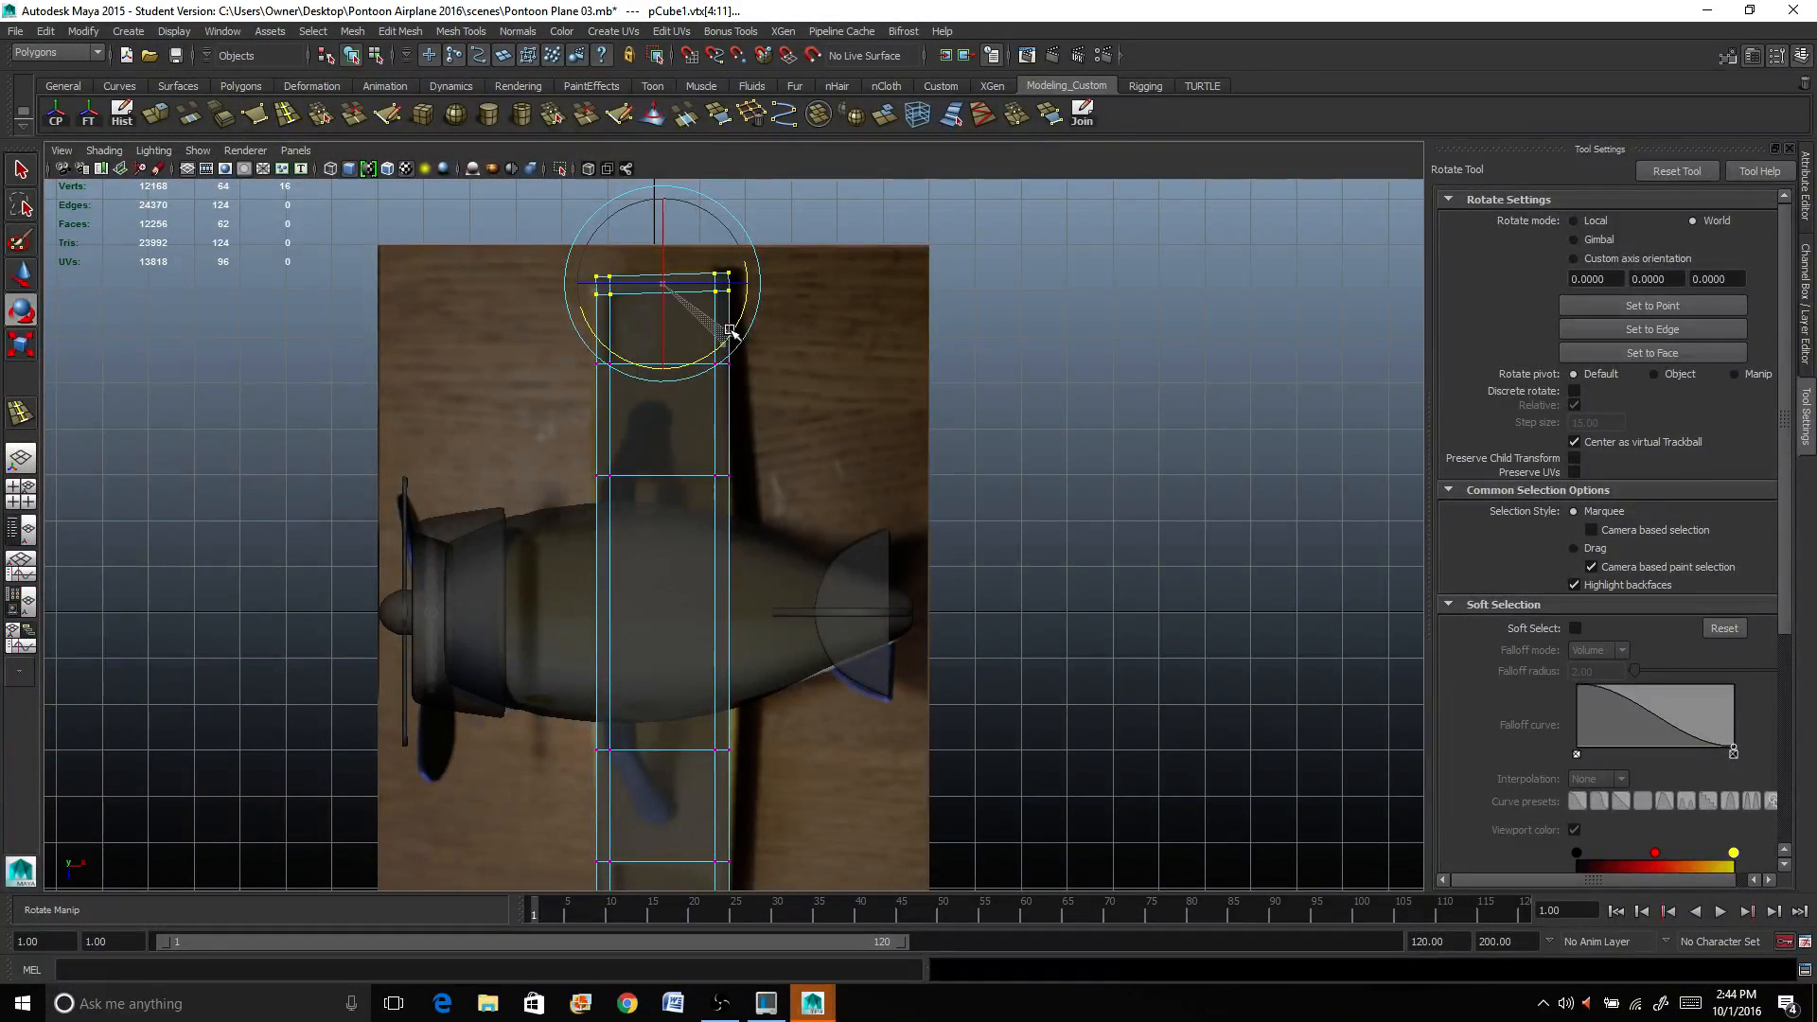
drag(730, 329, 736, 322)
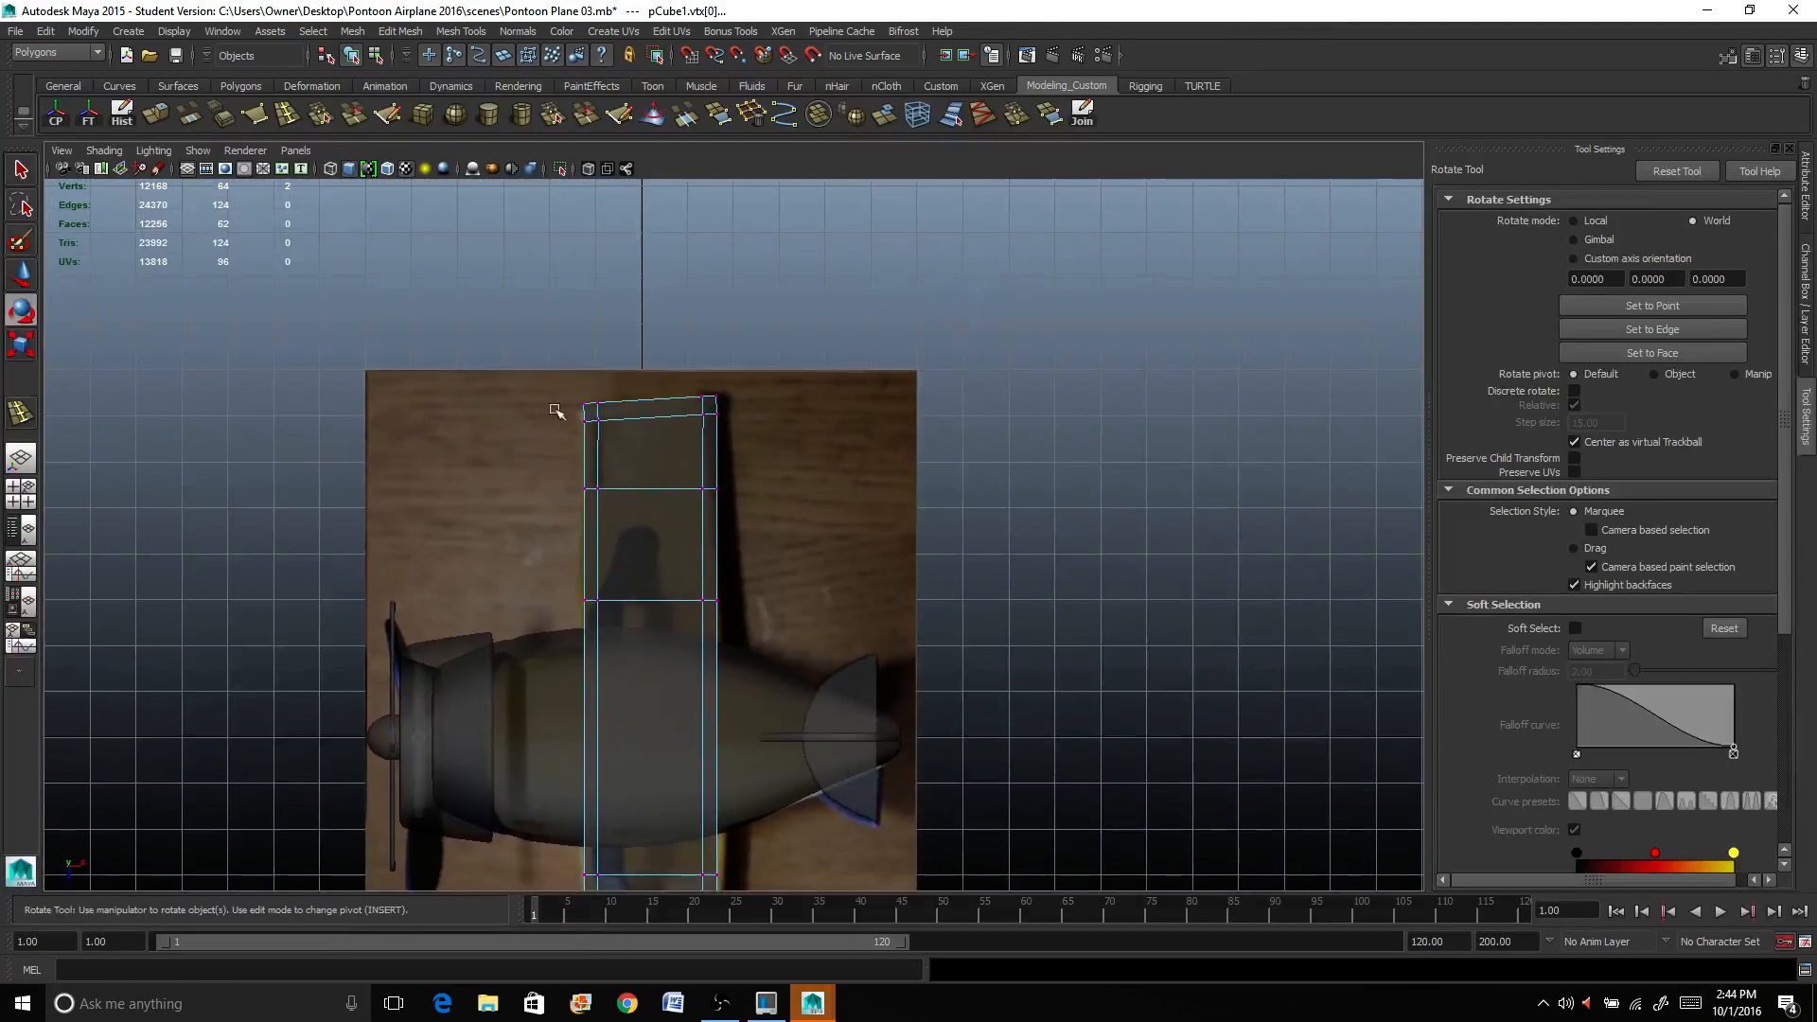
click(588, 412)
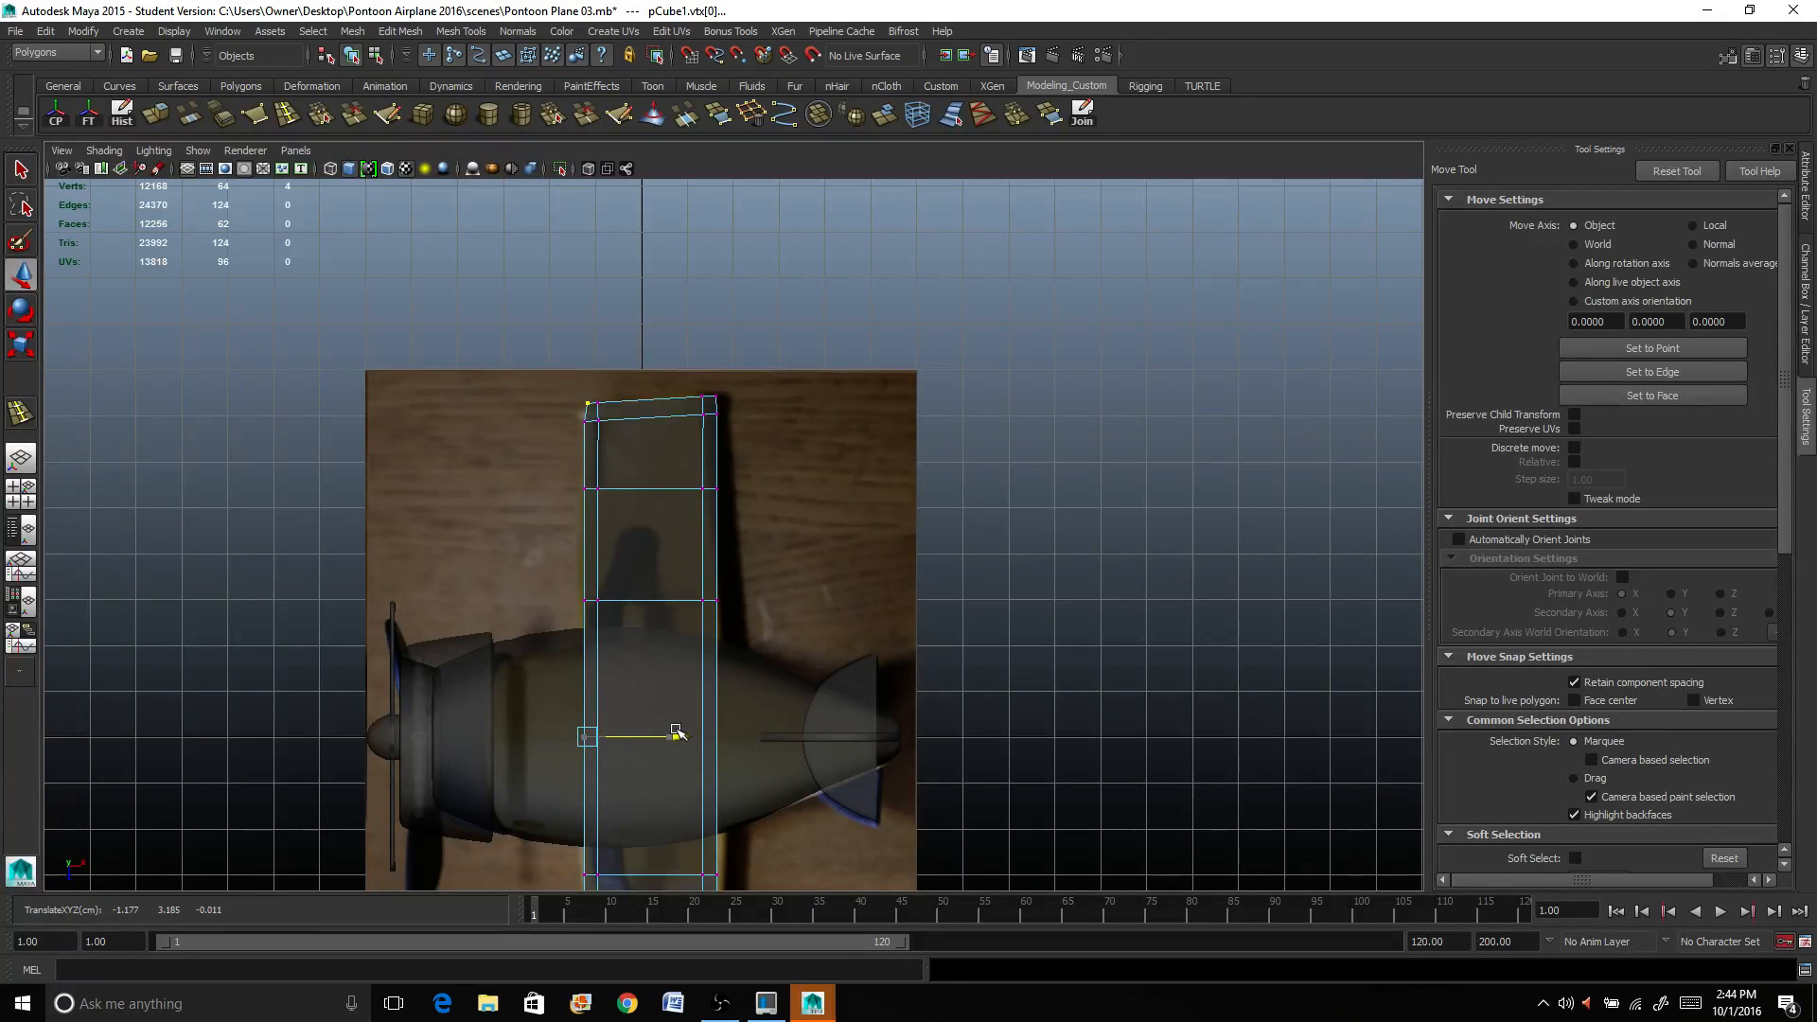
drag(678, 731, 671, 729)
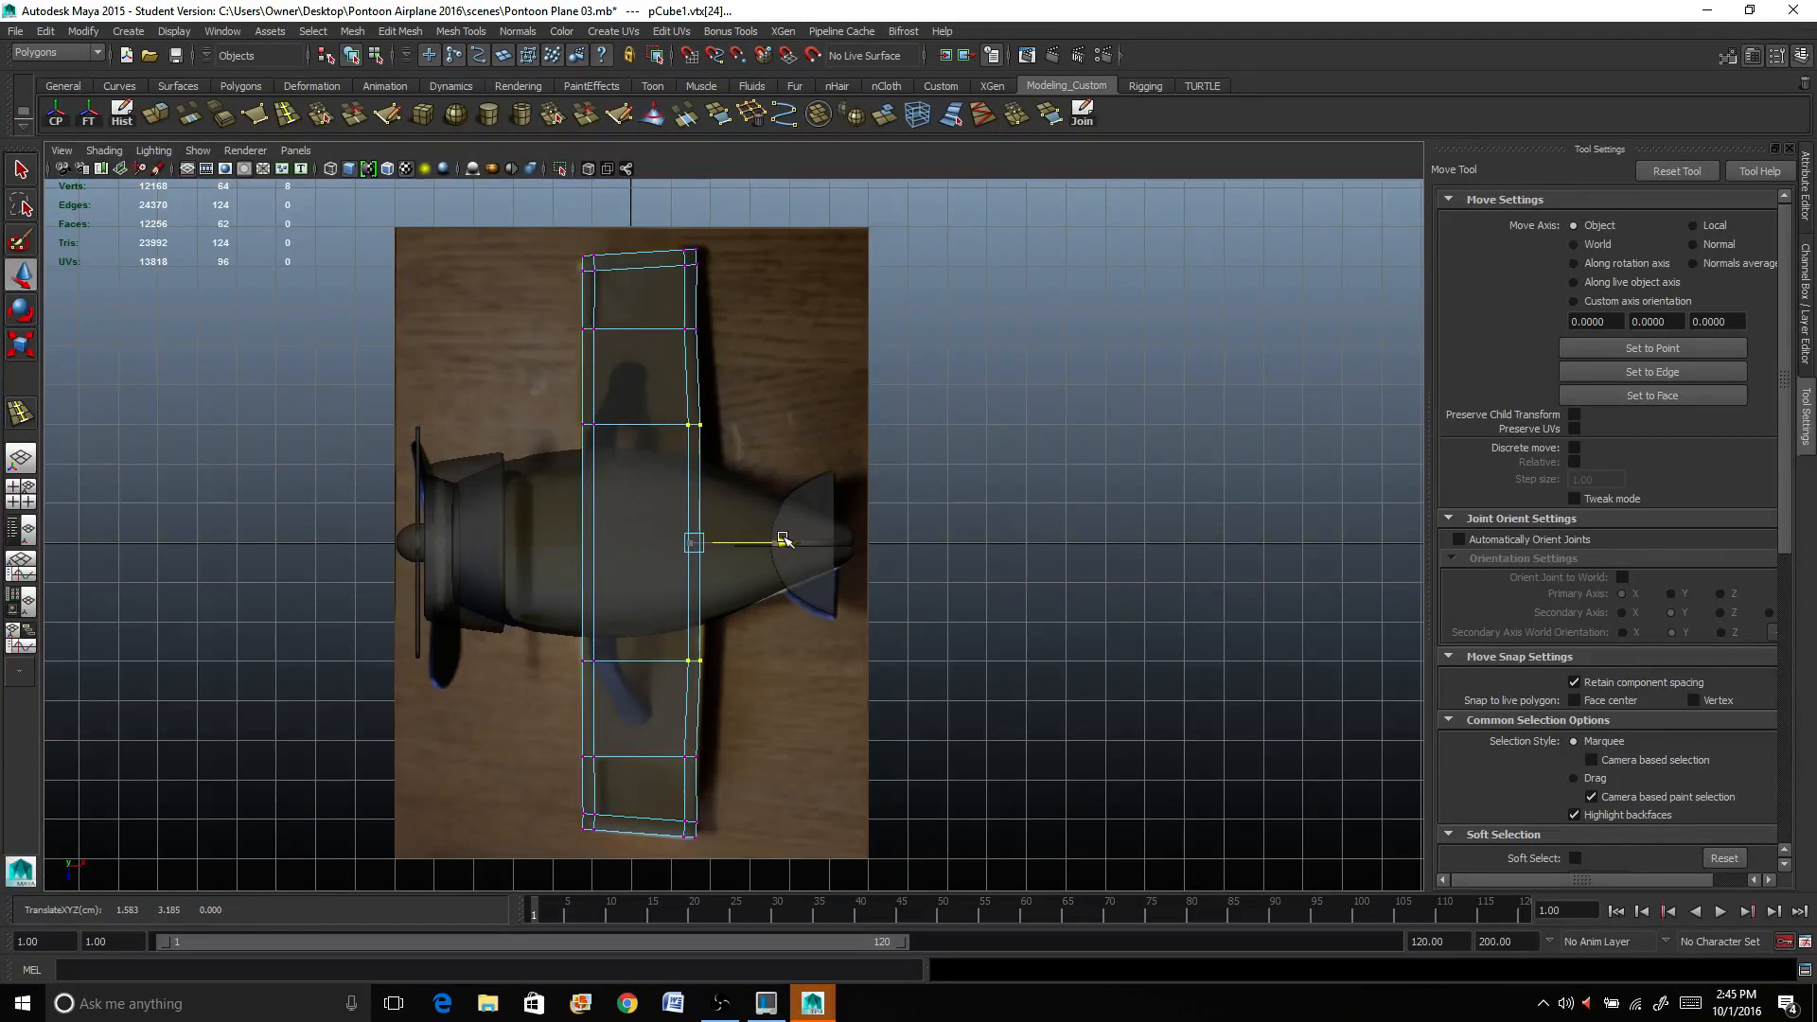
drag(785, 539, 695, 337)
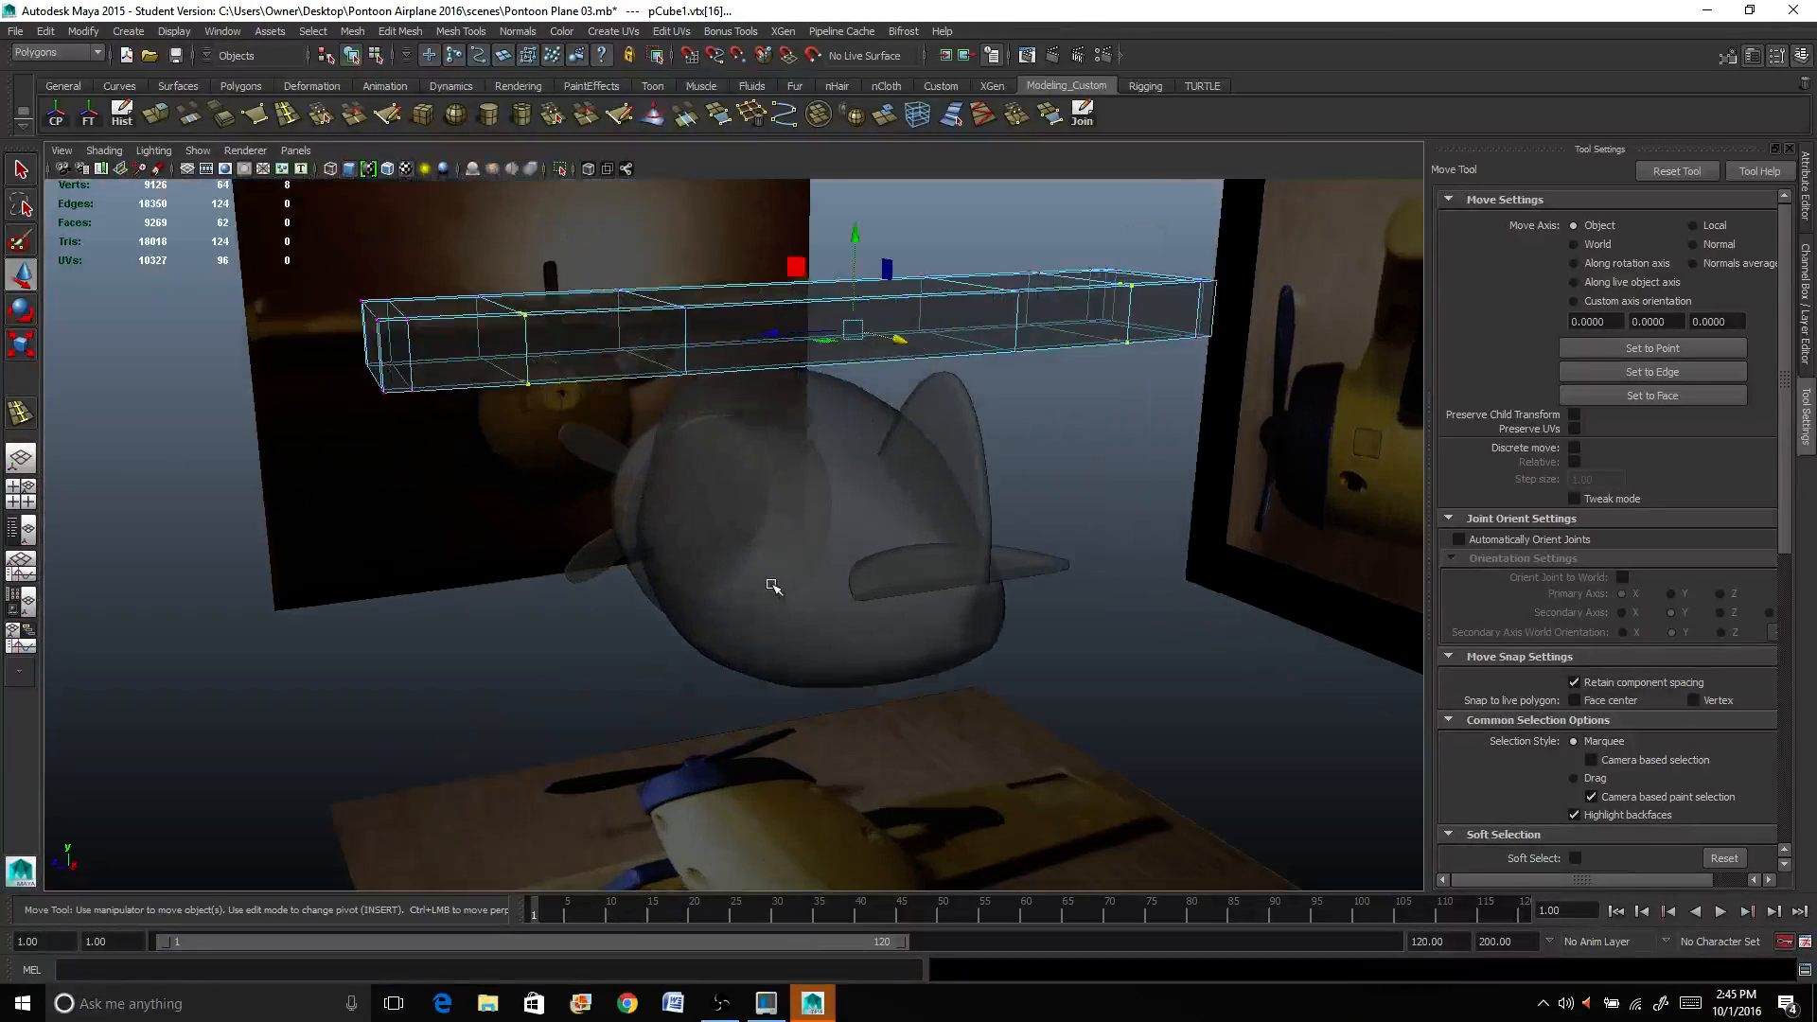
Step: In Object mode, move the wing over the fuselage and rotate it to lie straight across
right_click(774, 585)
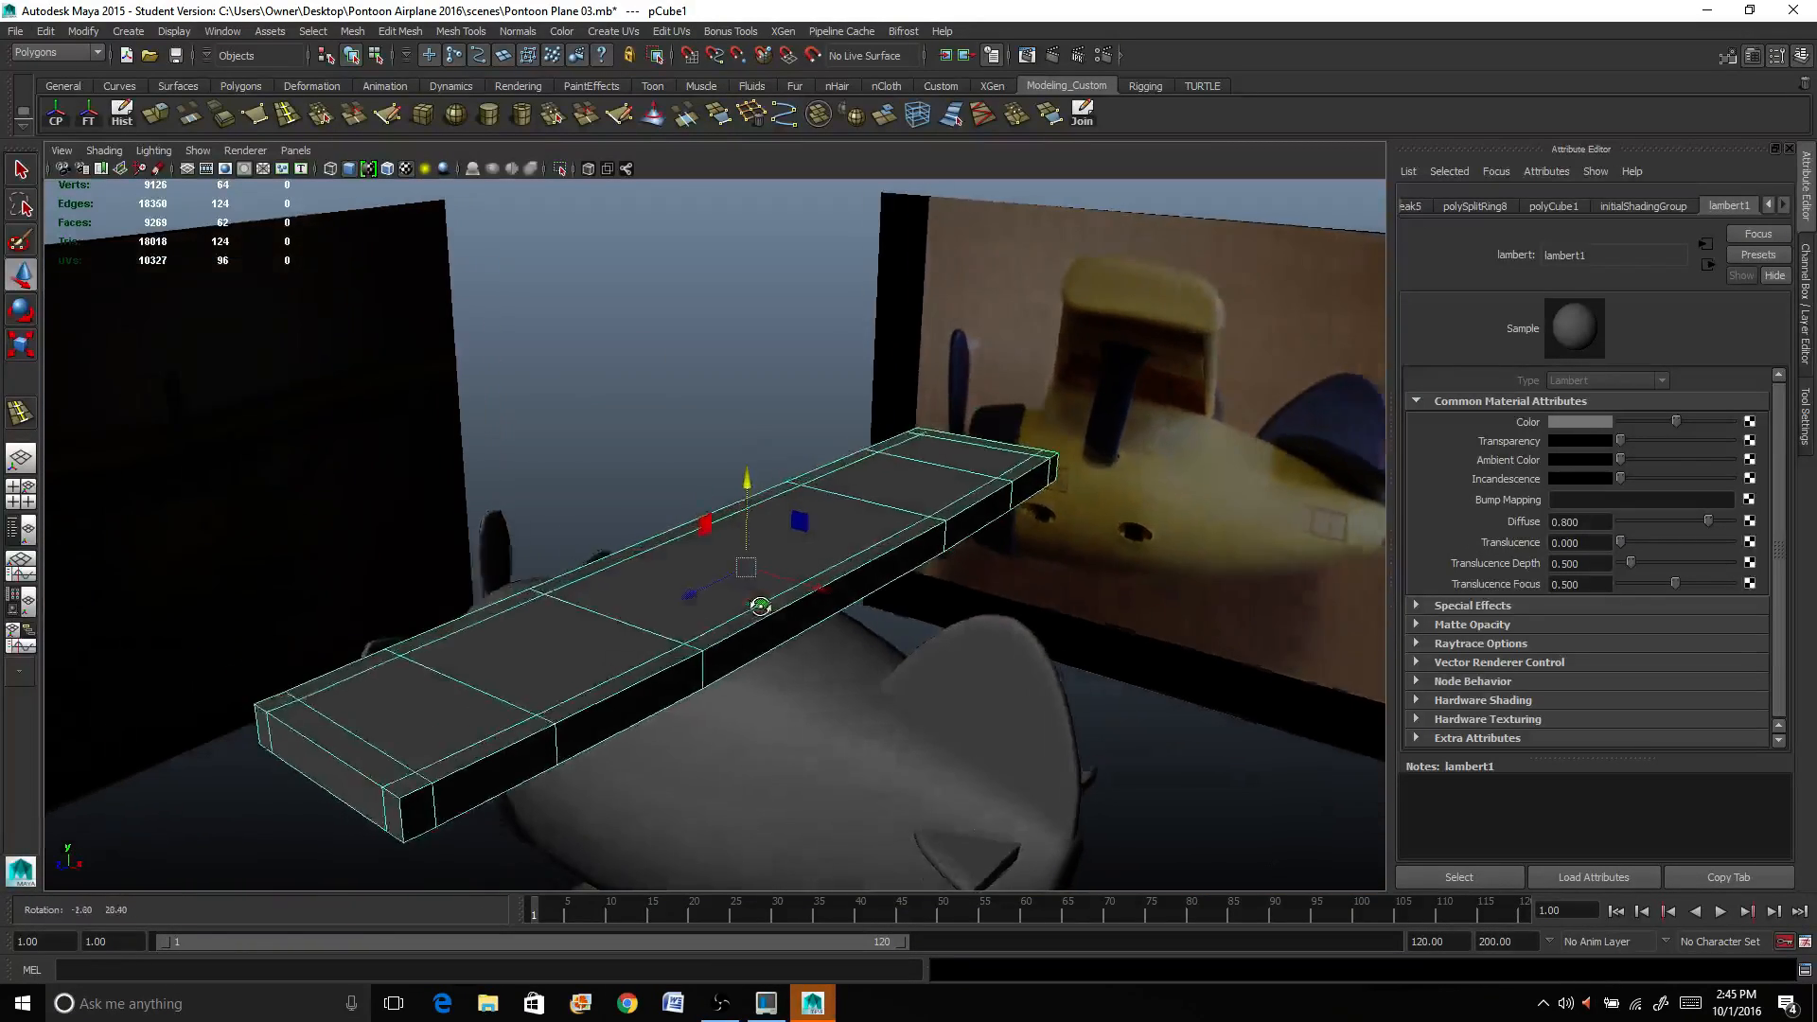
drag(761, 604, 799, 584)
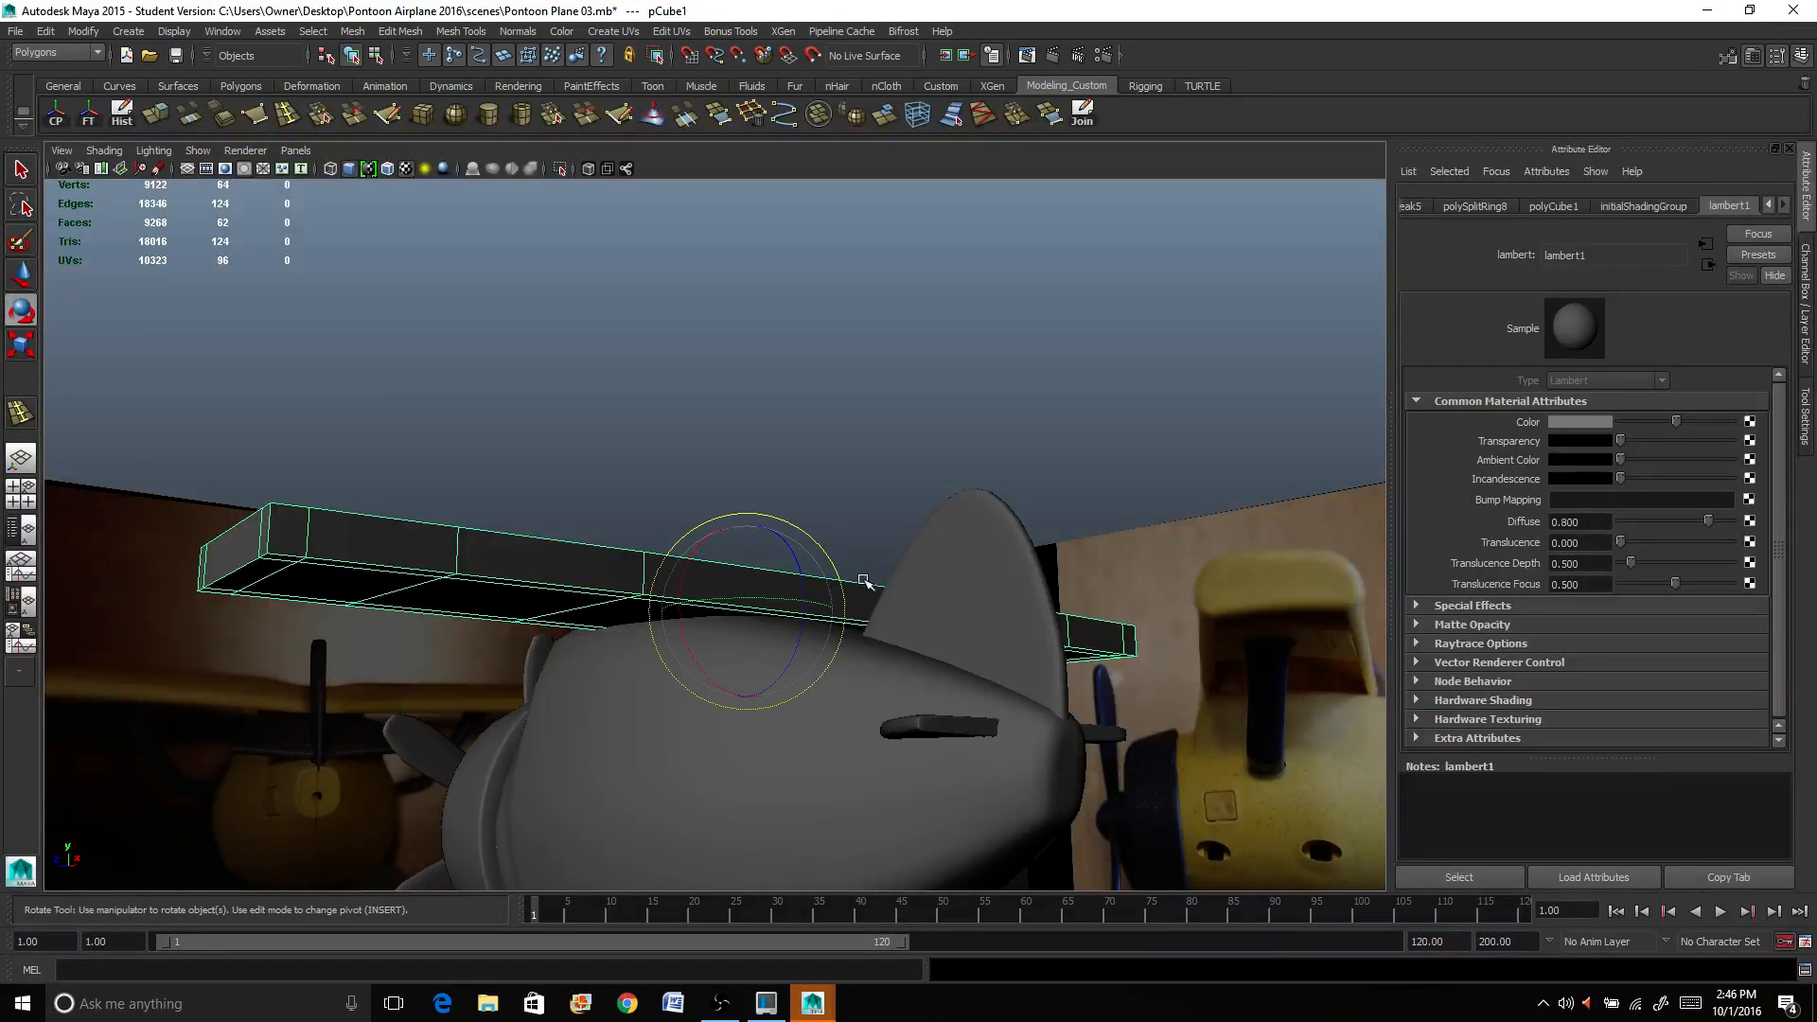
drag(863, 581, 793, 573)
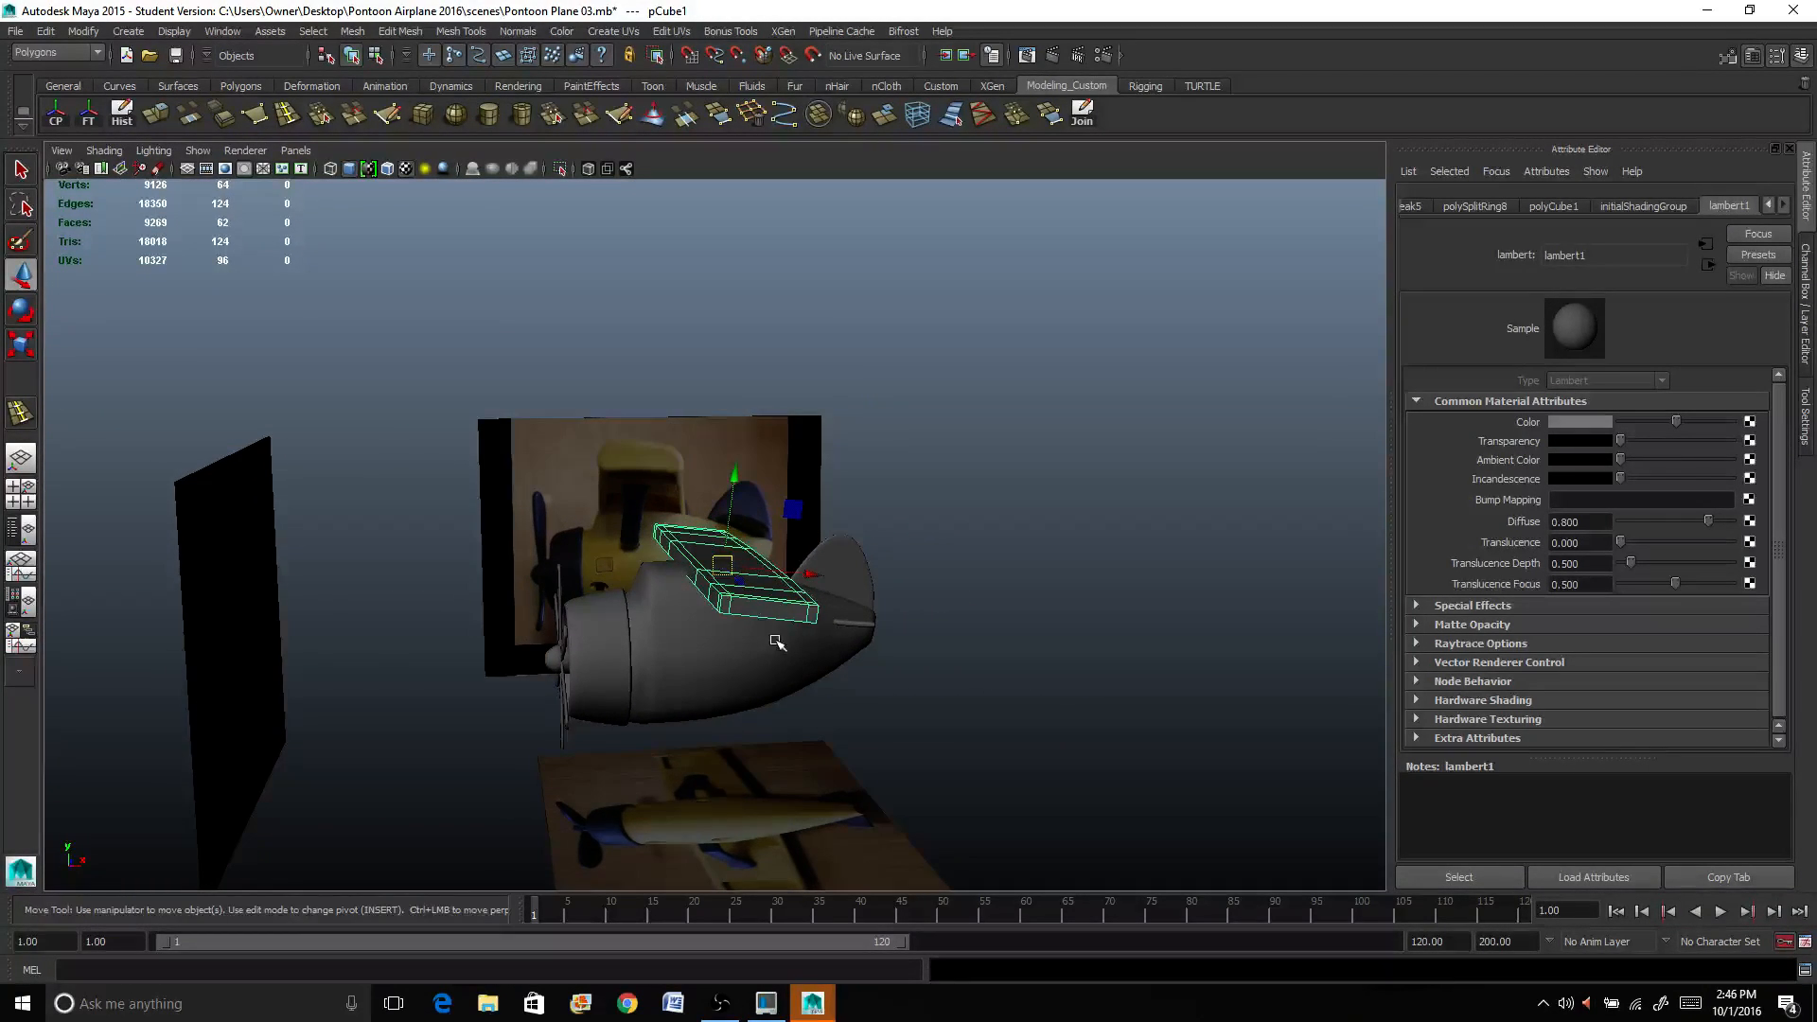
Step: Check the alignment from several angles and nudge the wing to sit above the fuselage
drag(776, 644, 835, 747)
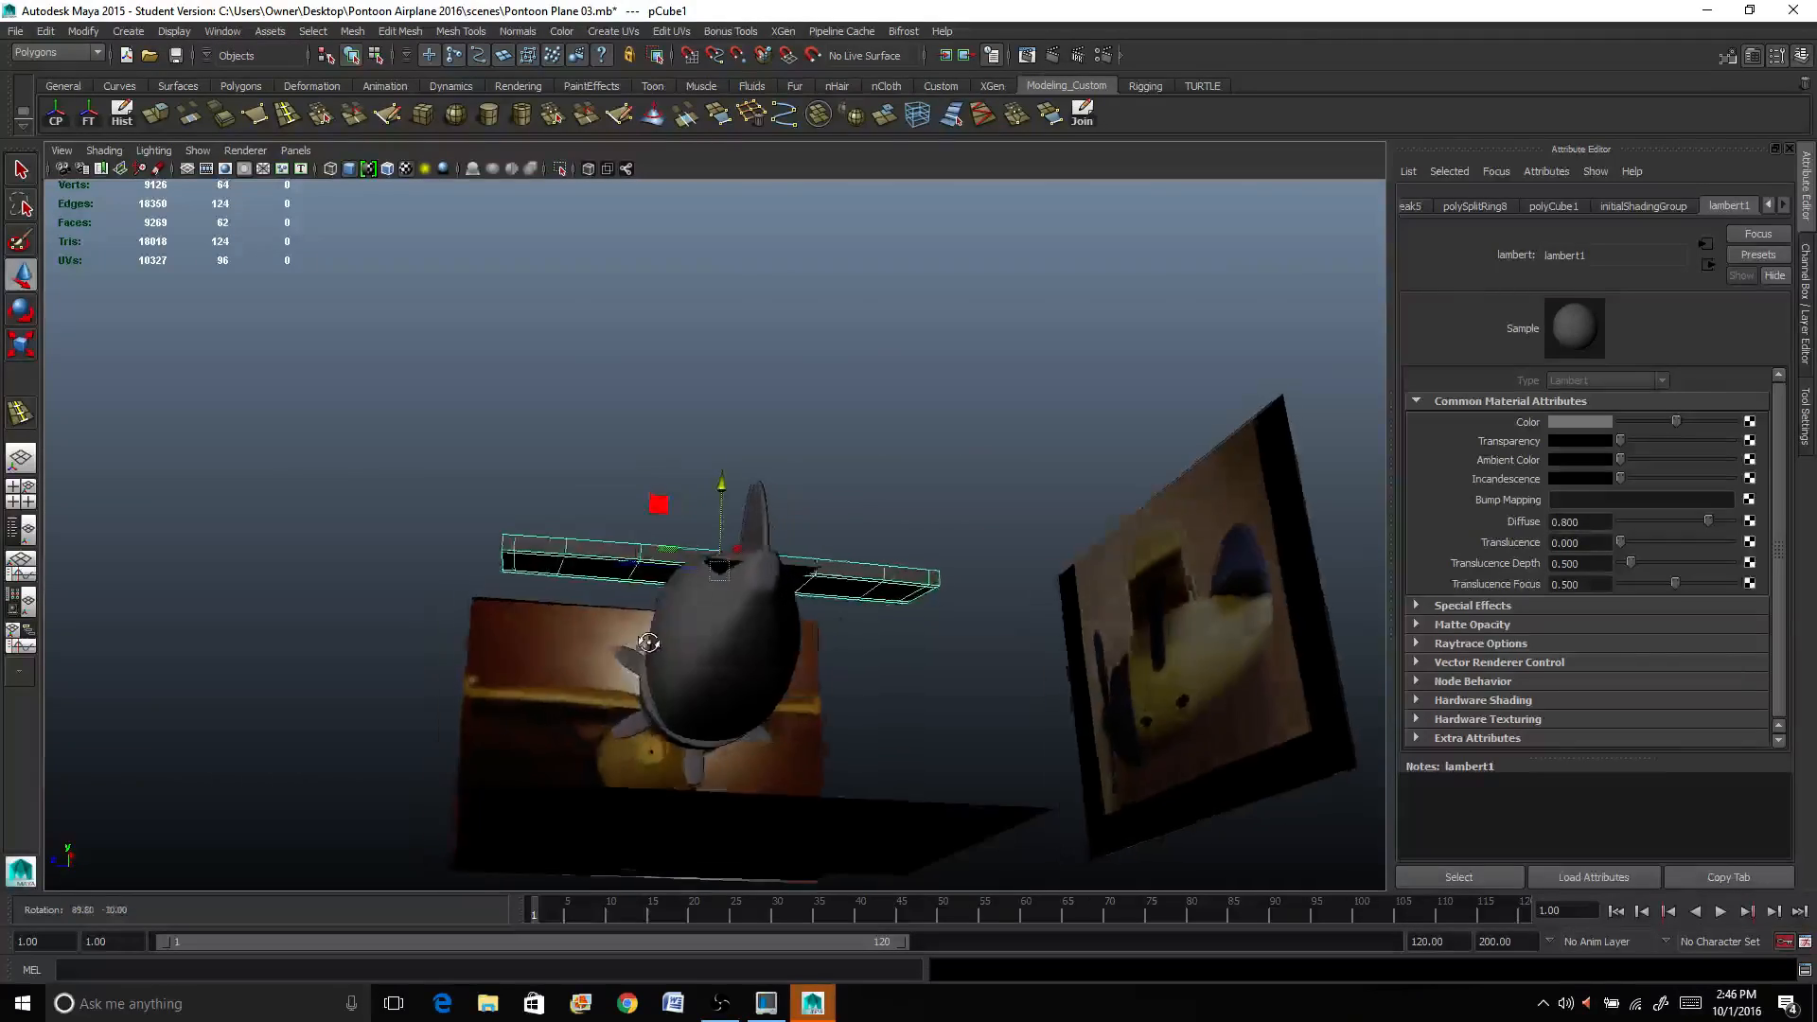
drag(649, 644, 896, 709)
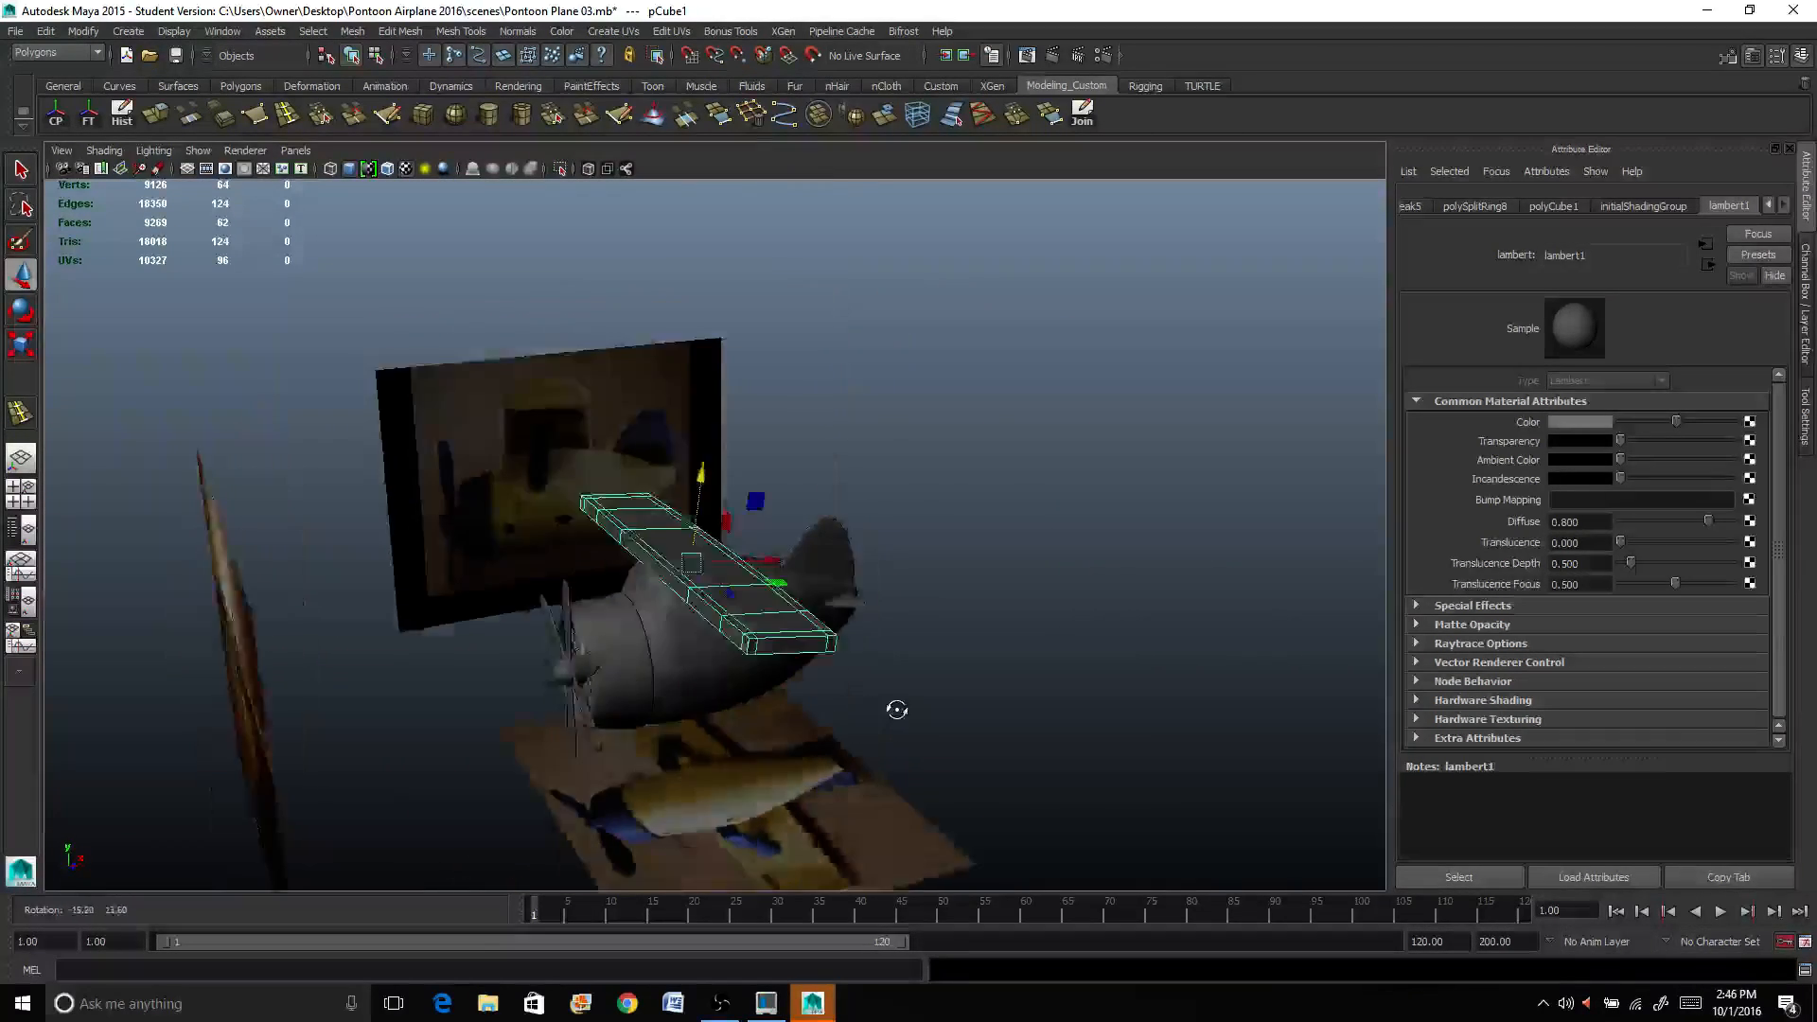
drag(897, 709, 692, 734)
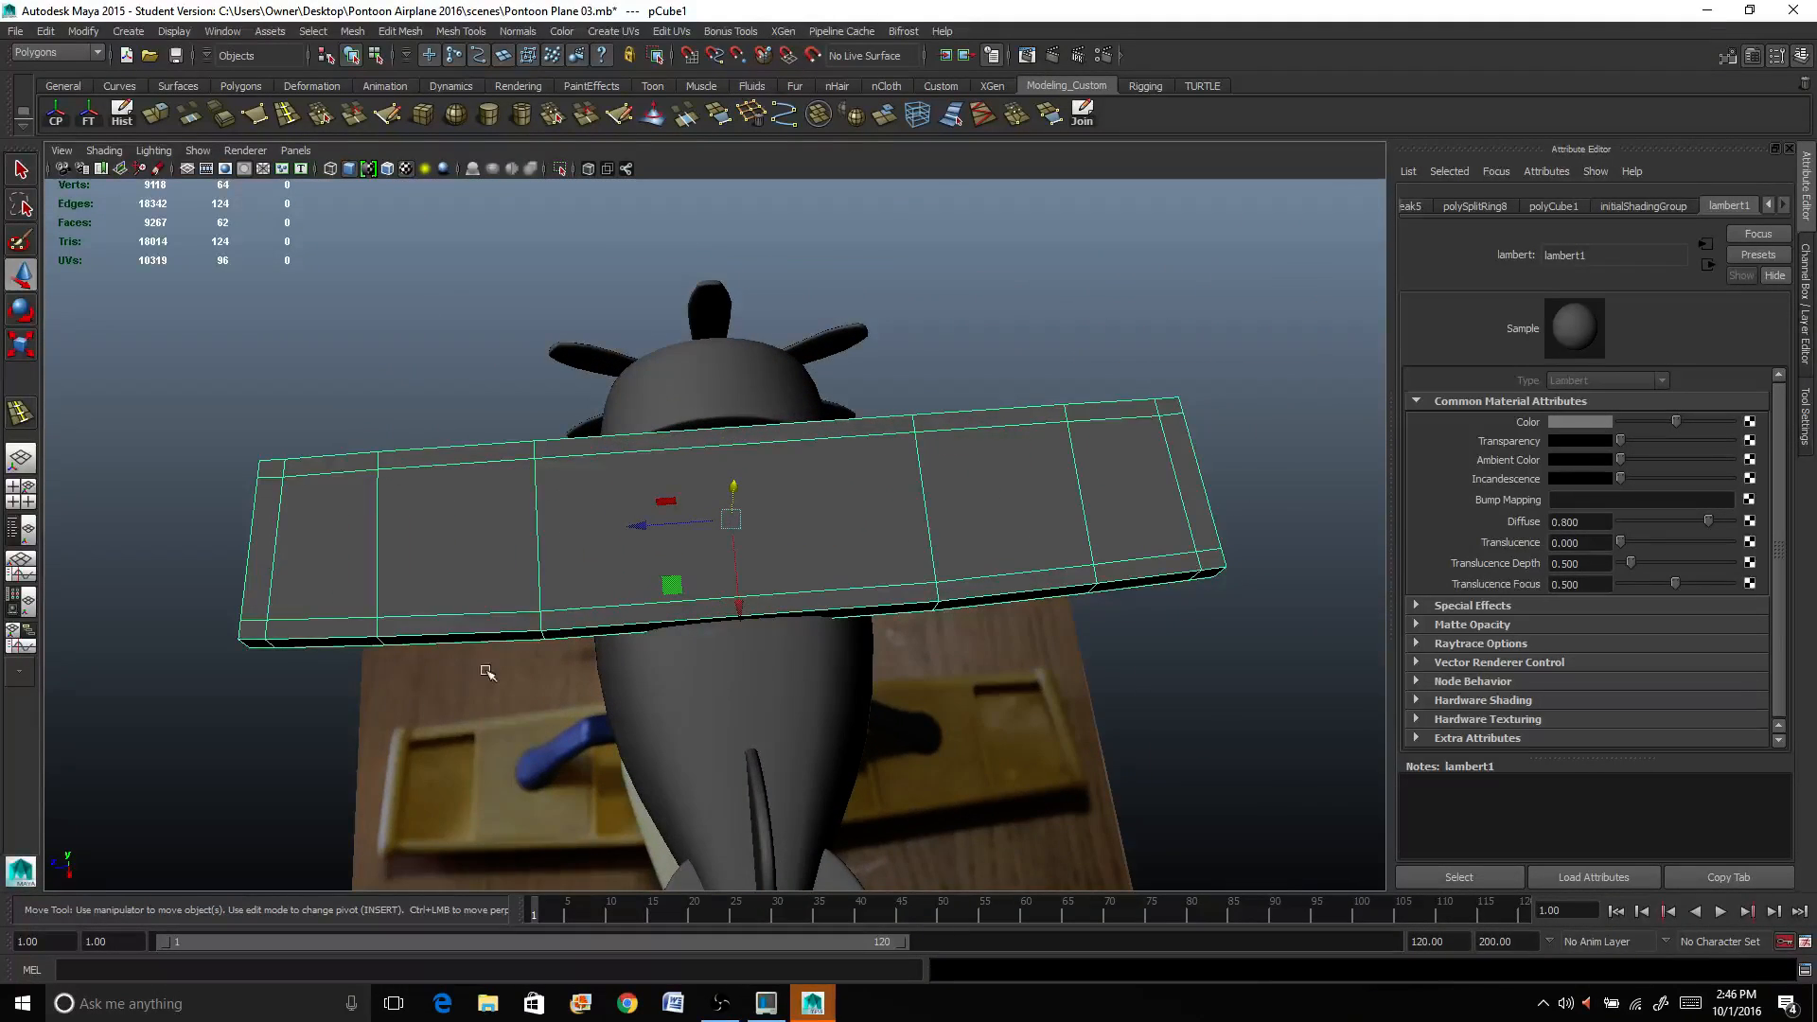
drag(486, 672, 632, 613)
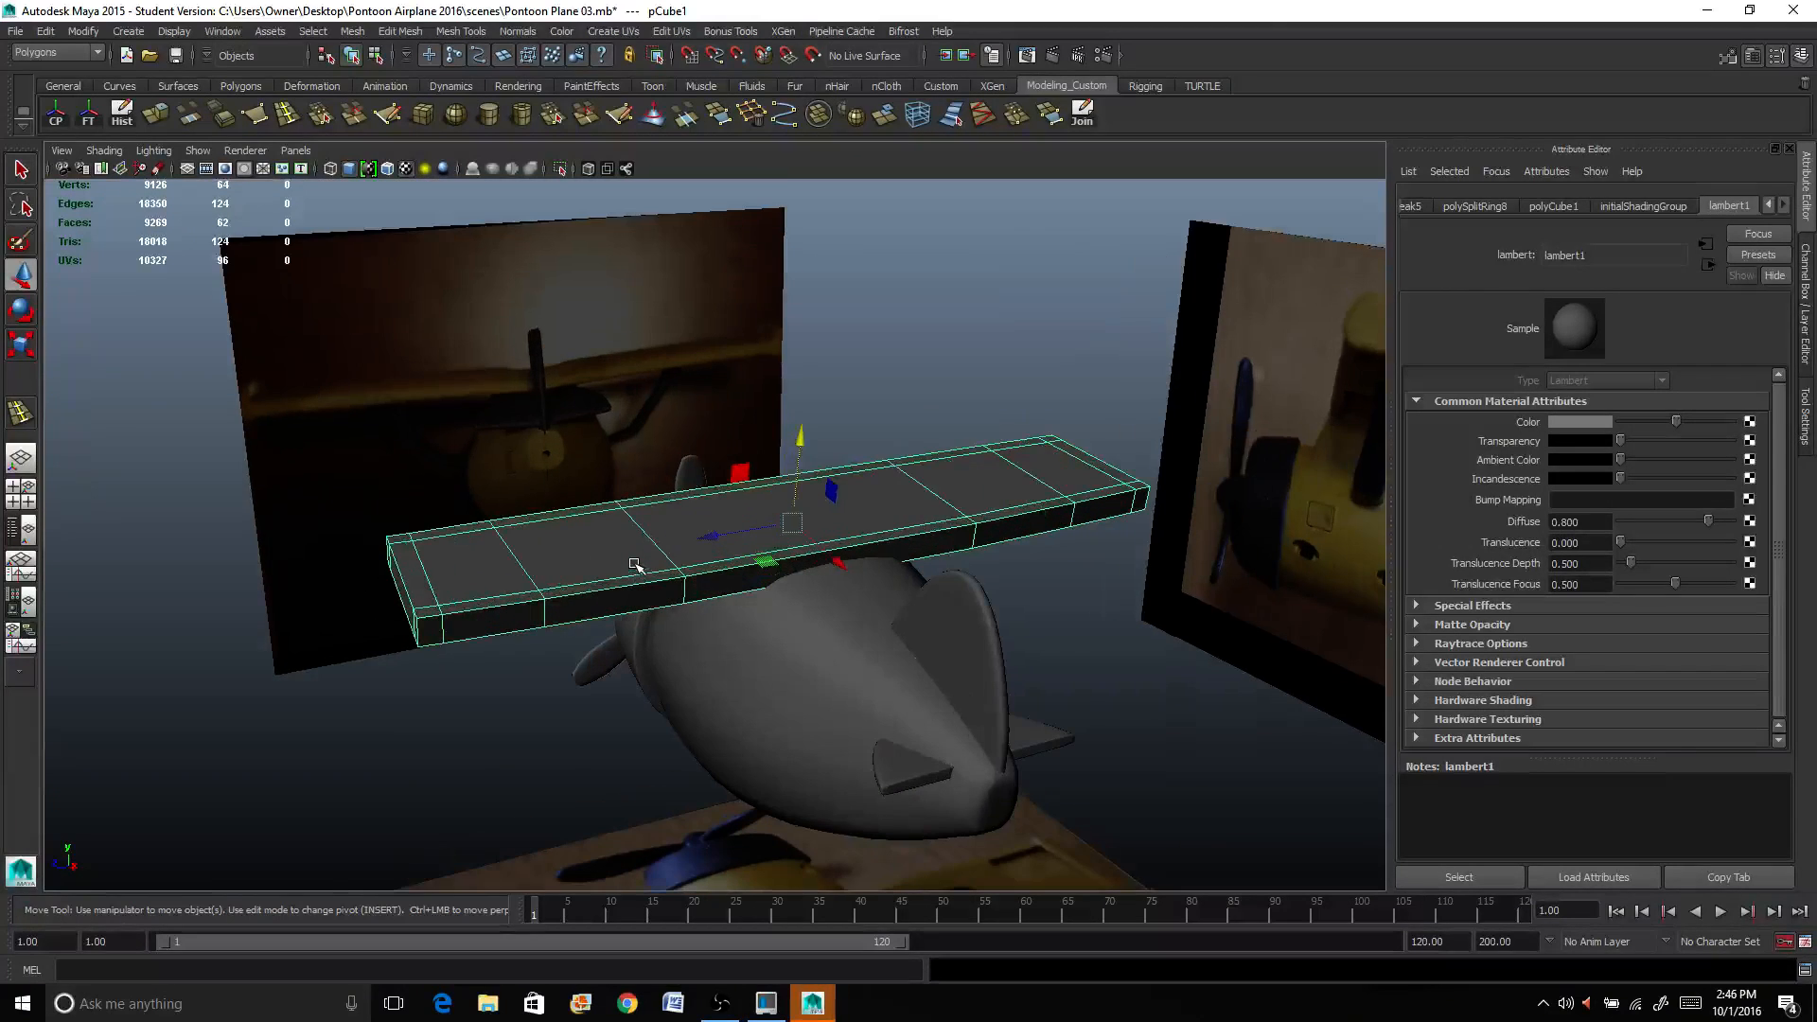
Step: Extrude the wing's end face into a downturned tip
click(417, 579)
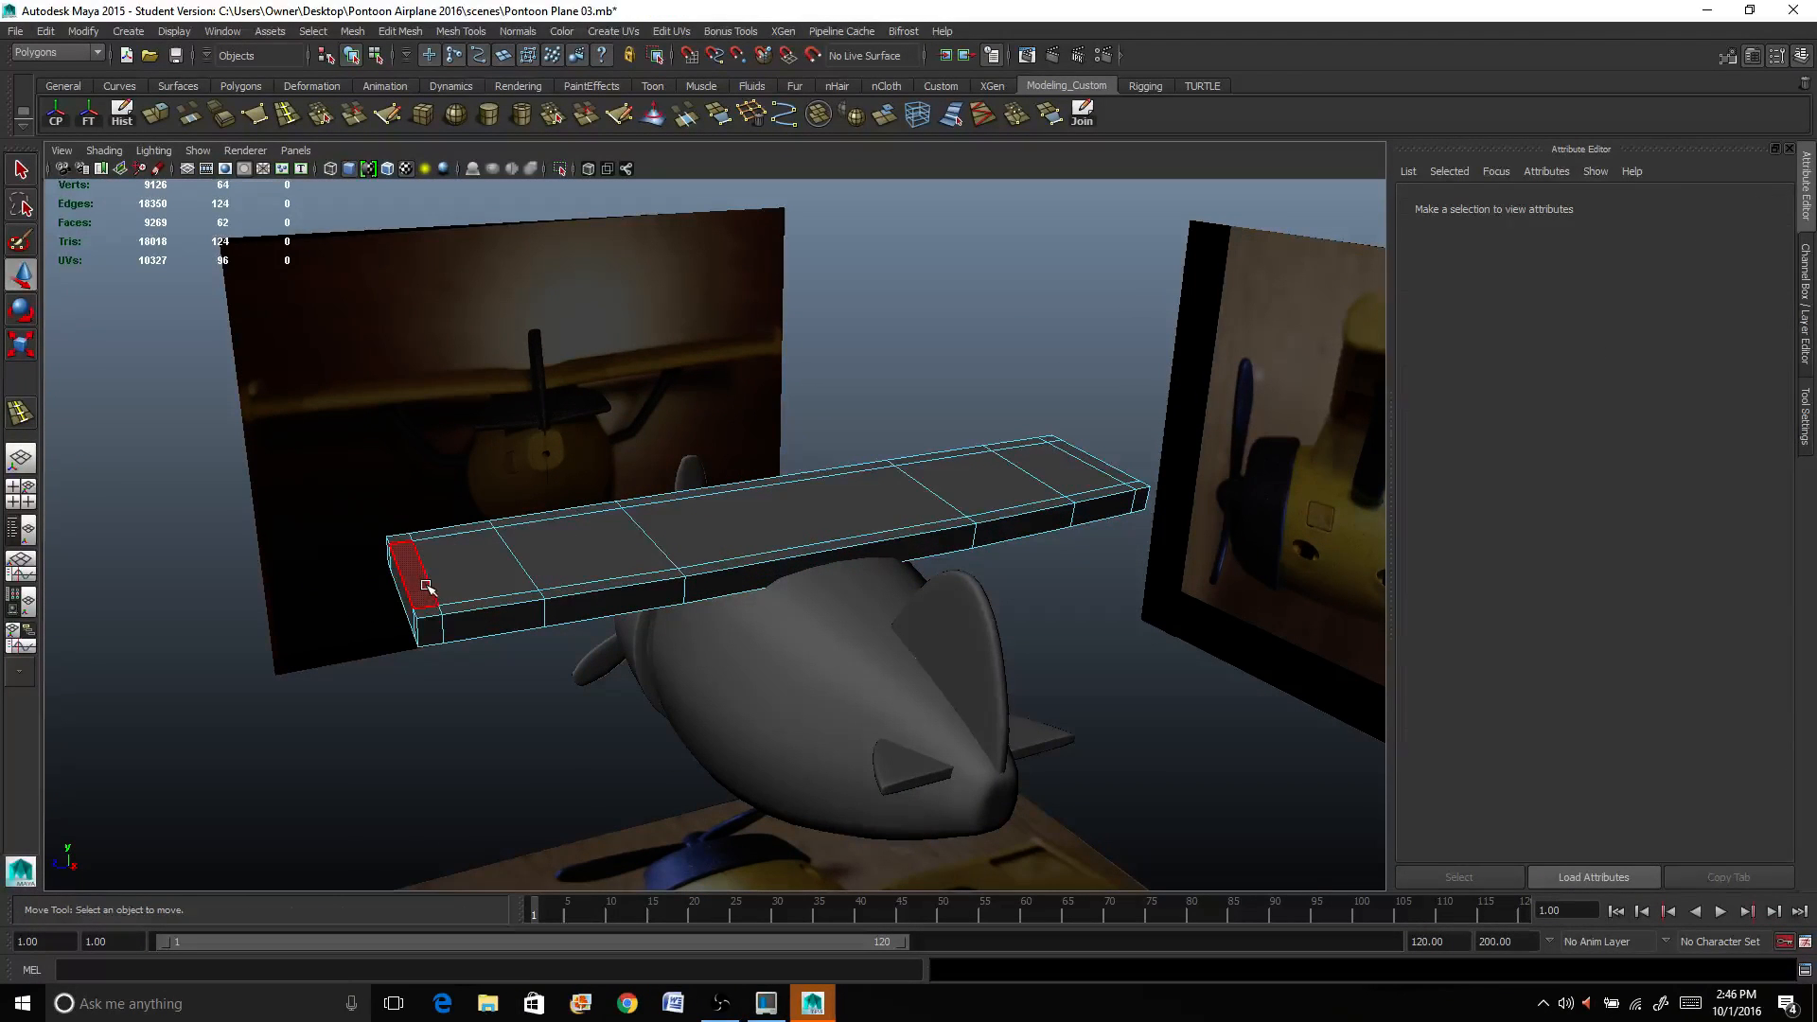
click(417, 579)
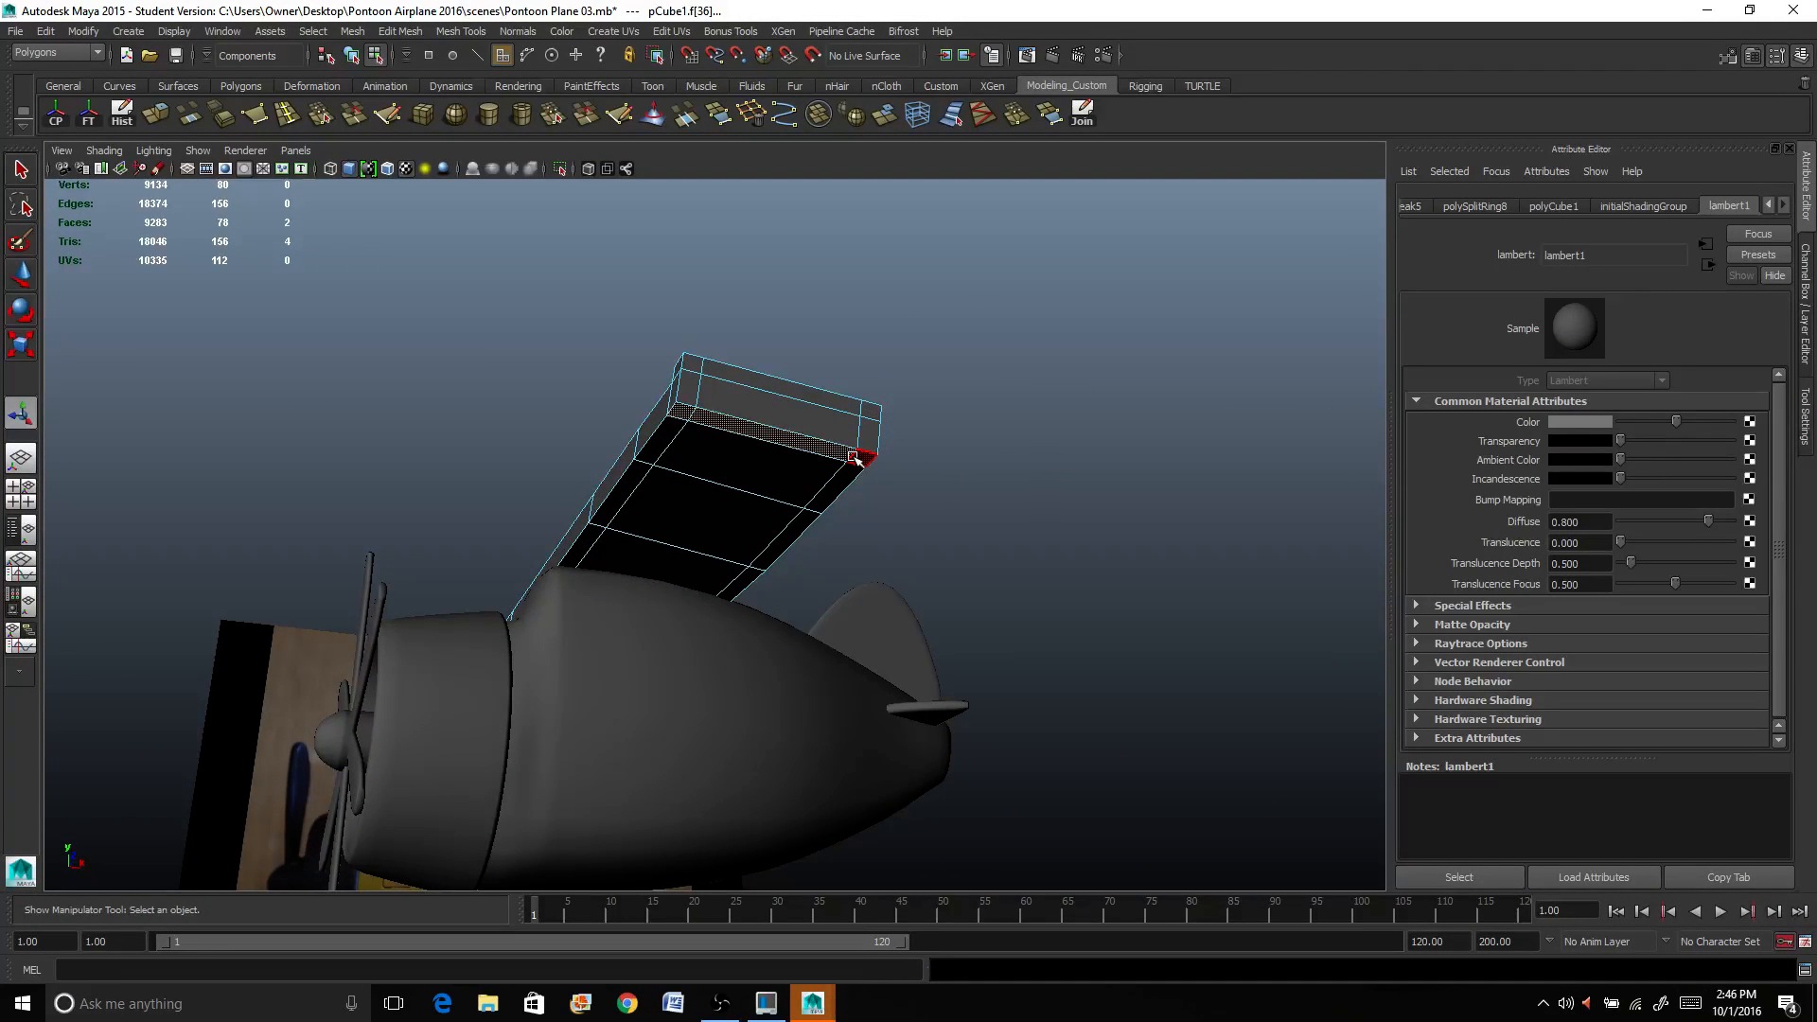
drag(811, 551, 812, 550)
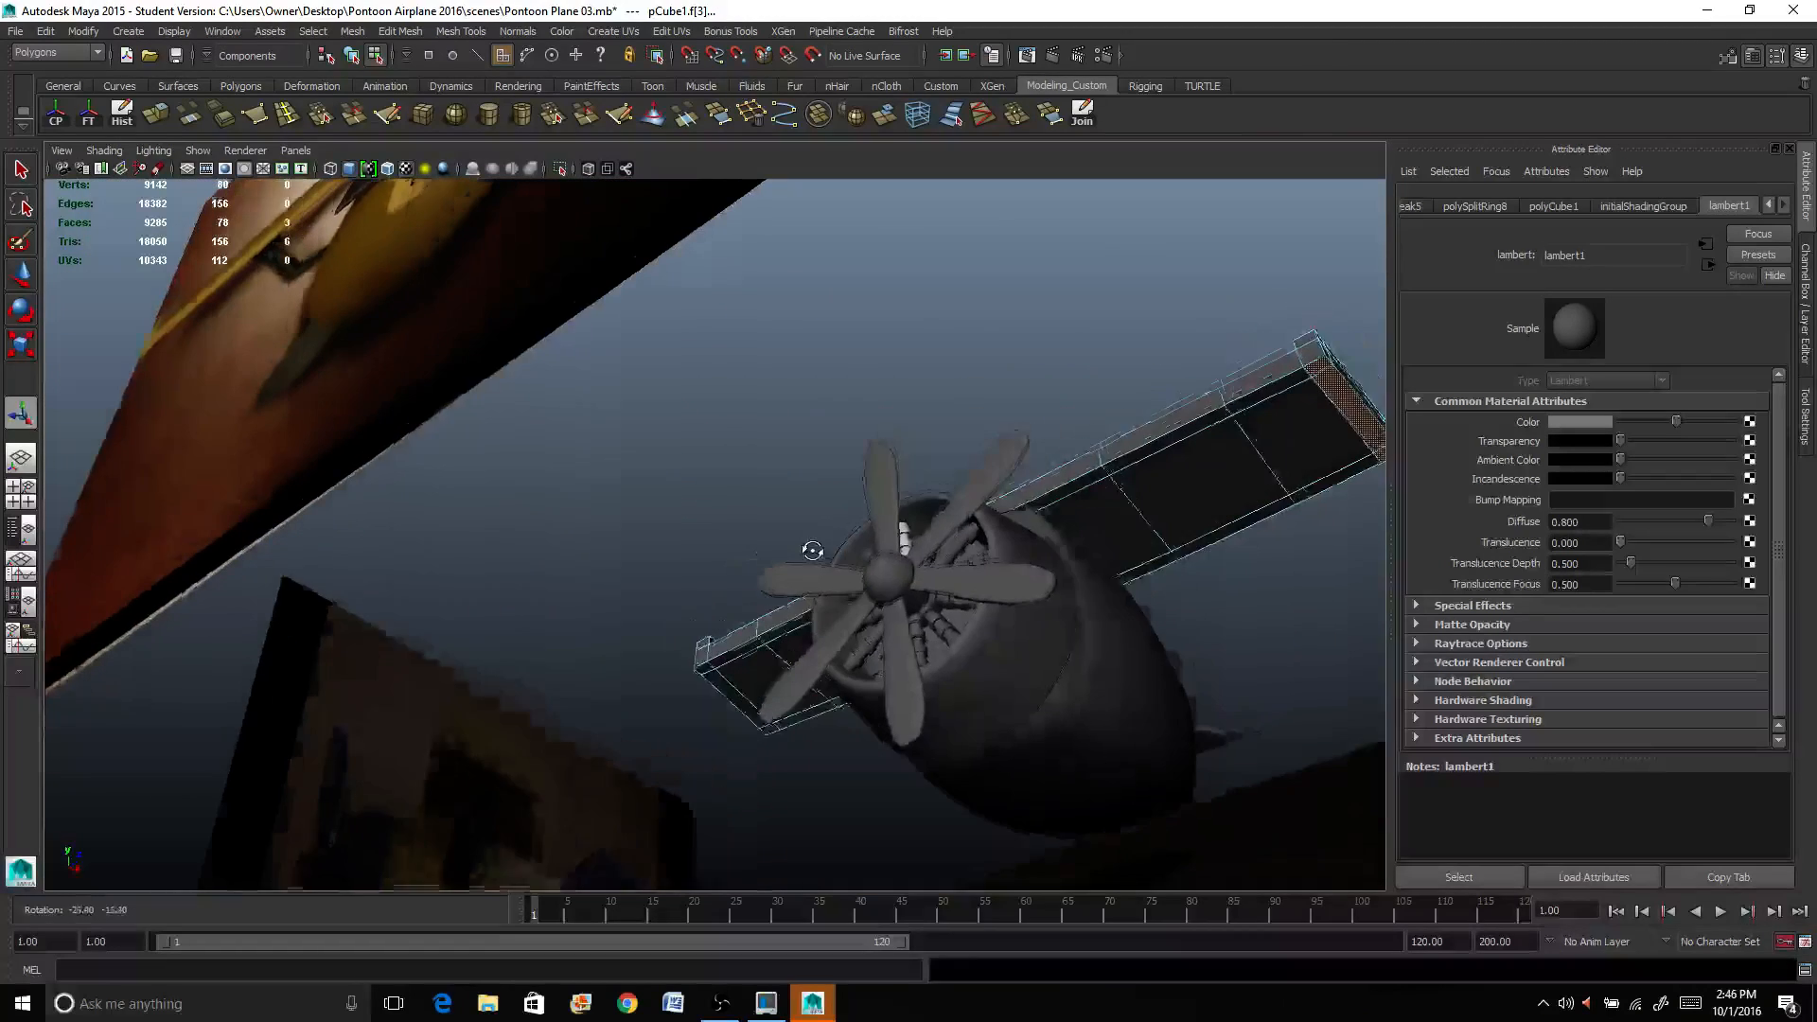
click(730, 713)
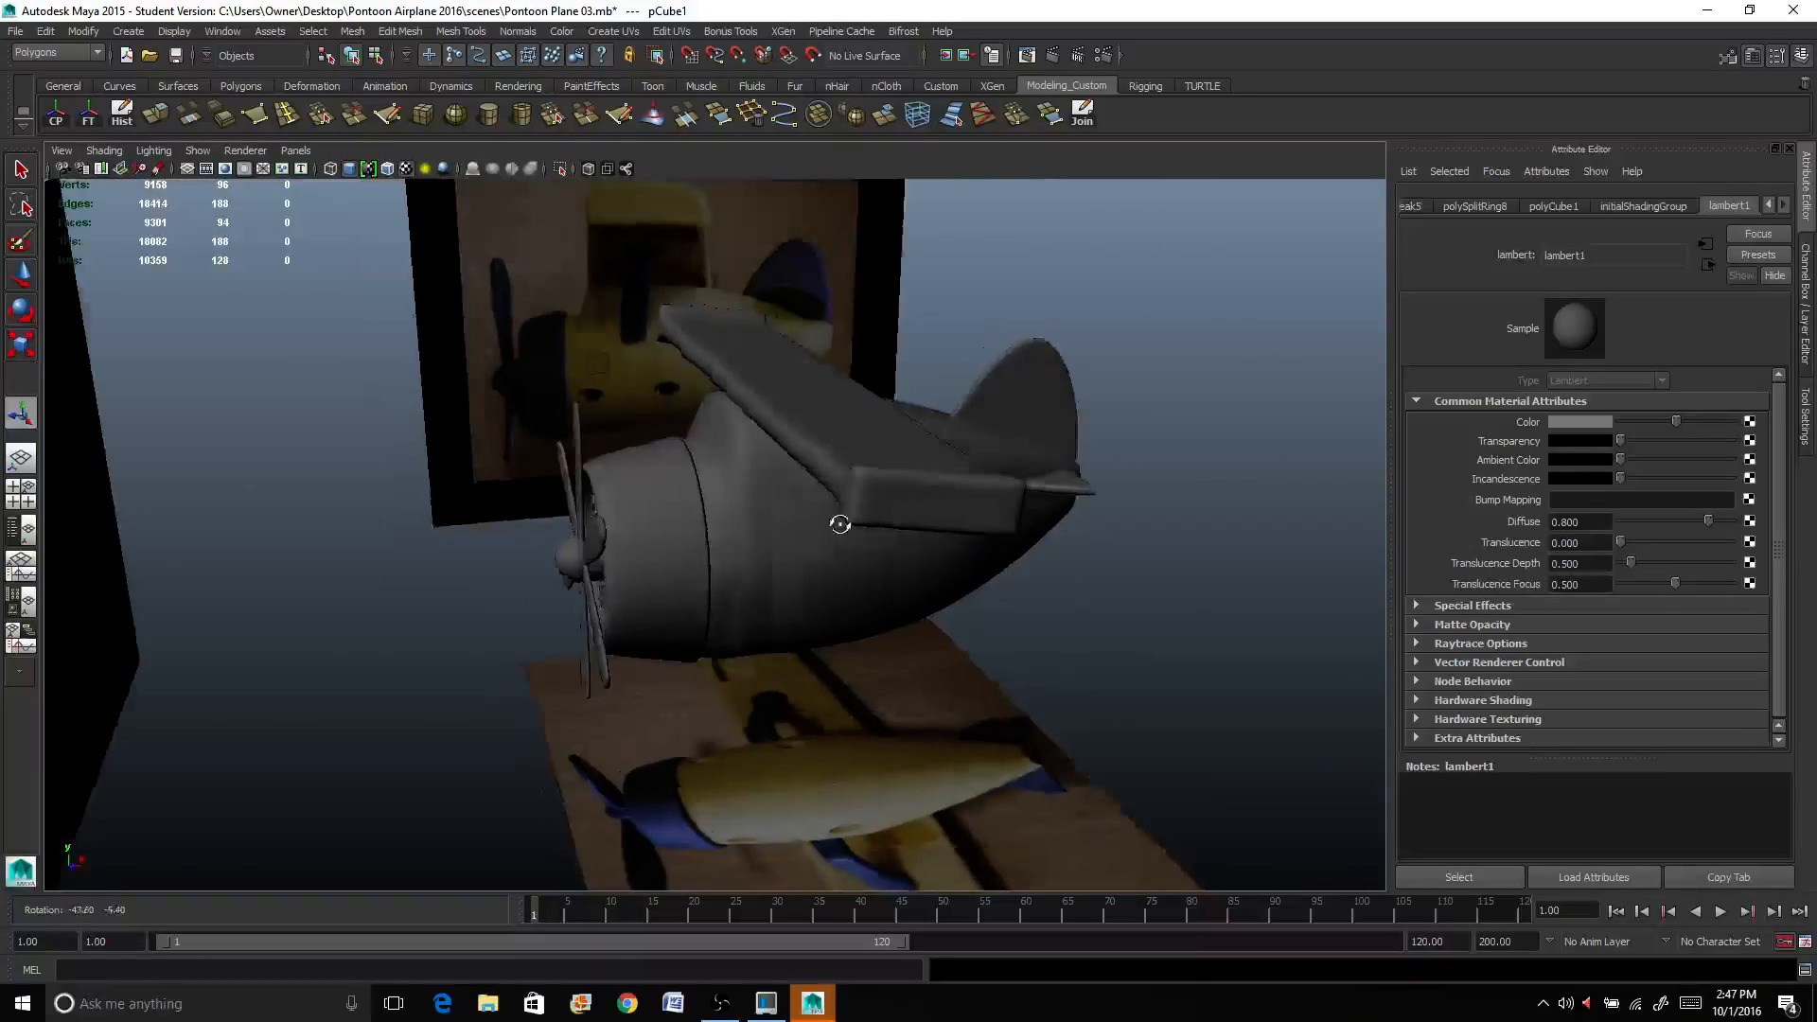
drag(840, 524, 741, 519)
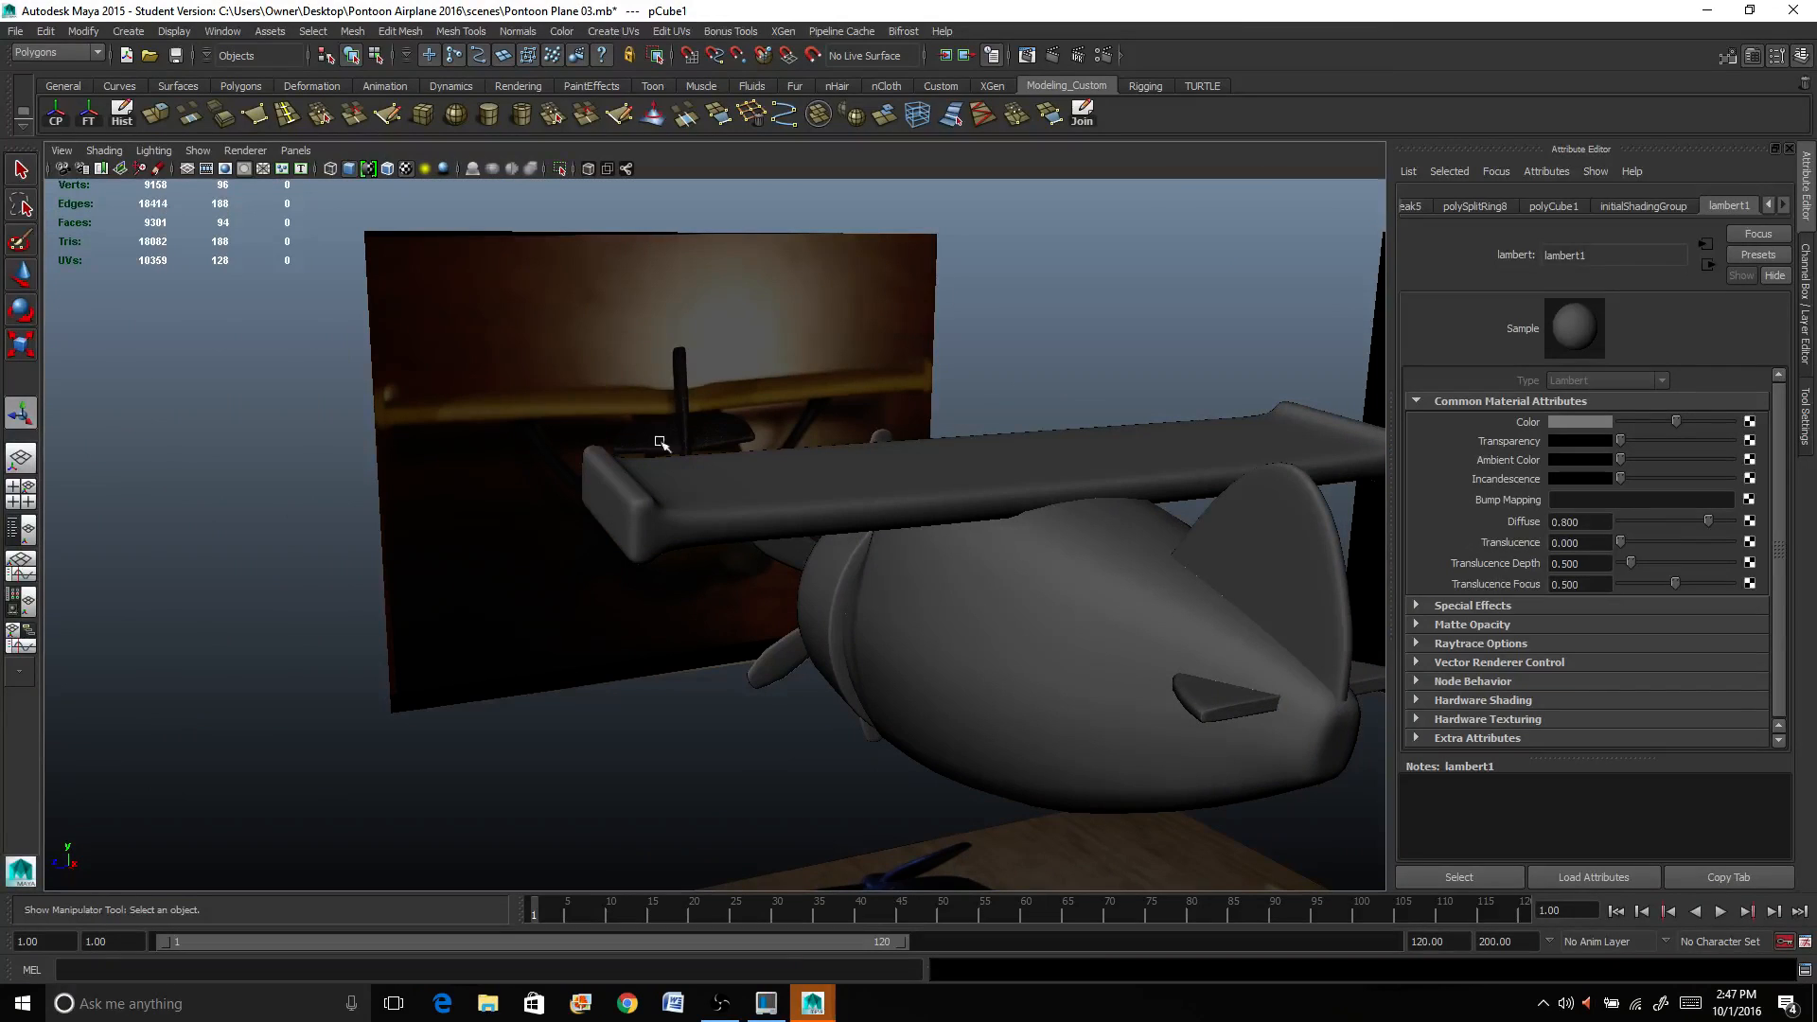
mouse_move(1003, 475)
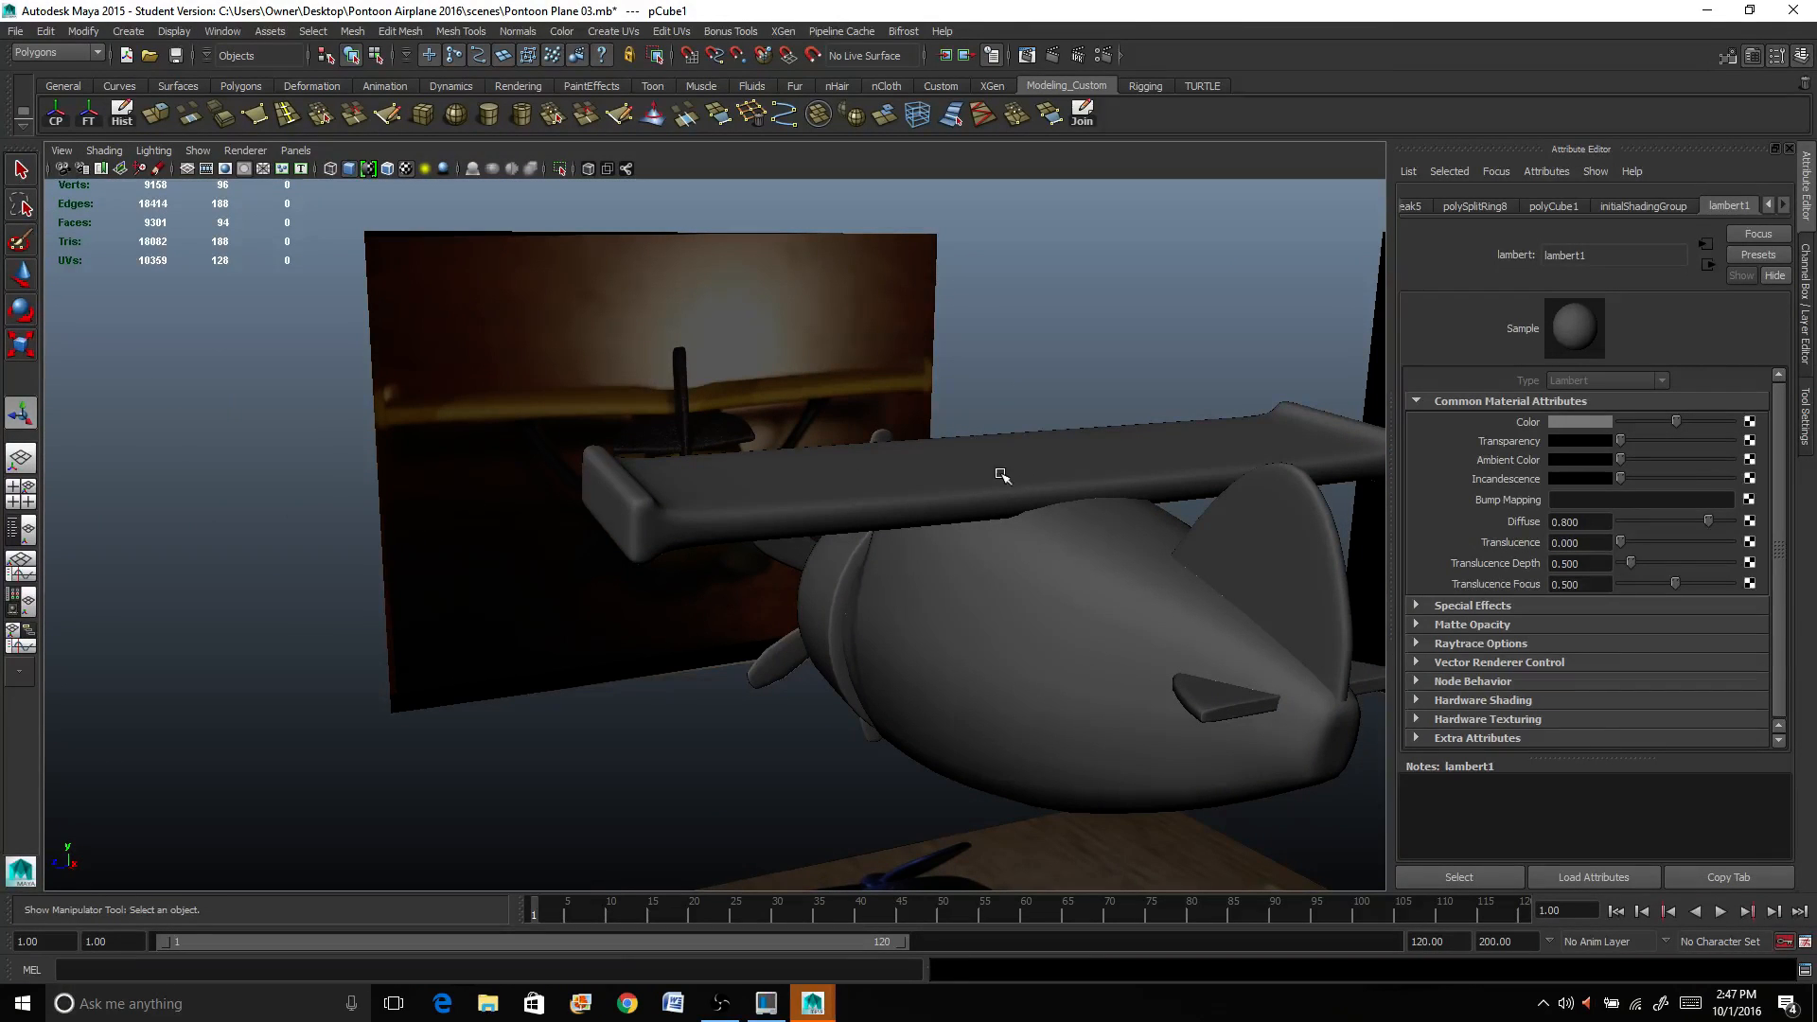
click(1002, 474)
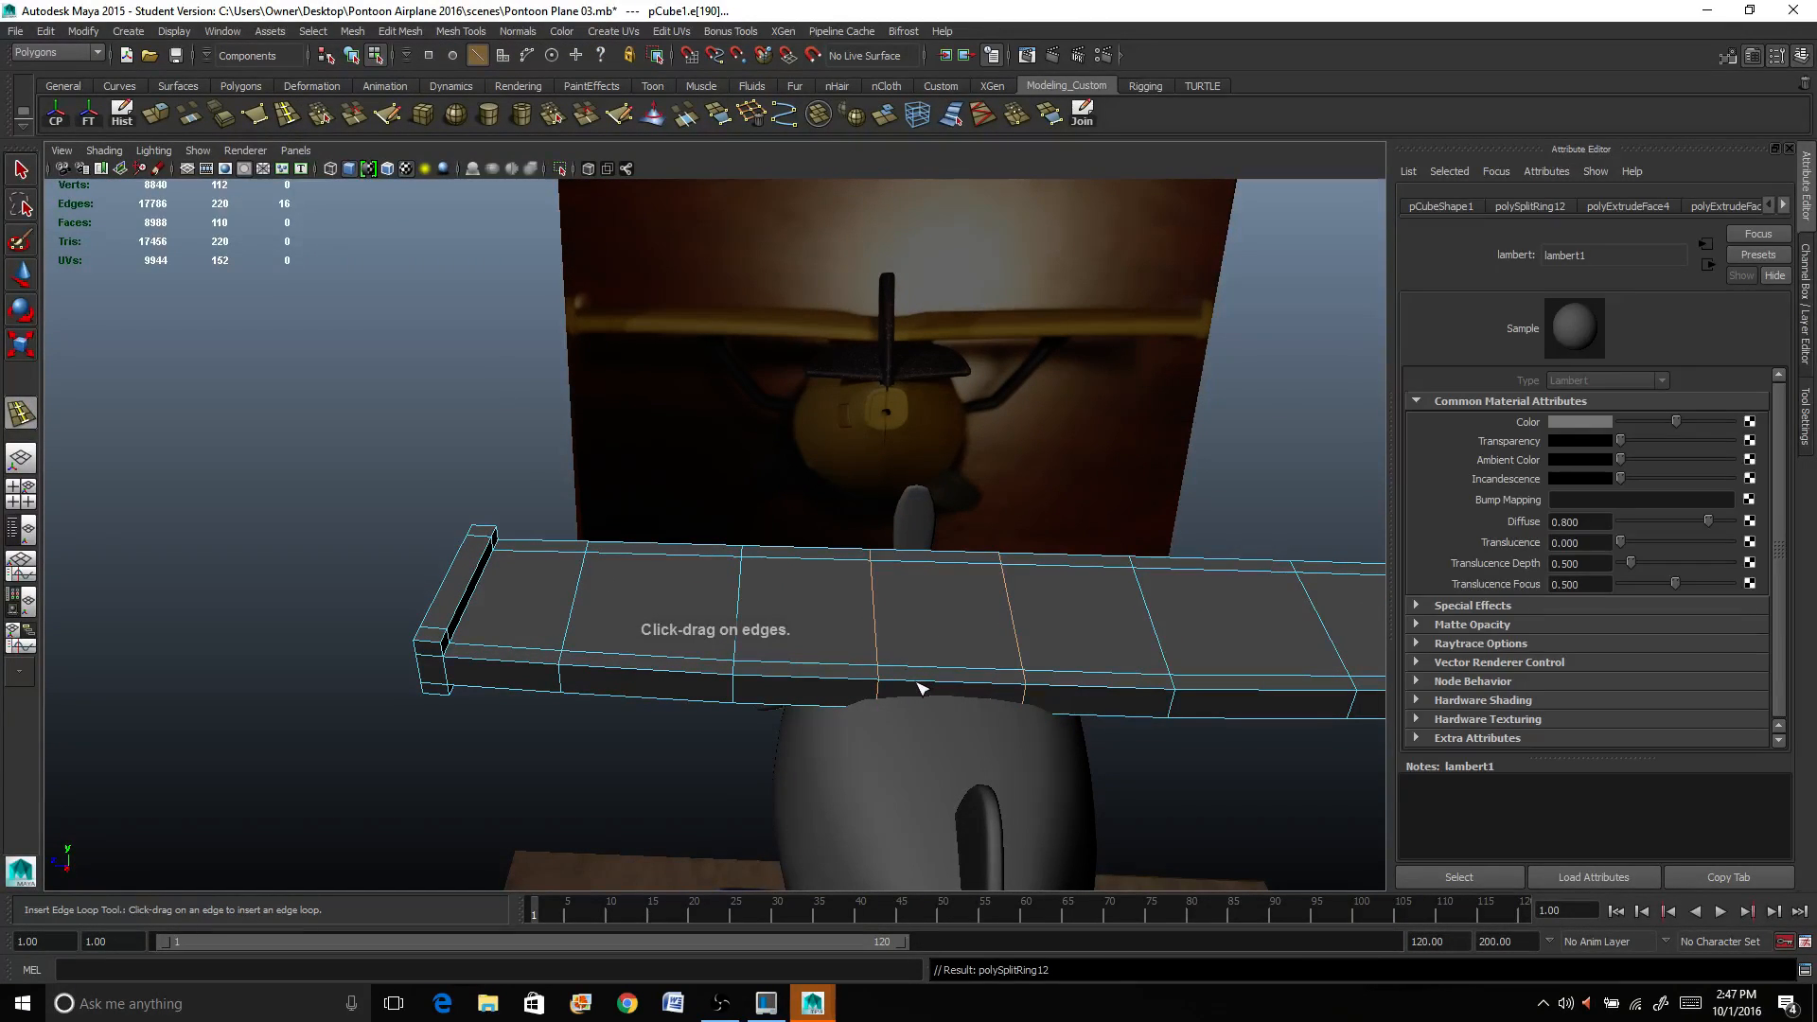
Step: Switch to component editing and raise the wing's centre vertices
right_click(919, 689)
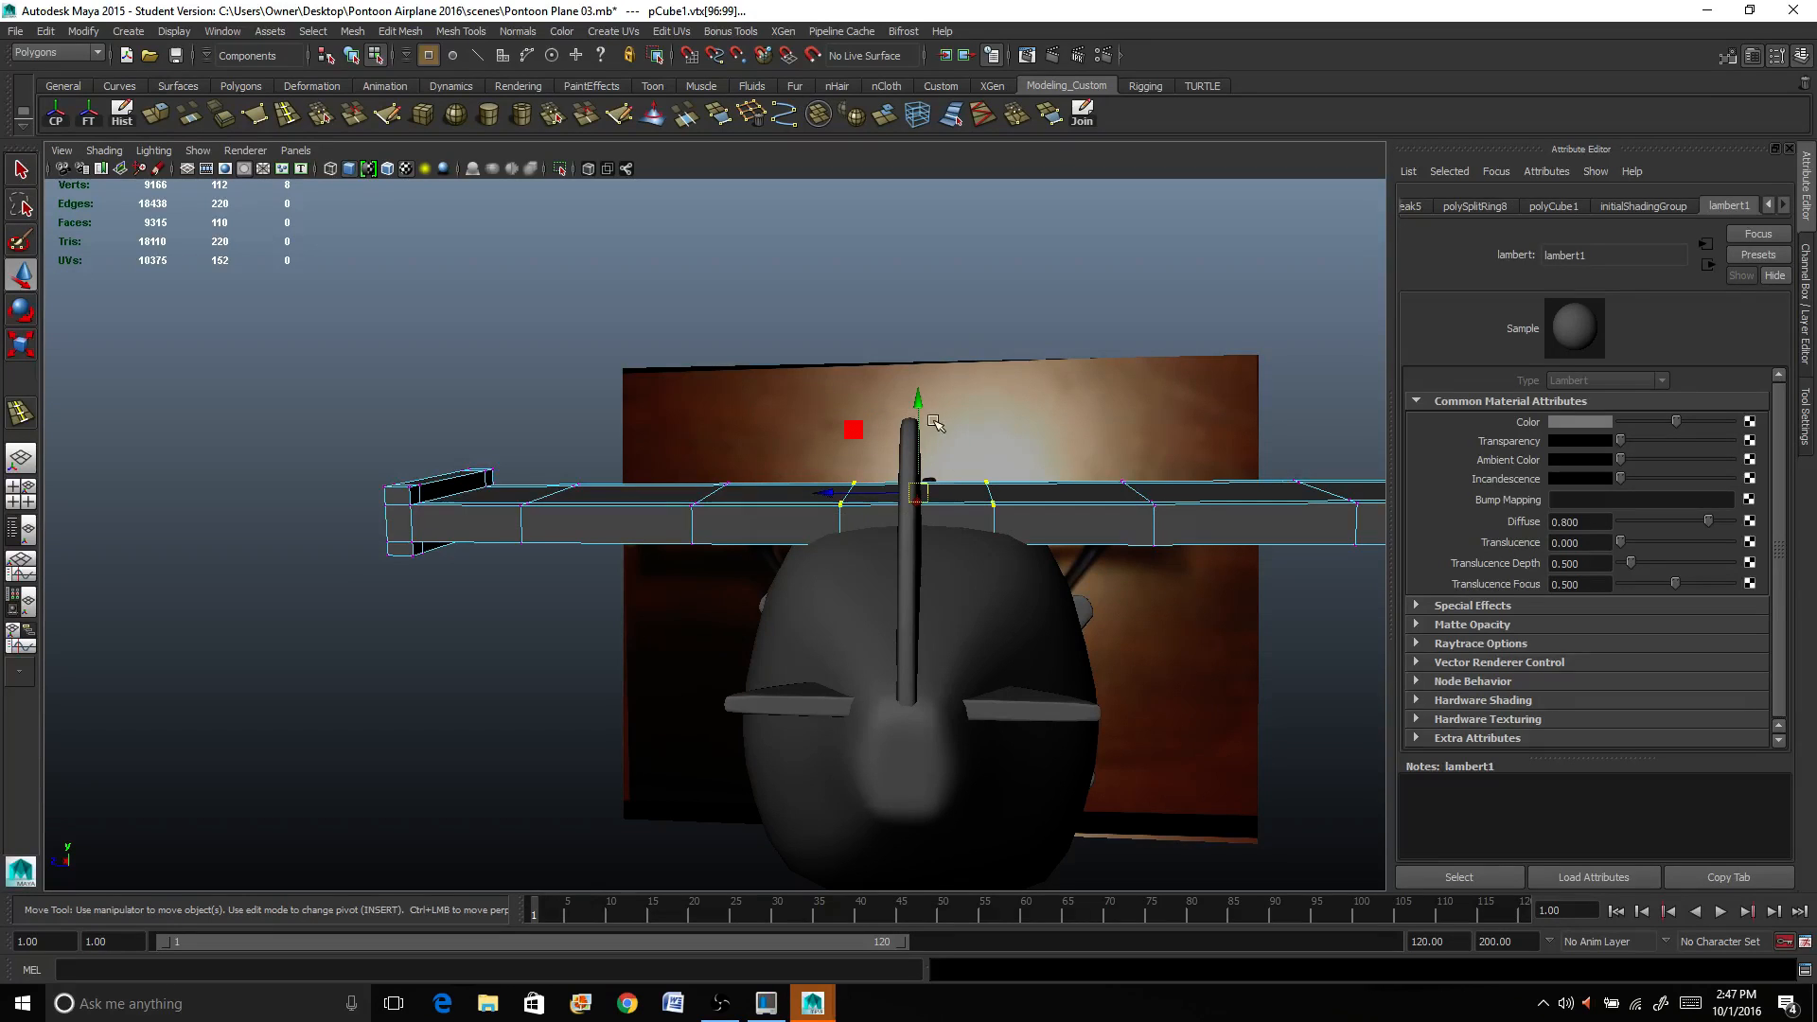
drag(916, 399, 912, 486)
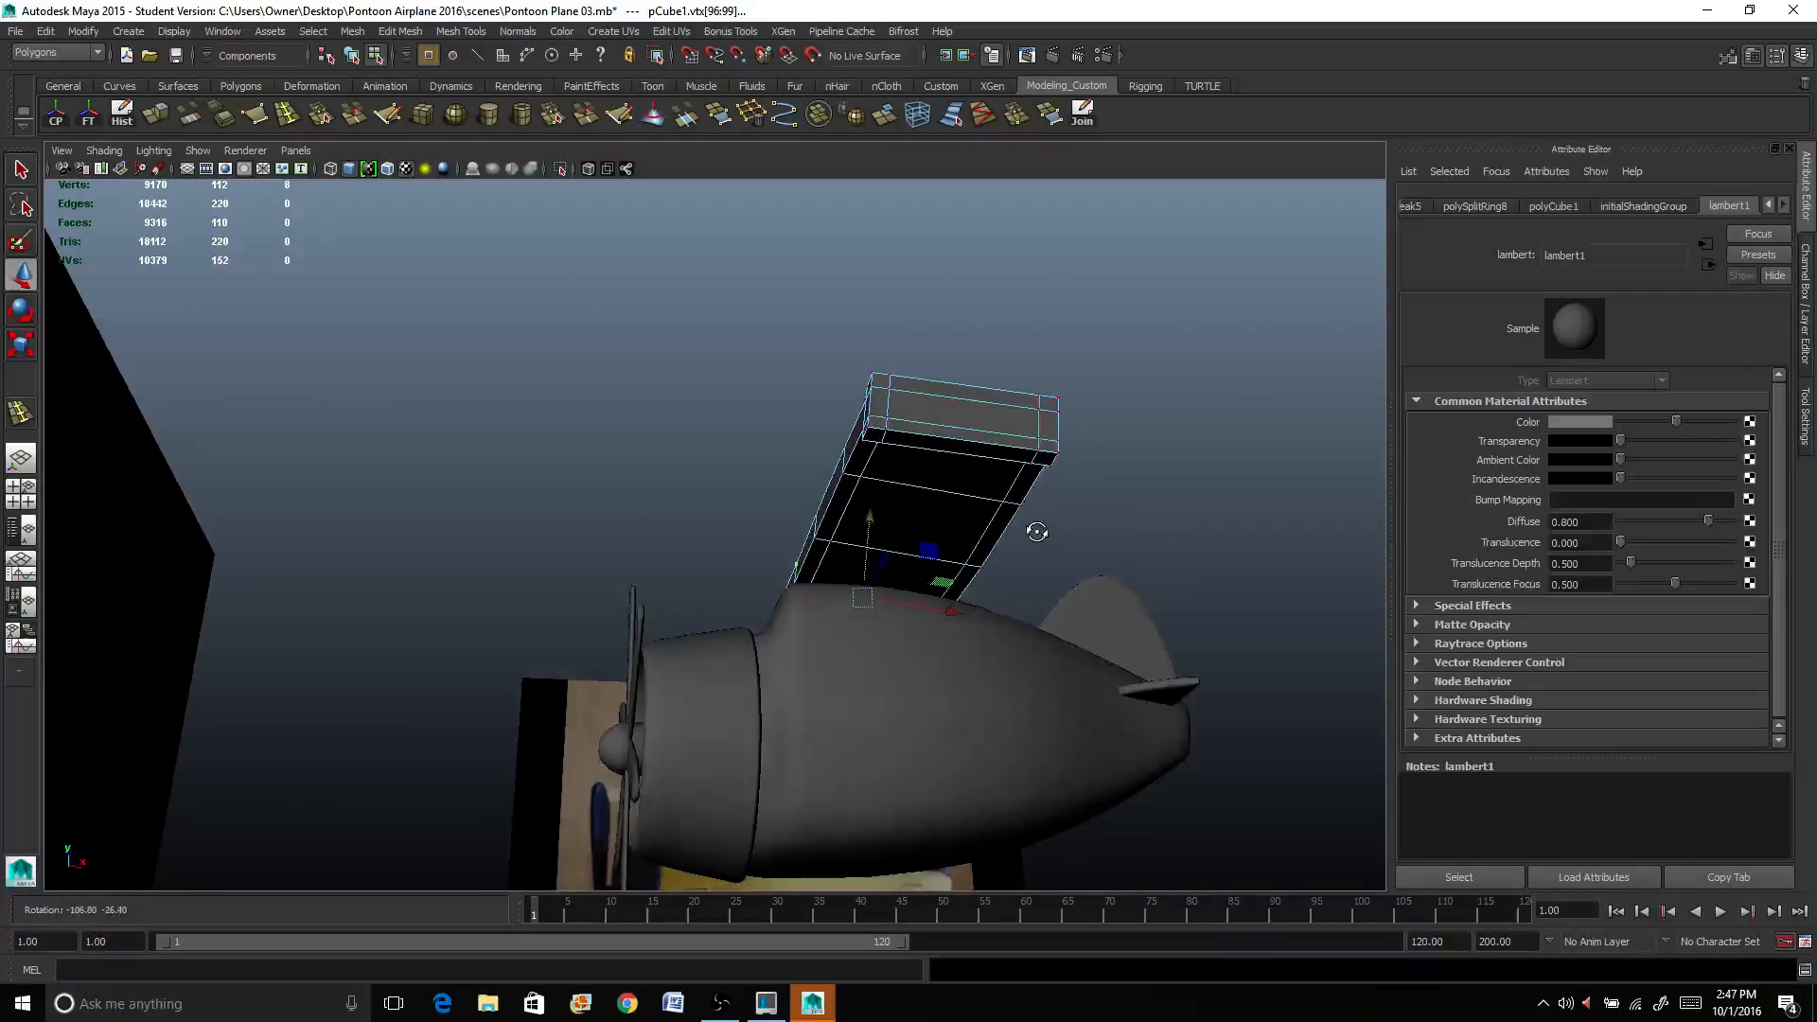
drag(1037, 532, 916, 583)
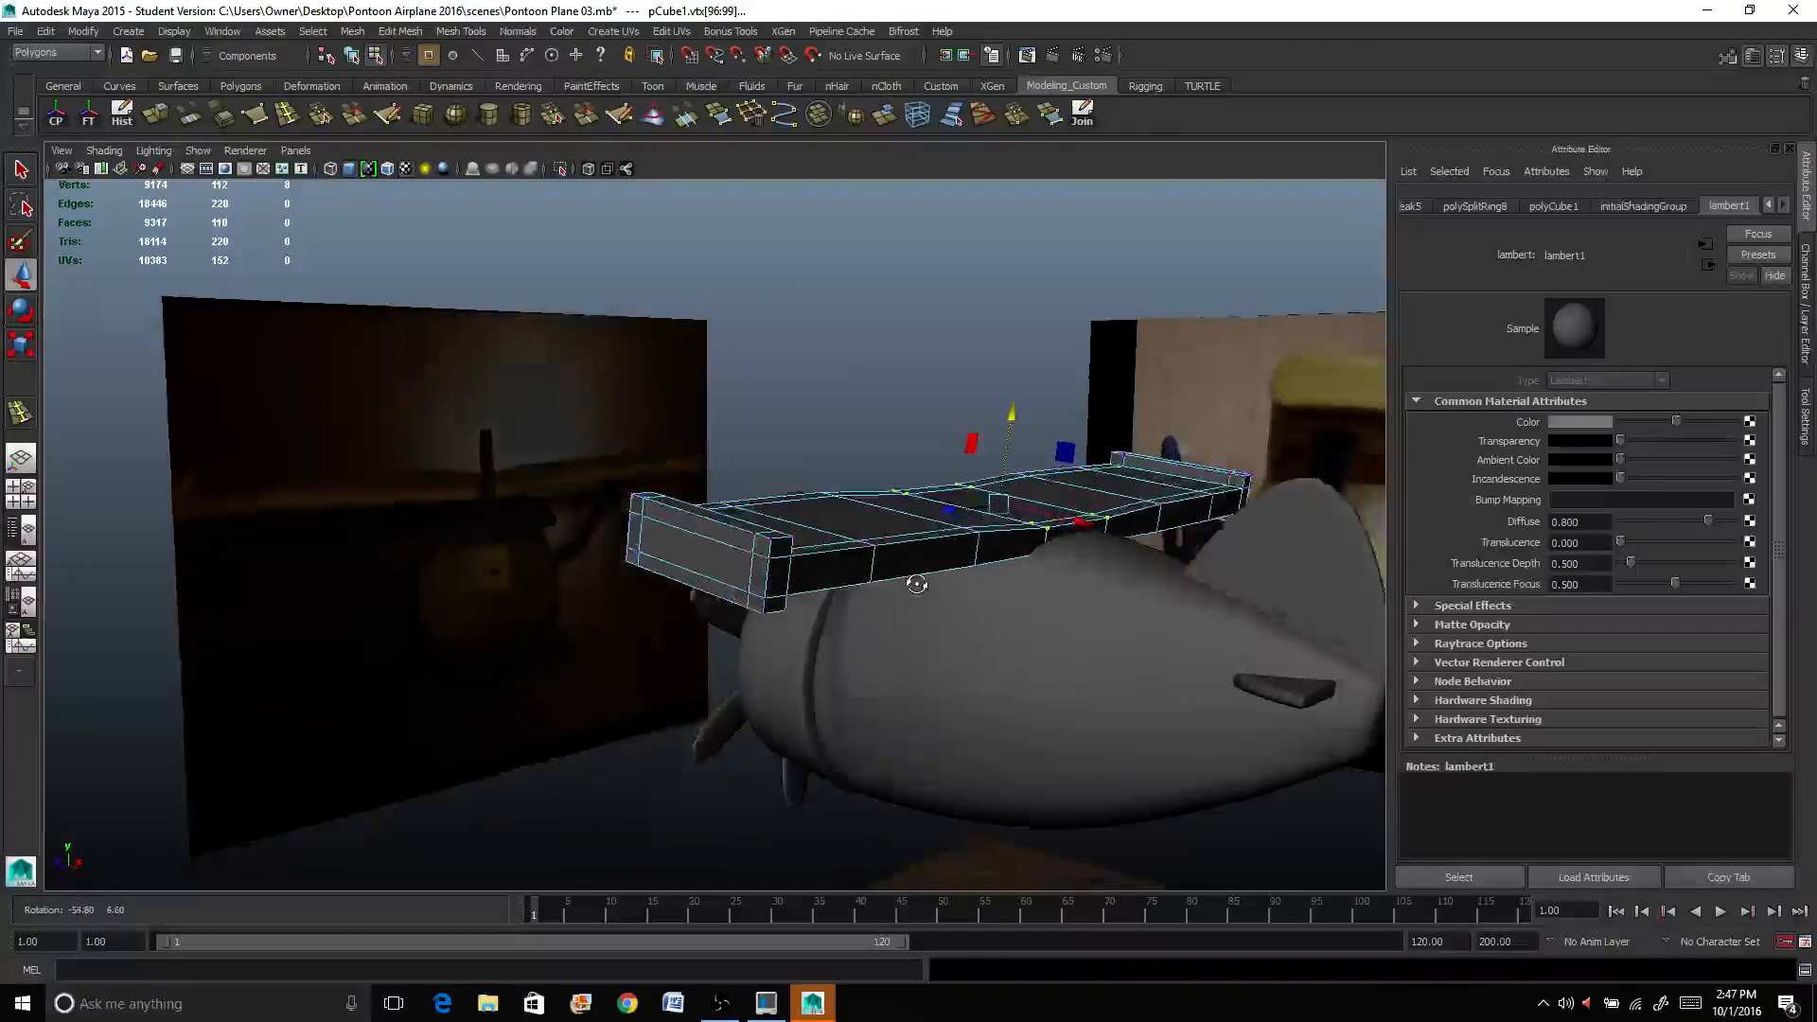
drag(916, 583, 858, 570)
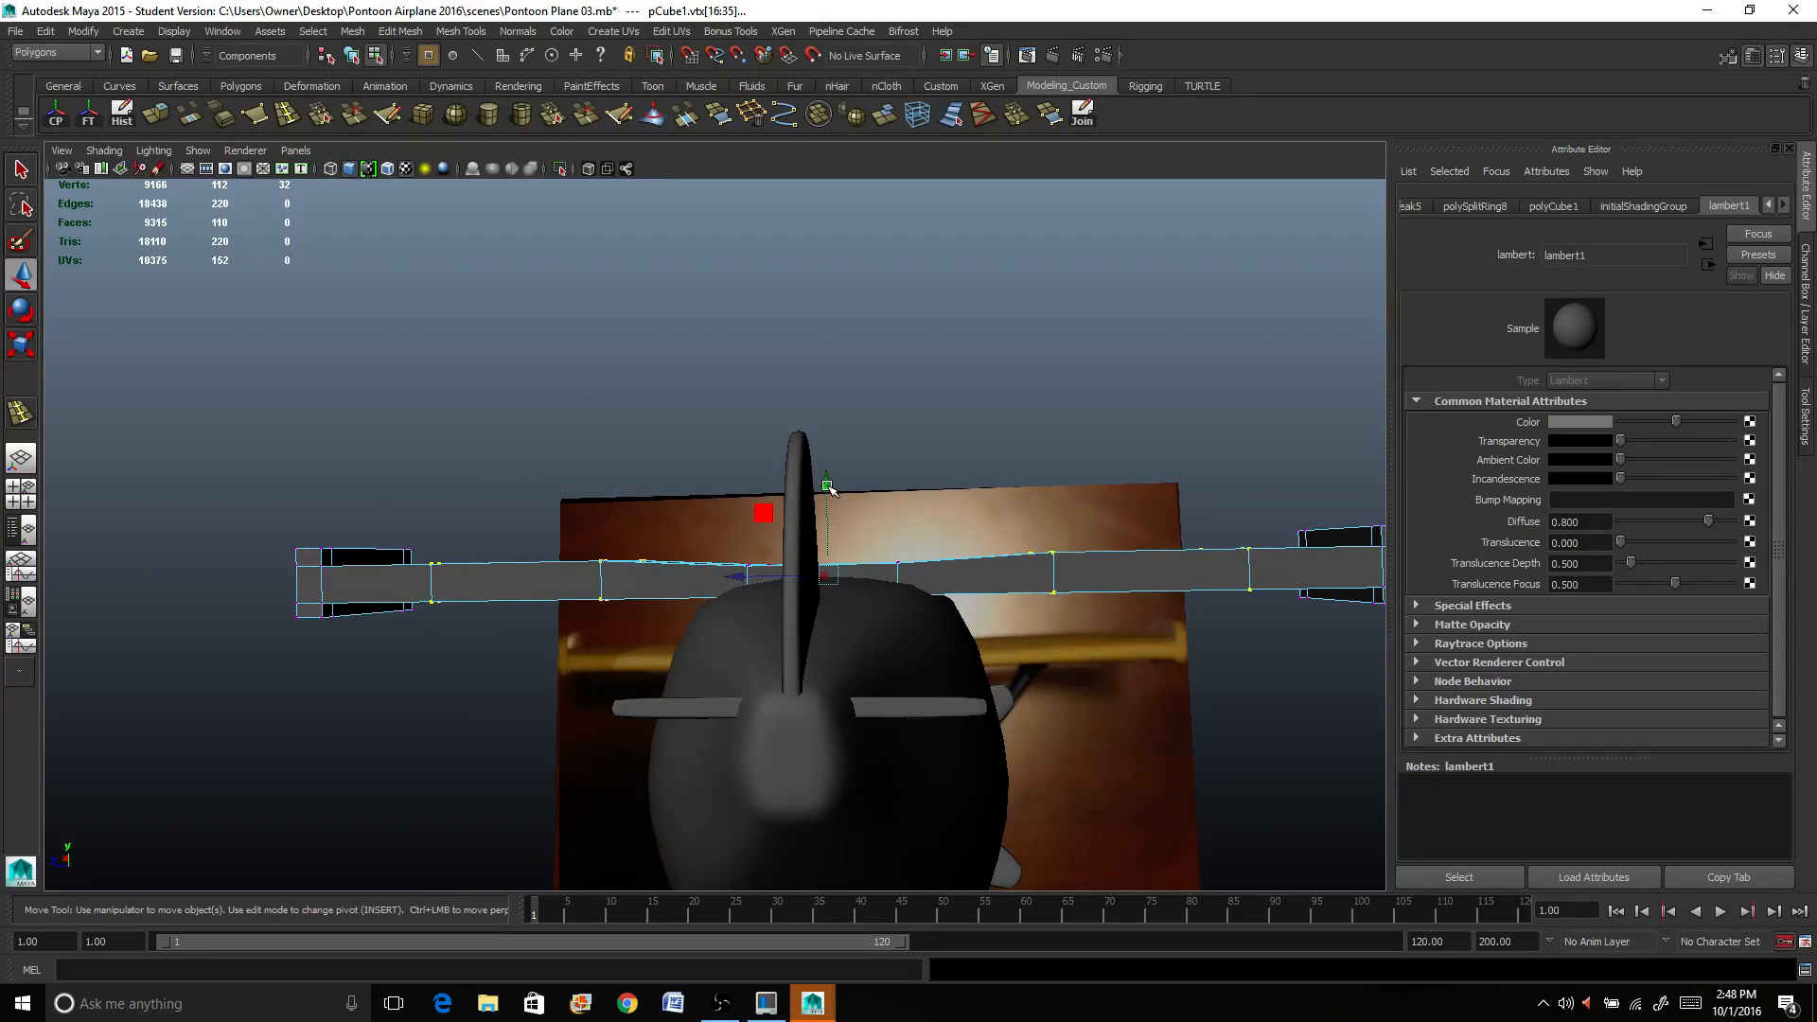
Step: Move the centre vertices further to give the span a shallow angled bend
drag(829, 492, 1025, 595)
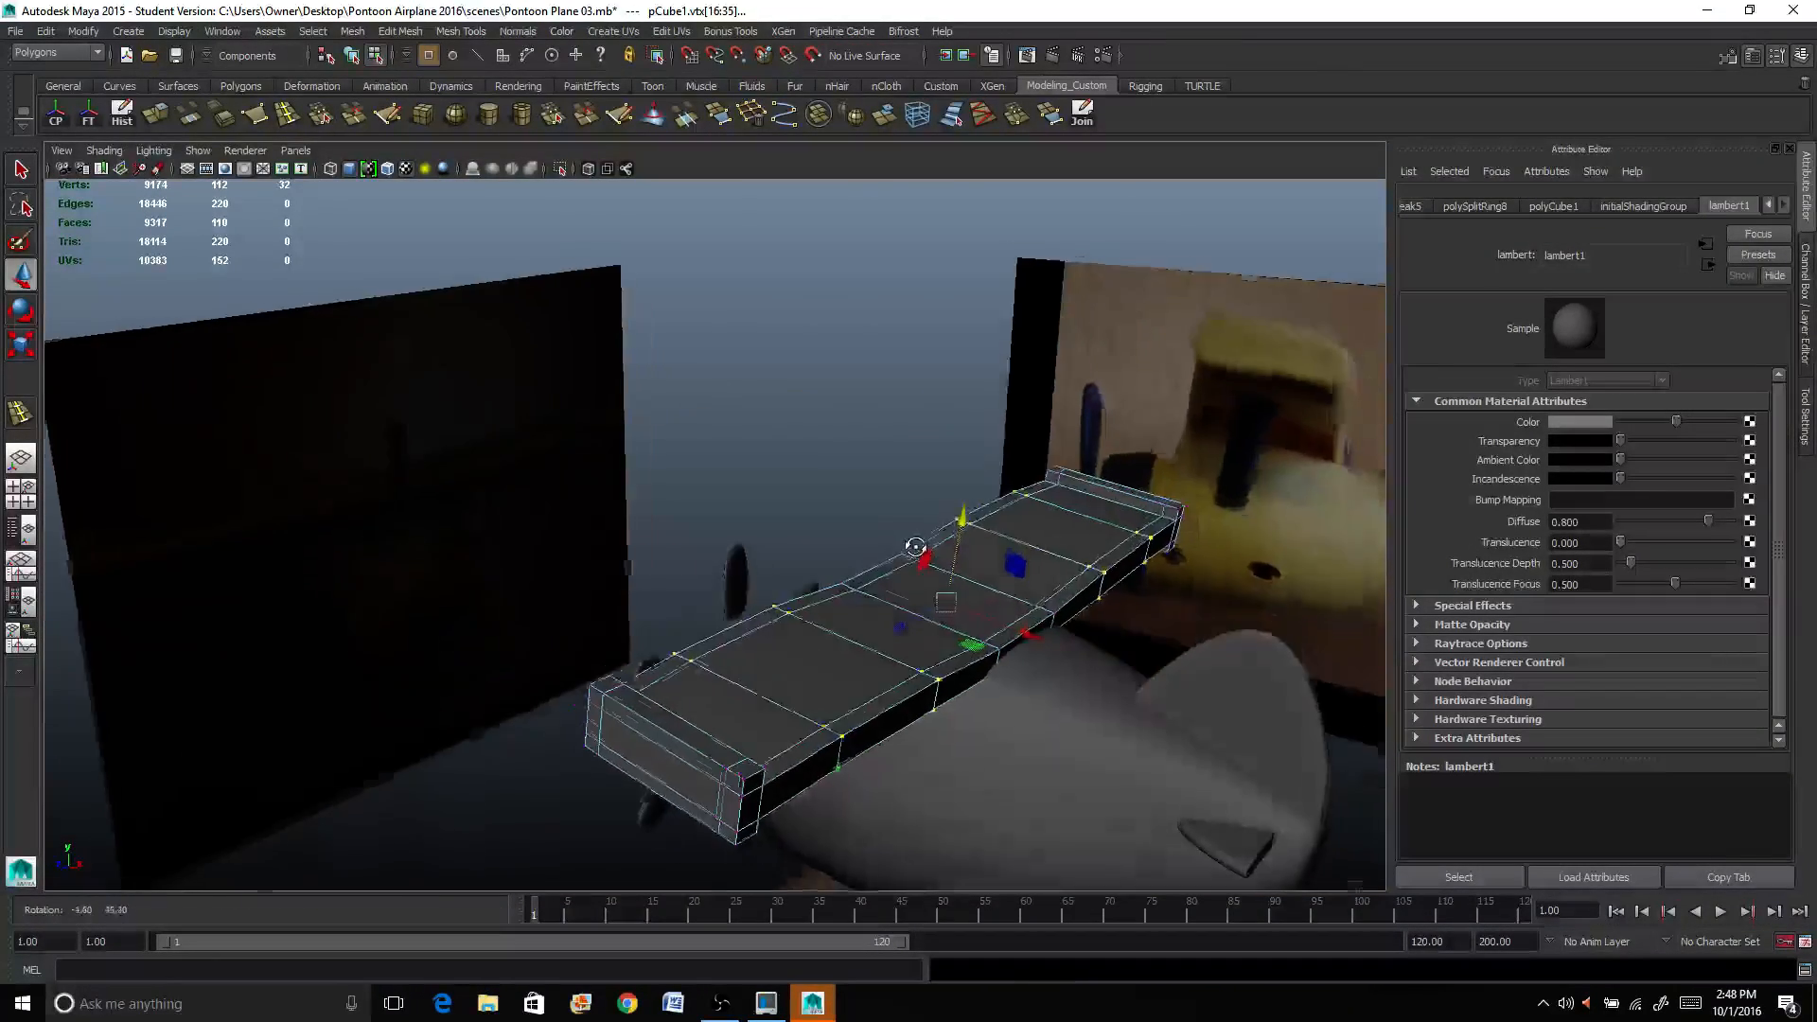
drag(916, 547, 927, 534)
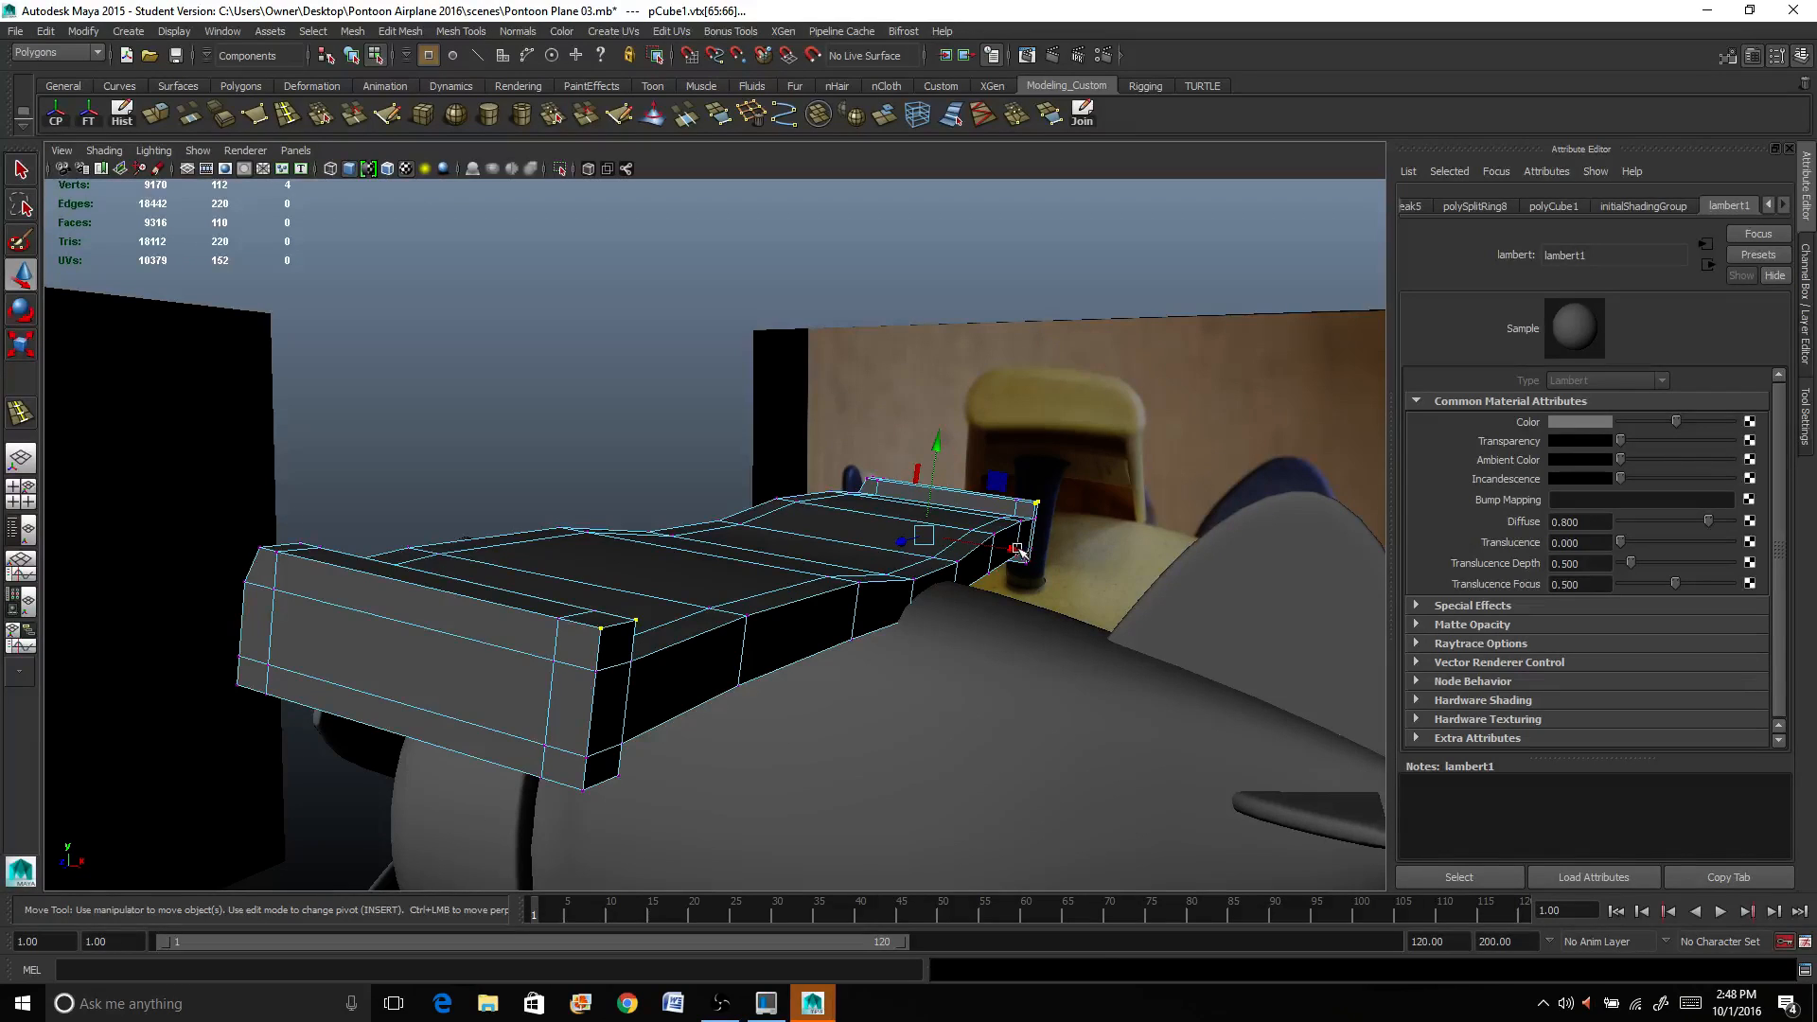
Step: Pull the wing's lower corner vertices down onto the fuselage
drag(1015, 550, 955, 573)
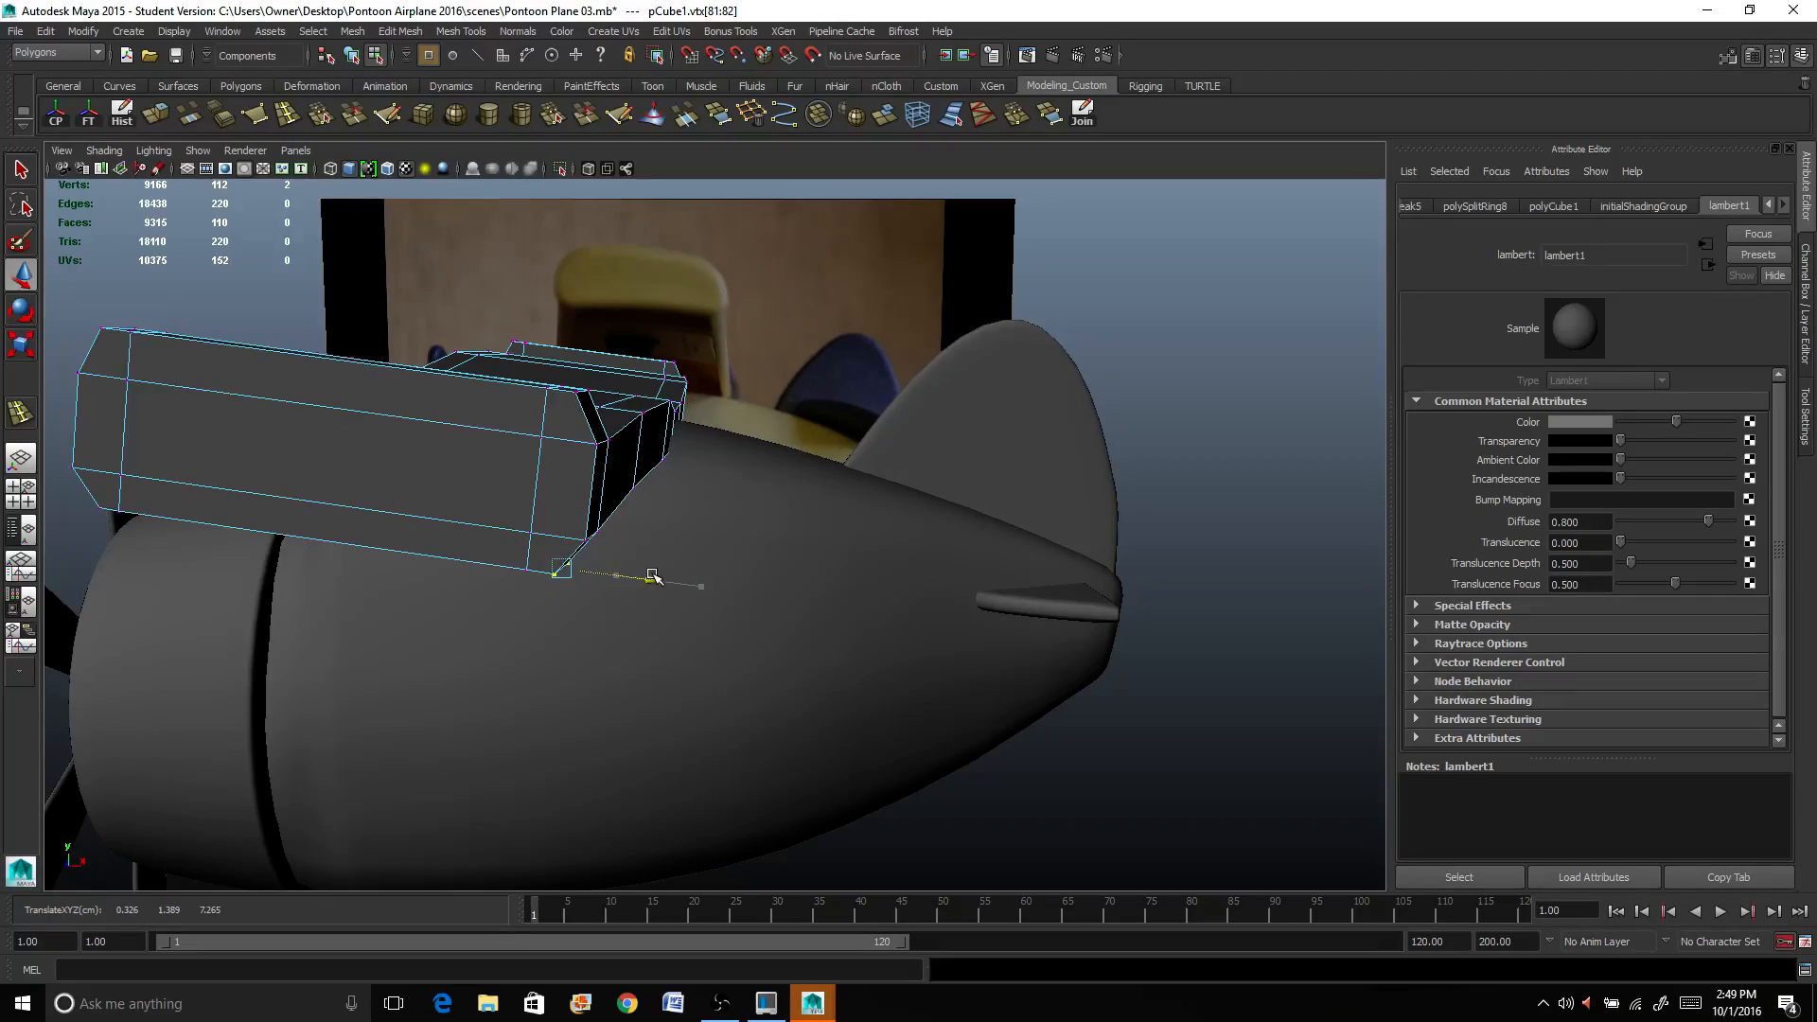
drag(695, 522, 267, 519)
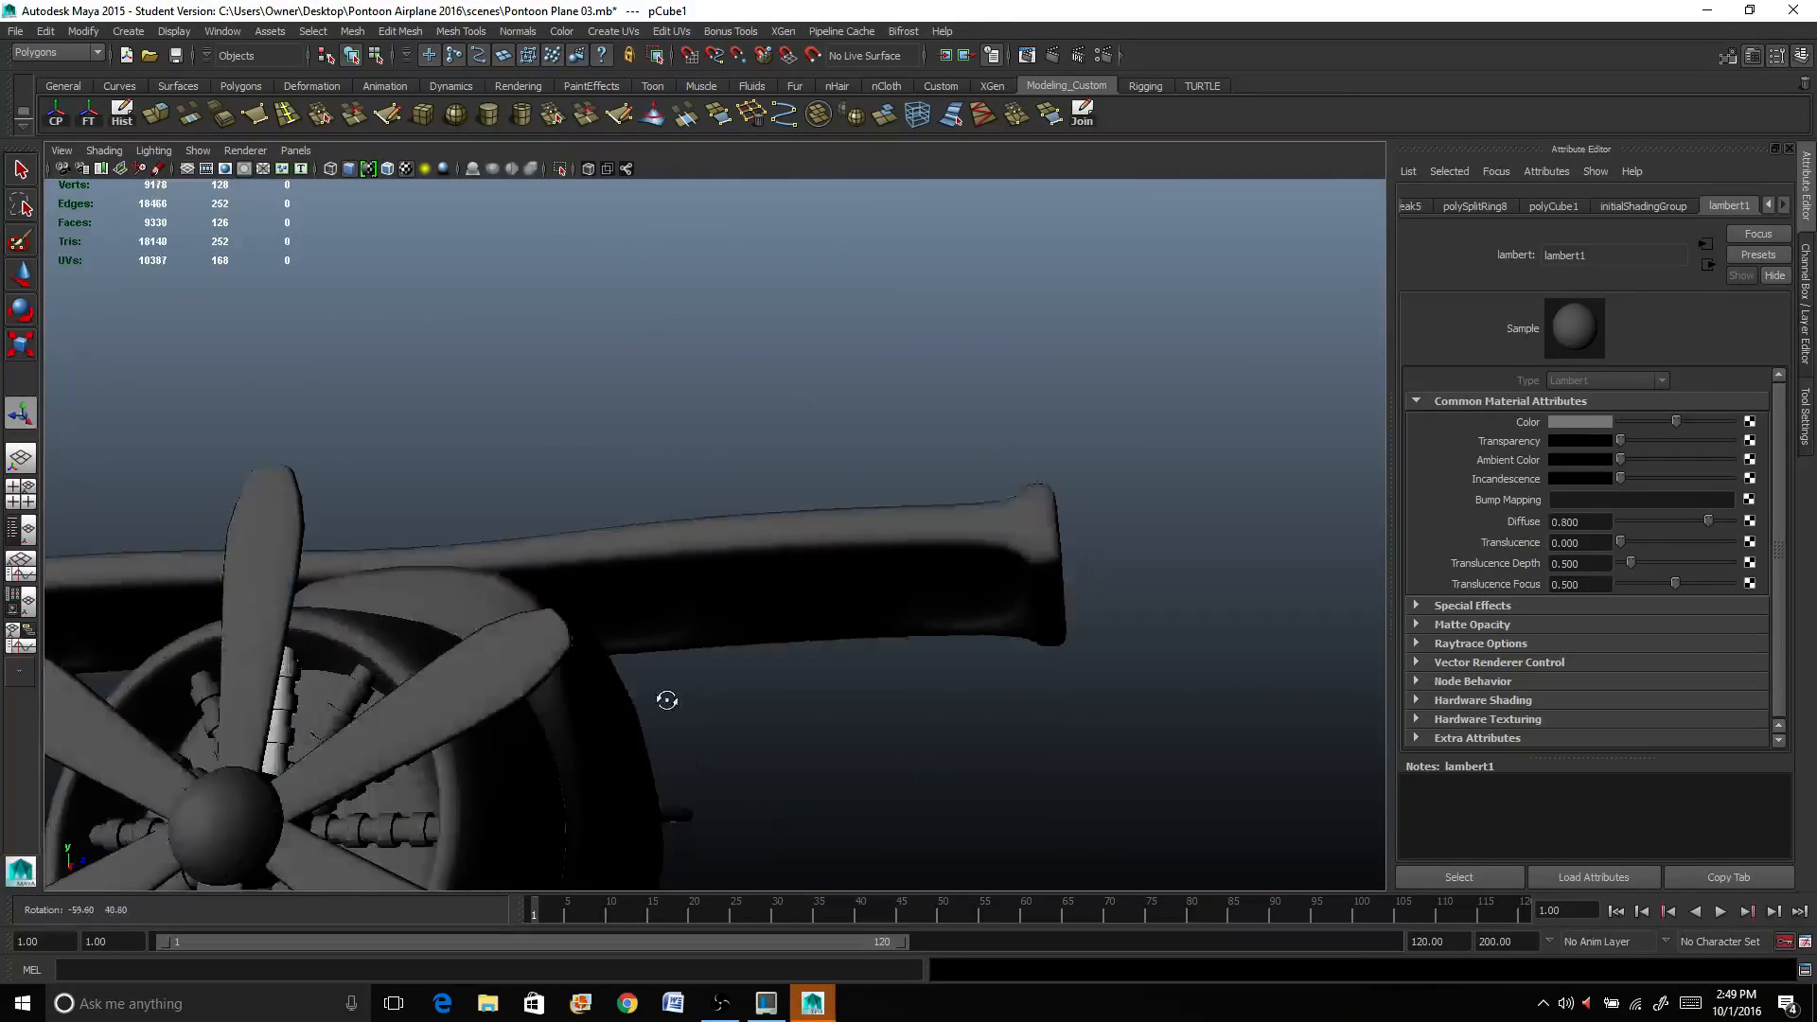
Step: Select the top wing and apply Mesh > Smooth to round its blocky shape
drag(666, 700, 369, 778)
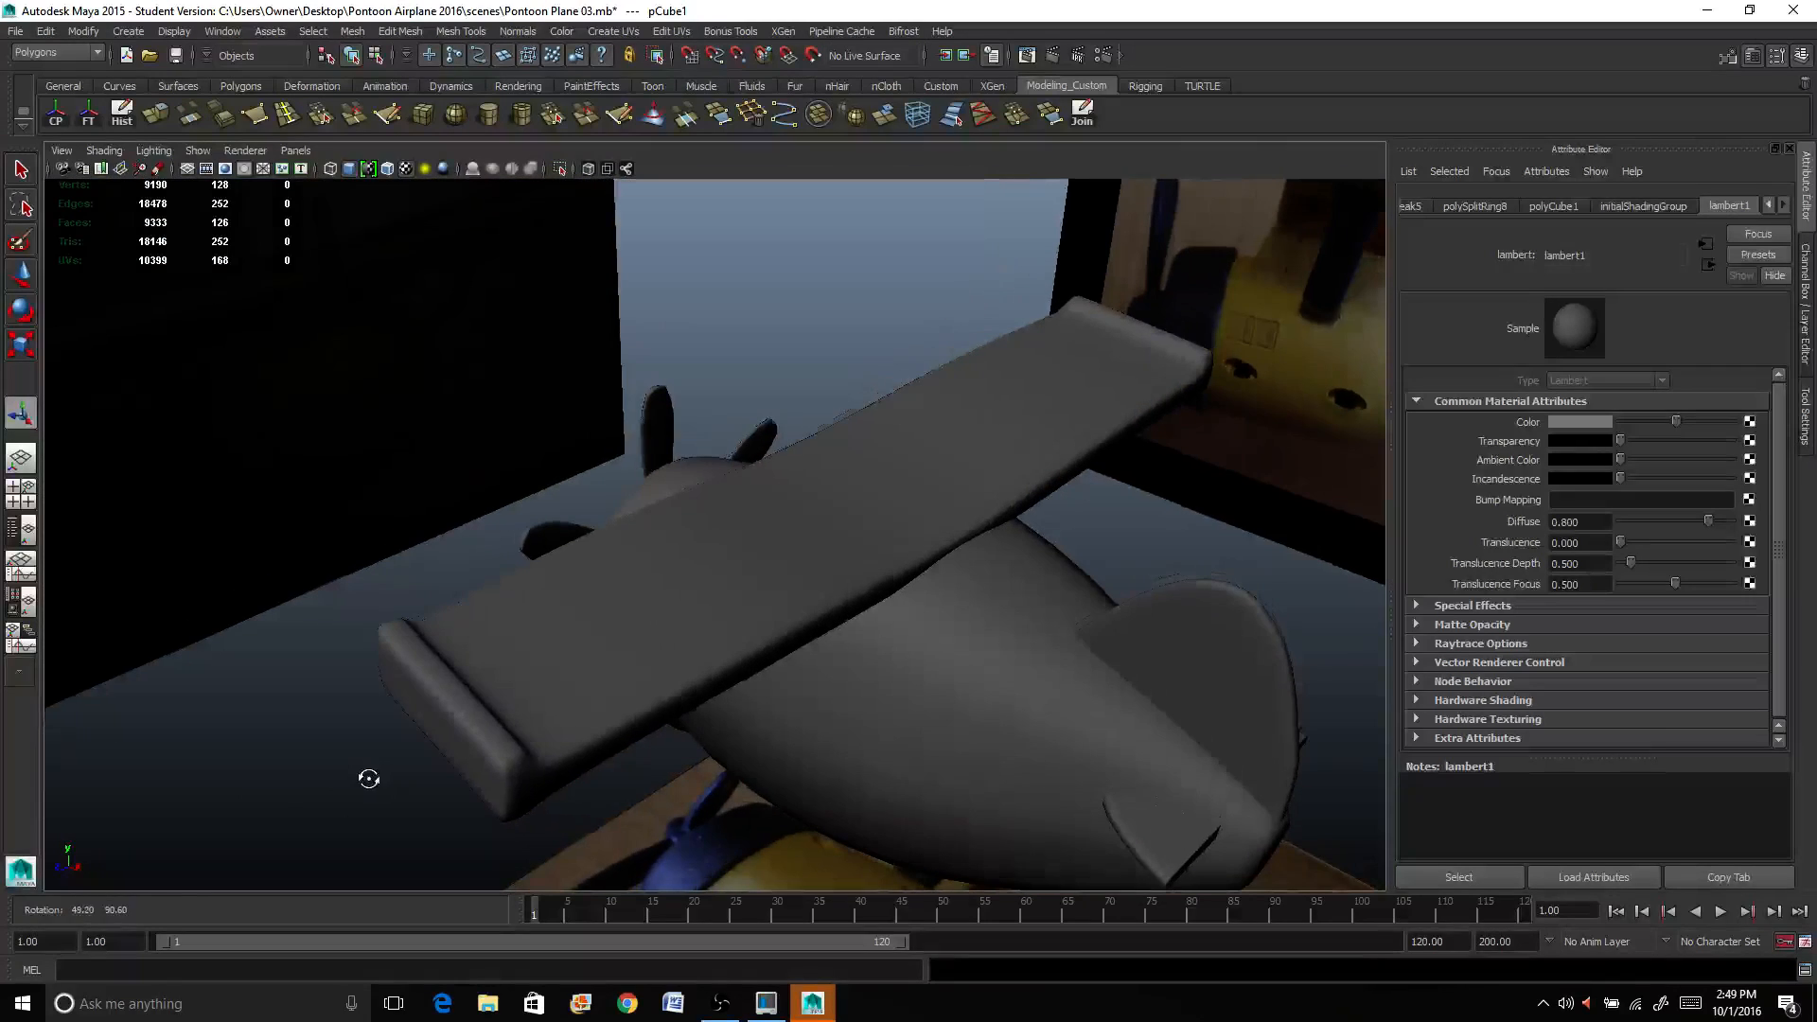
drag(369, 778, 683, 613)
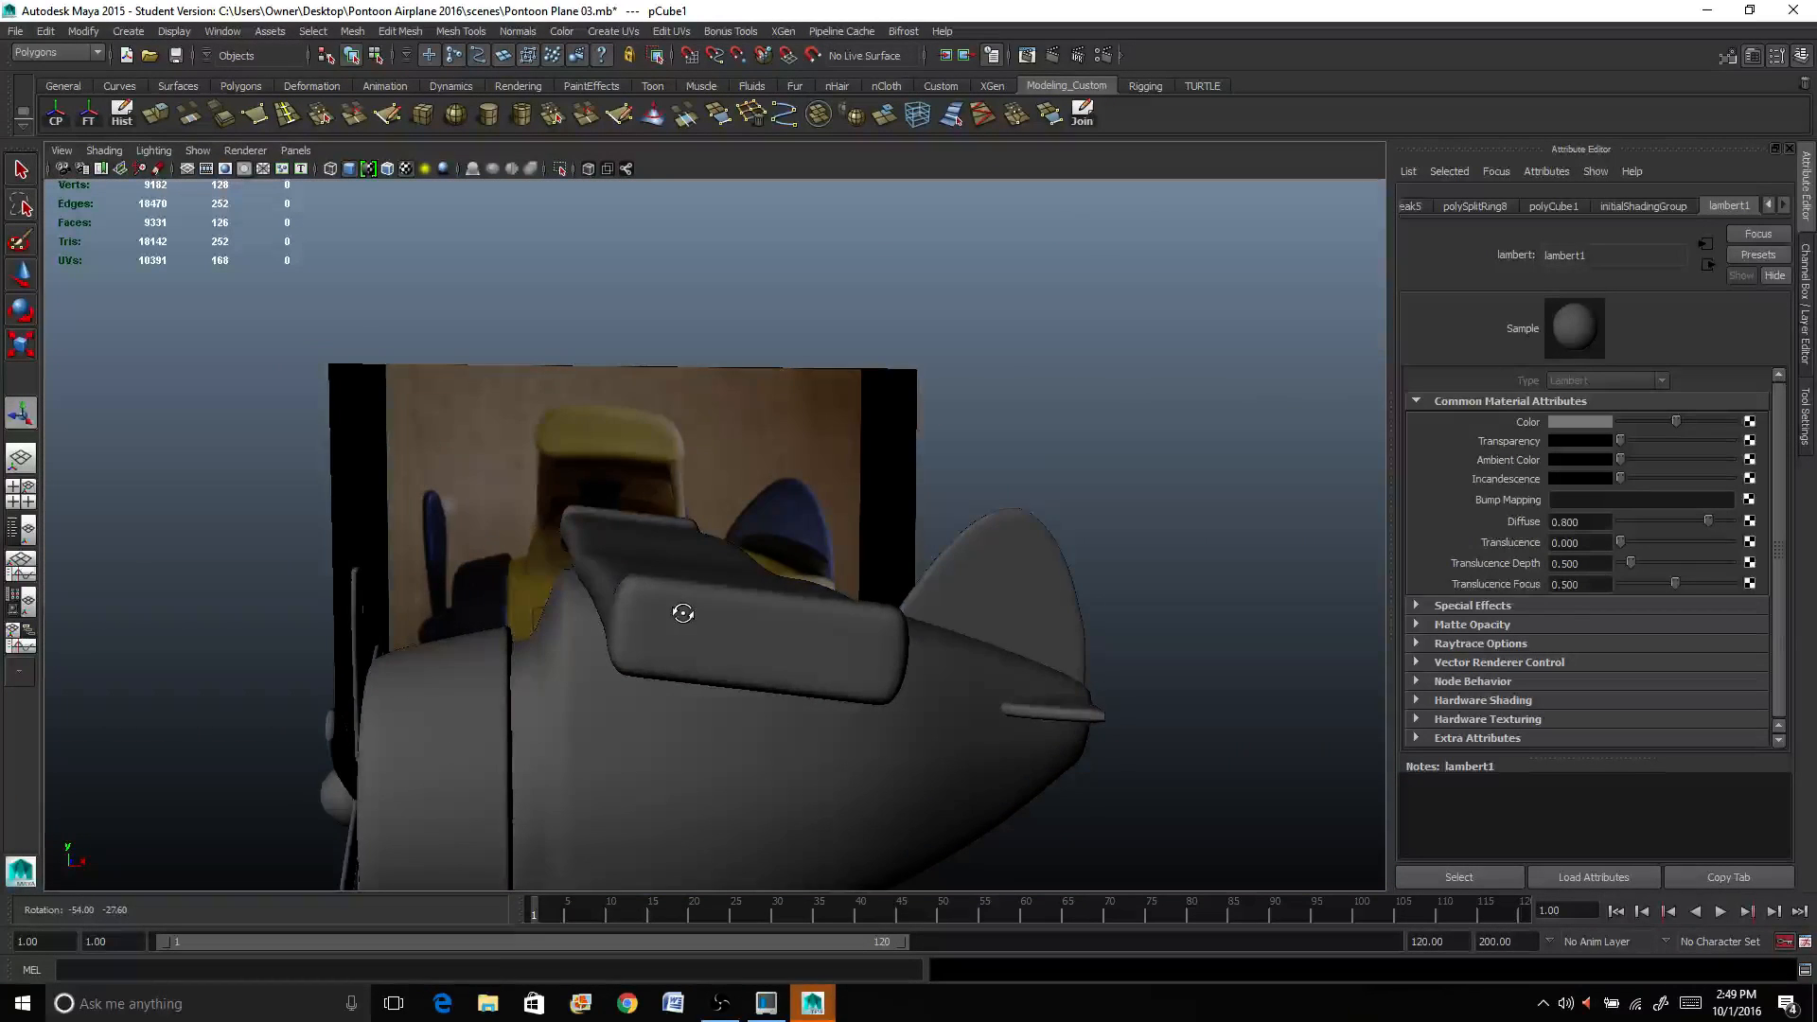
drag(683, 612, 515, 629)
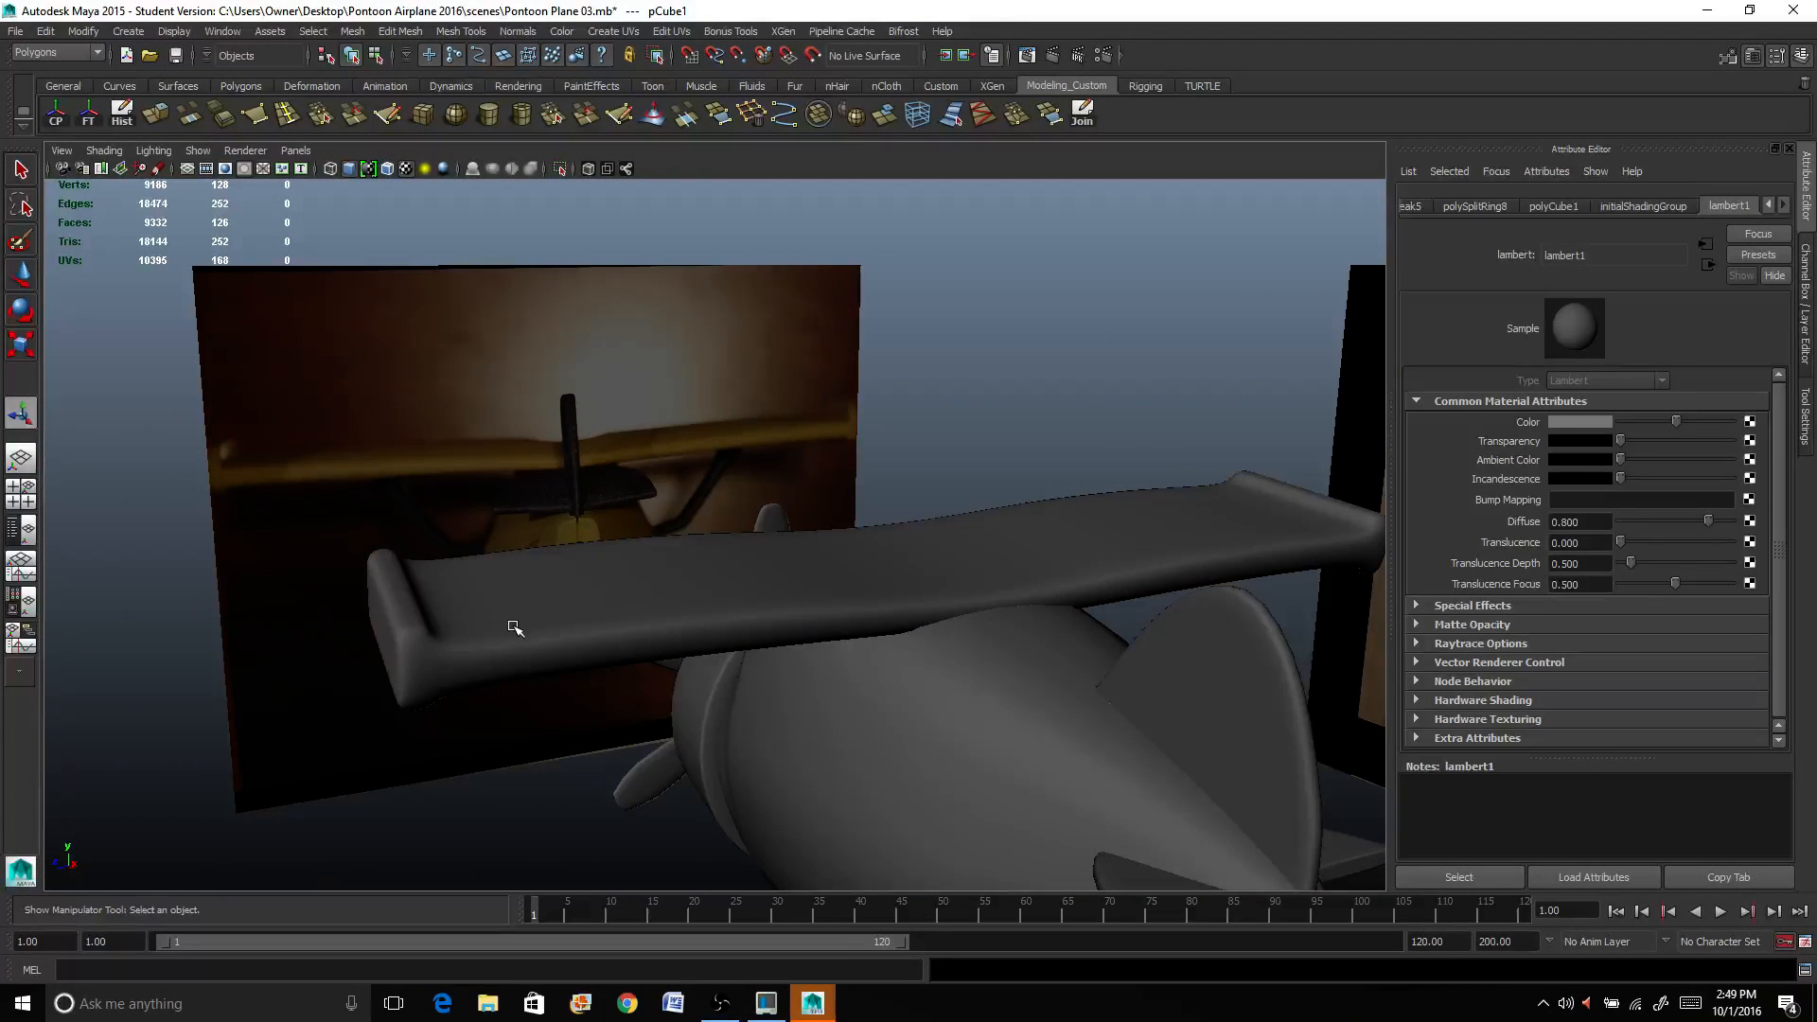
click(514, 628)
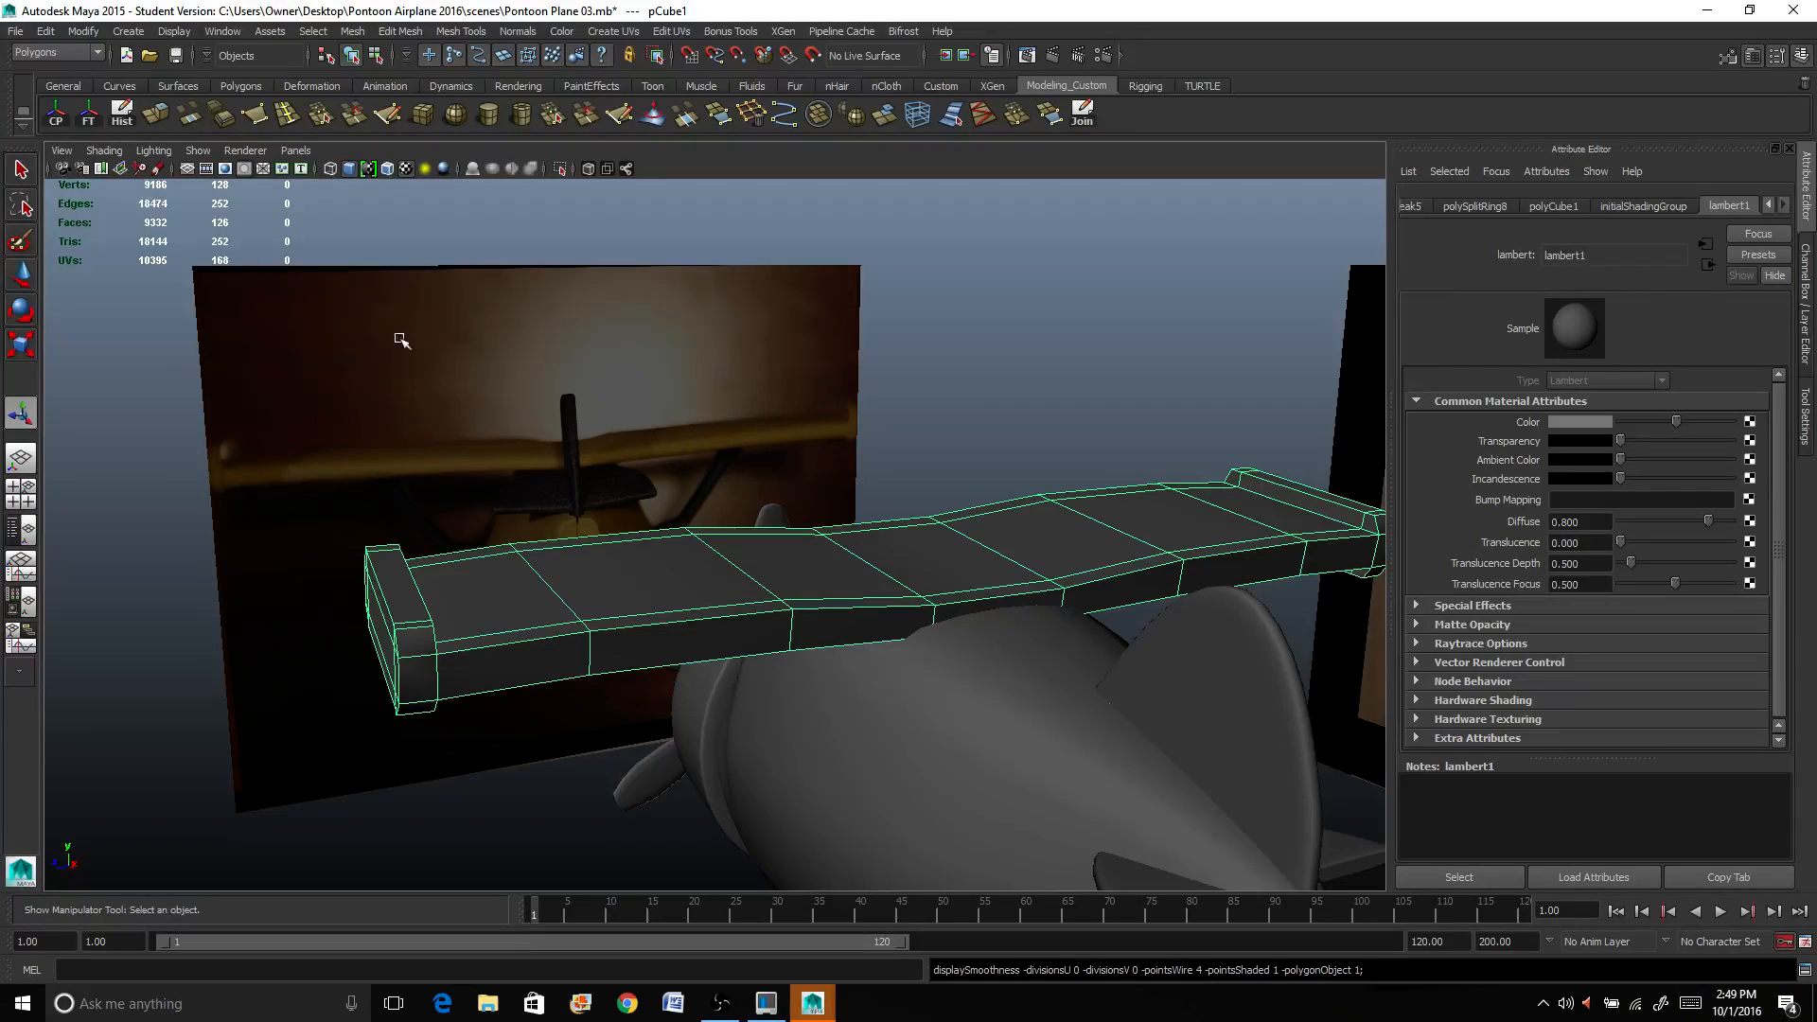
click(352, 30)
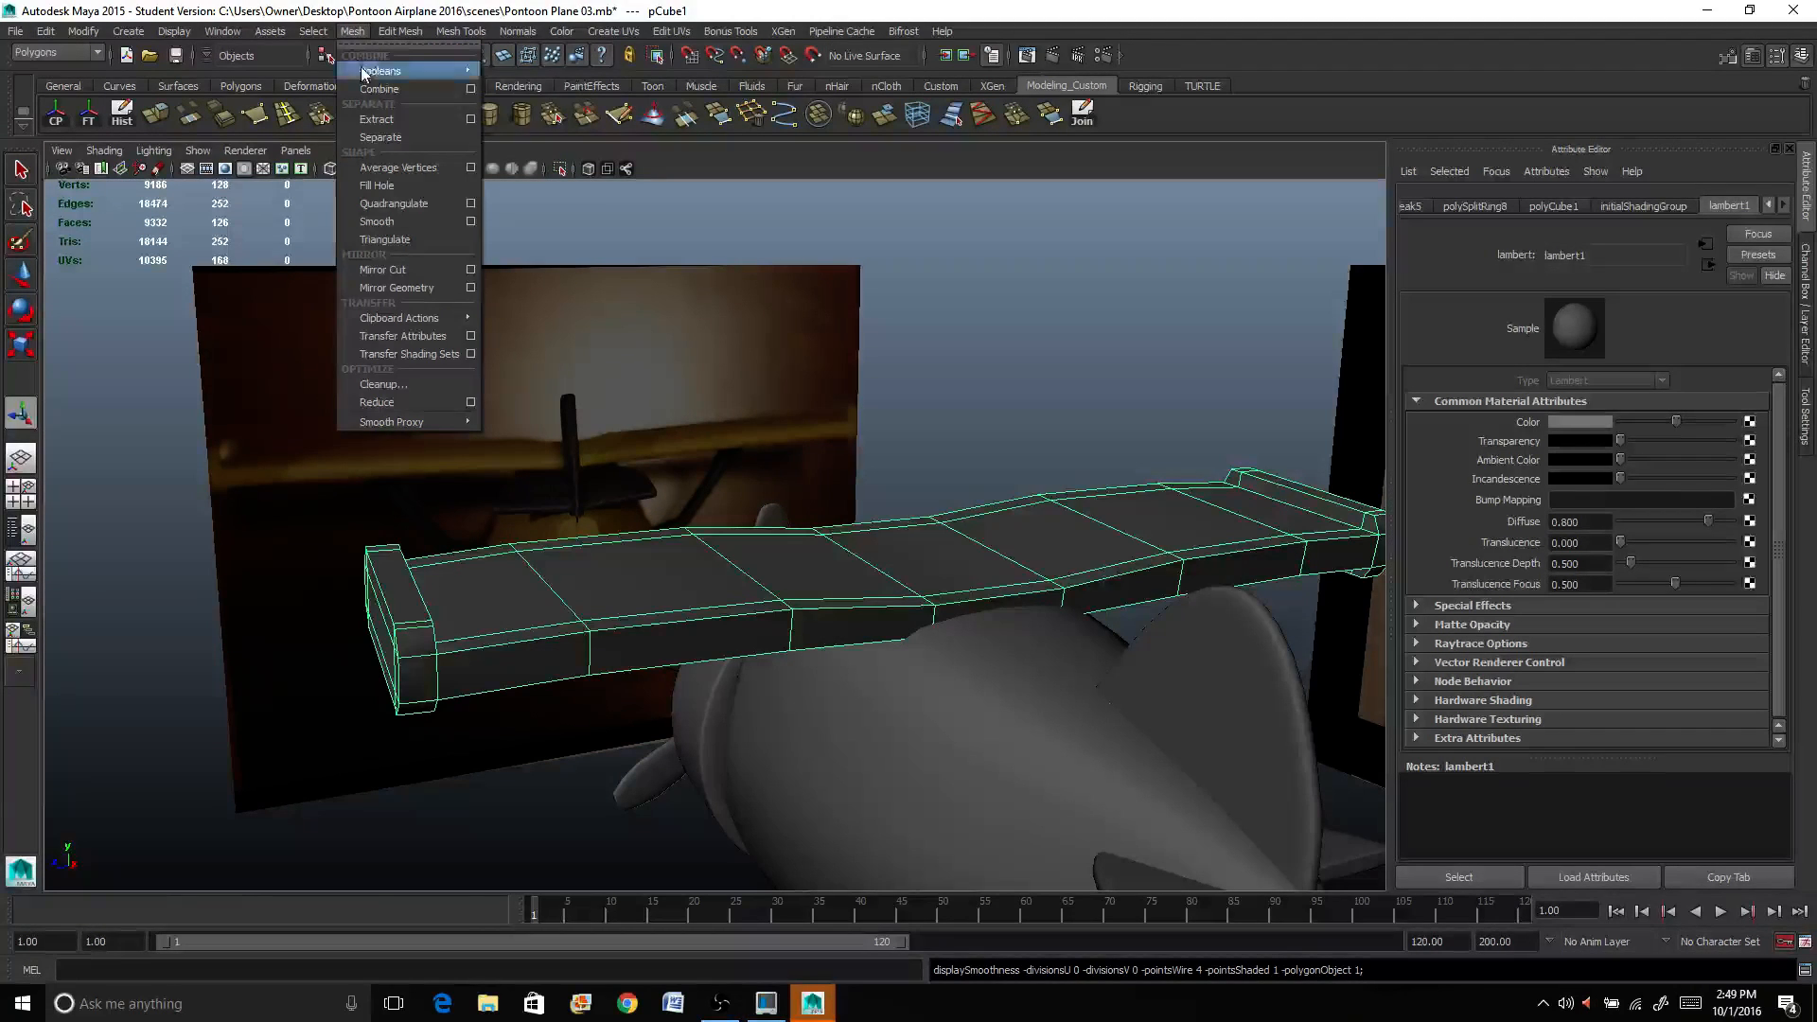
click(376, 221)
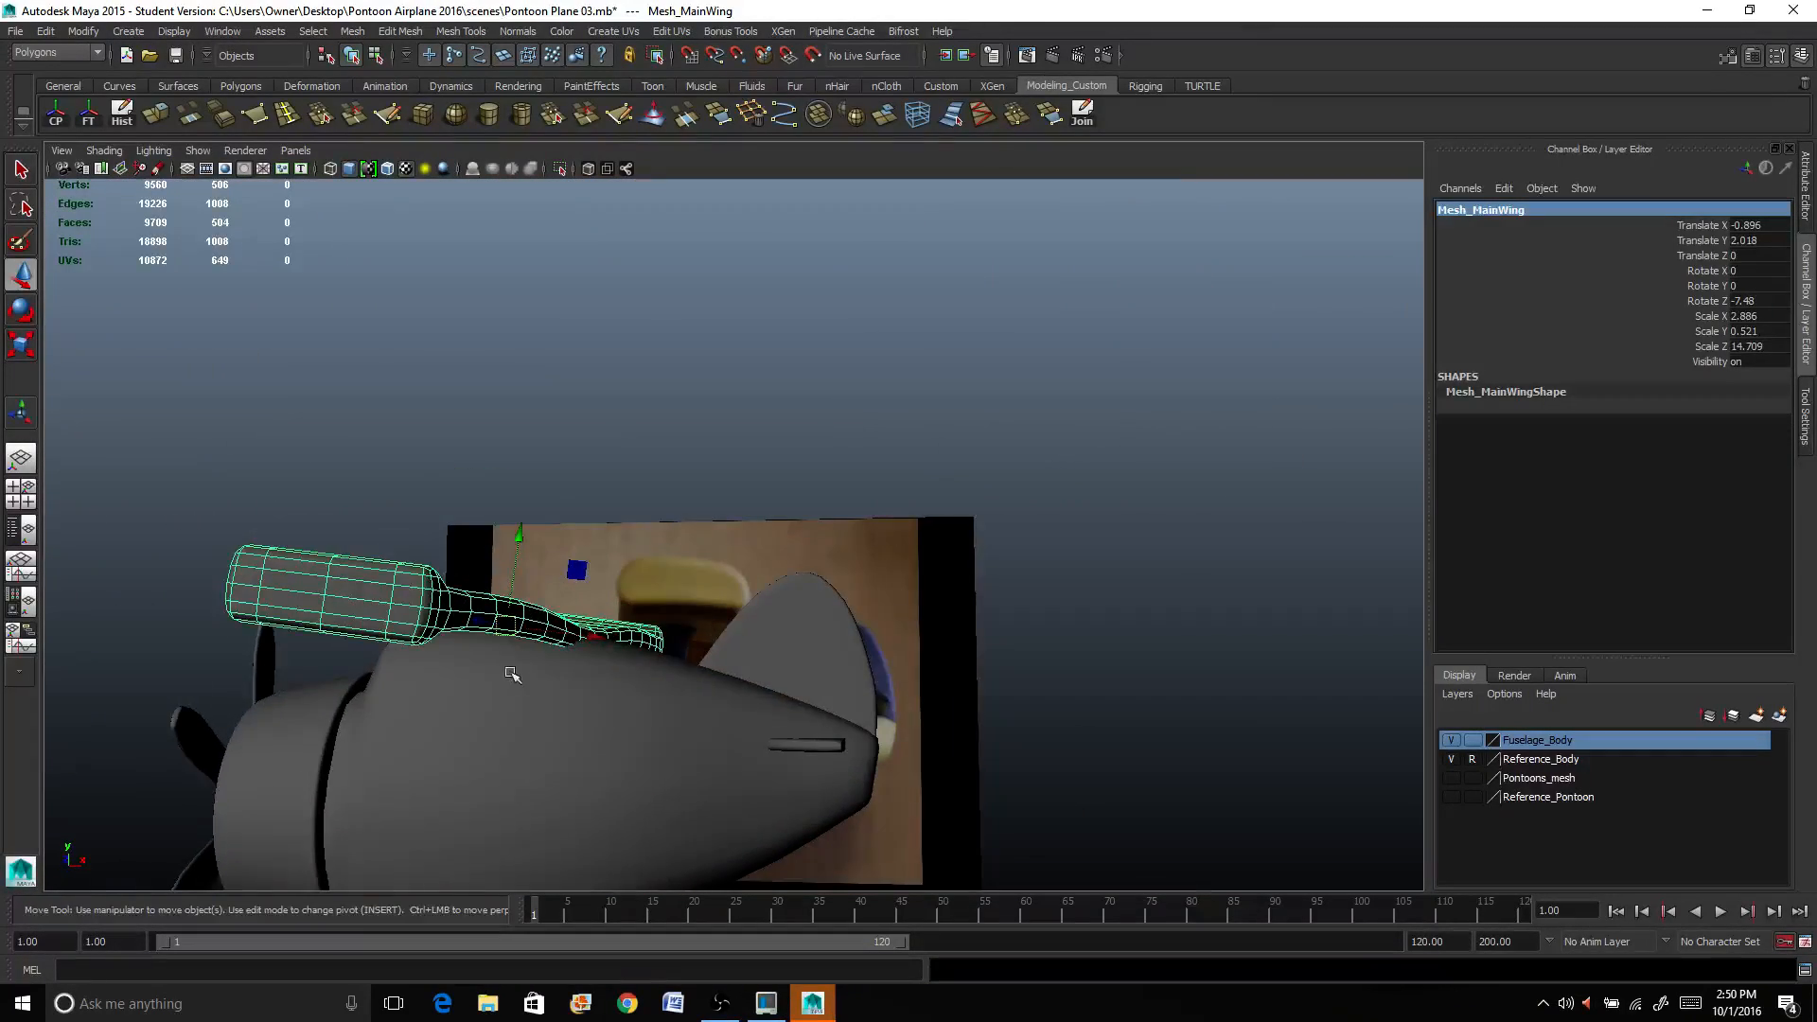
drag(509, 672, 799, 528)
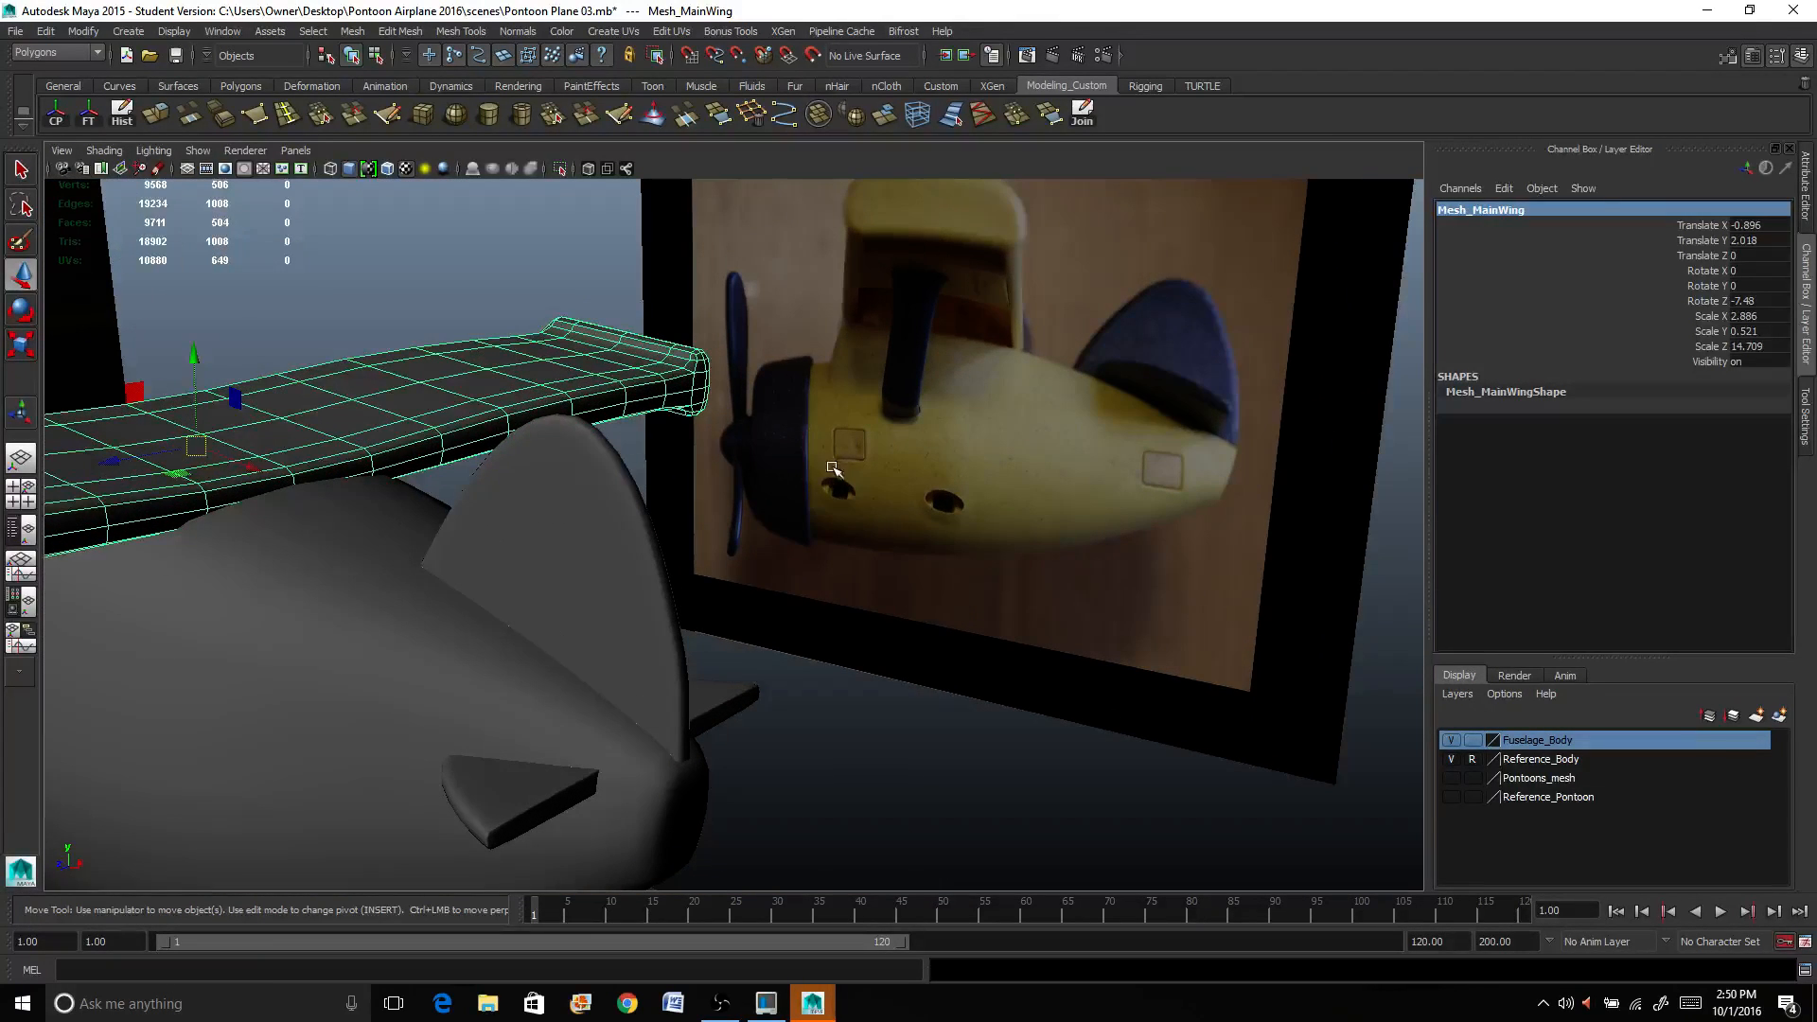
drag(812, 463, 706, 689)
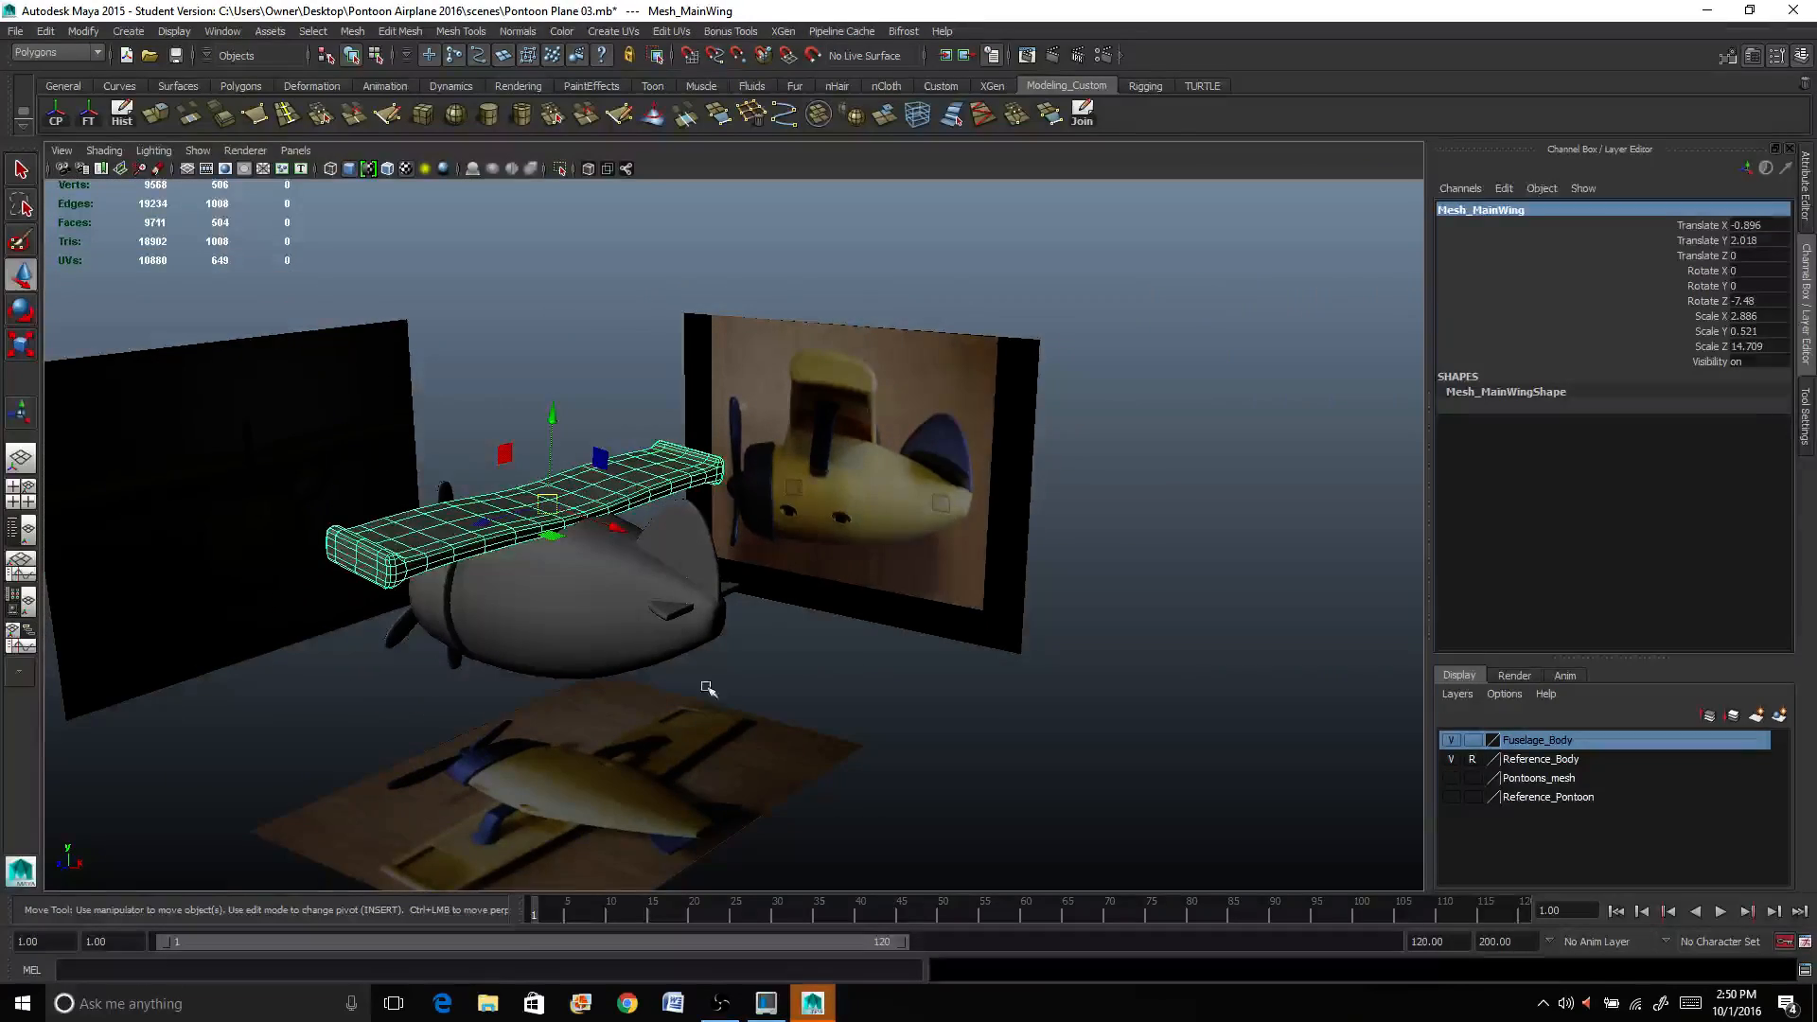
drag(709, 689, 844, 677)
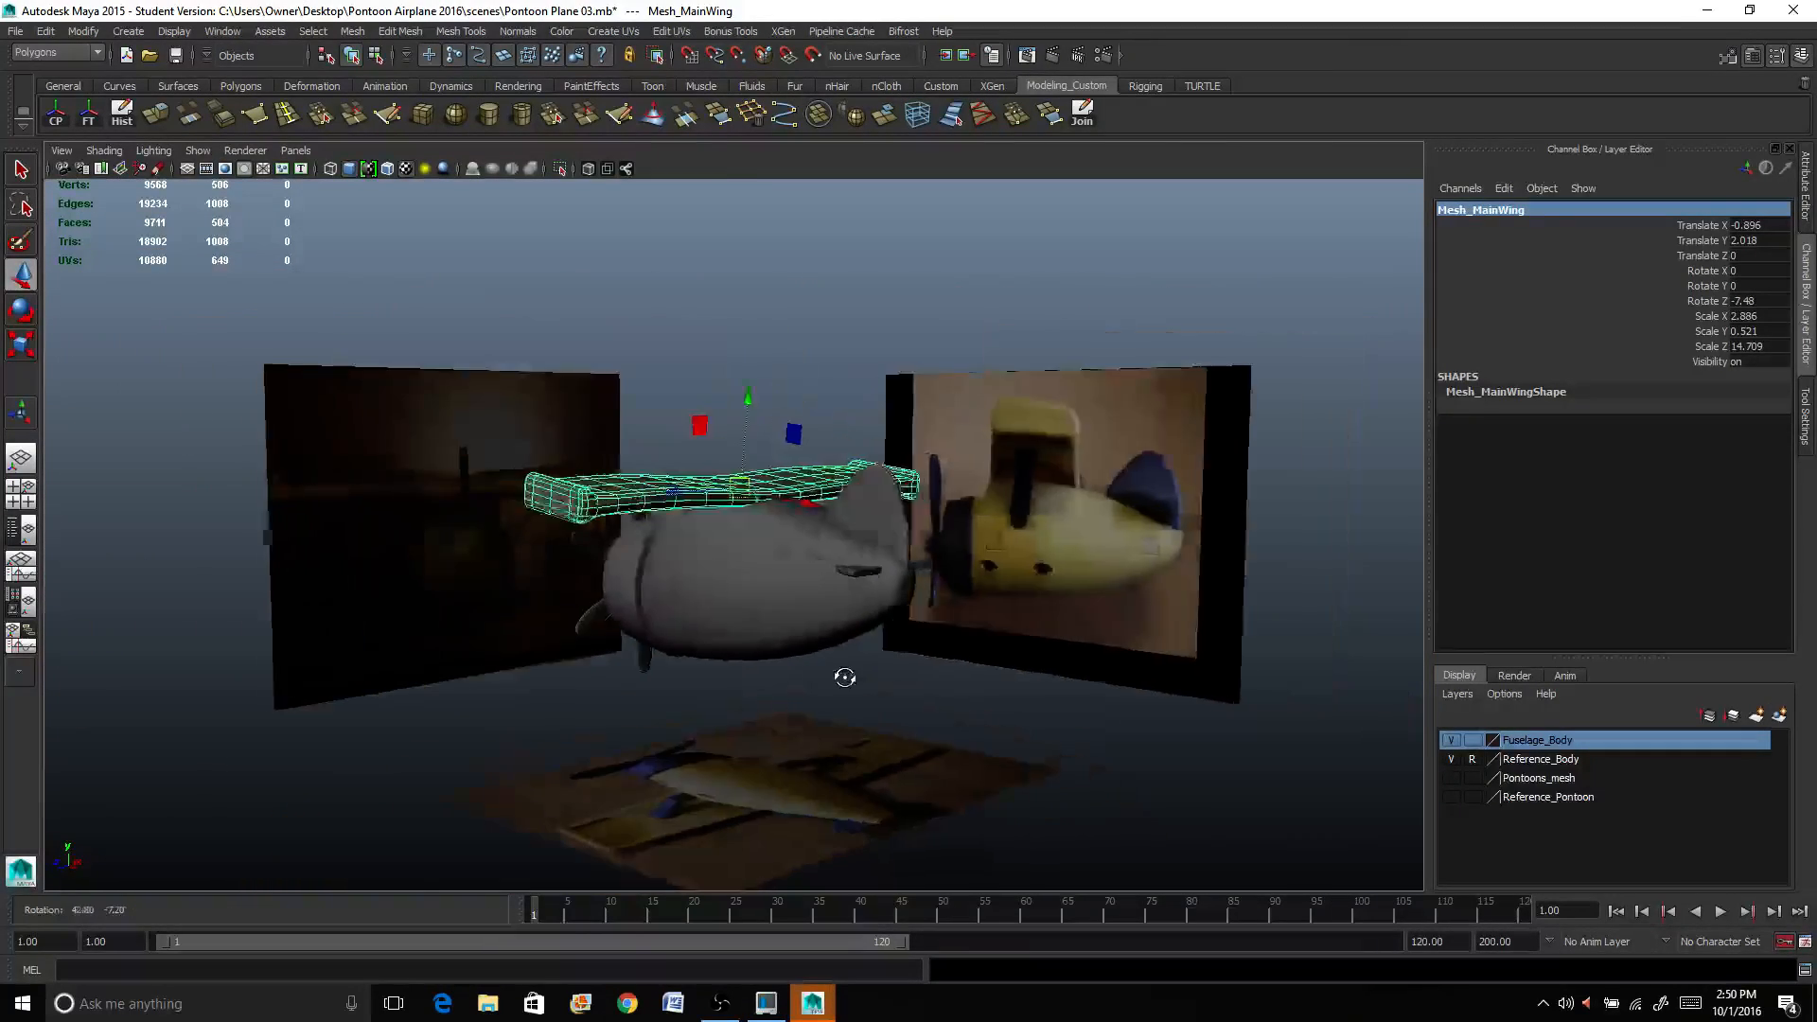
drag(846, 678, 948, 675)
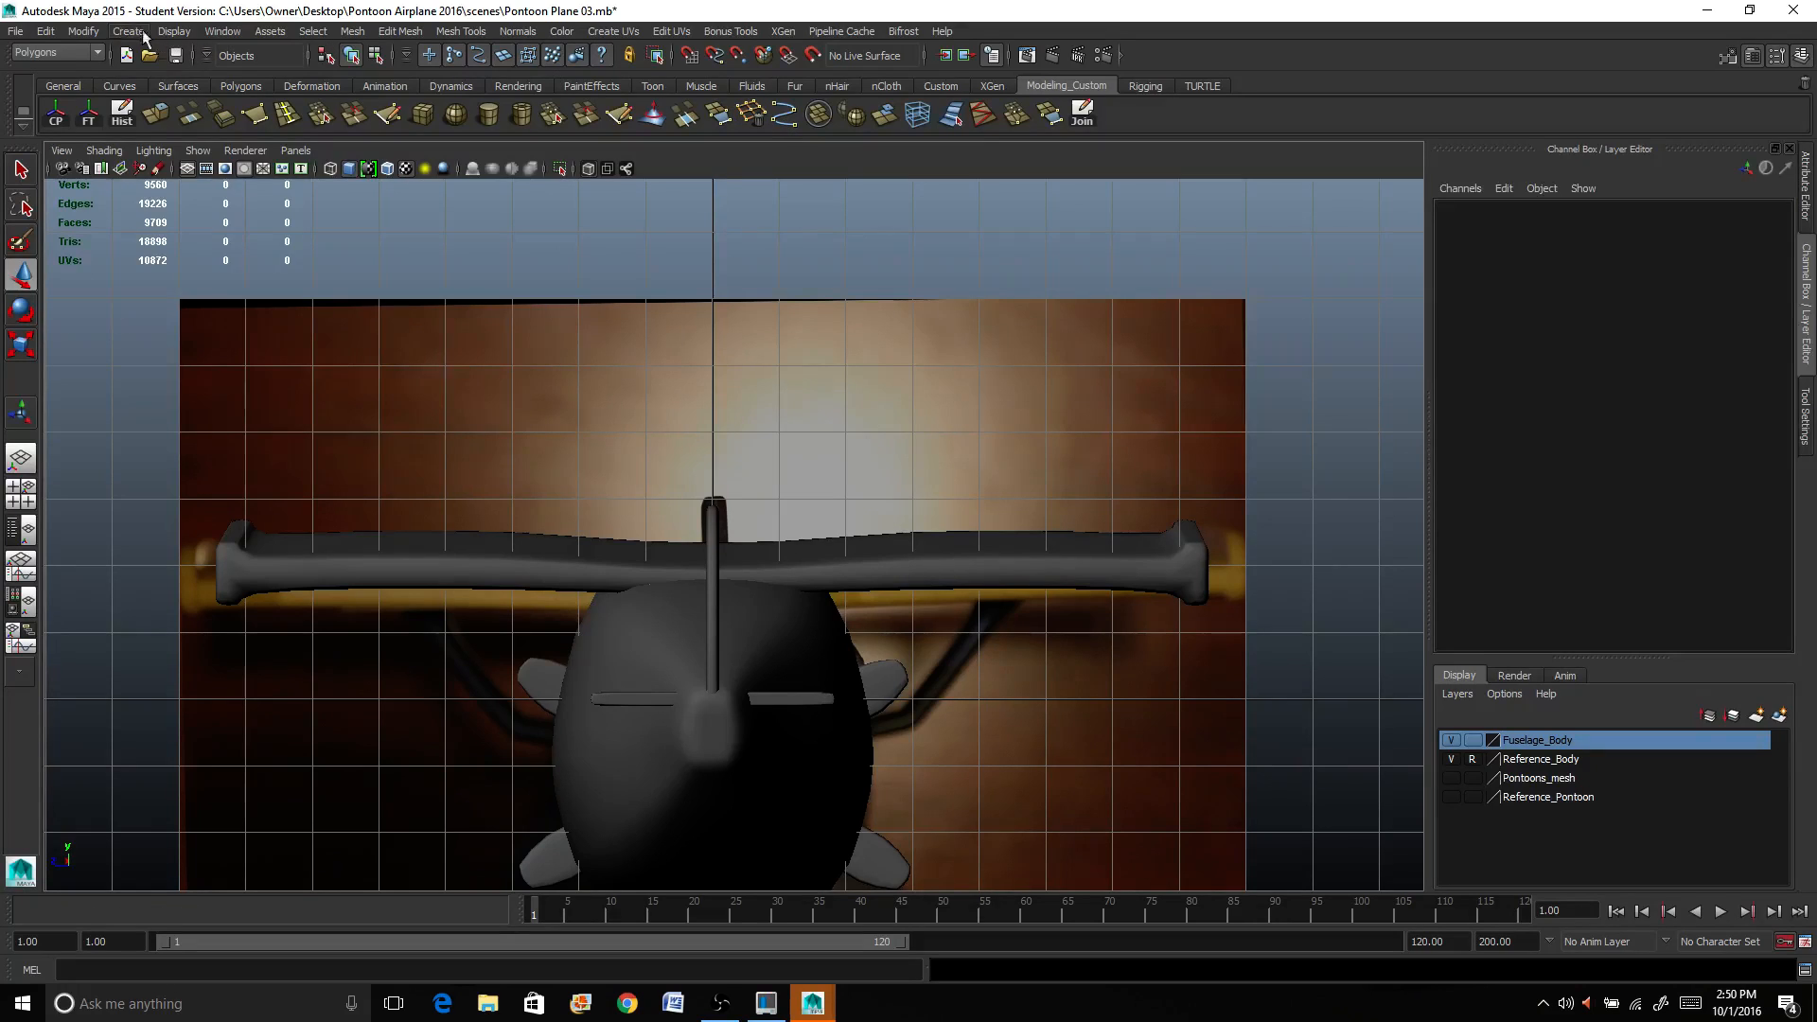
Step: Draw a four-point CV curve from under the wing down to the fuselage side
click(127, 30)
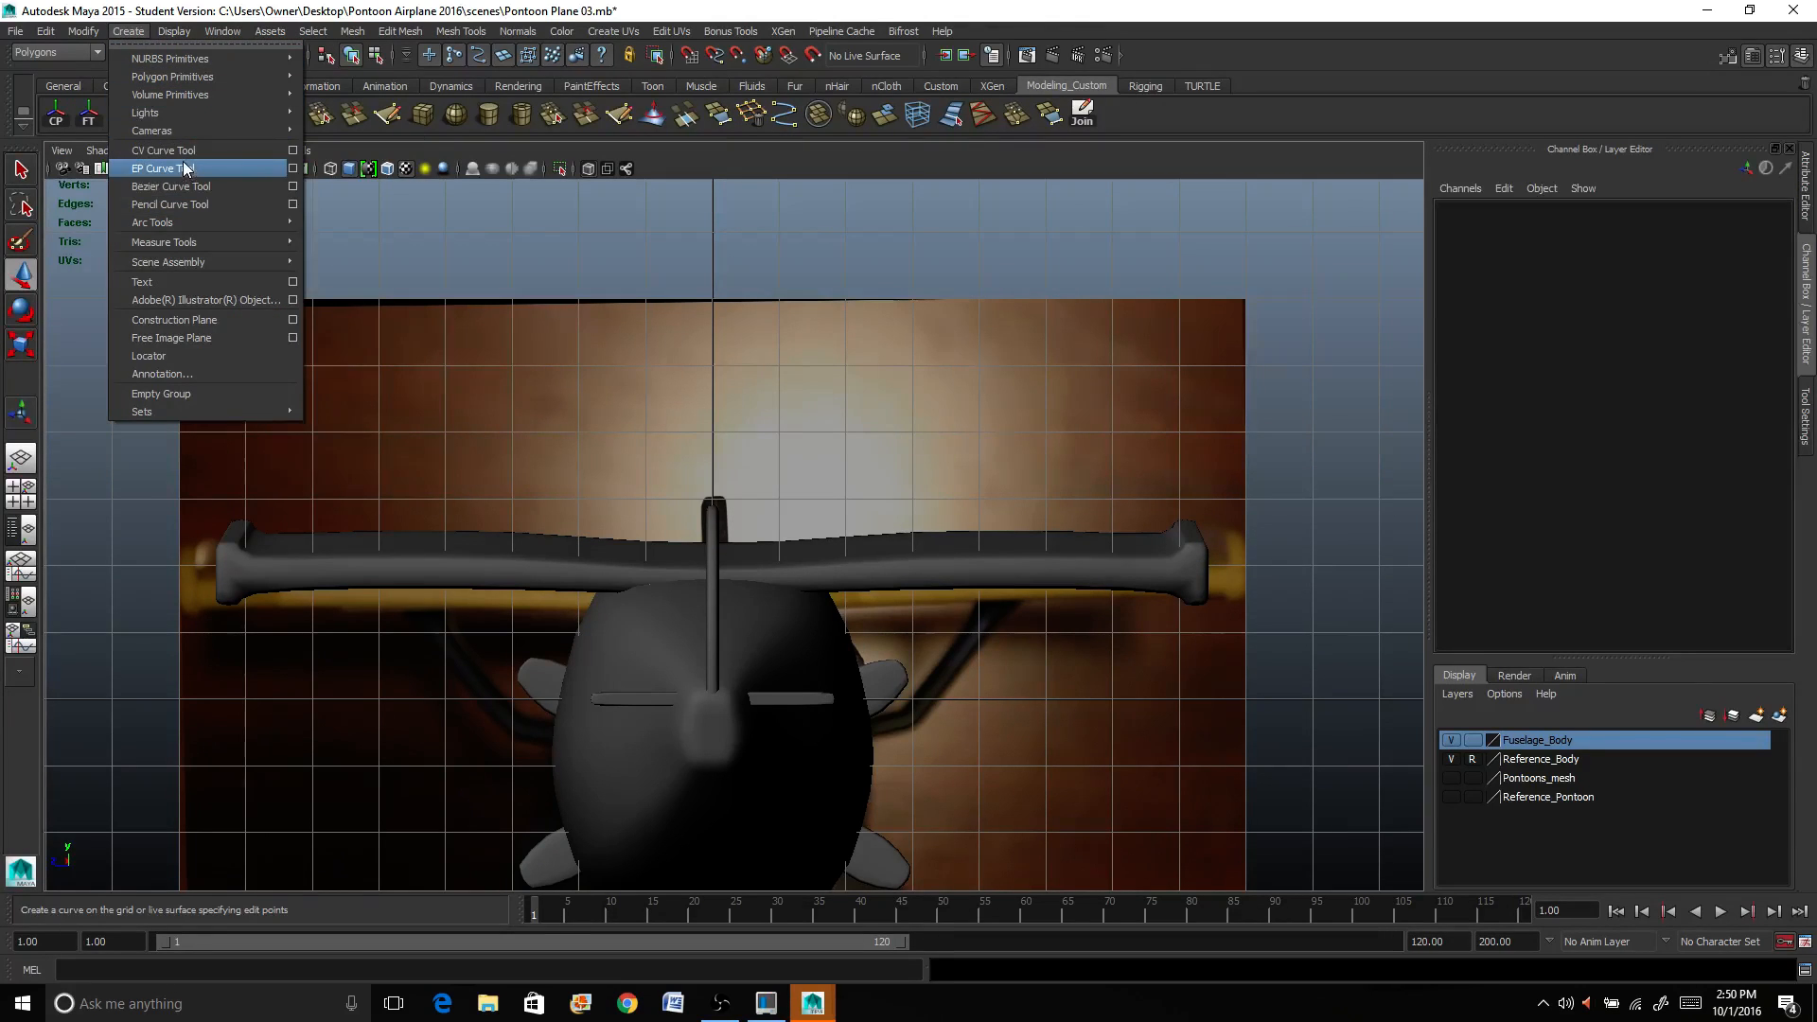
click(163, 150)
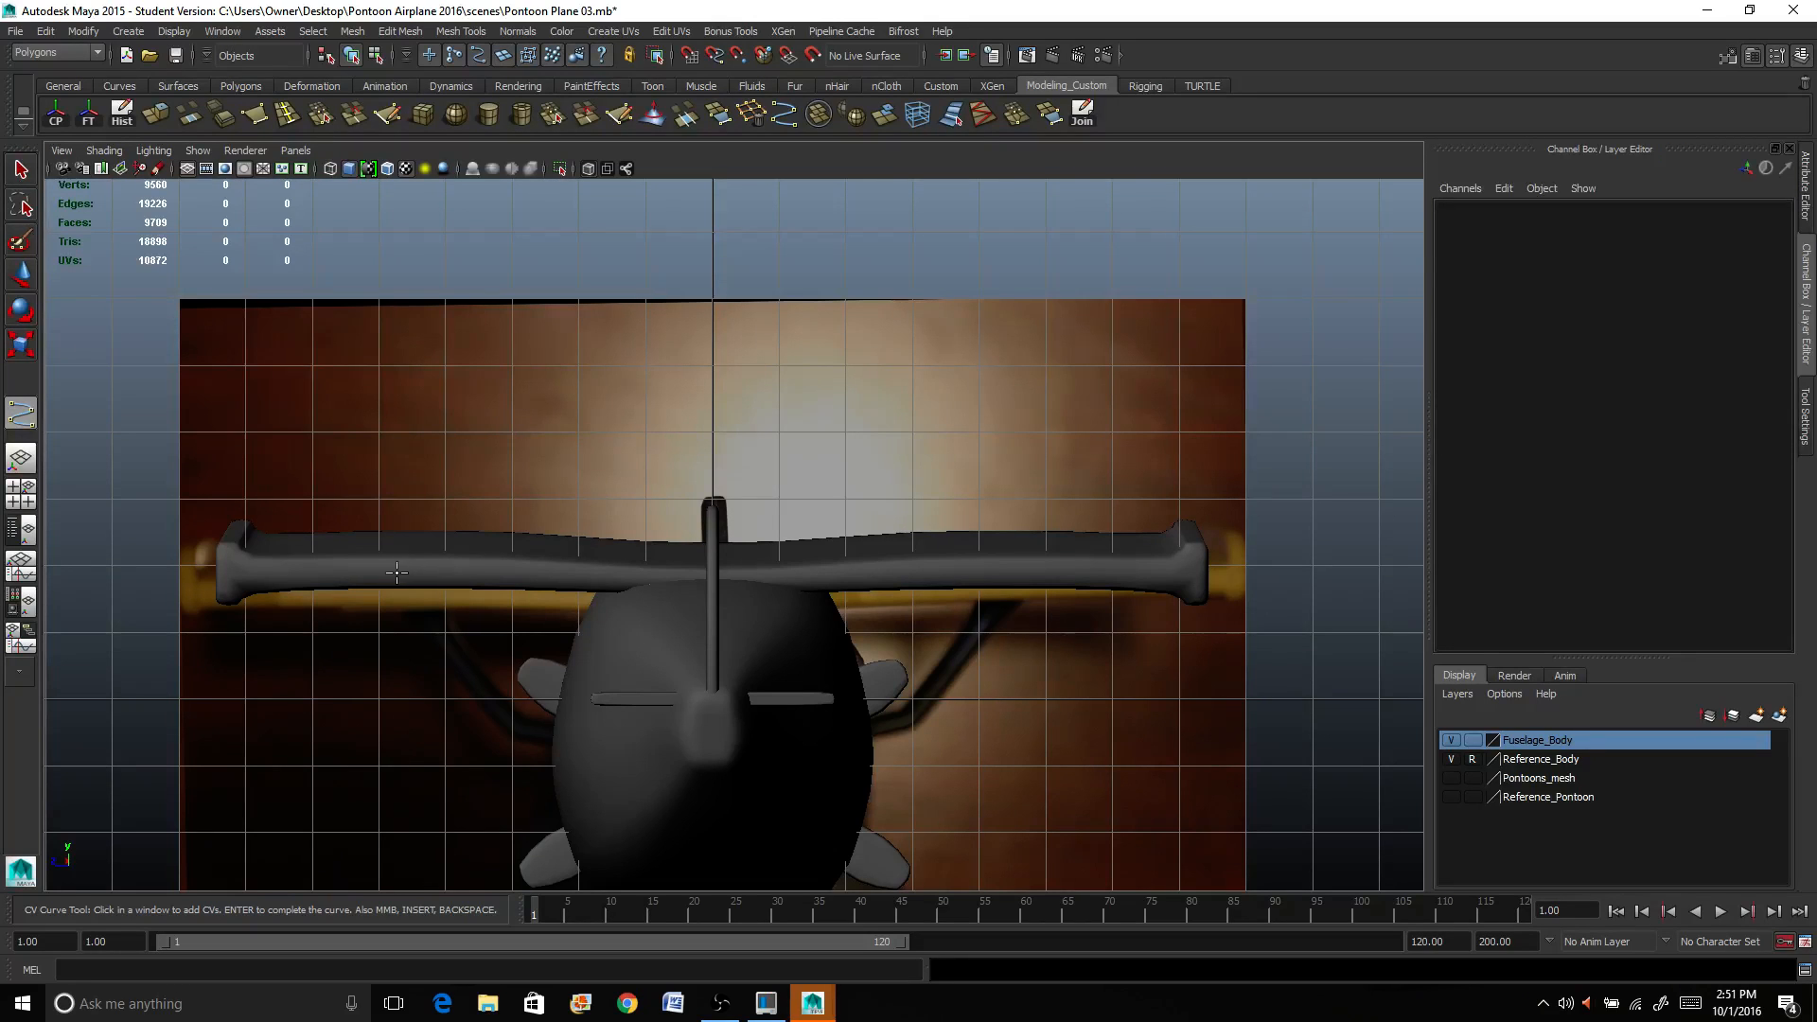
click(446, 641)
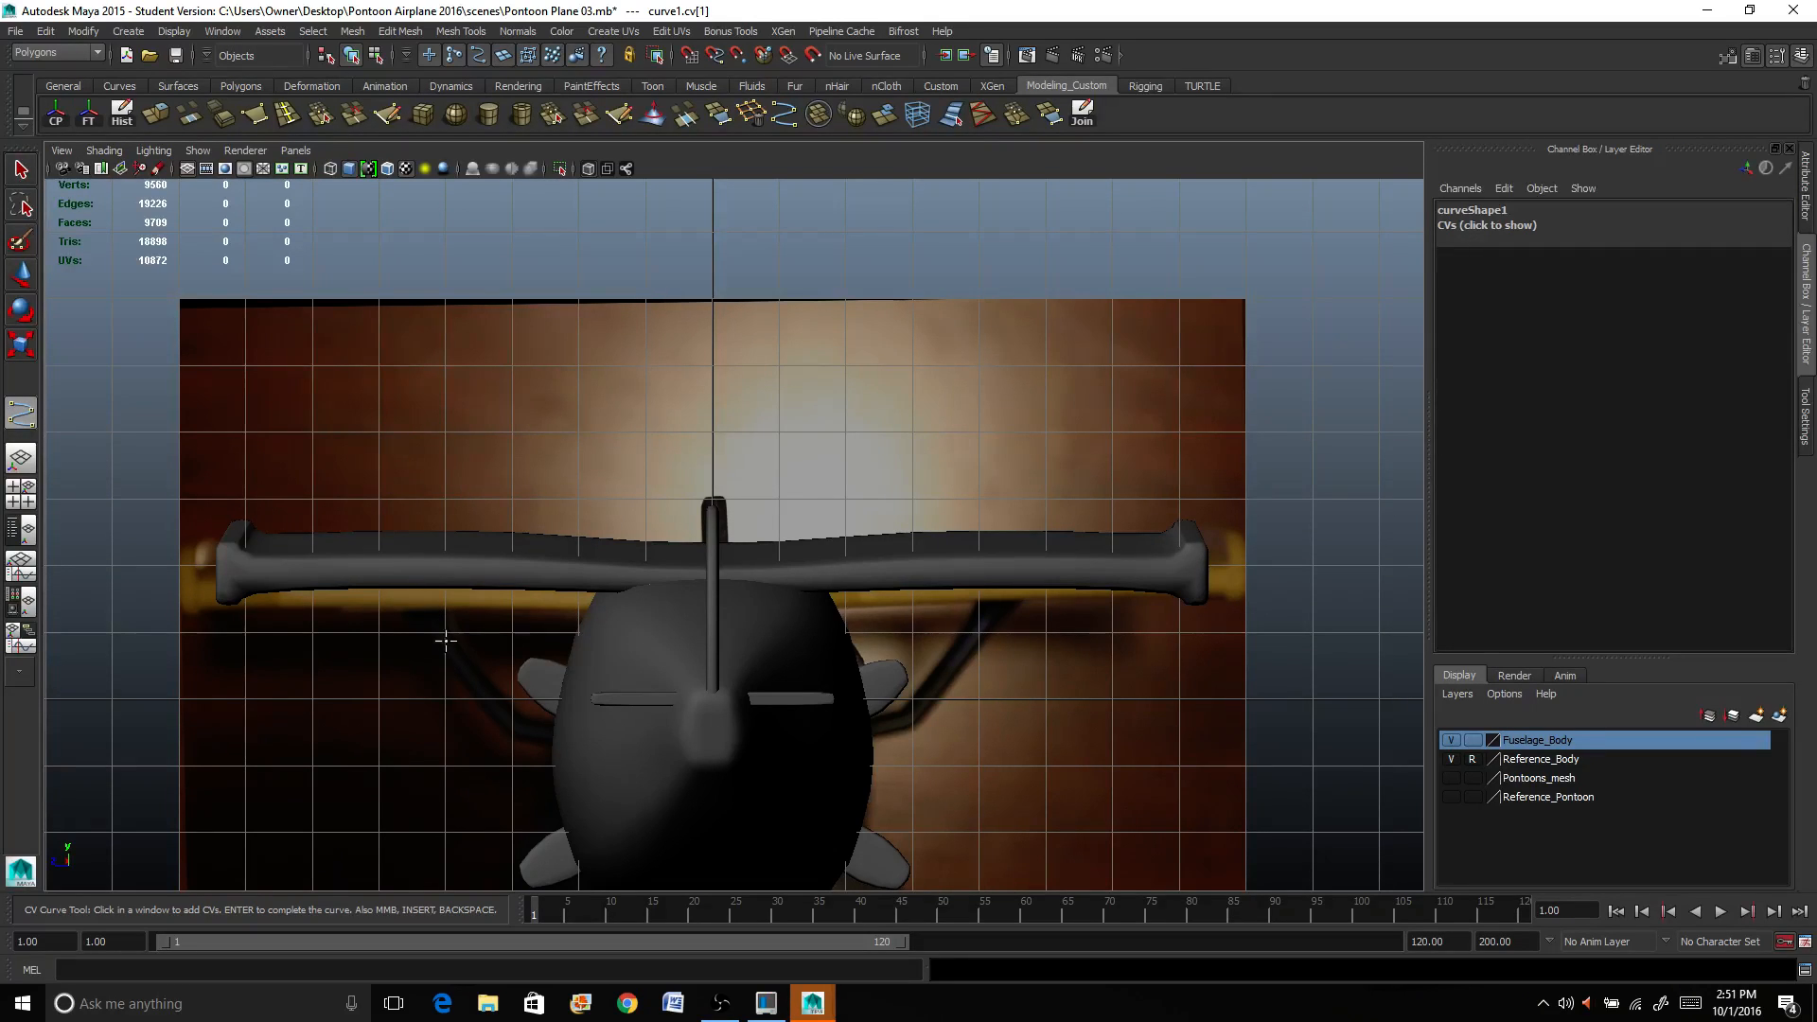
click(513, 725)
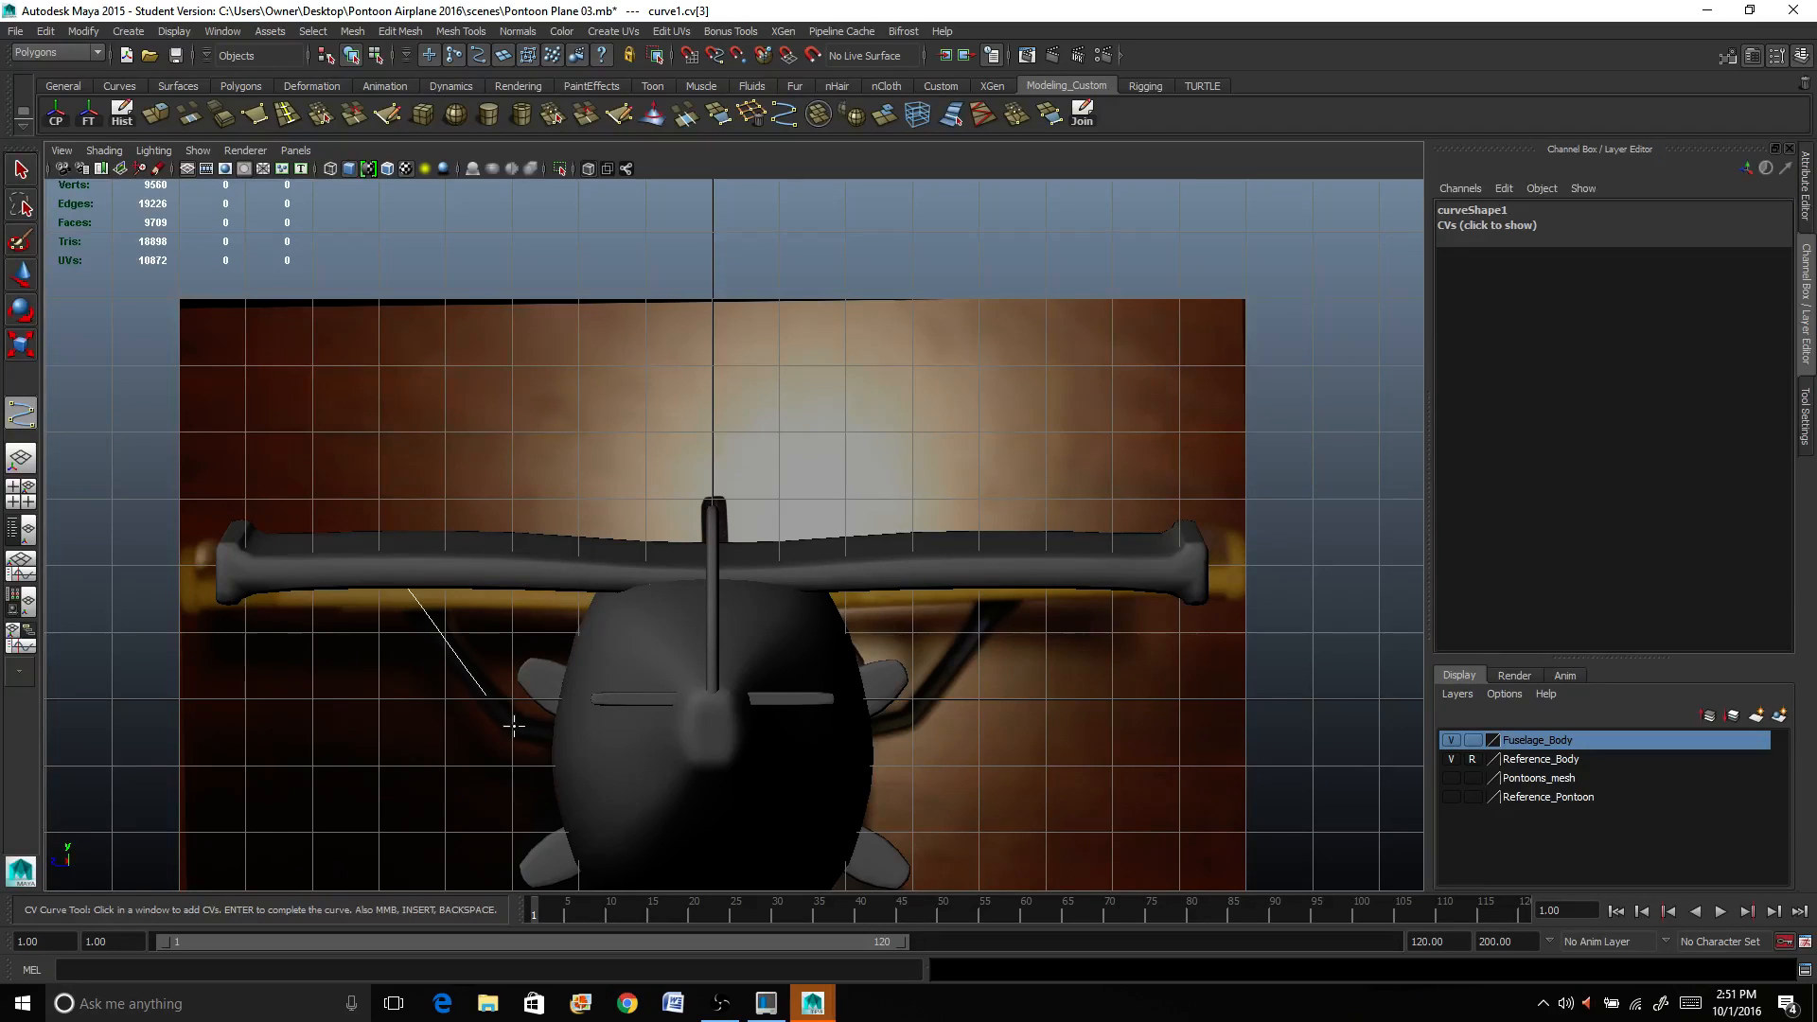
click(564, 734)
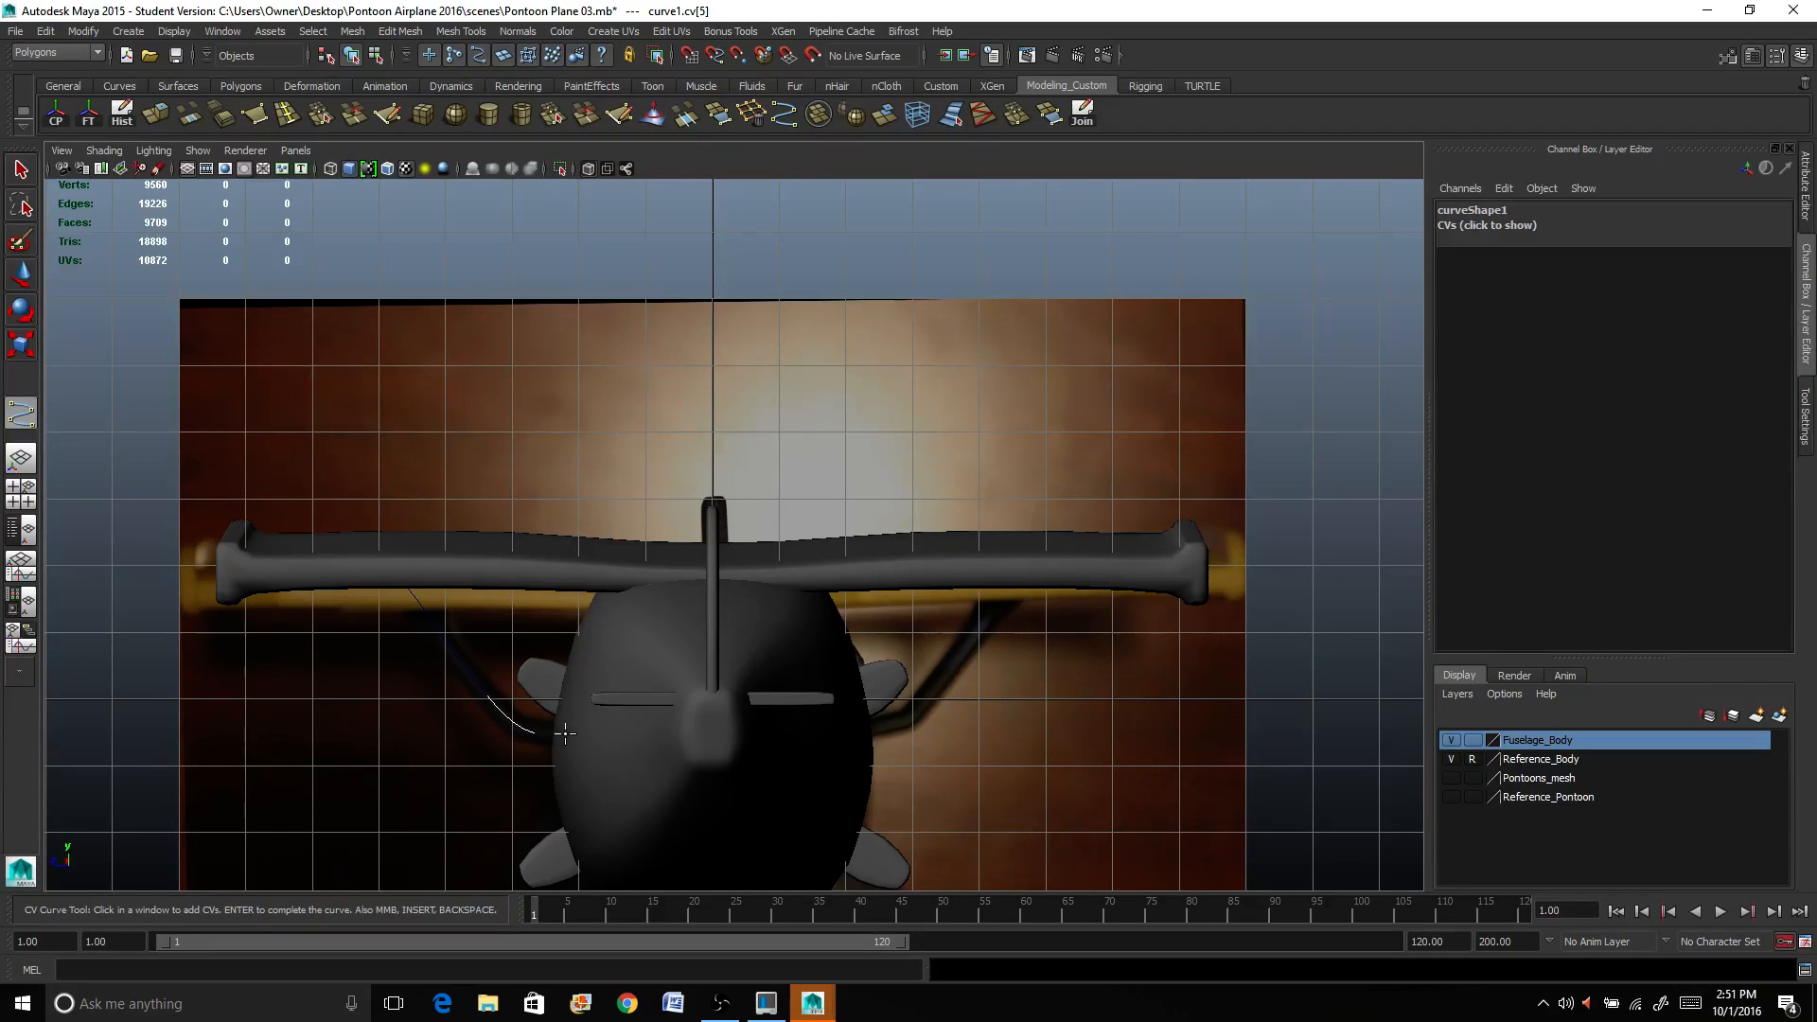
click(584, 741)
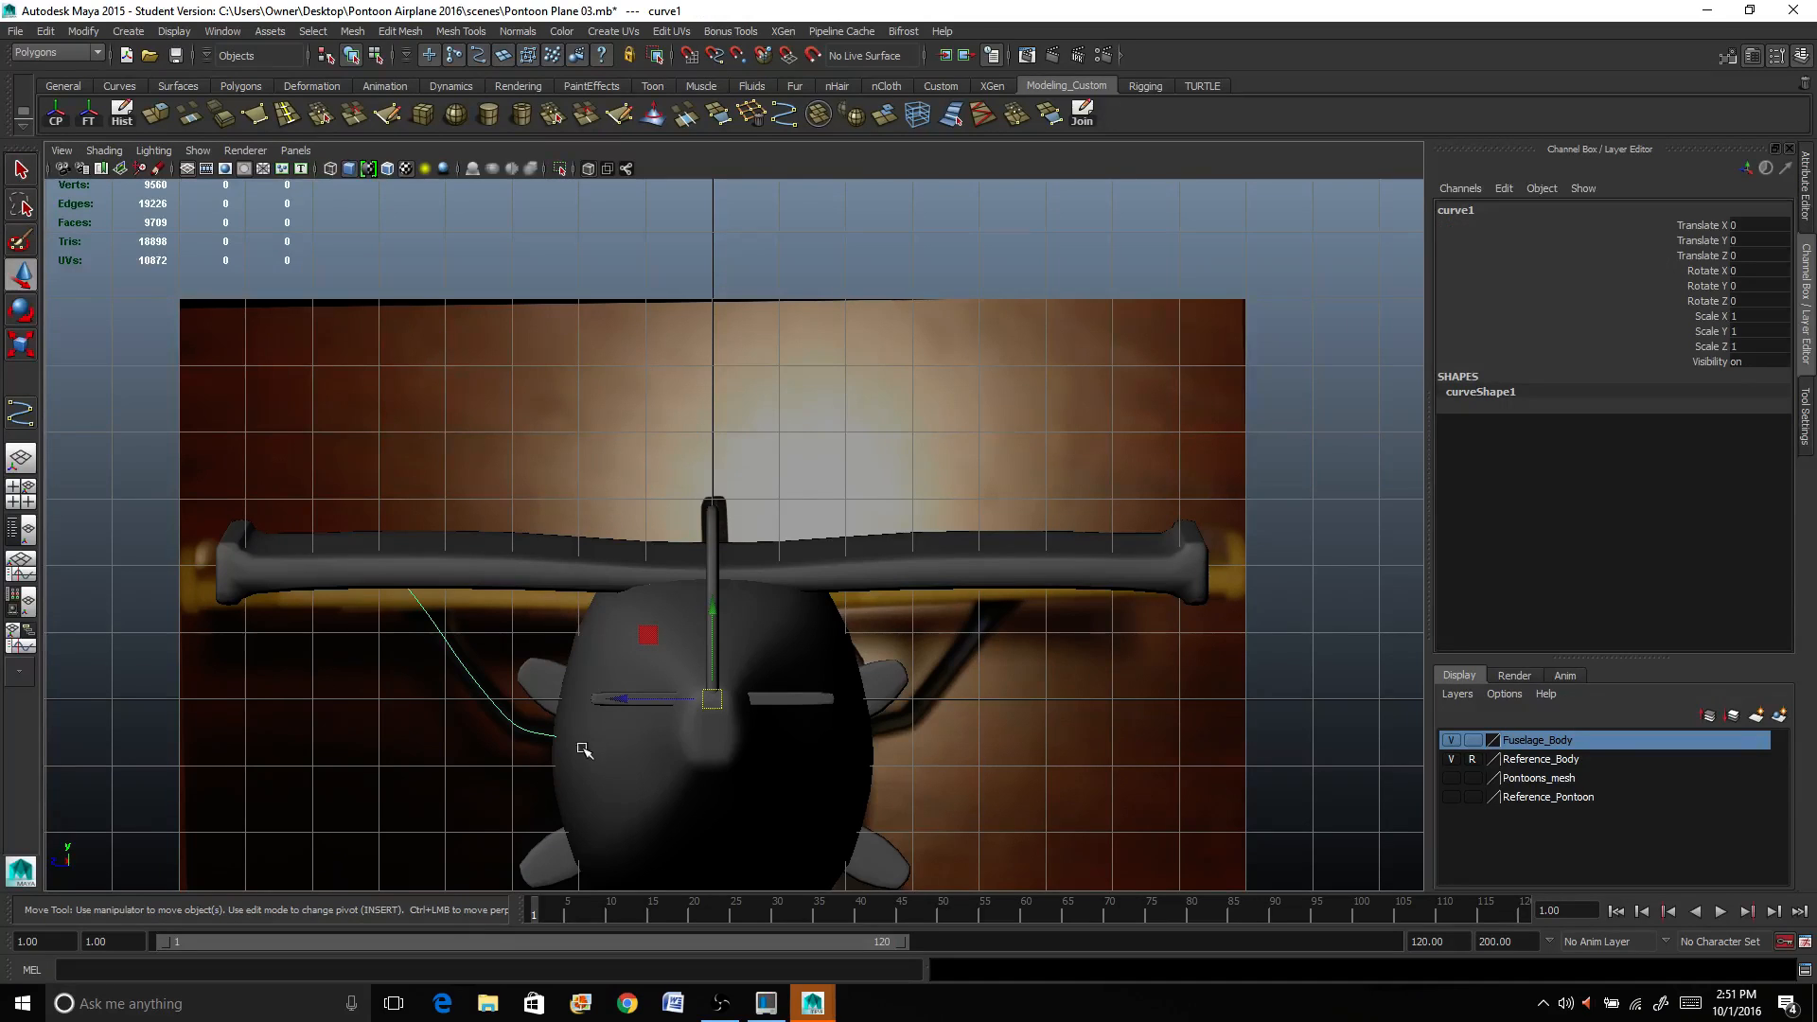
Step: Return to a single perspective view to see the curve beside the fuselage
click(21, 461)
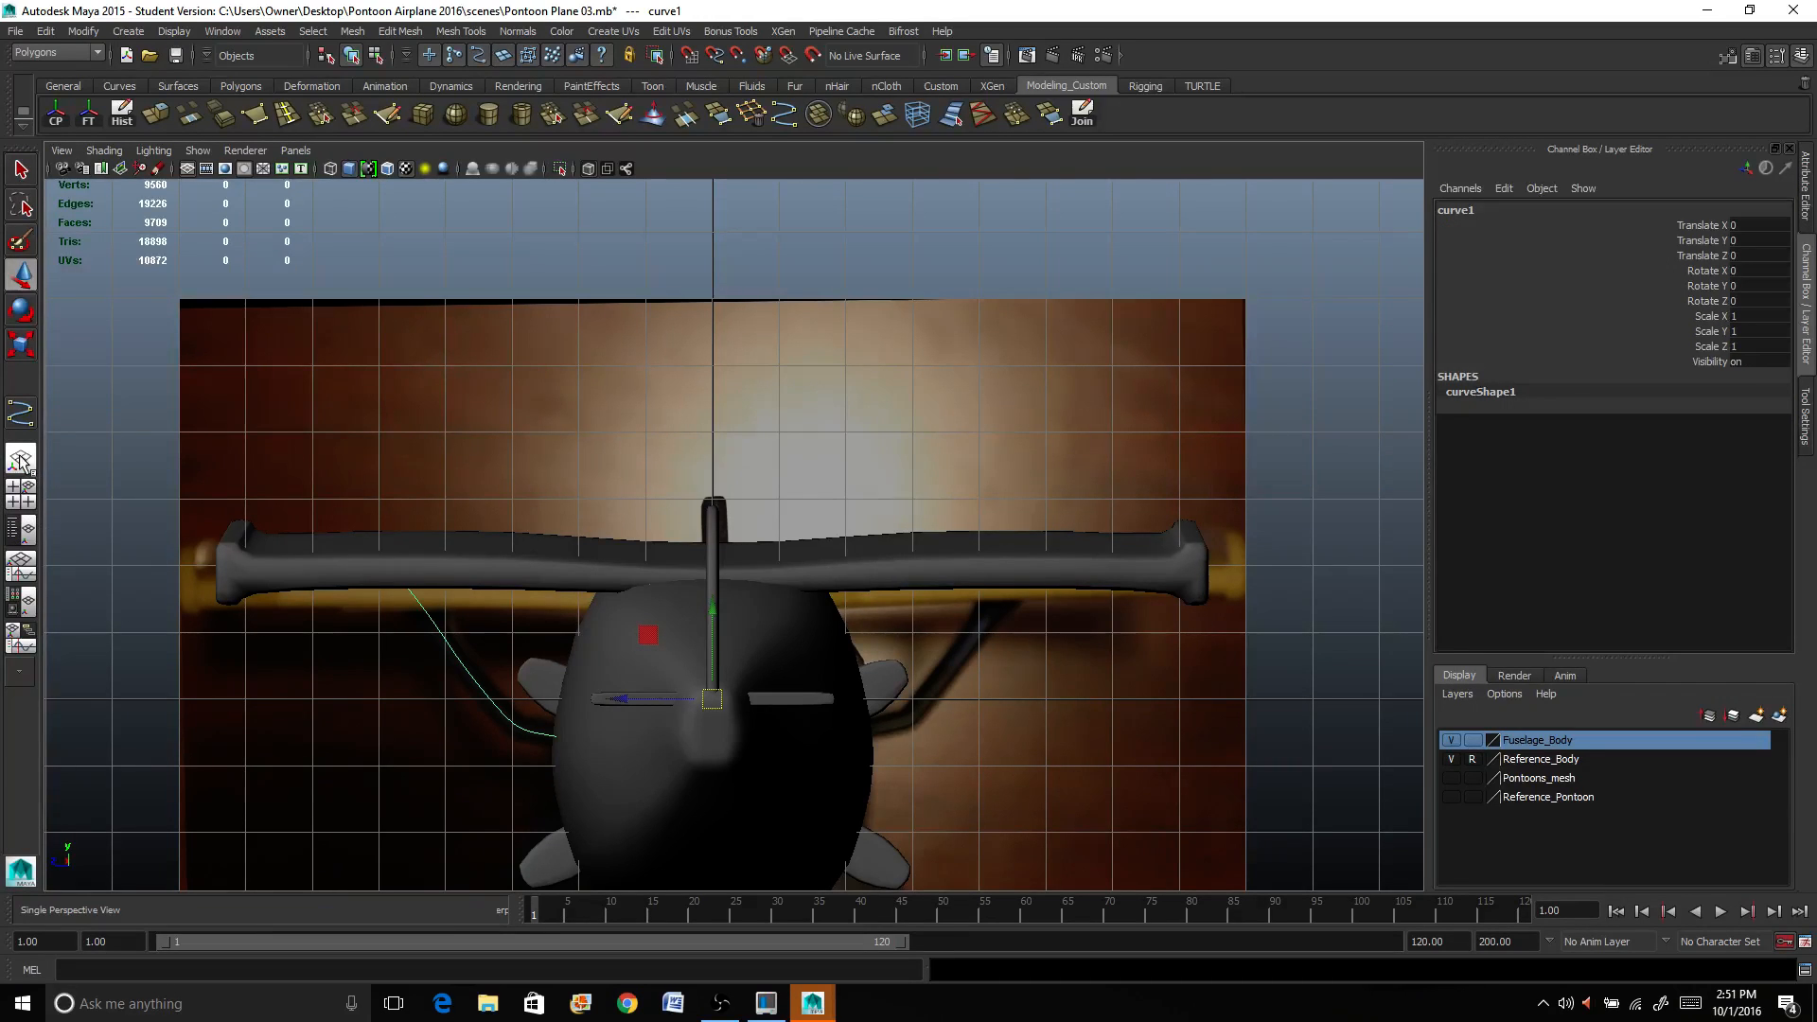
drag(719, 579, 787, 590)
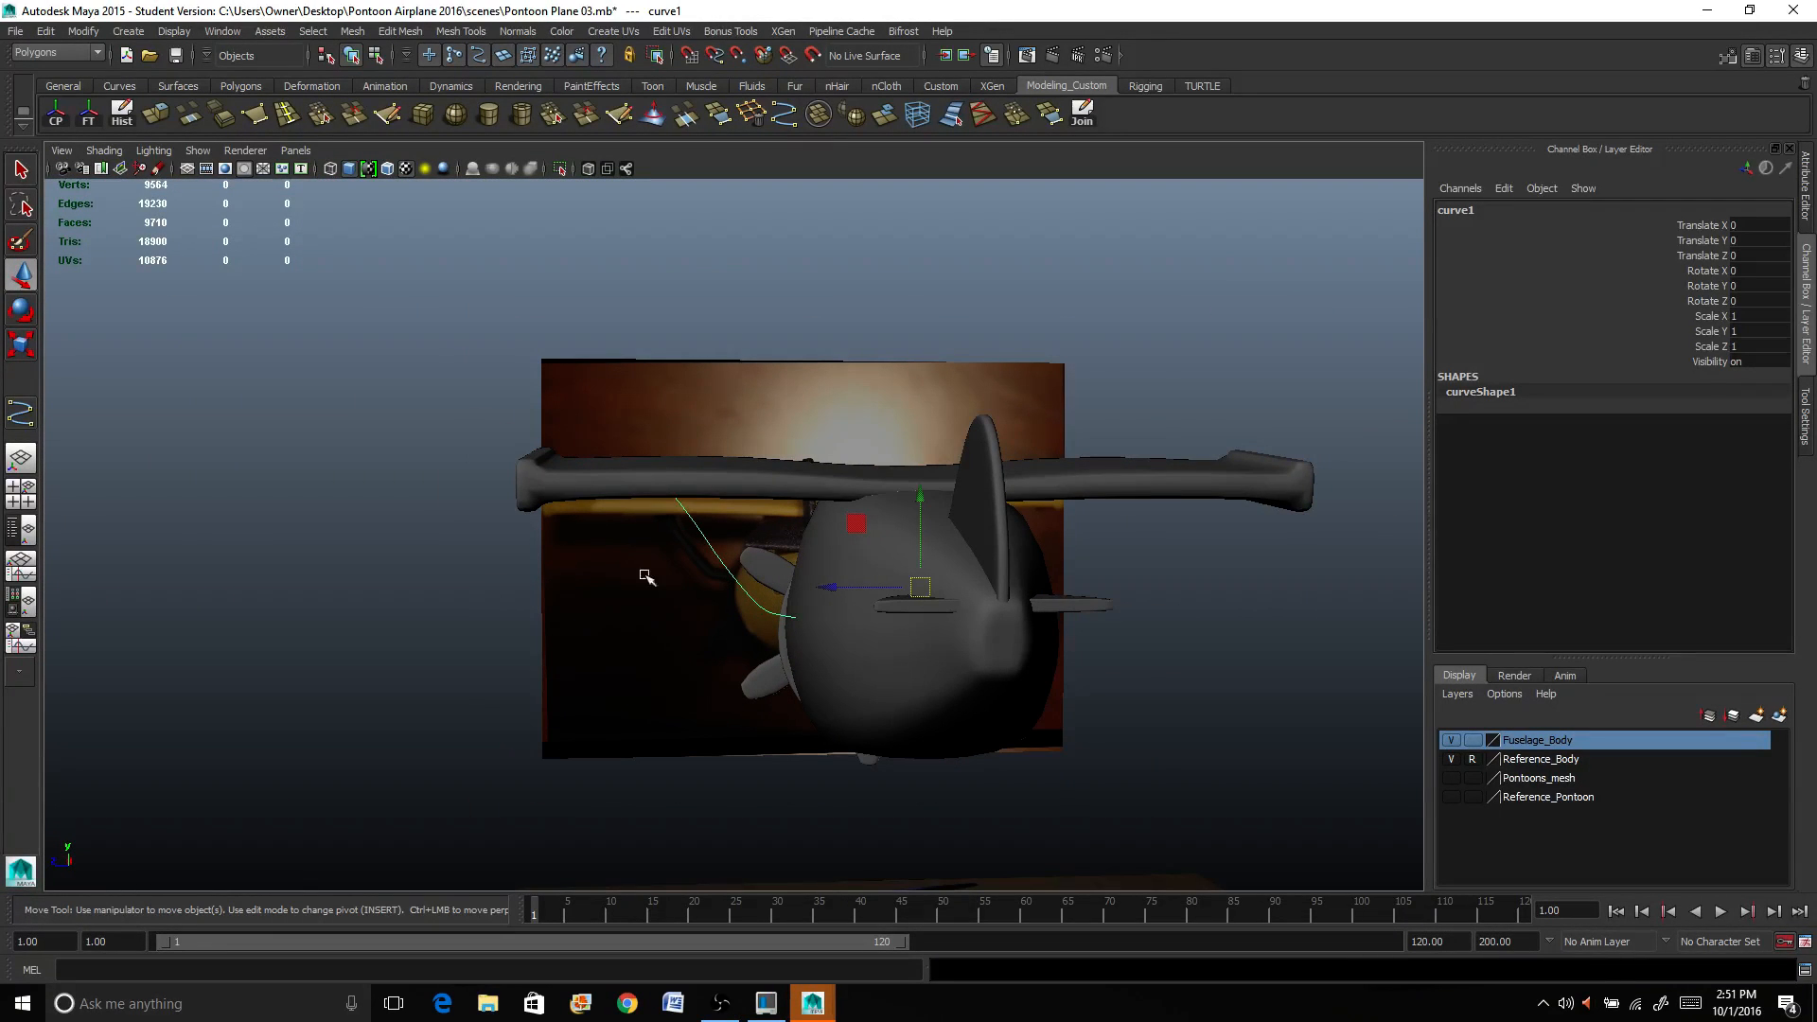
Step: Create a polygon cylinder and scale it down to thin strut size at the curve's start
click(127, 30)
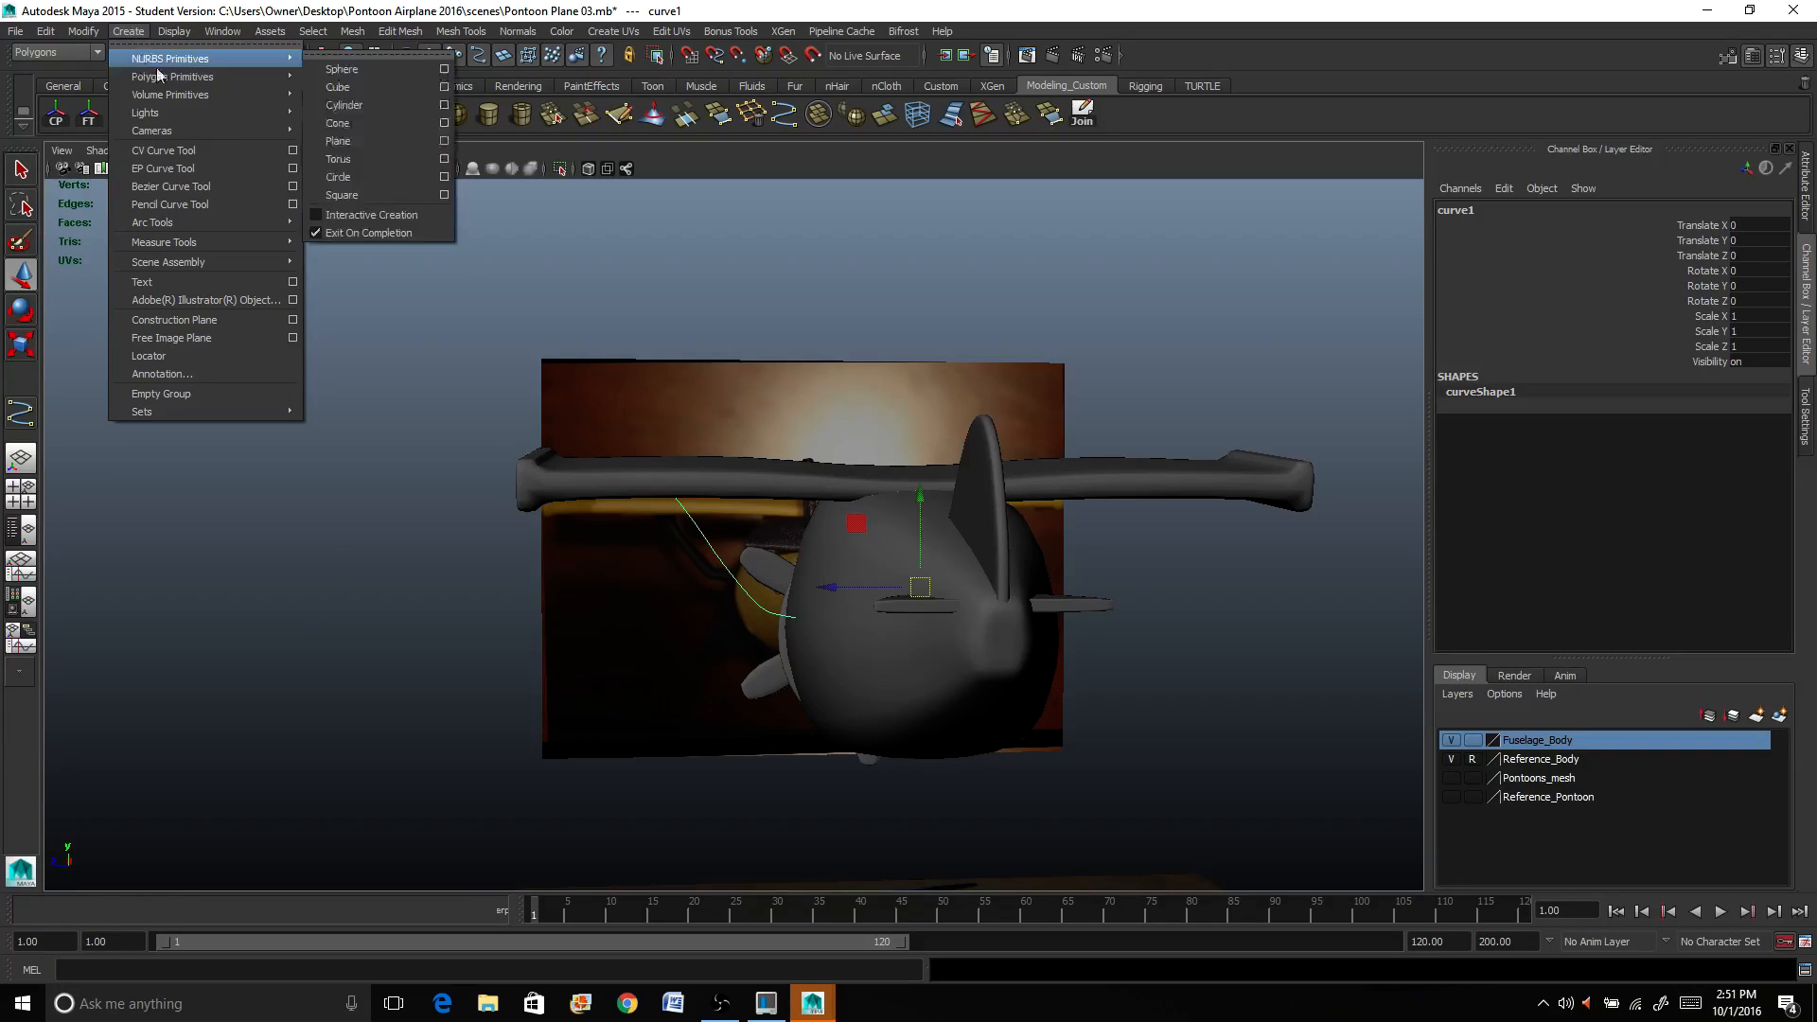
click(342, 104)
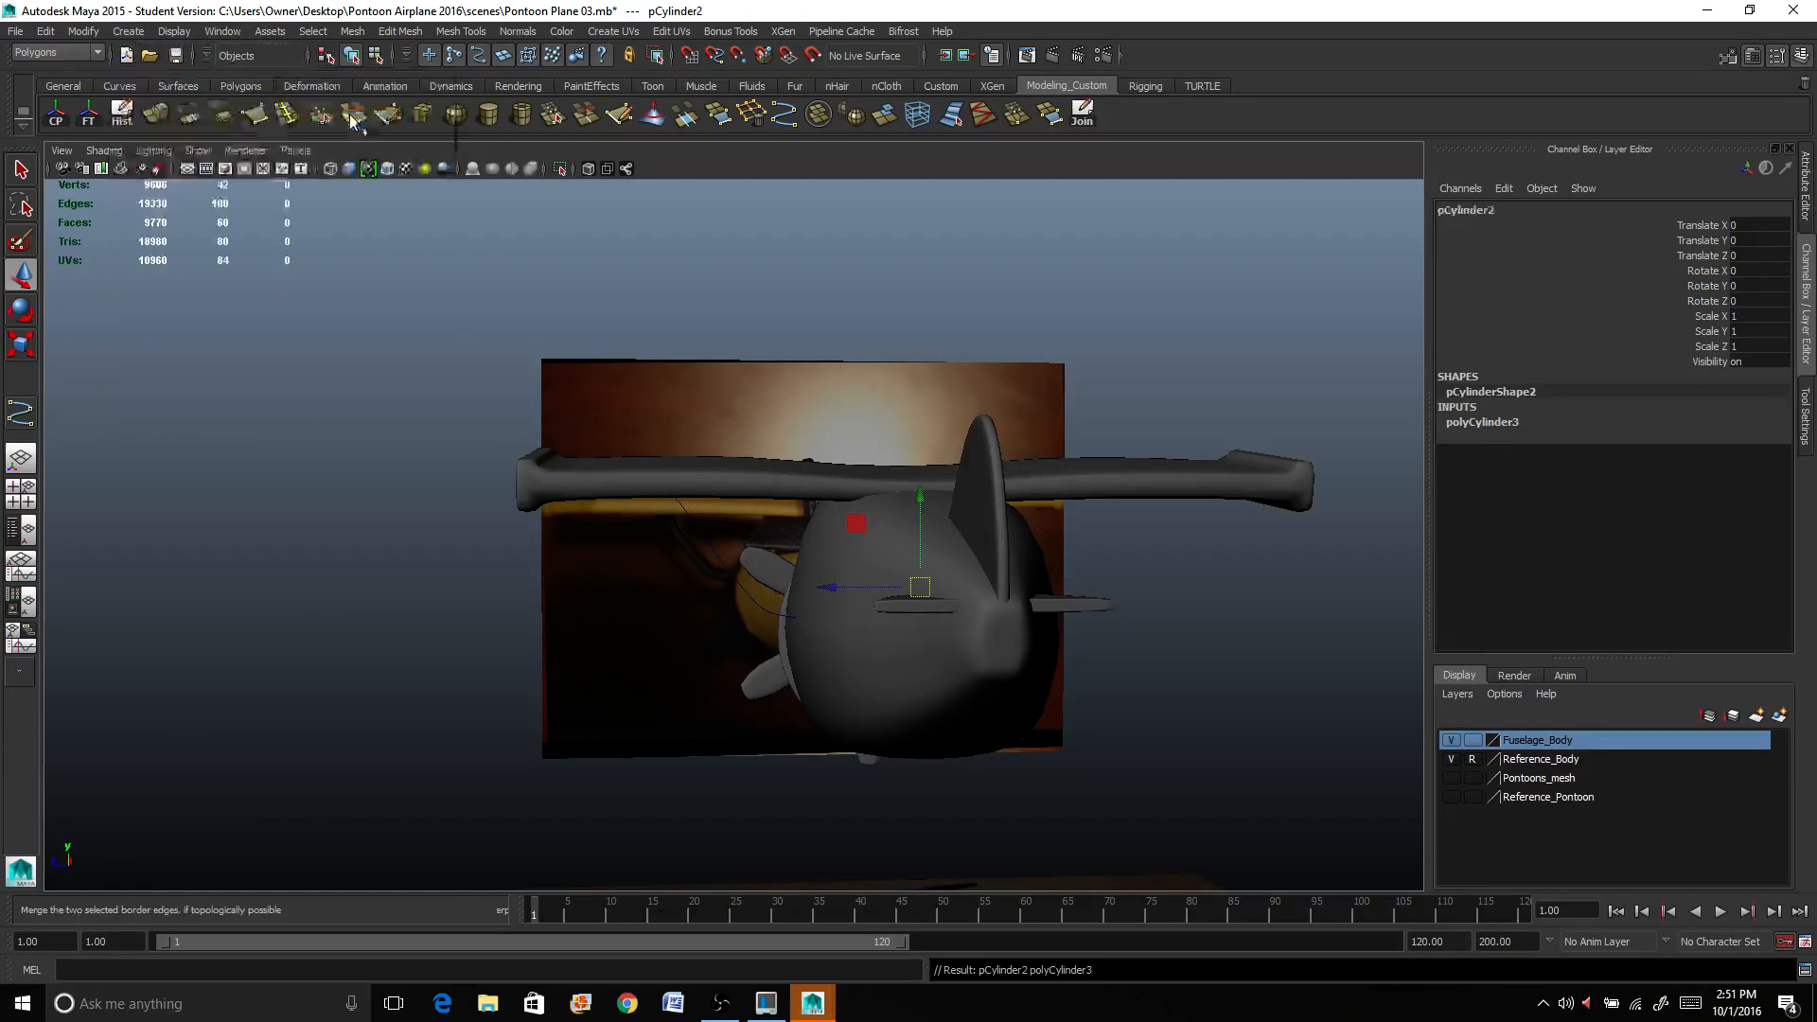
drag(915, 585, 405, 591)
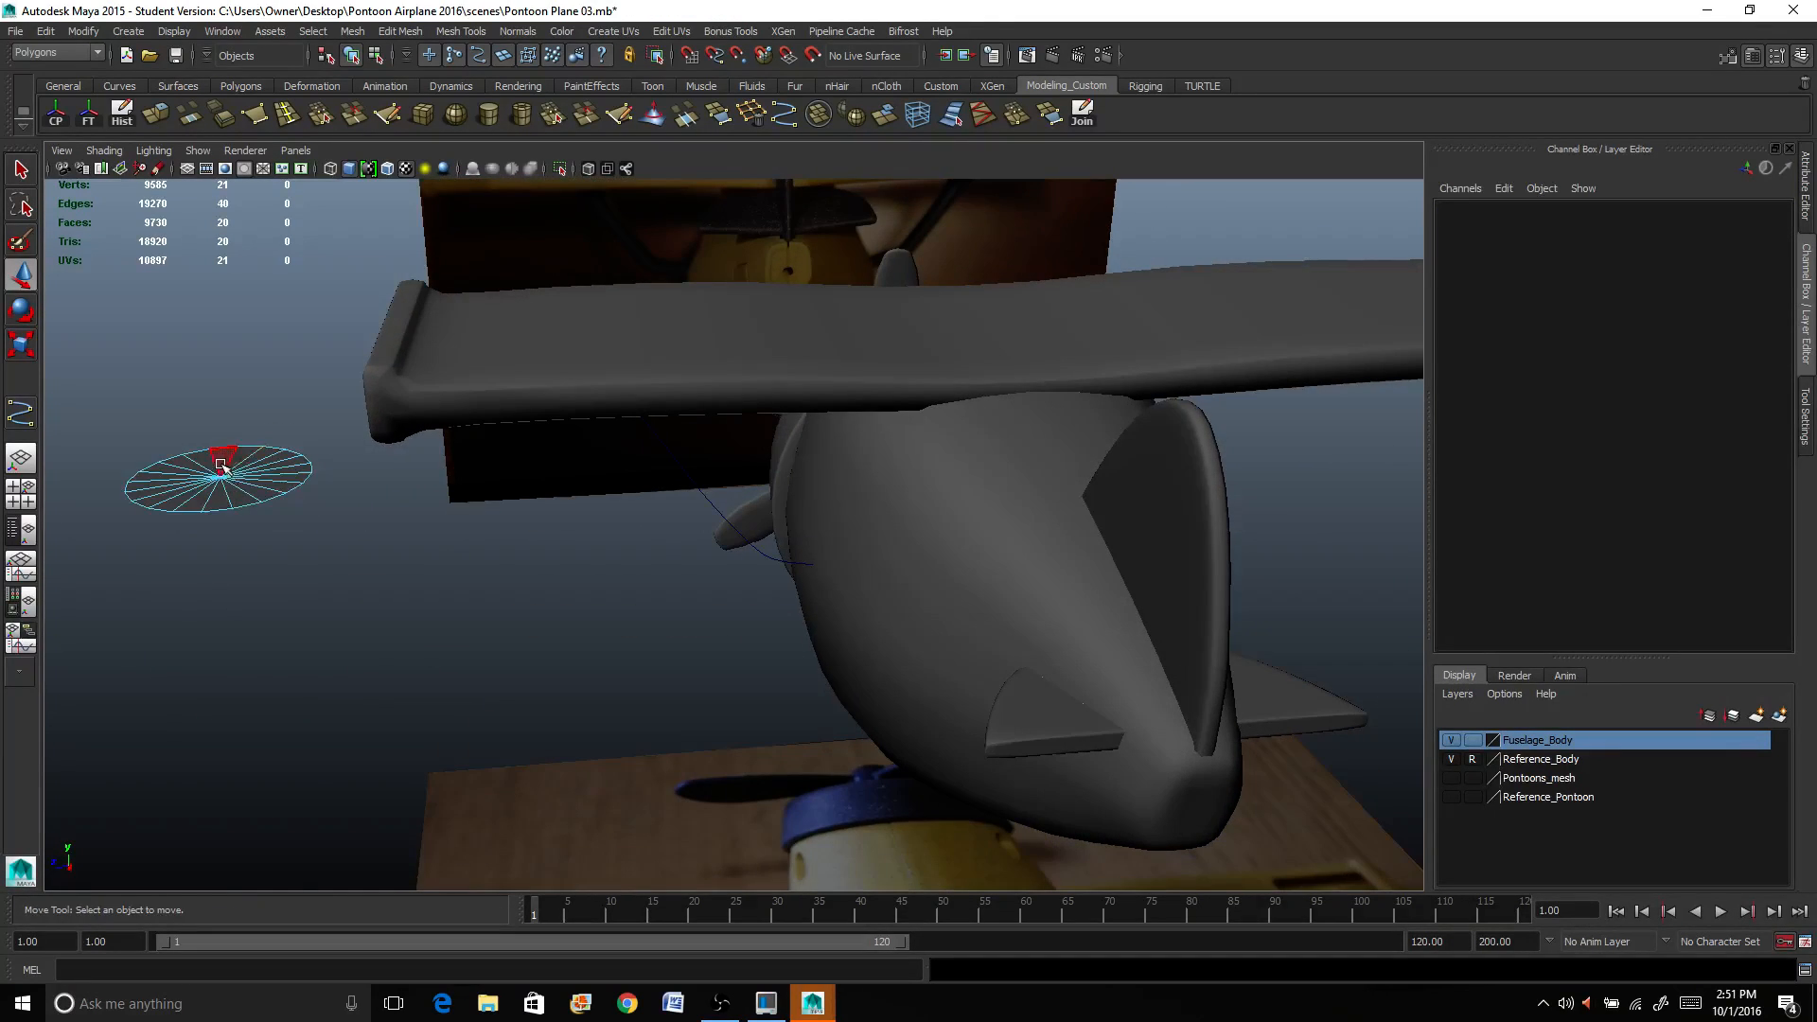
click(220, 473)
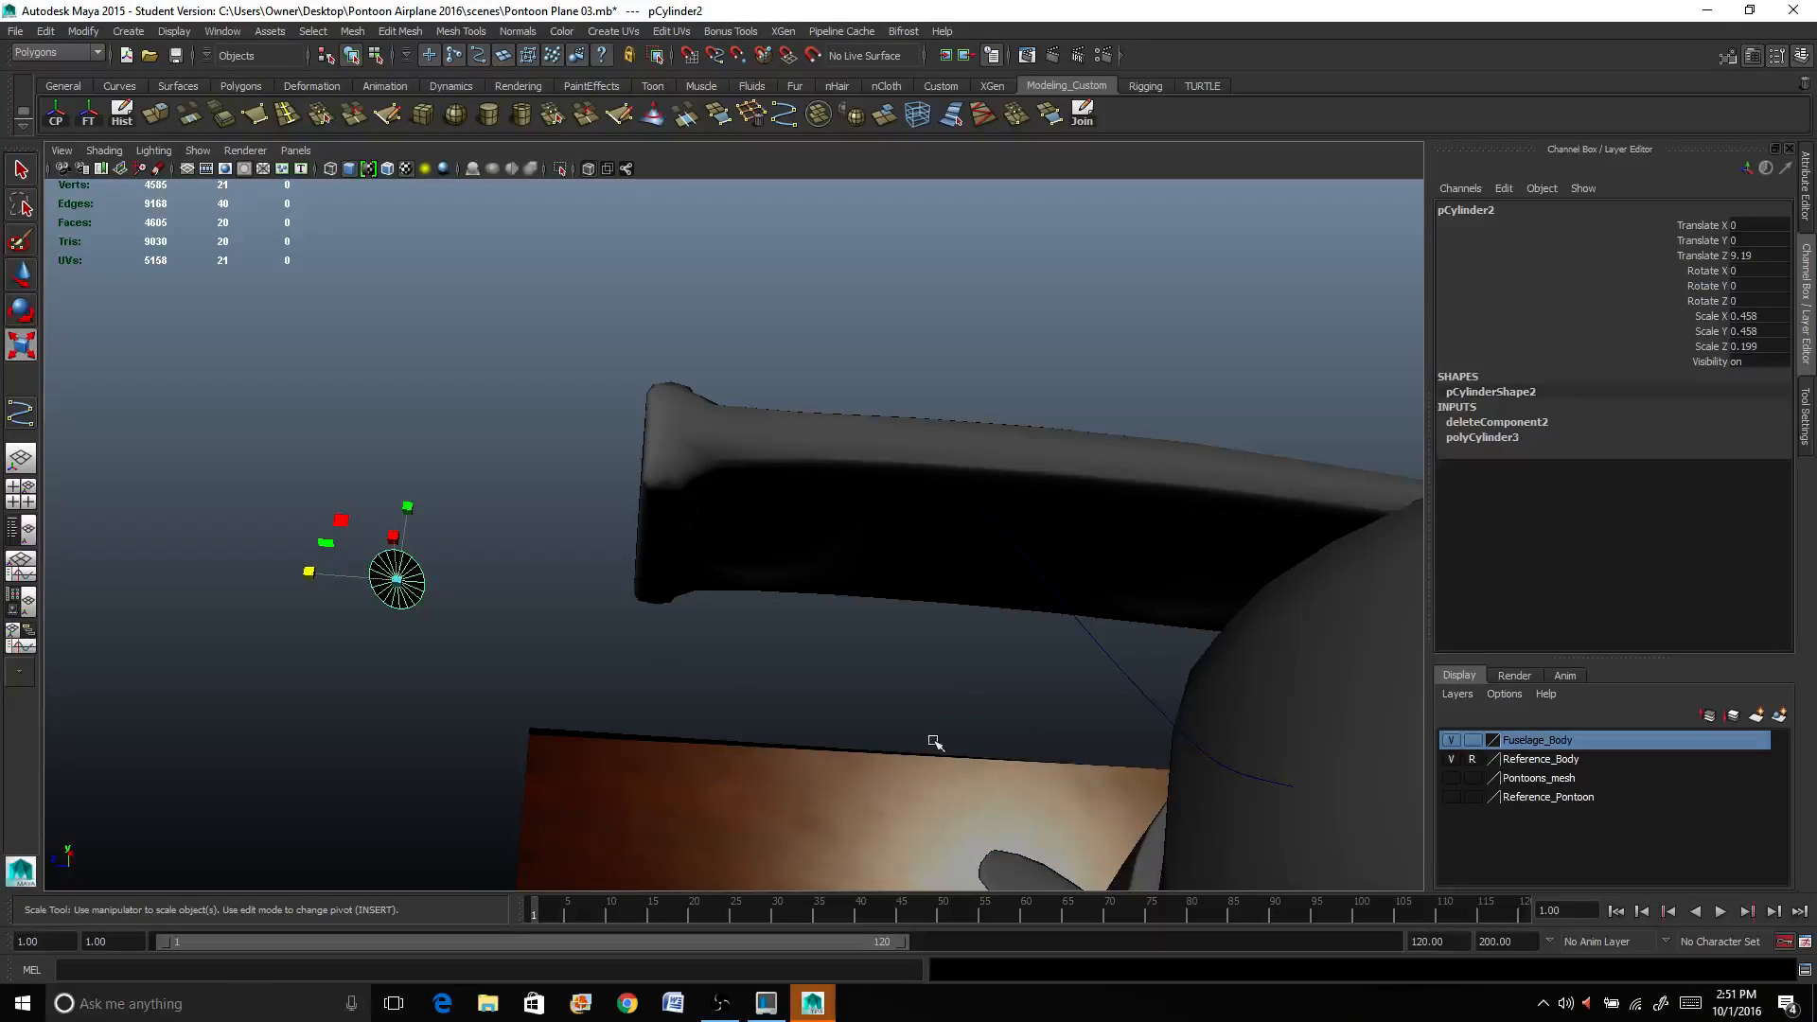
drag(398, 578, 770, 606)
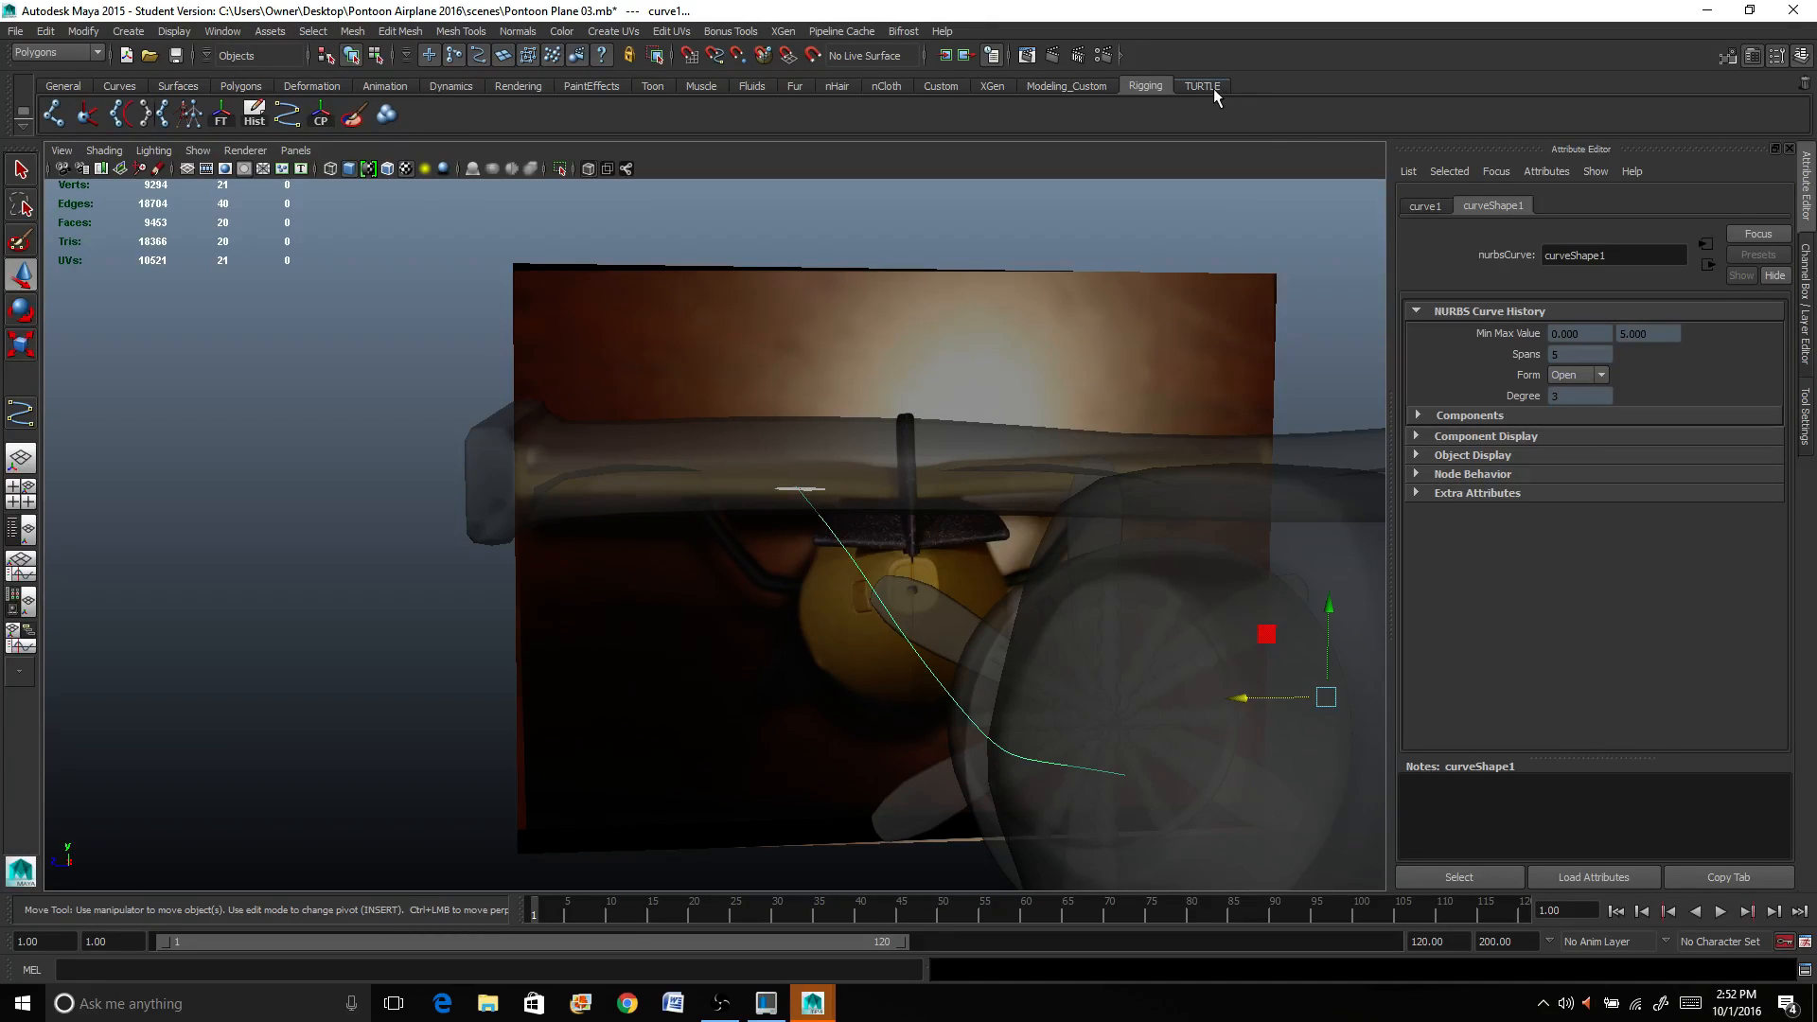
Step: Extrude the cylinder's face along the curve with Edit Mesh > Extrude
click(1064, 85)
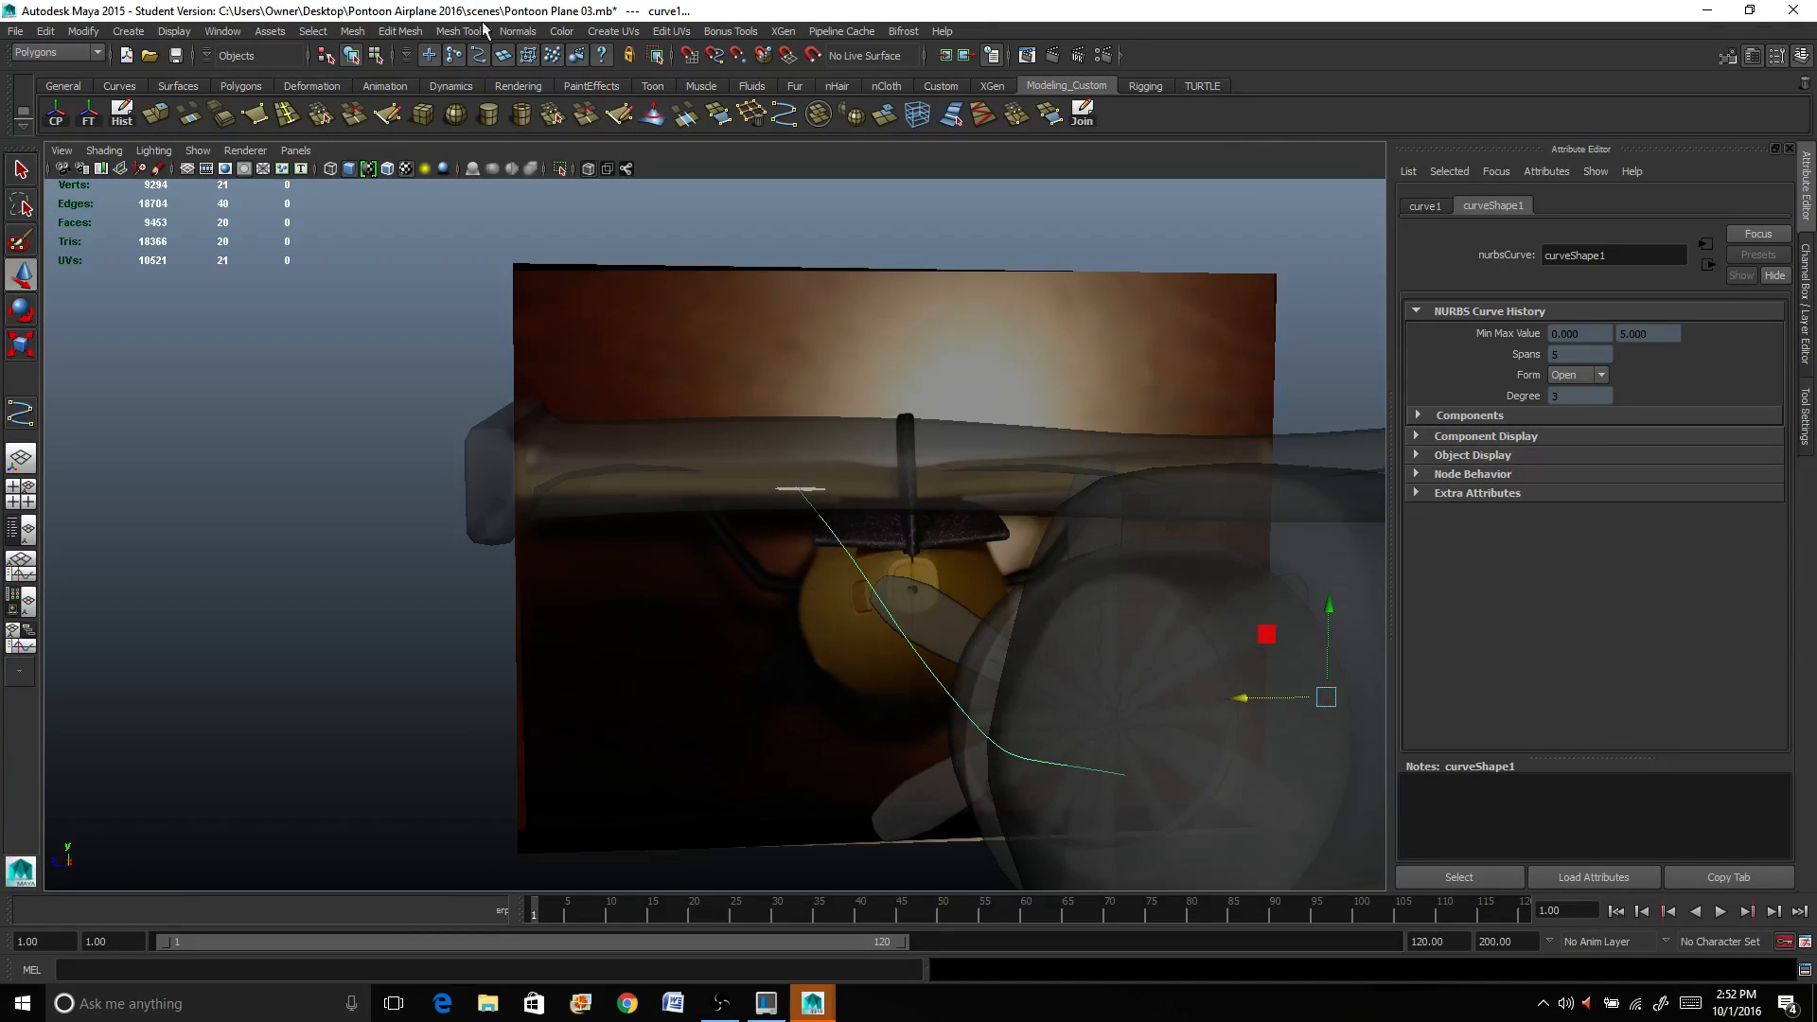
click(399, 32)
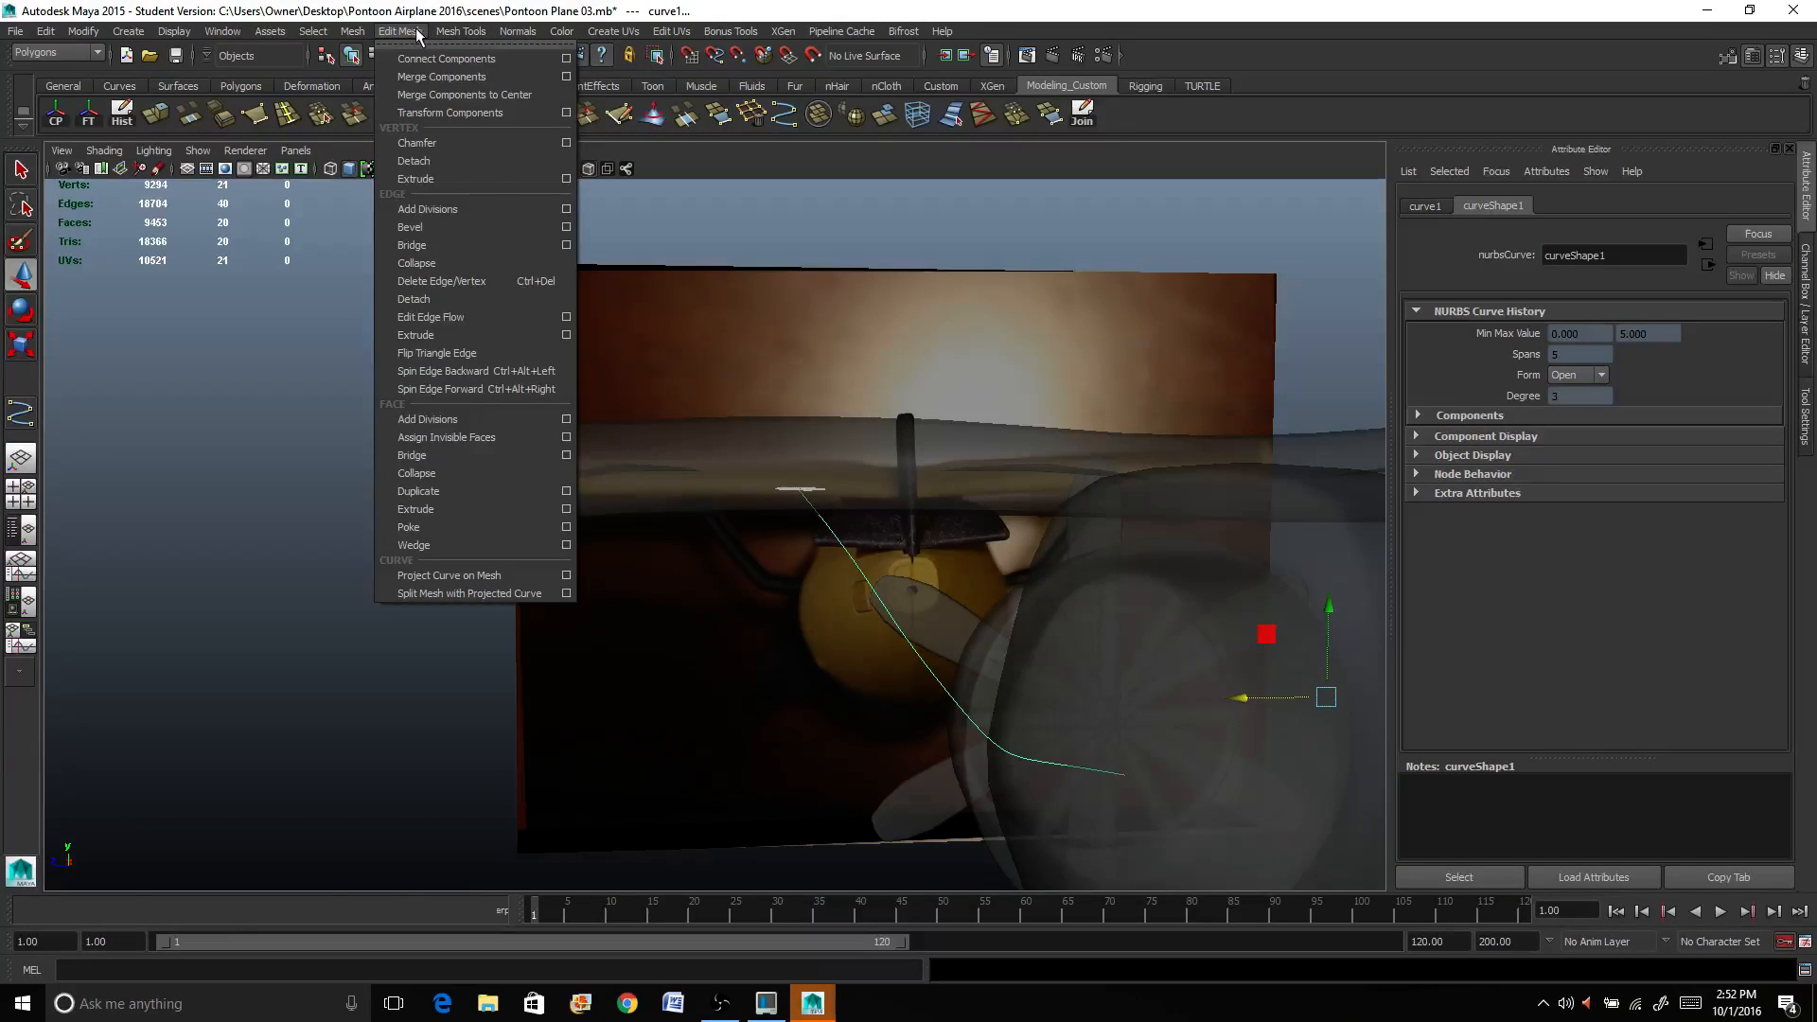
mouse_move(416, 490)
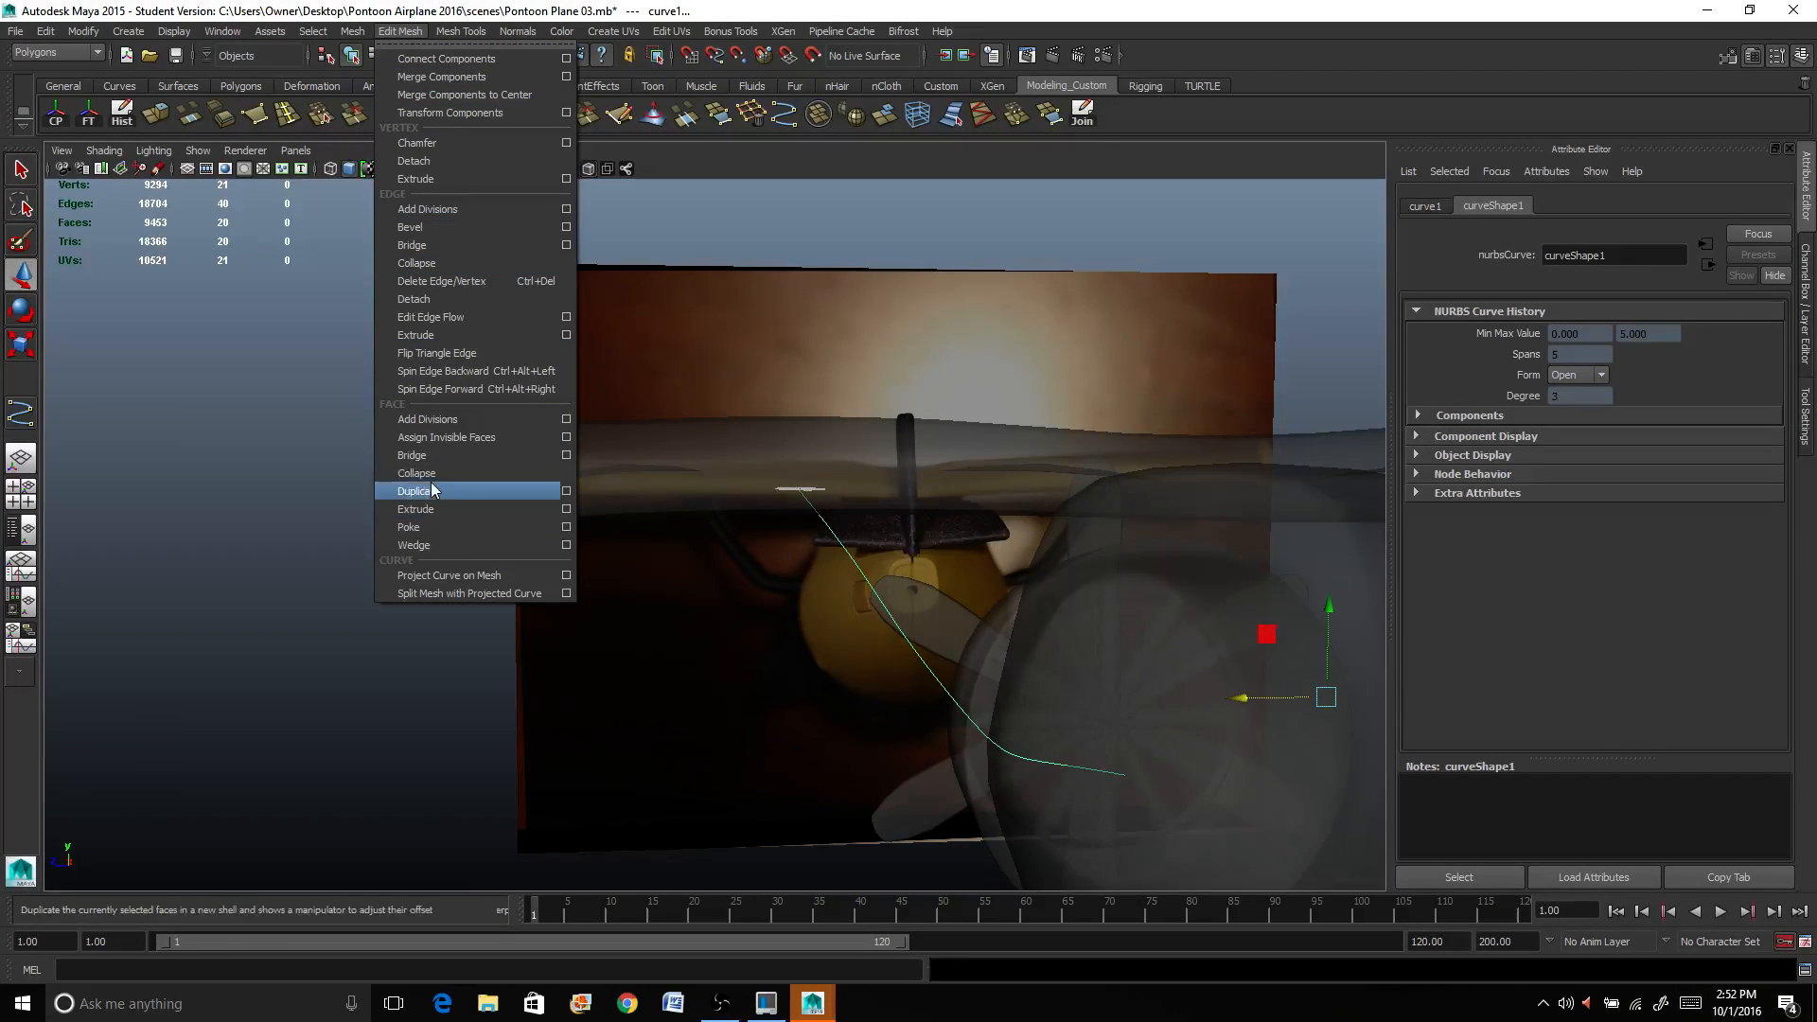
click(415, 509)
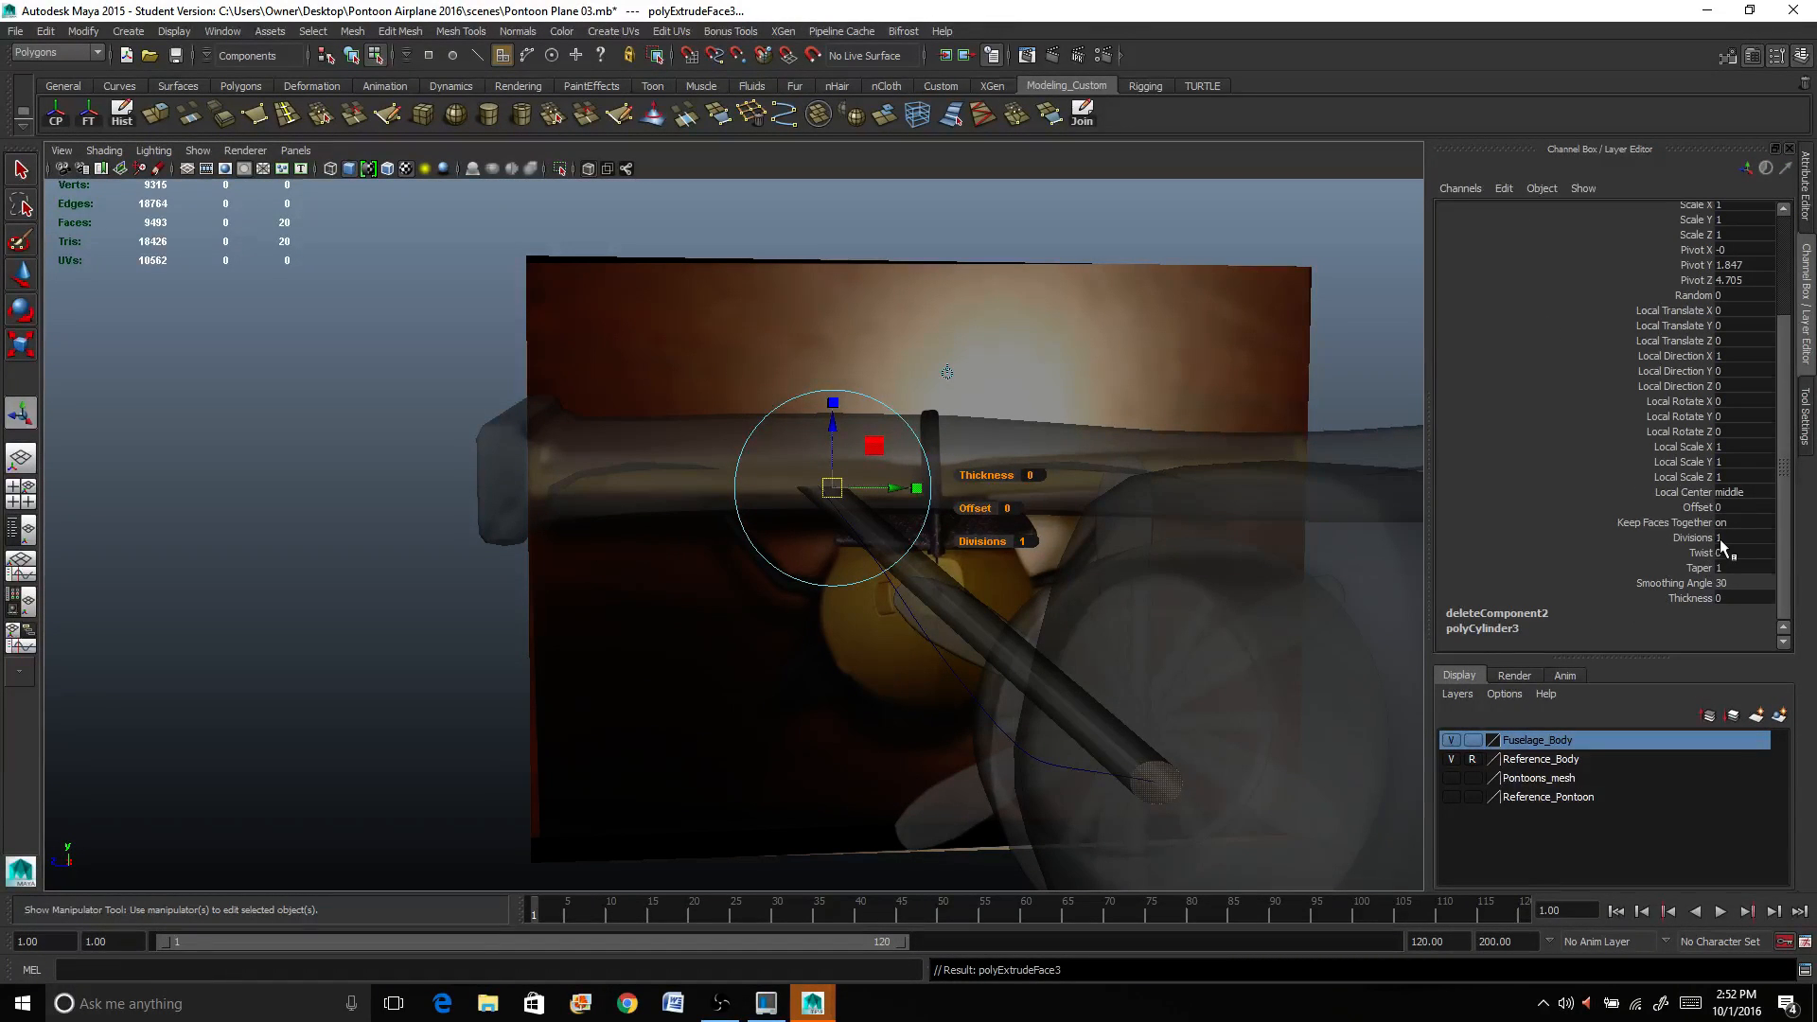
Step: Set the extrusion's Divisions to 20 in the Channel Box for a smooth bend
click(1737, 535)
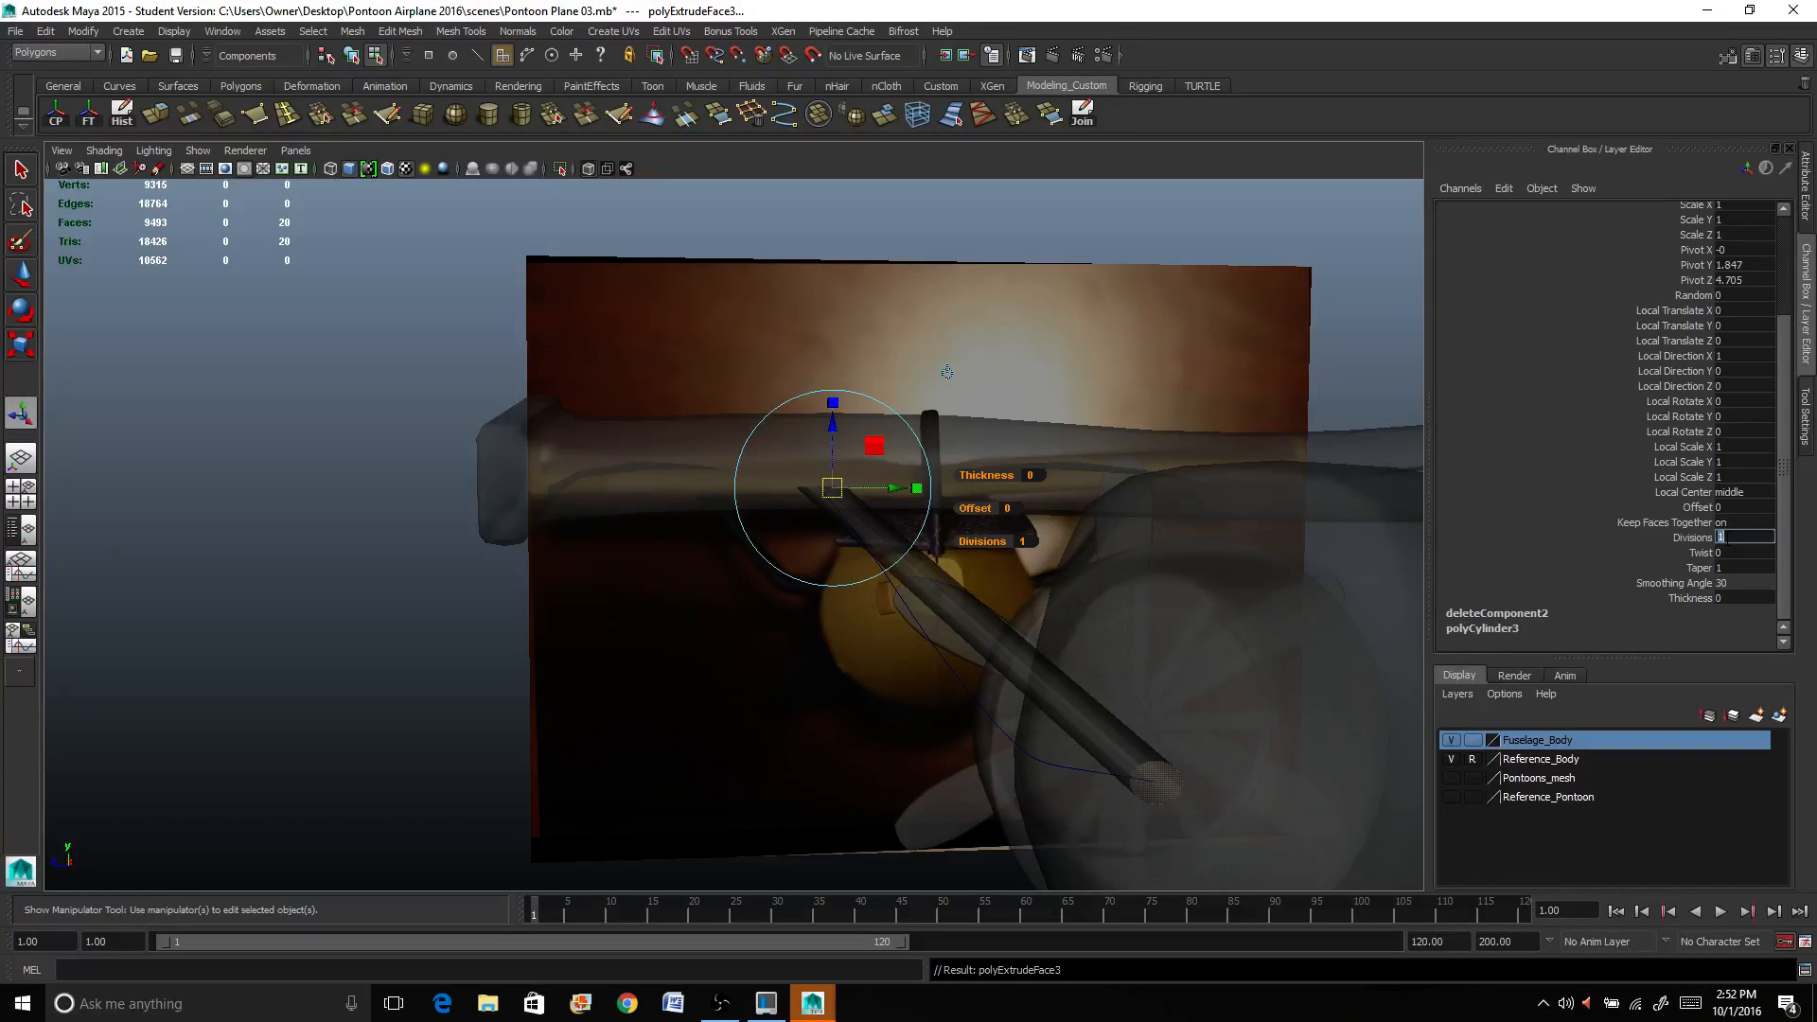
text(20)
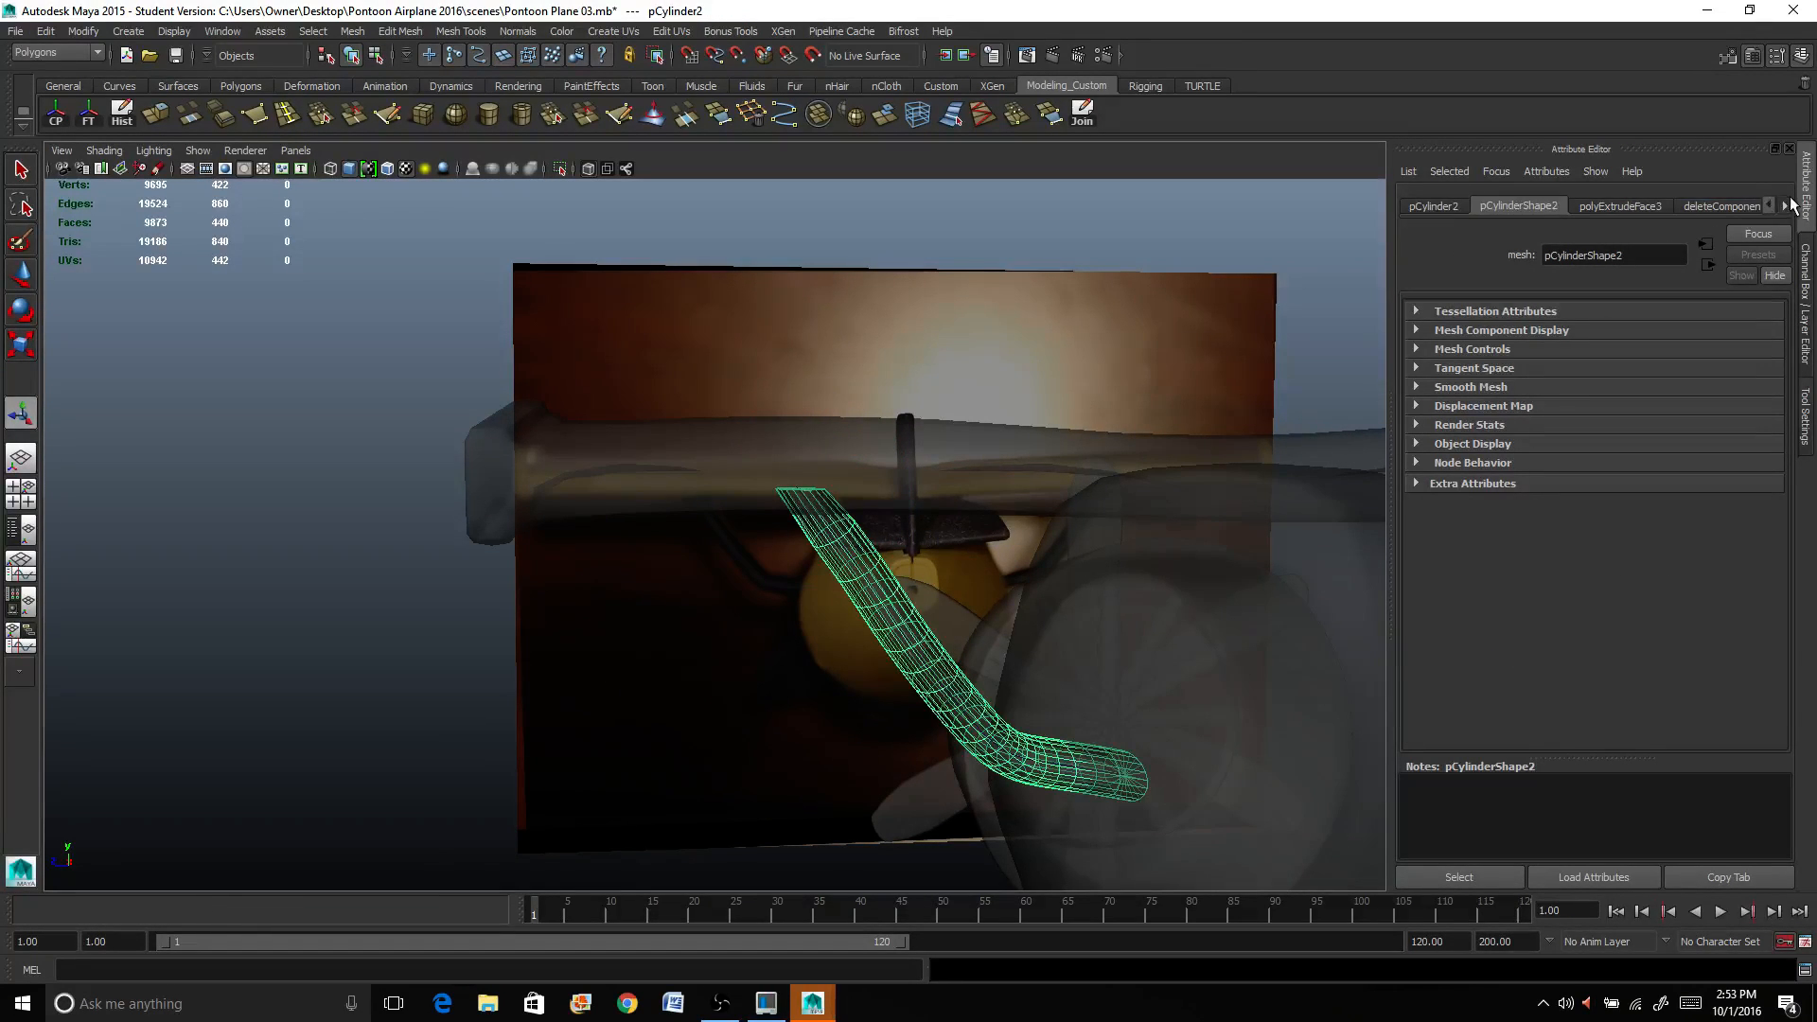
click(1728, 204)
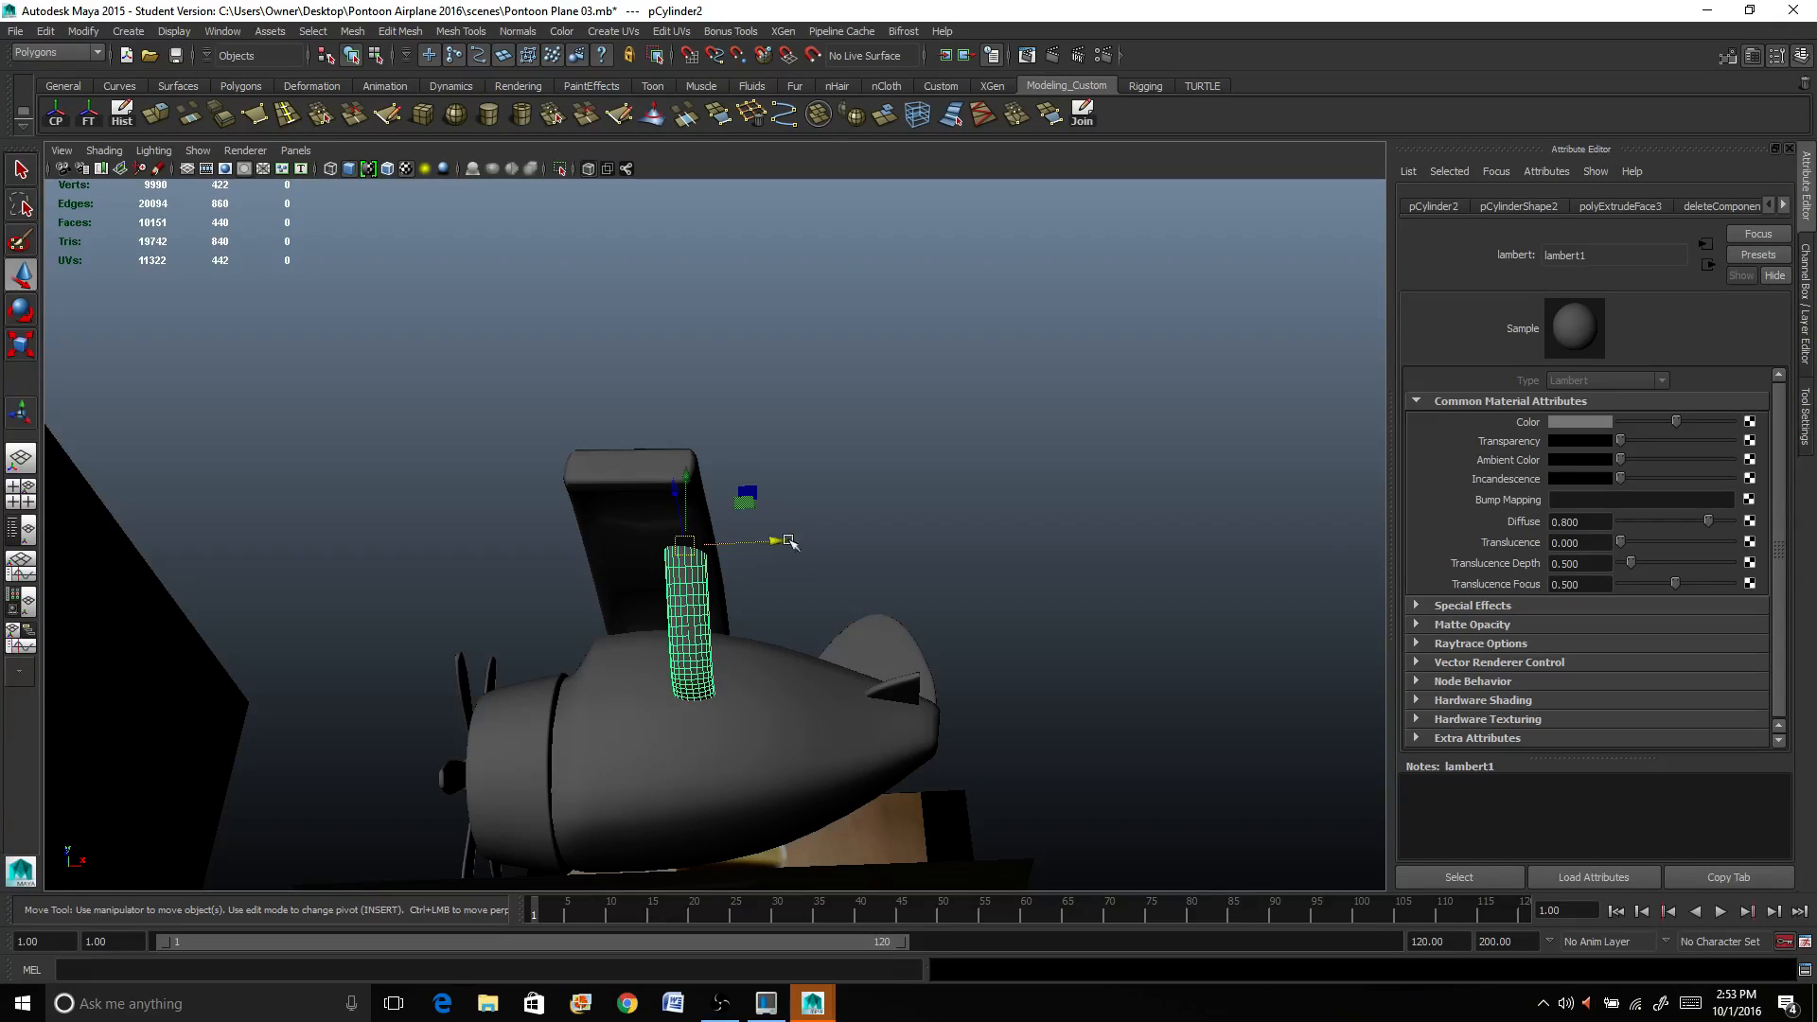
drag(773, 539, 744, 543)
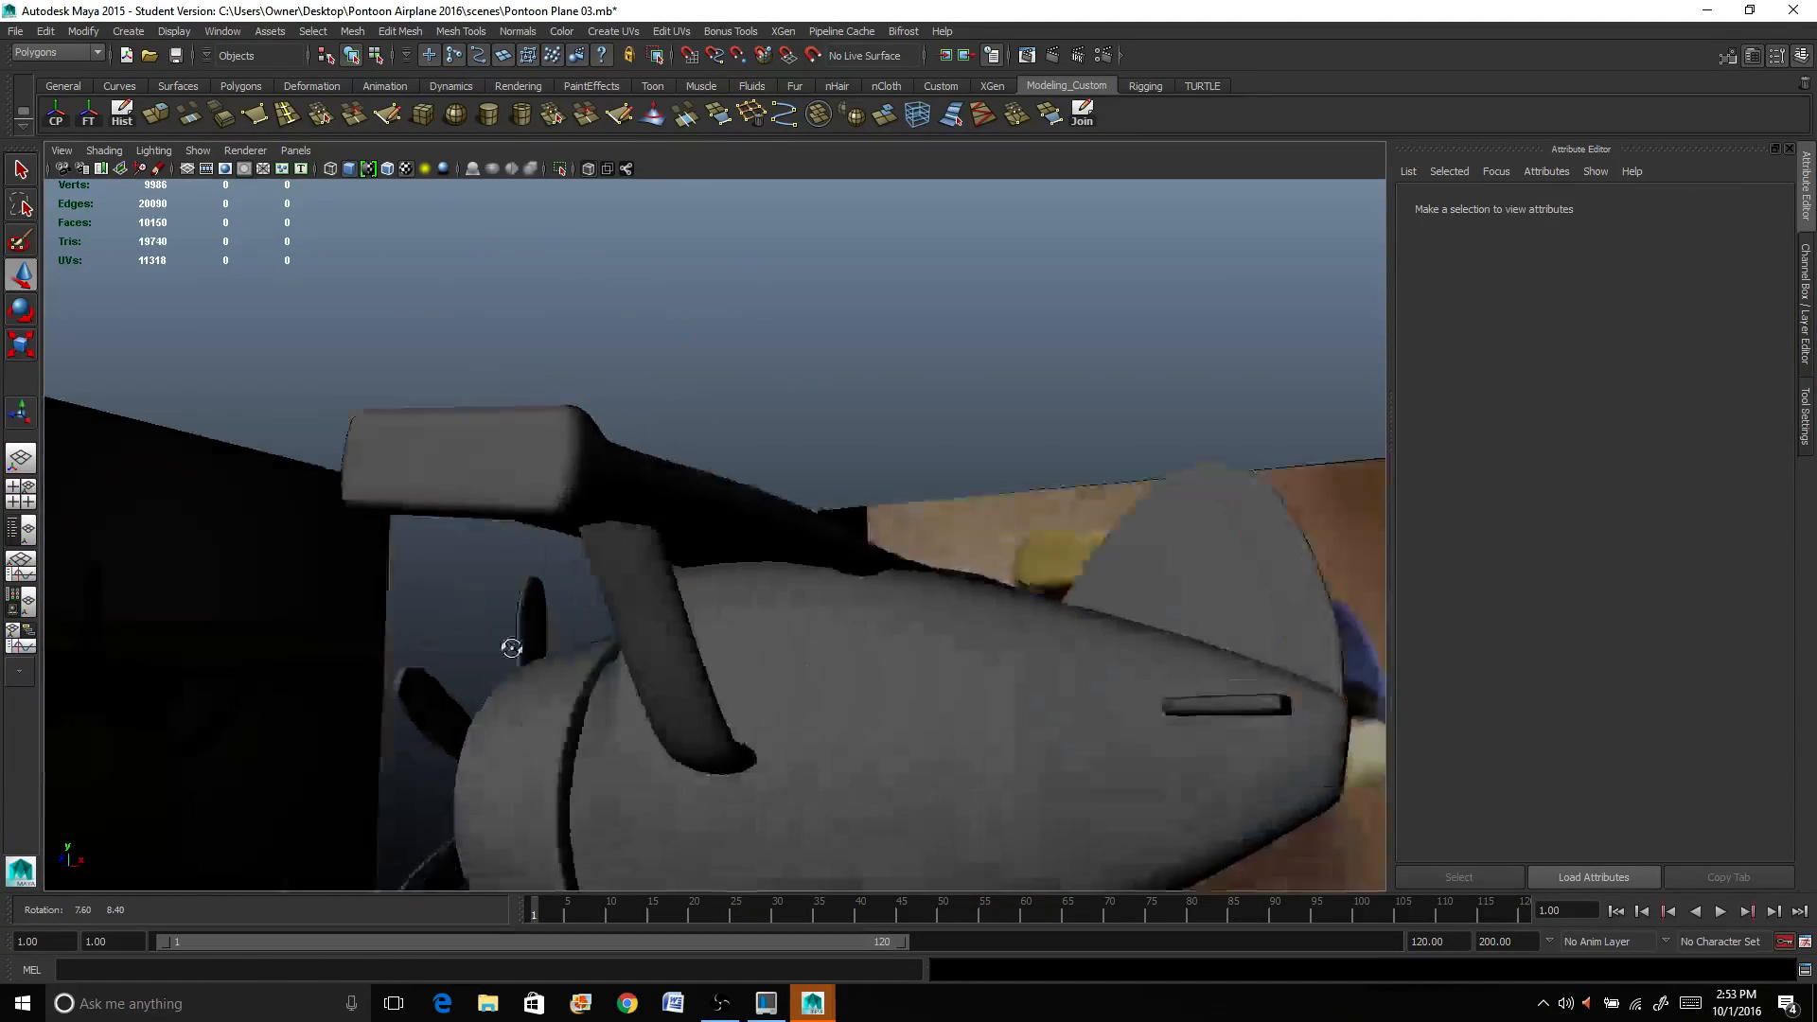
drag(511, 647, 739, 617)
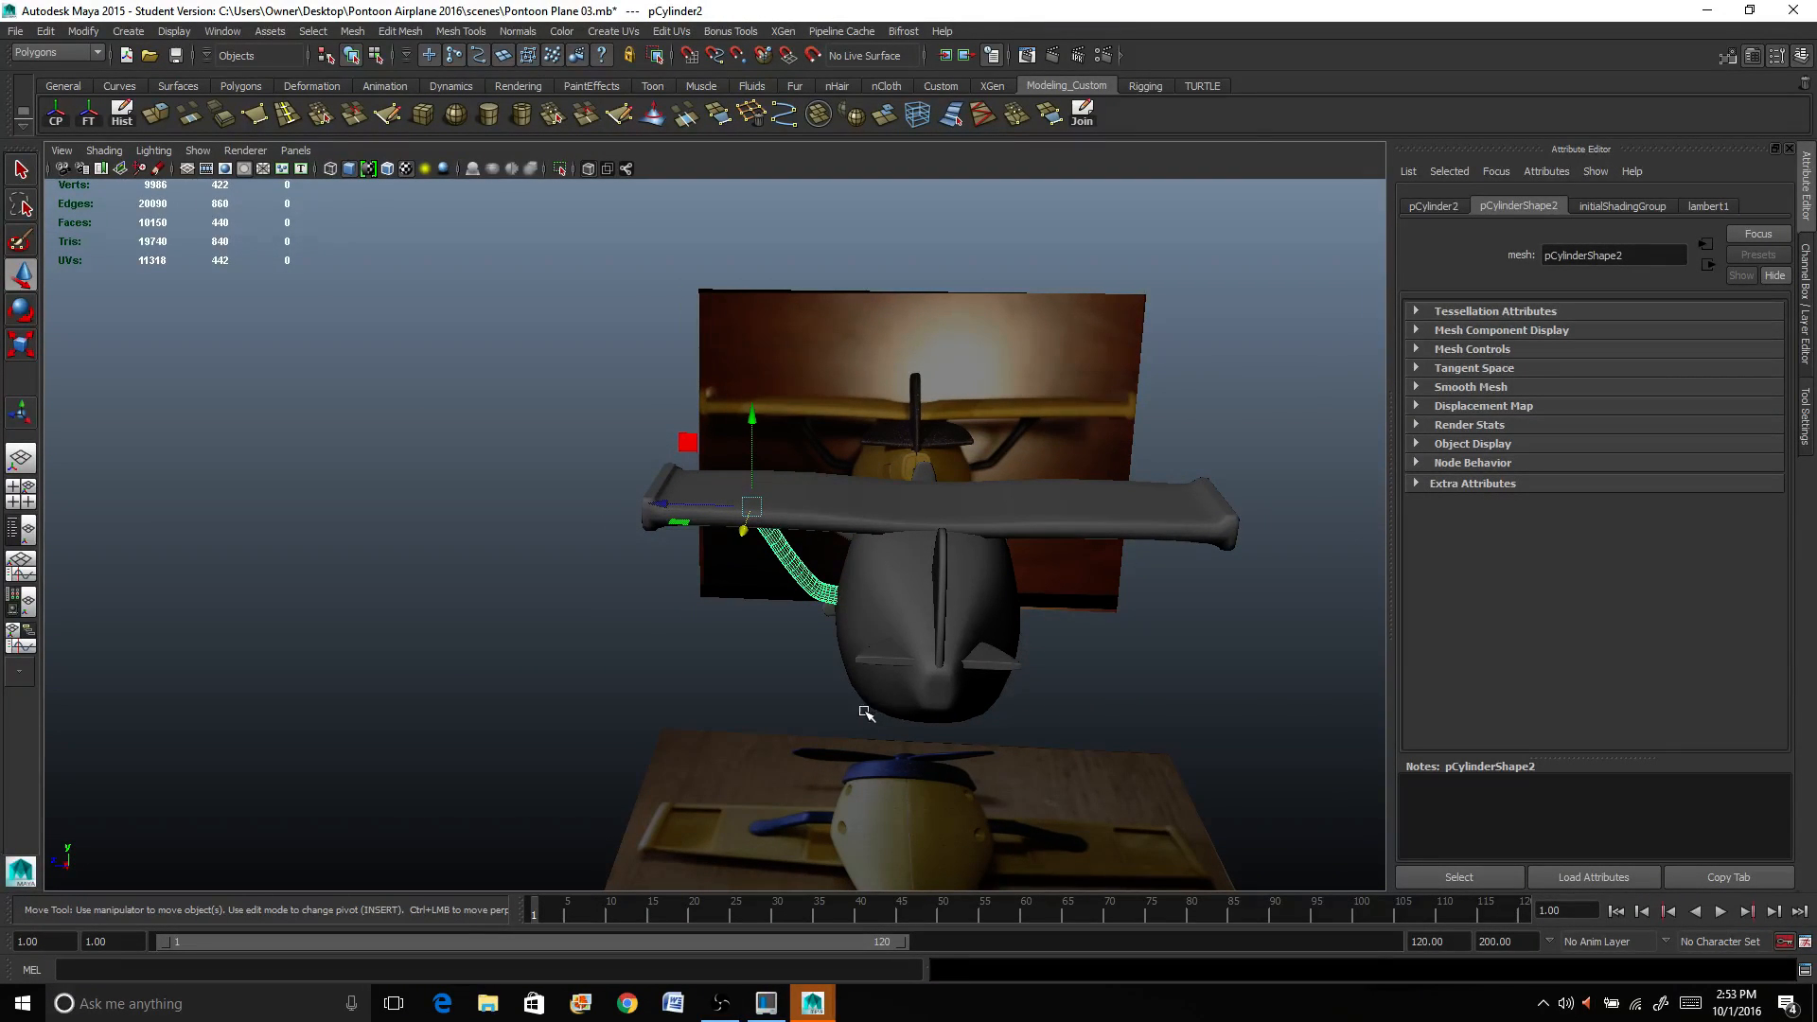
Step: Group the support with Ctrl+G and set its Scale Z to -1 to mirror it across the fuselage
key(ctrl+g)
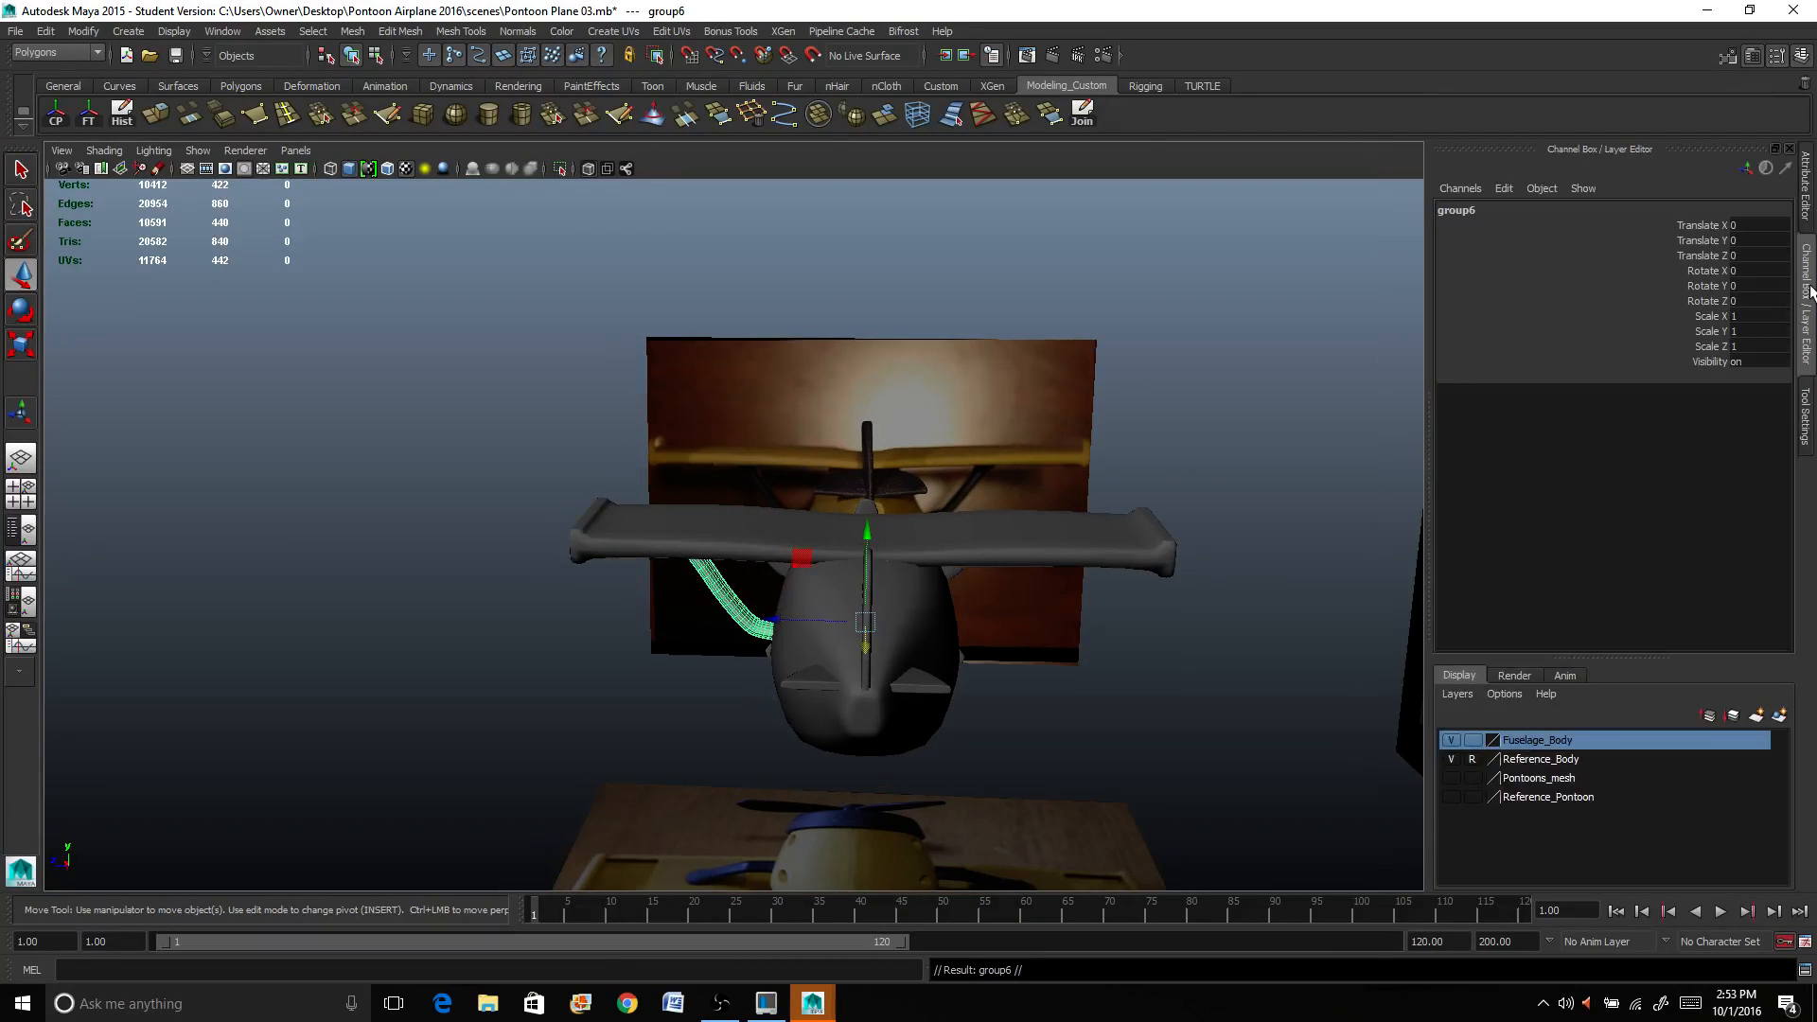
click(1737, 316)
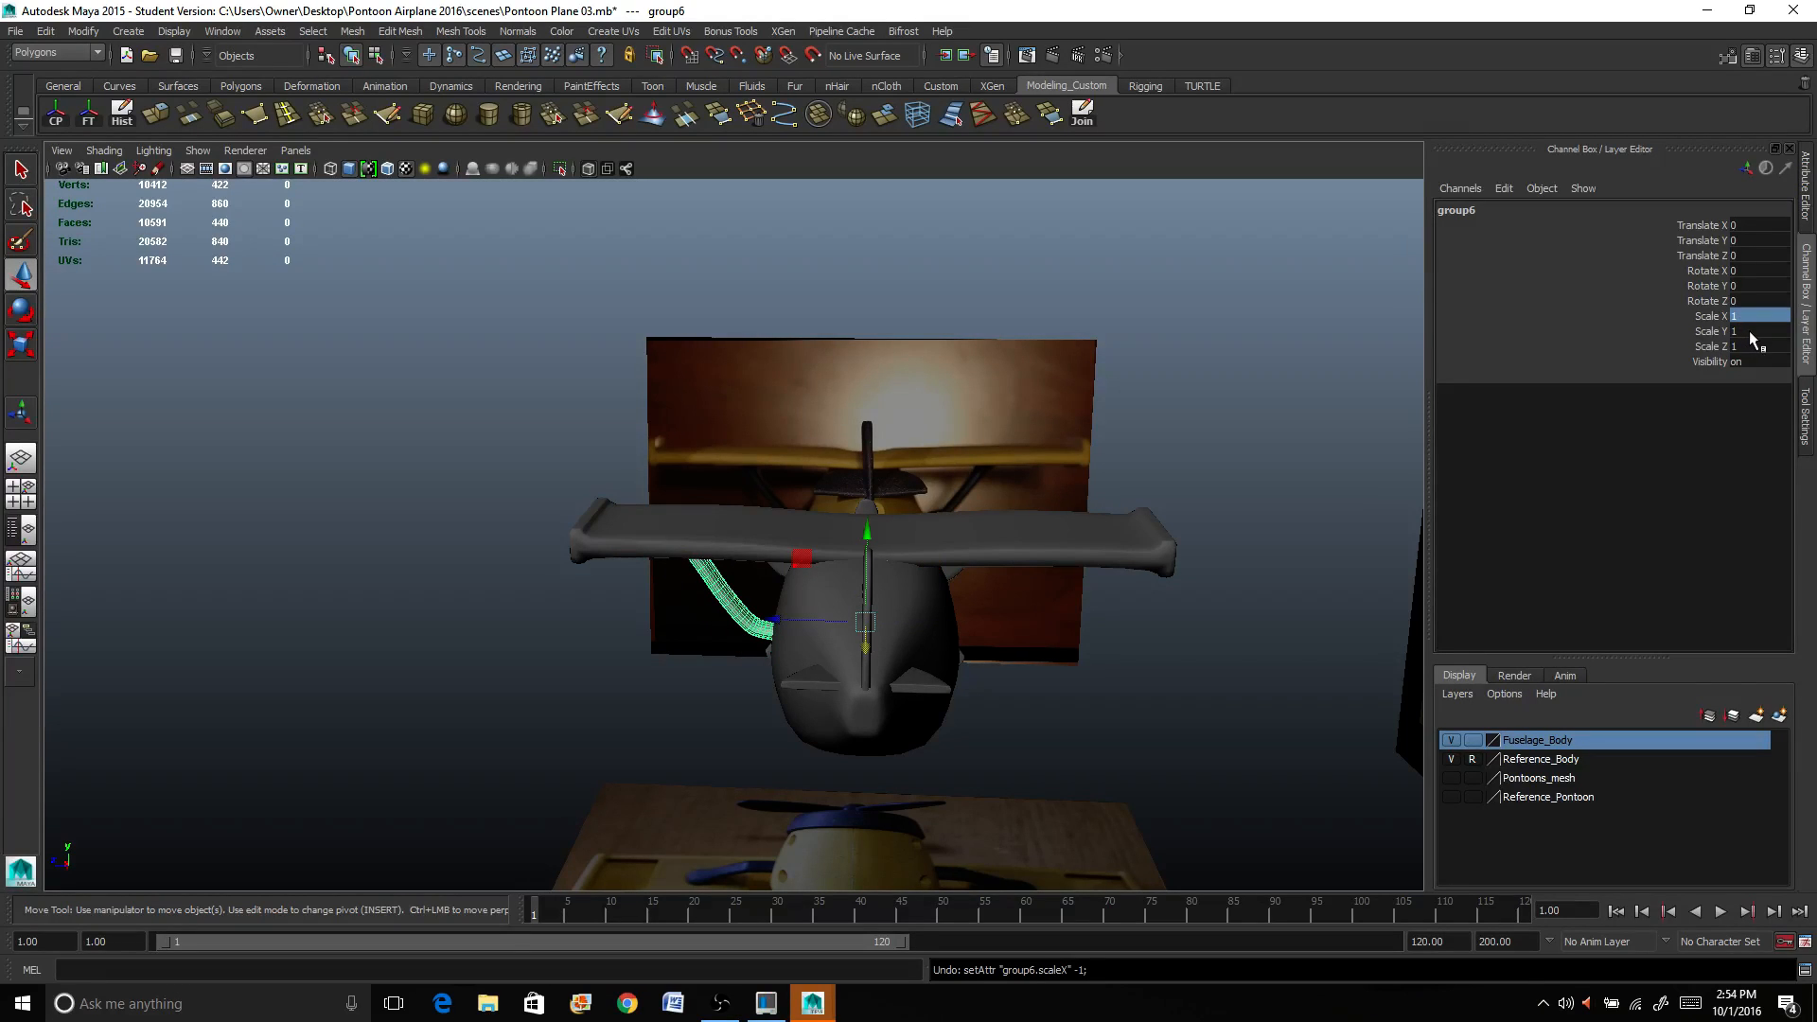
click(1752, 344)
text(-1)
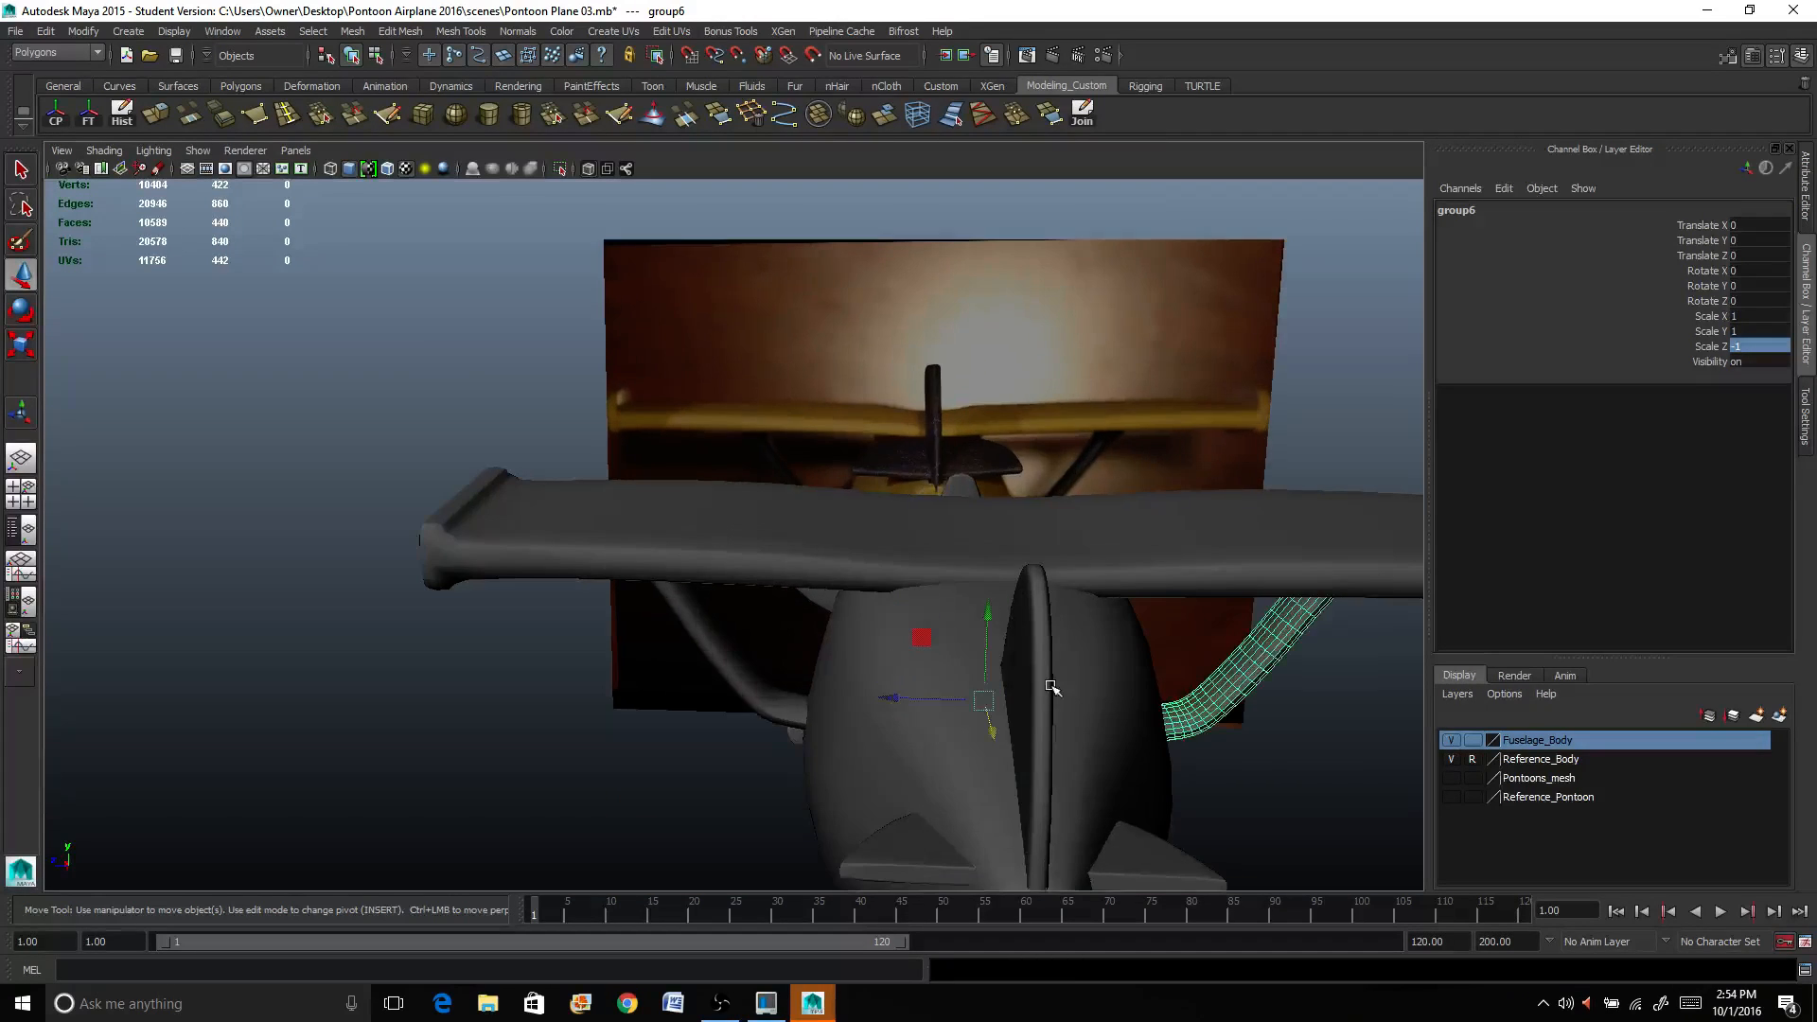
drag(1050, 683, 945, 557)
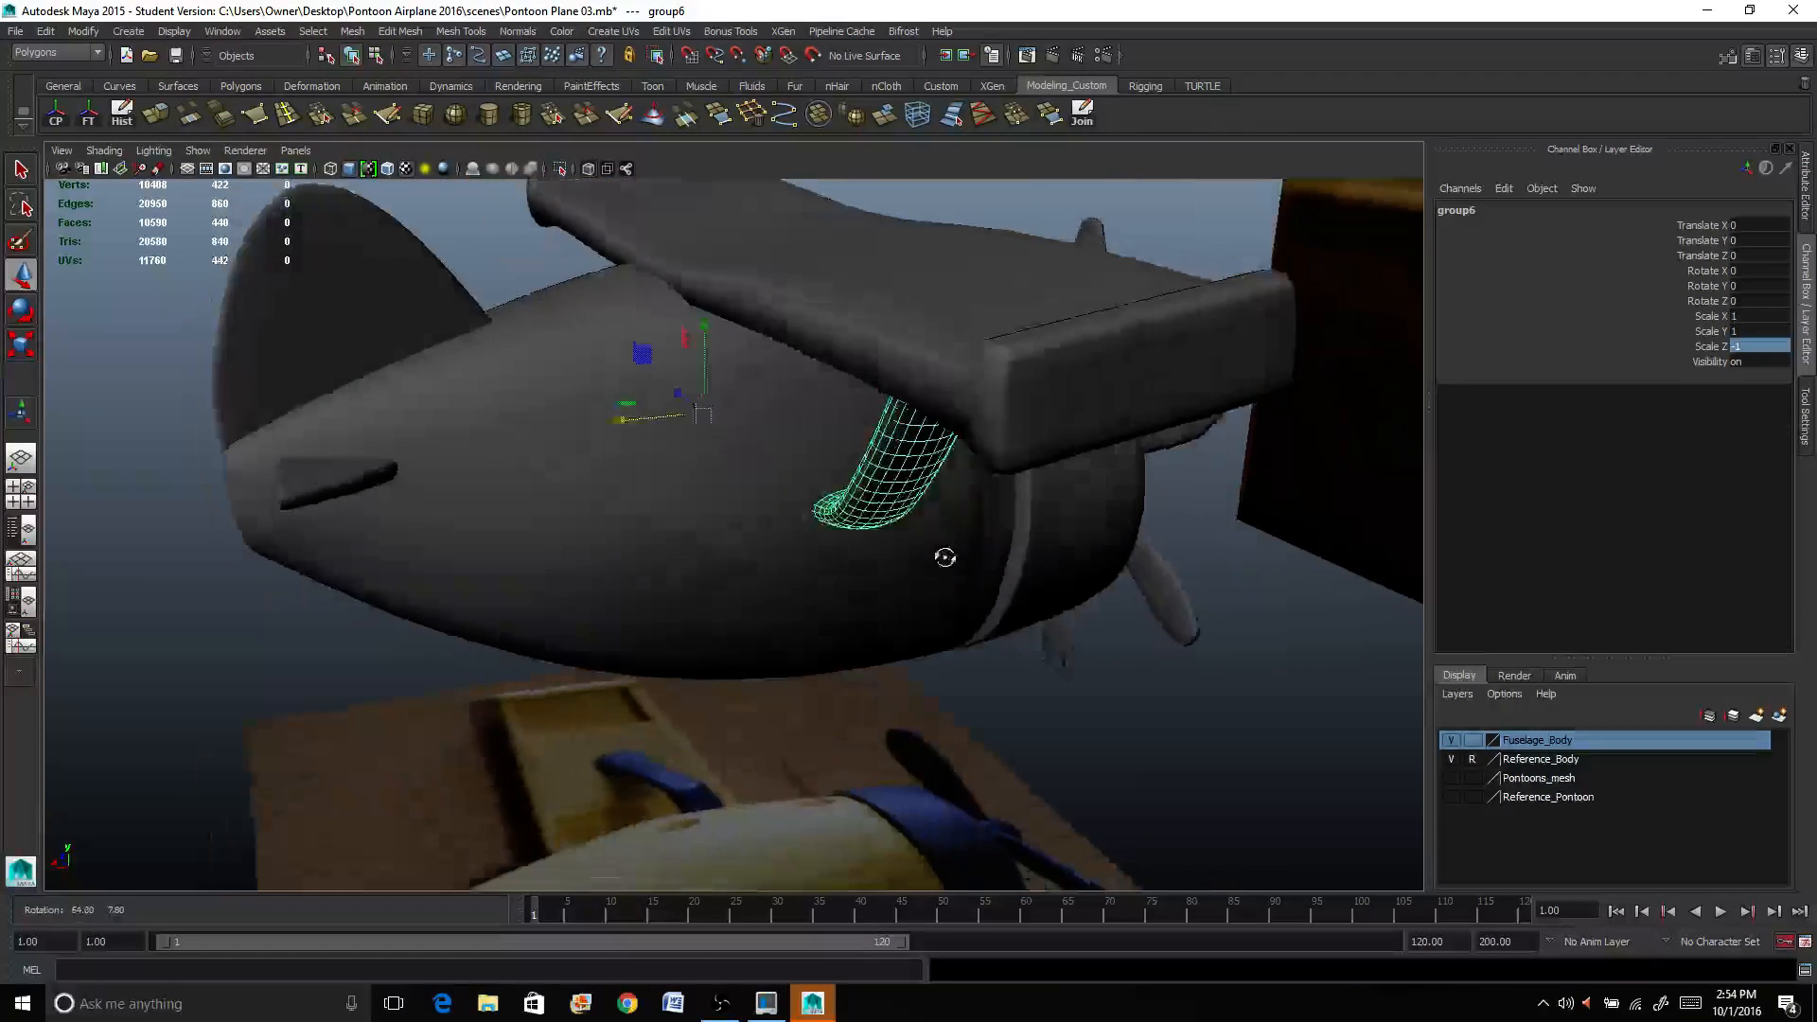
drag(945, 556, 753, 591)
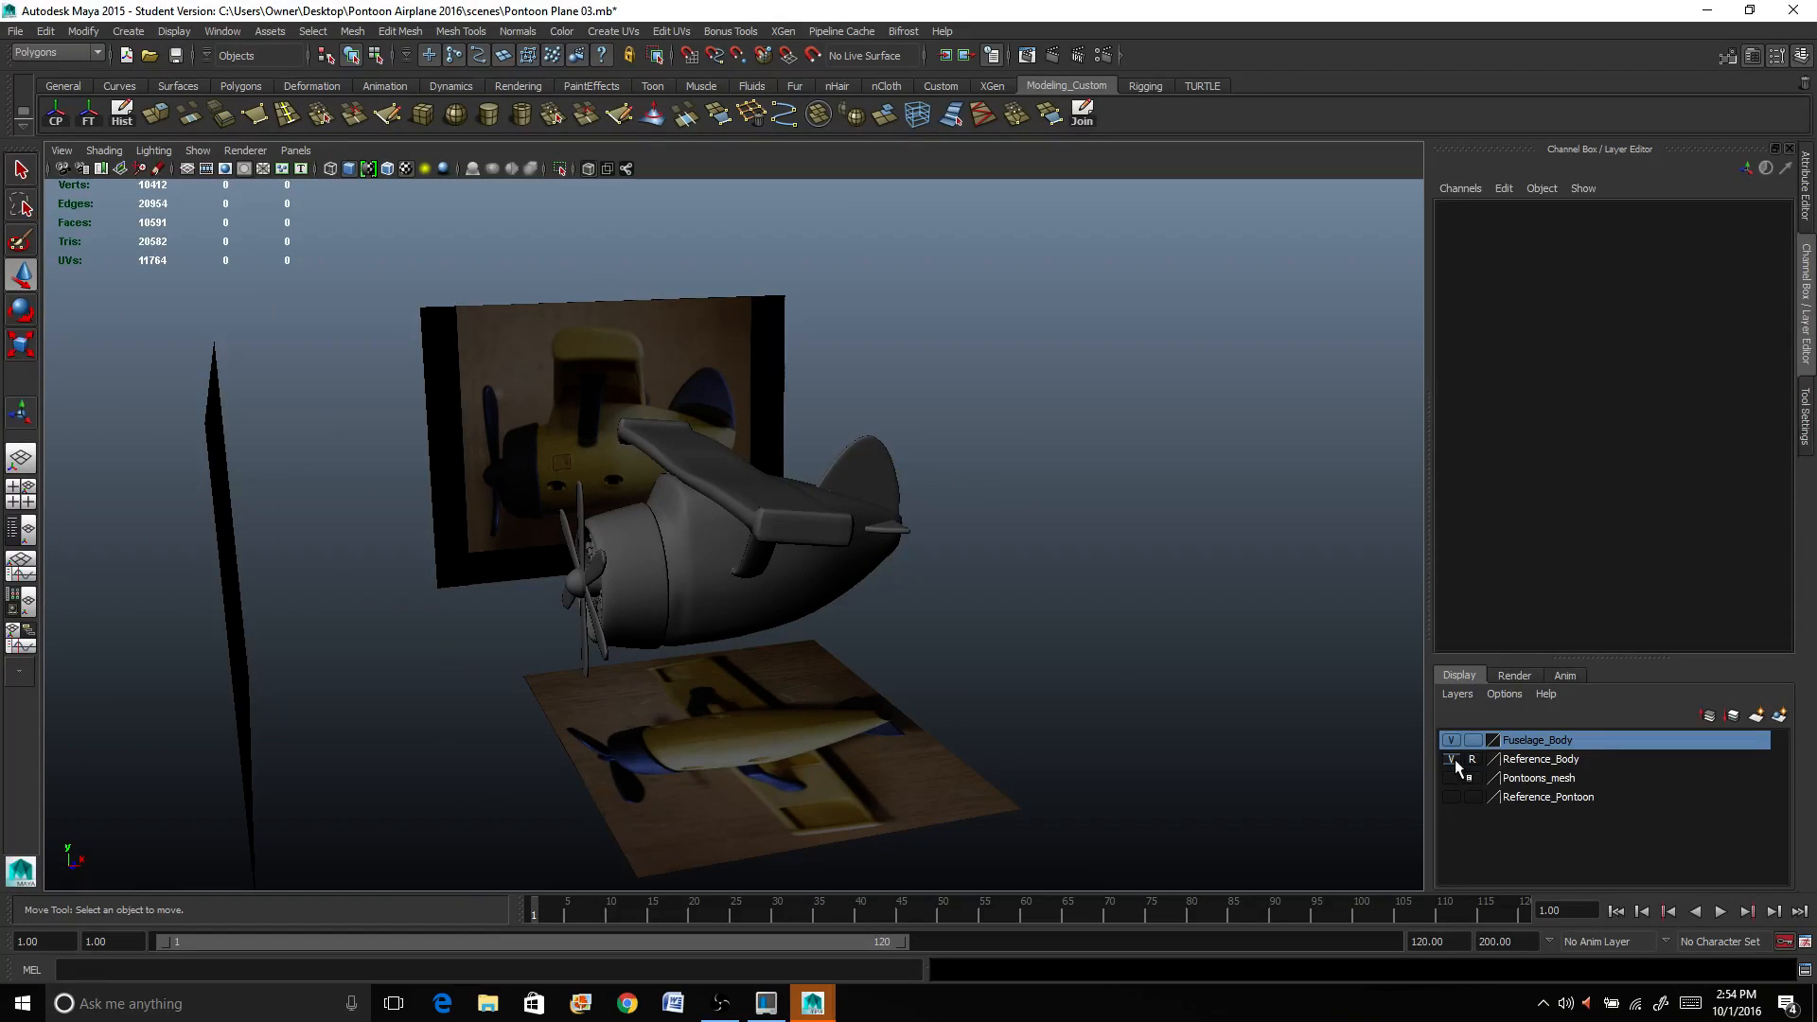
Step: Hide the Reference_Body layer and show the Pontoons_mesh layer
click(1452, 759)
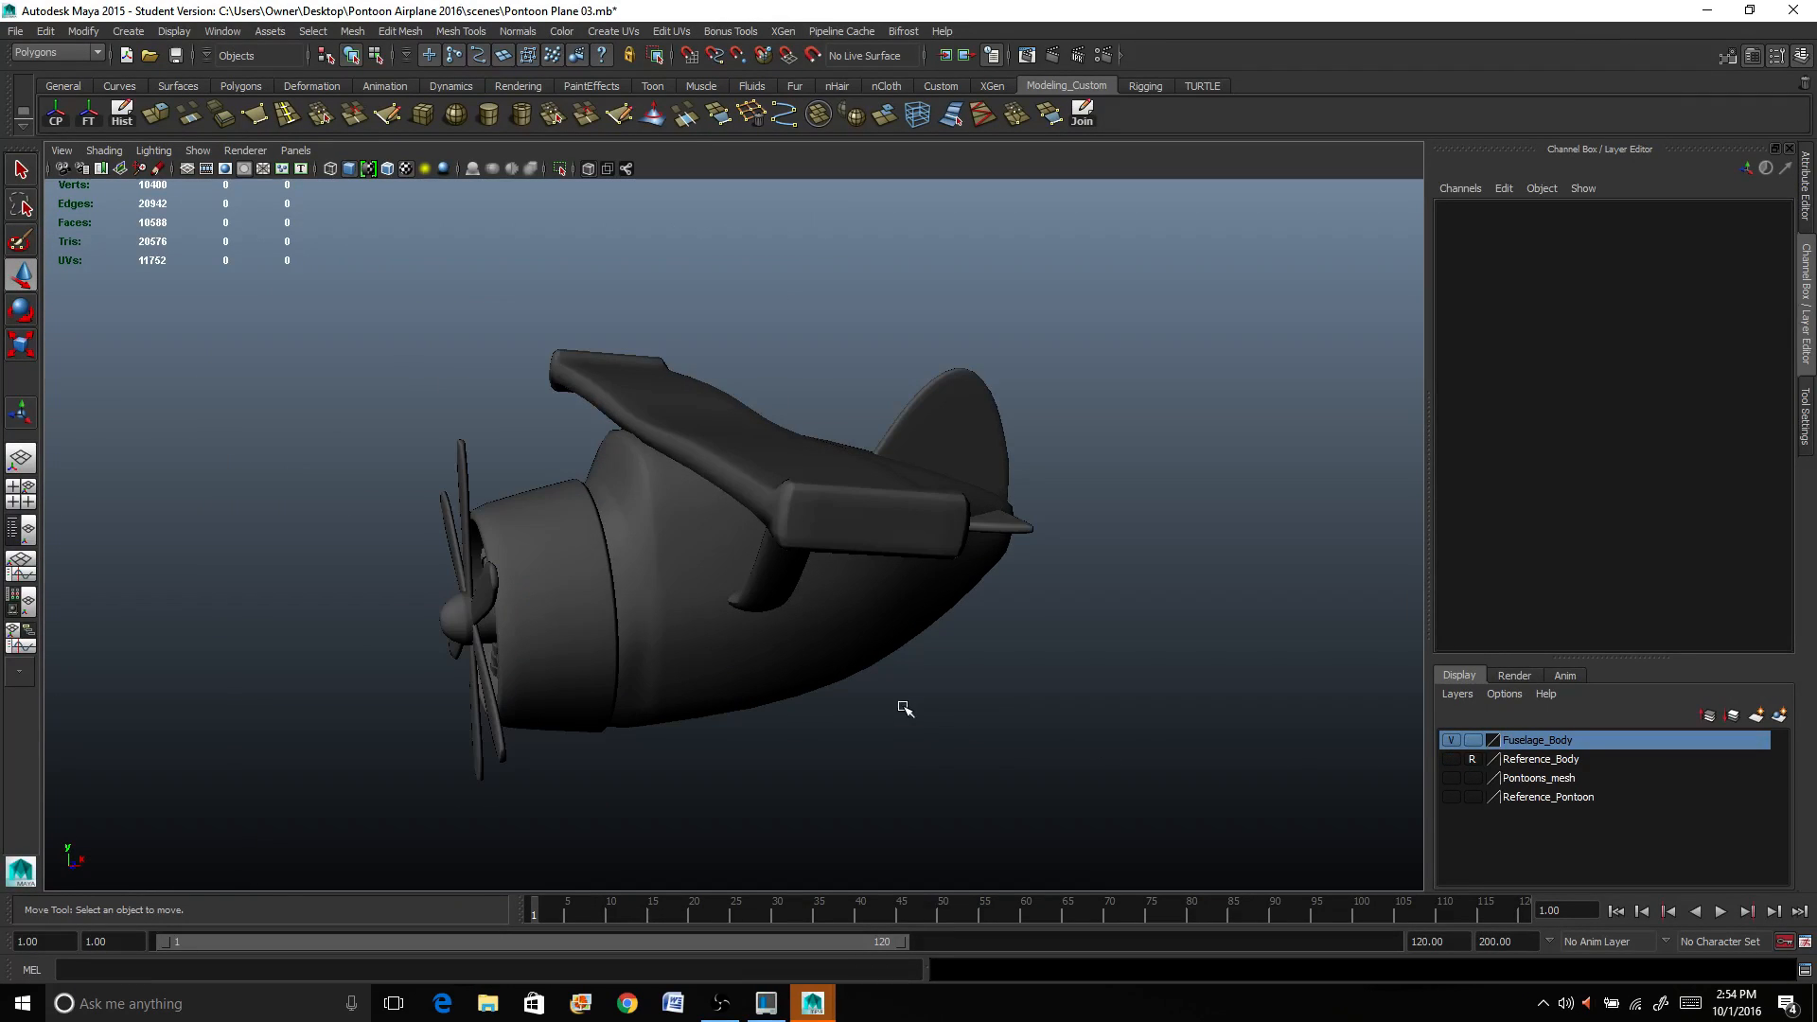
drag(904, 706, 1459, 798)
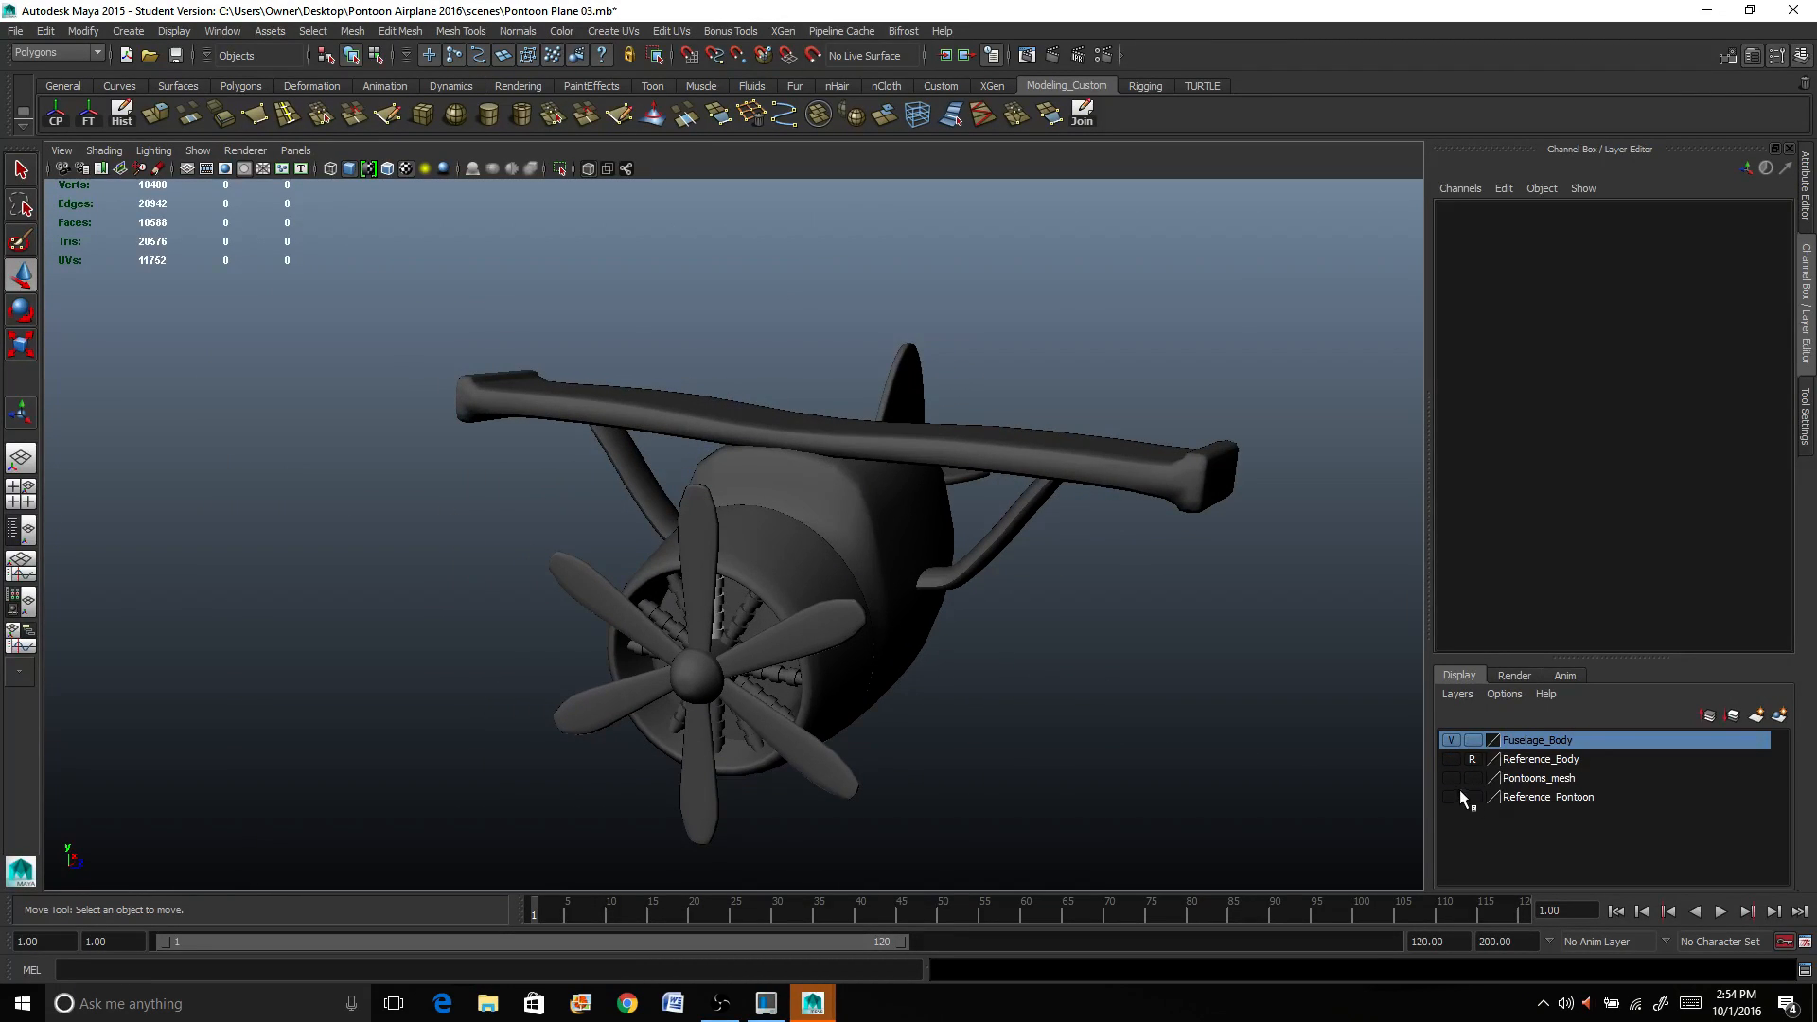
click(1452, 778)
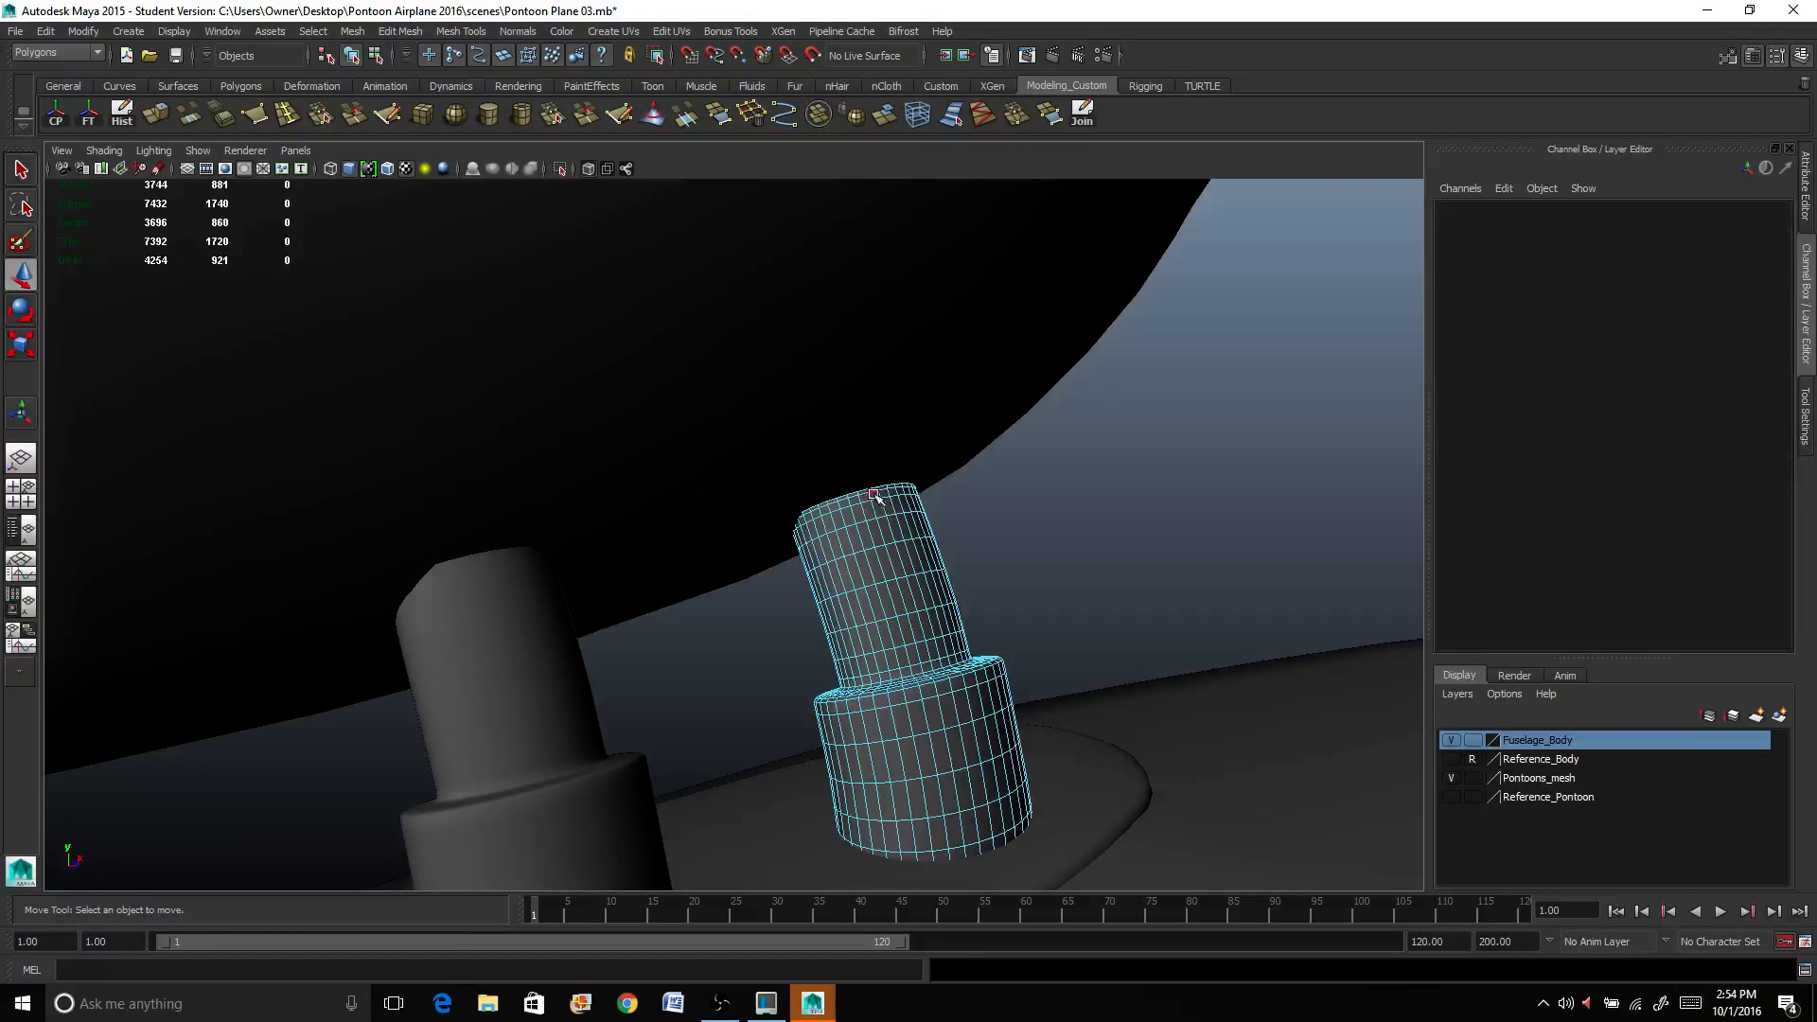
Step: Select the top edges of each pontoon leg in turn to adjust them
click(872, 492)
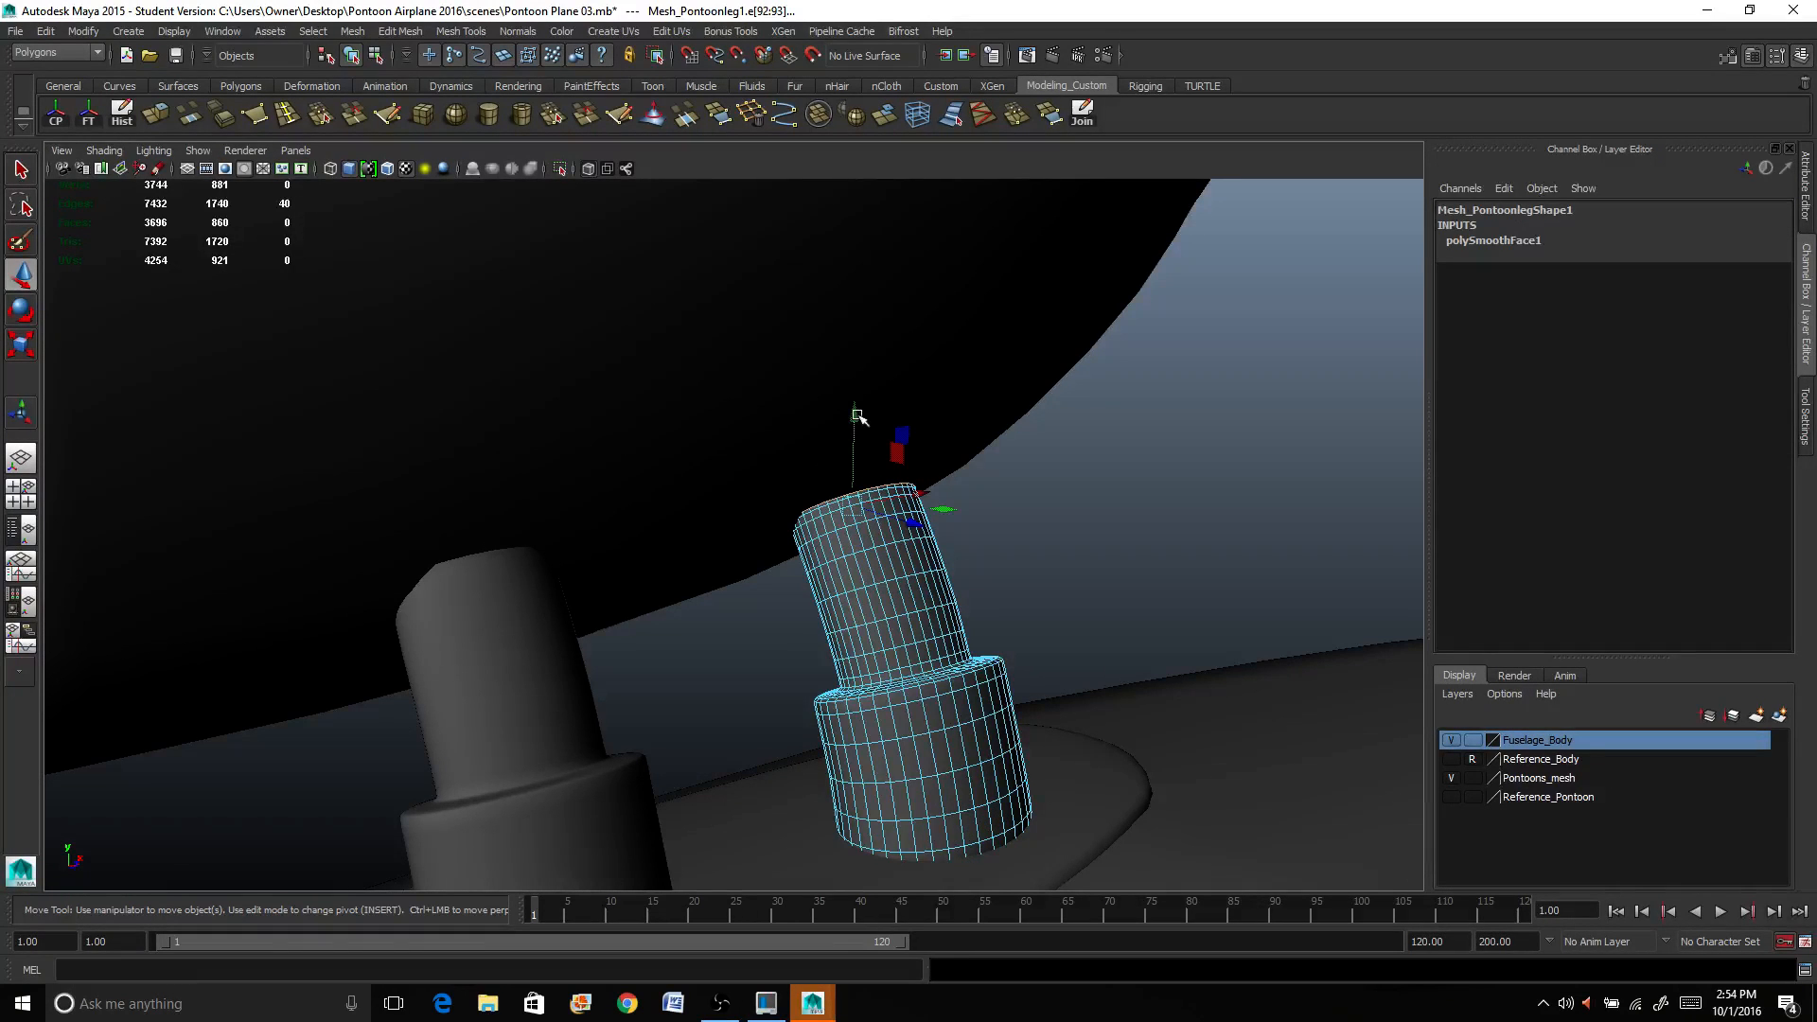
drag(901, 440, 873, 469)
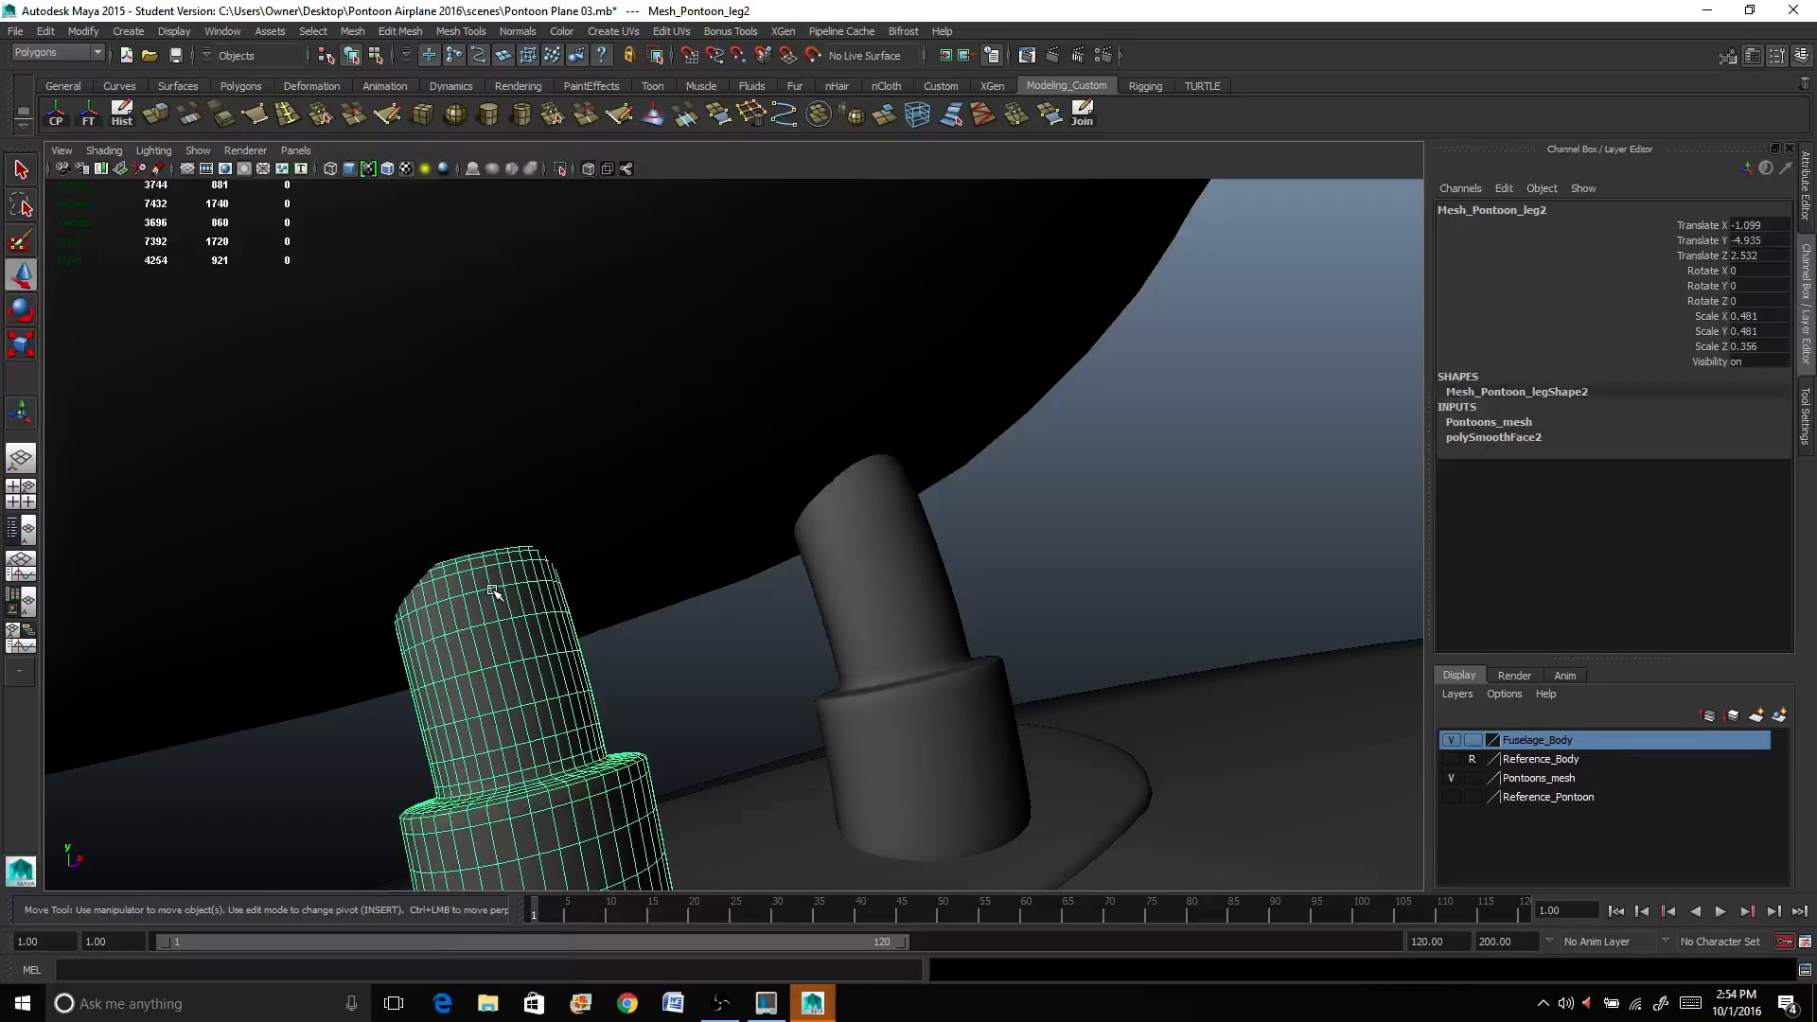
click(497, 551)
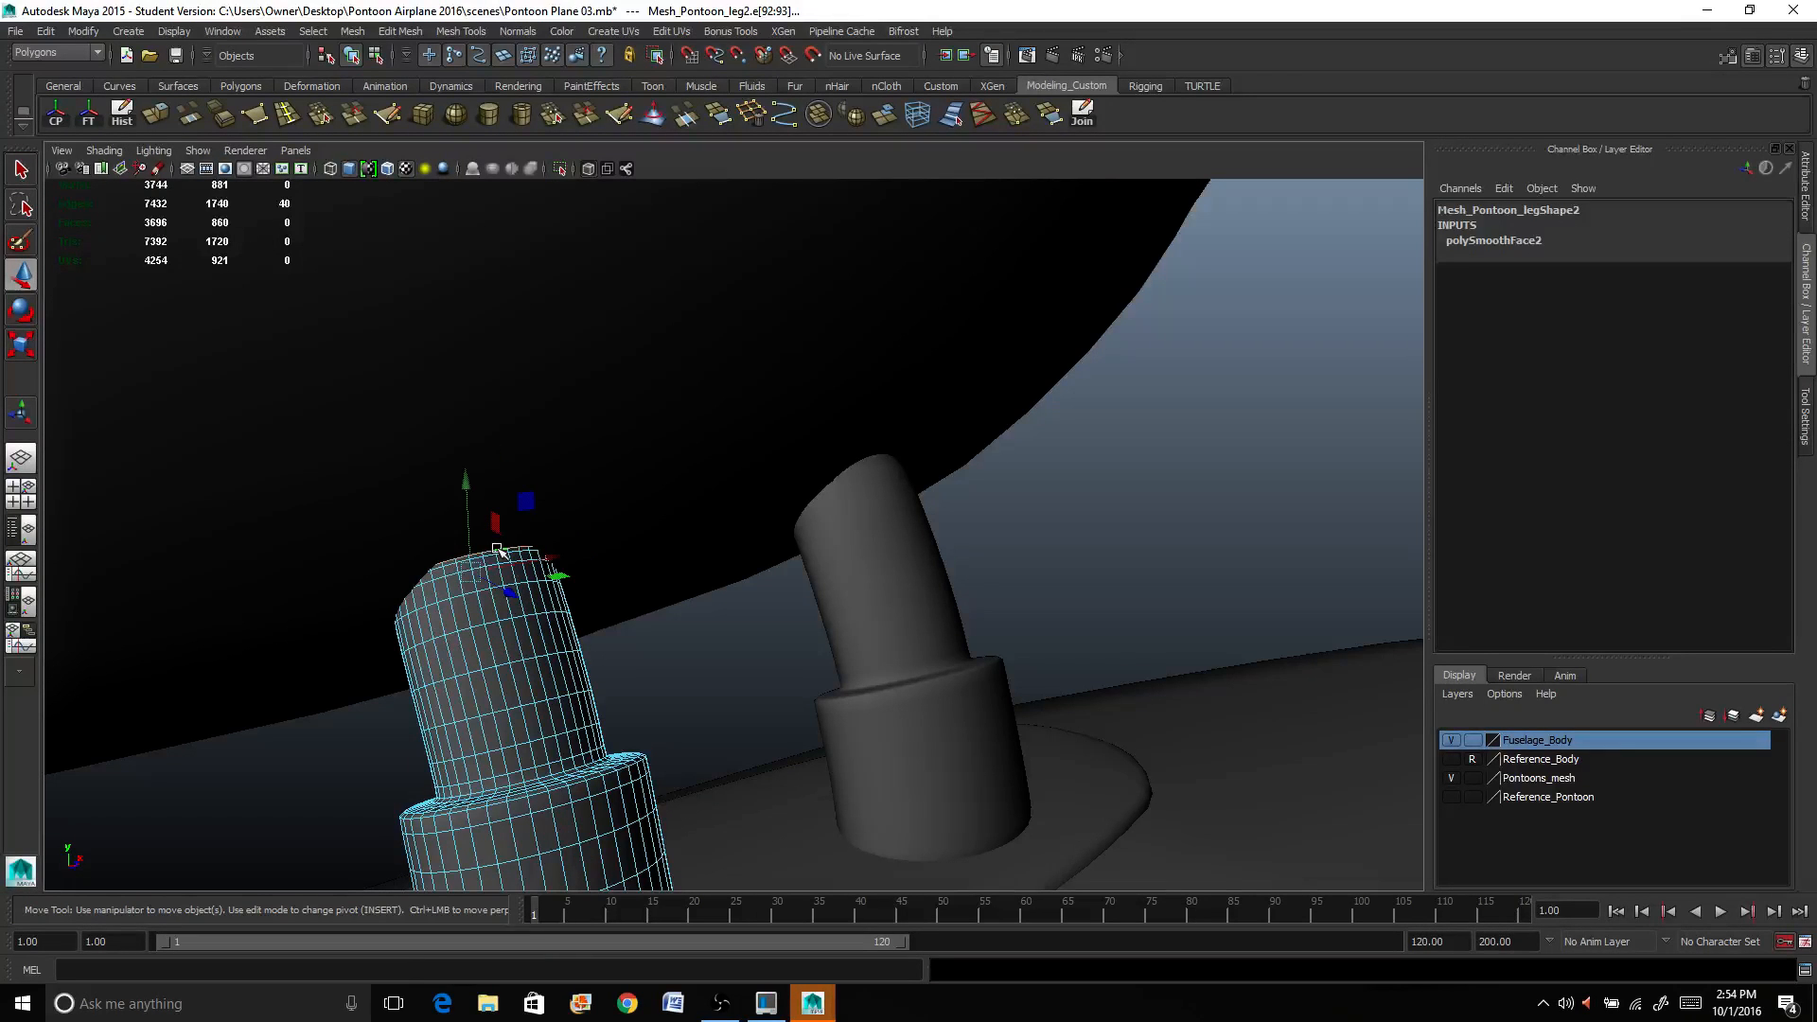
drag(463, 522, 450, 481)
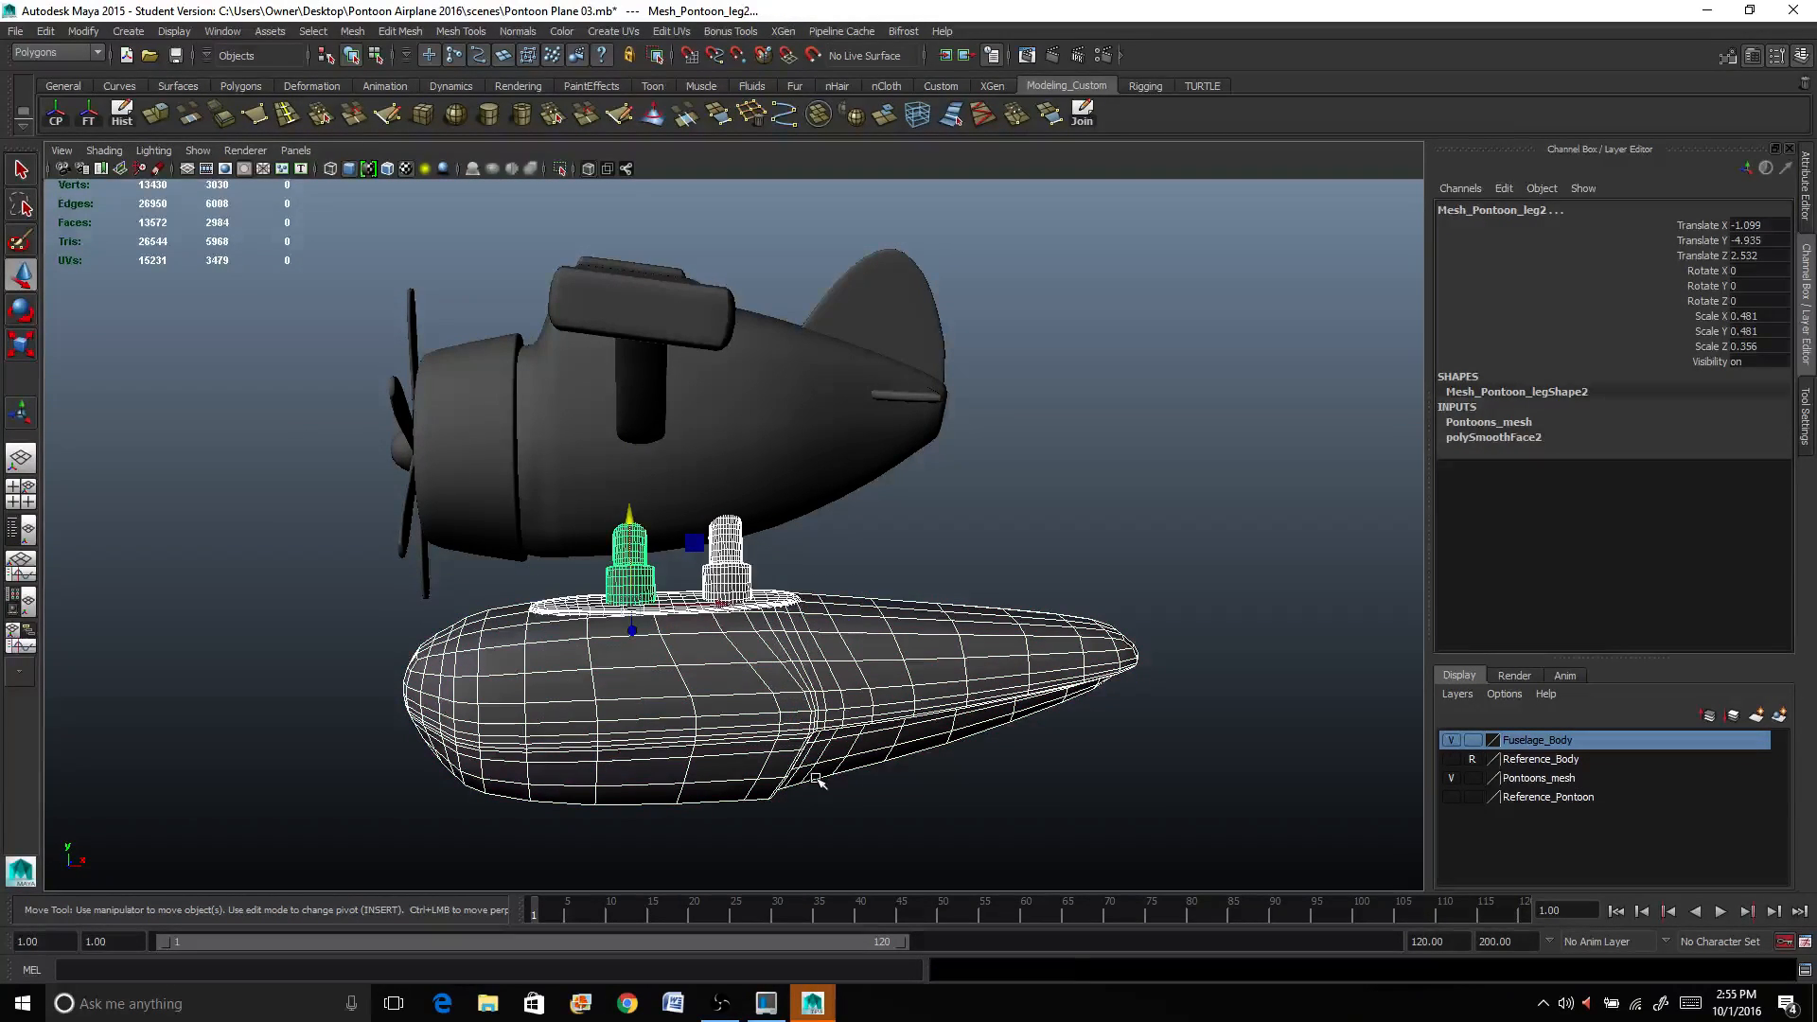
Step: Group the pontoon with its legs and set Scale Z to -1 to mirror a second pontoon opposite
key(ctrl+g)
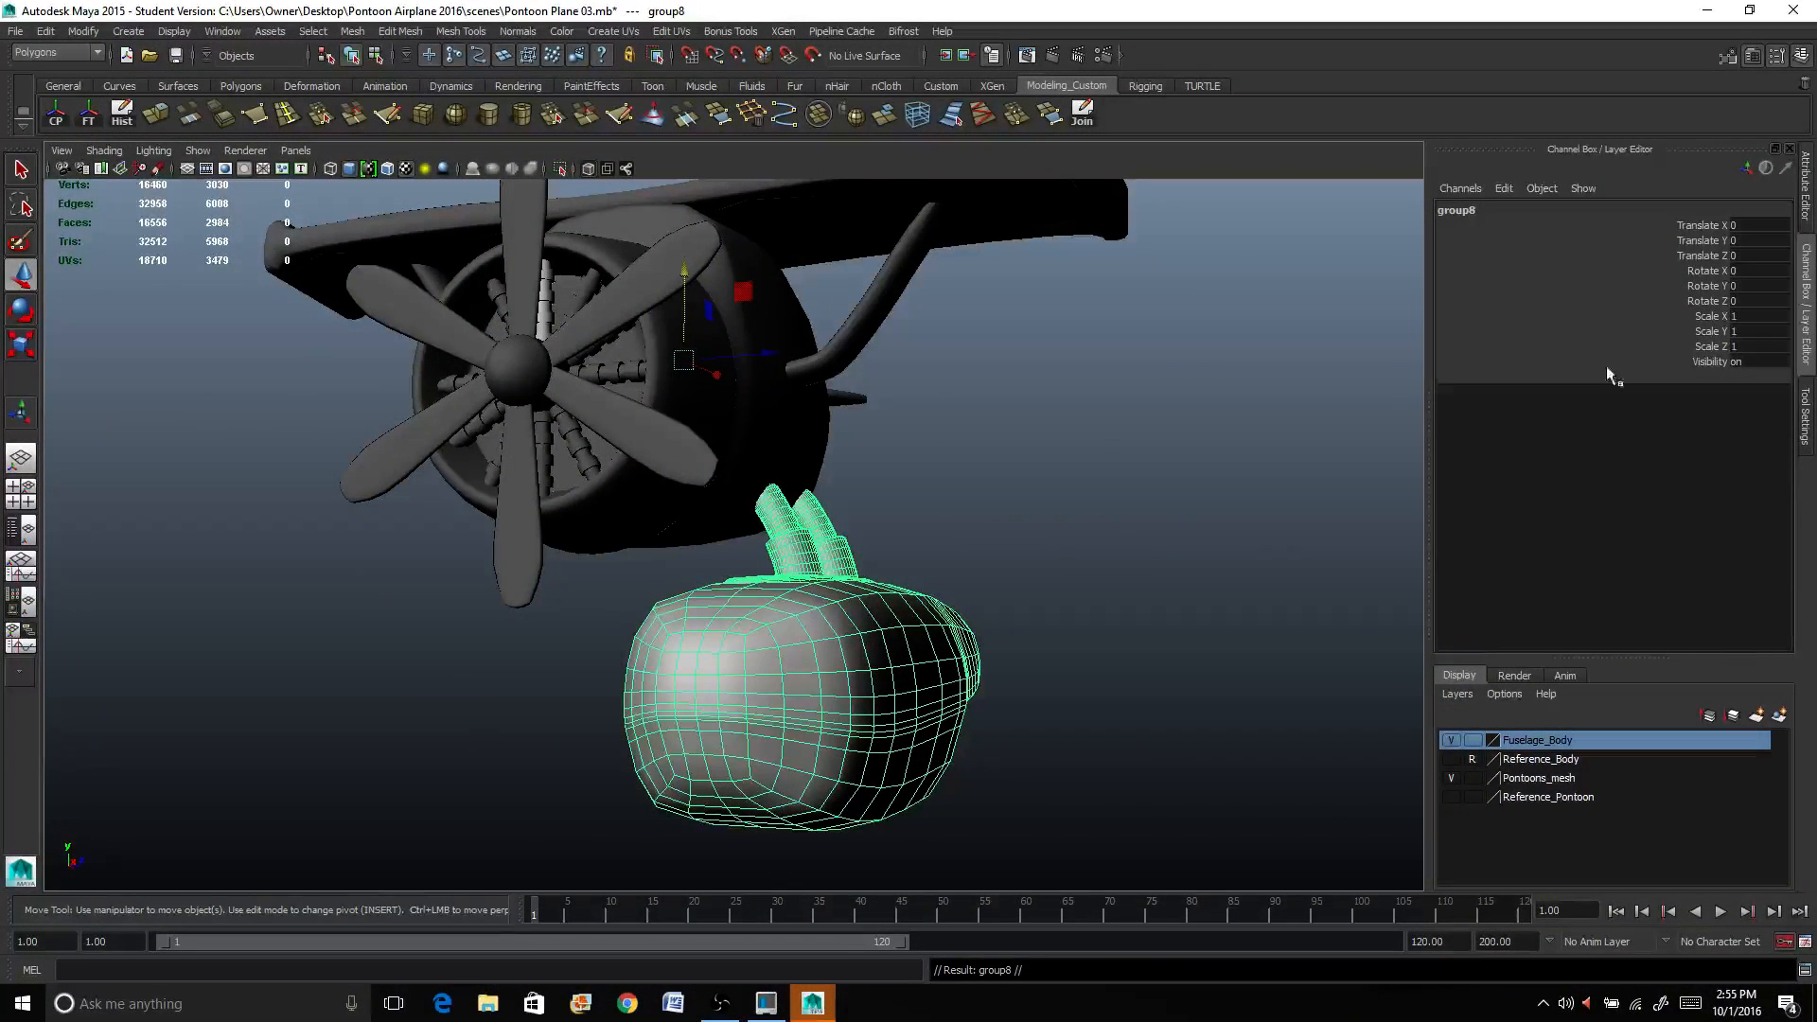
click(1743, 344)
text(-1)
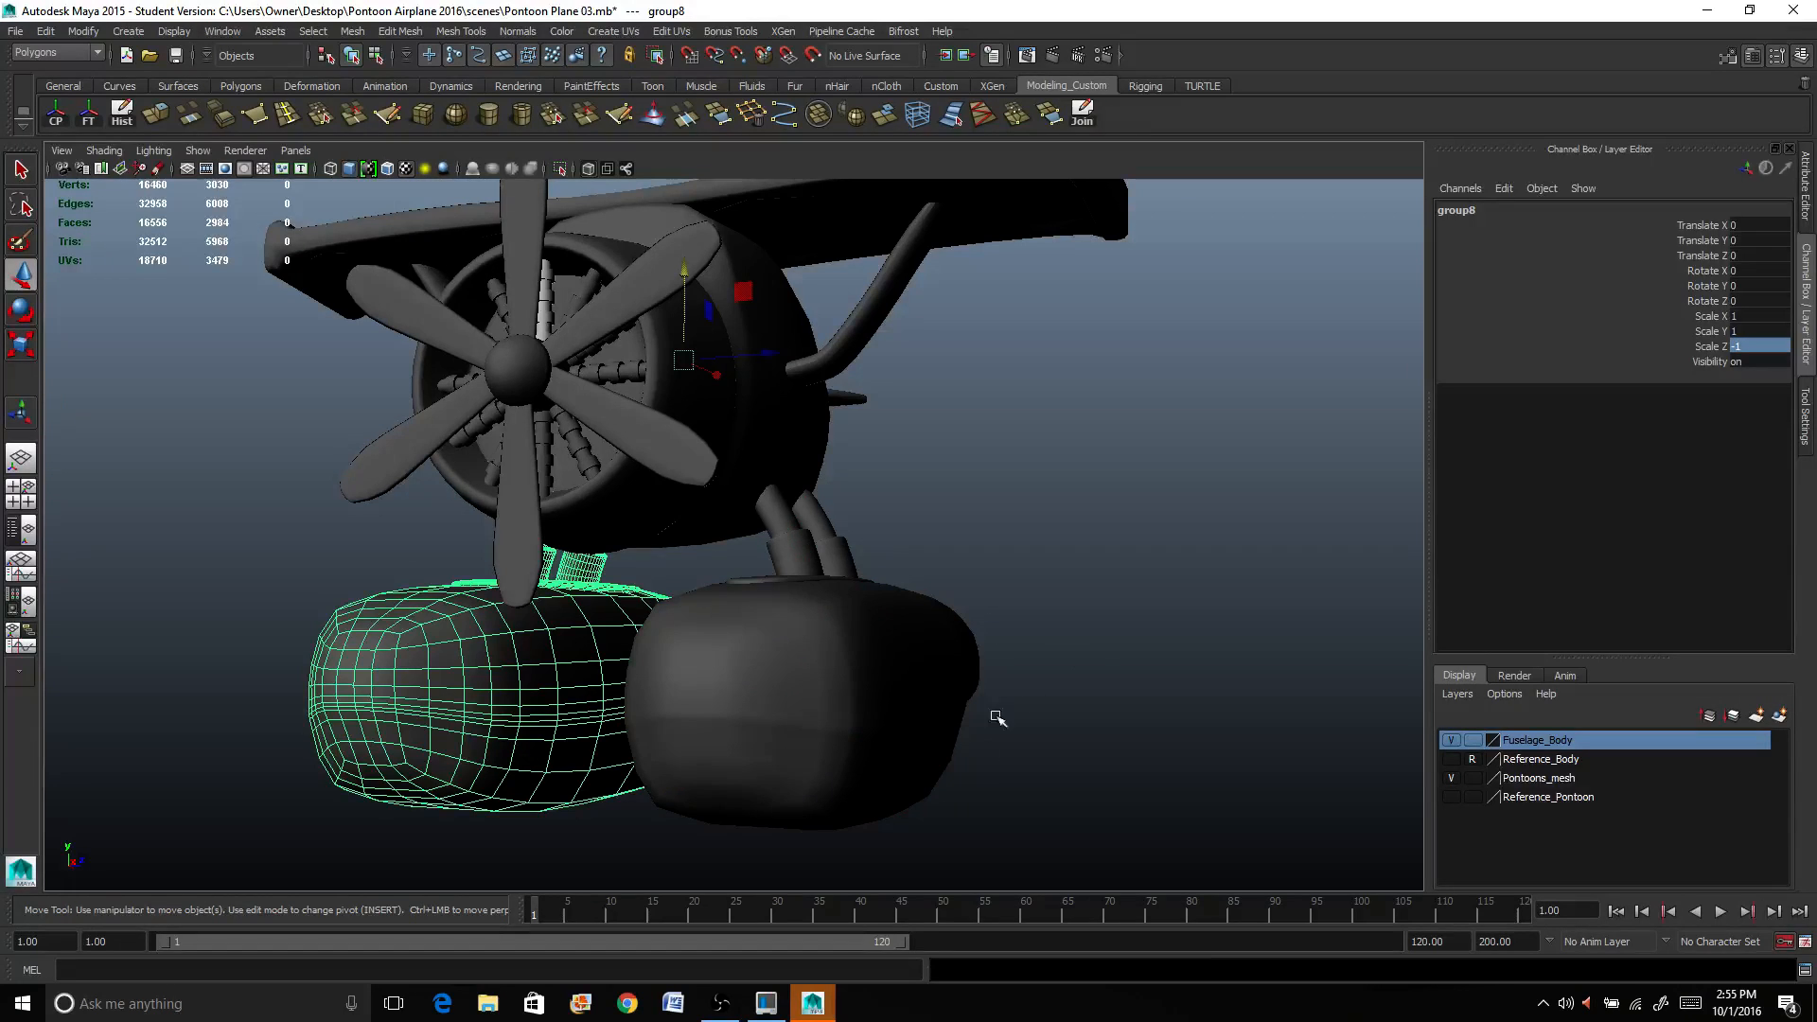
drag(997, 719, 808, 695)
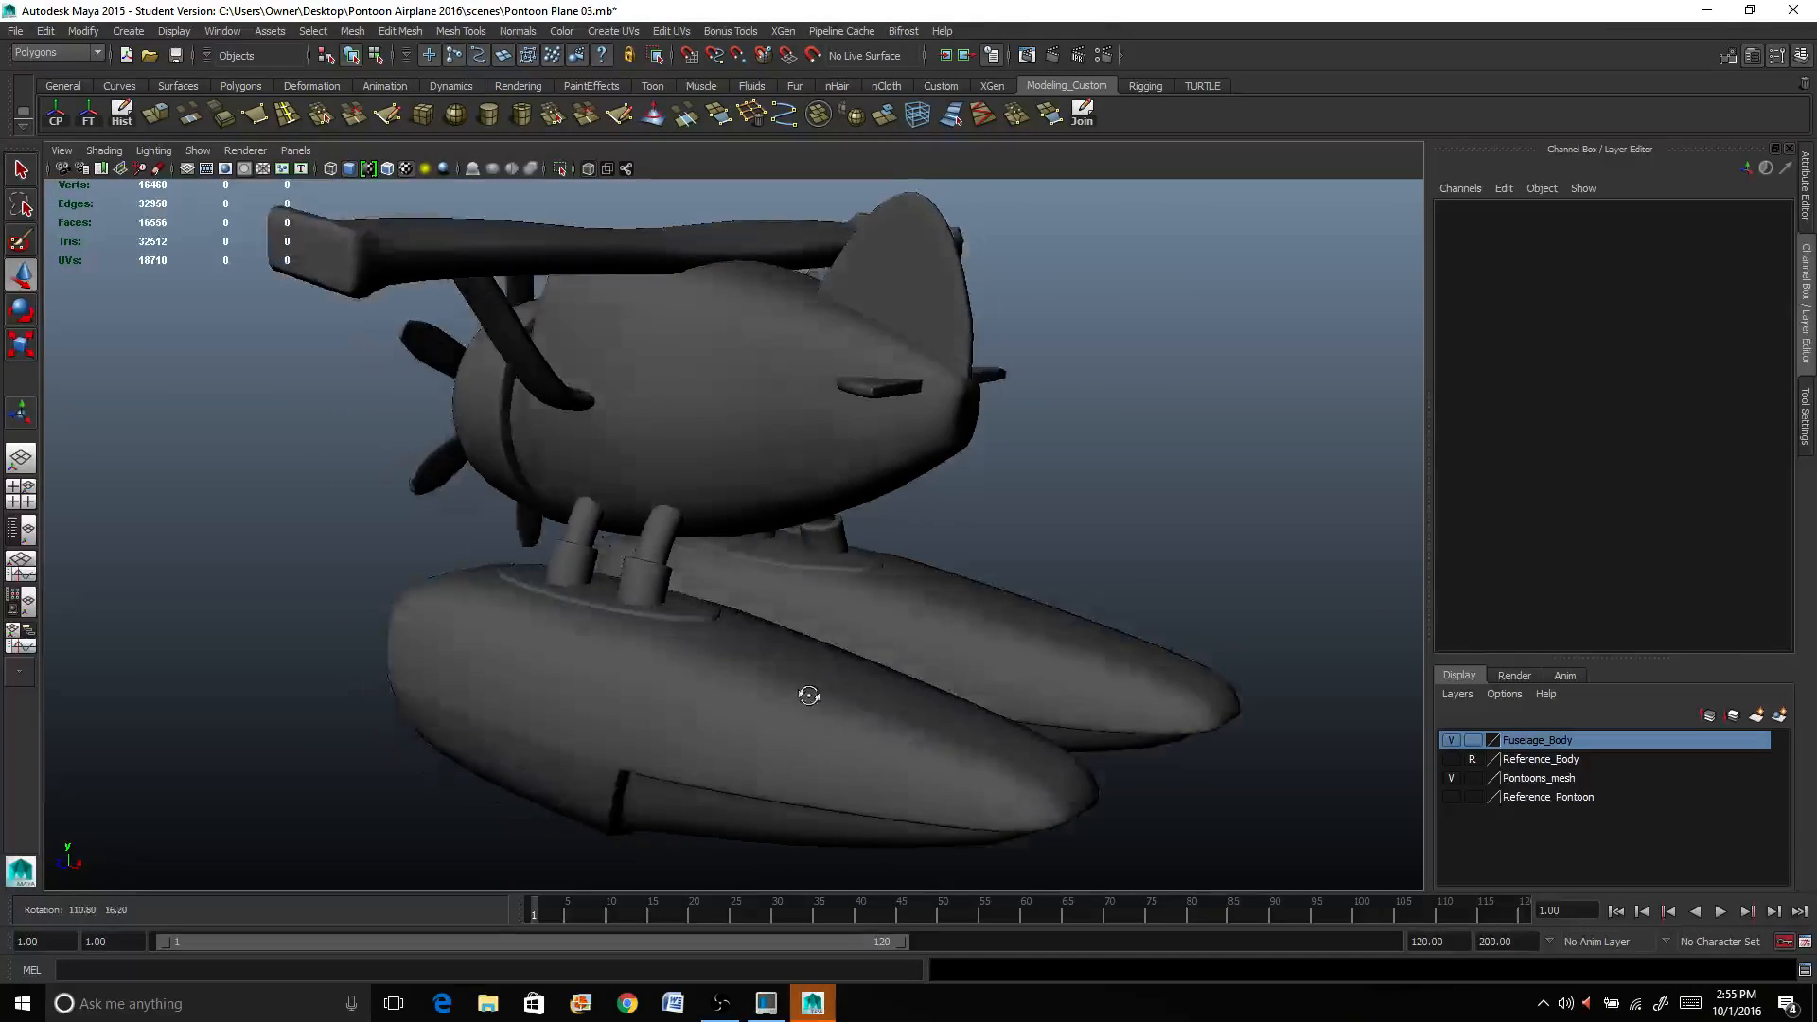
drag(808, 694, 1189, 685)
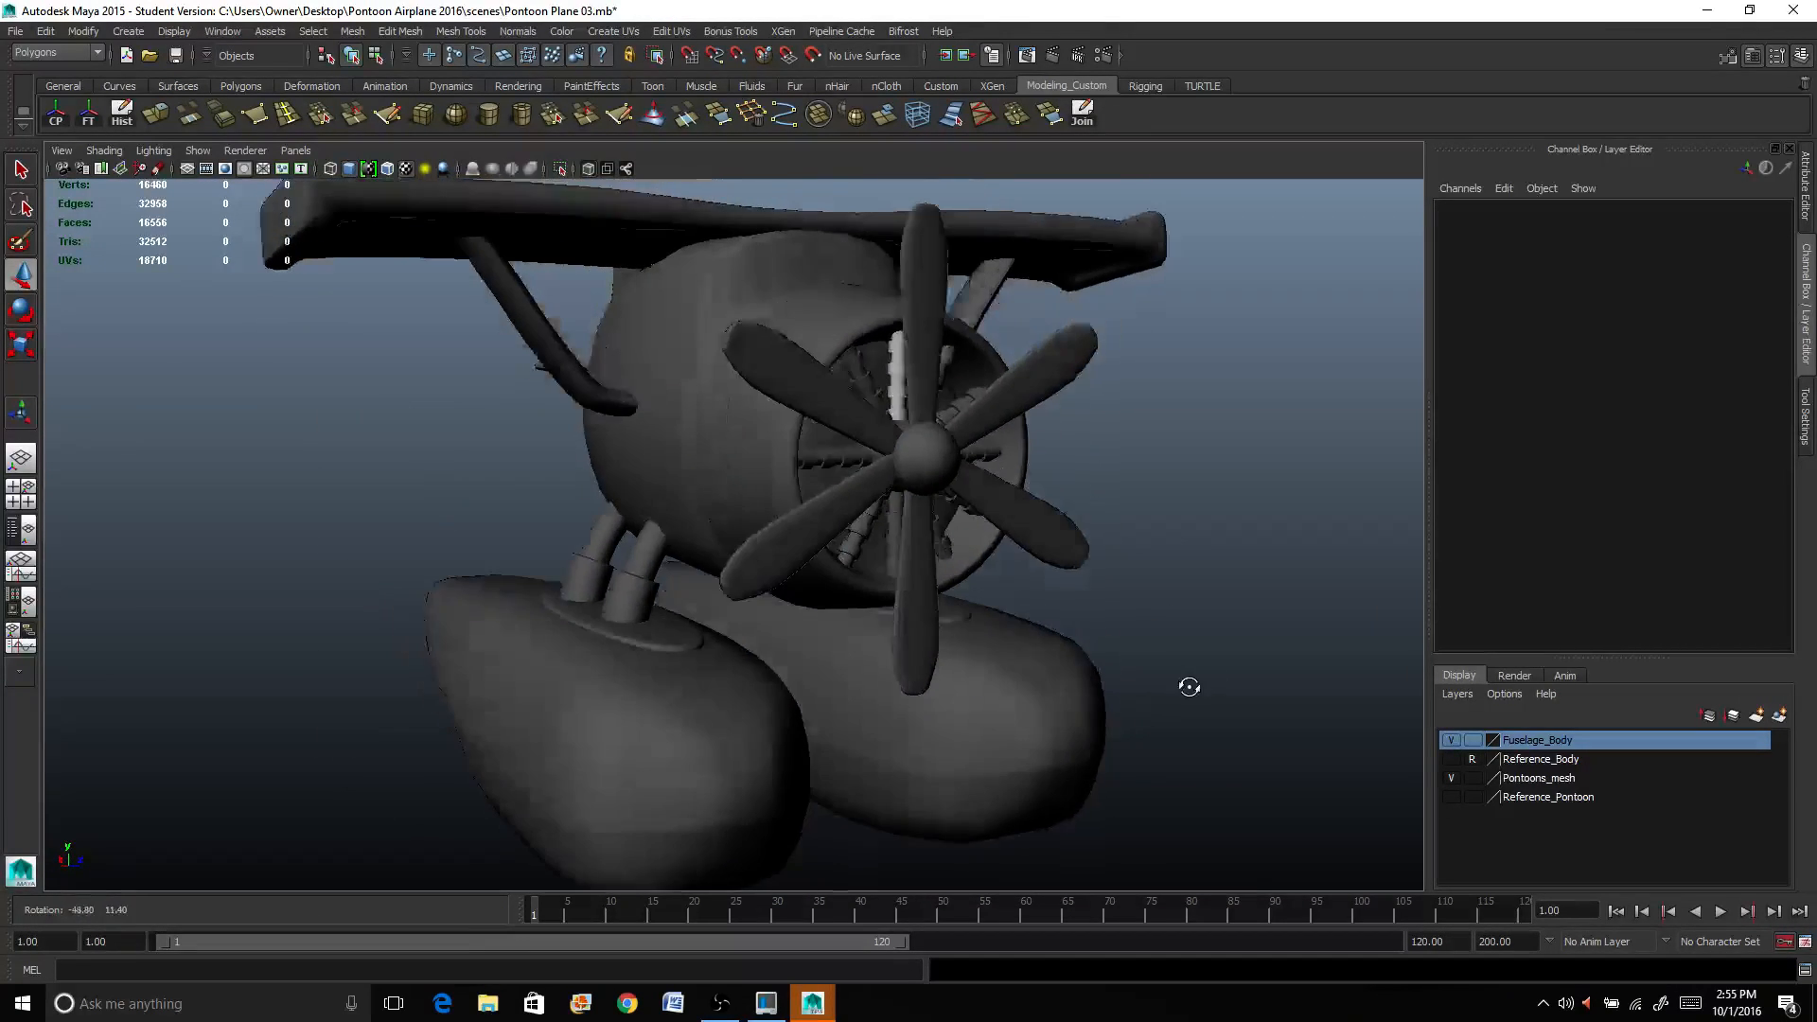
drag(1188, 685, 1281, 683)
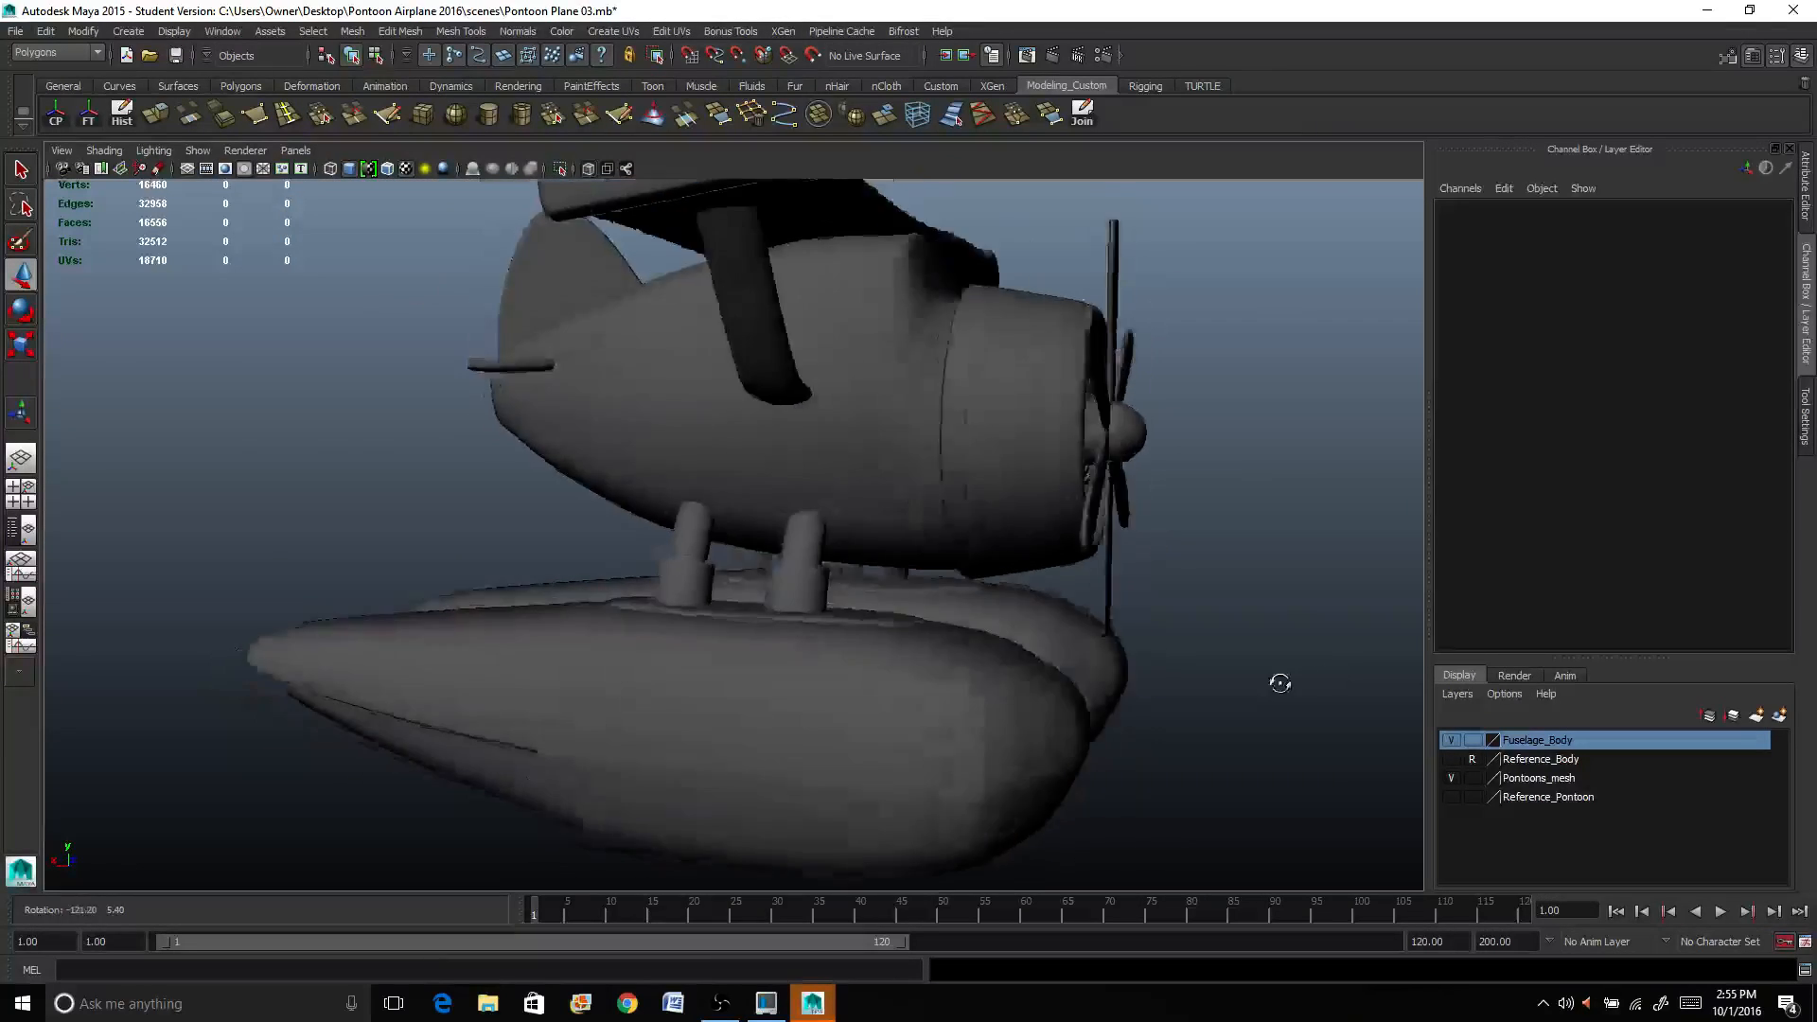
drag(1279, 683, 813, 699)
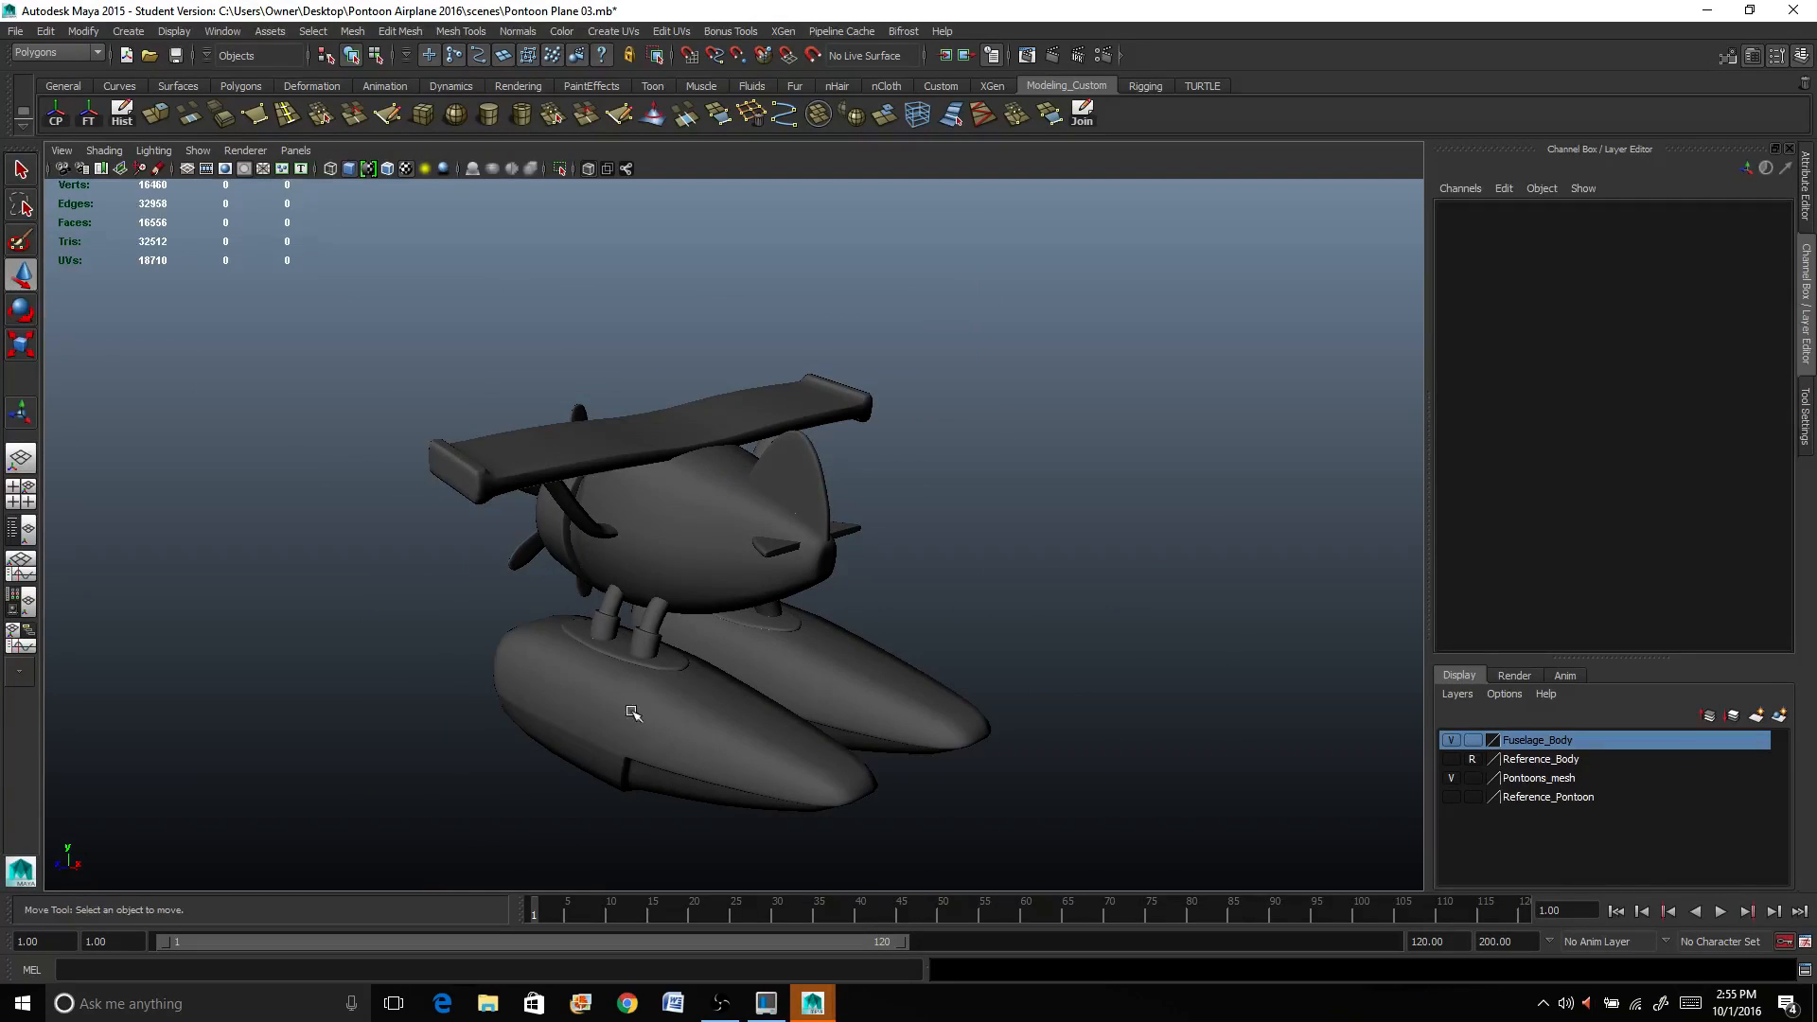
drag(632, 714, 733, 740)
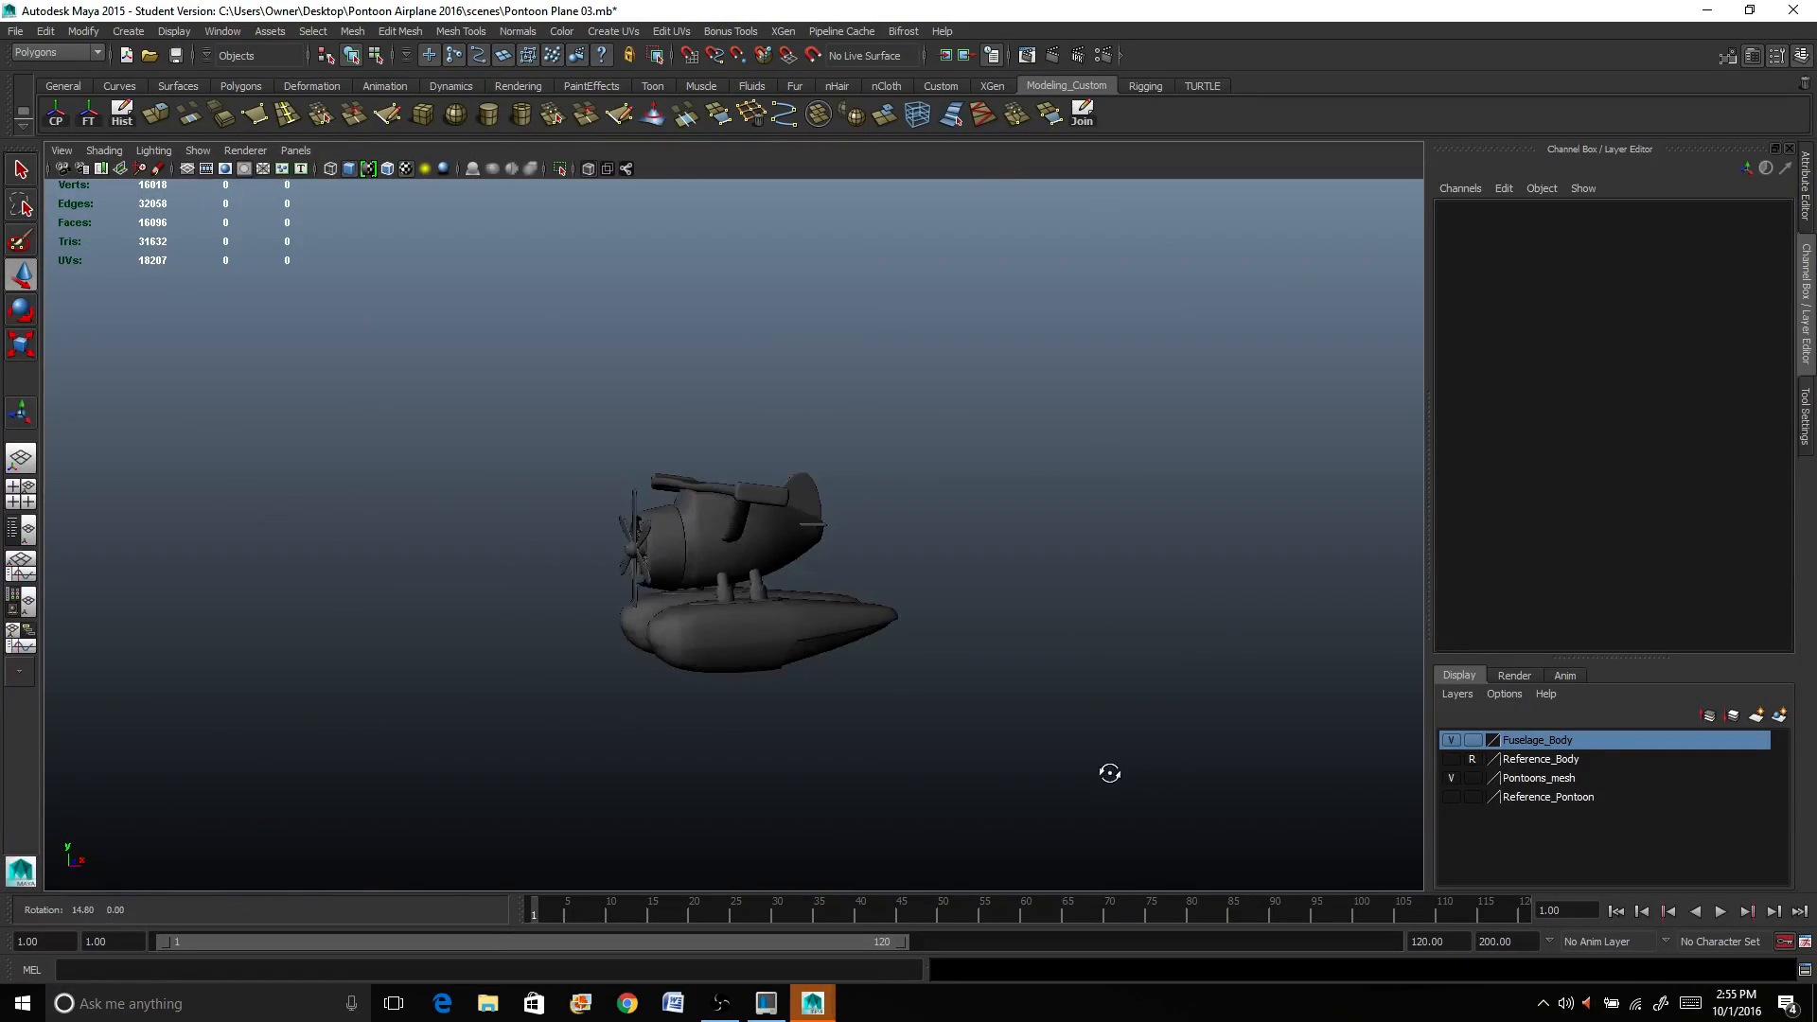
drag(1109, 772, 1101, 764)
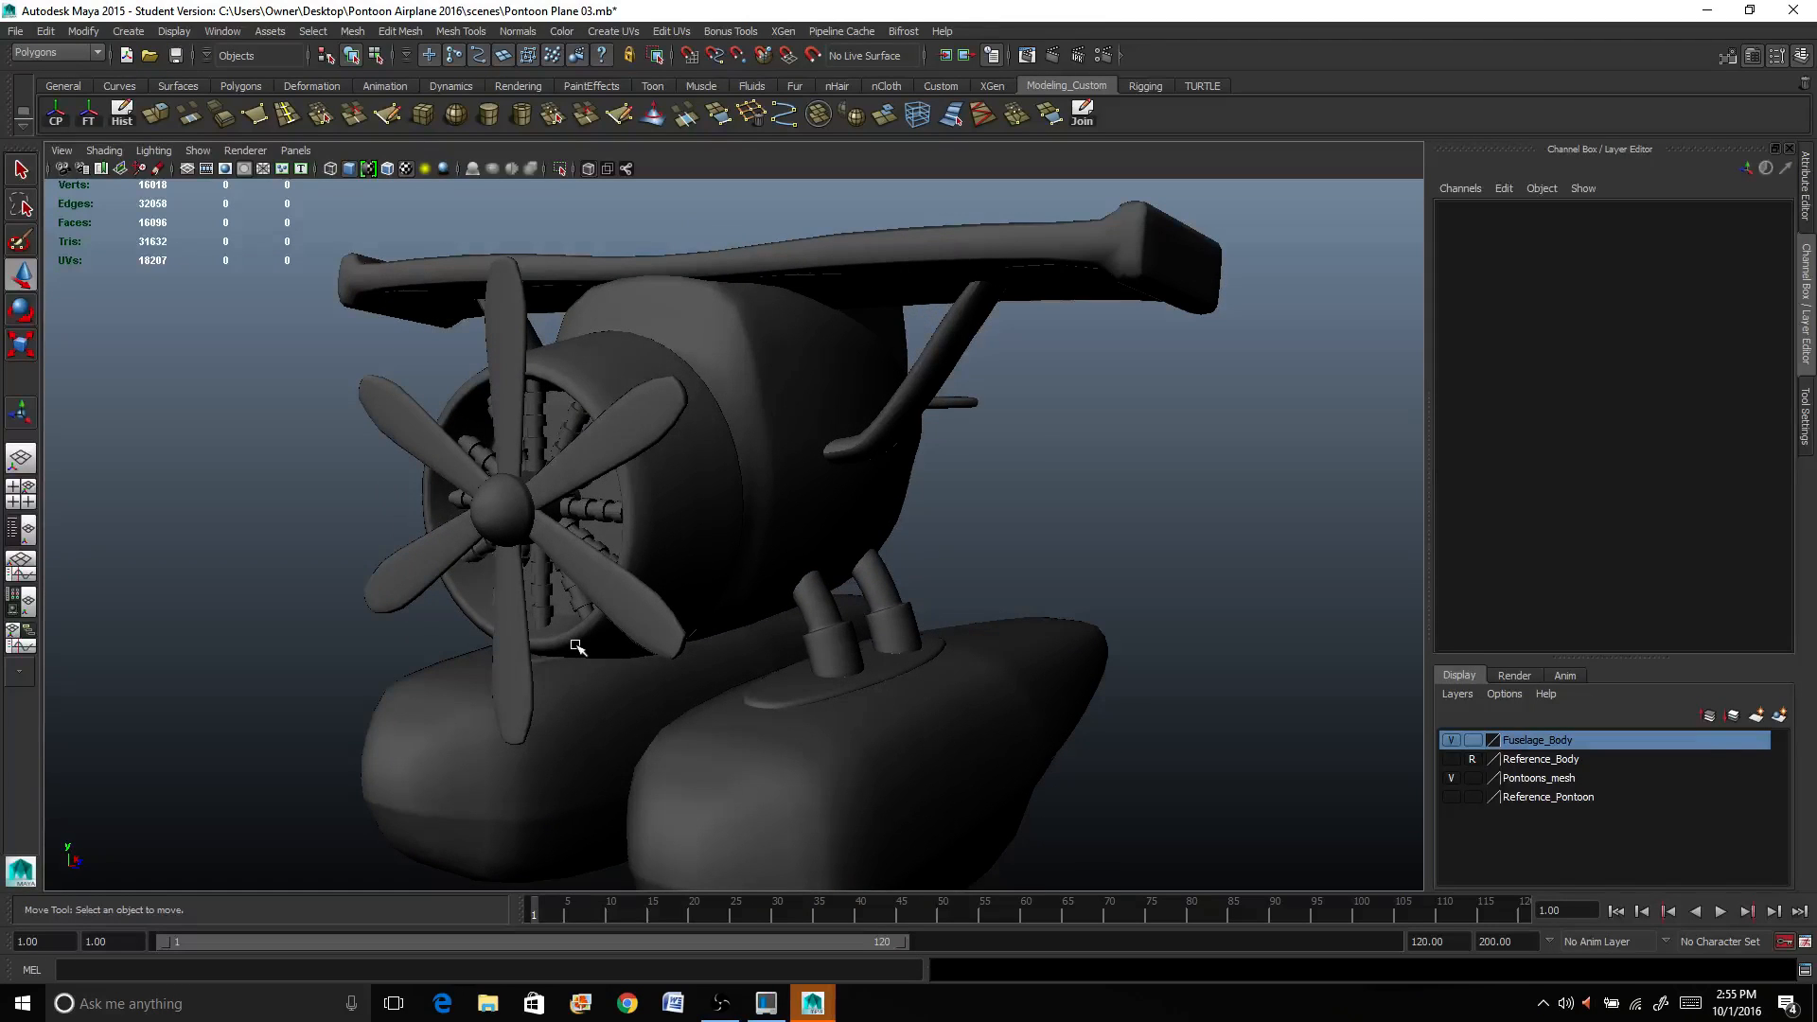
drag(579, 647, 782, 600)
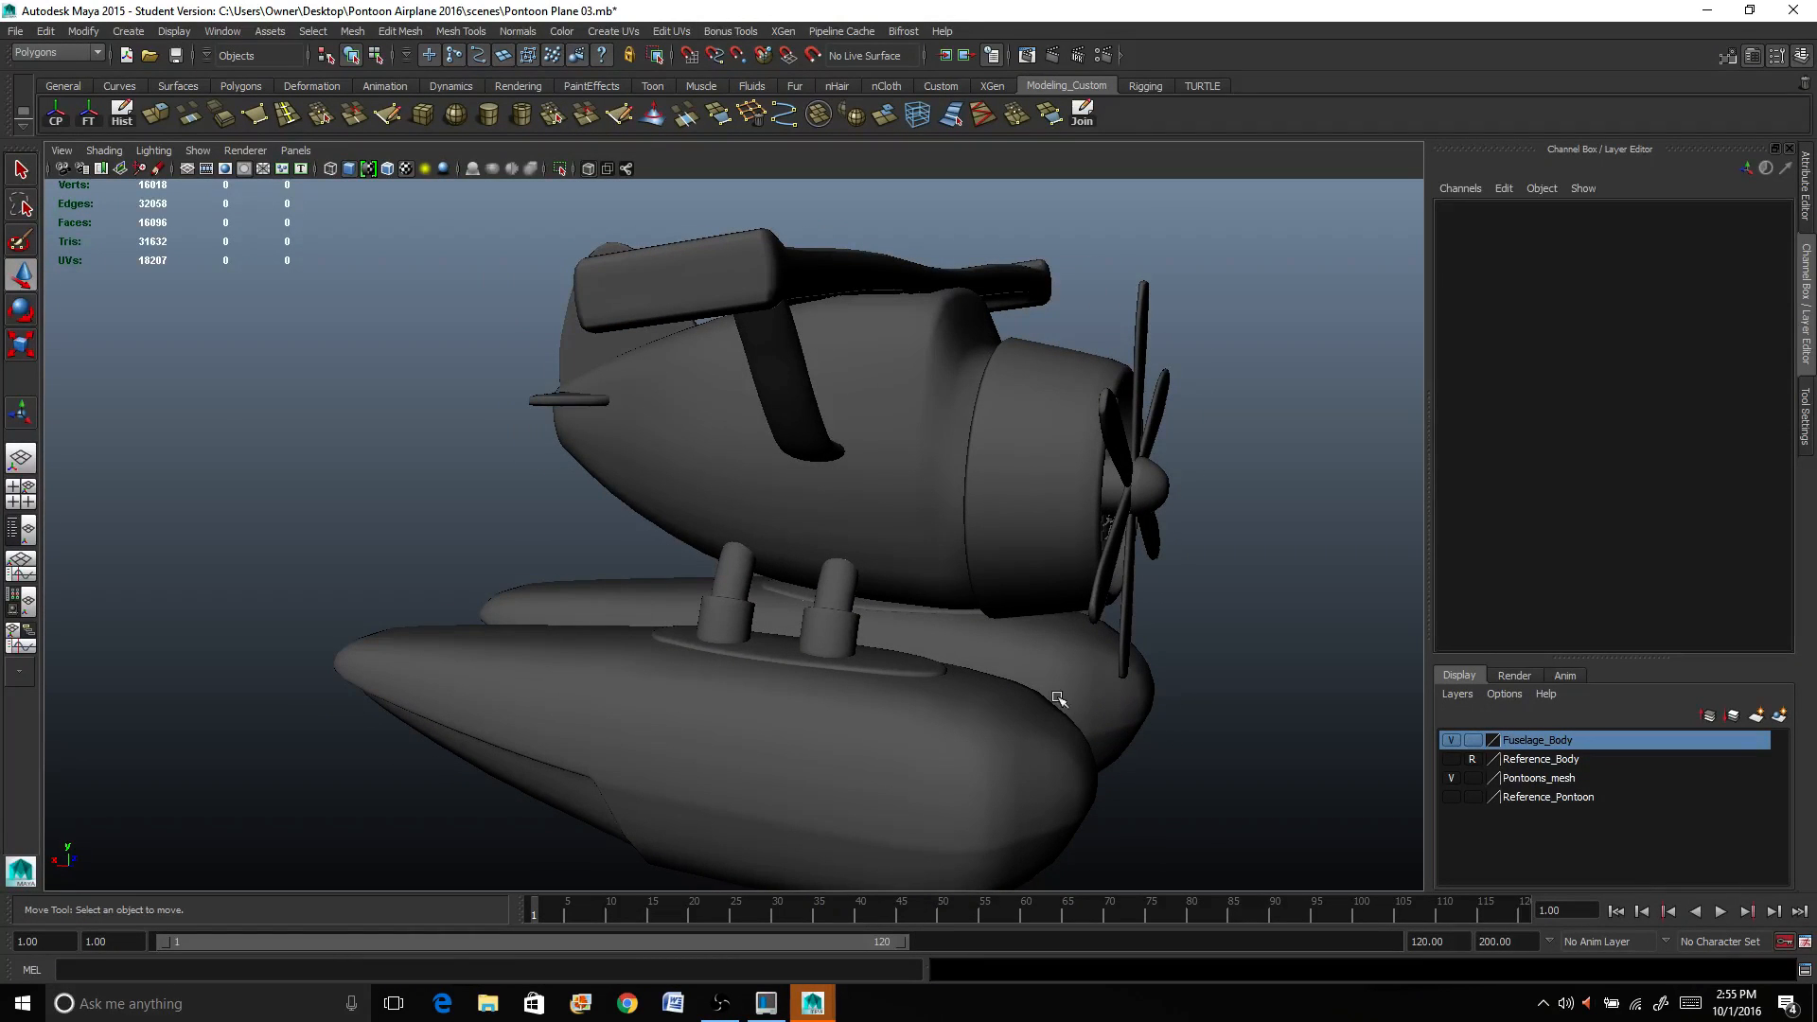
drag(1058, 698, 948, 600)
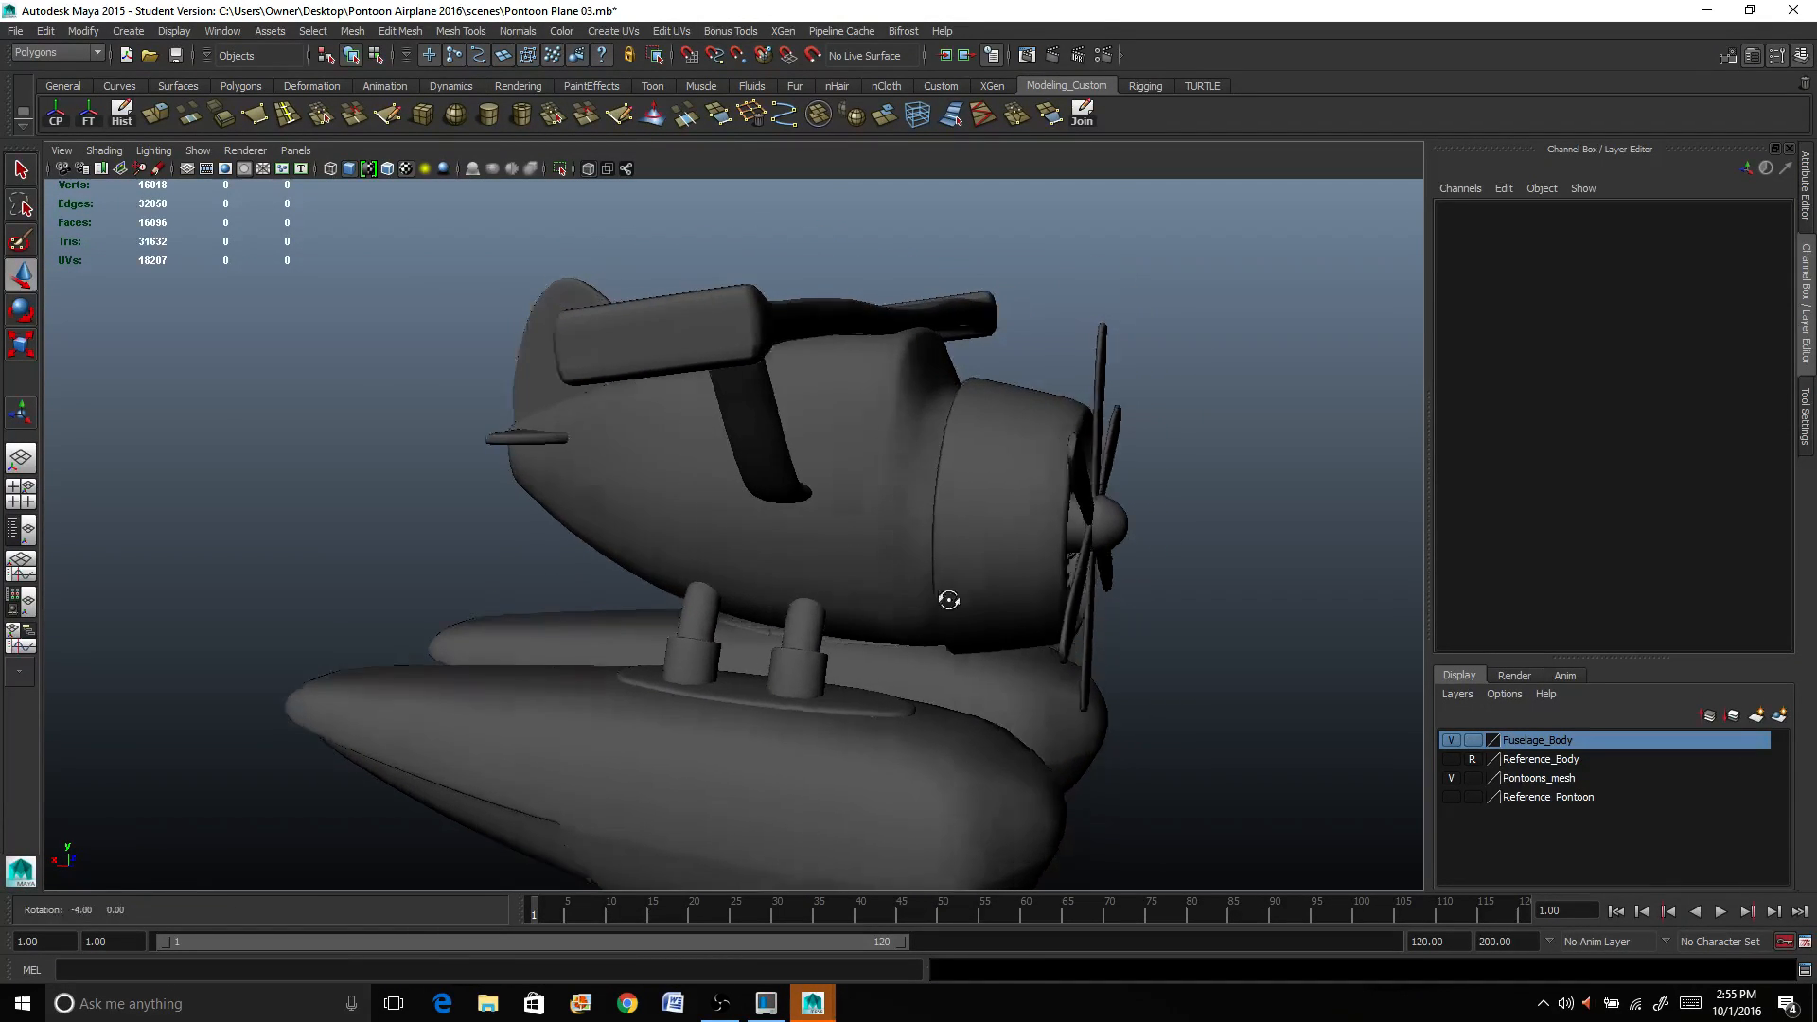
drag(948, 600, 838, 591)
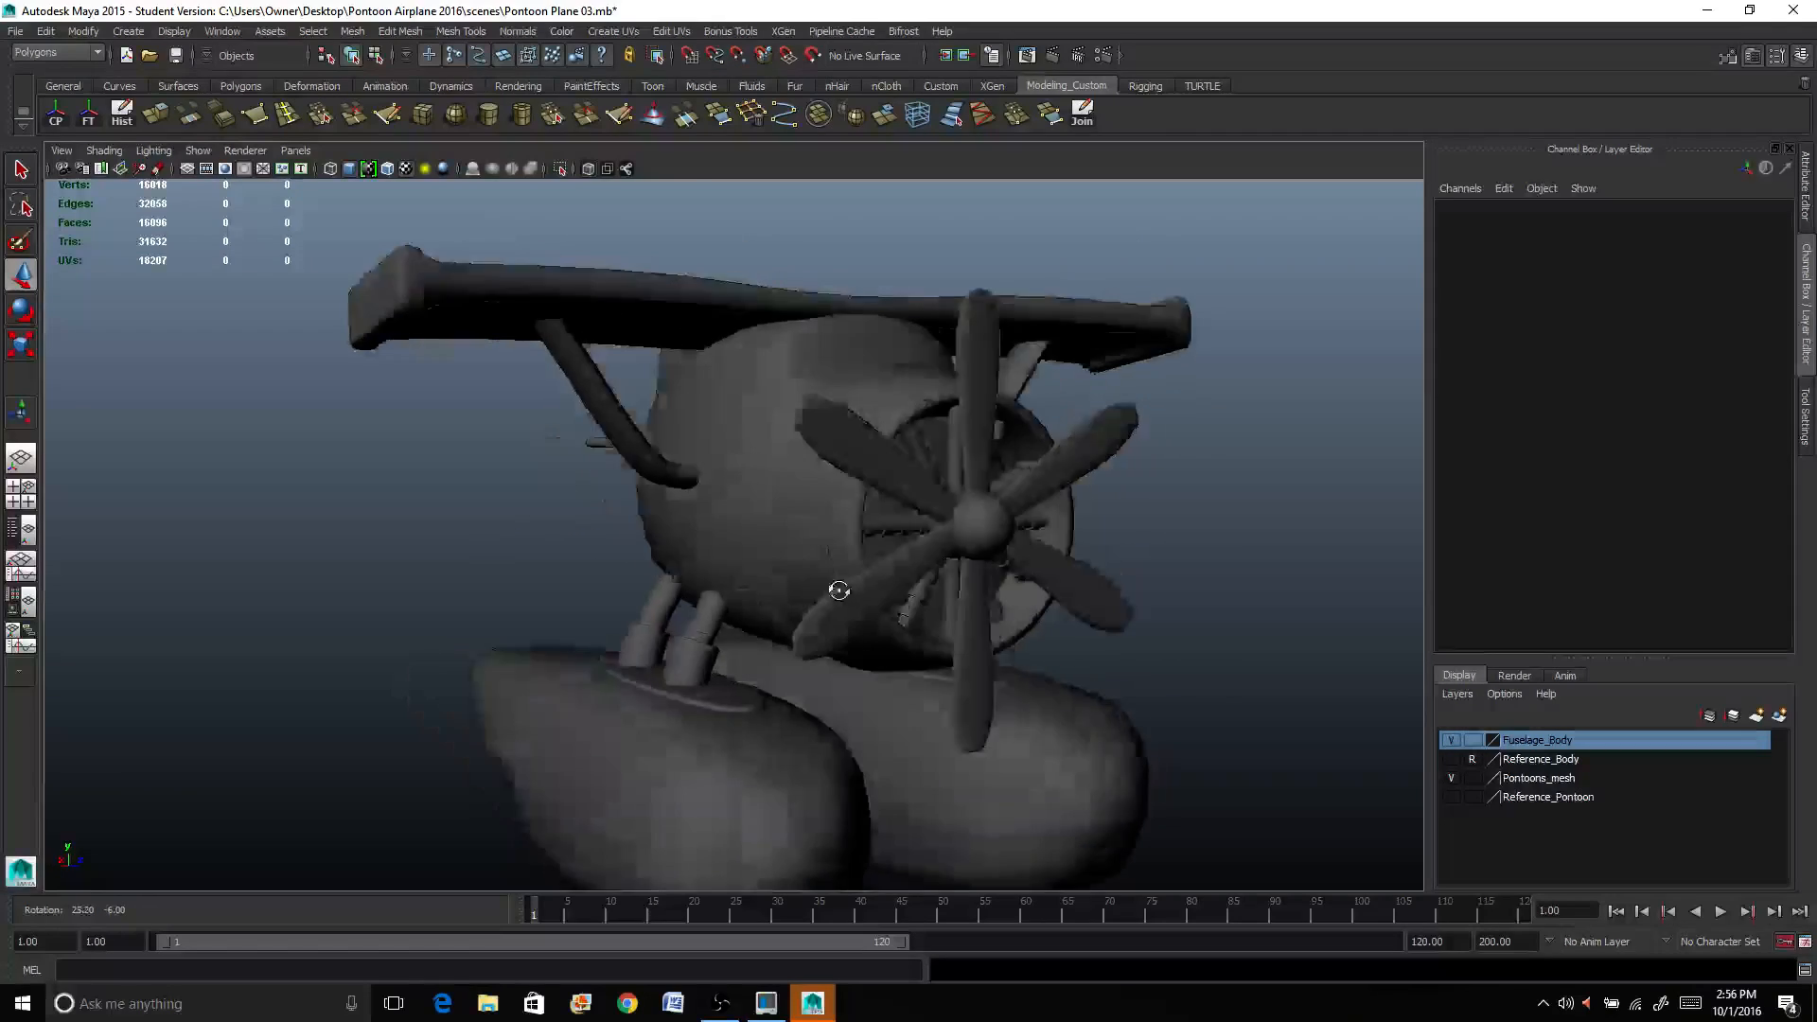
drag(838, 591, 677, 596)
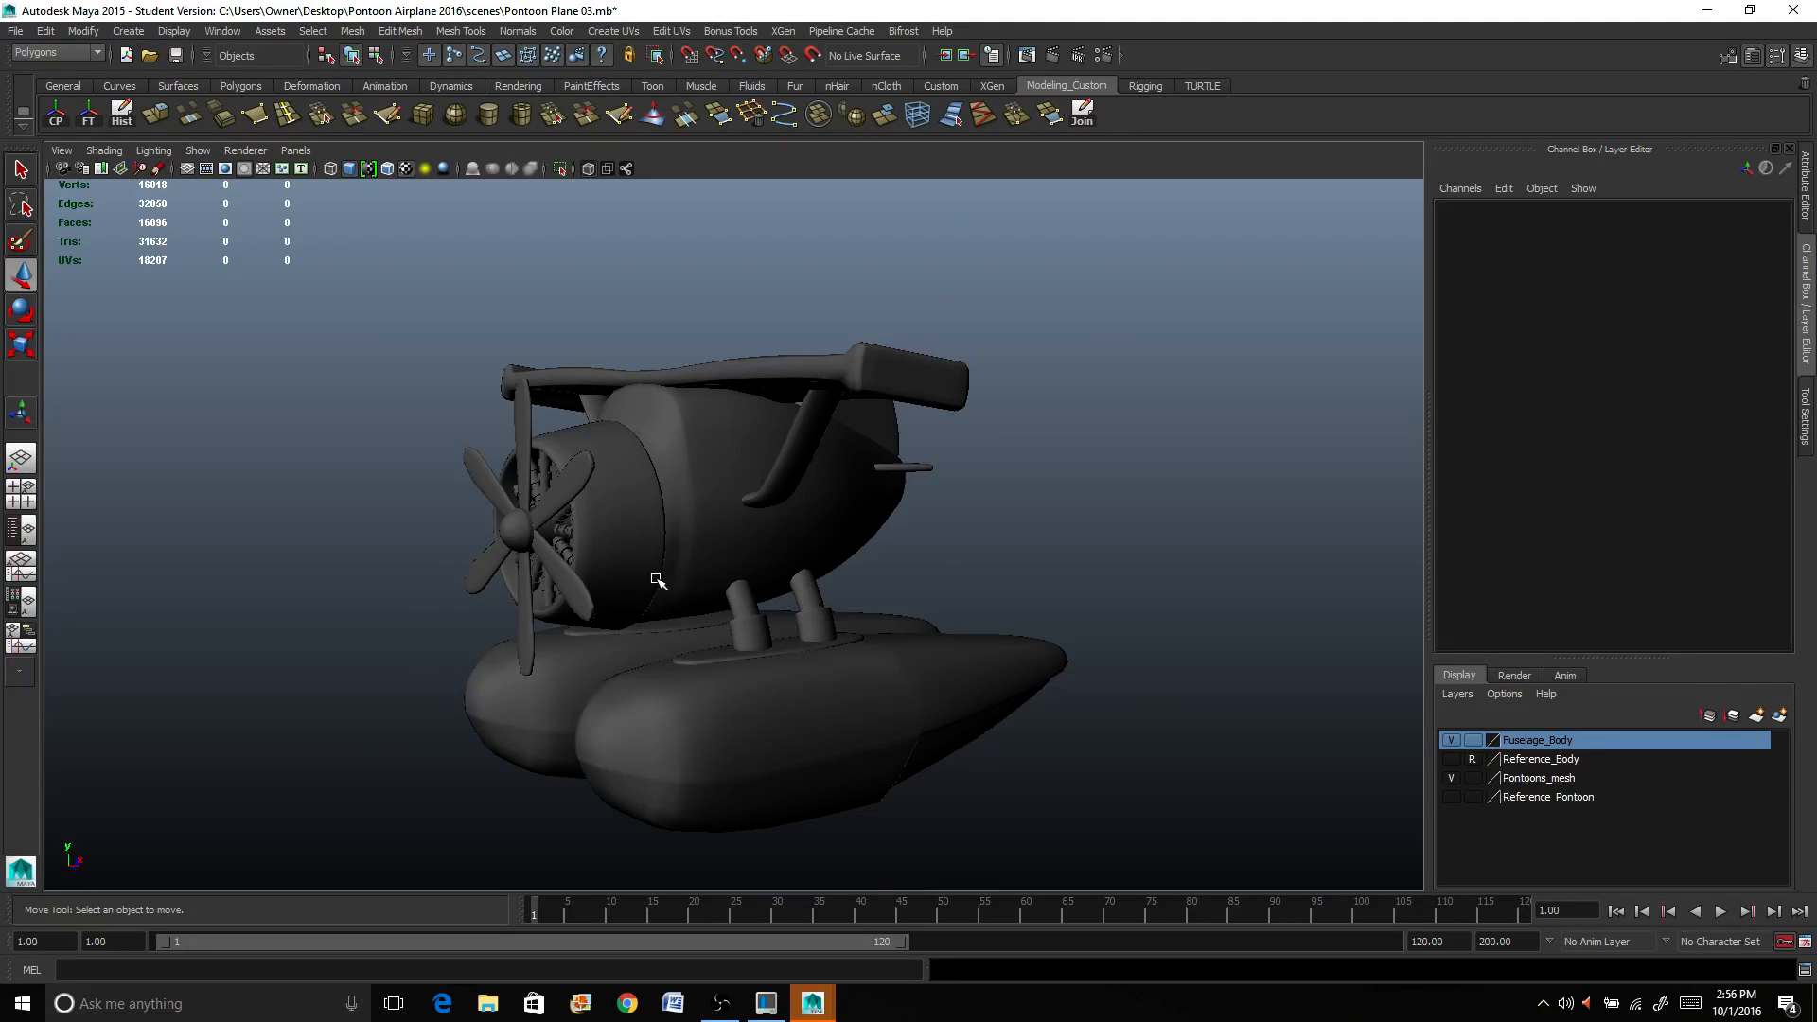
mouse_move(655, 548)
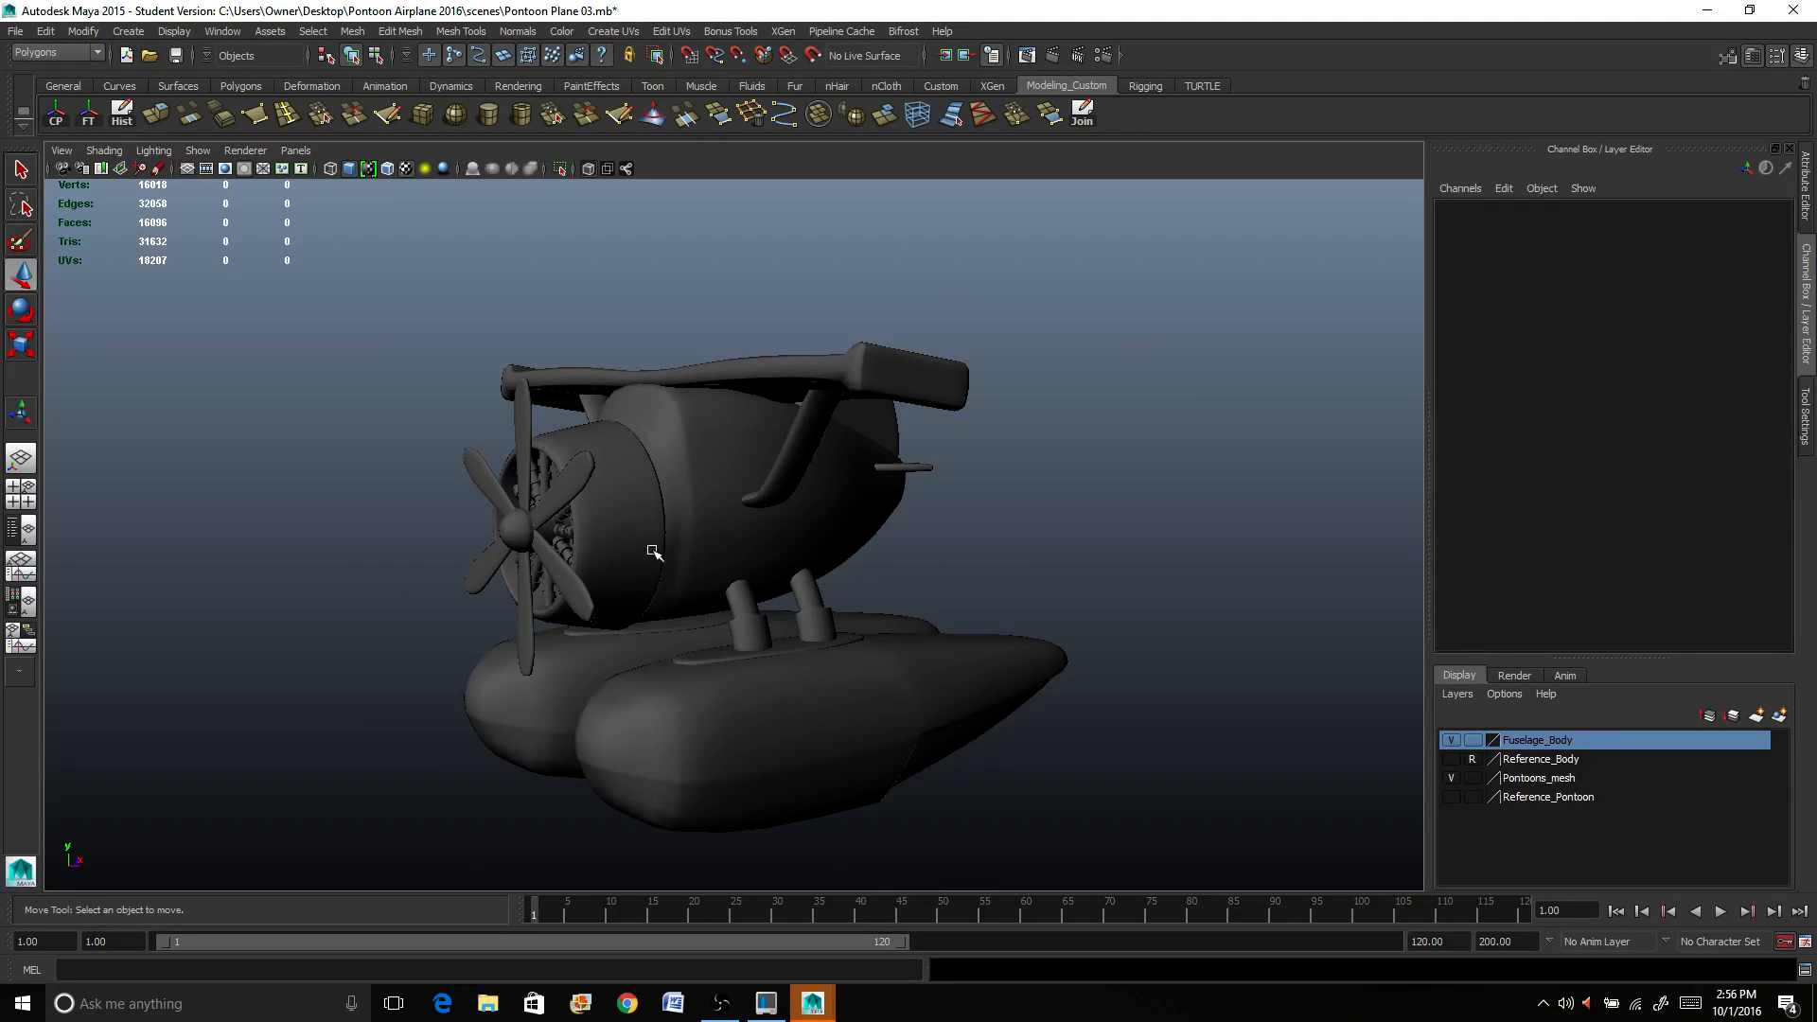